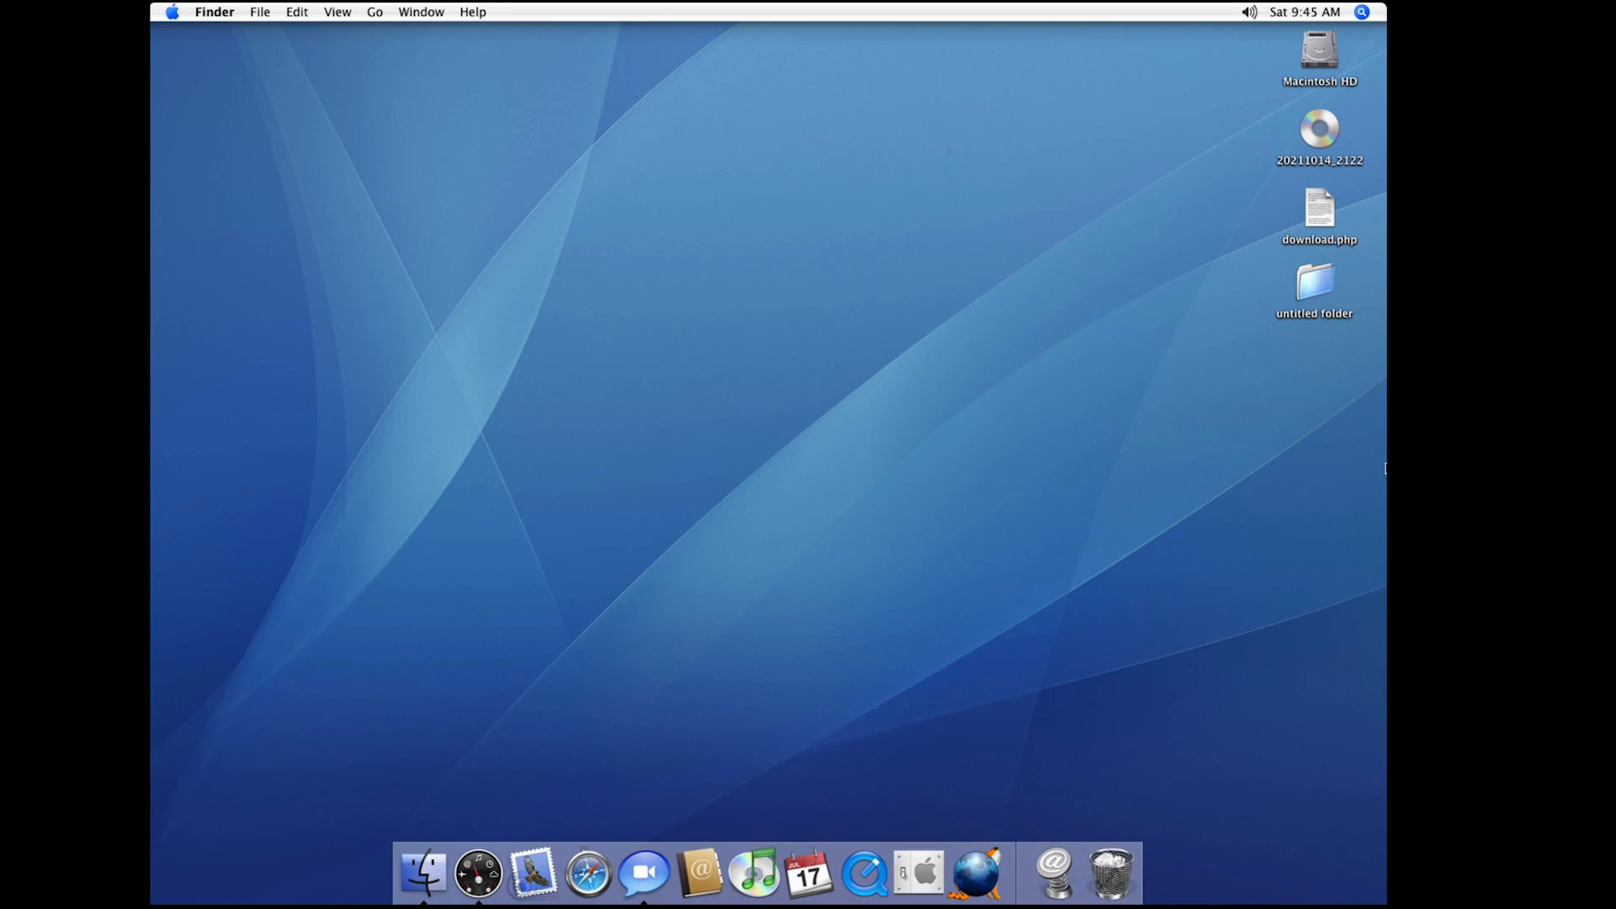
mouse_move(189, 146)
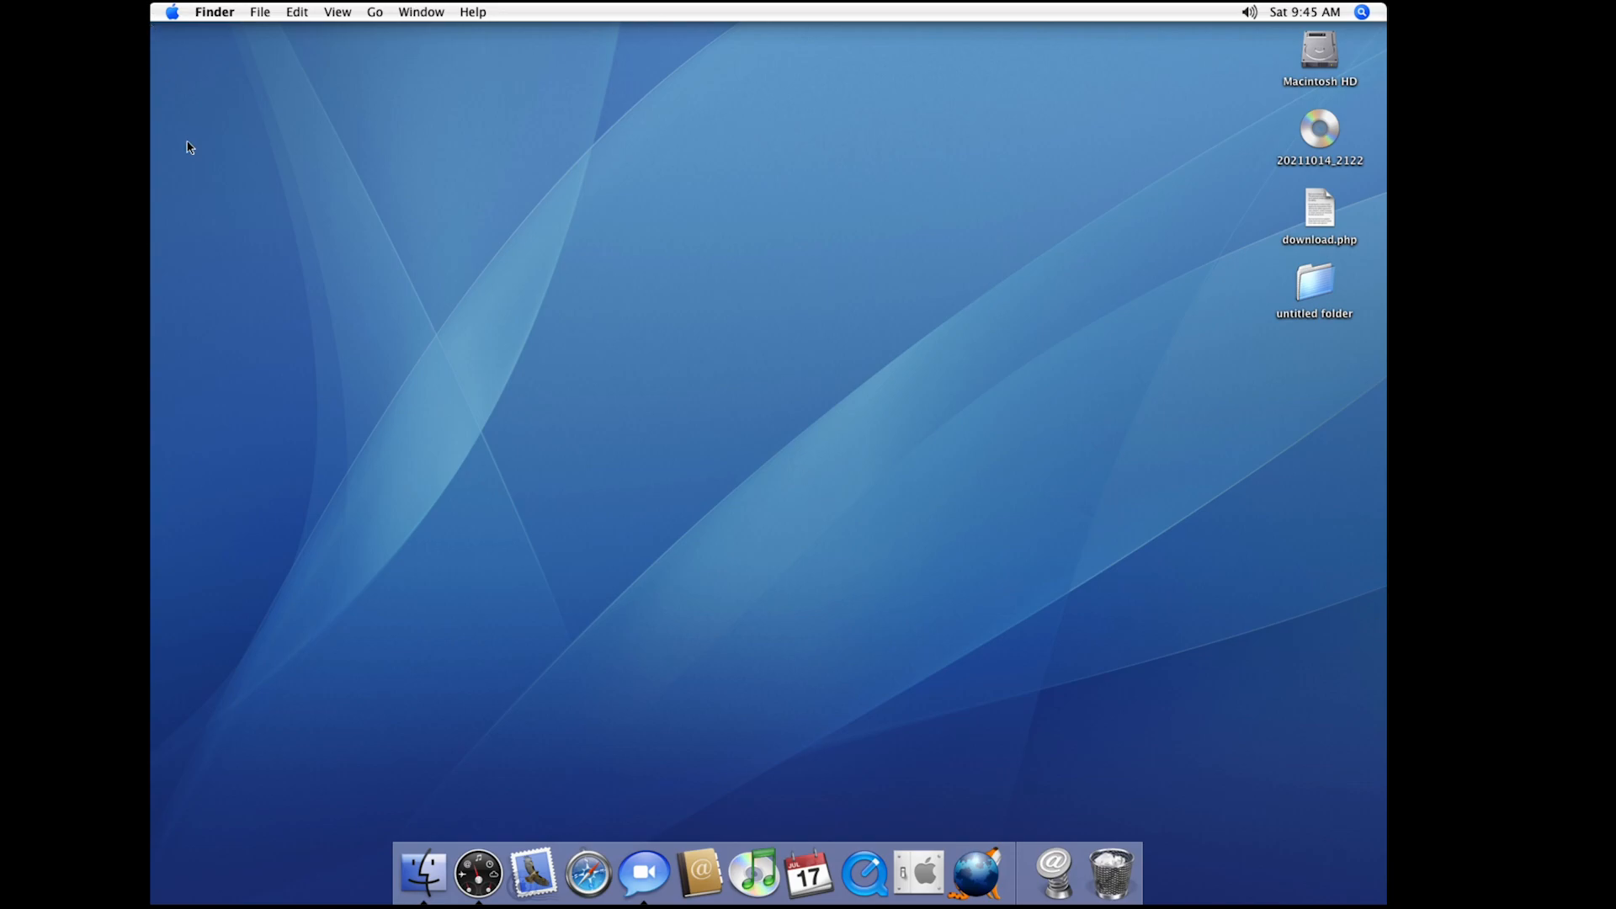
mouse_move(1269, 86)
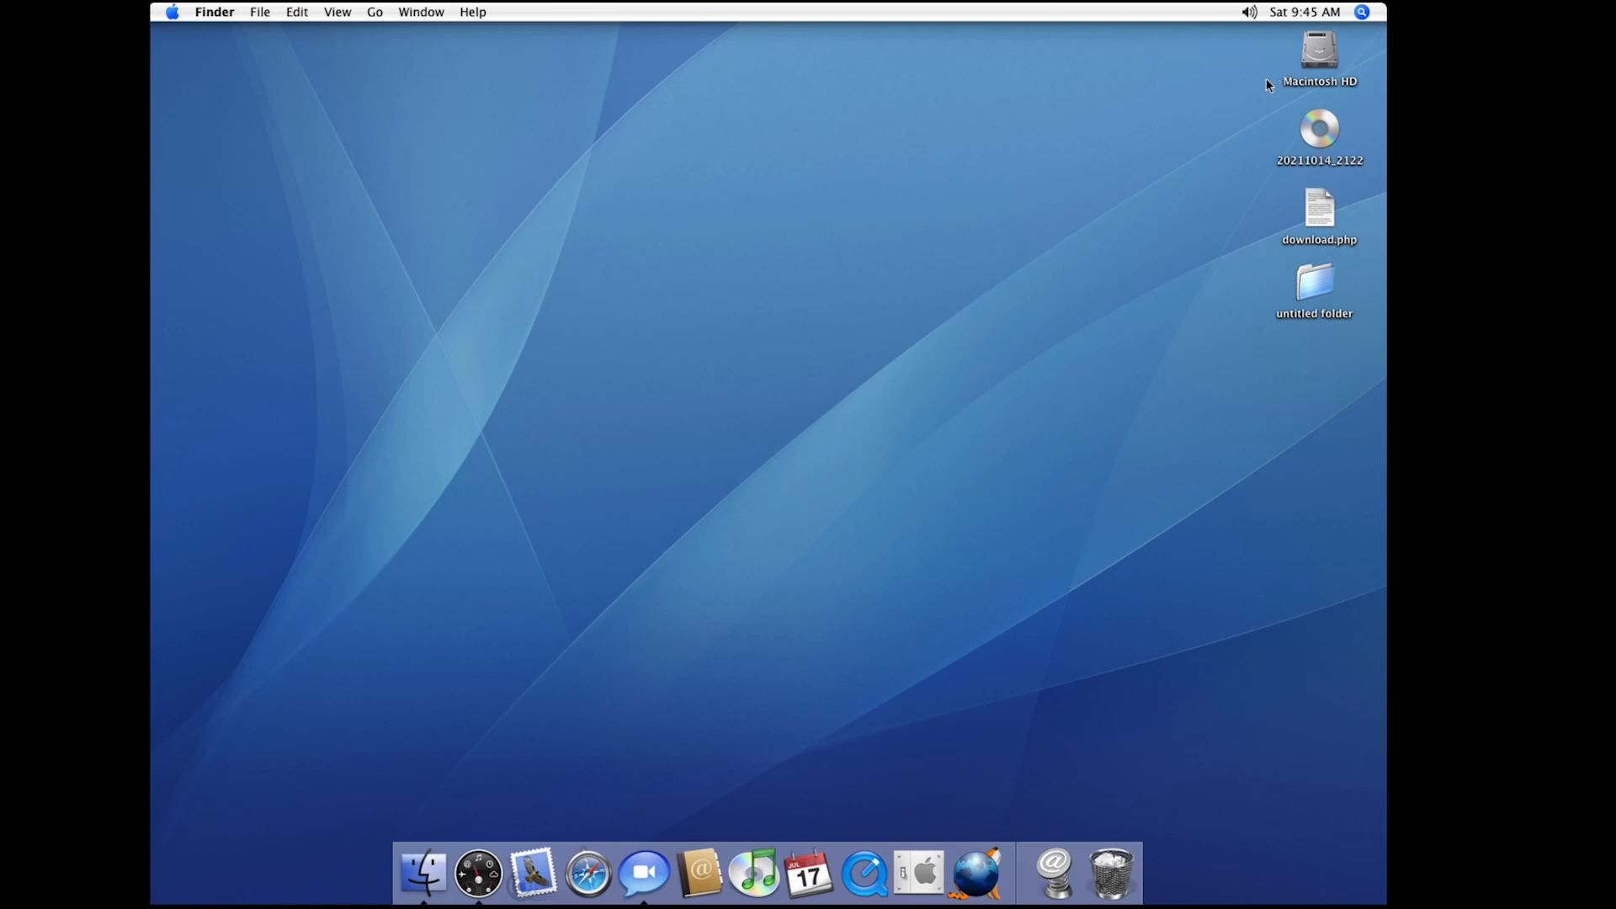
- Quit the running iChat application from its Dock menu, leaving Finder alone
drag(1266, 81, 320, 515)
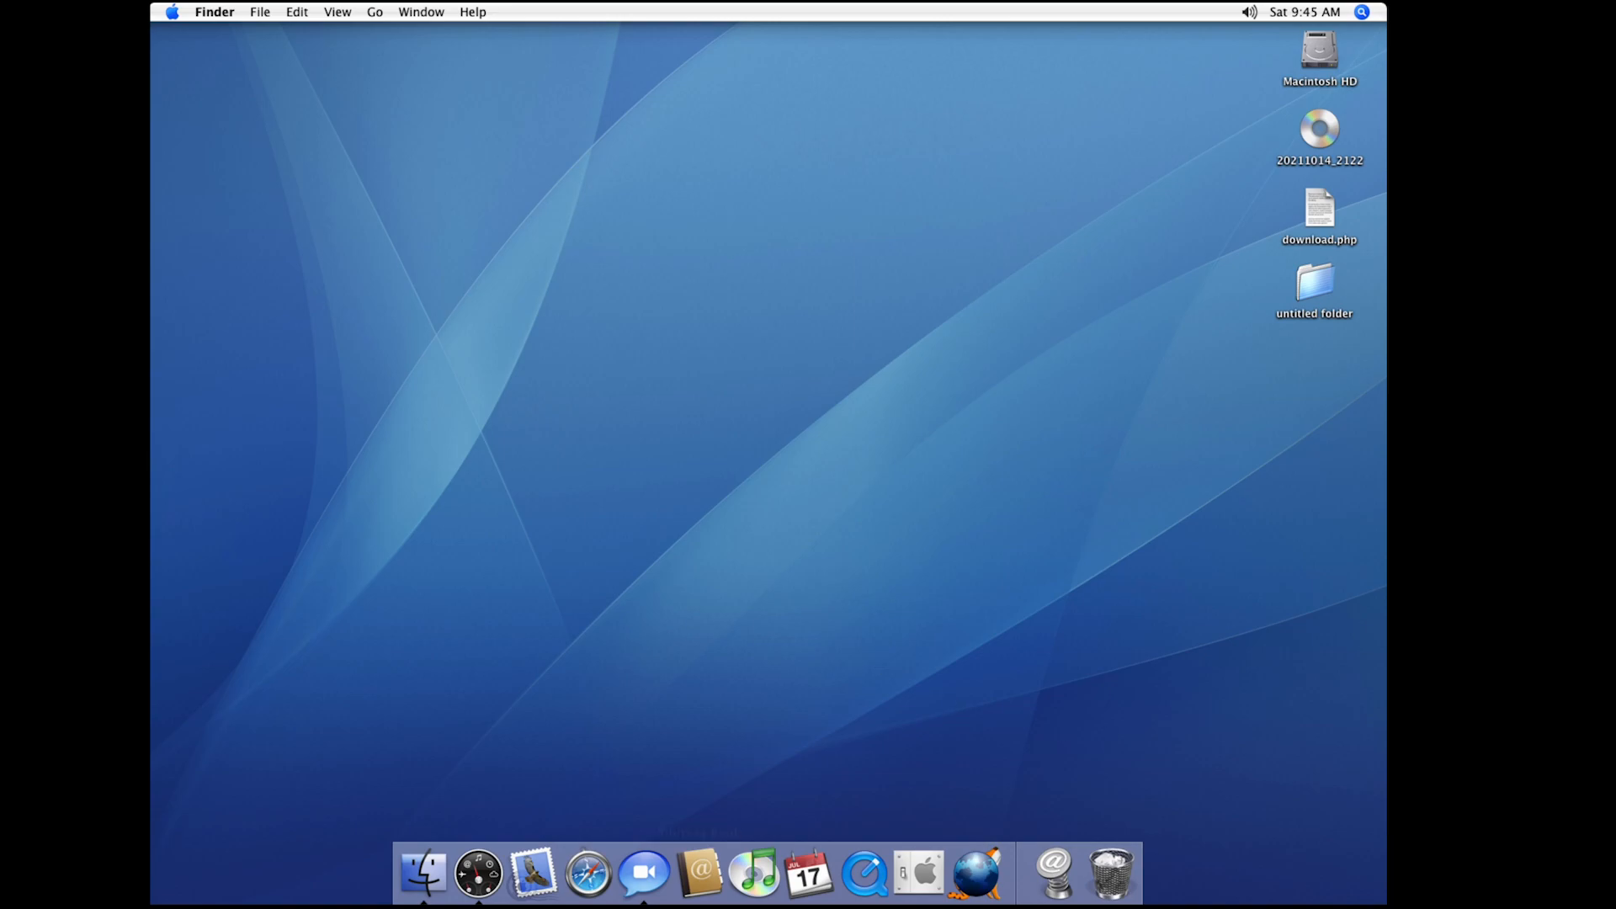
mouse_move(589, 873)
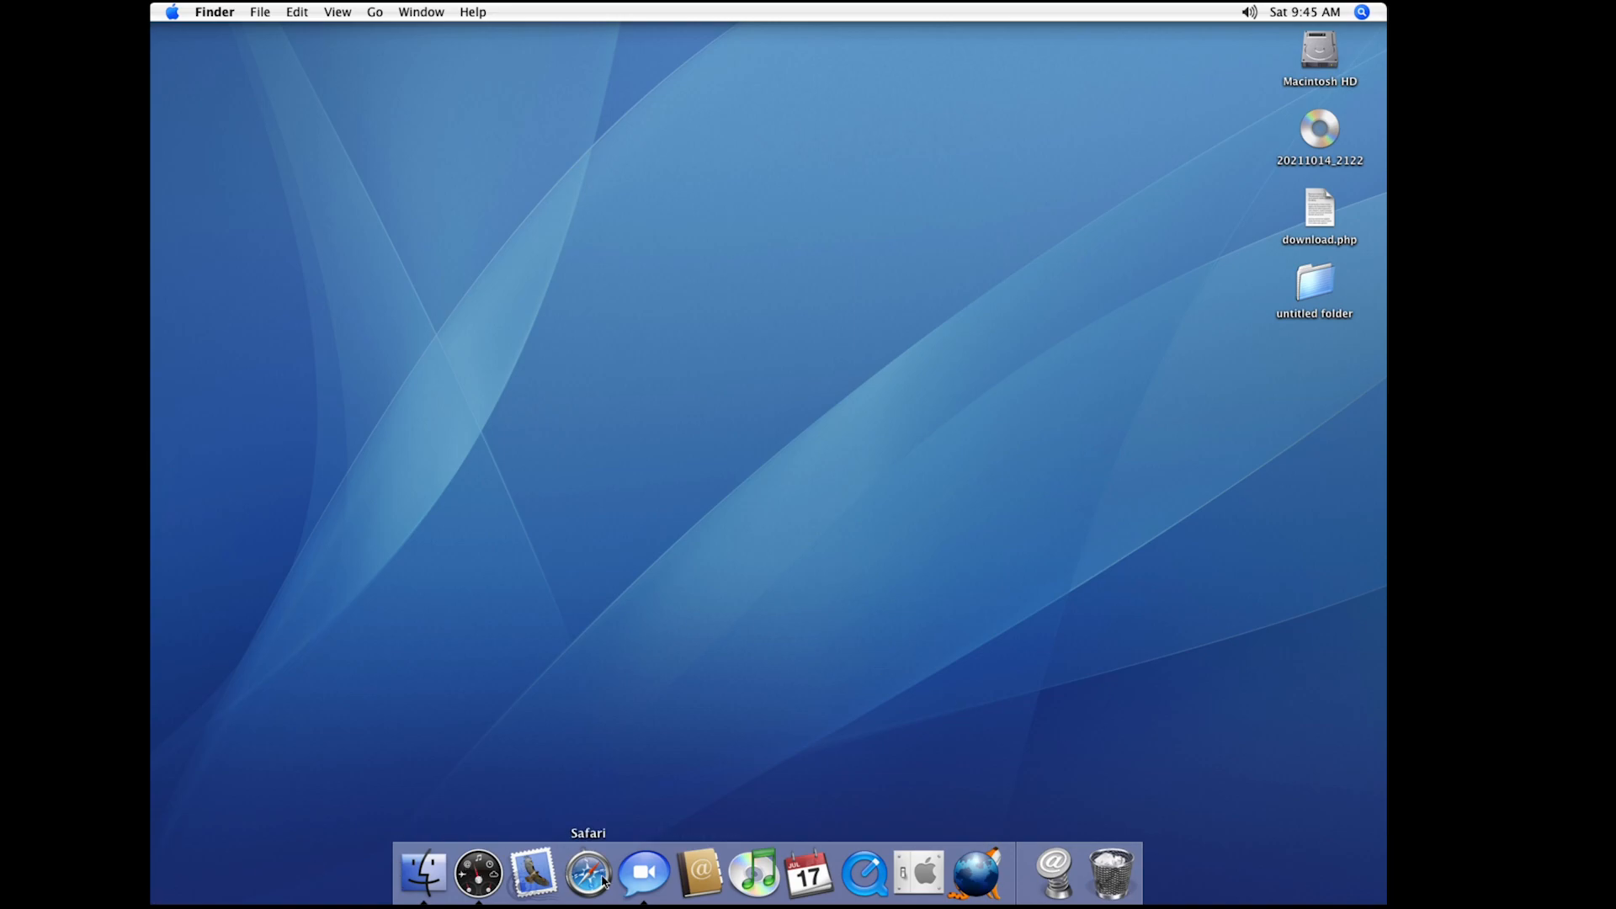
right_click(642, 874)
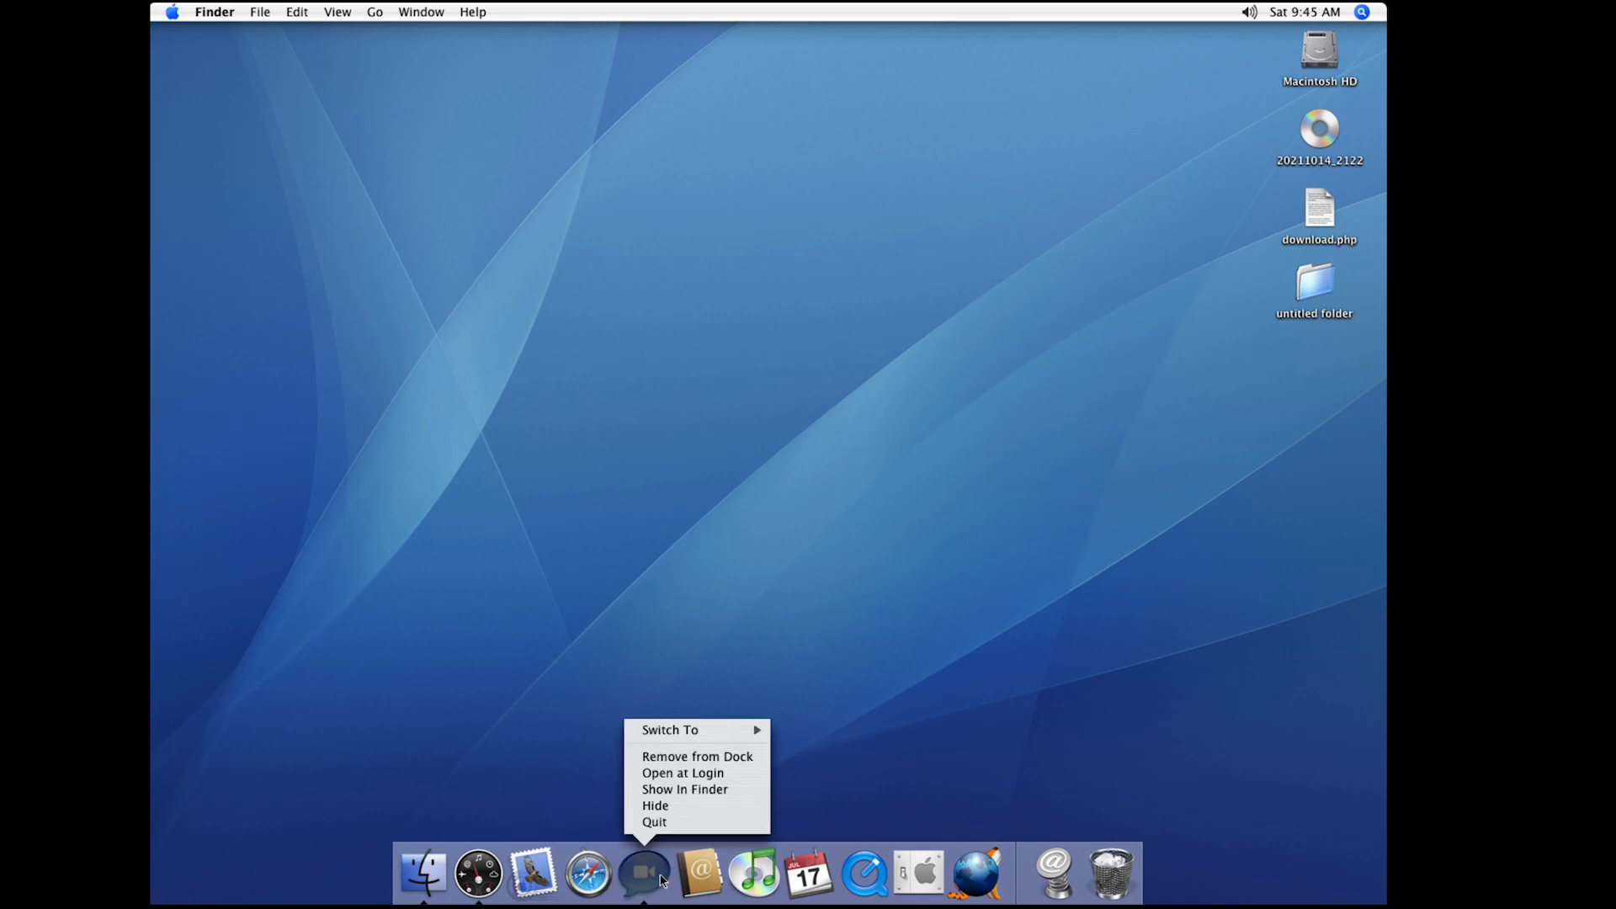
mouse_move(655, 821)
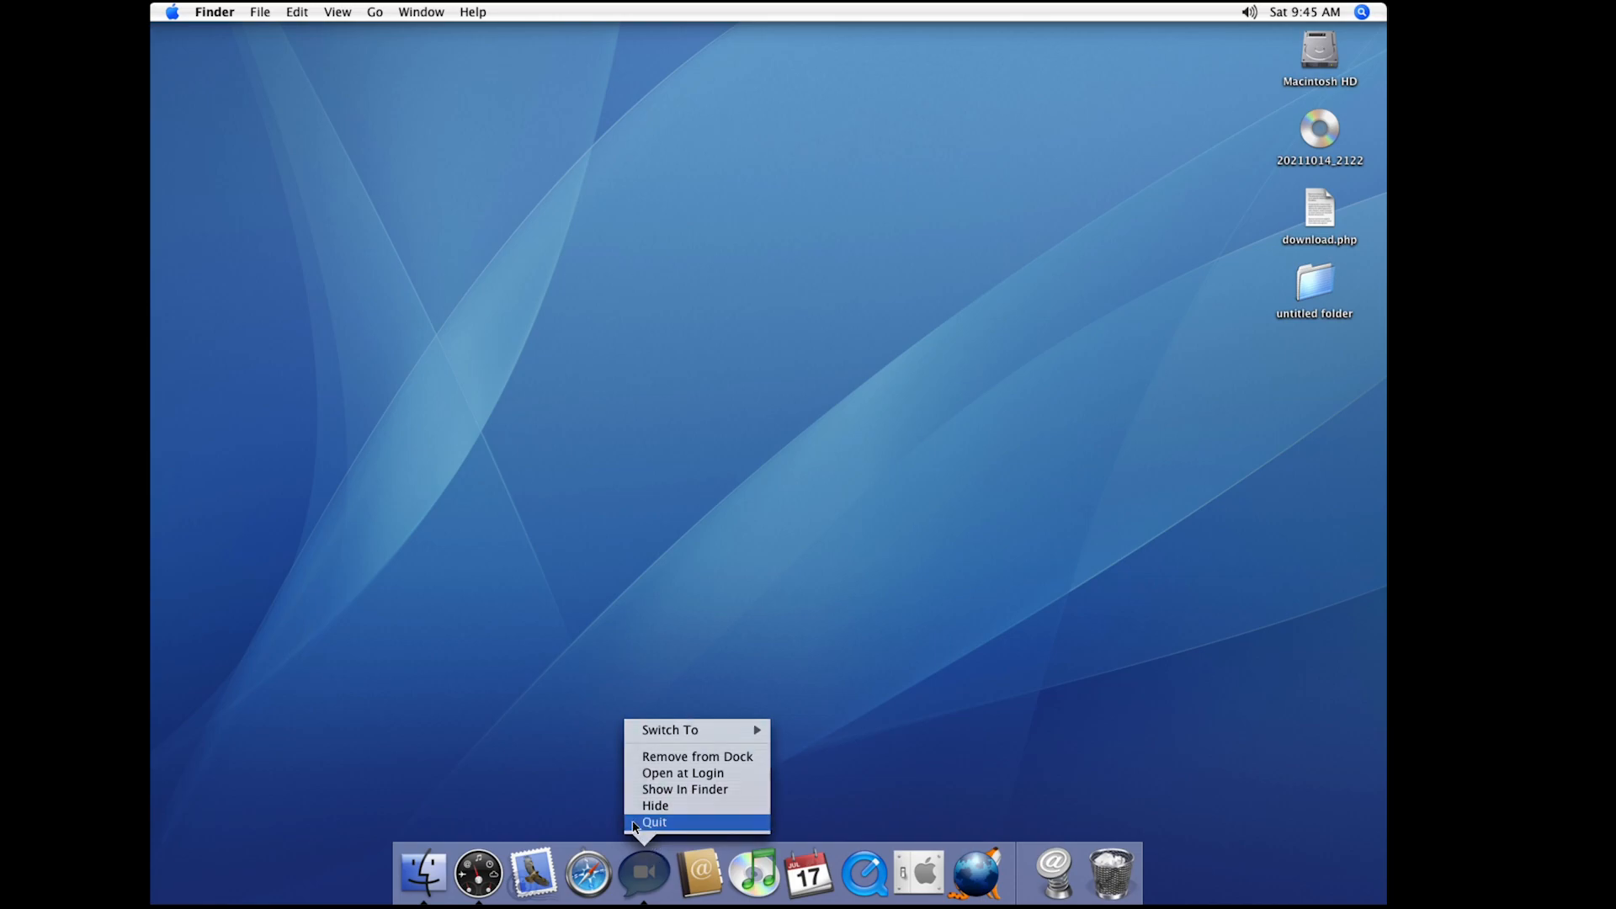
click(653, 821)
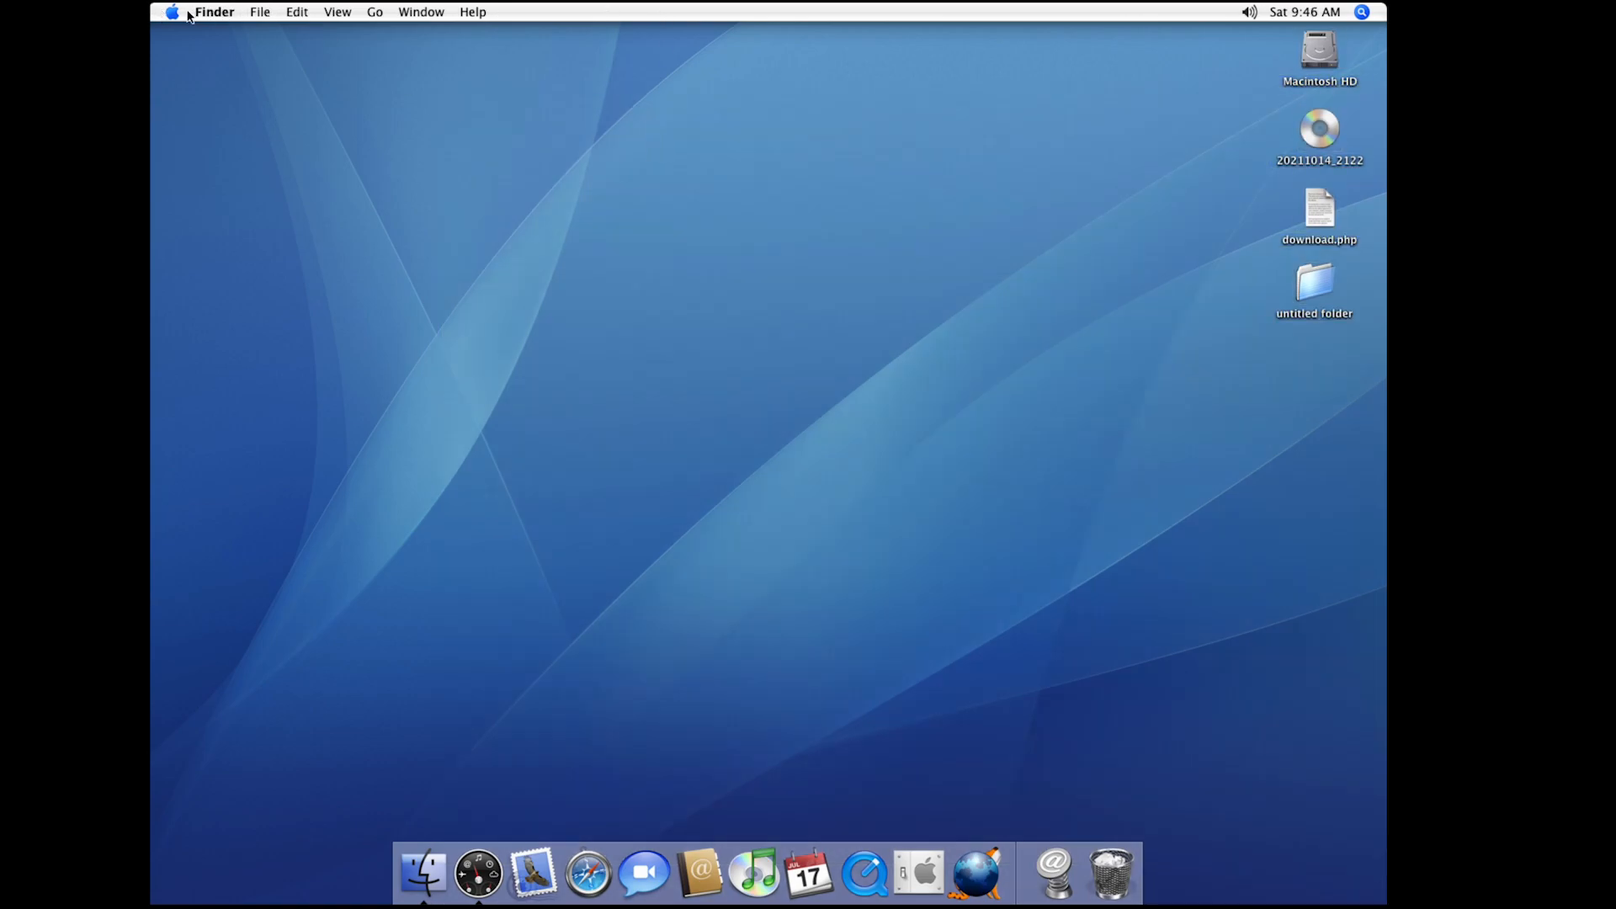
click(172, 11)
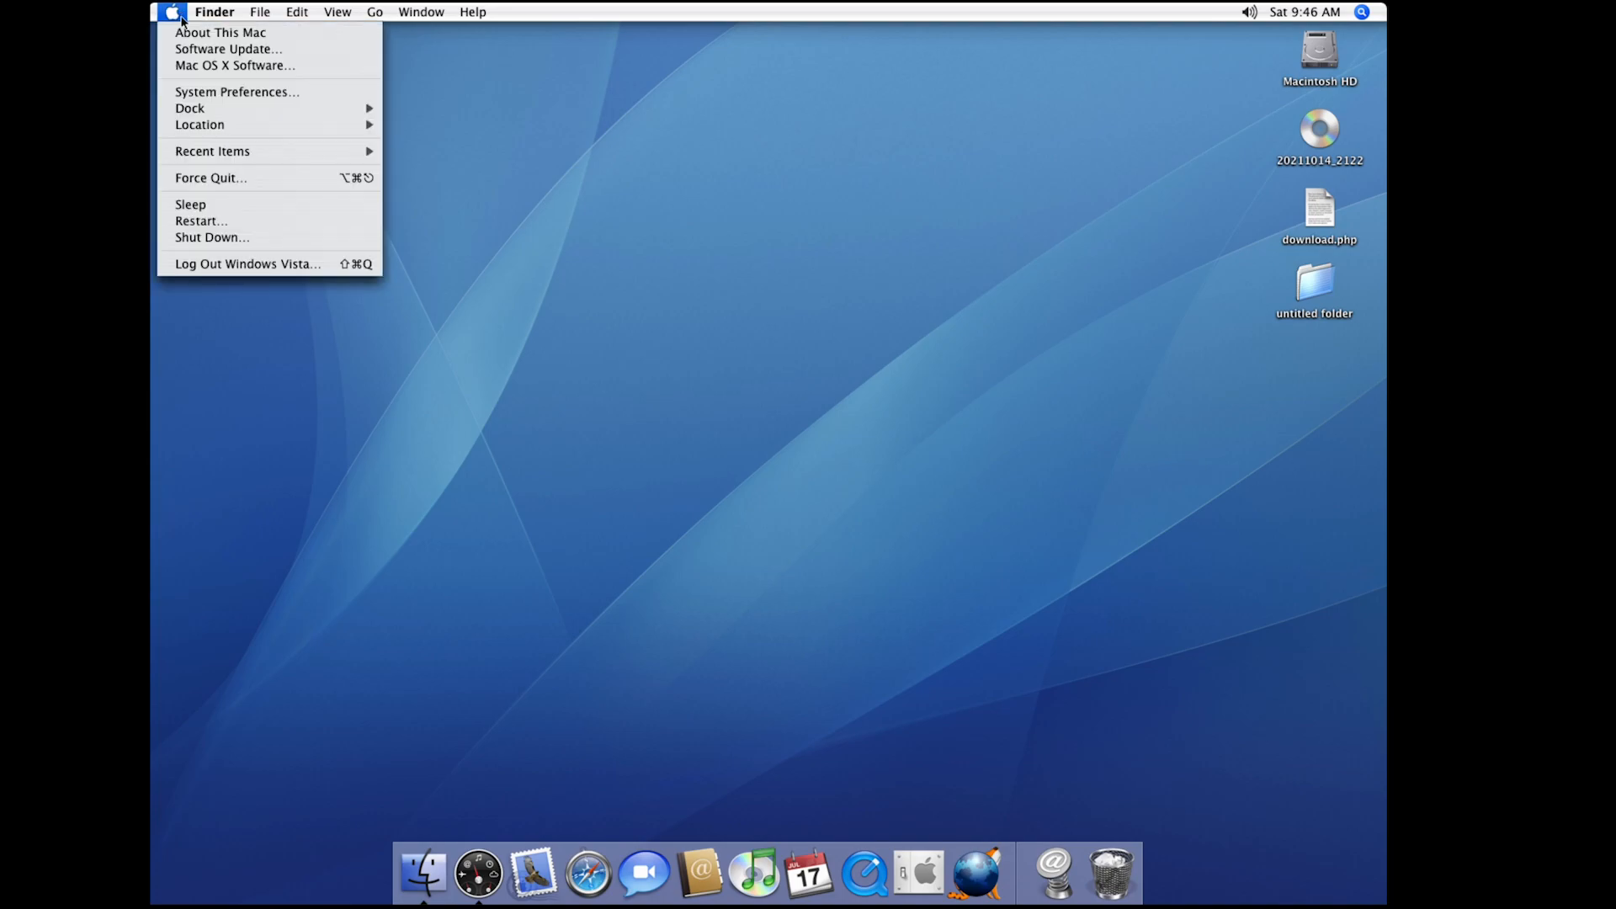
click(172, 12)
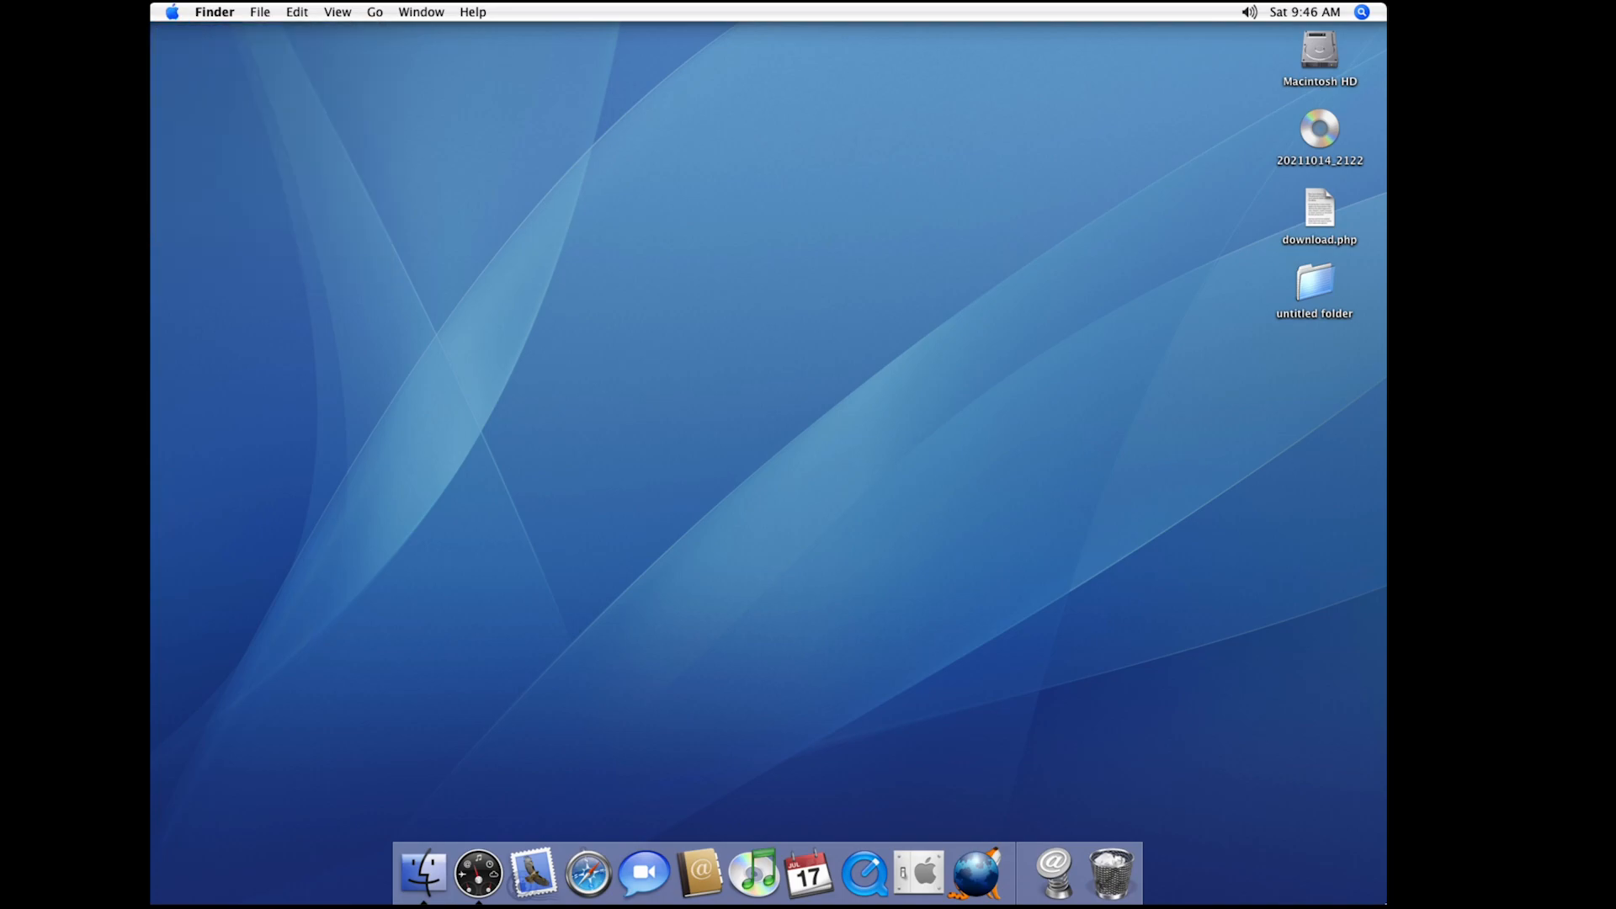
click(171, 12)
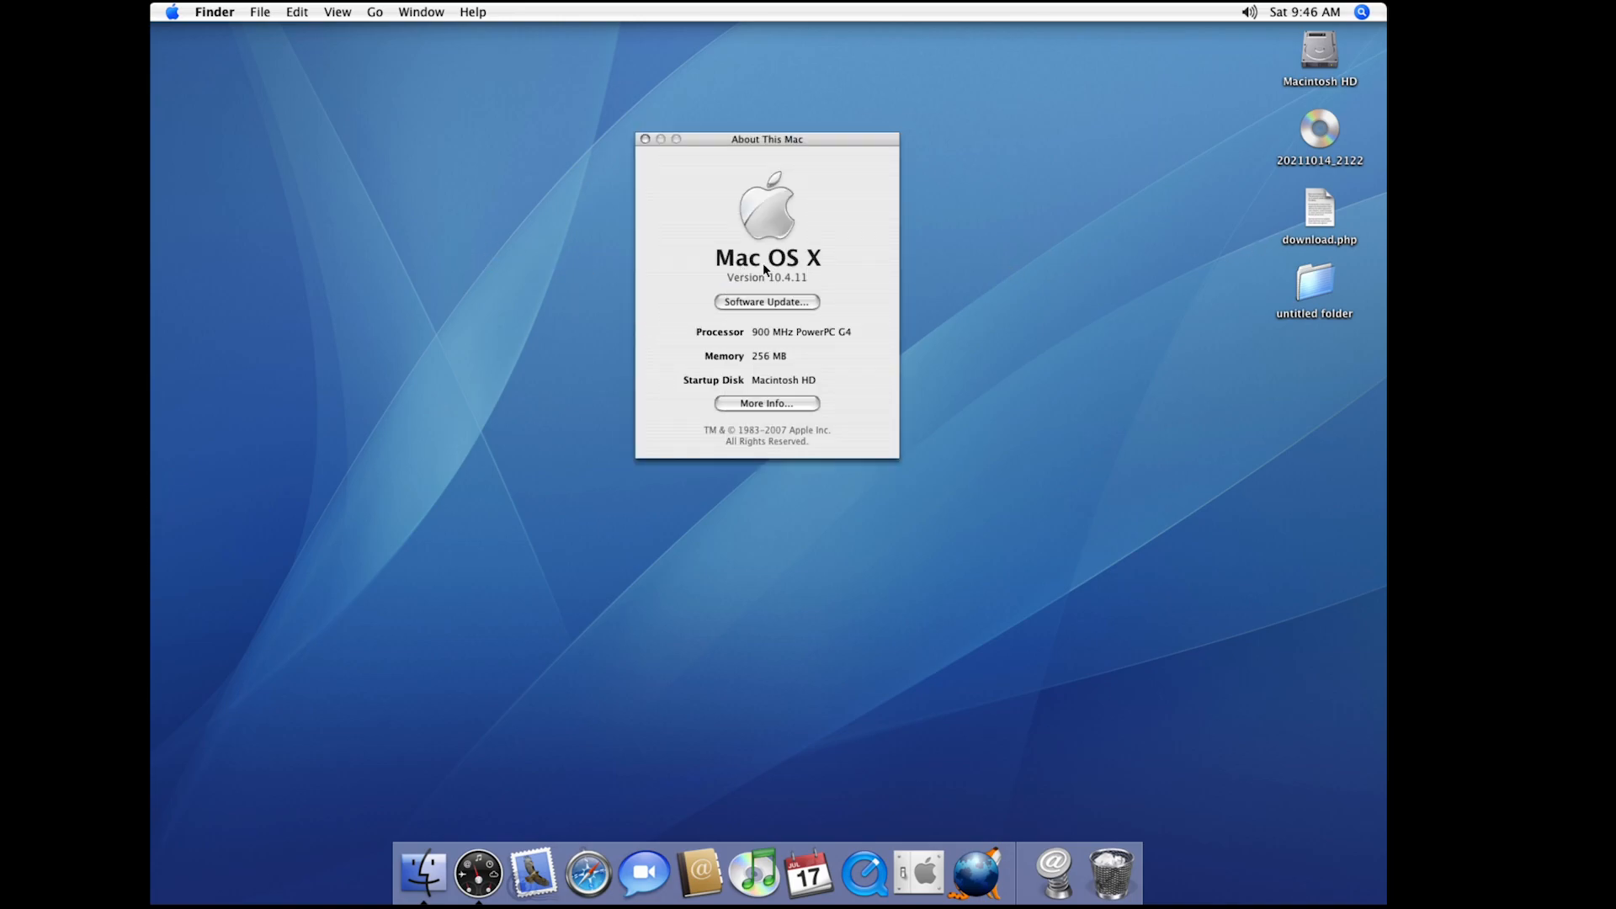
mouse_move(675, 110)
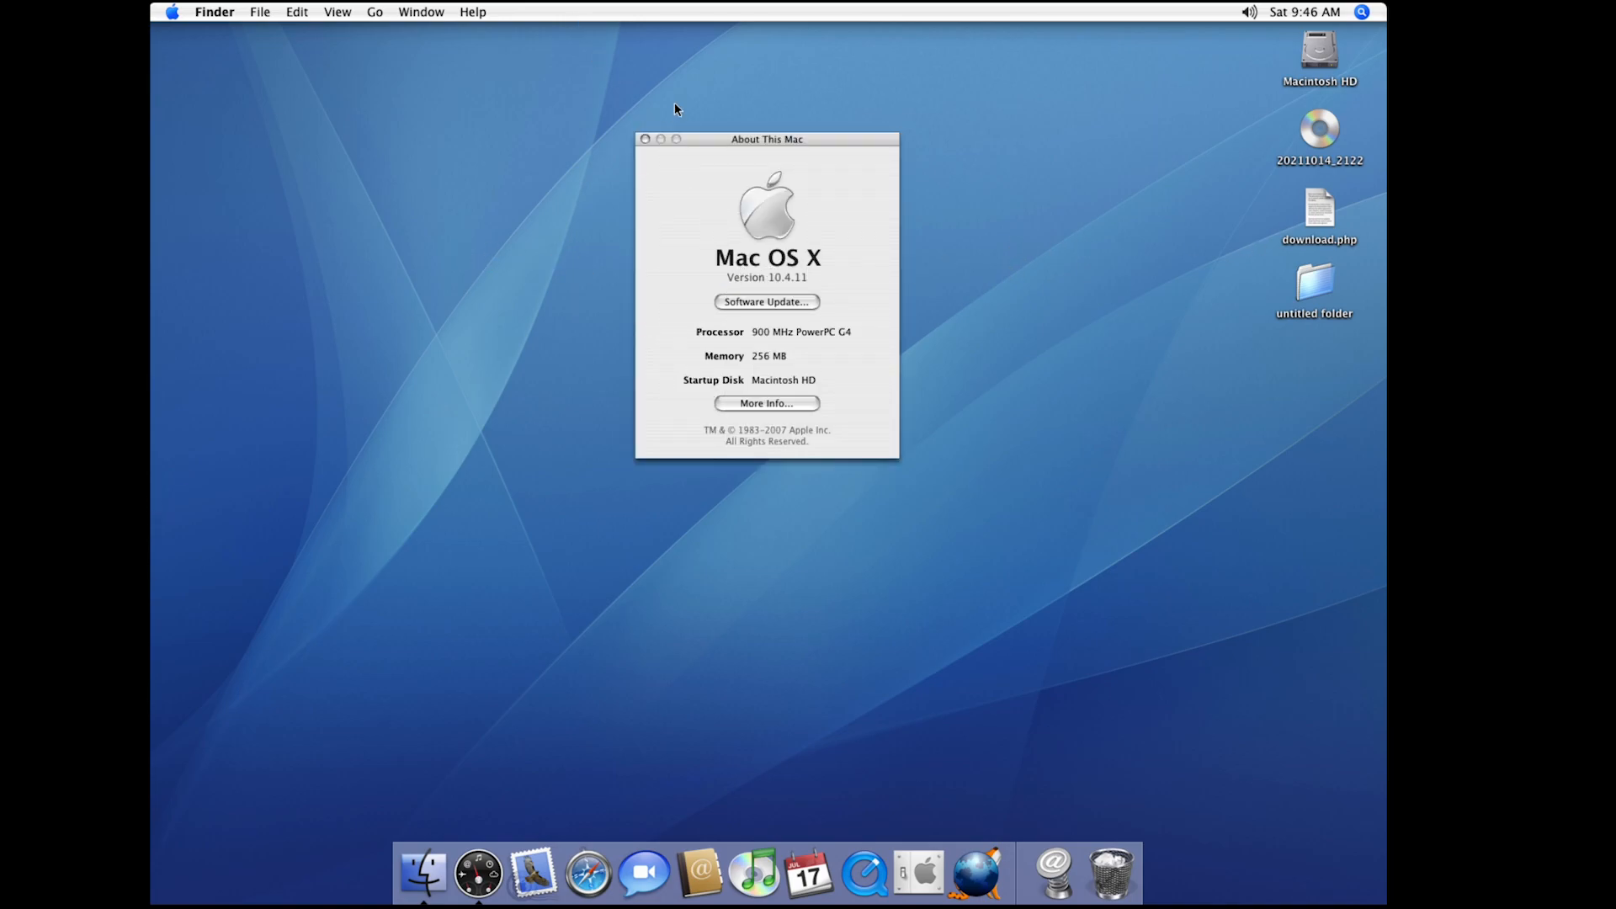
mouse_move(644, 140)
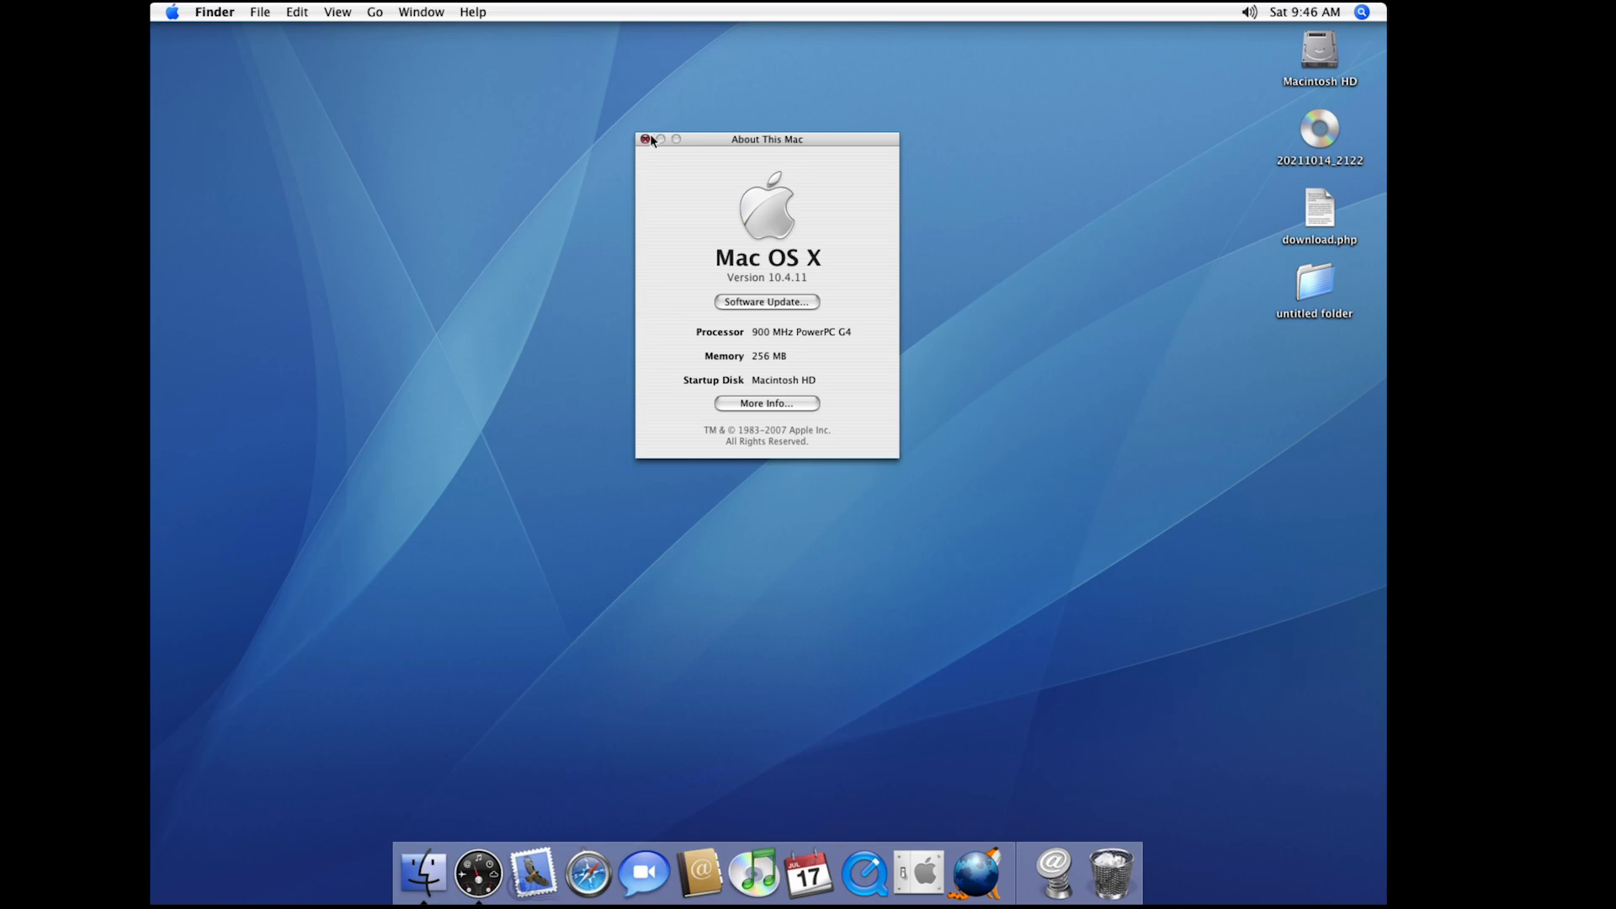
mouse_move(608, 187)
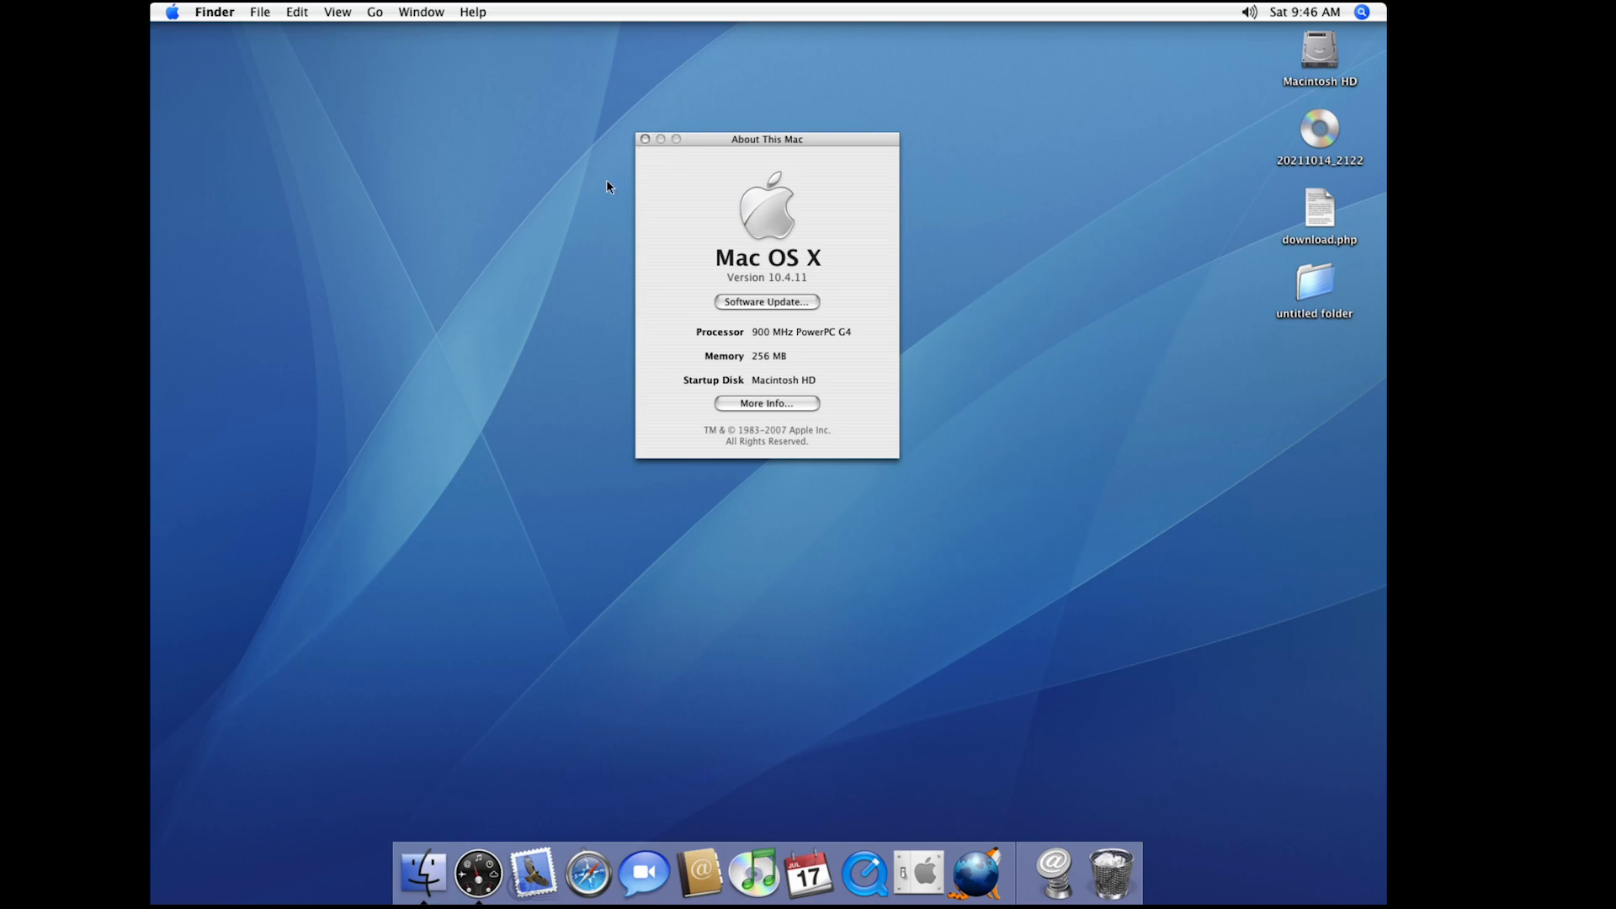
mouse_move(653, 150)
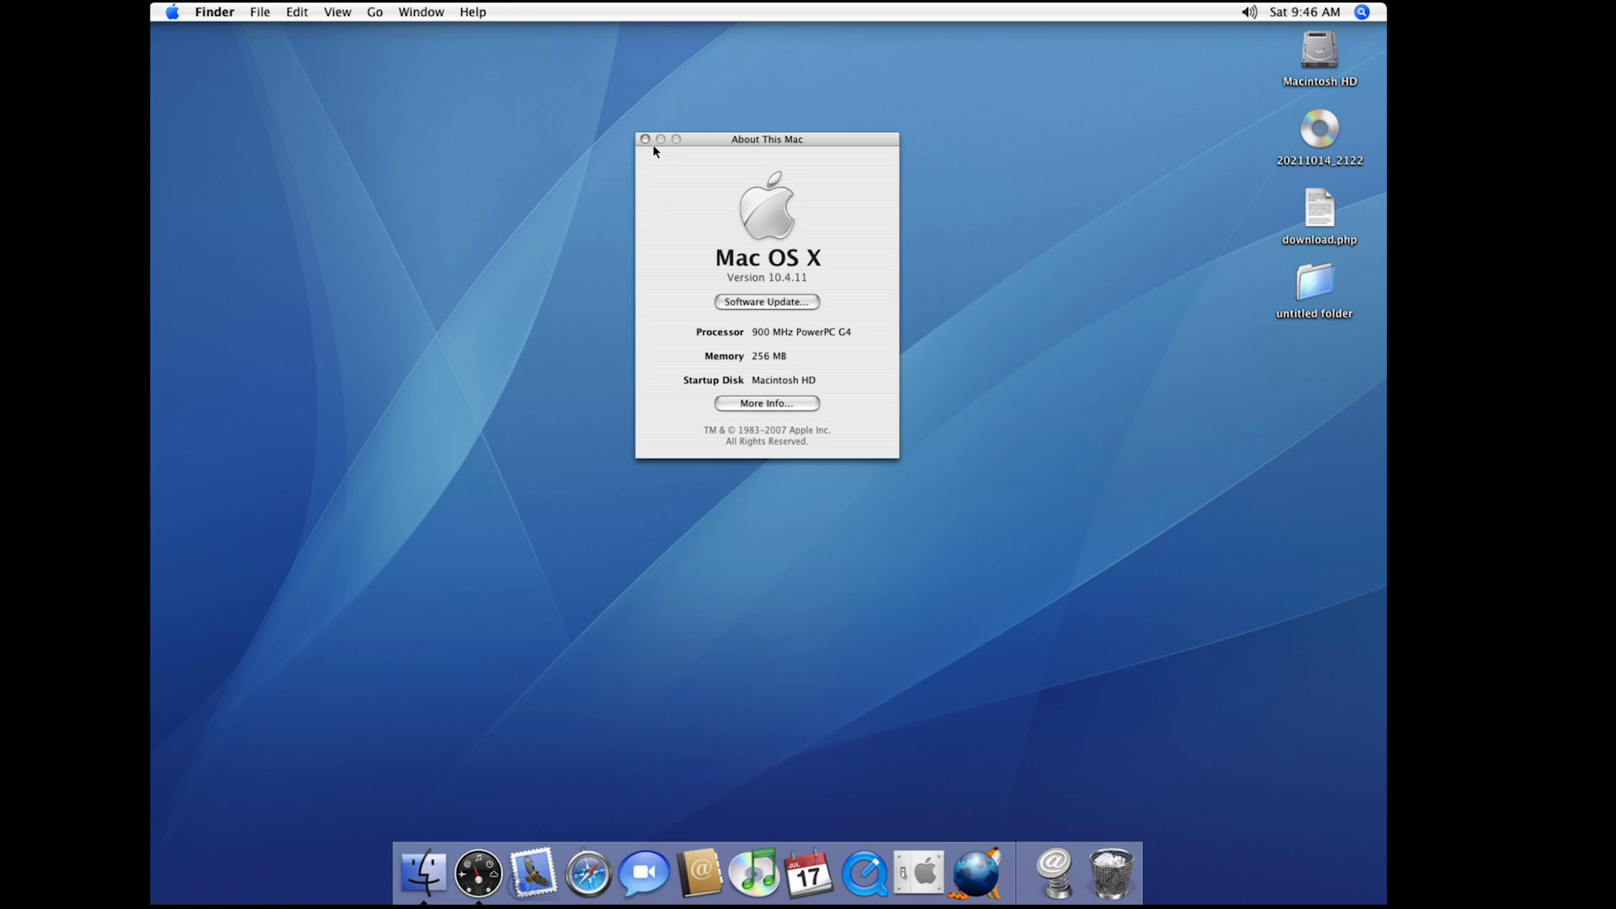
click(645, 139)
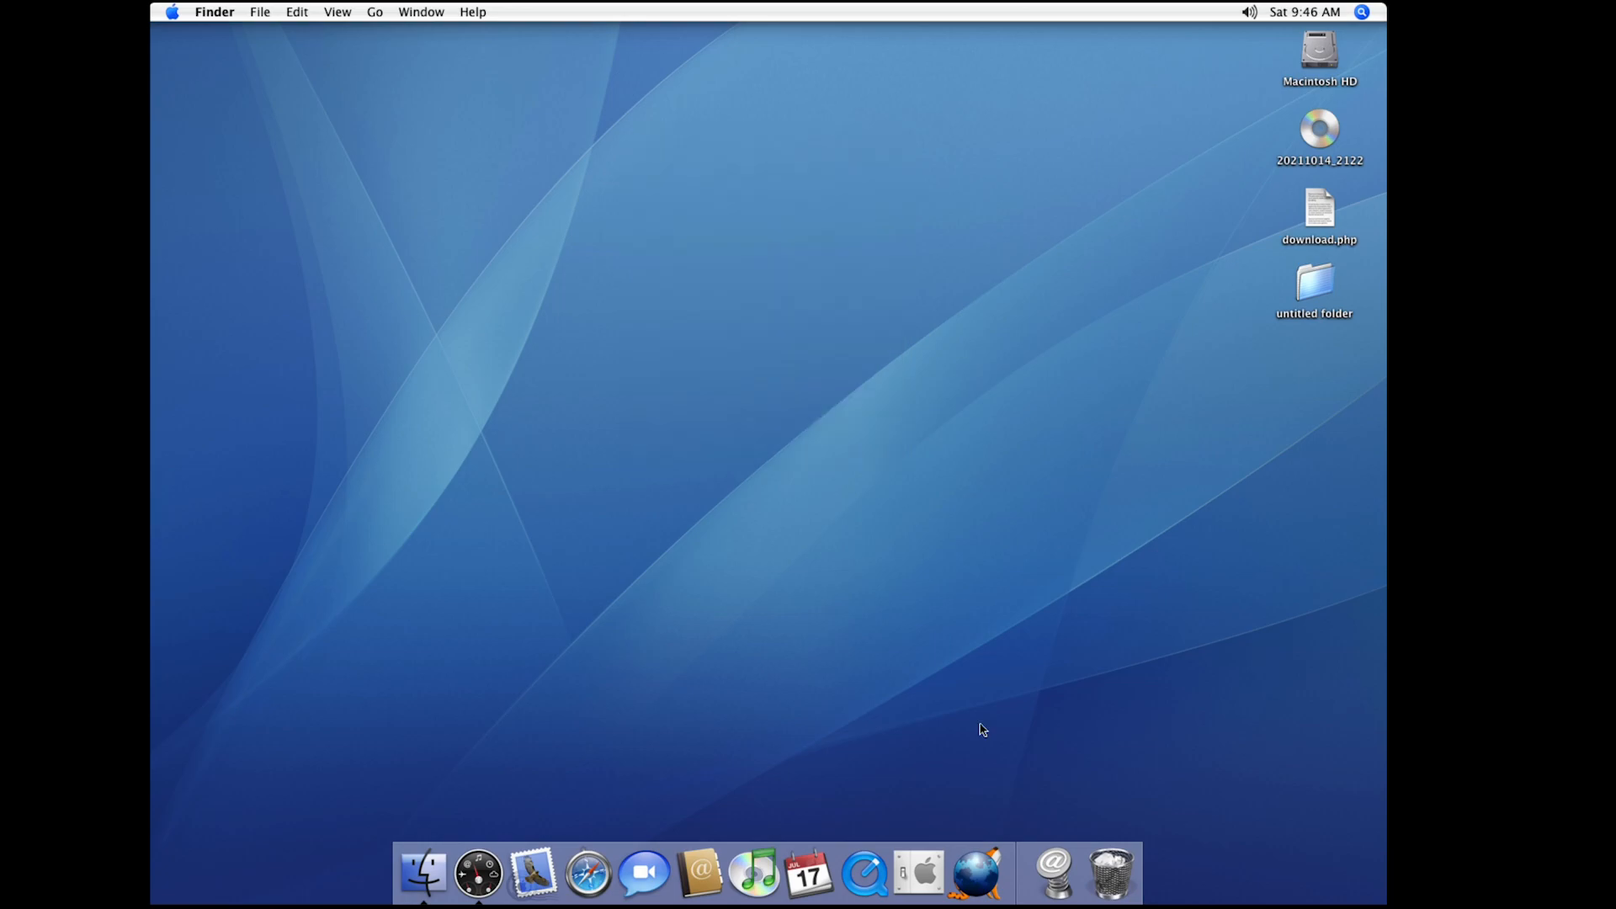
mouse_move(643, 873)
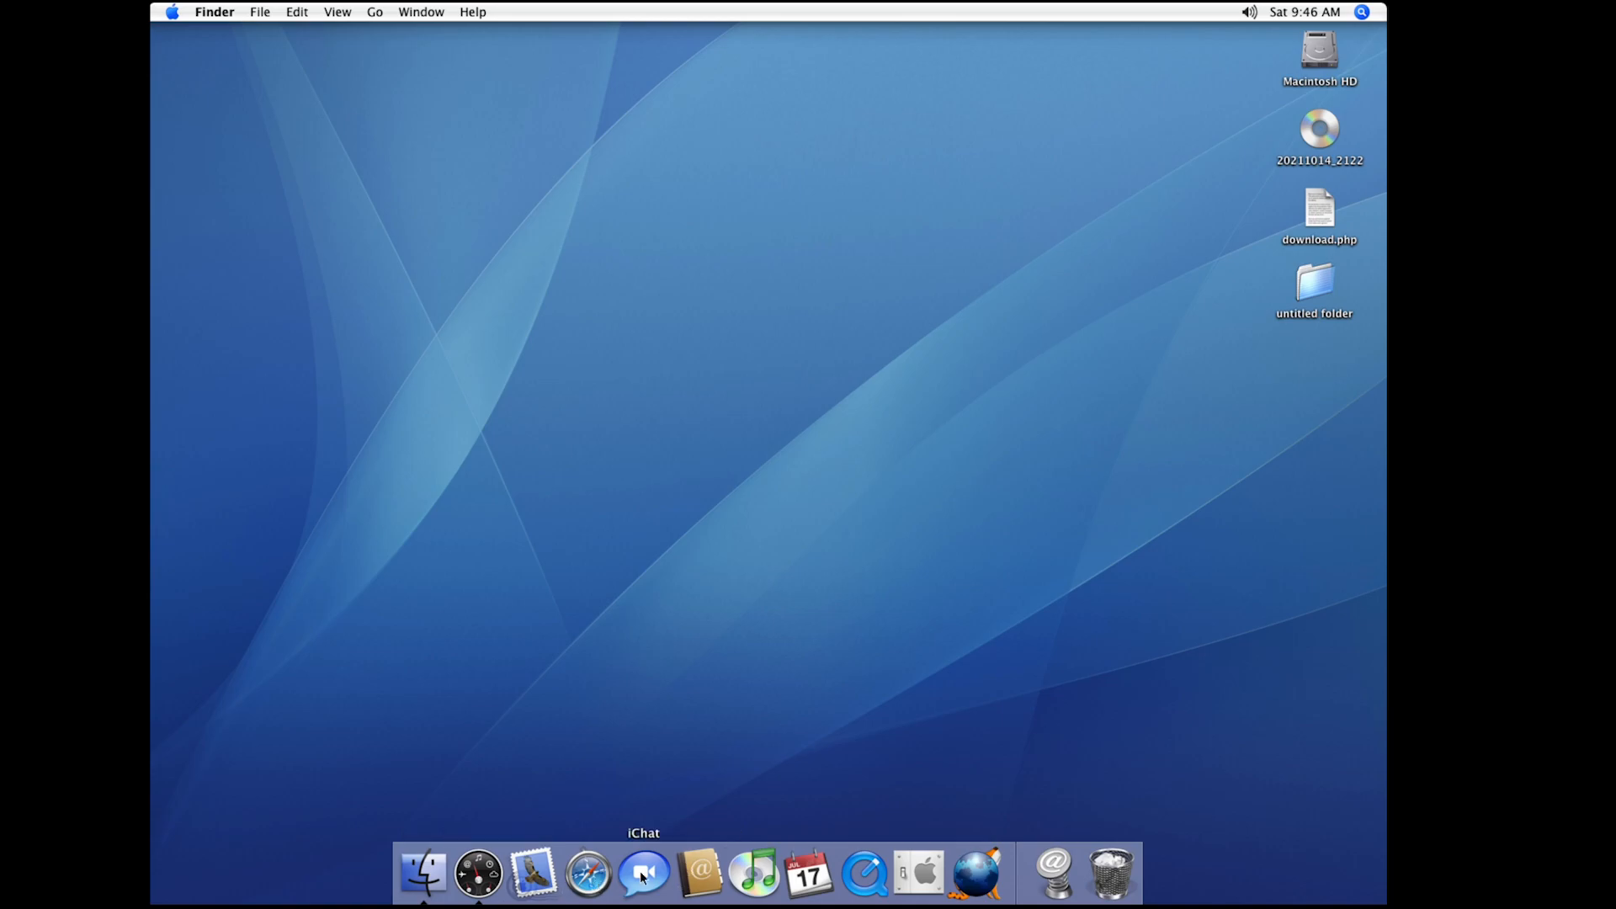
mouse_move(975, 874)
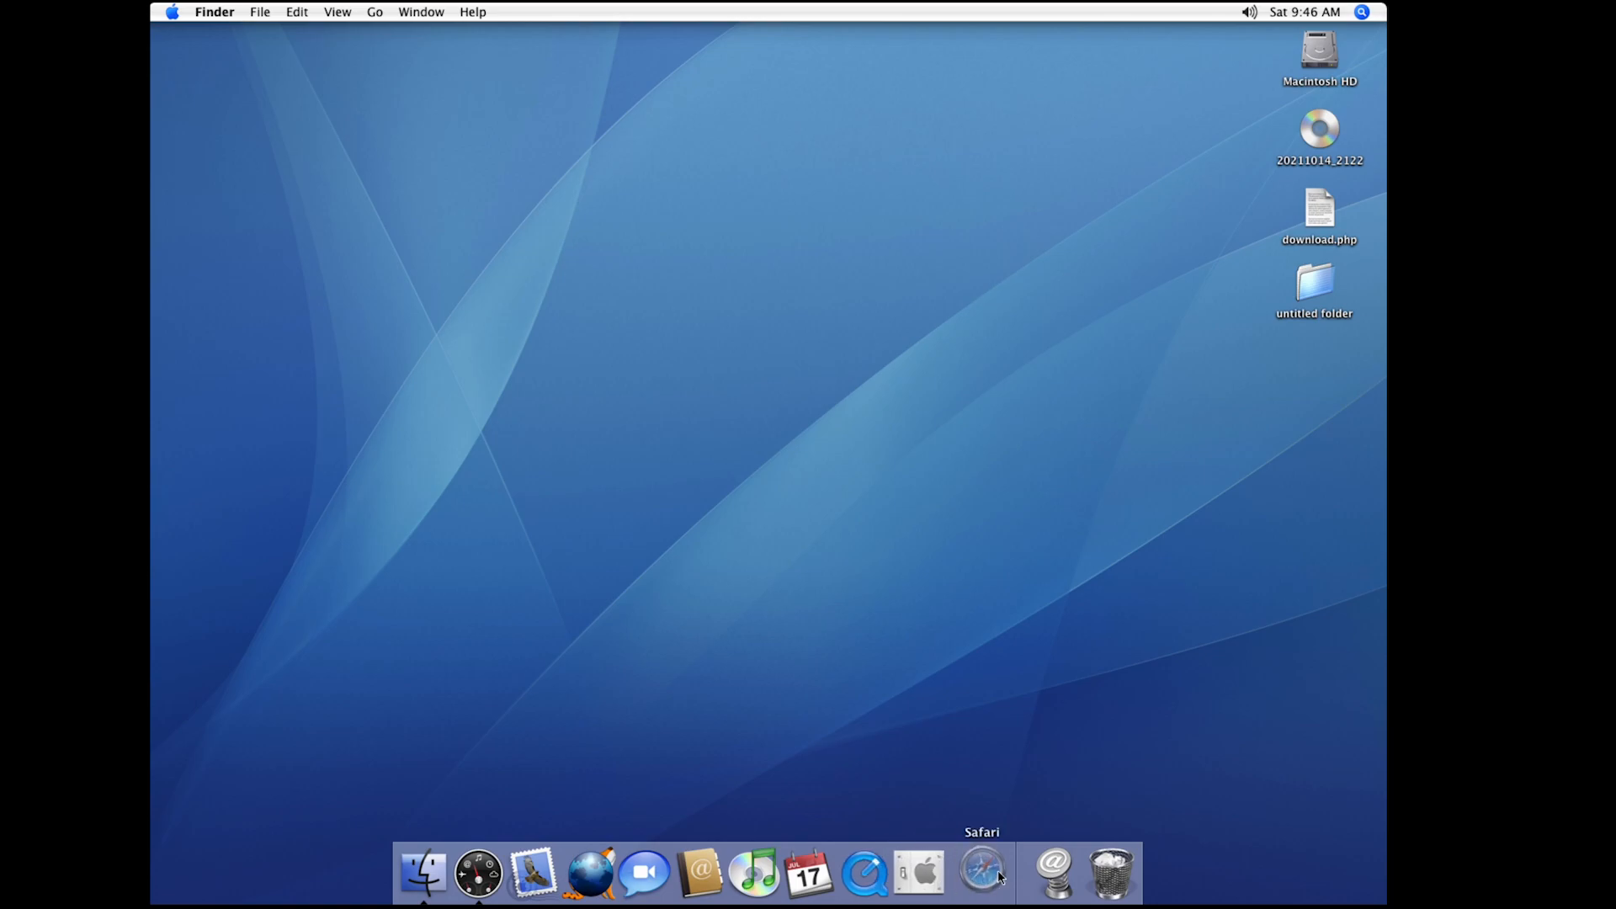
mouse_move(820, 694)
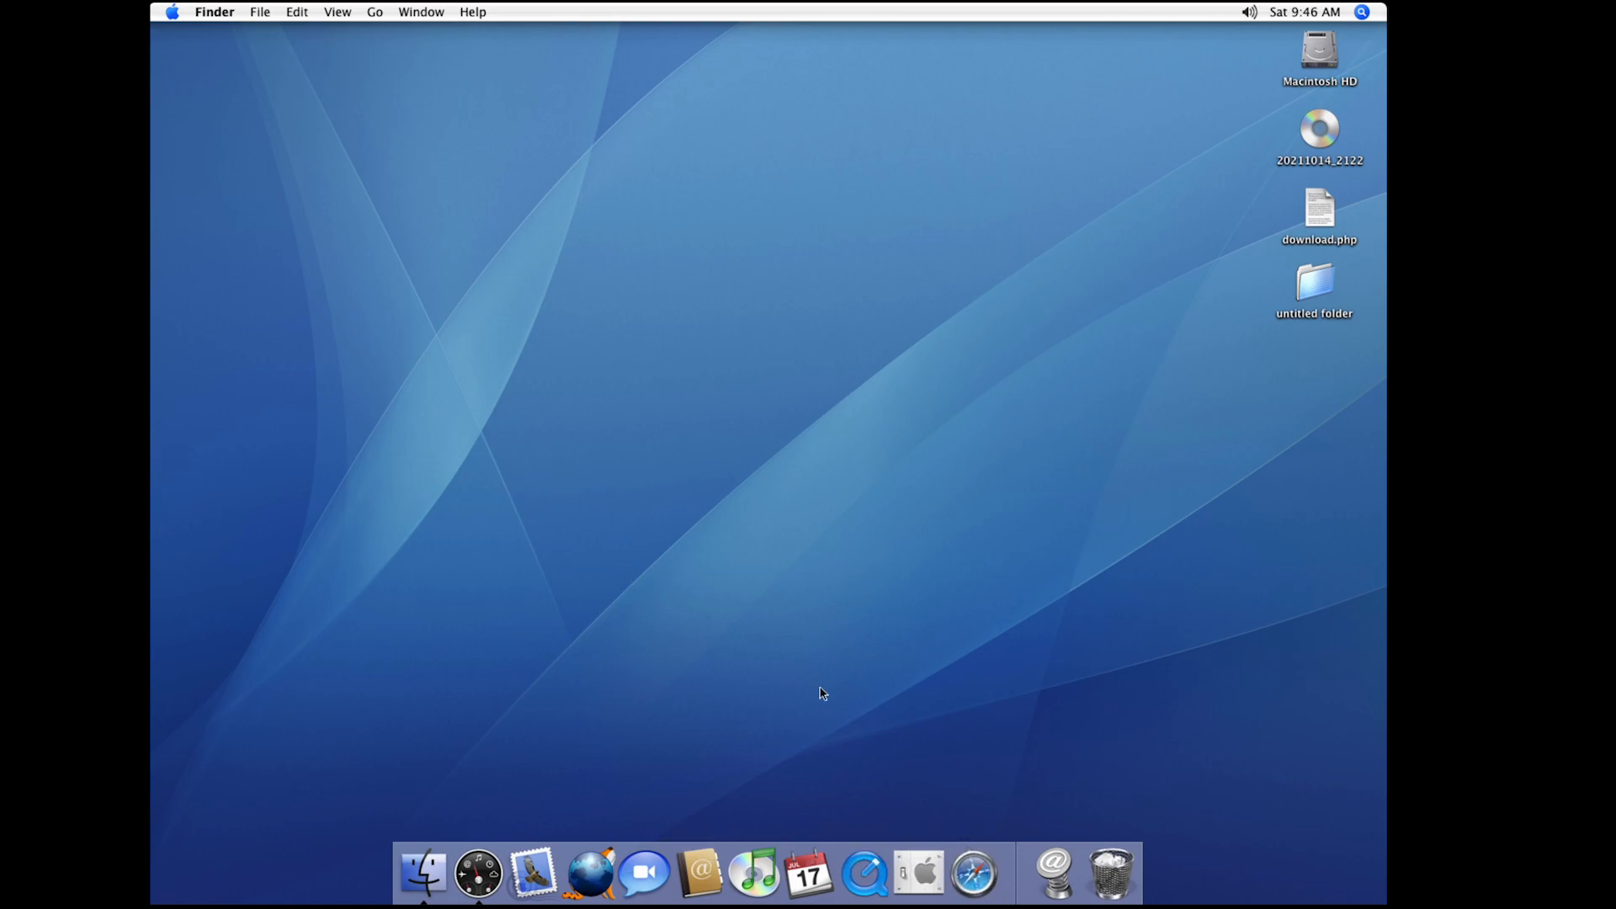
mouse_move(589, 874)
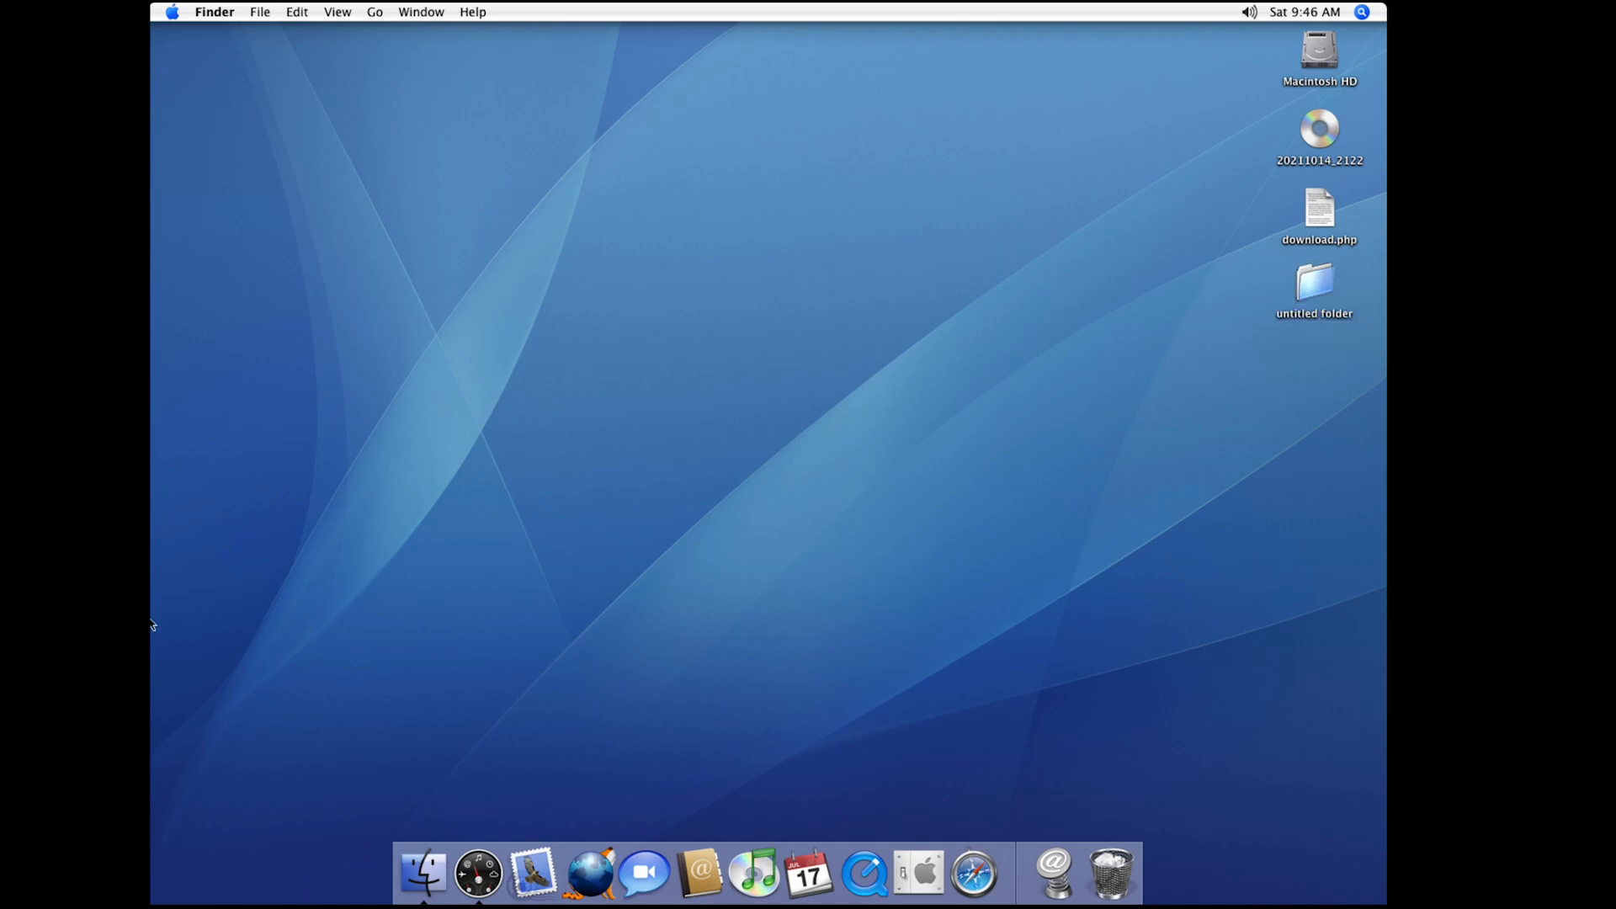
mouse_move(589, 874)
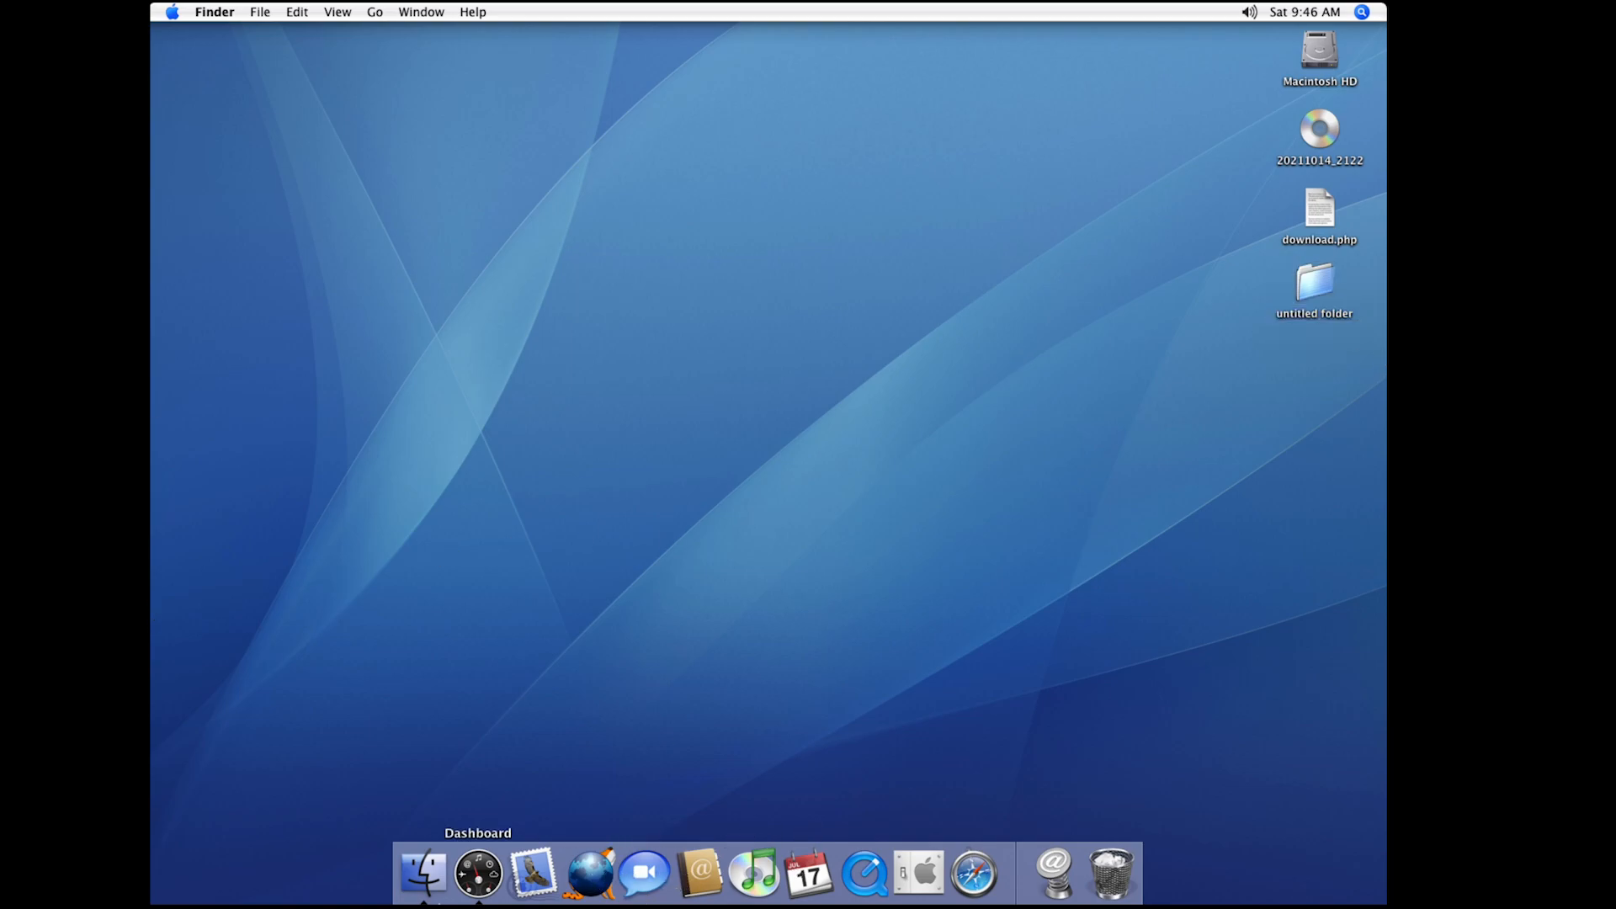
mouse_move(589, 873)
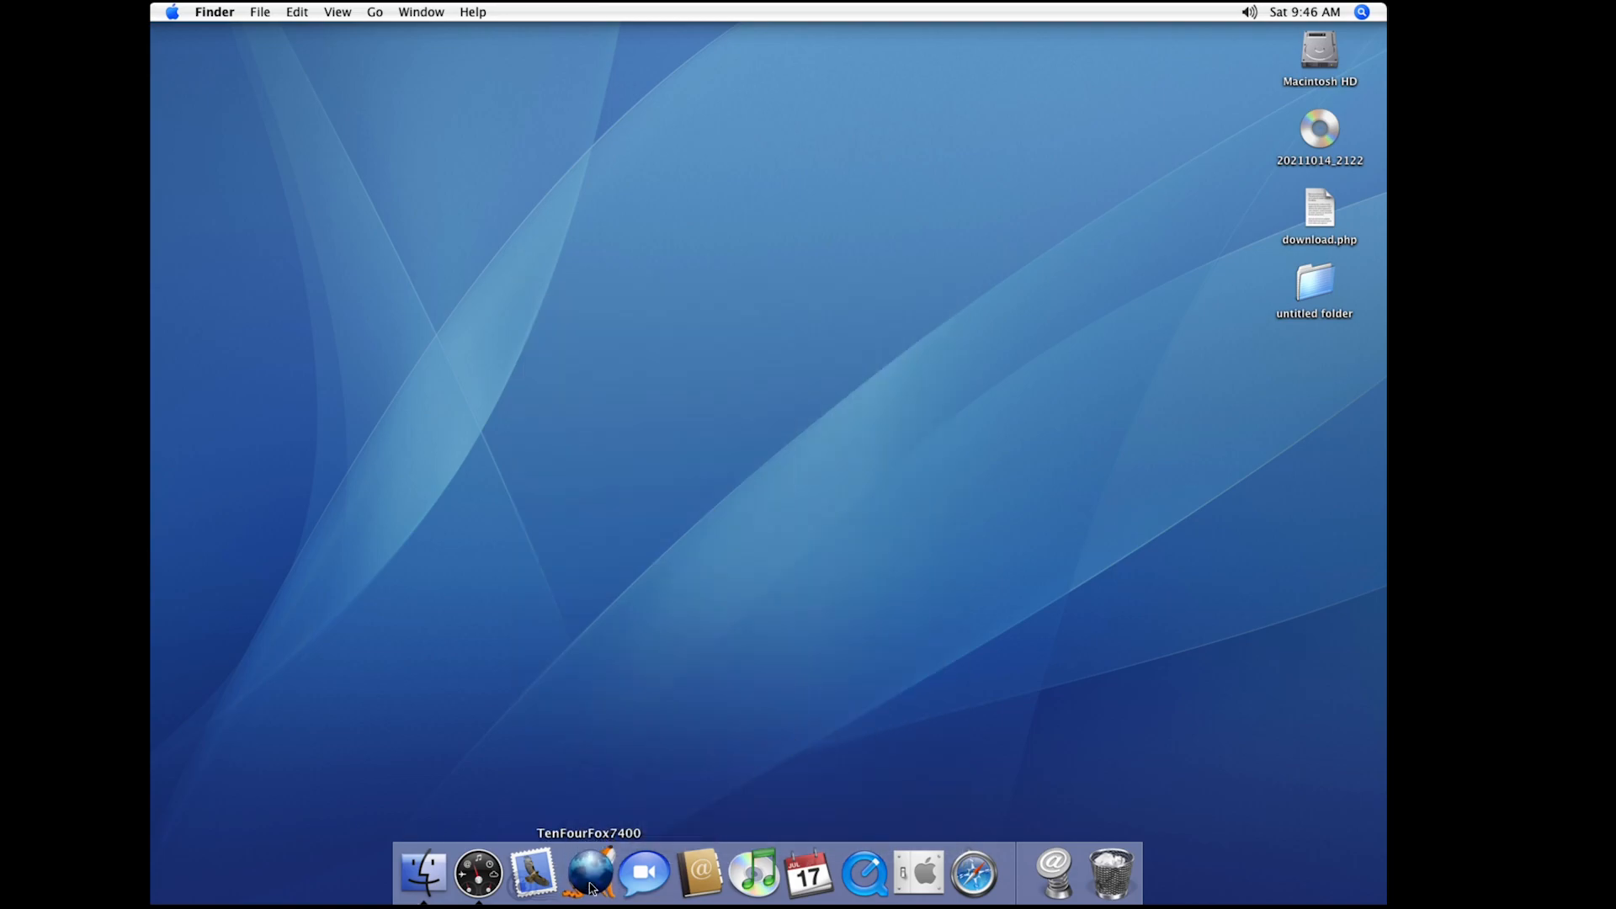
right_click(589, 874)
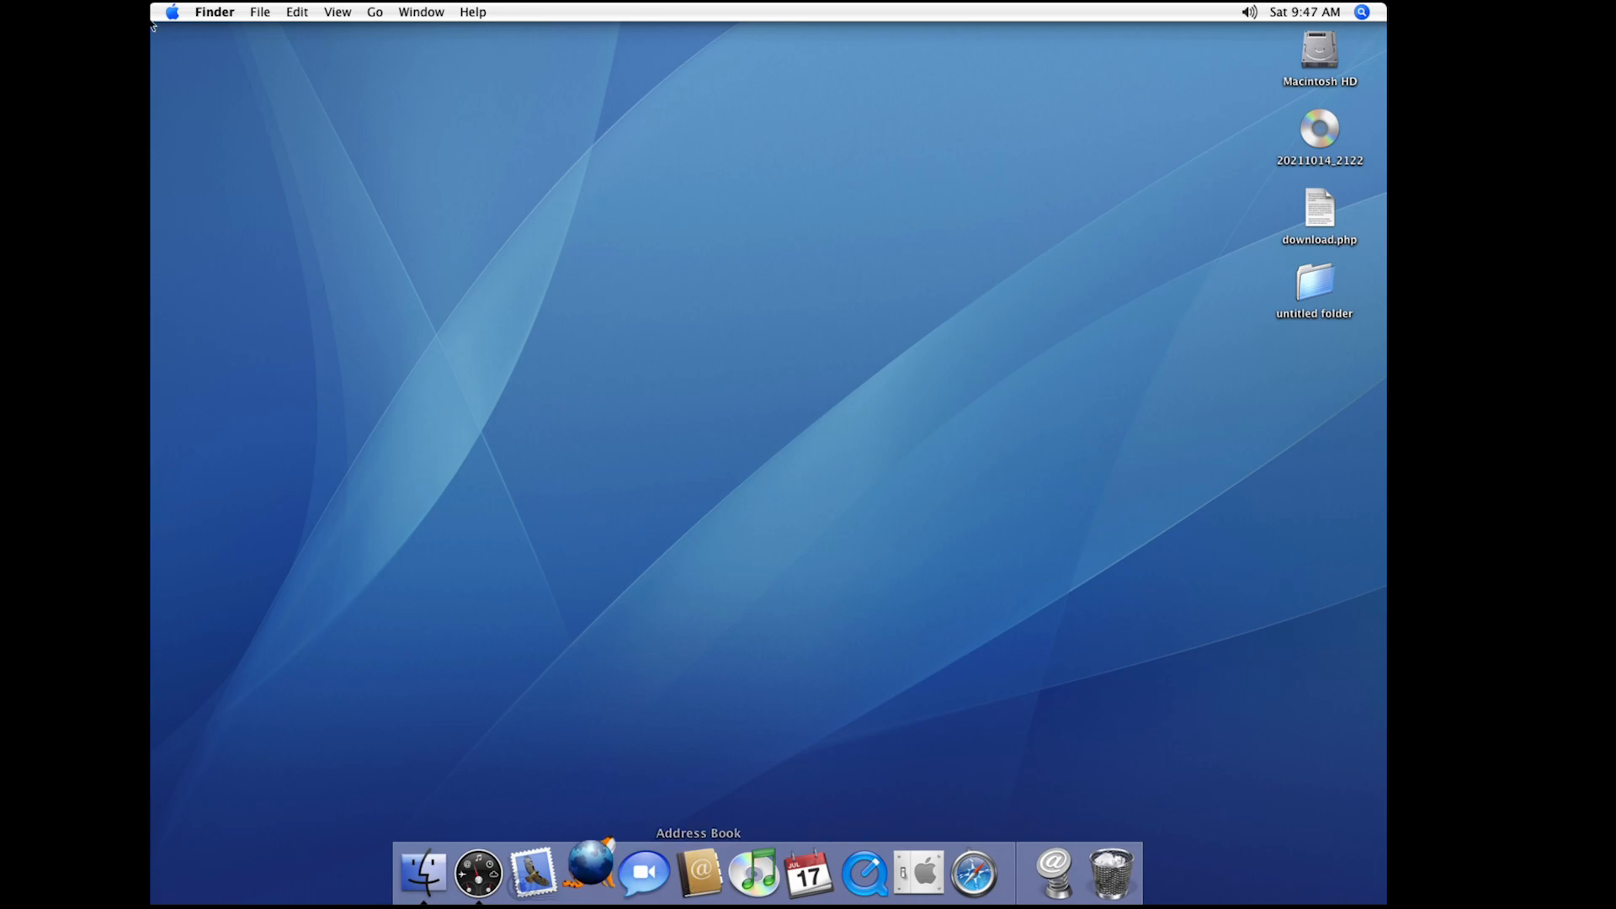
mouse_move(589, 872)
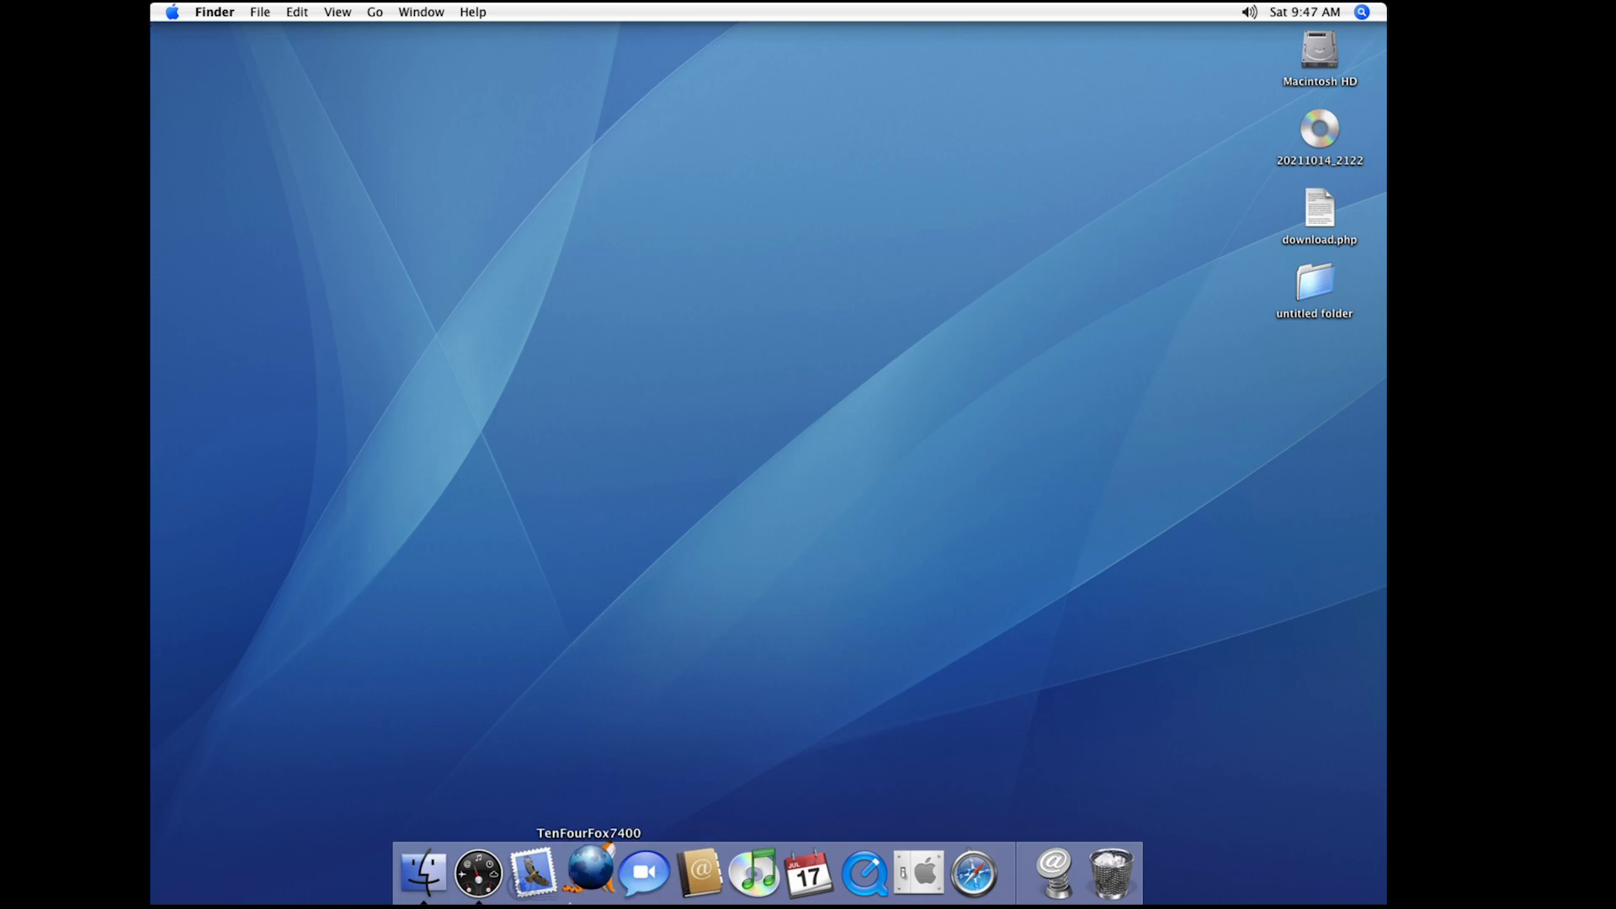
mouse_move(922, 840)
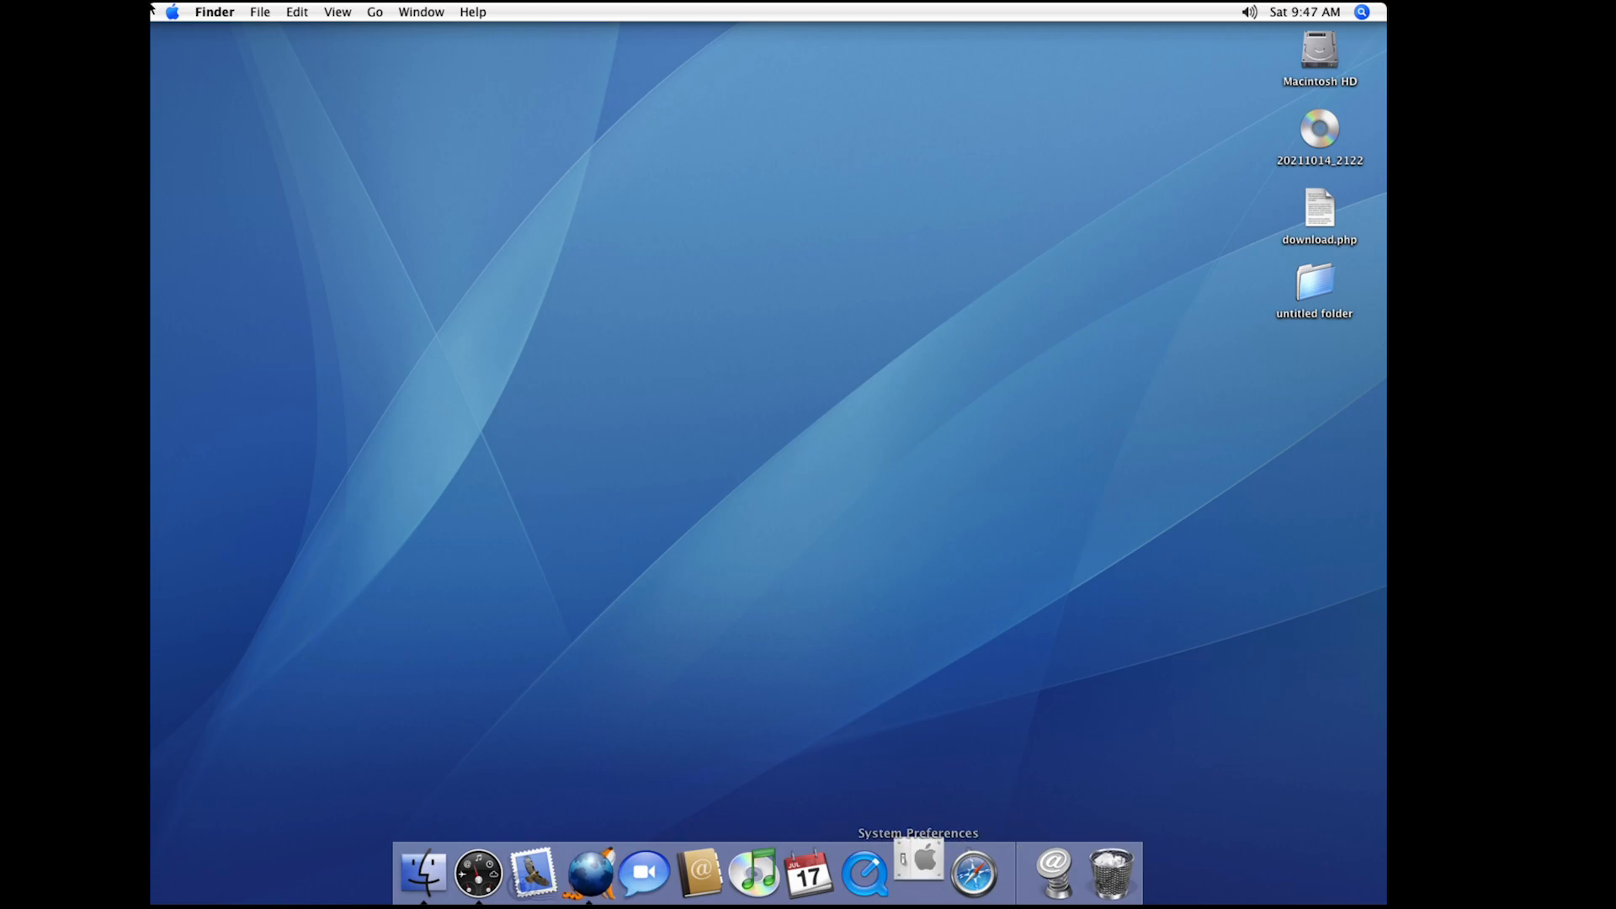
mouse_move(865, 860)
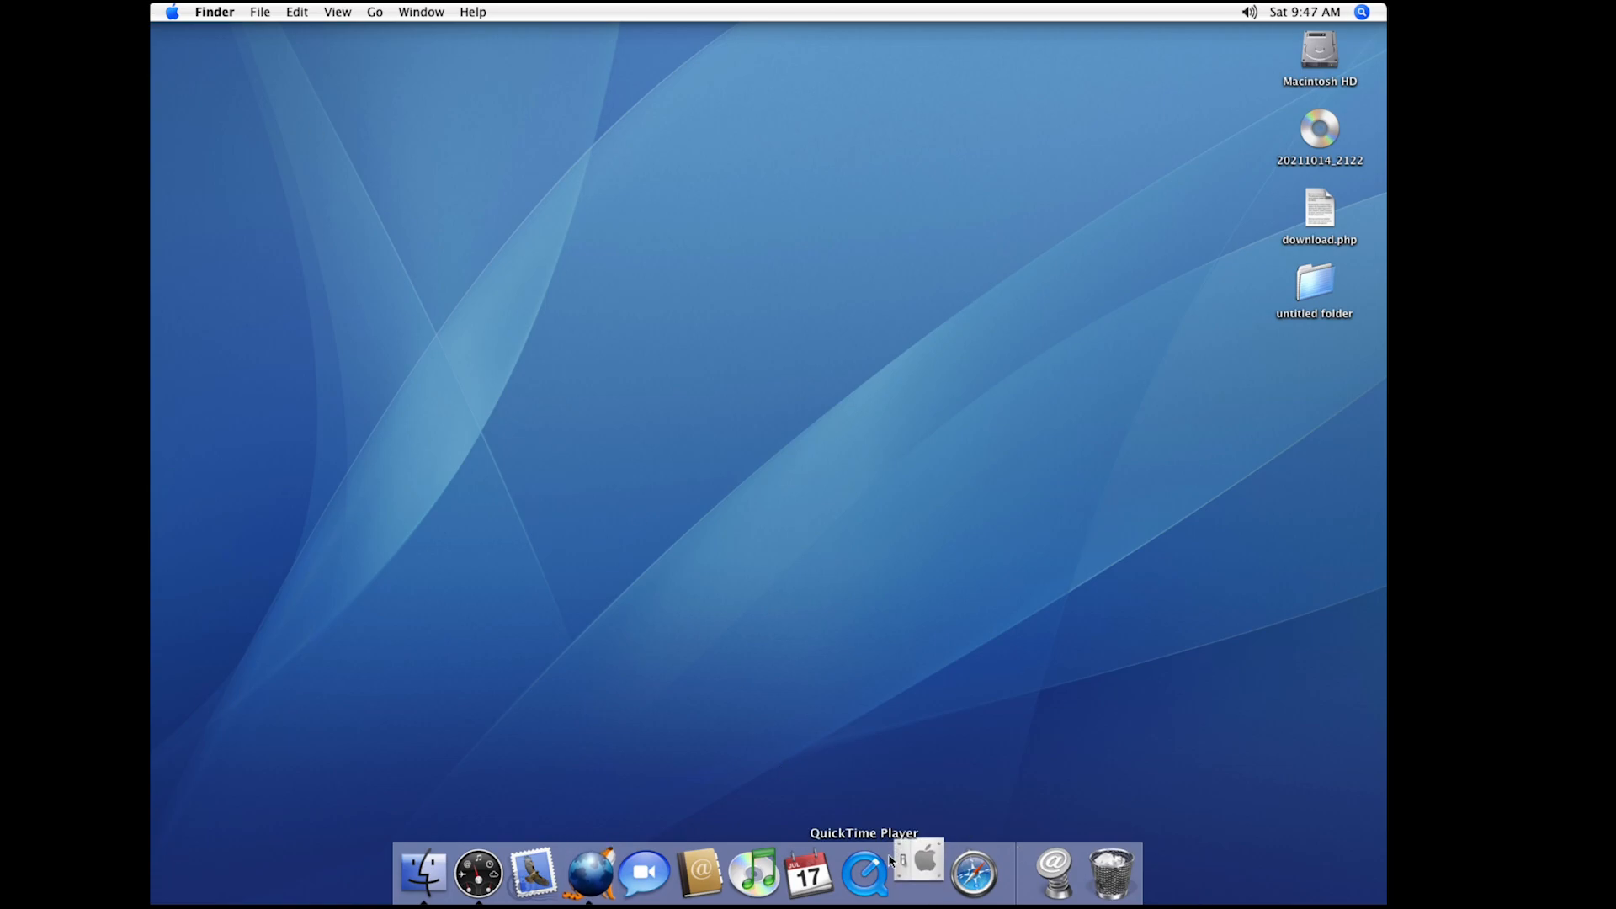
right_click(917, 872)
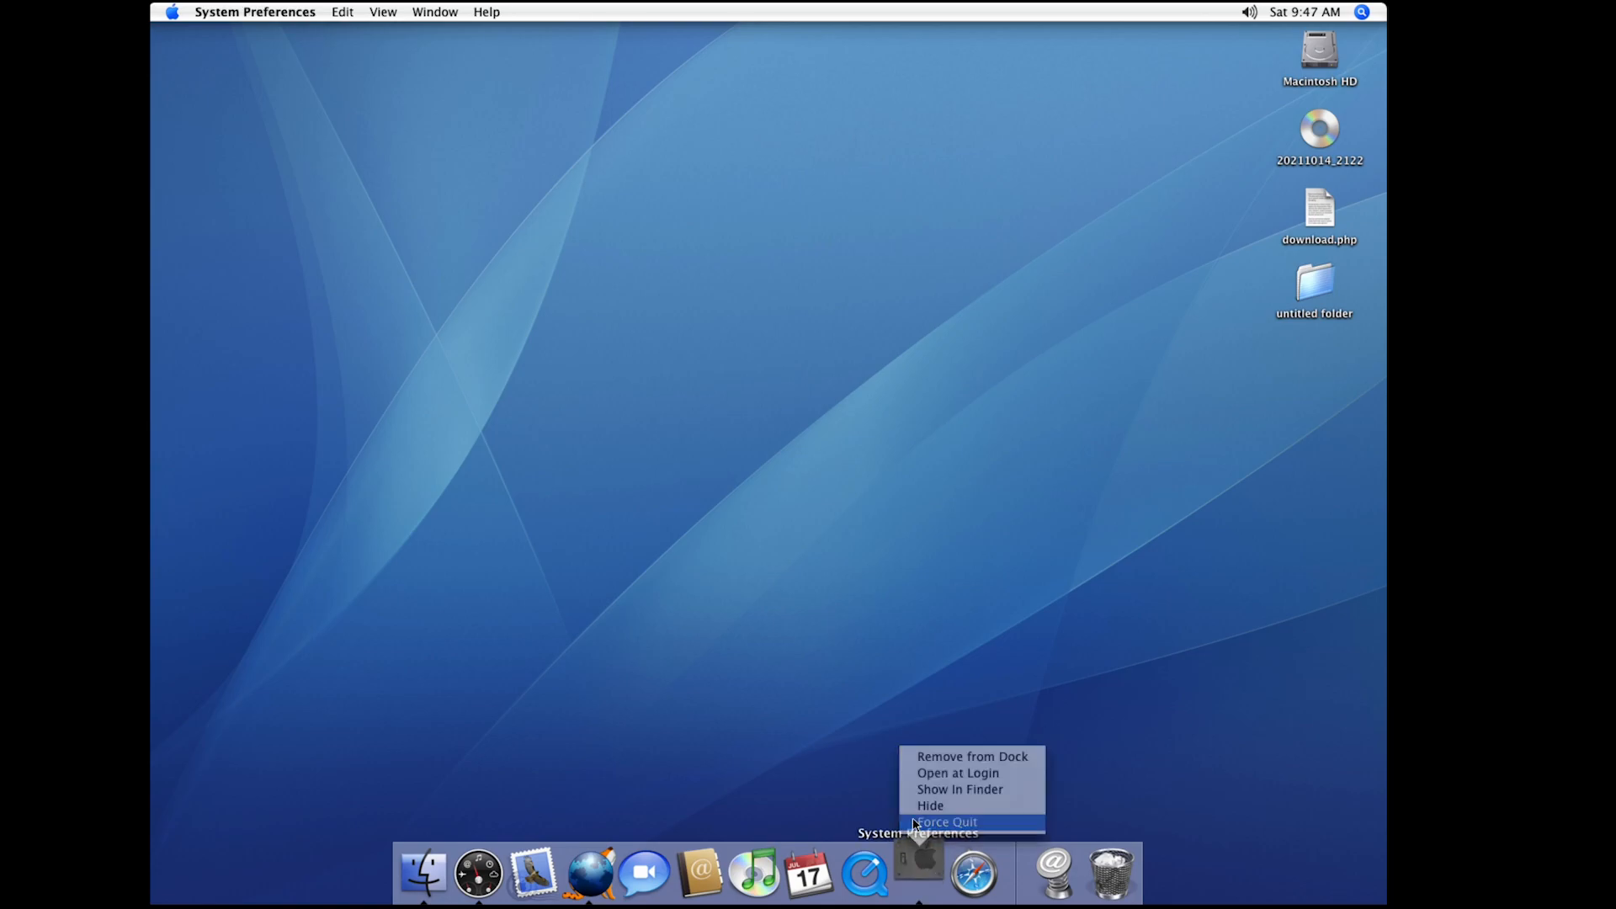
click(944, 821)
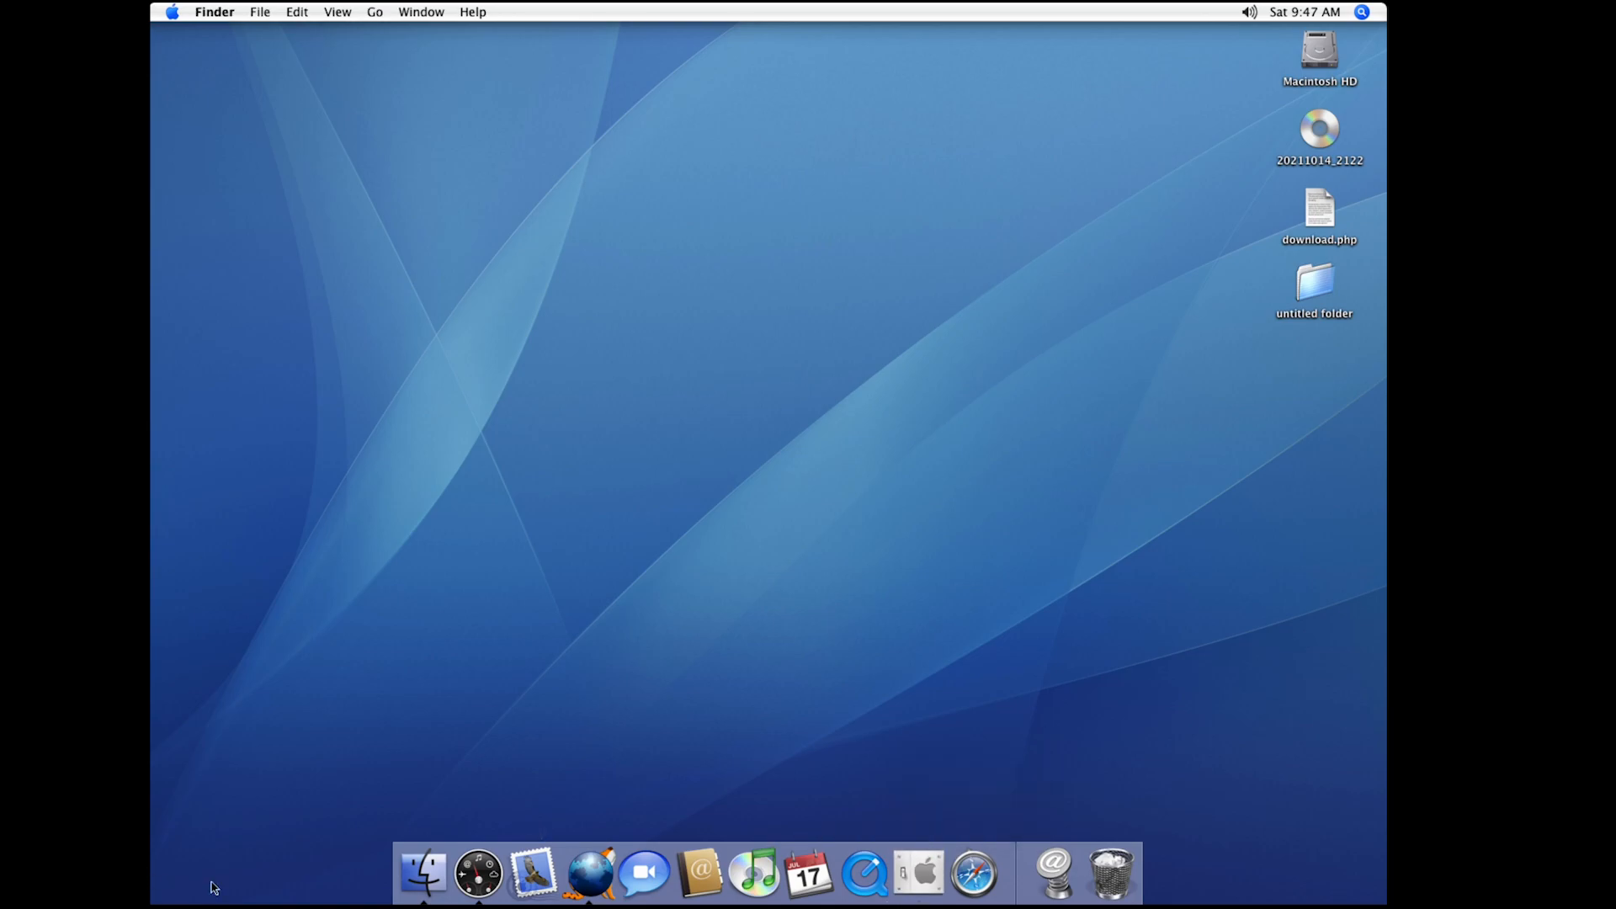
right_click(589, 874)
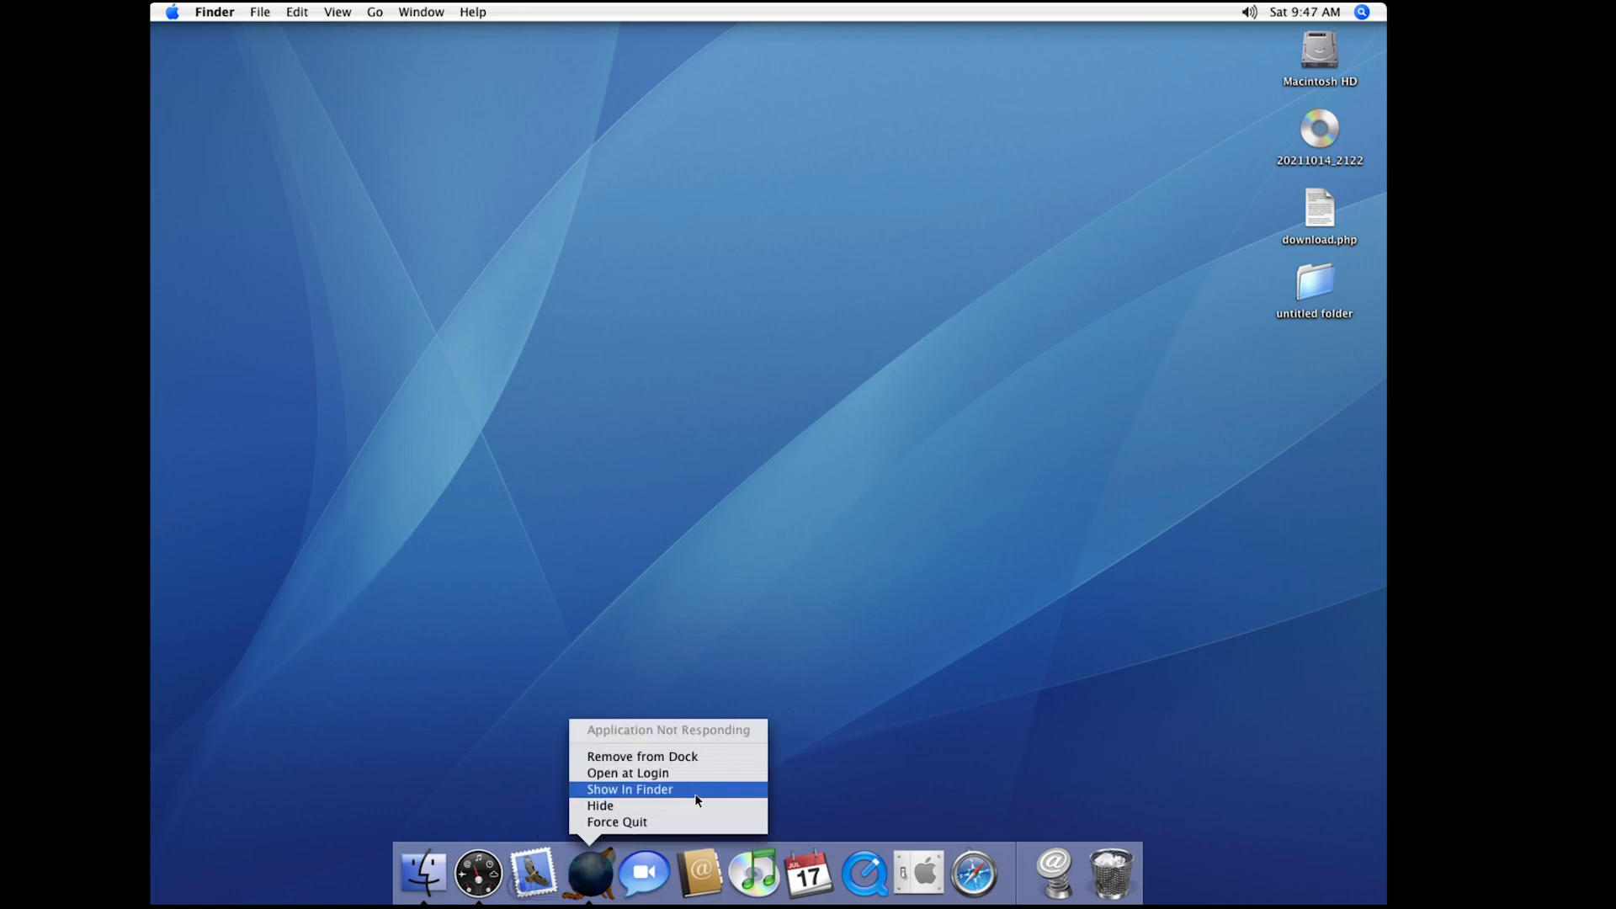
mouse_move(617, 821)
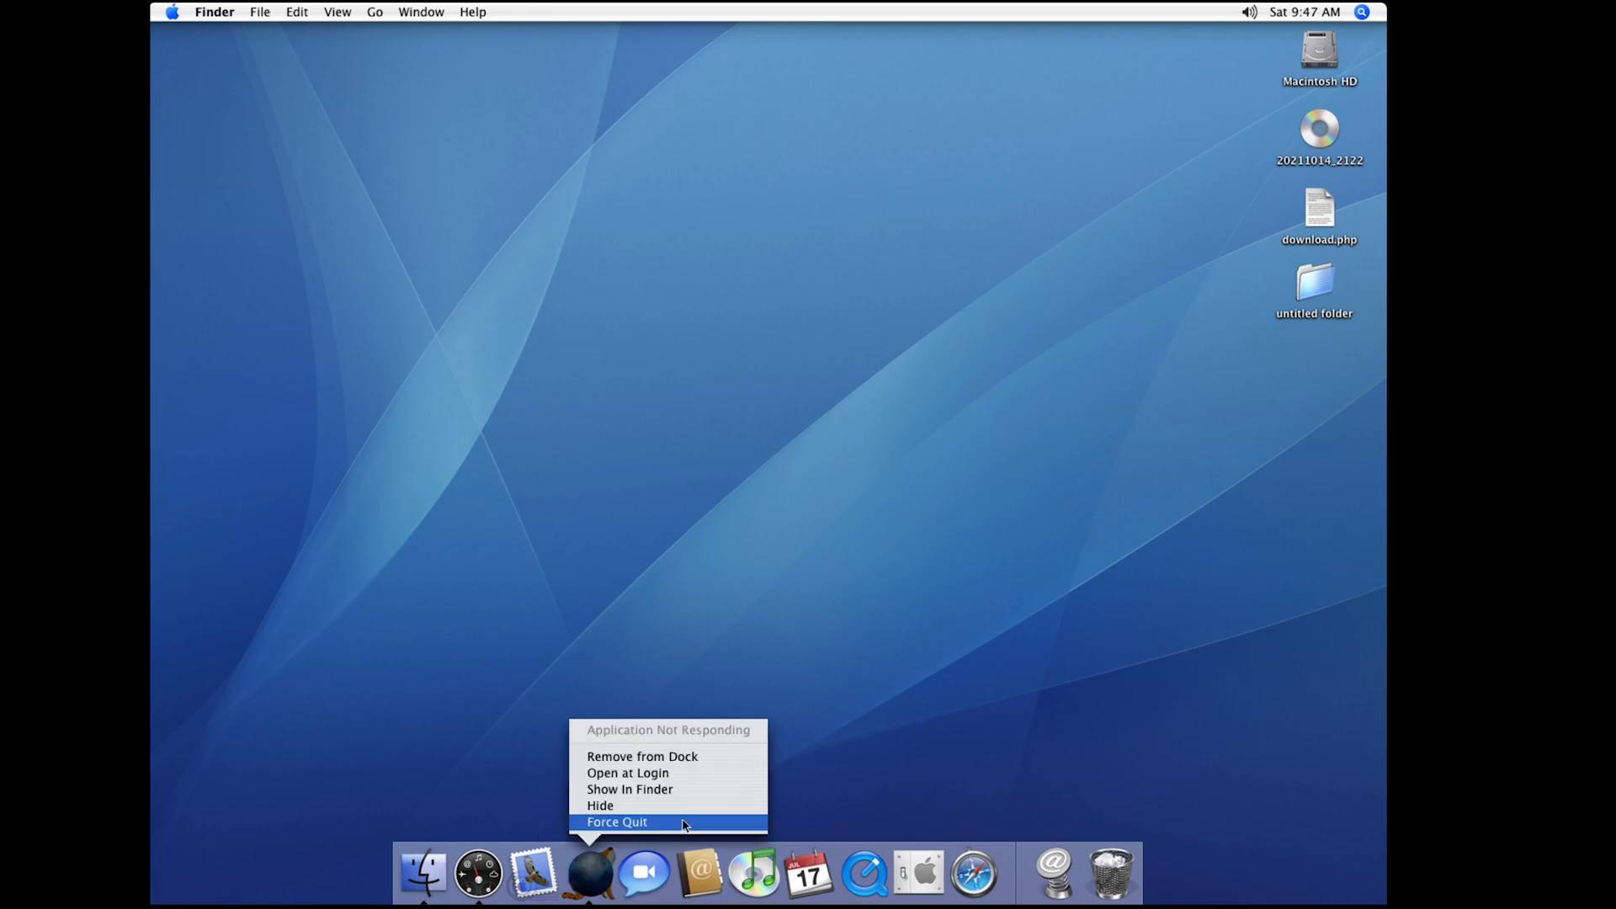
click(616, 821)
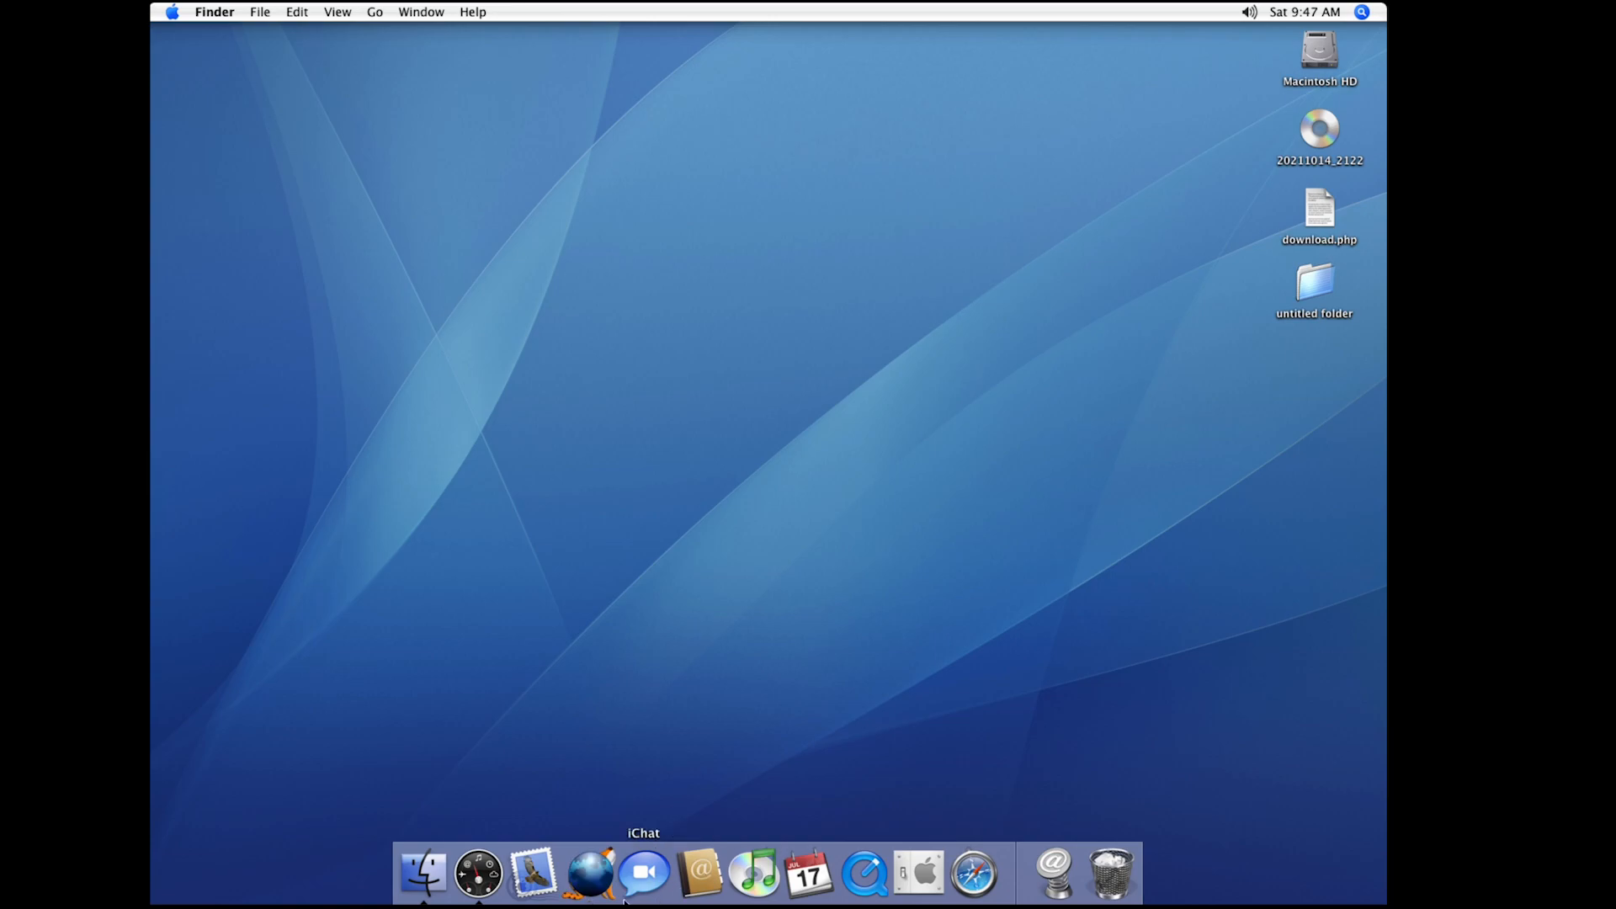
mouse_move(672, 419)
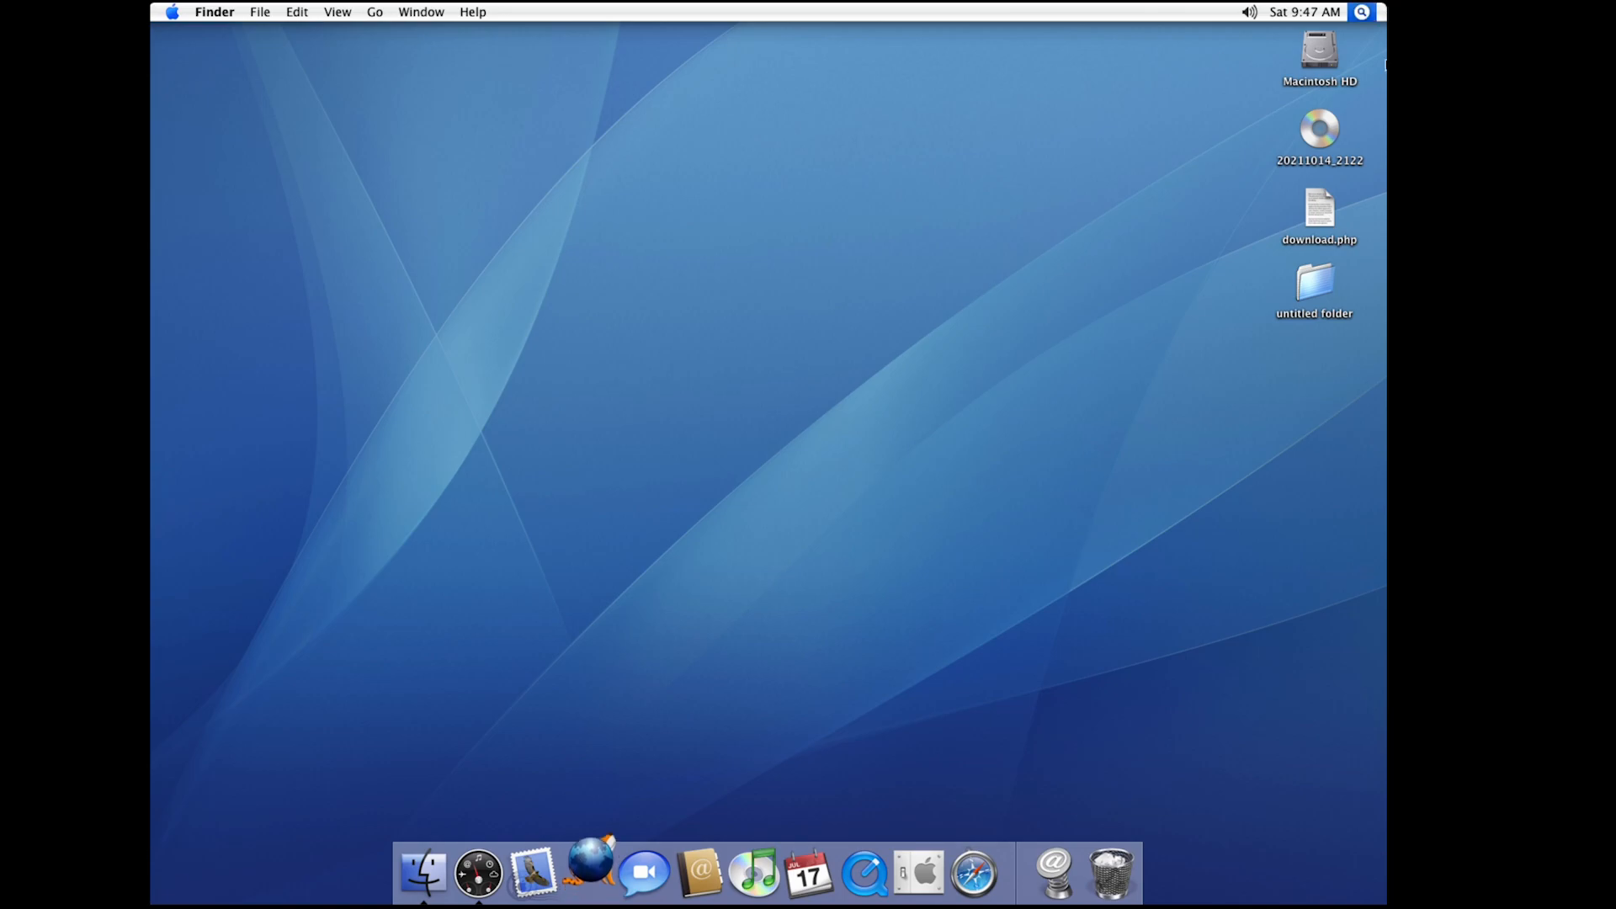
- Launch TenFourFox from the Dock after dismissing its Dock menu
click(1361, 12)
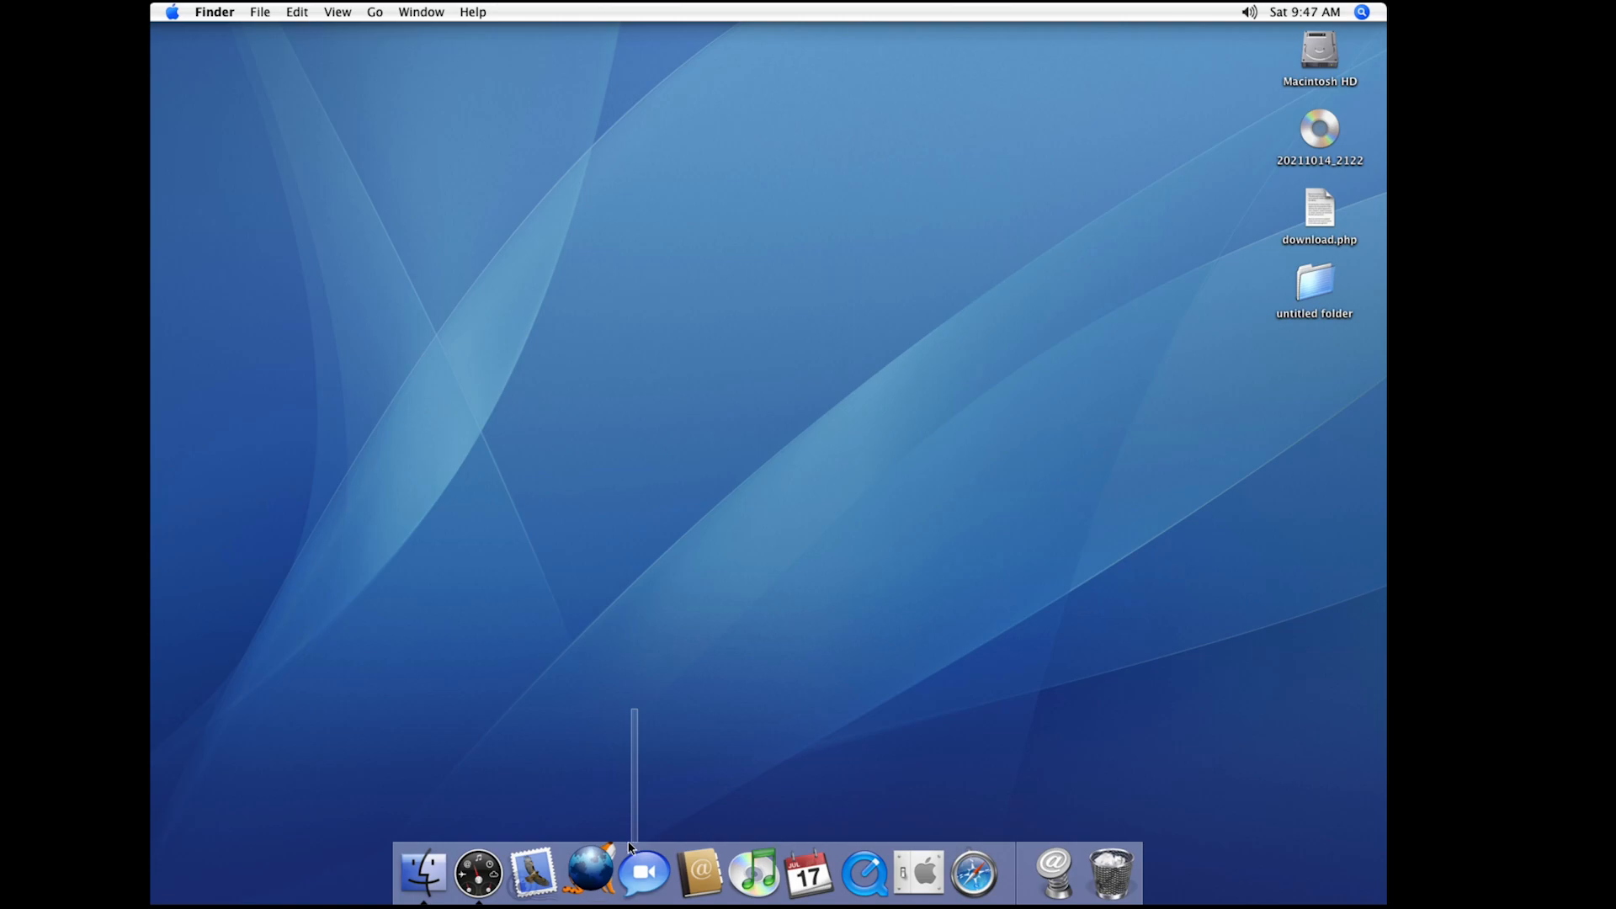
mouse_move(1127, 767)
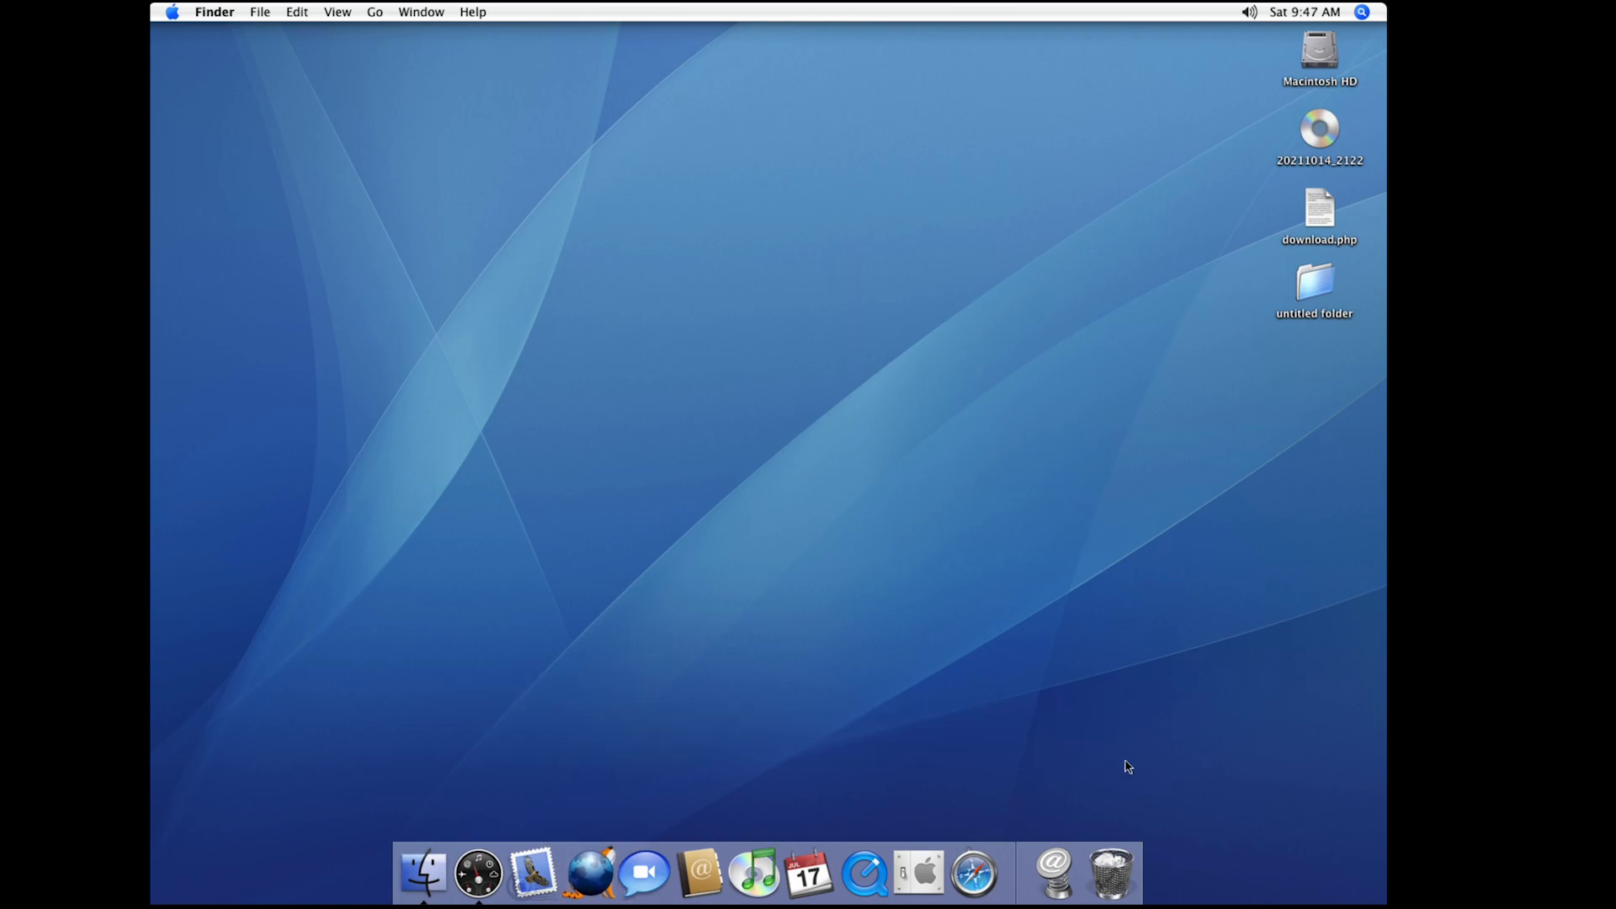
mouse_move(589, 873)
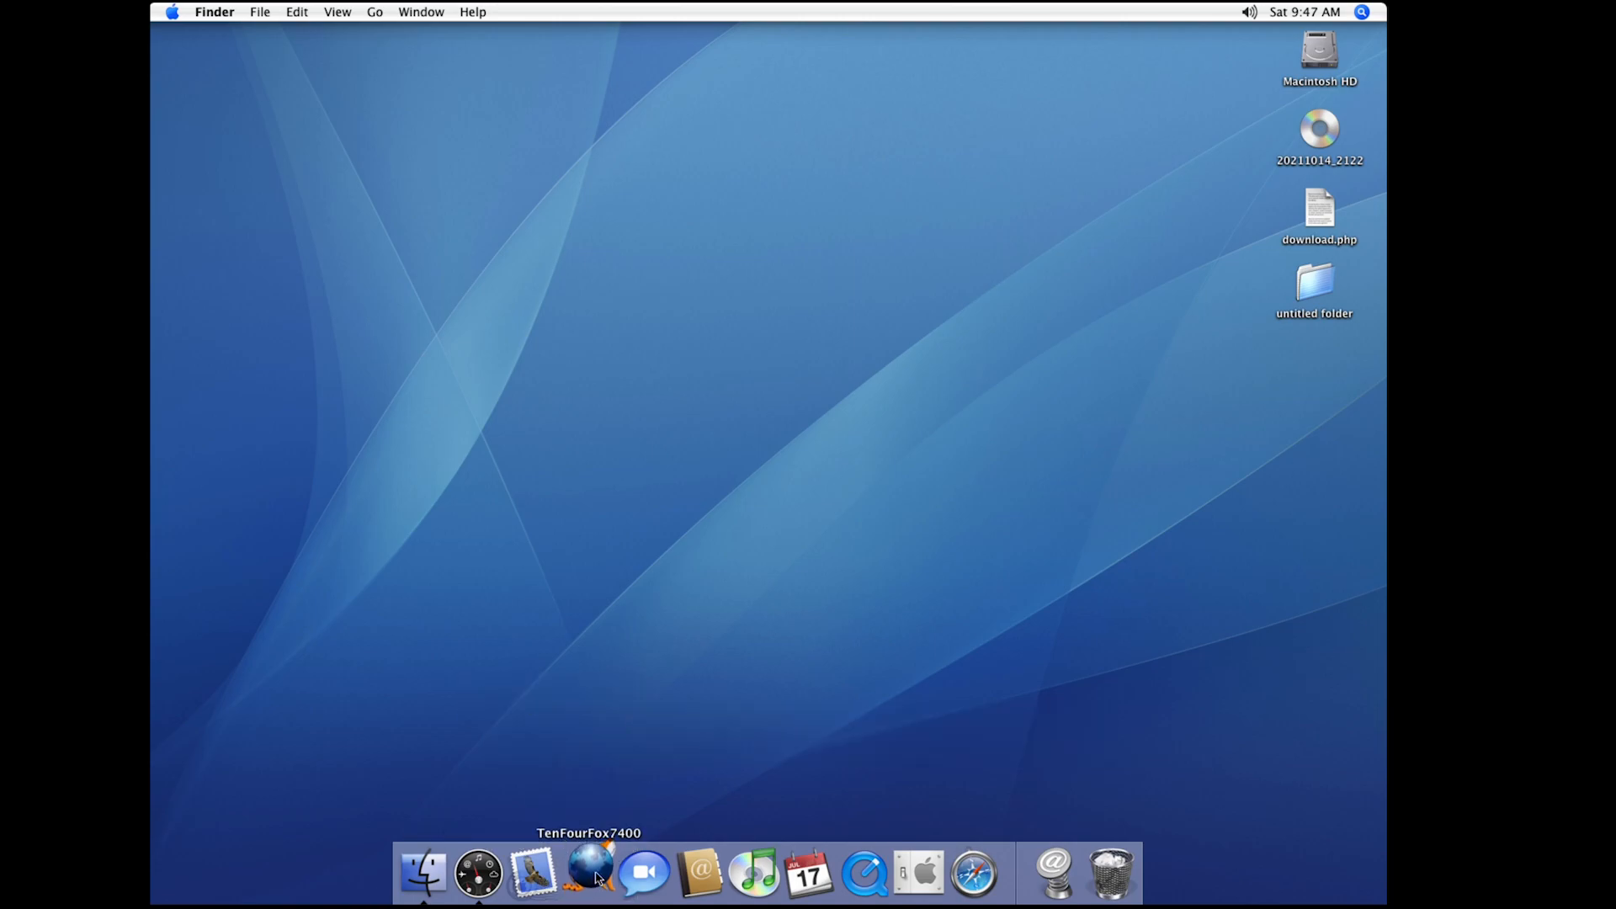
right_click(589, 874)
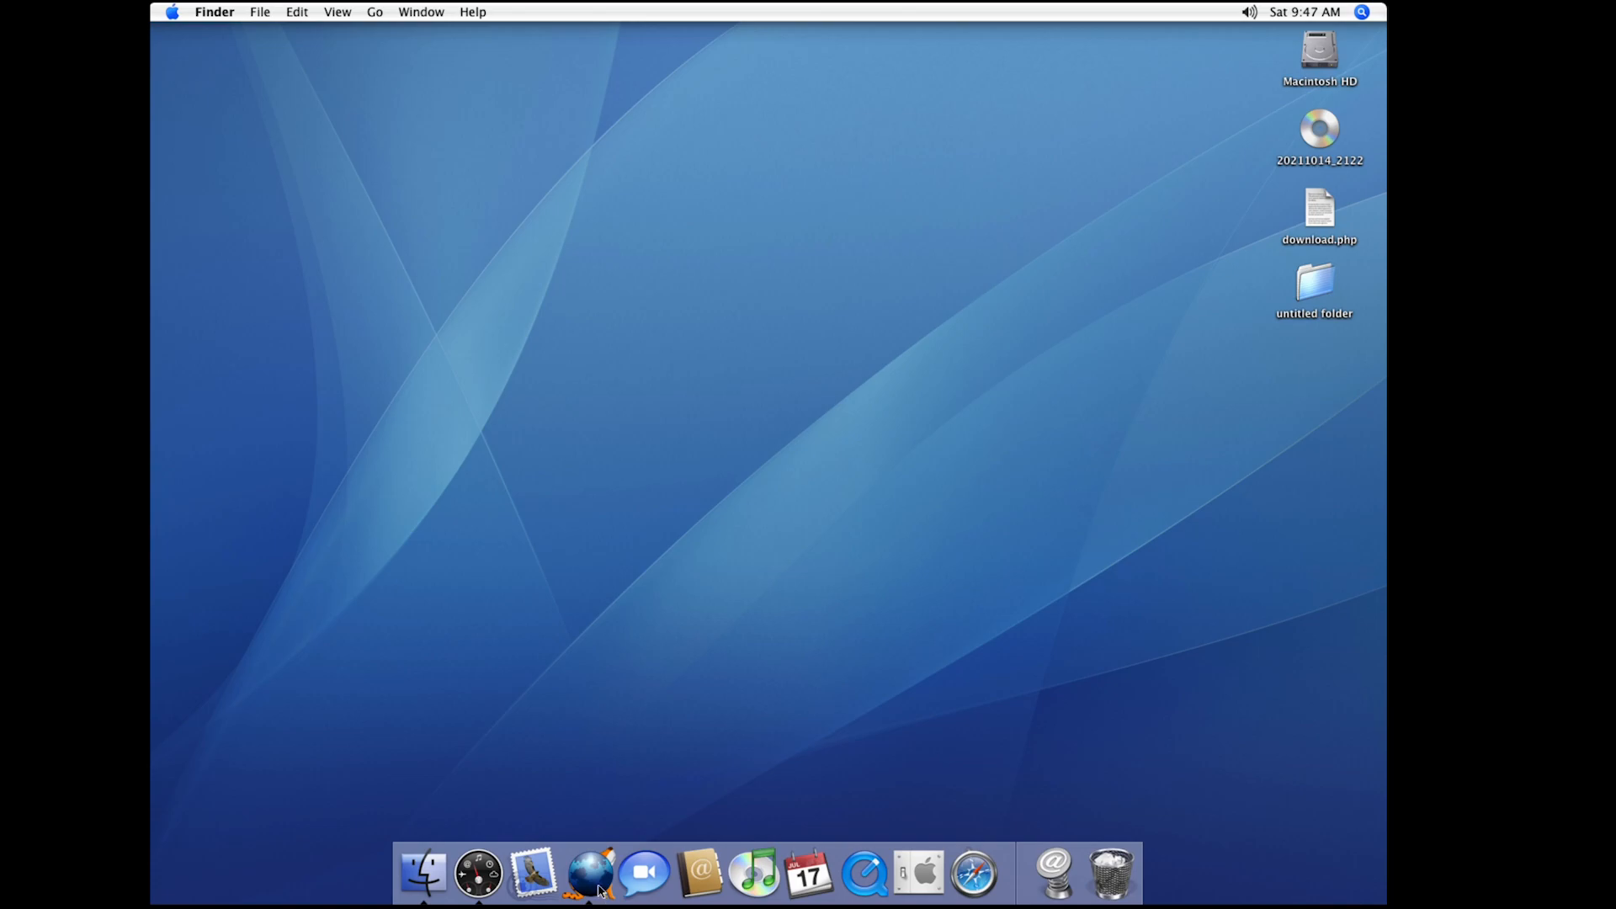
right_click(589, 874)
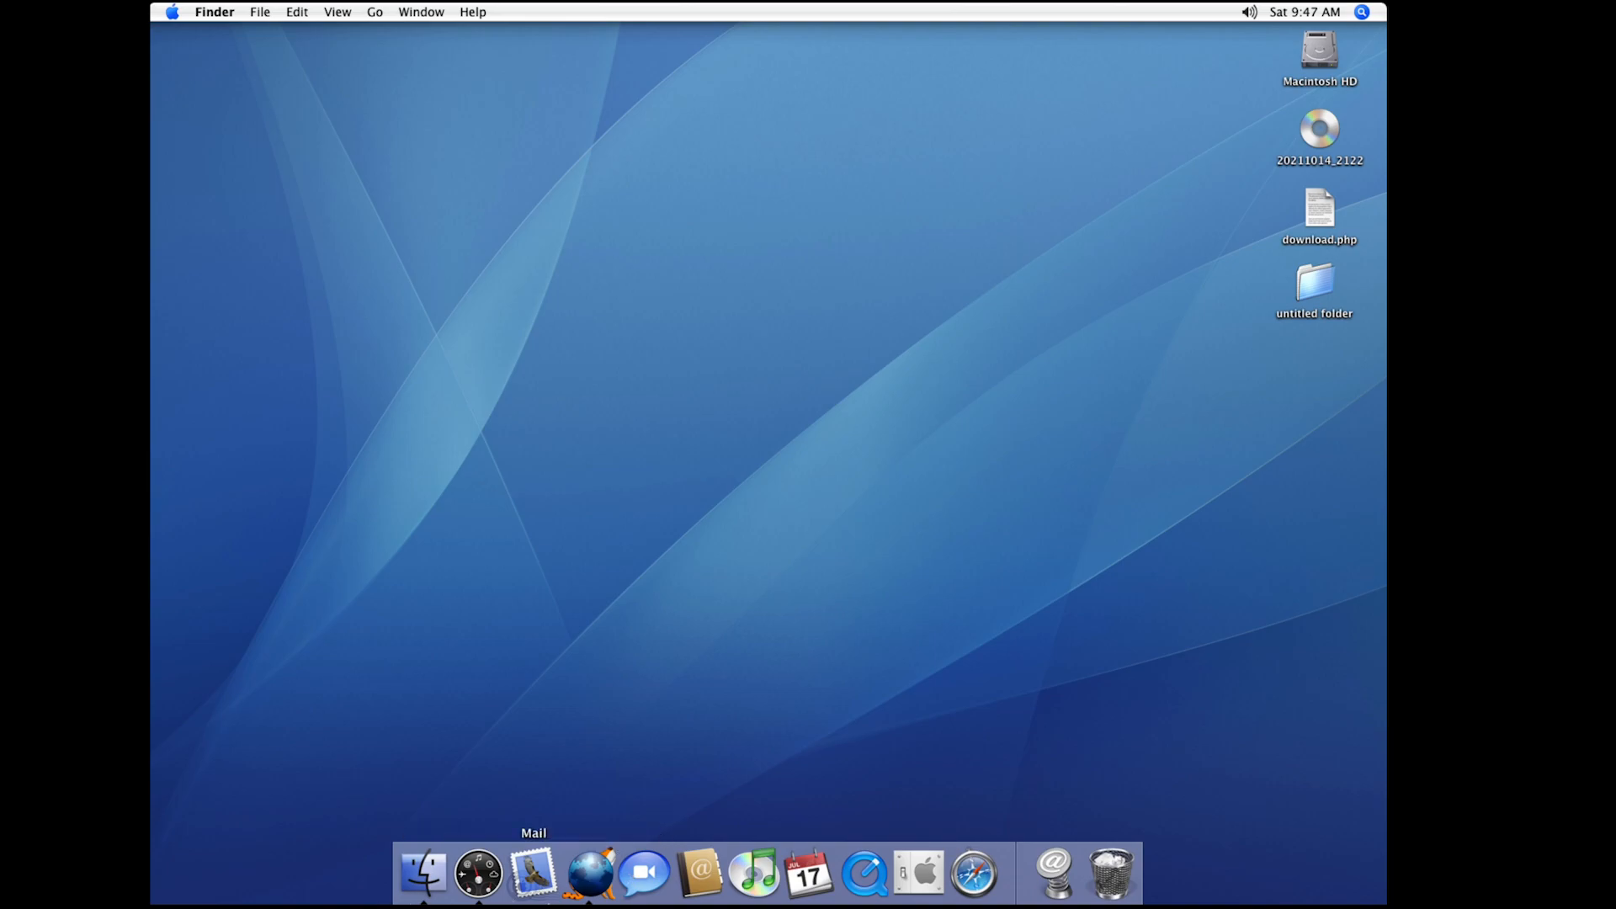
right_click(589, 874)
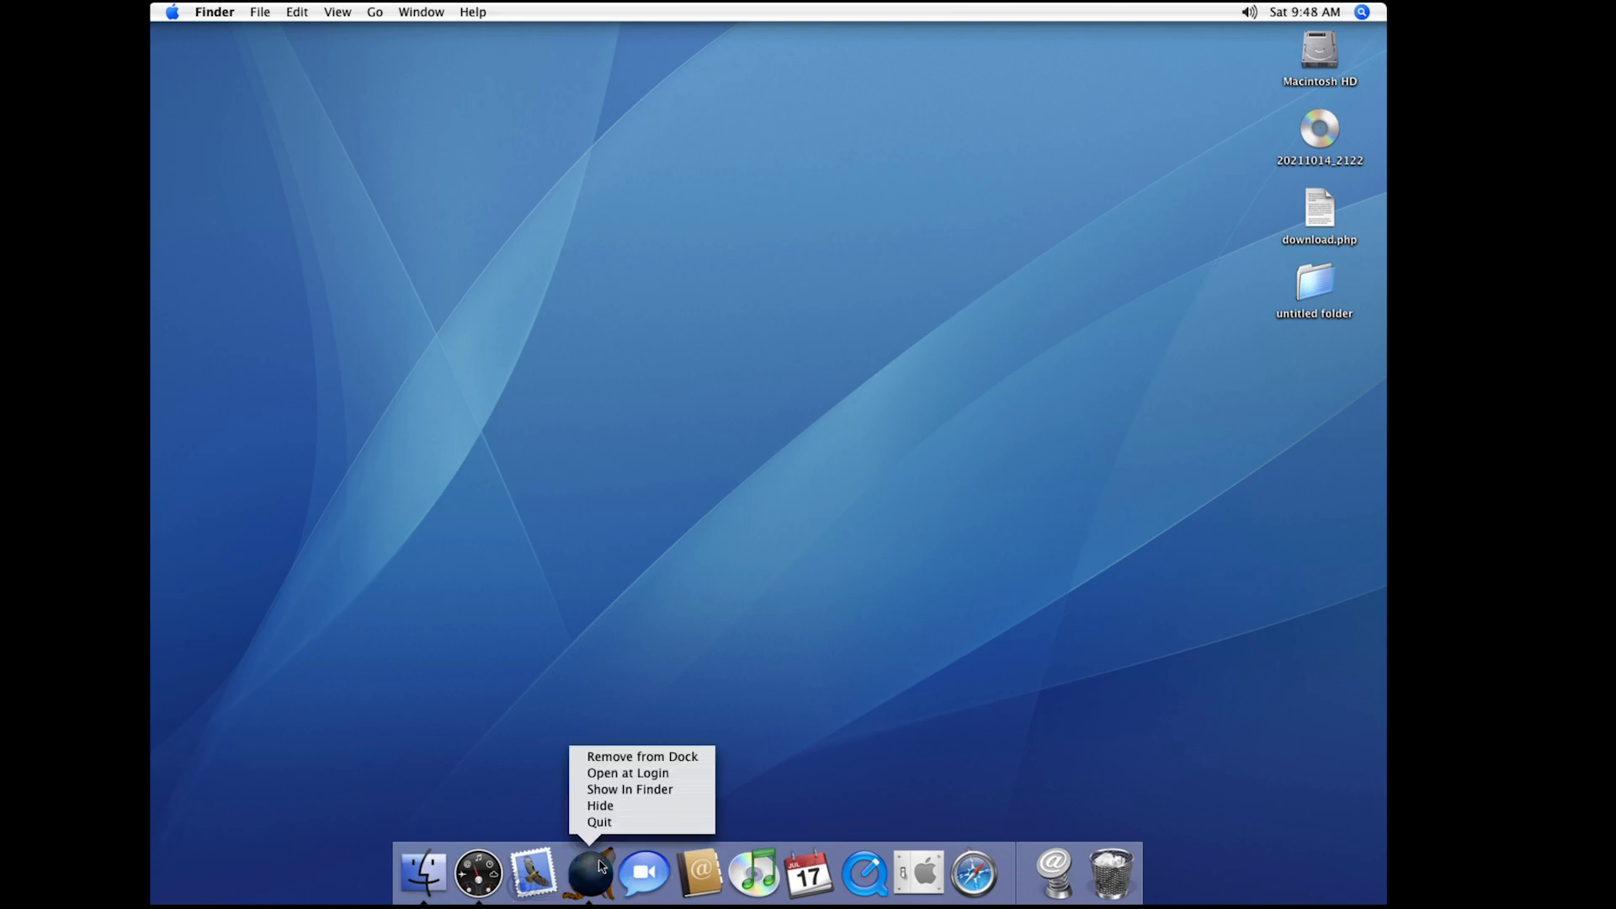
click(591, 873)
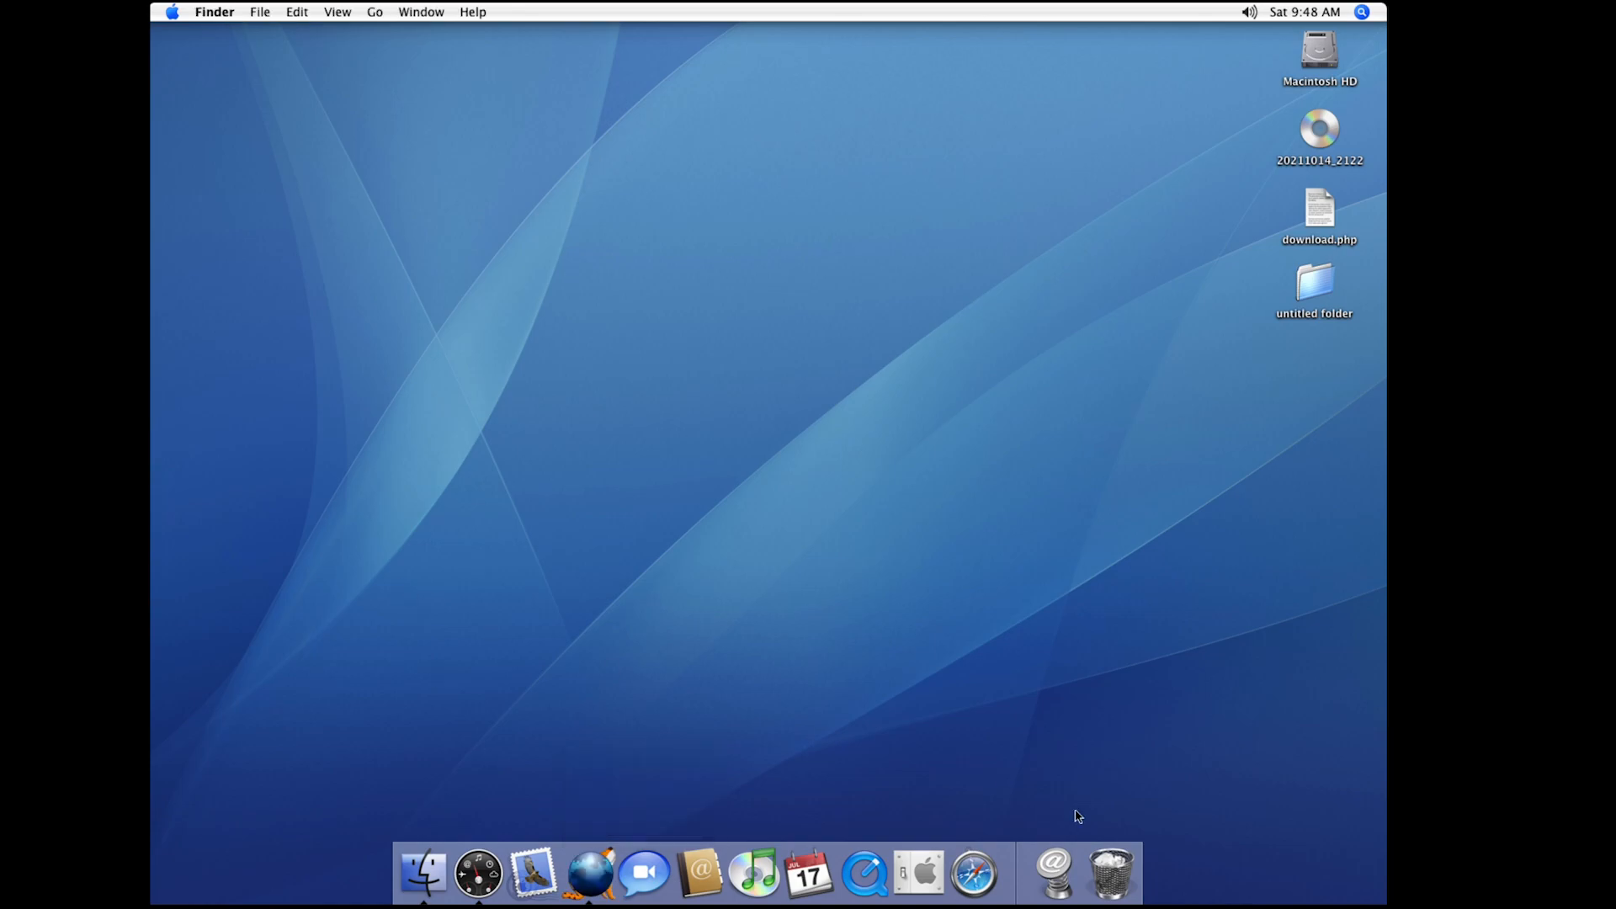
mouse_move(589, 873)
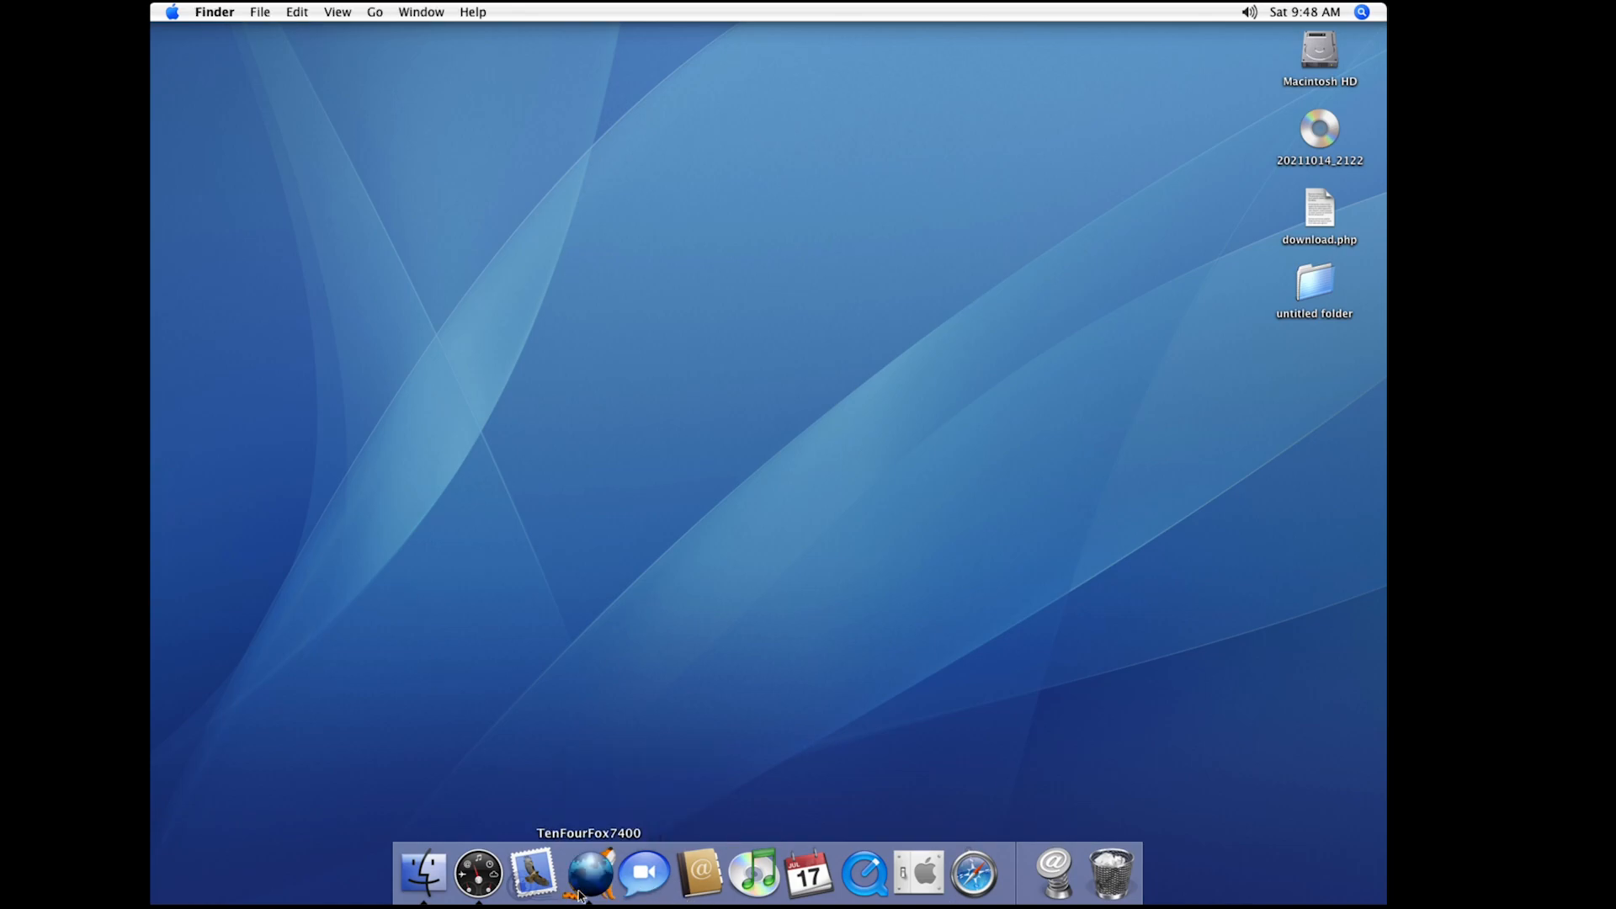
click(589, 874)
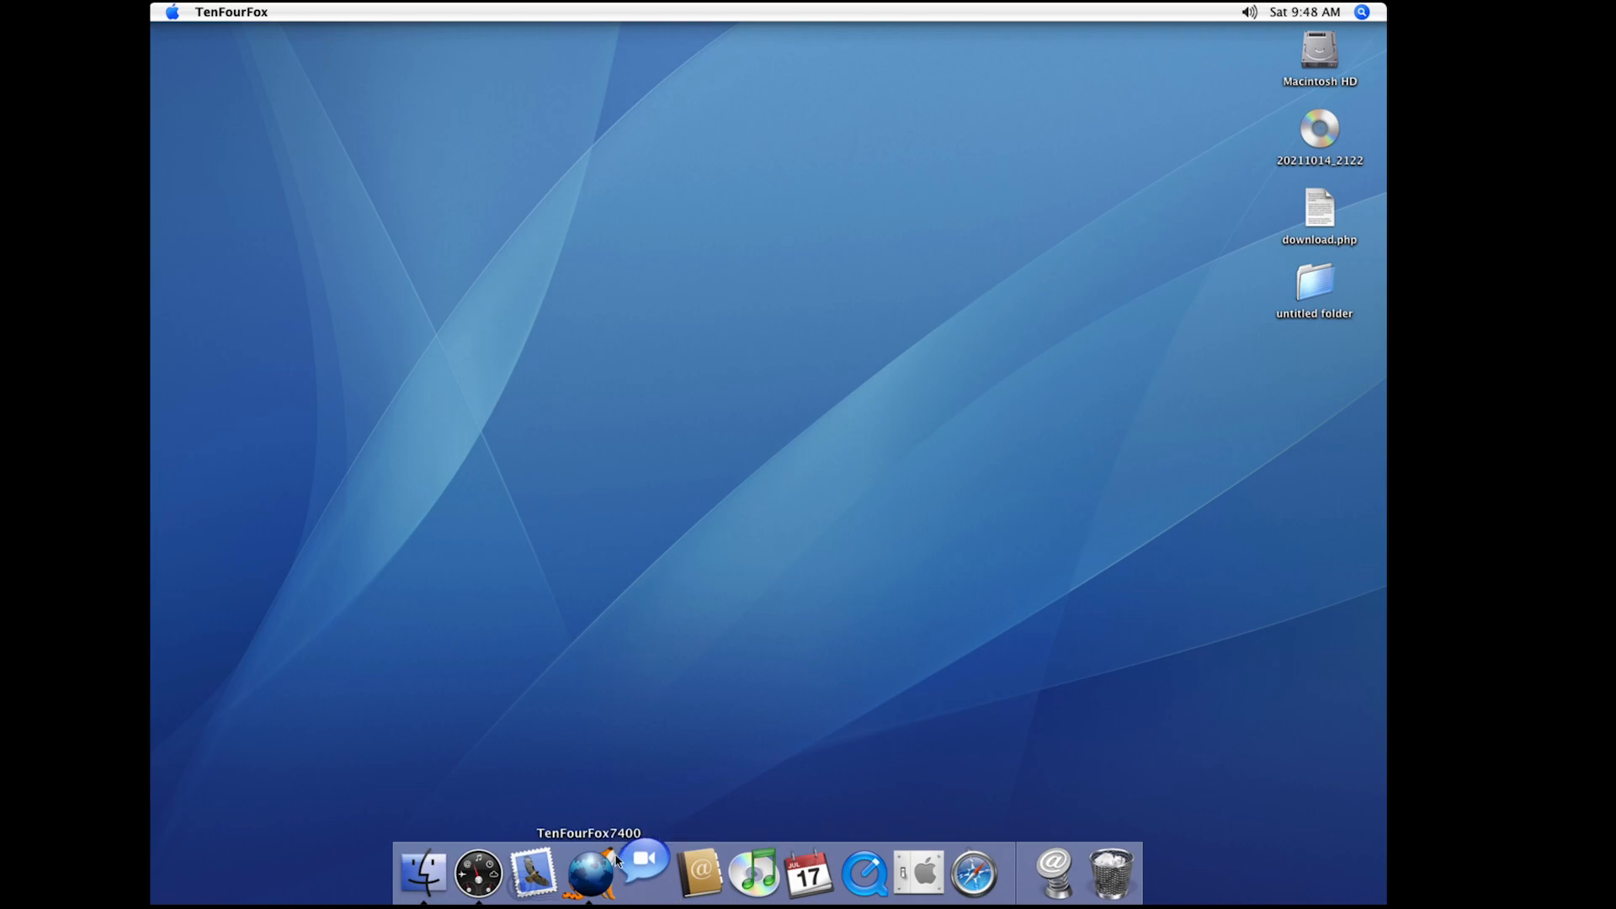
- Launch iChat from the Dock so its buddy list window appears on the desktop
right_click(645, 874)
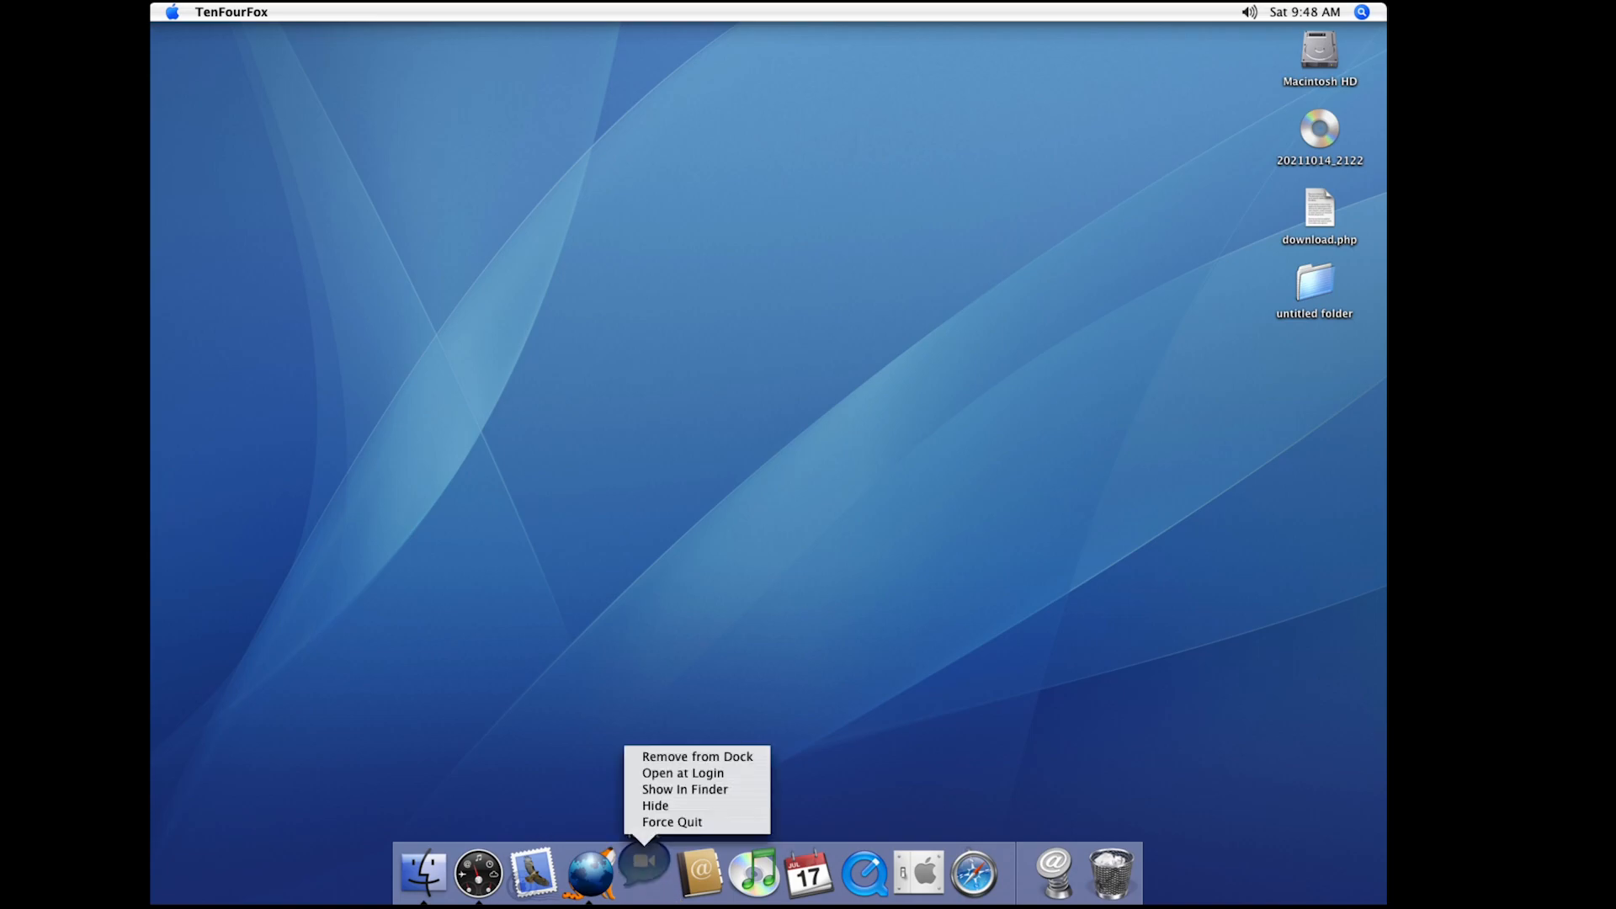
click(643, 874)
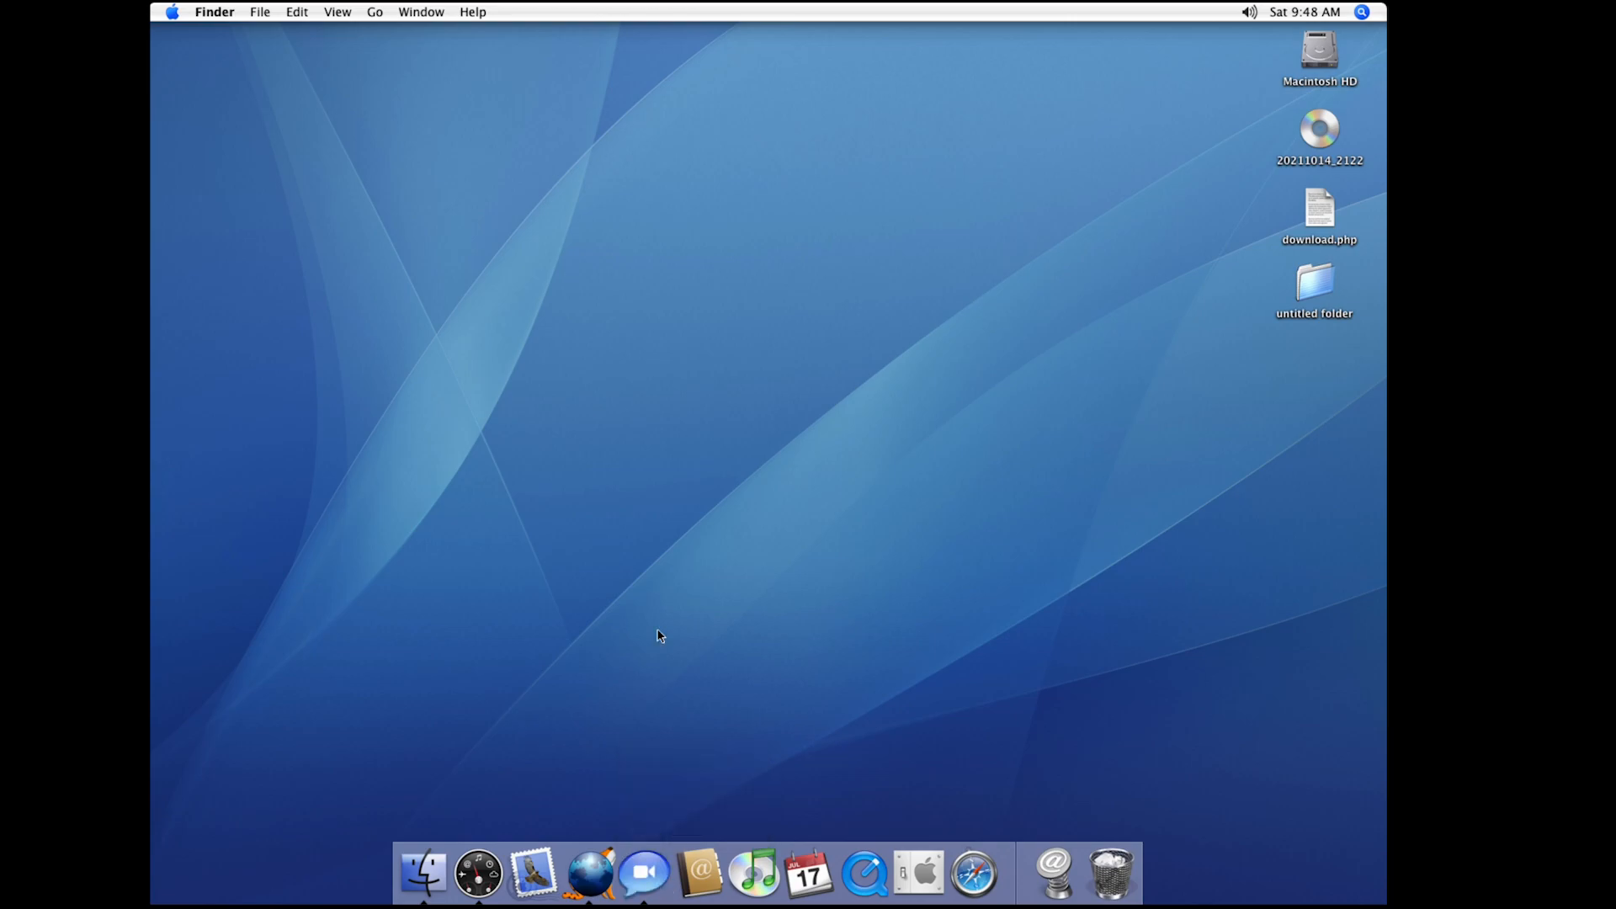
click(643, 873)
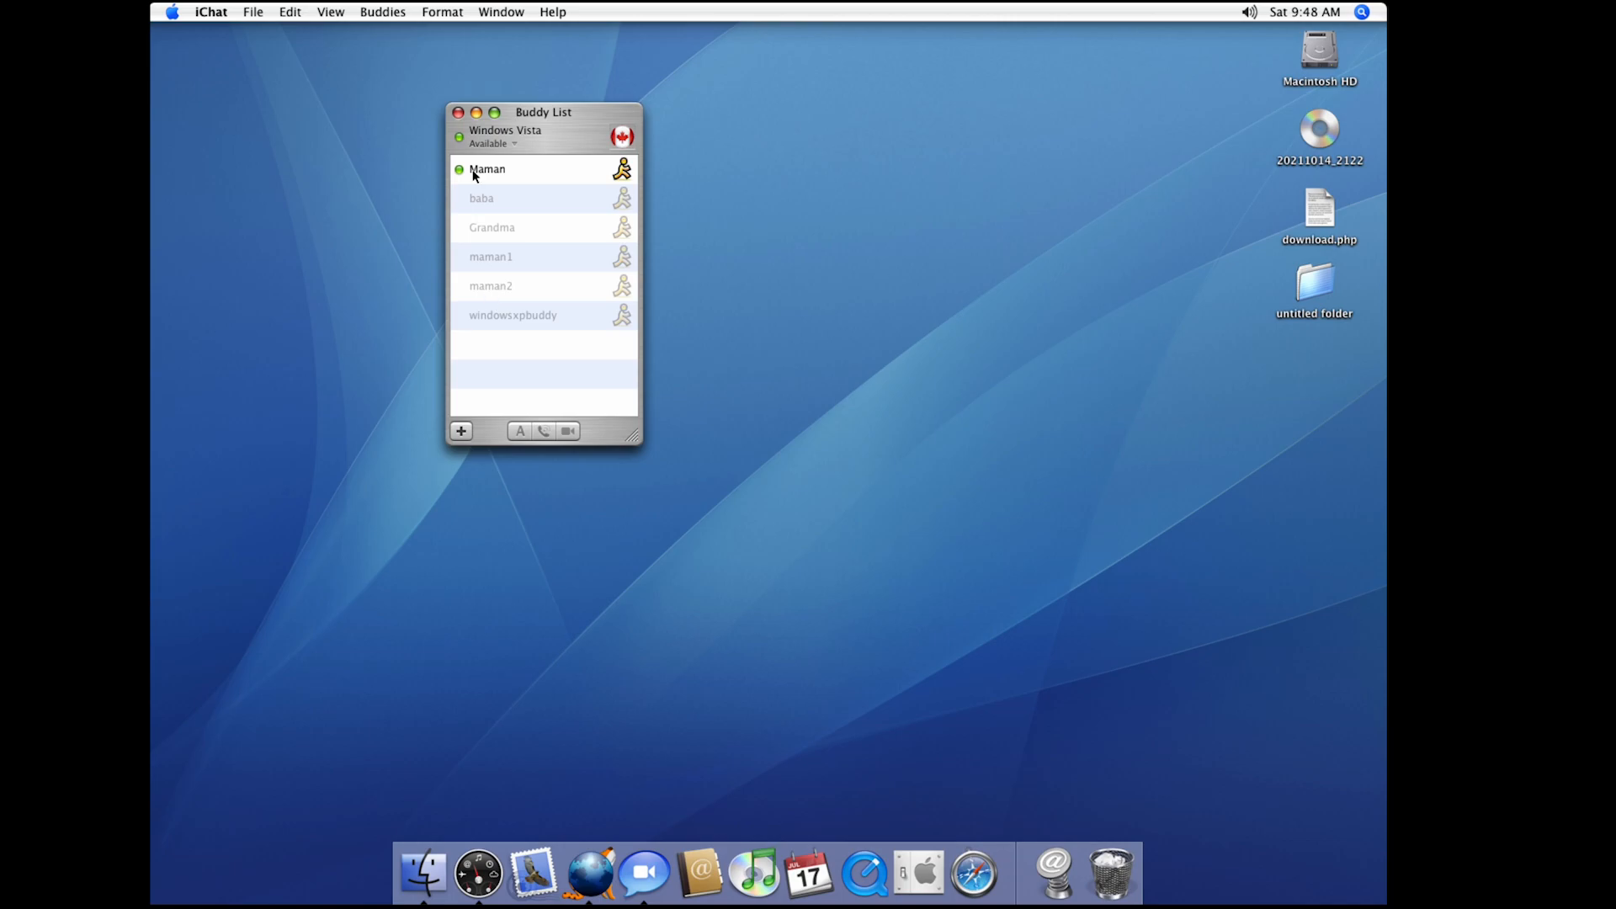
mouse_move(451, 166)
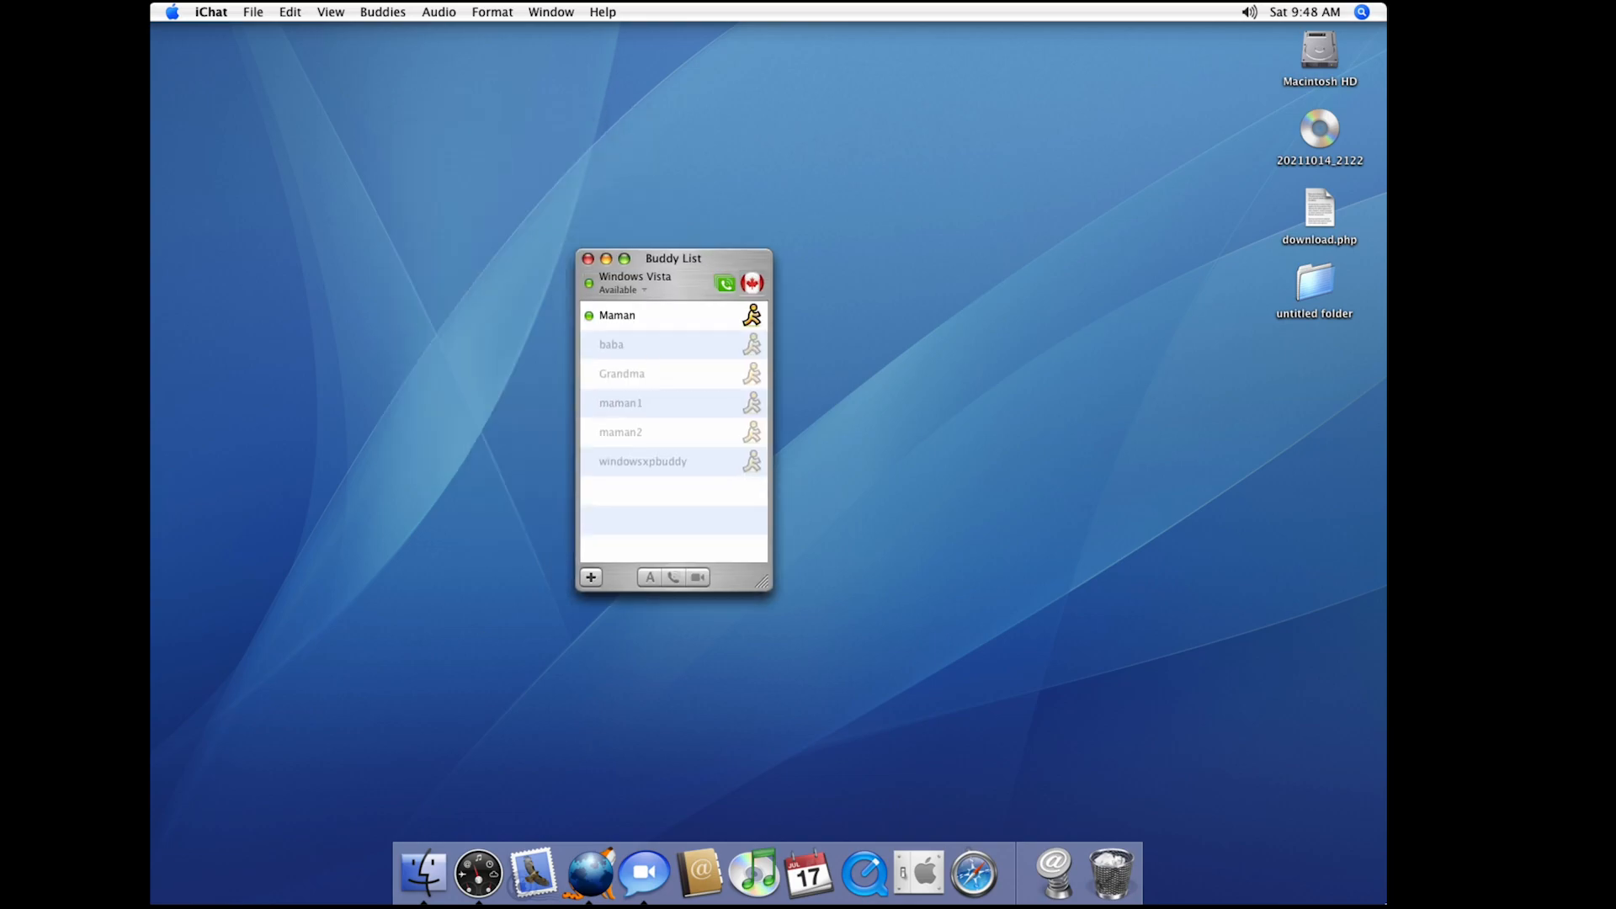
mouse_move(534, 872)
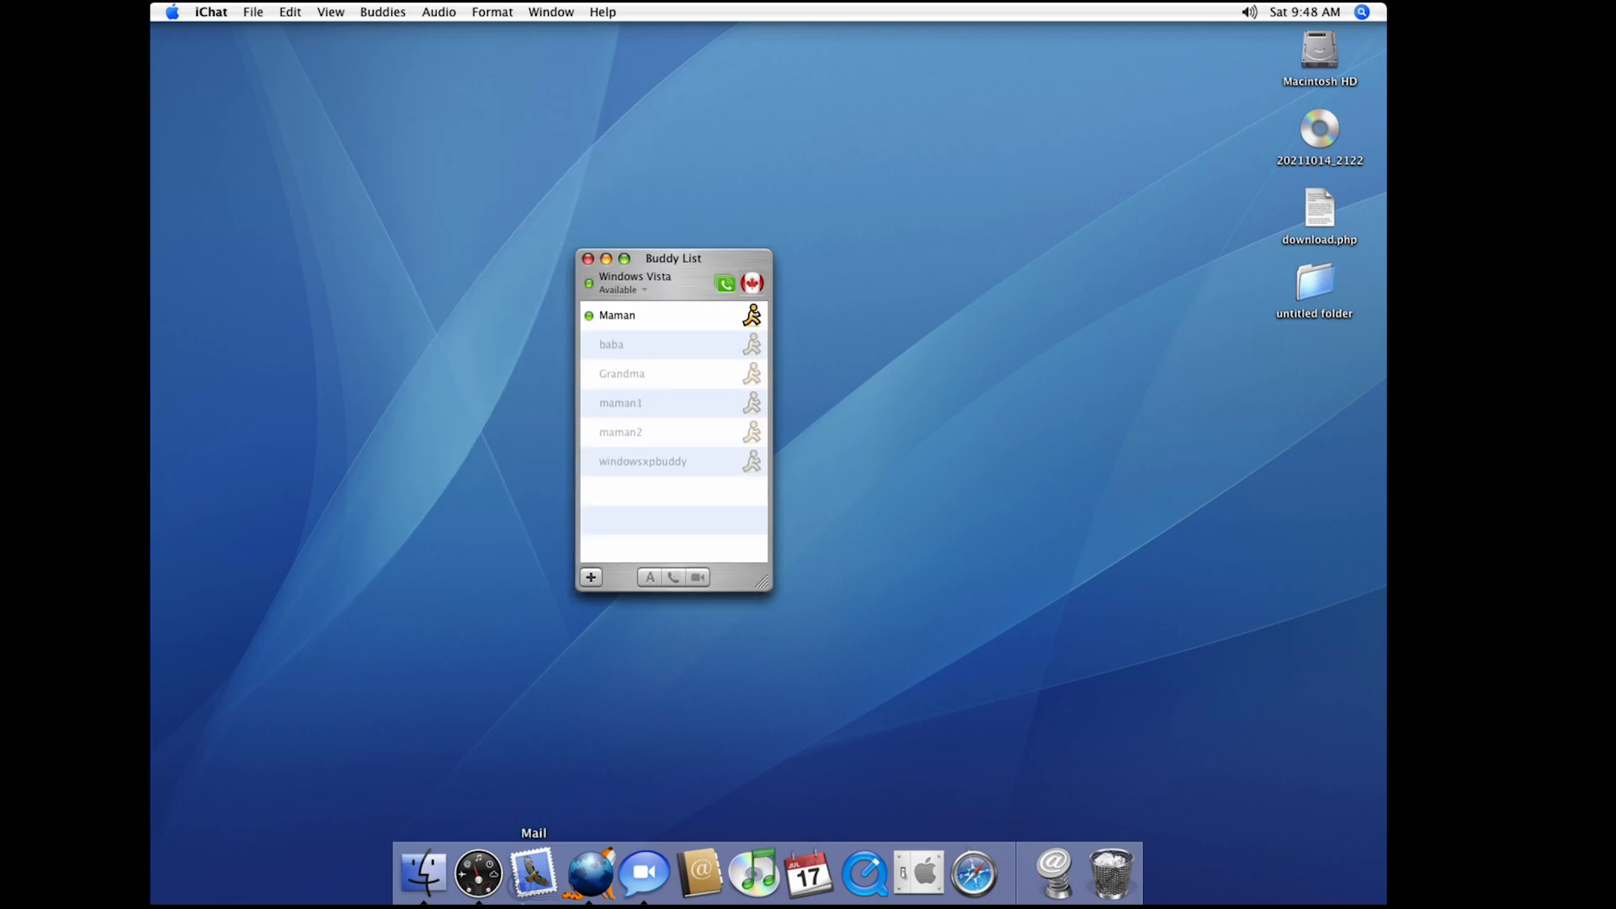
right_click(645, 873)
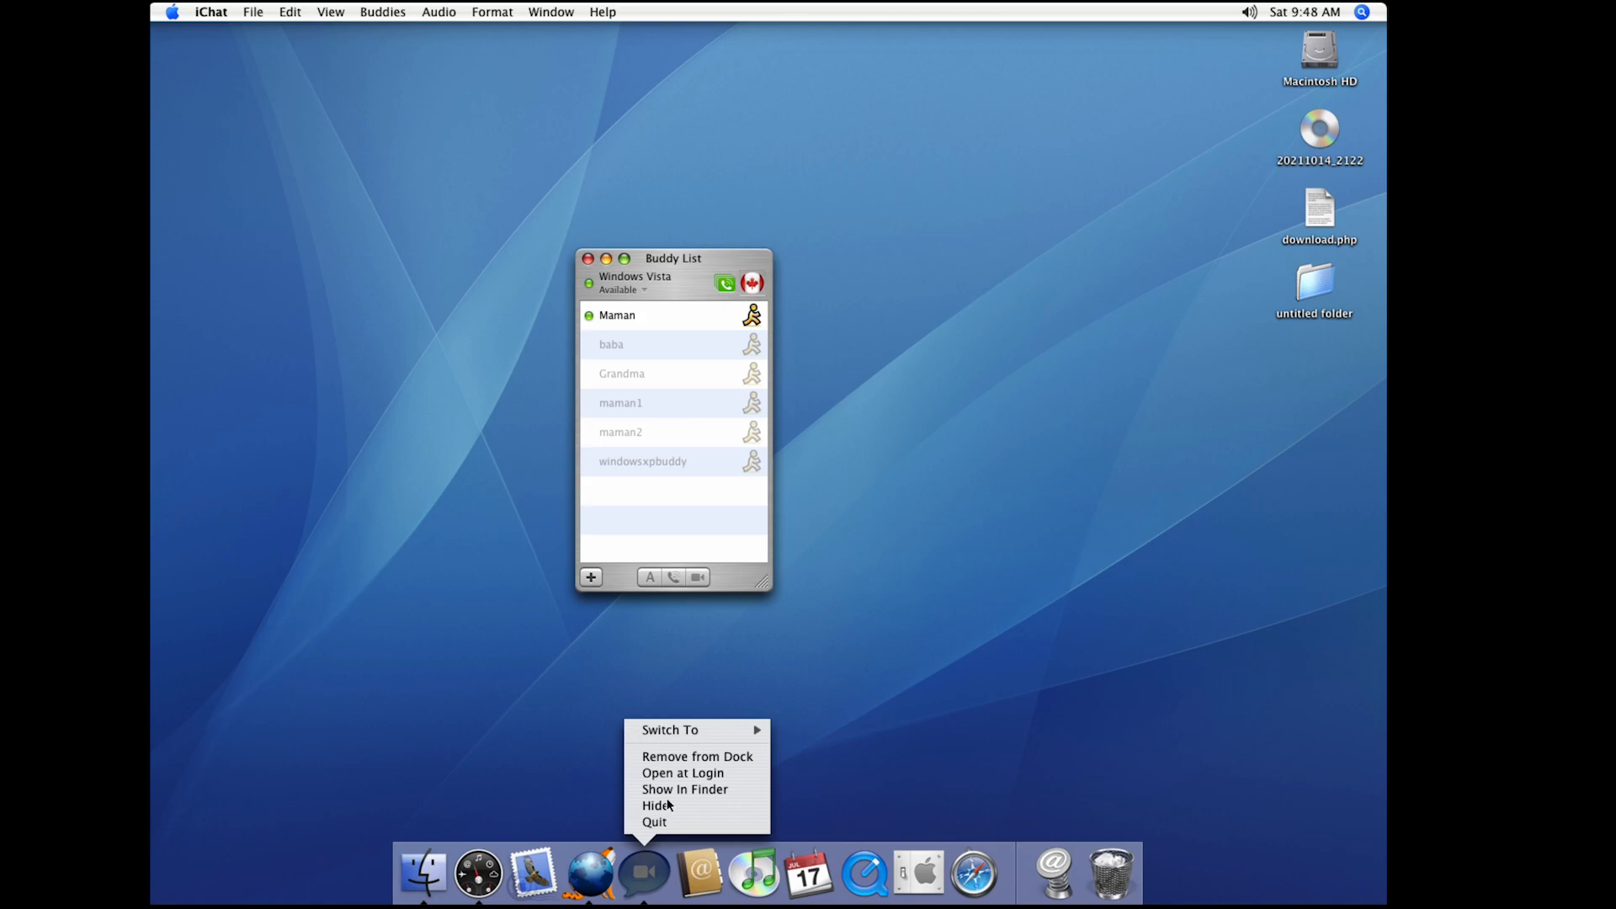
mouse_move(690, 752)
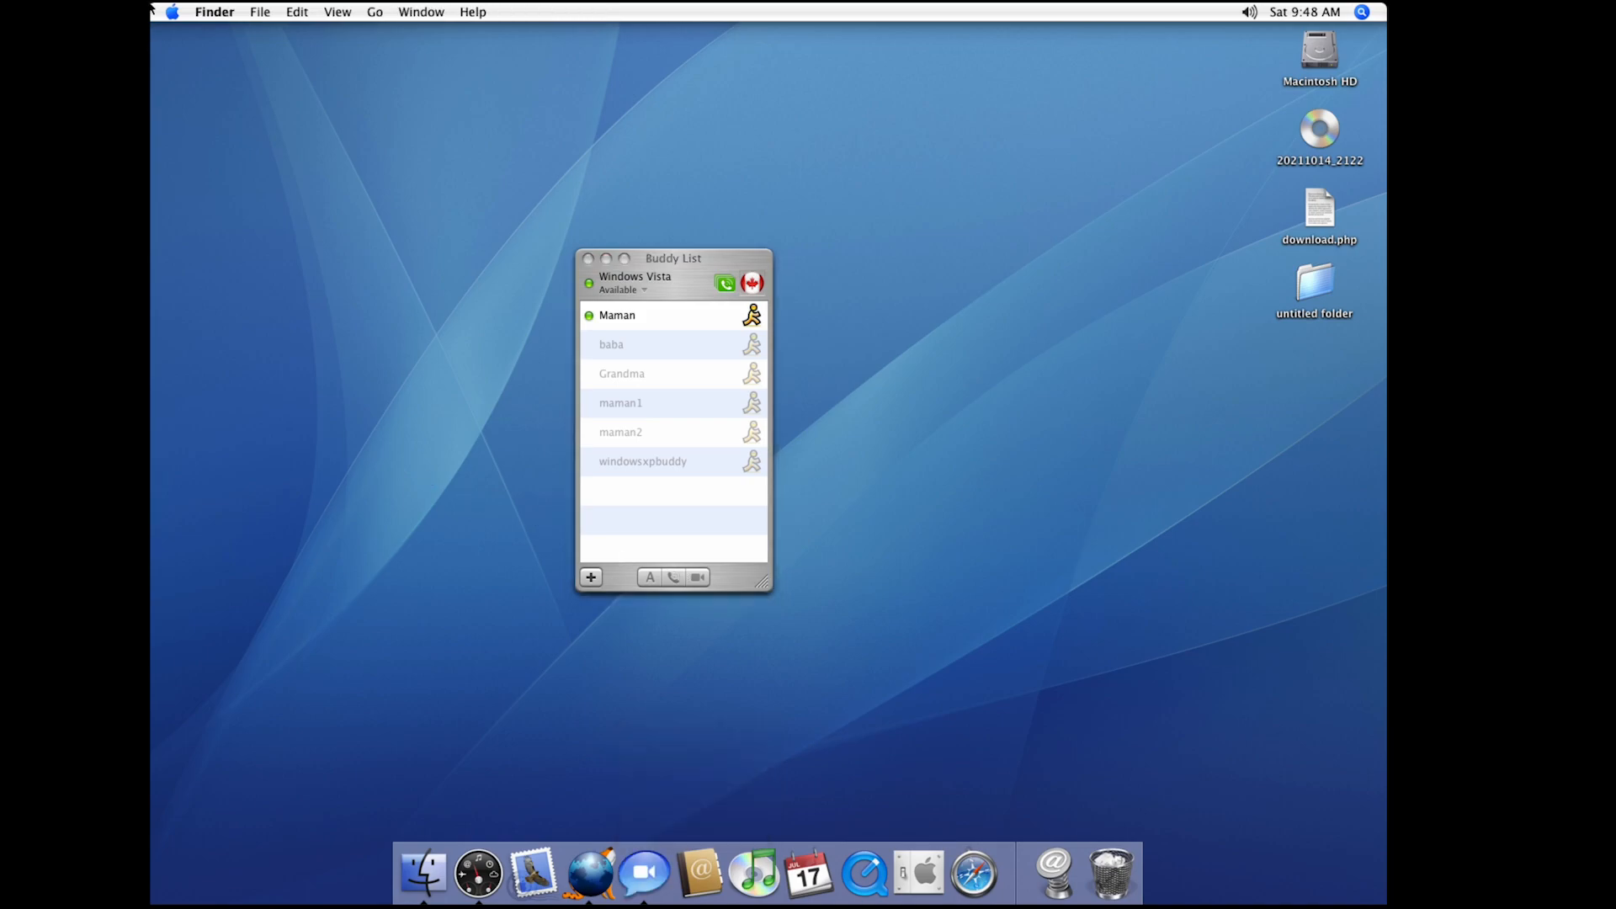
mouse_move(749, 247)
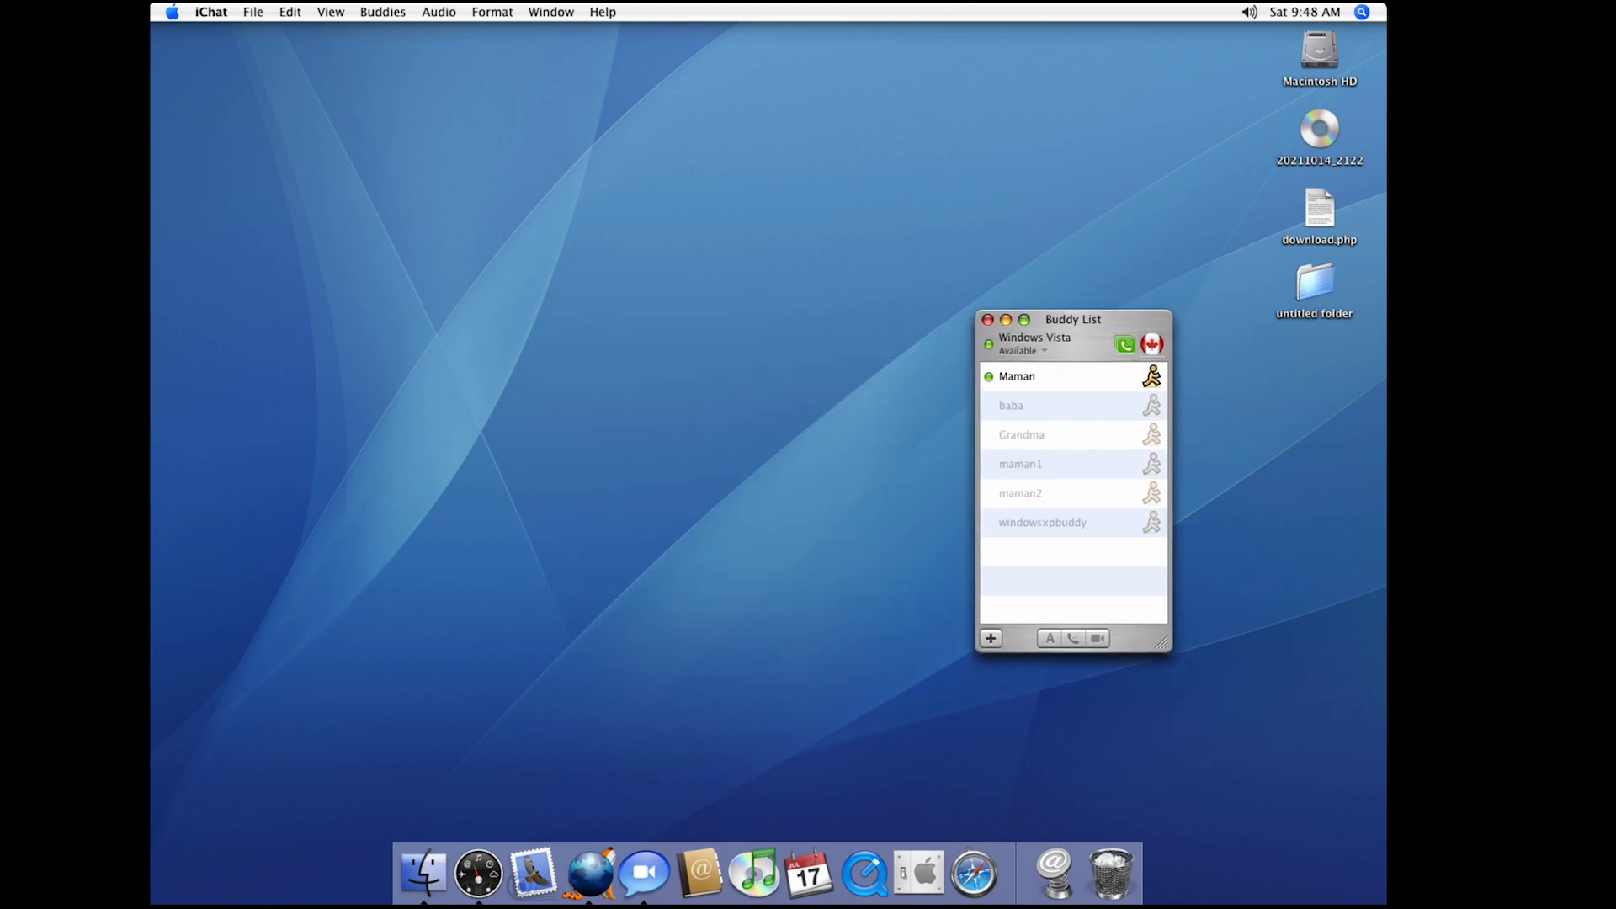
drag(1072, 319, 820, 181)
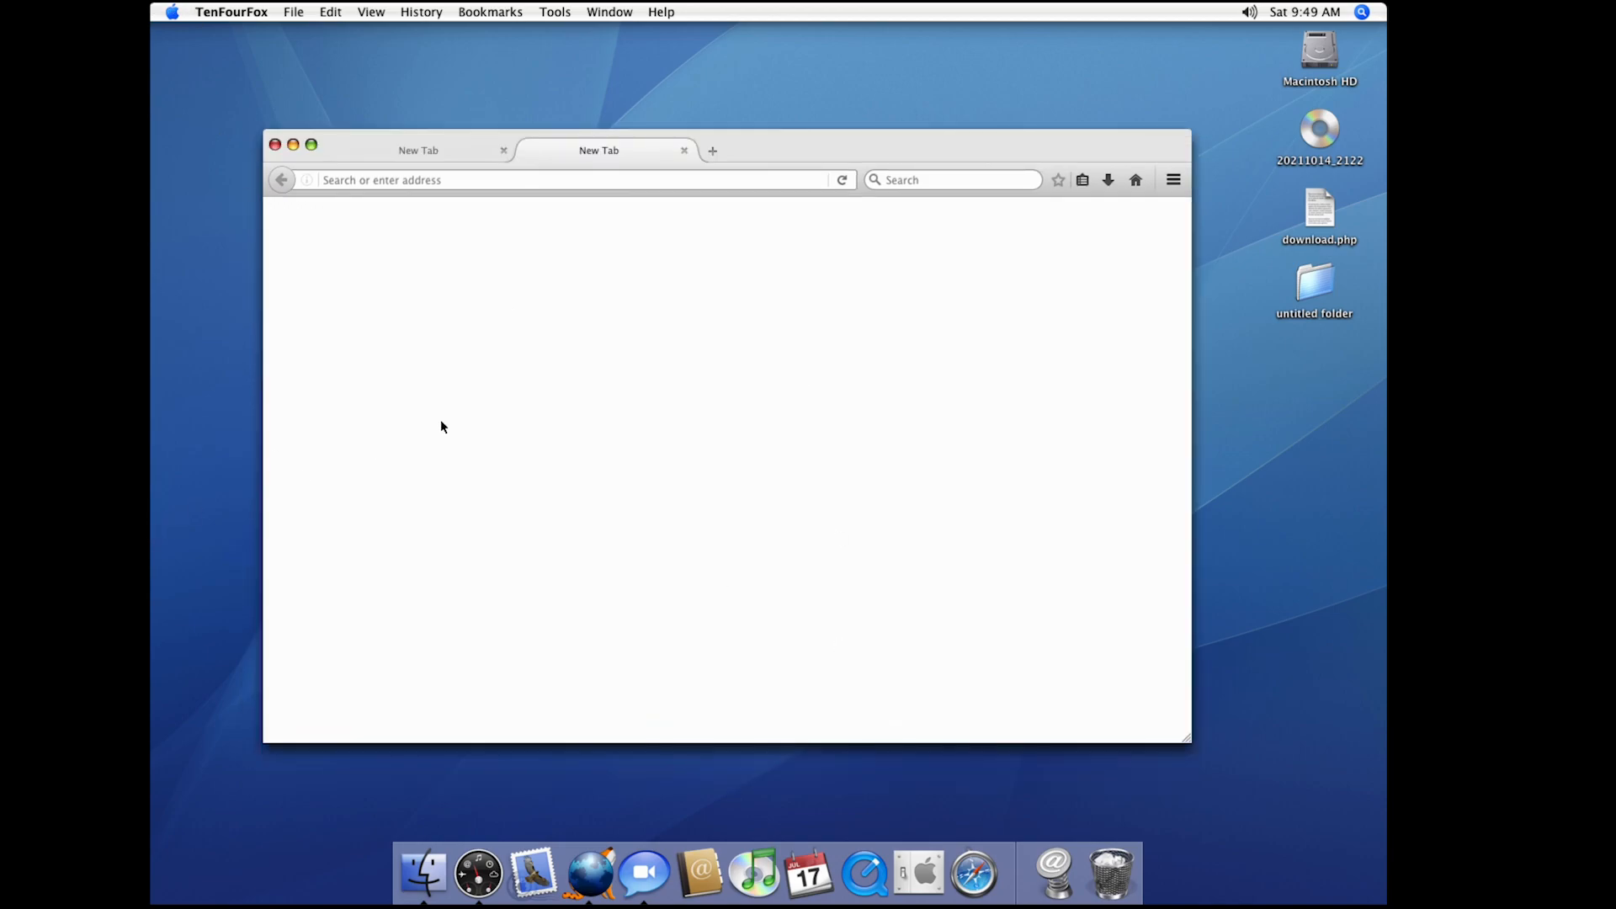
mouse_move(487, 446)
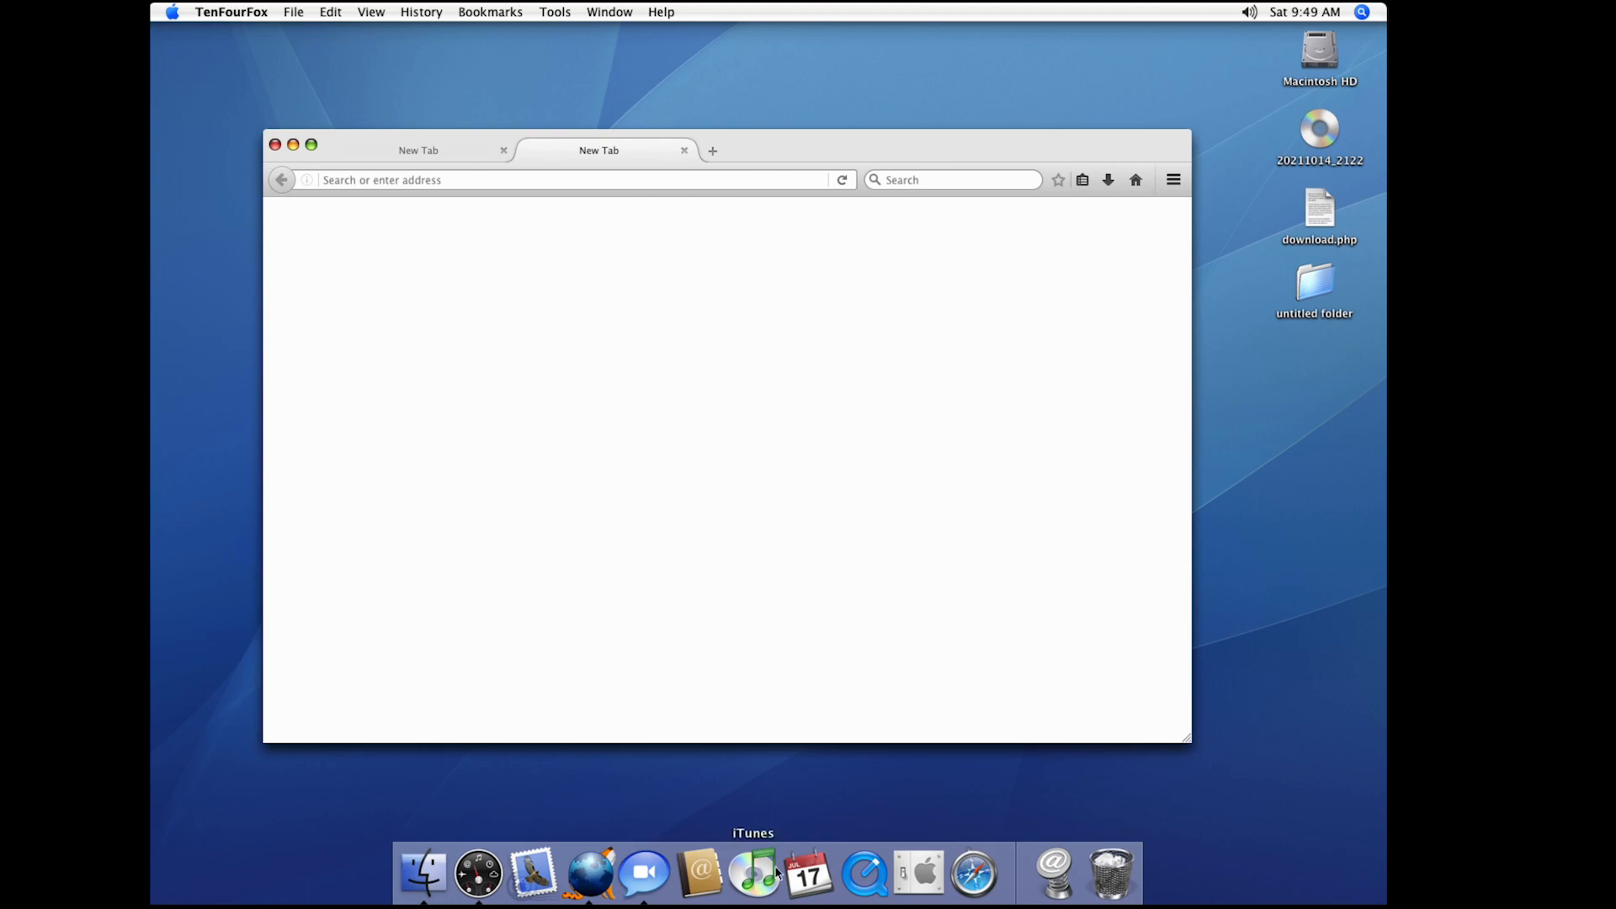
mouse_move(512, 611)
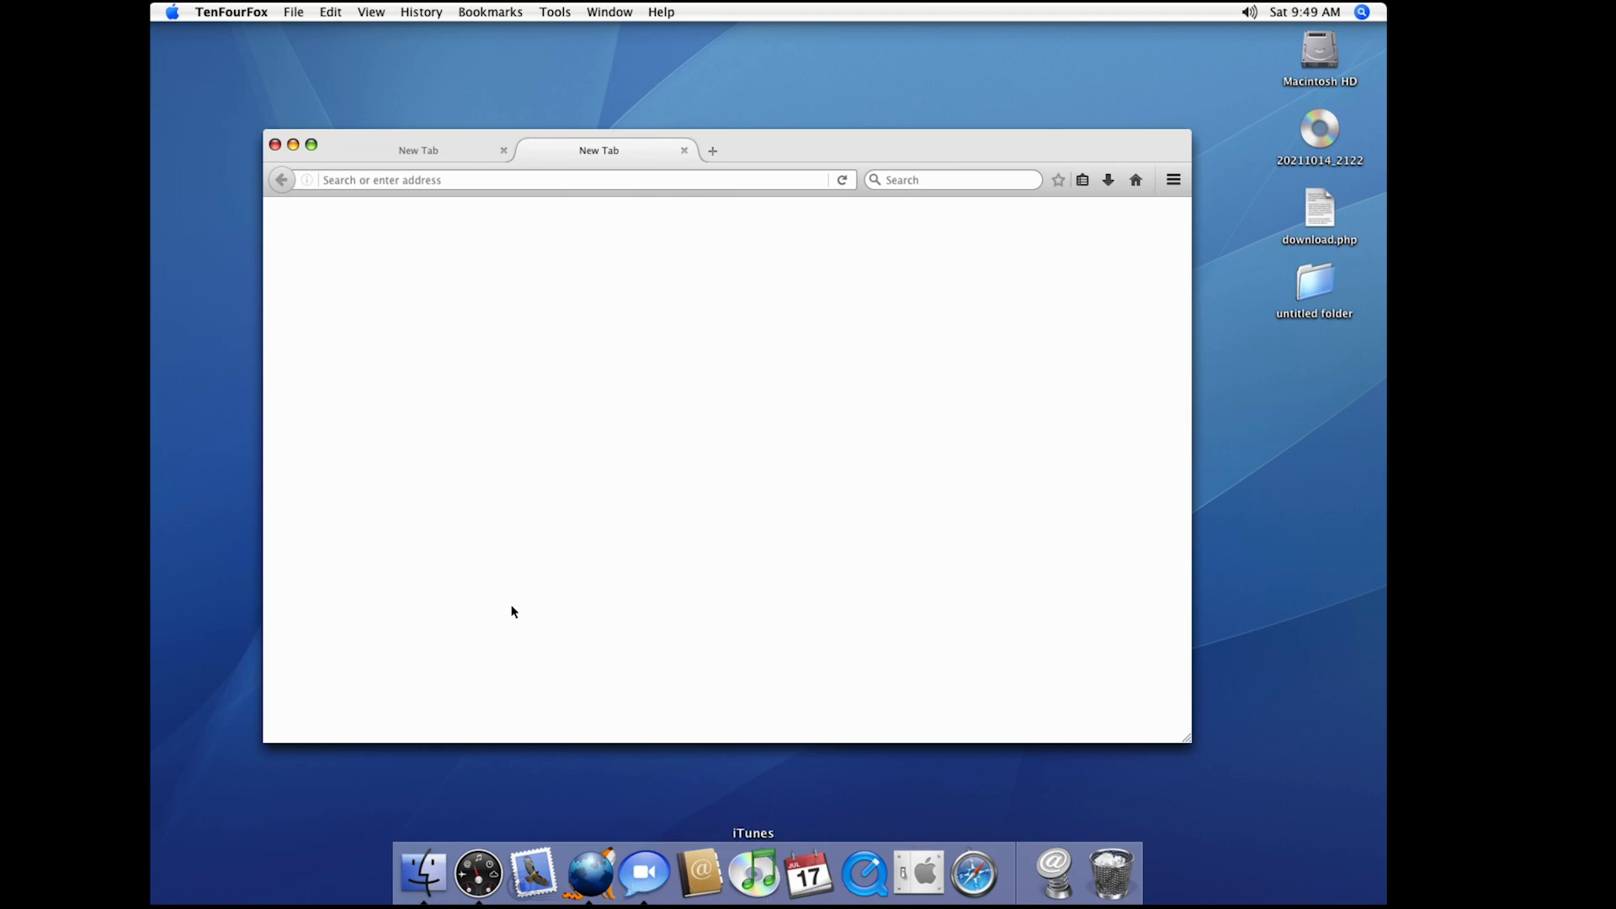
text(https://oldgoogle.neocities.org)
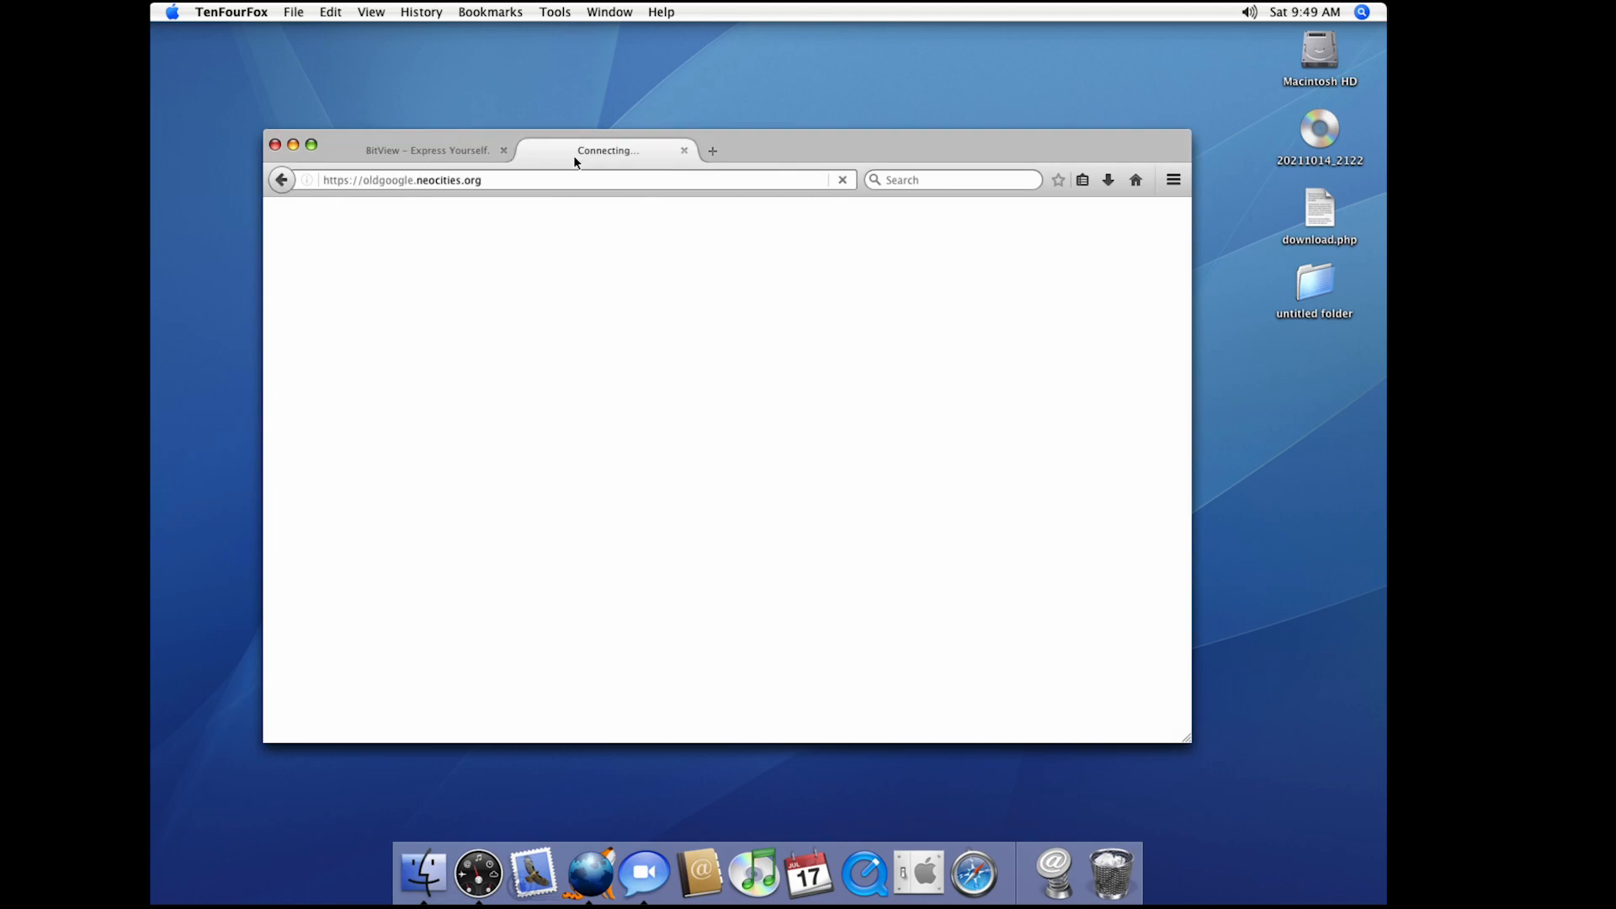
mouse_move(684, 135)
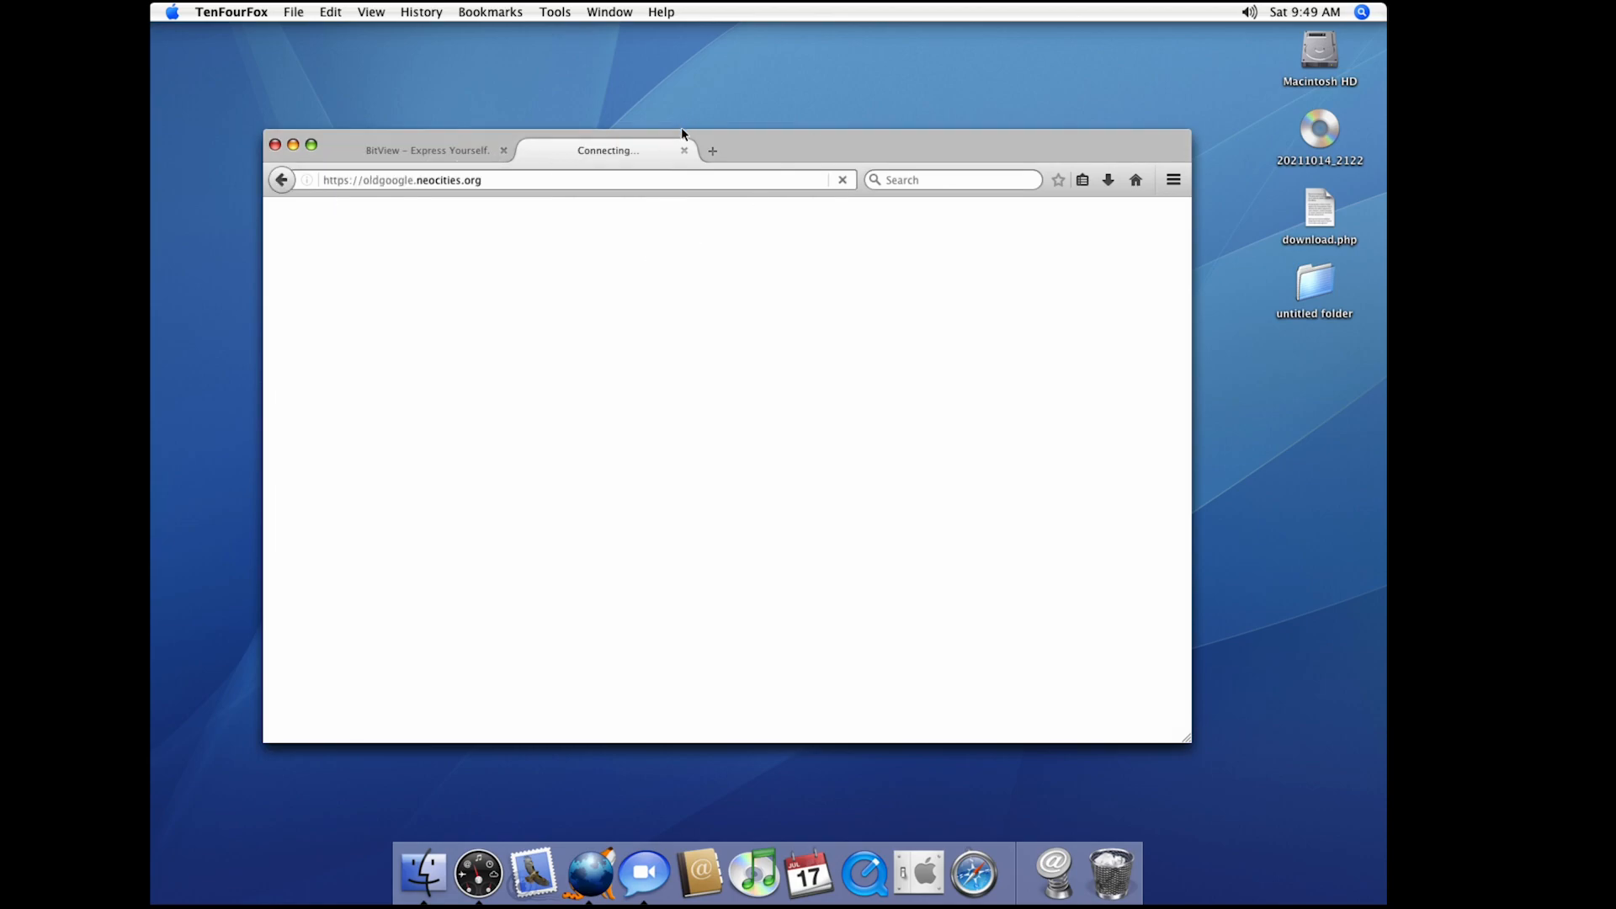
mouse_move(685, 153)
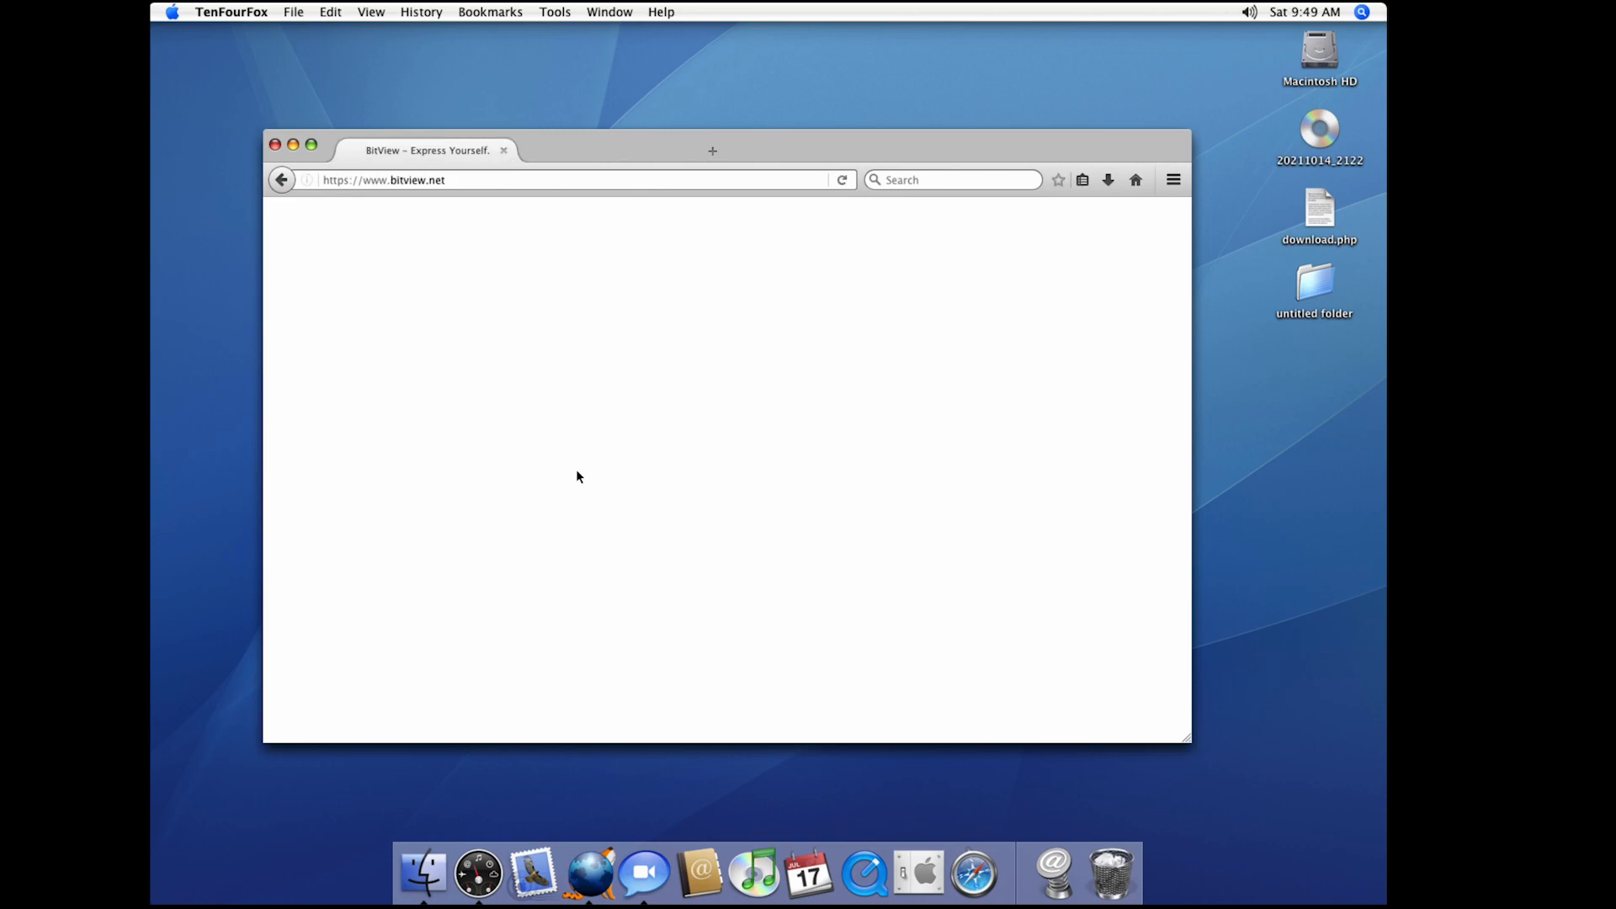
mouse_move(584, 126)
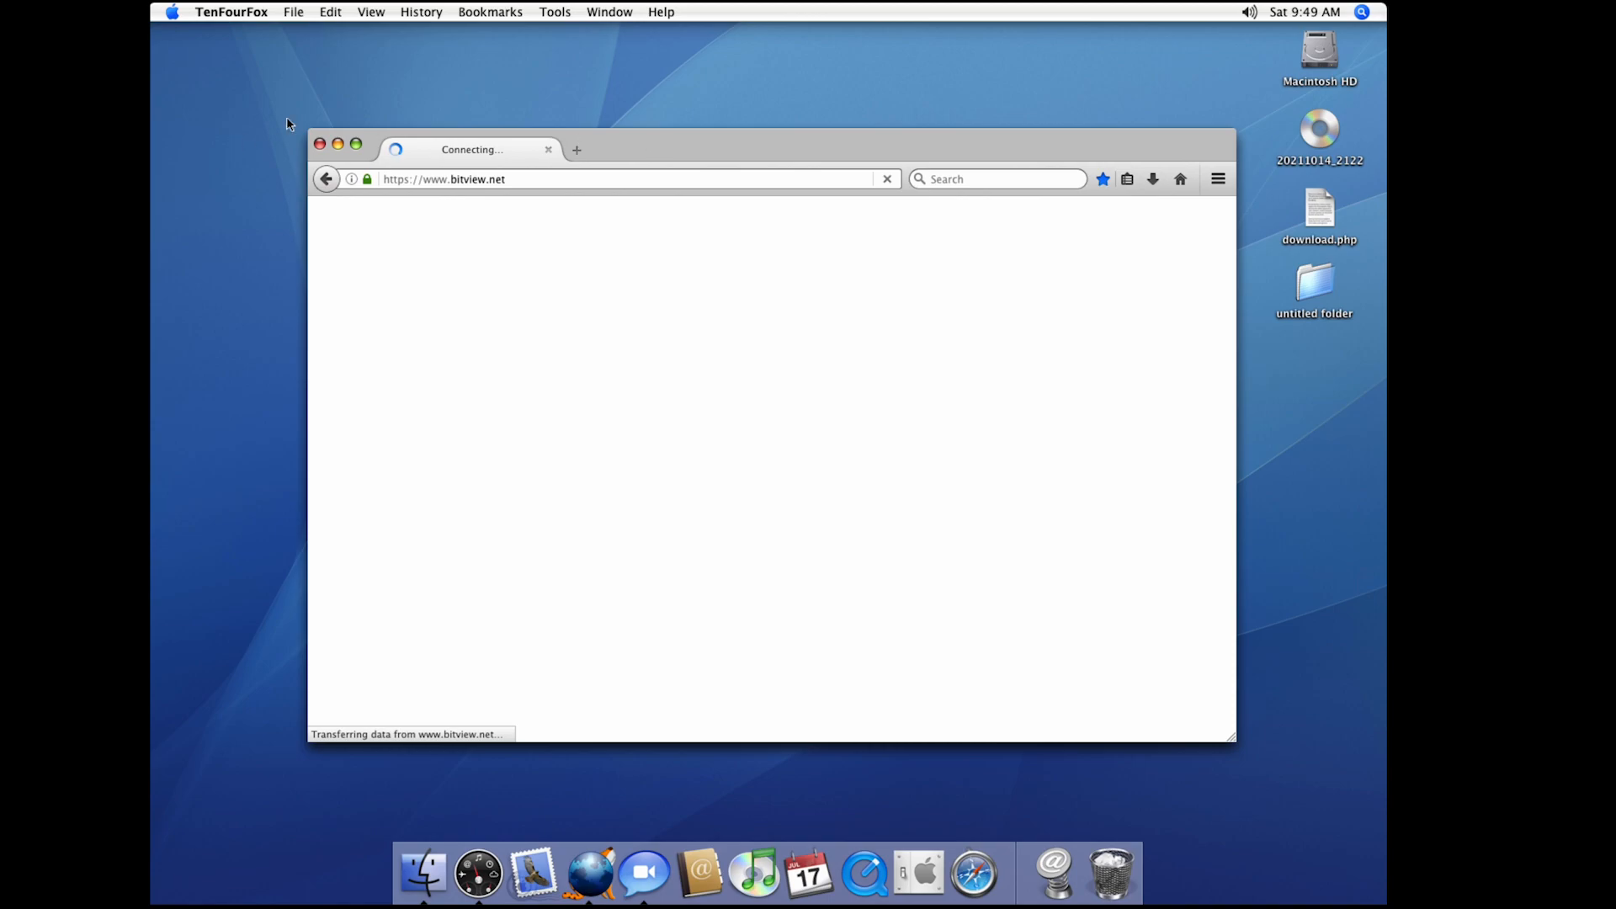
mouse_move(894, 283)
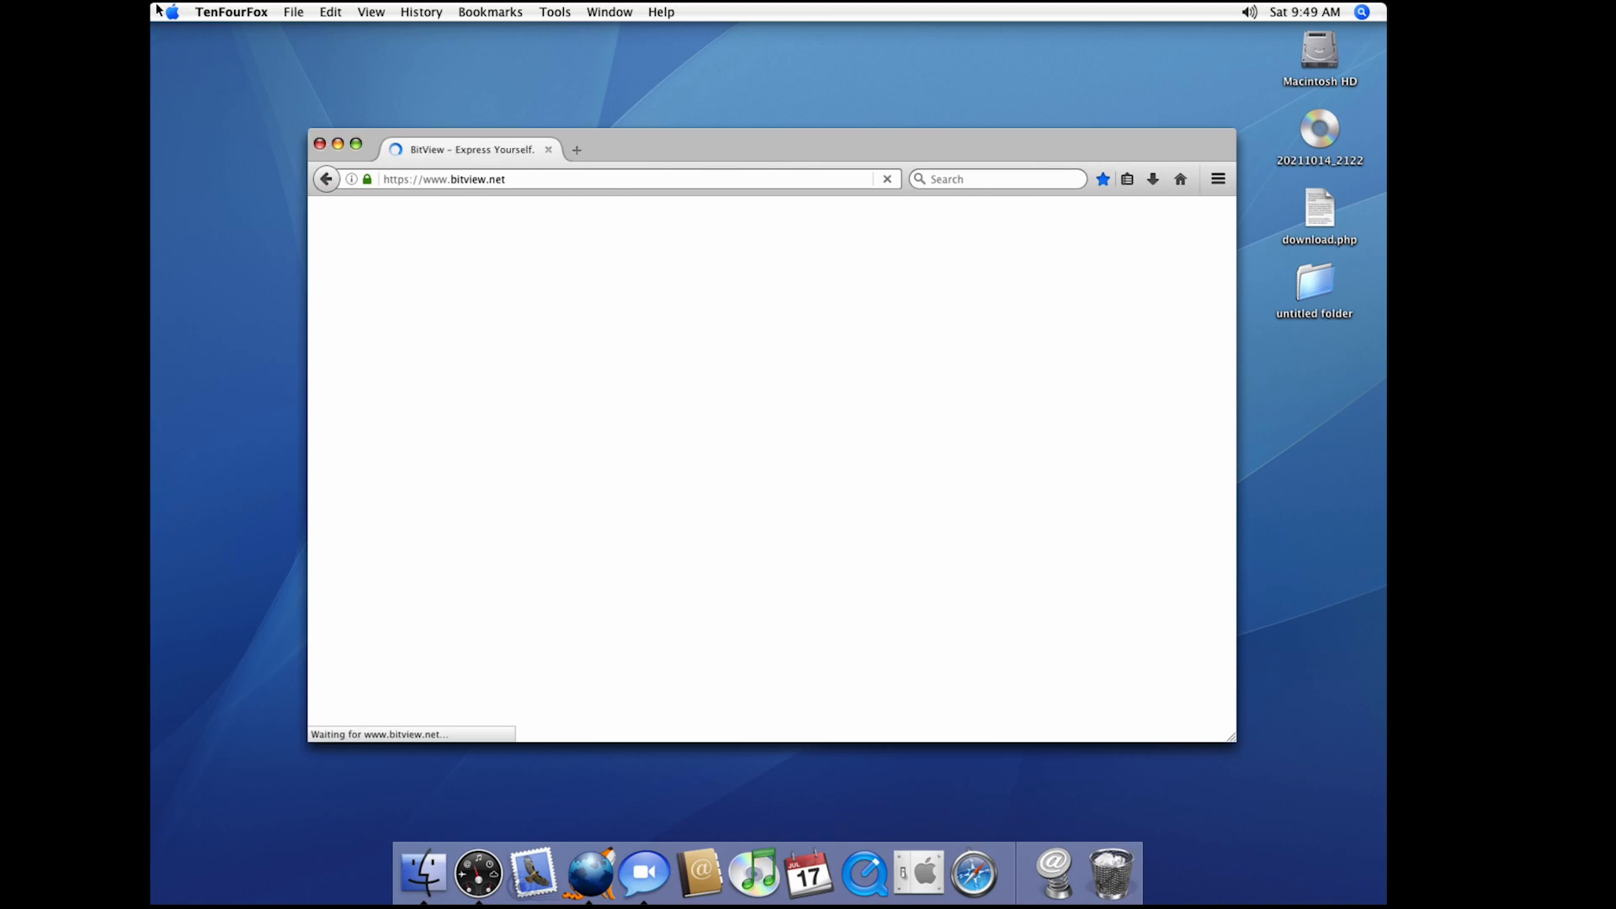
mouse_move(202, 111)
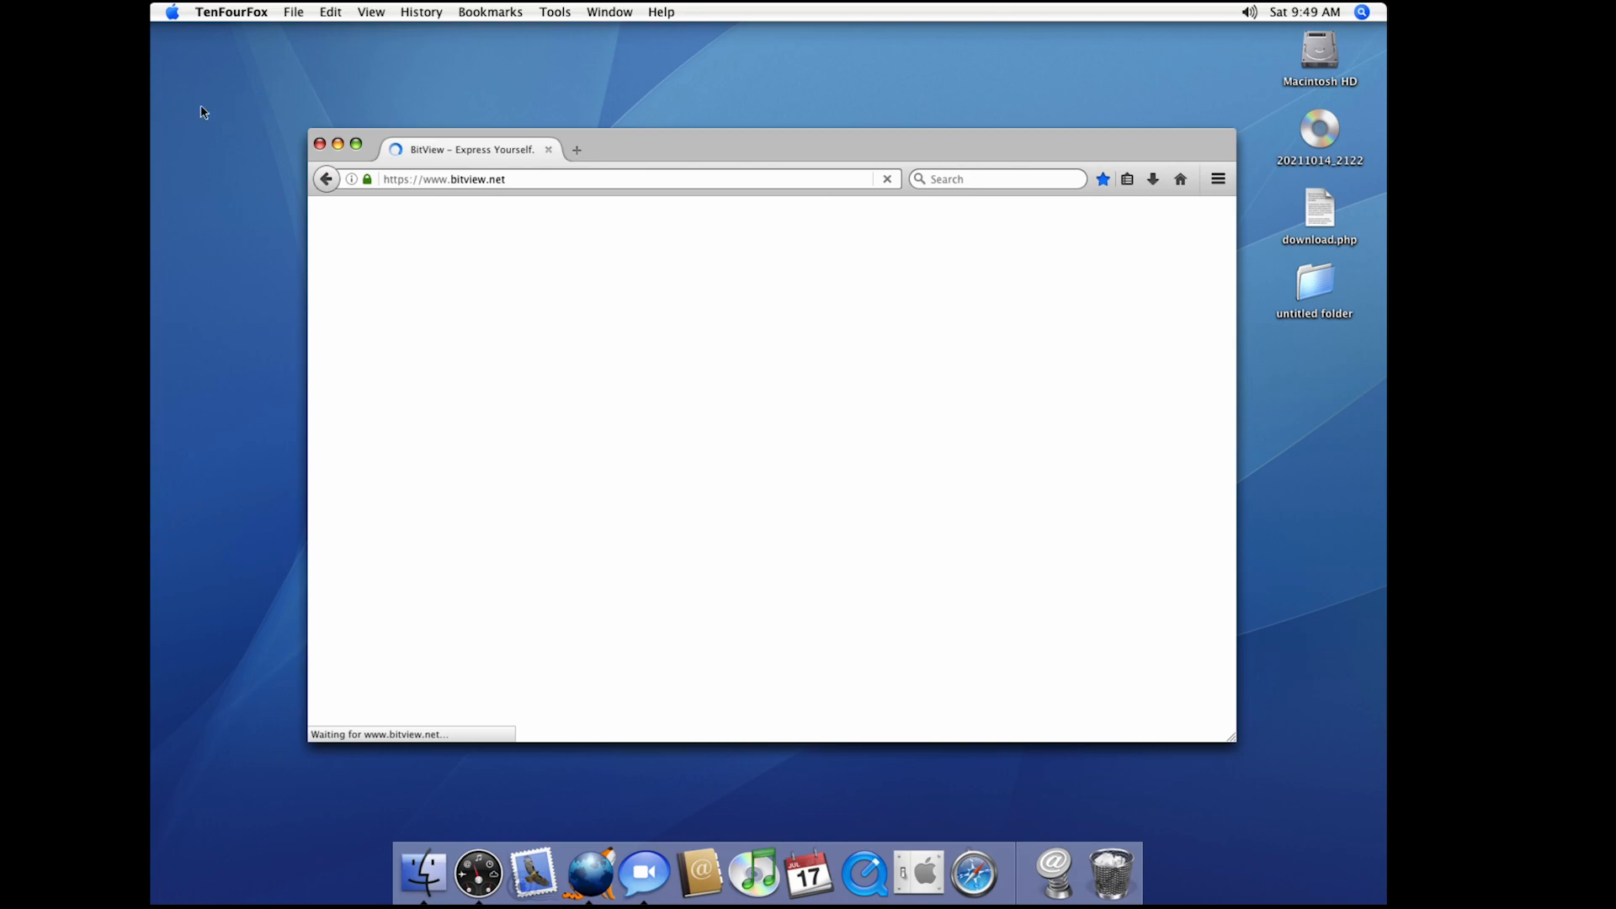
mouse_move(1061, 168)
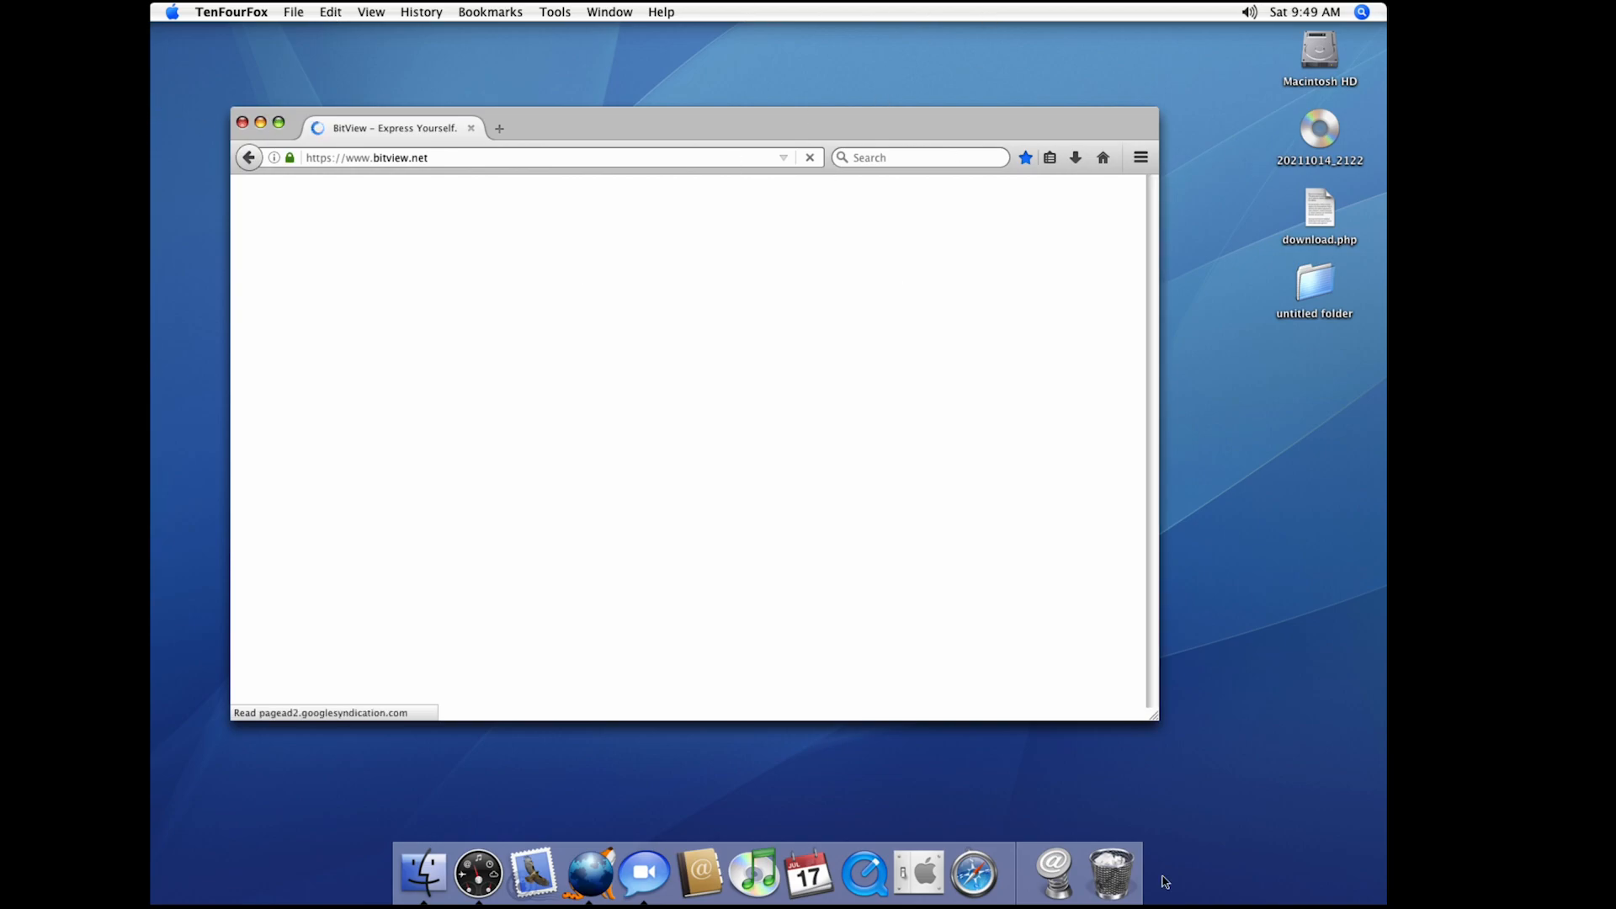
mouse_move(1146, 761)
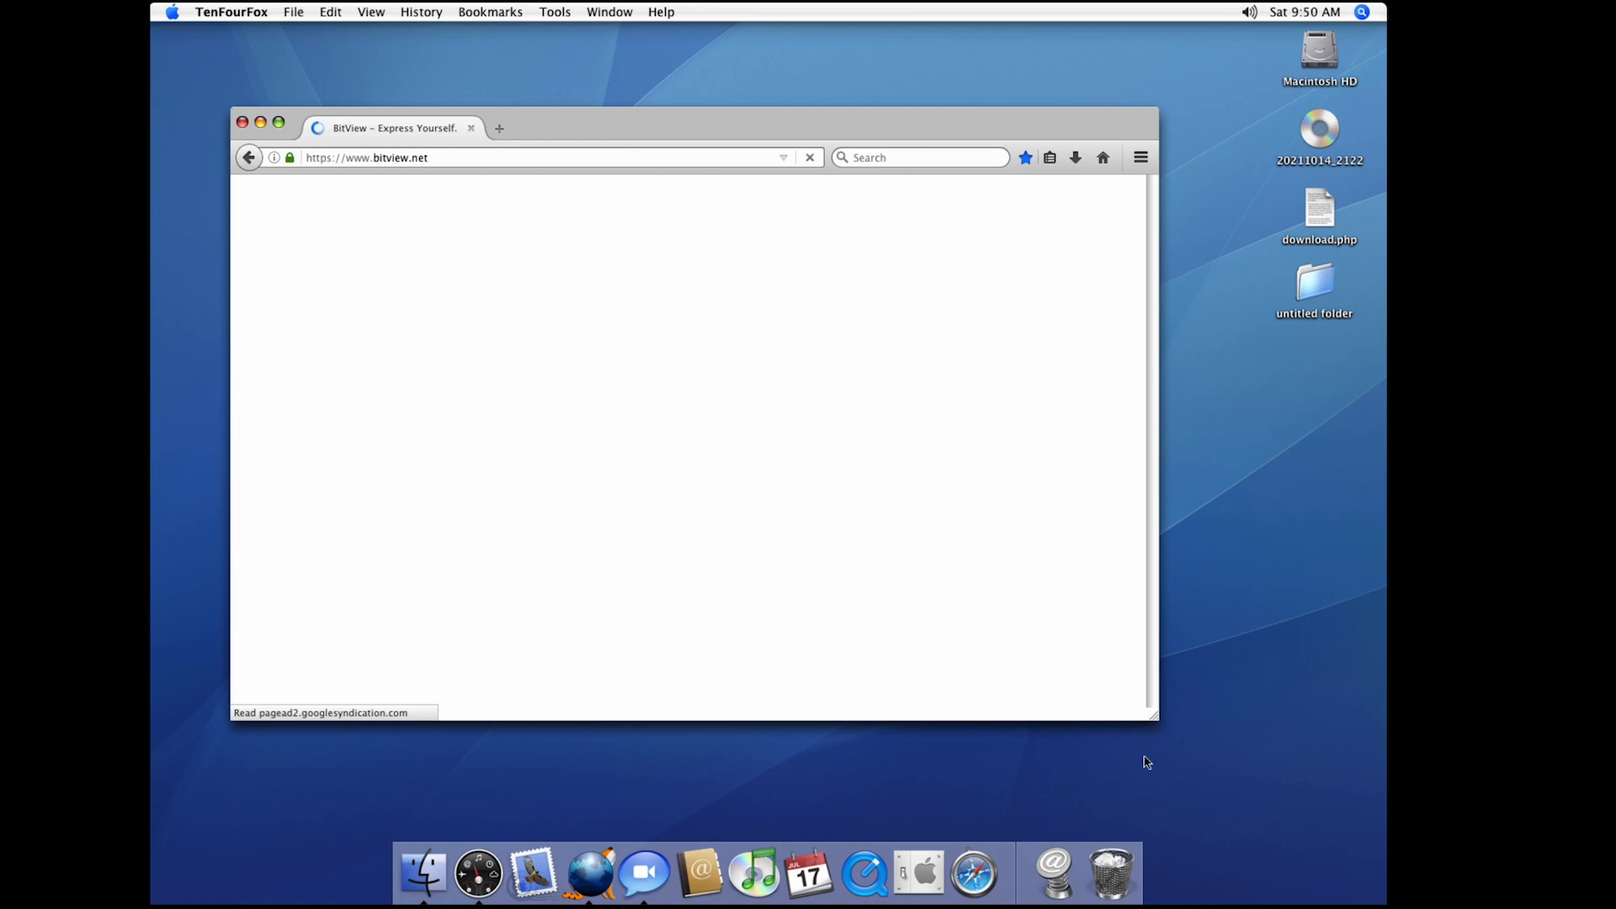
click(1180, 737)
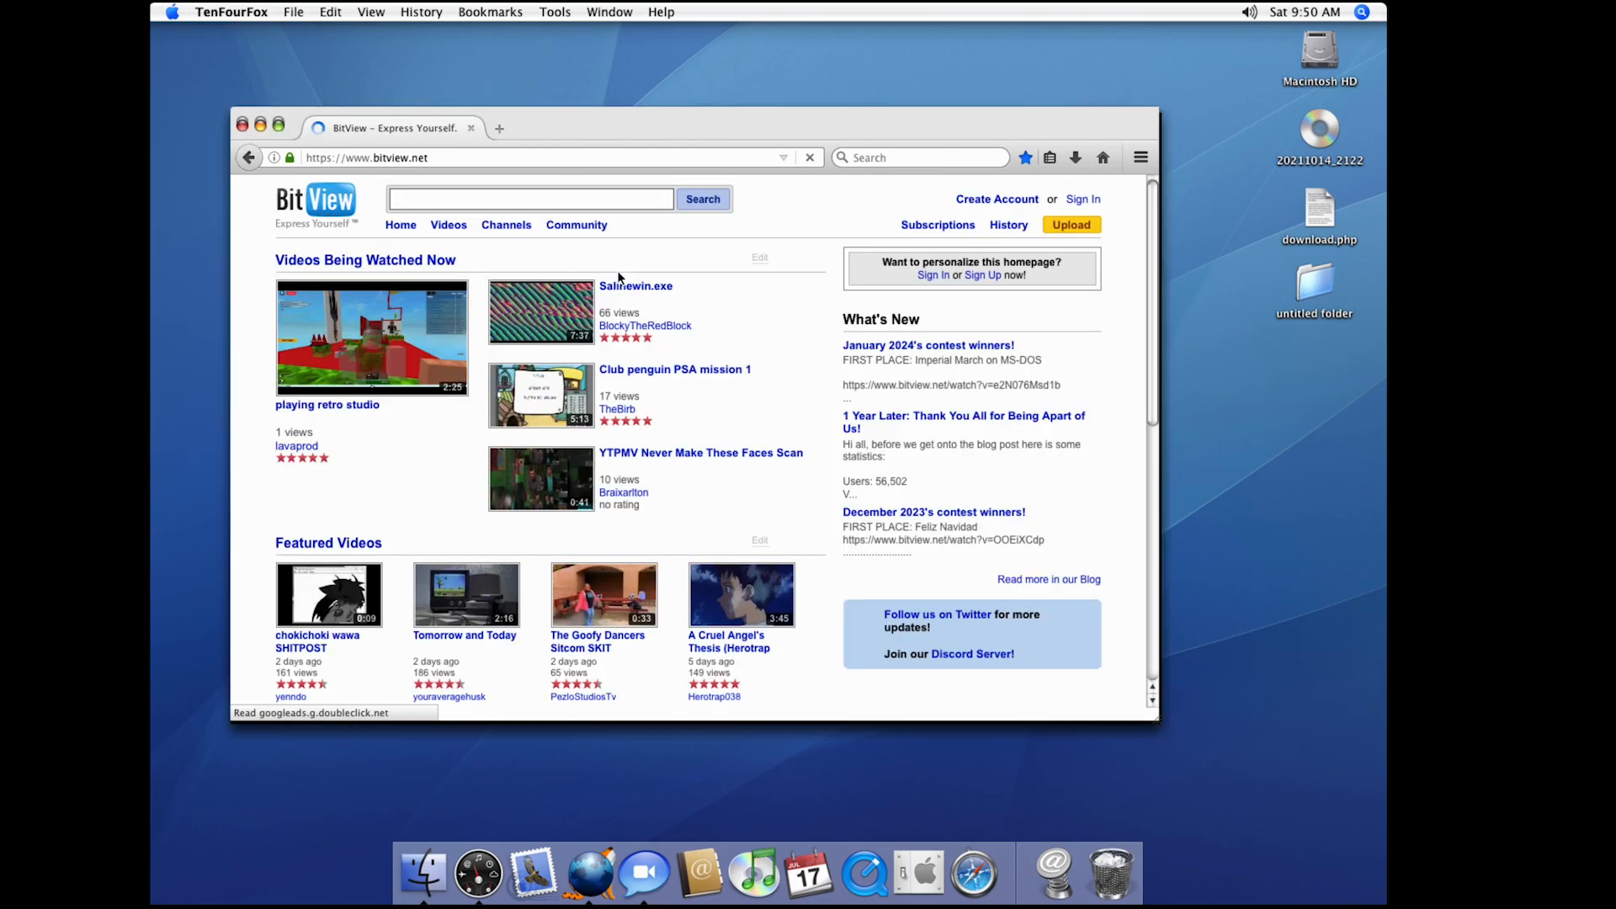
mouse_move(616, 296)
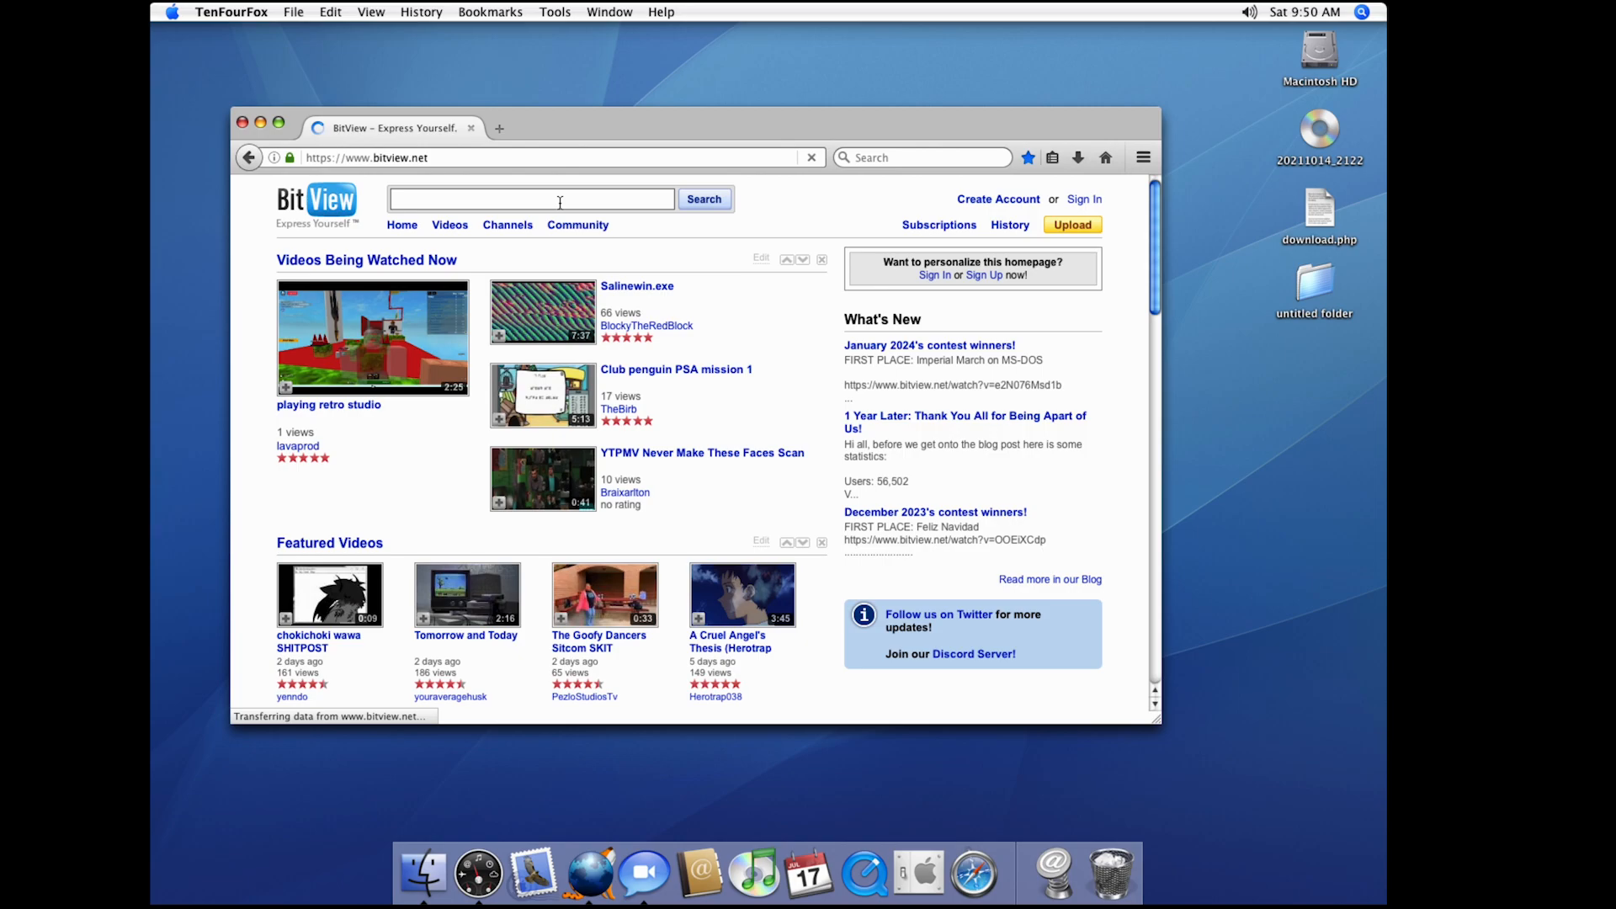
mouse_move(163, 58)
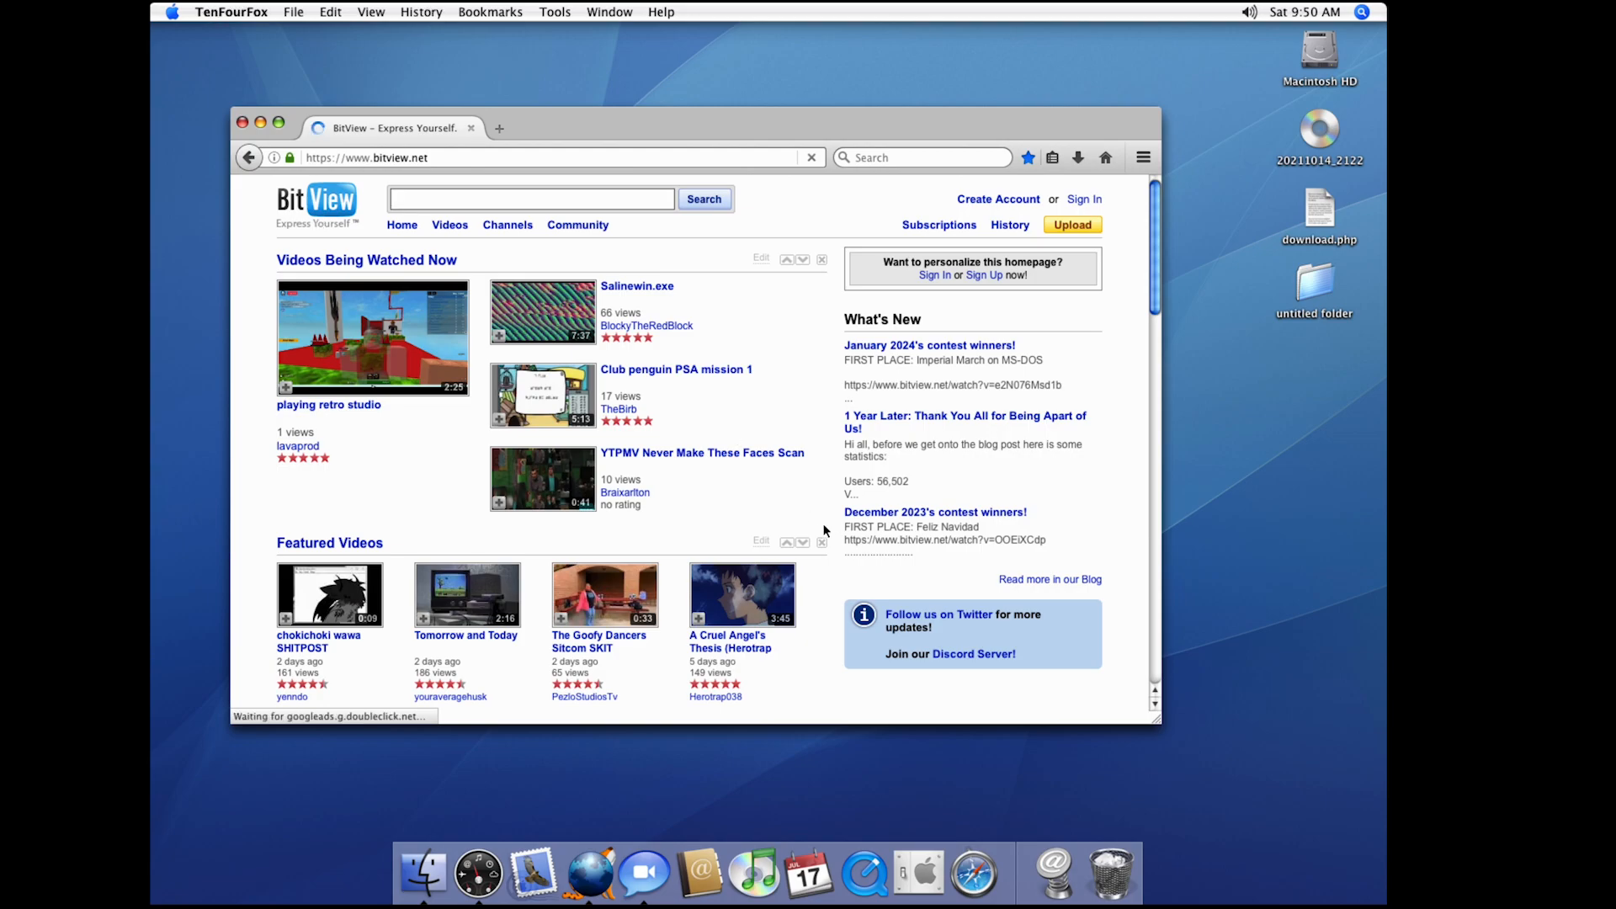
mouse_move(708, 414)
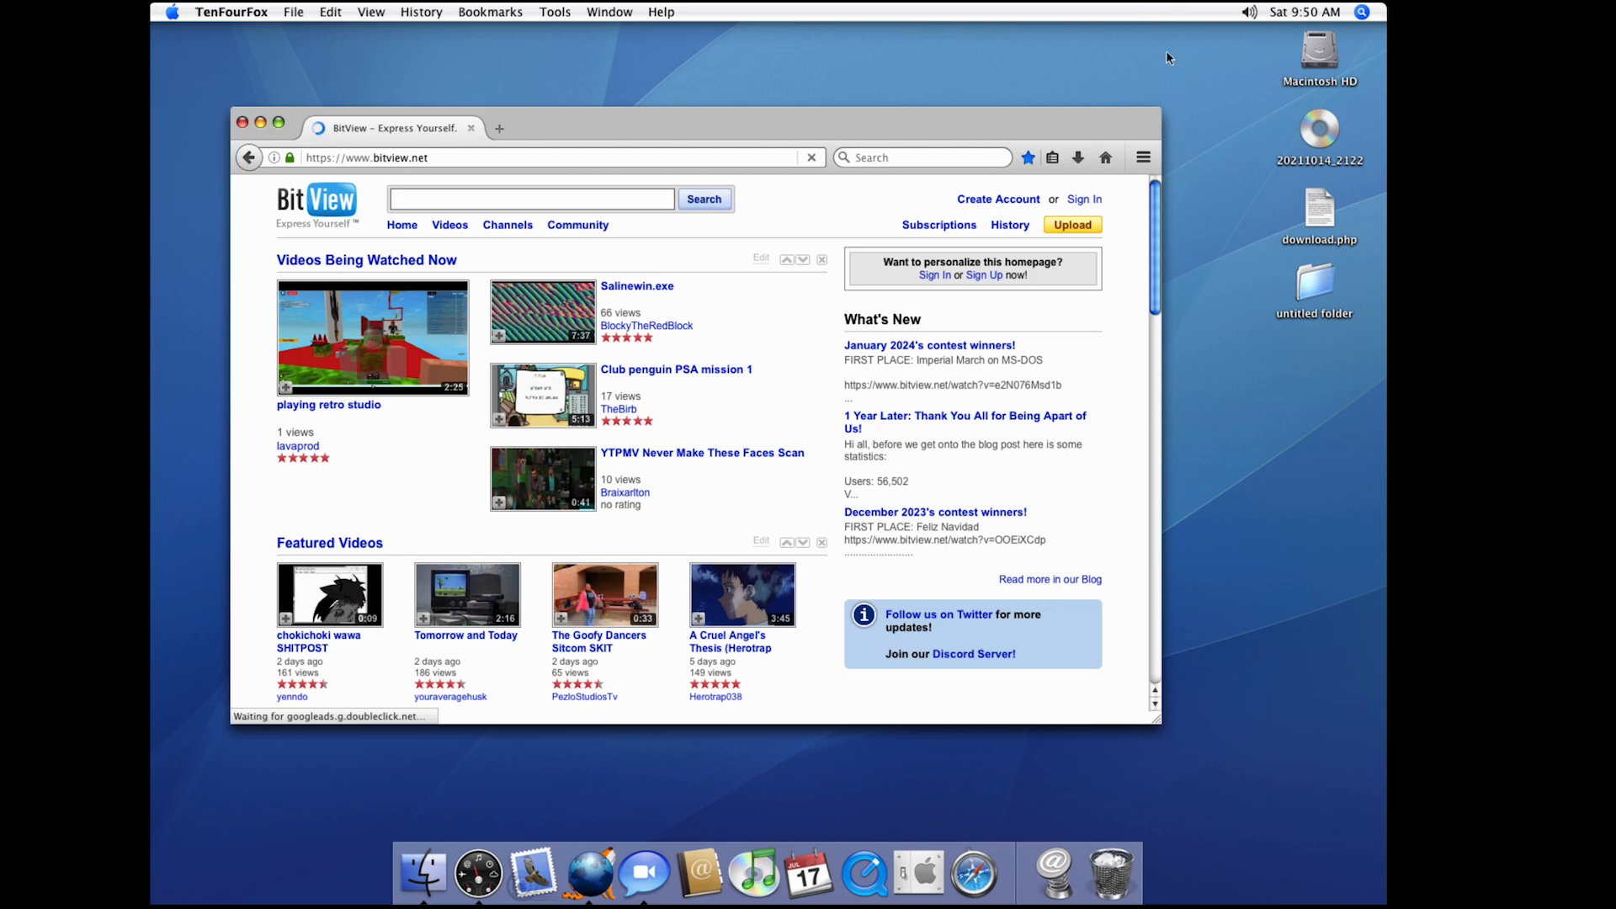
mouse_move(1160, 107)
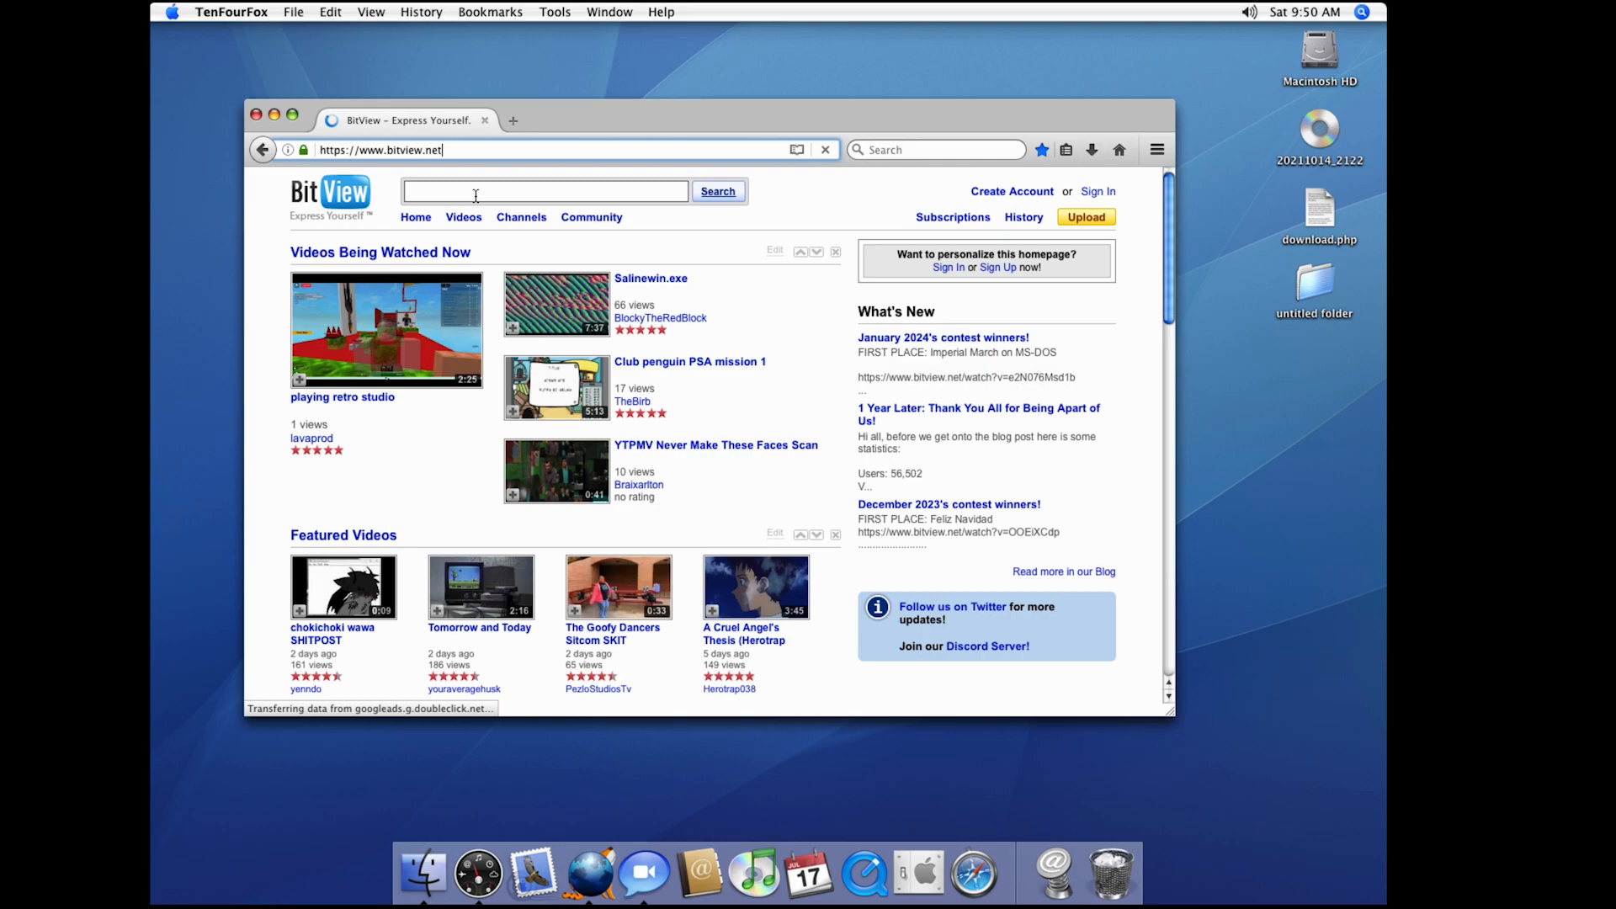
- Search BitView for windowsvista6001, correcting the doubled letter
text(w)
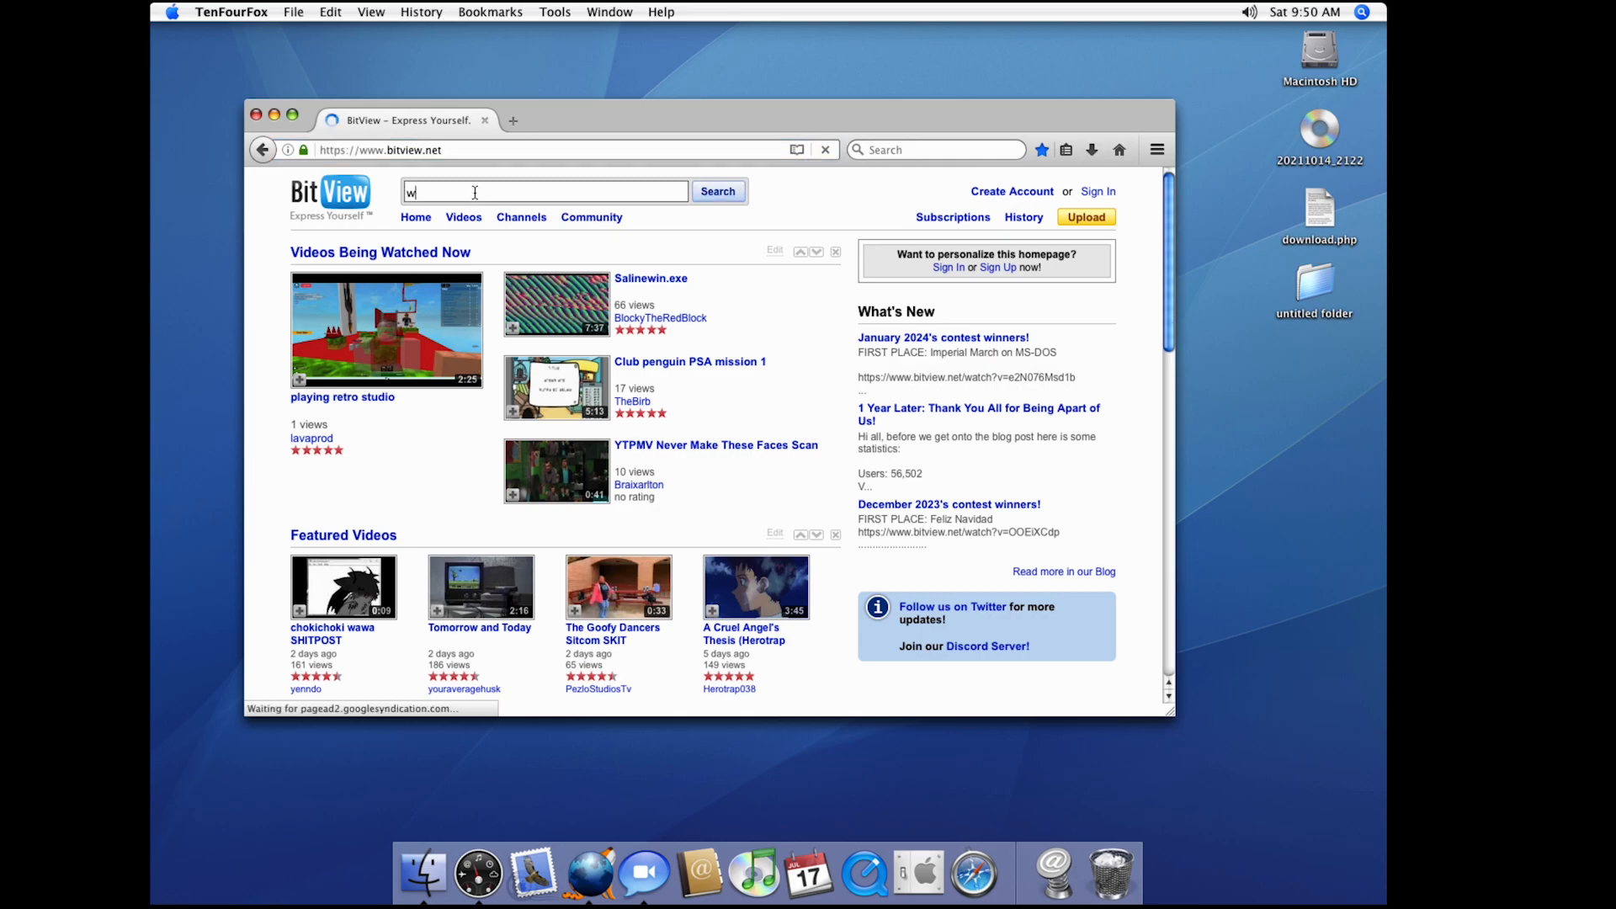
text(w)
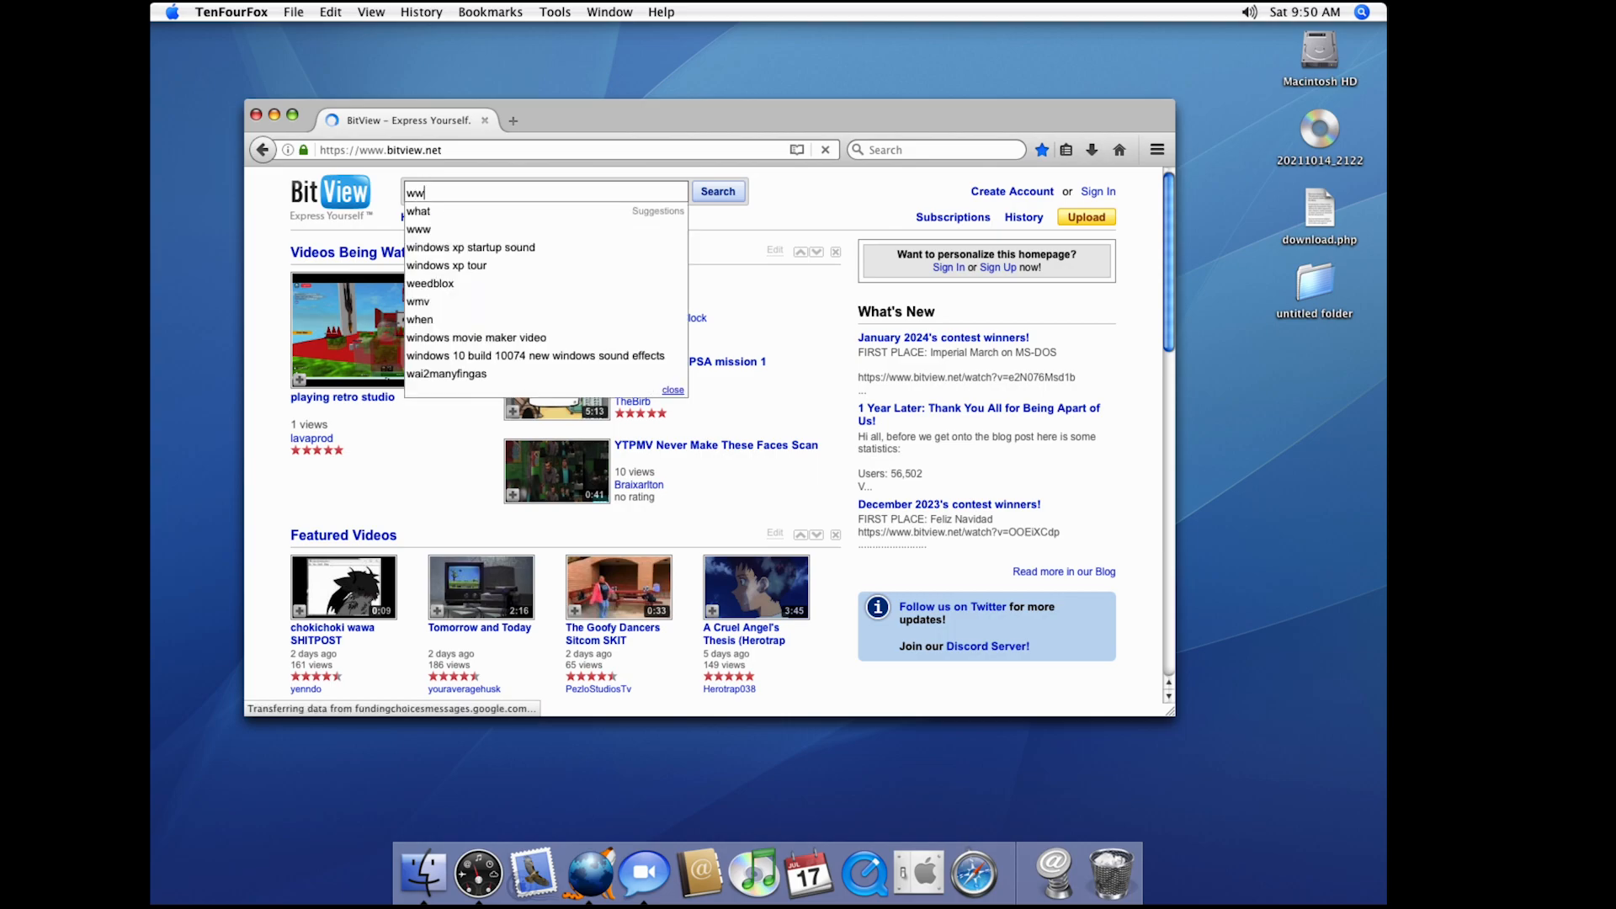
key(backspace)
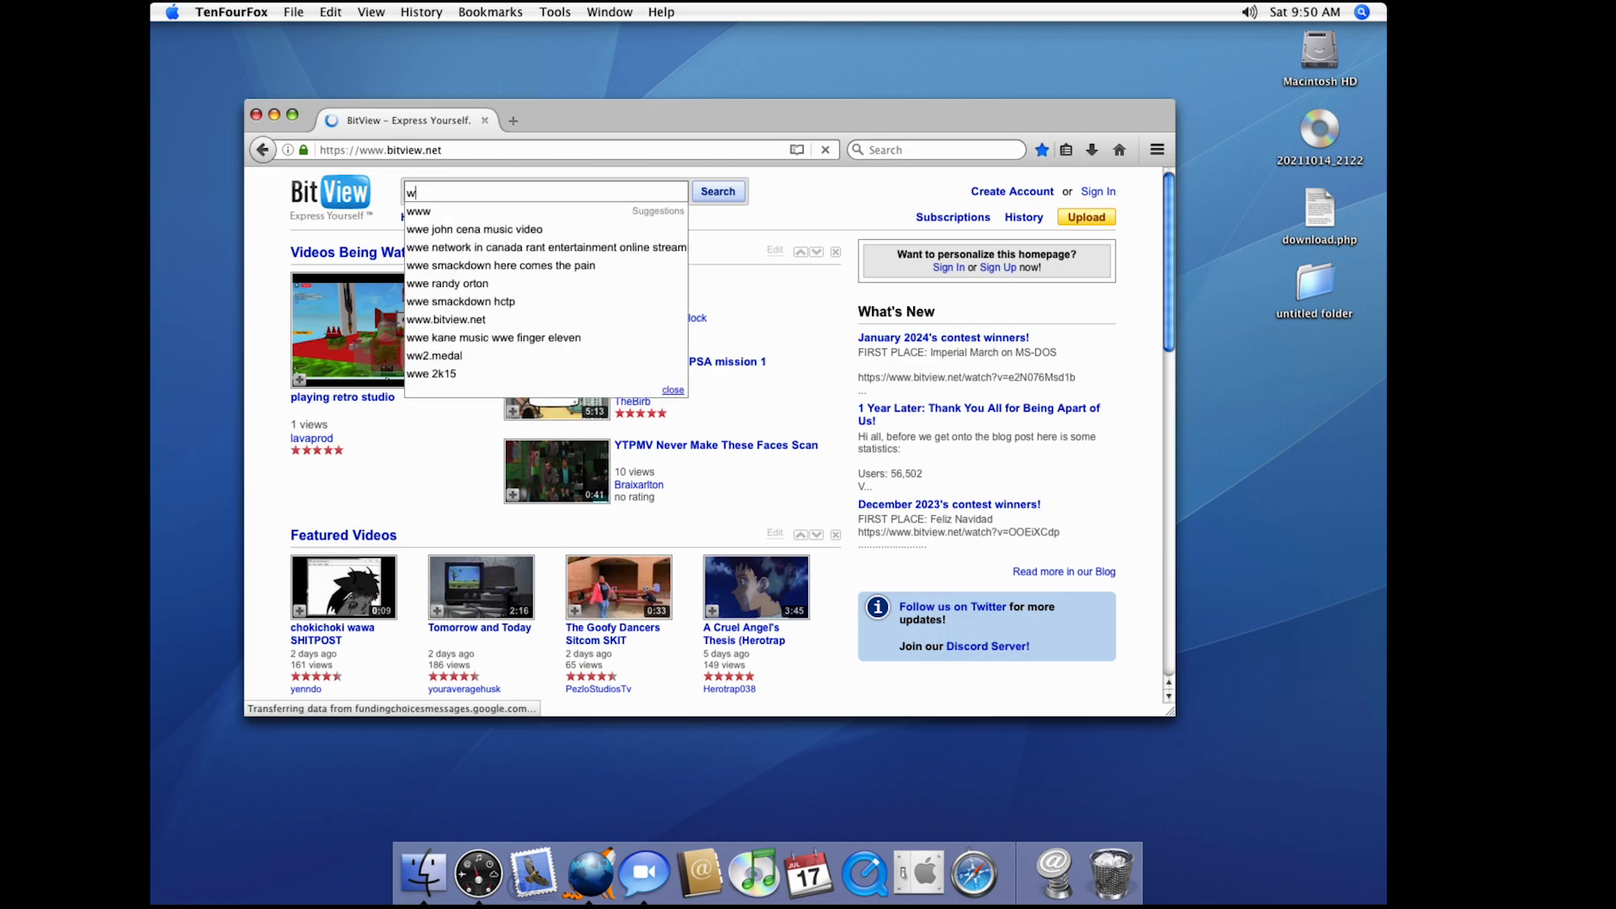
text(indowsvist6)
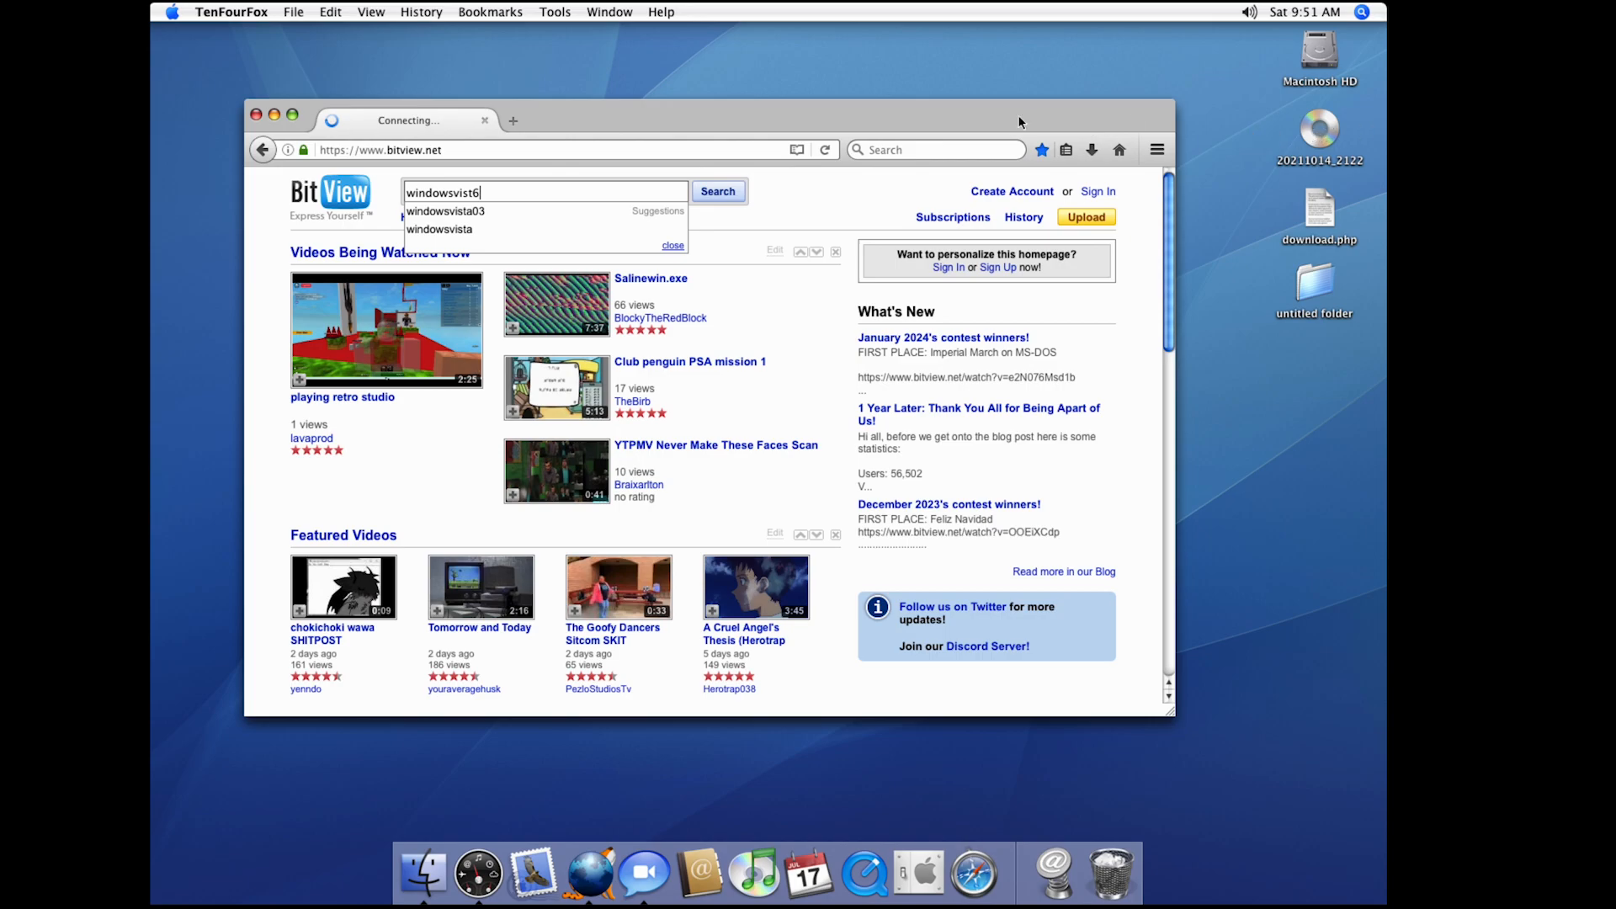
text(001)
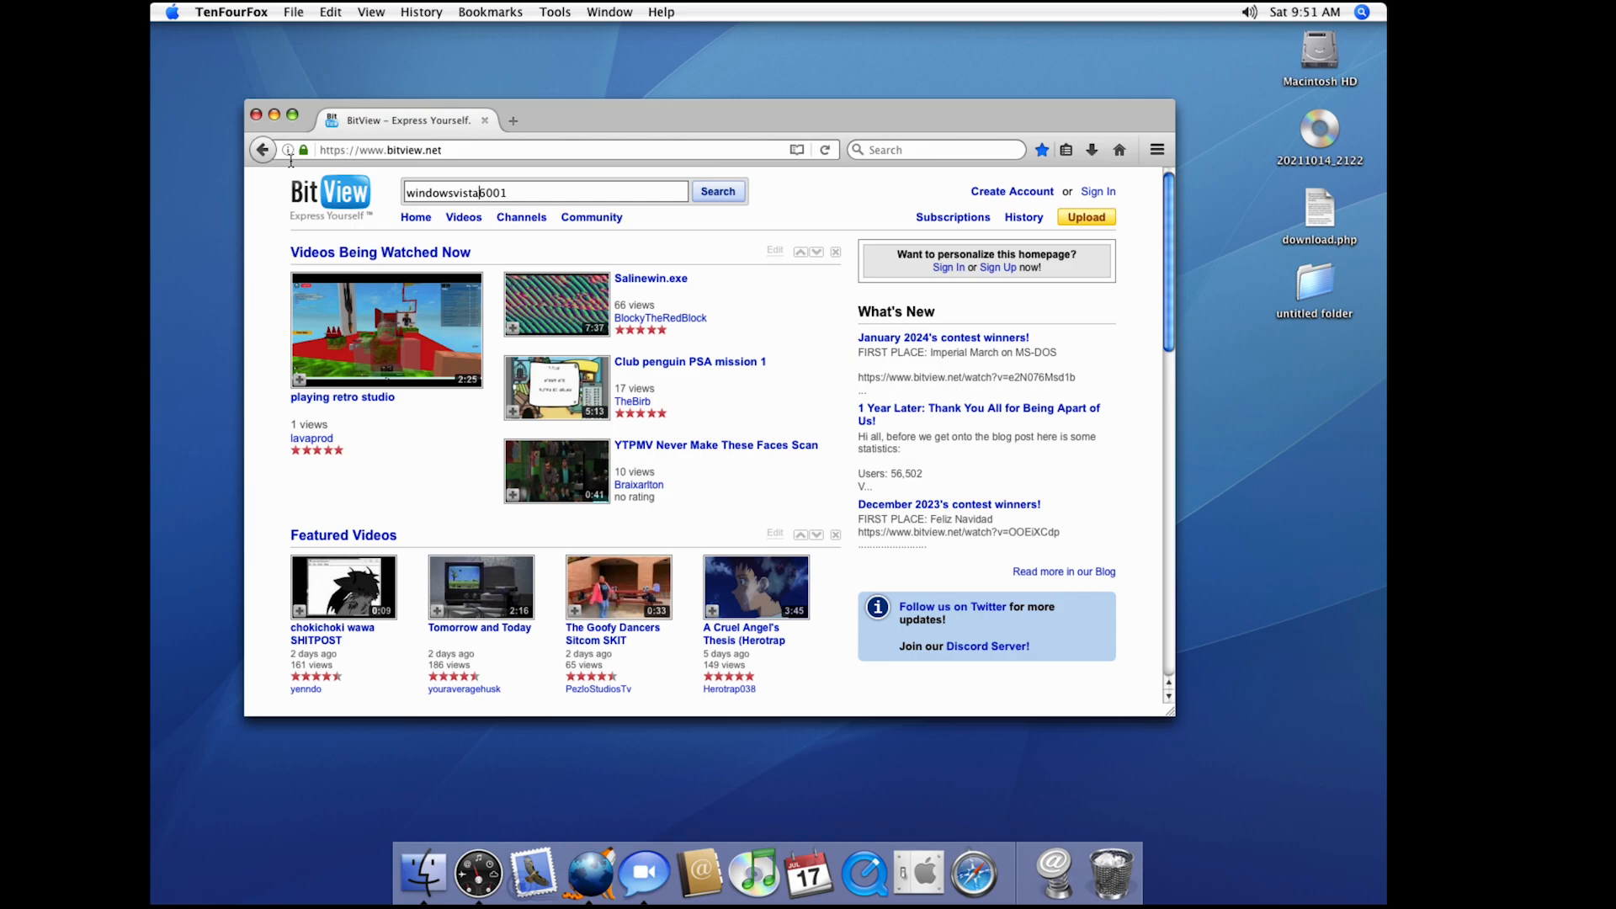
click(717, 190)
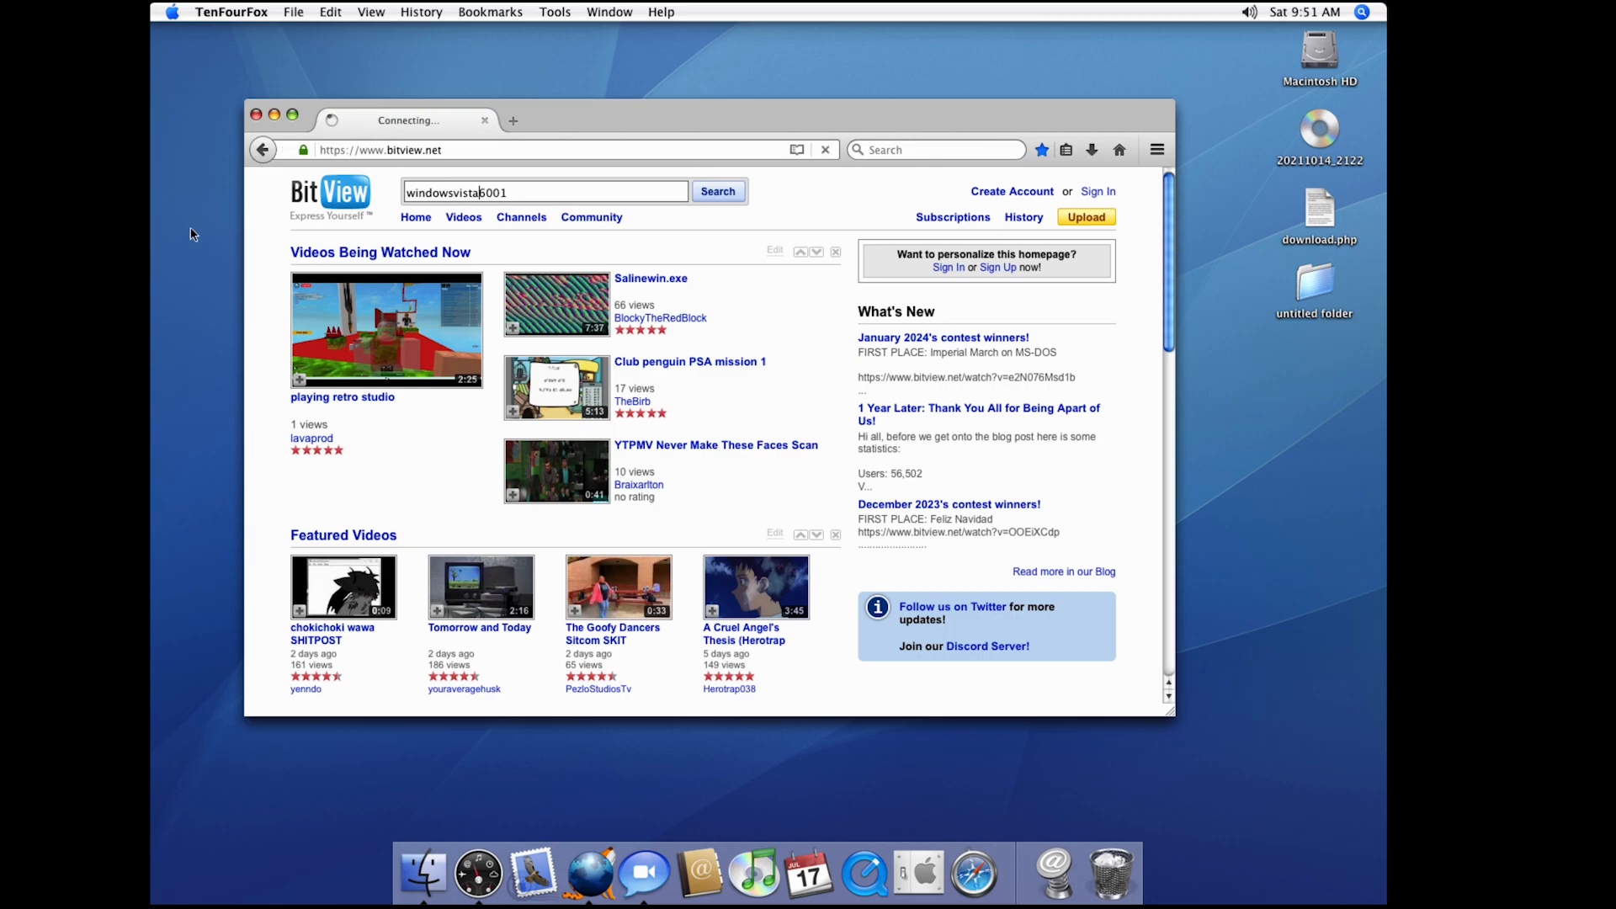
- View the empty search results, then go to BitView's Channels listing
click(717, 190)
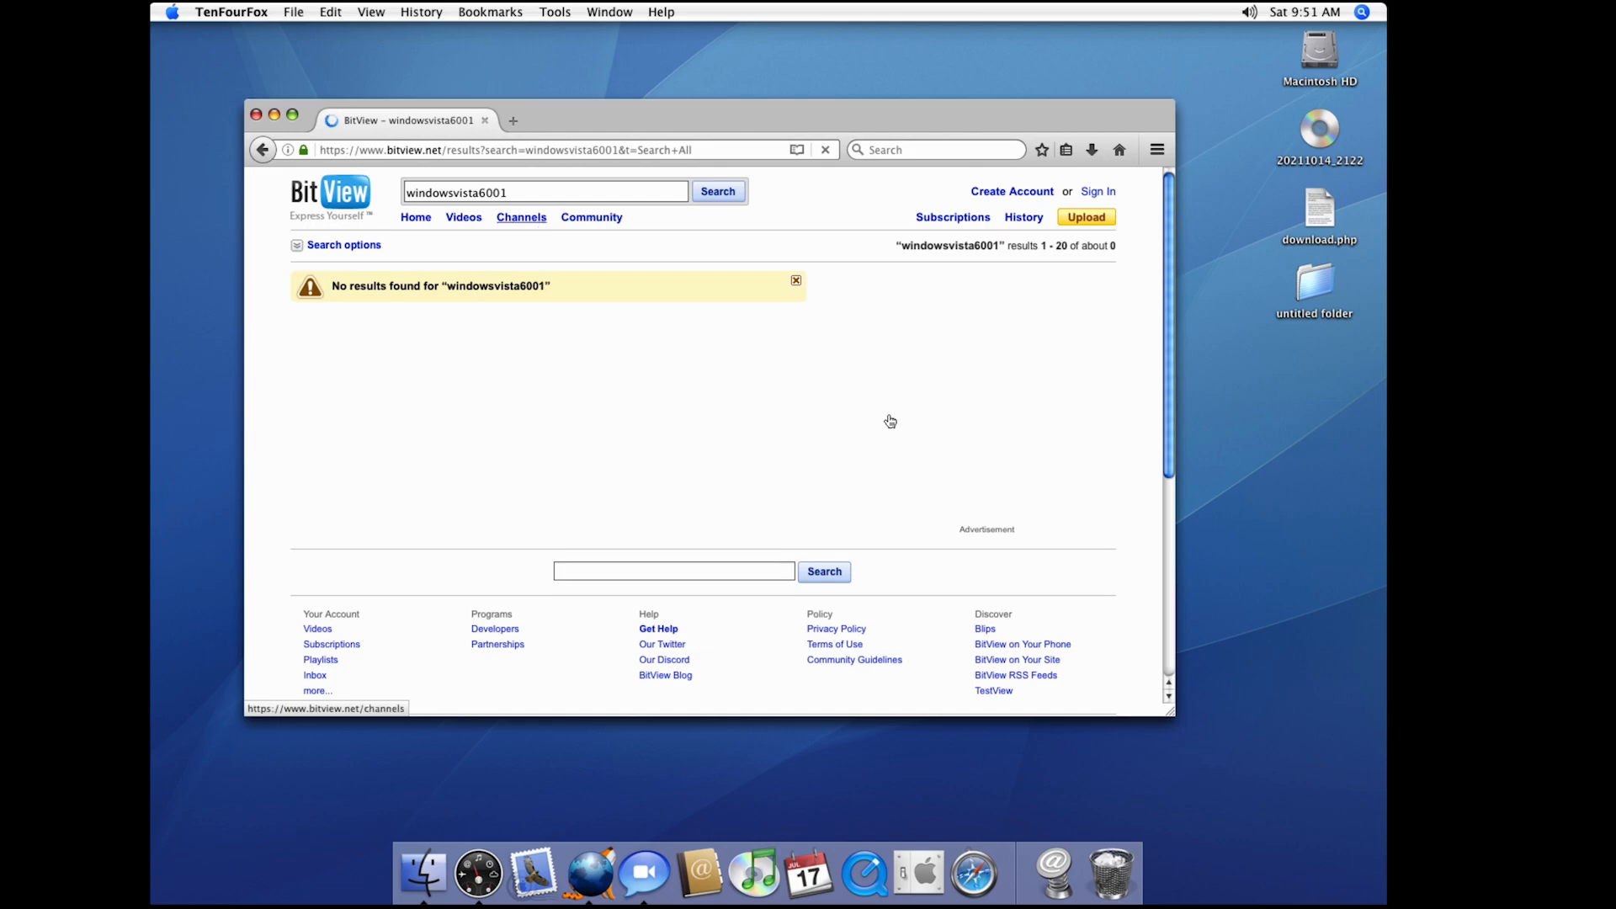
mouse_move(543, 111)
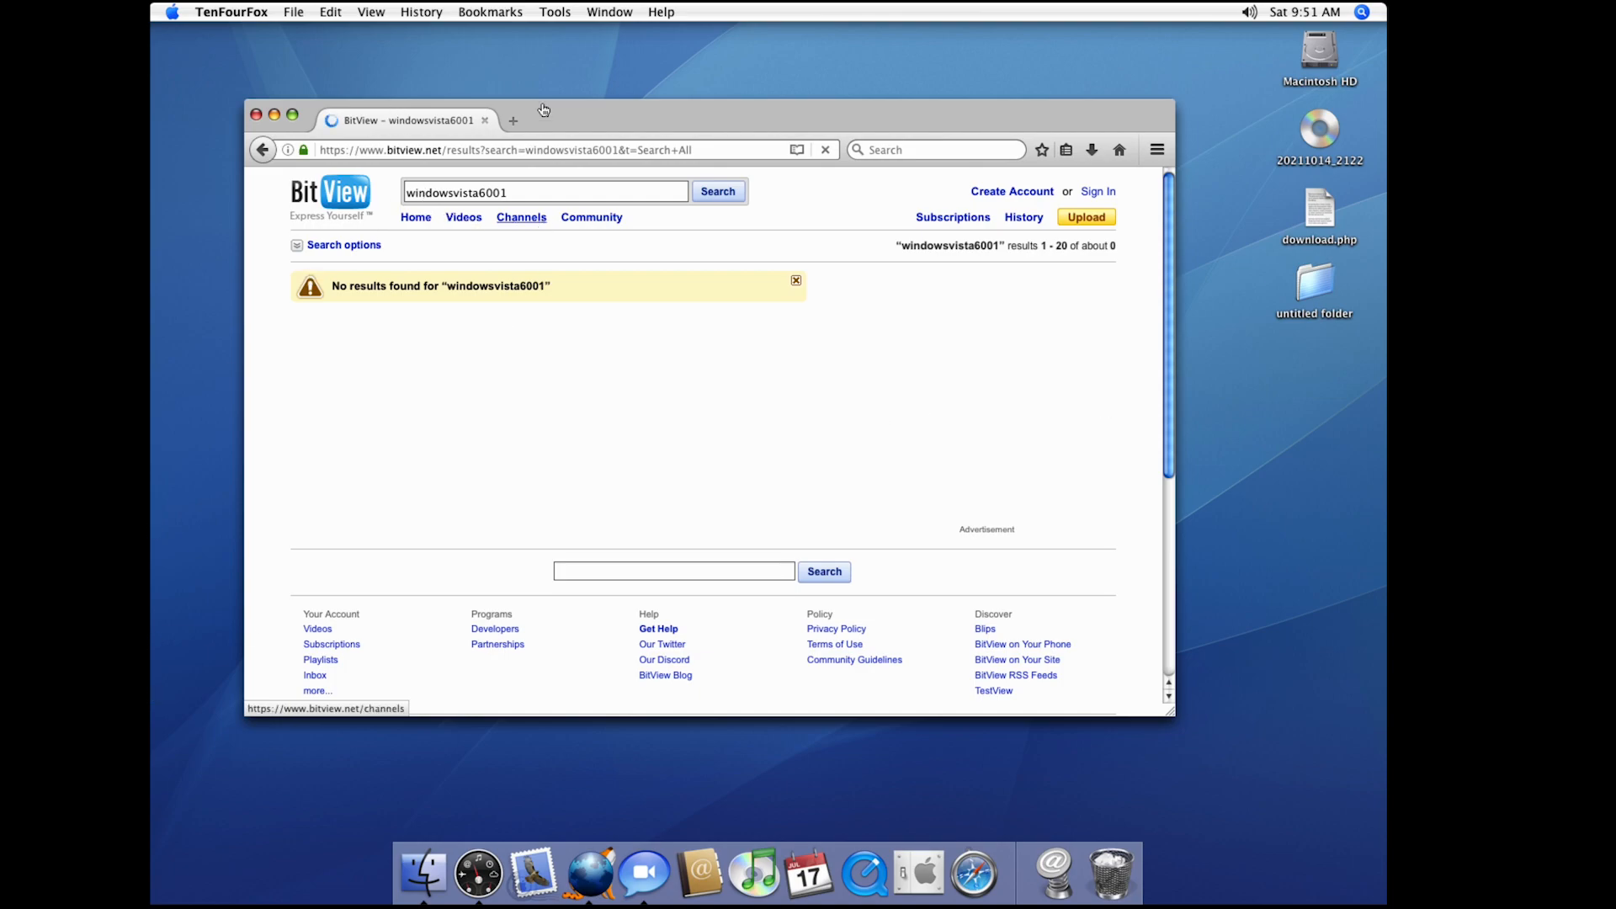
mouse_move(594, 276)
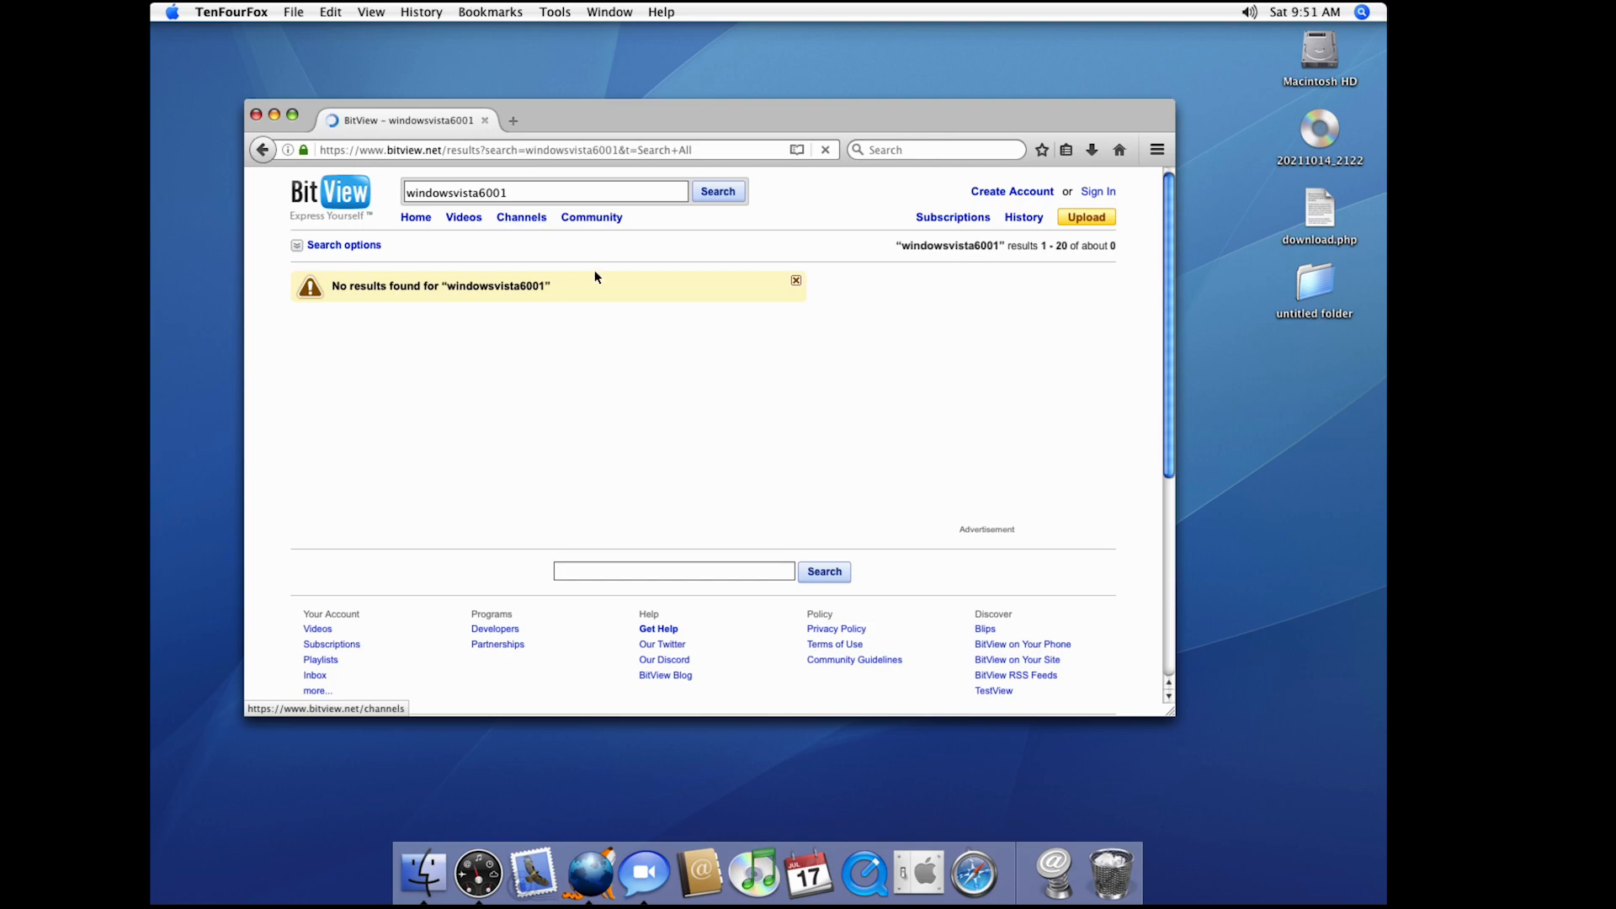
mouse_move(485, 111)
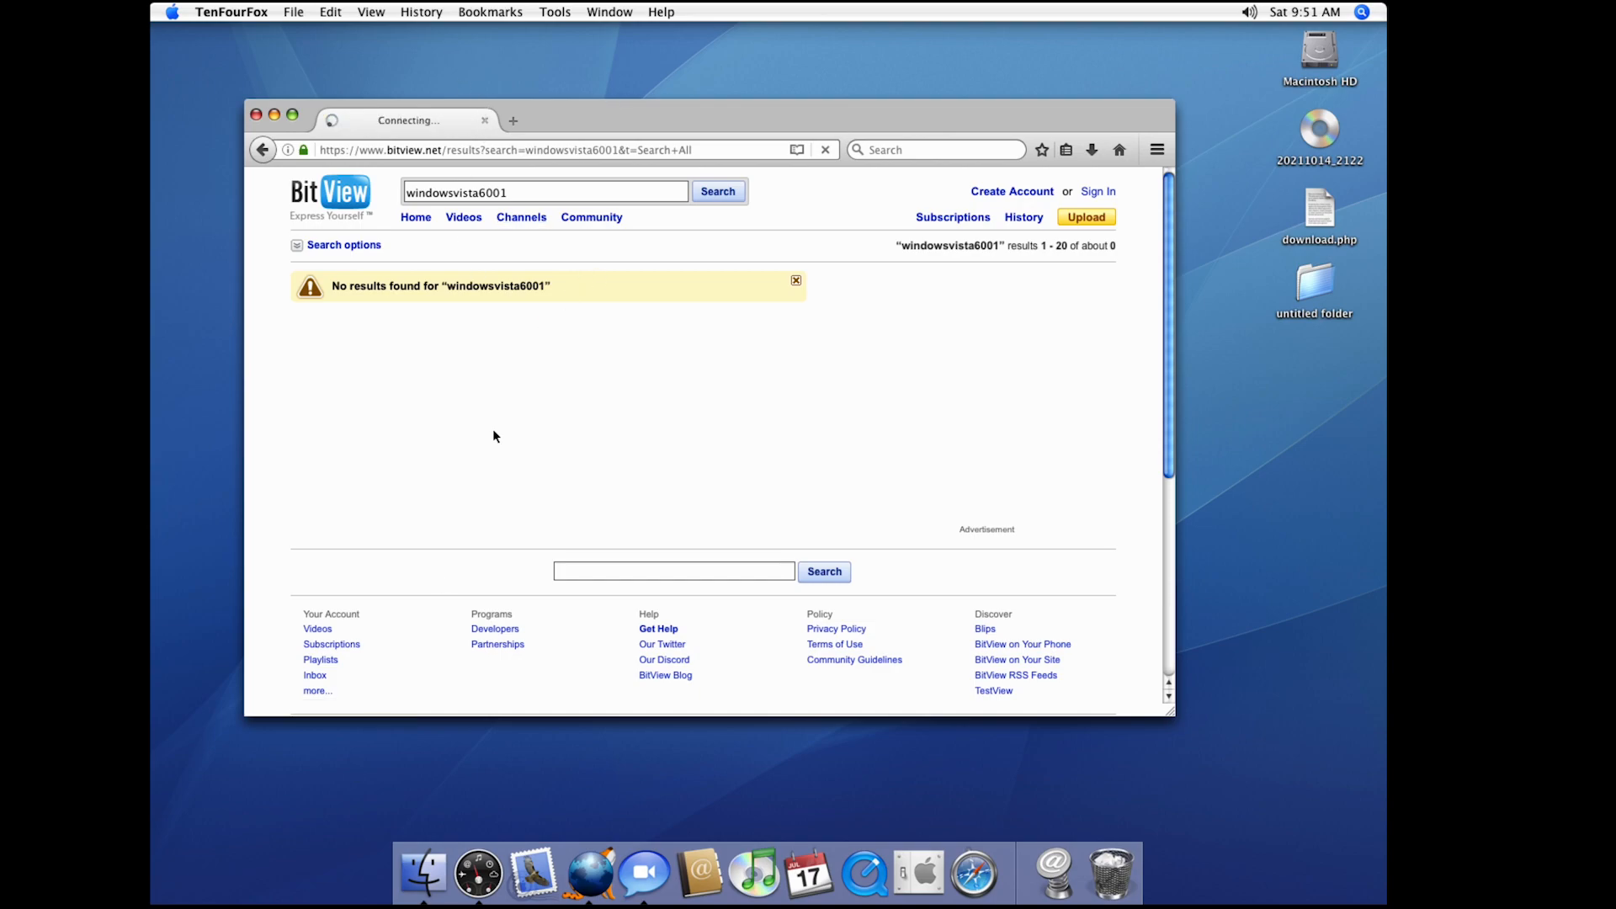
mouse_move(279, 750)
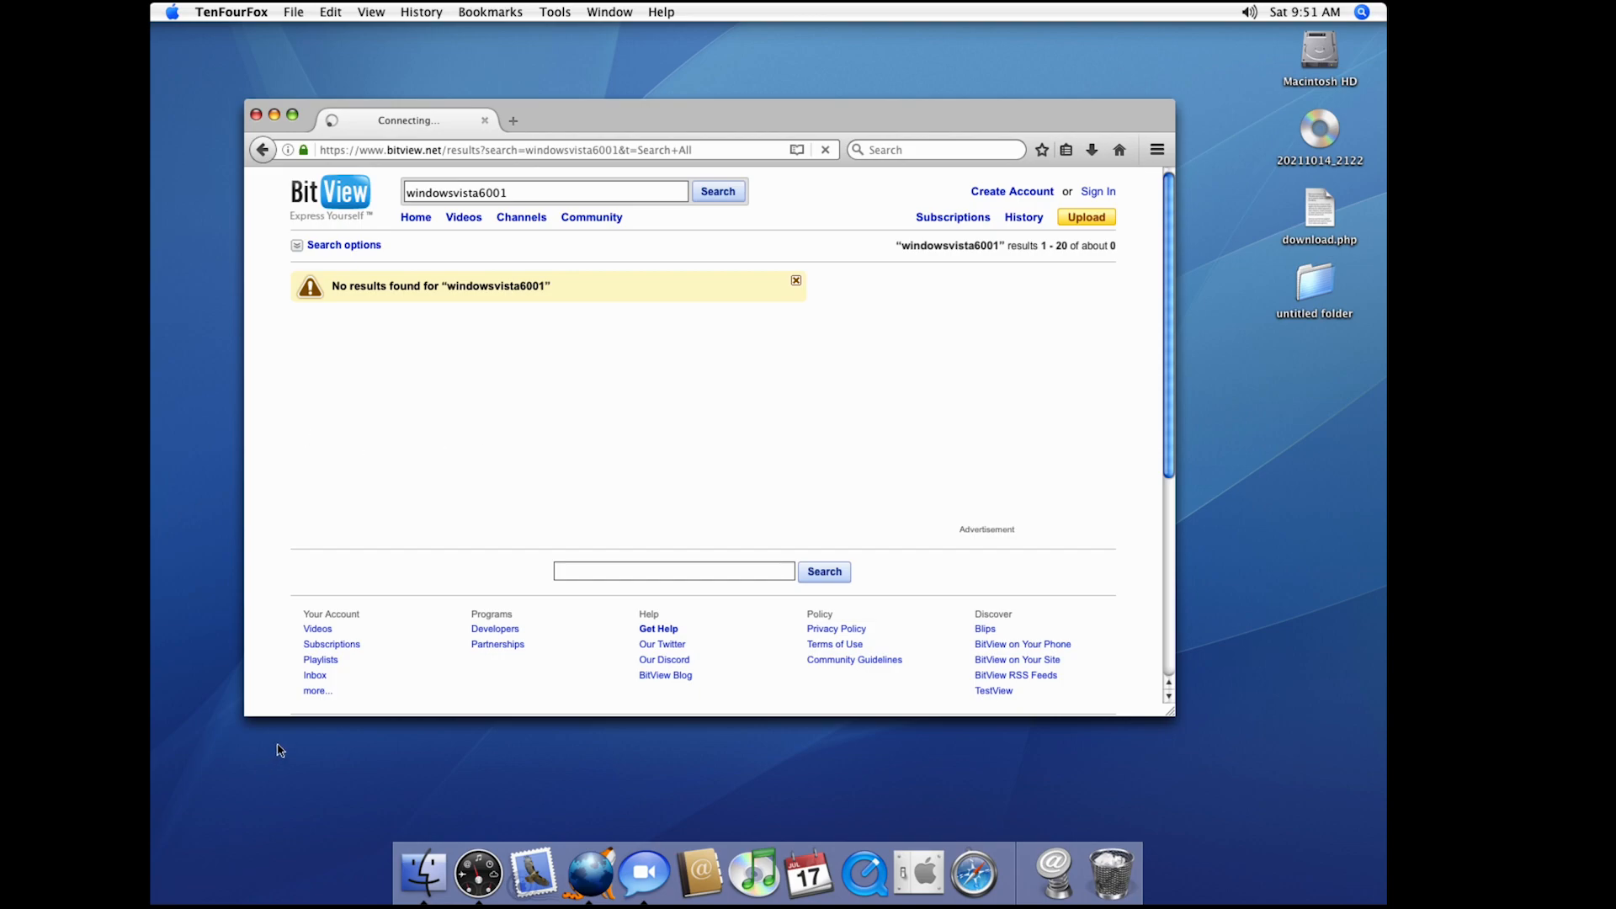
click(520, 217)
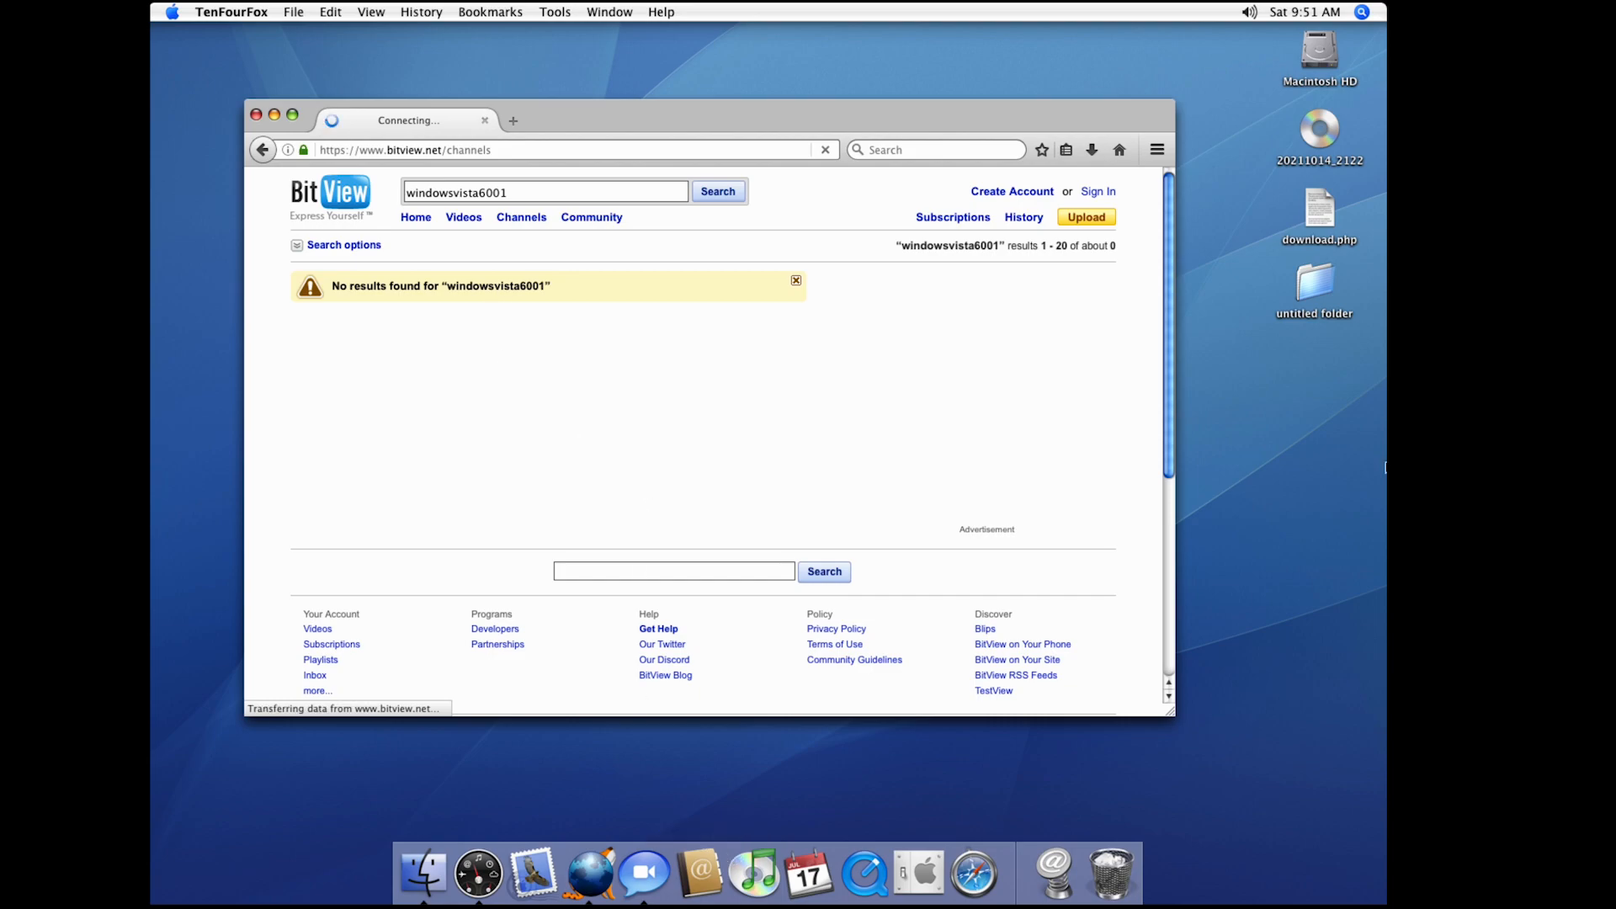
mouse_move(818, 269)
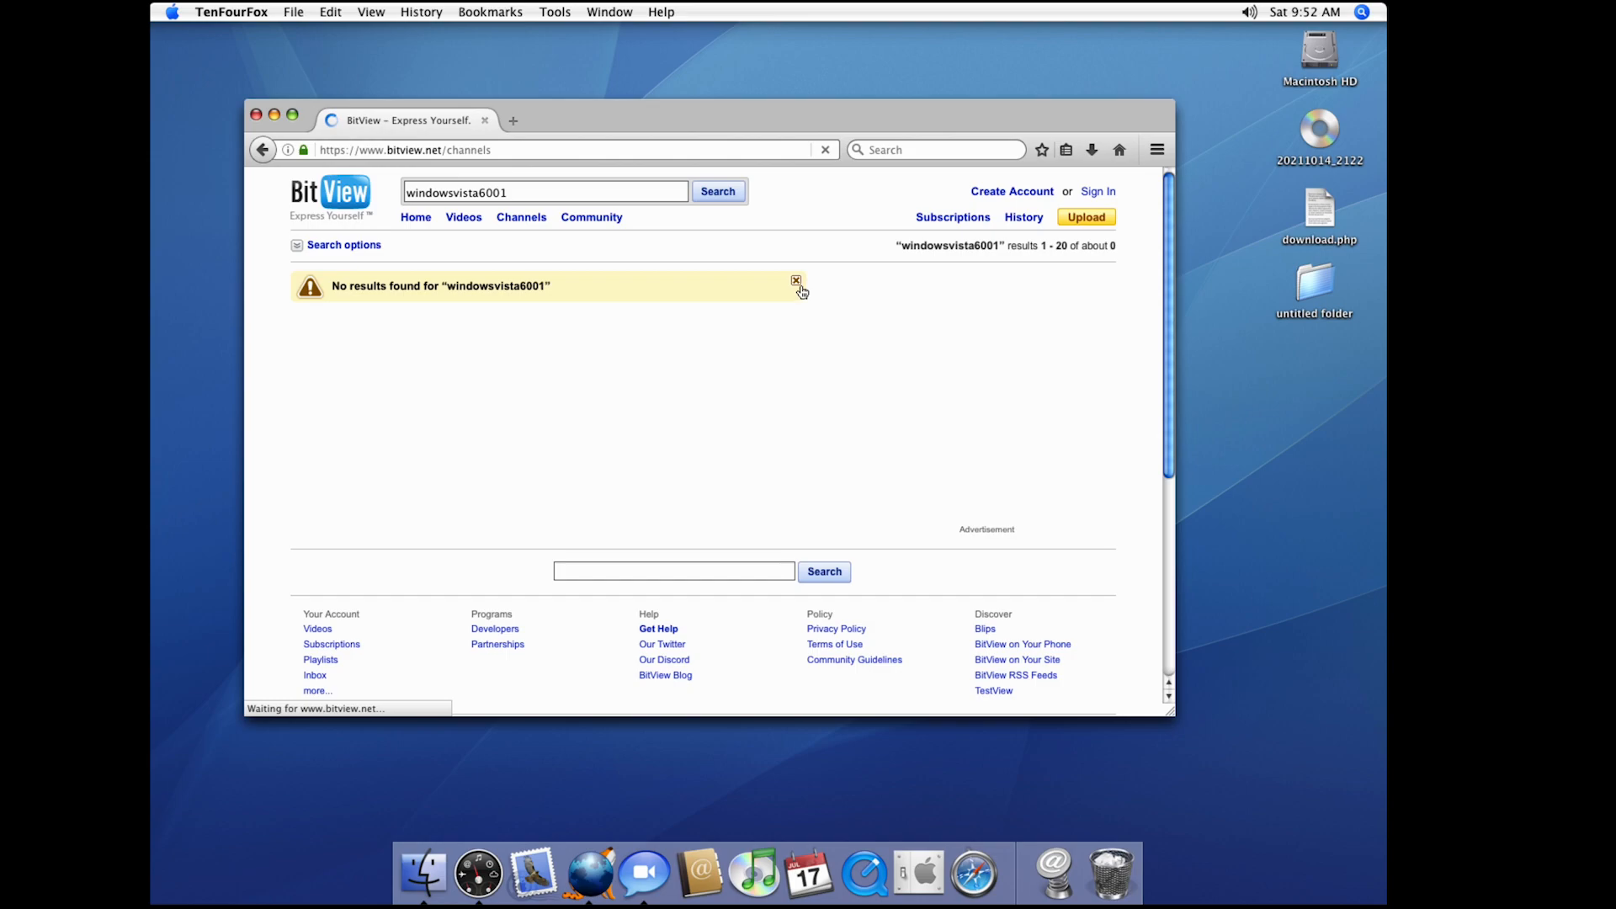
mouse_move(756, 258)
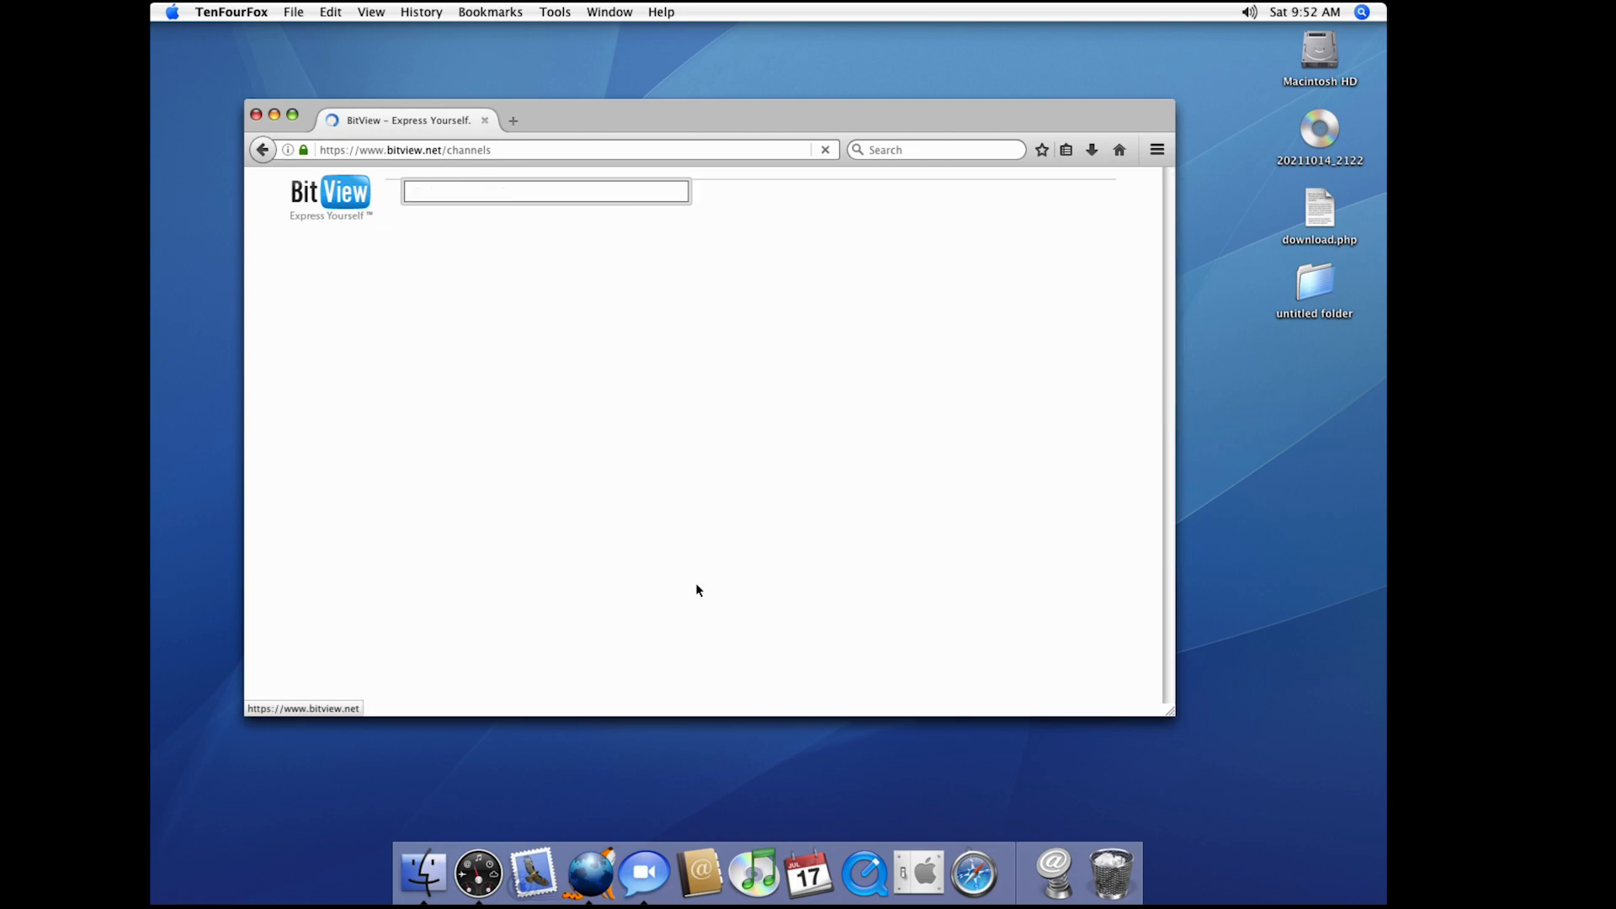
mouse_move(292, 710)
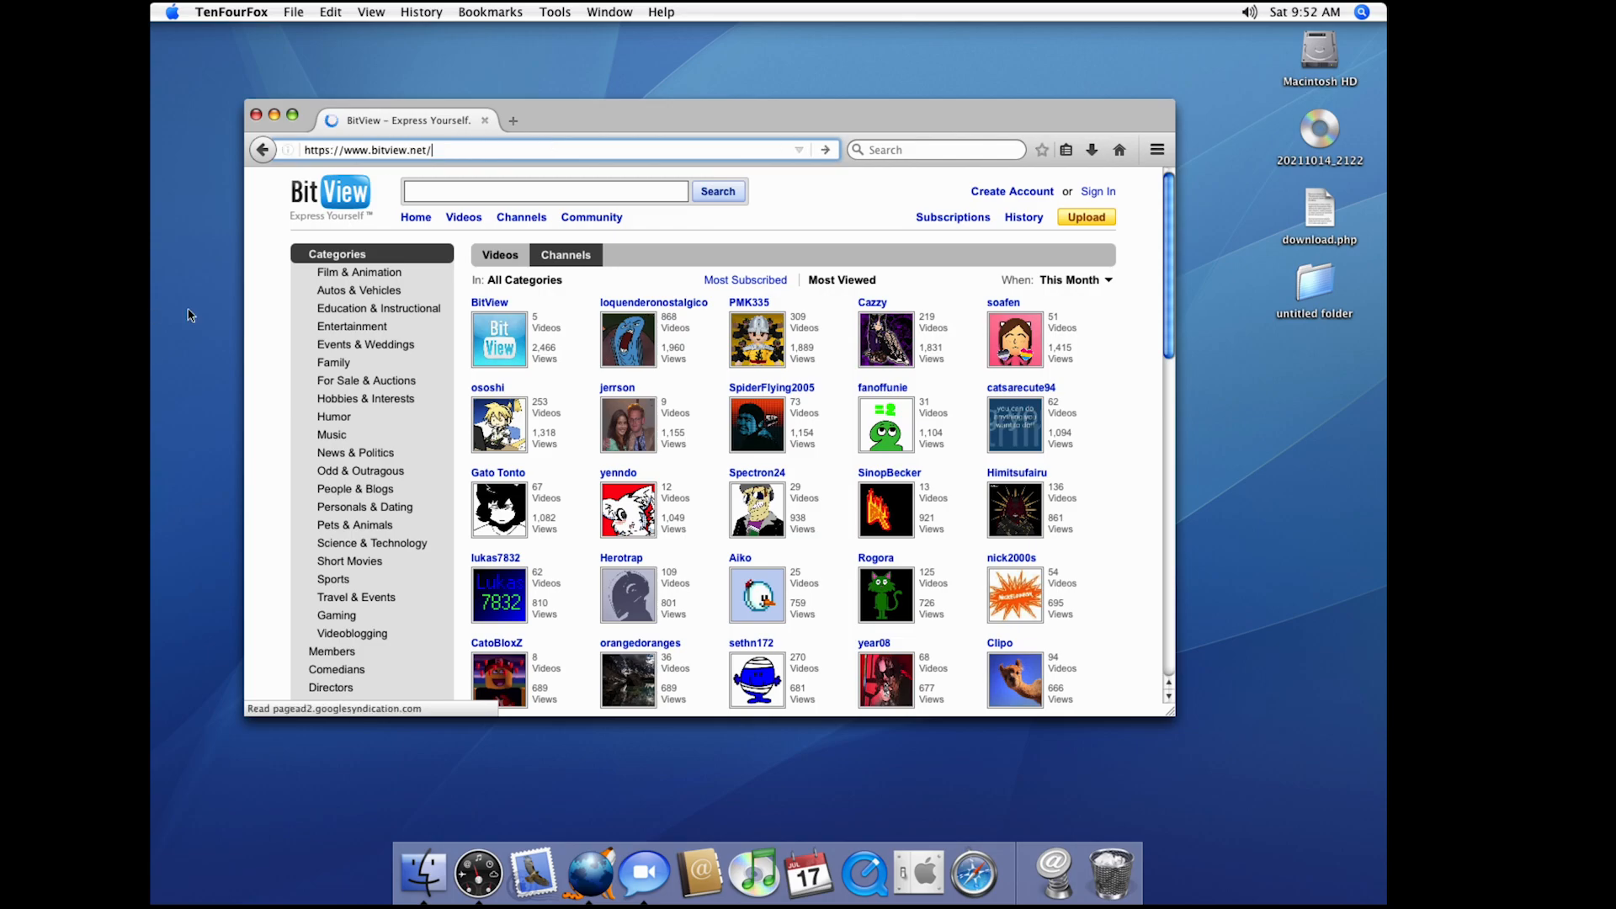
mouse_move(663, 155)
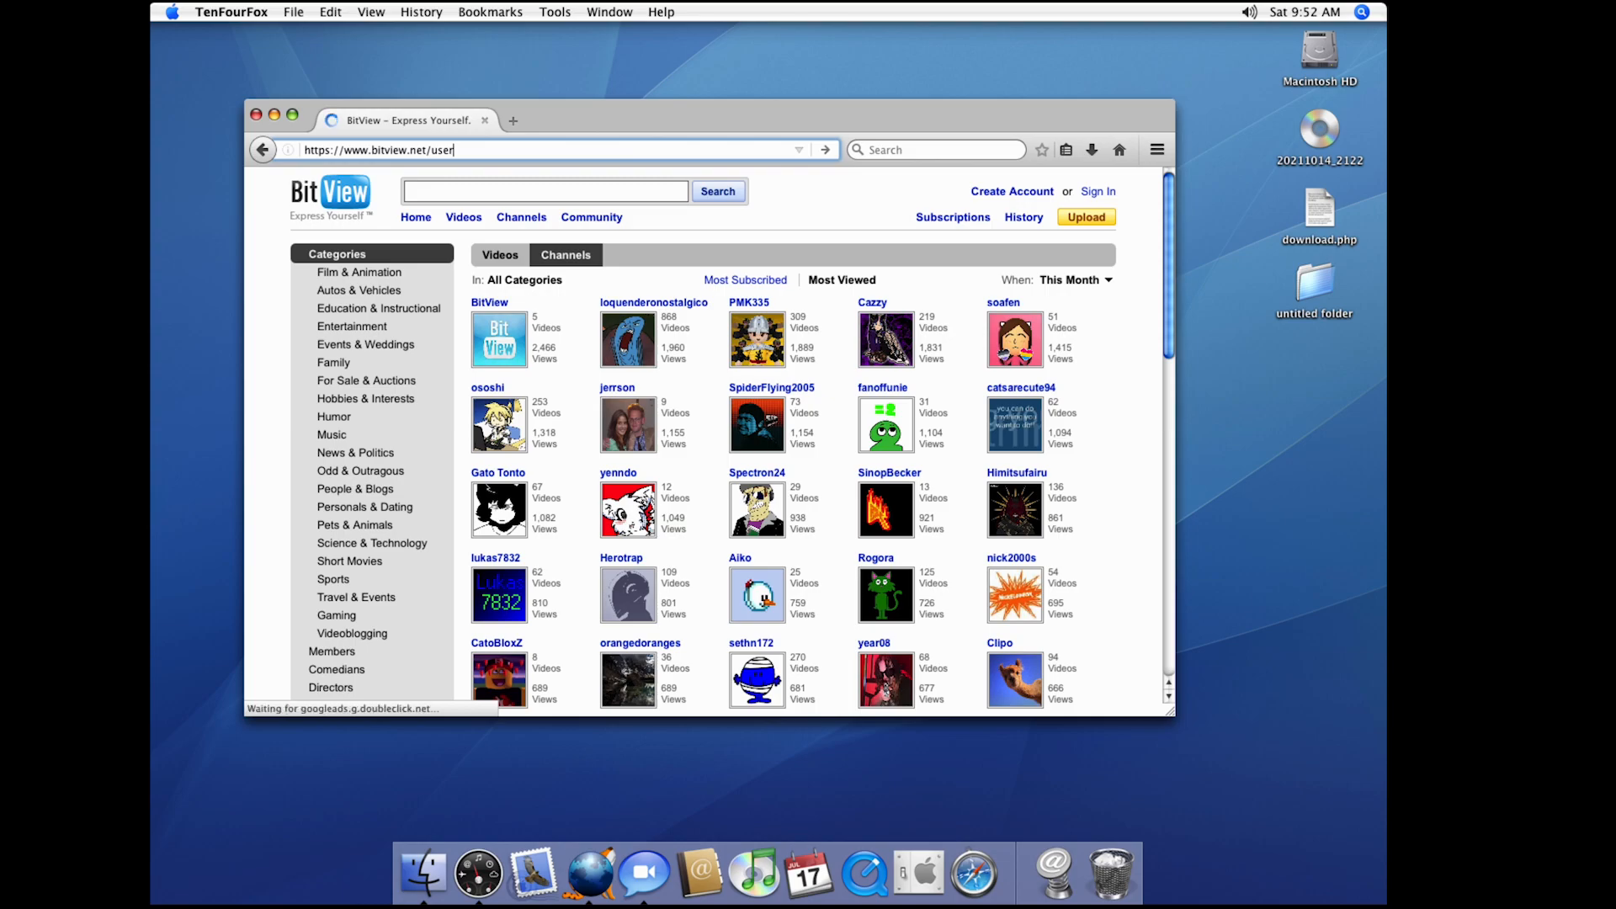
text(/)
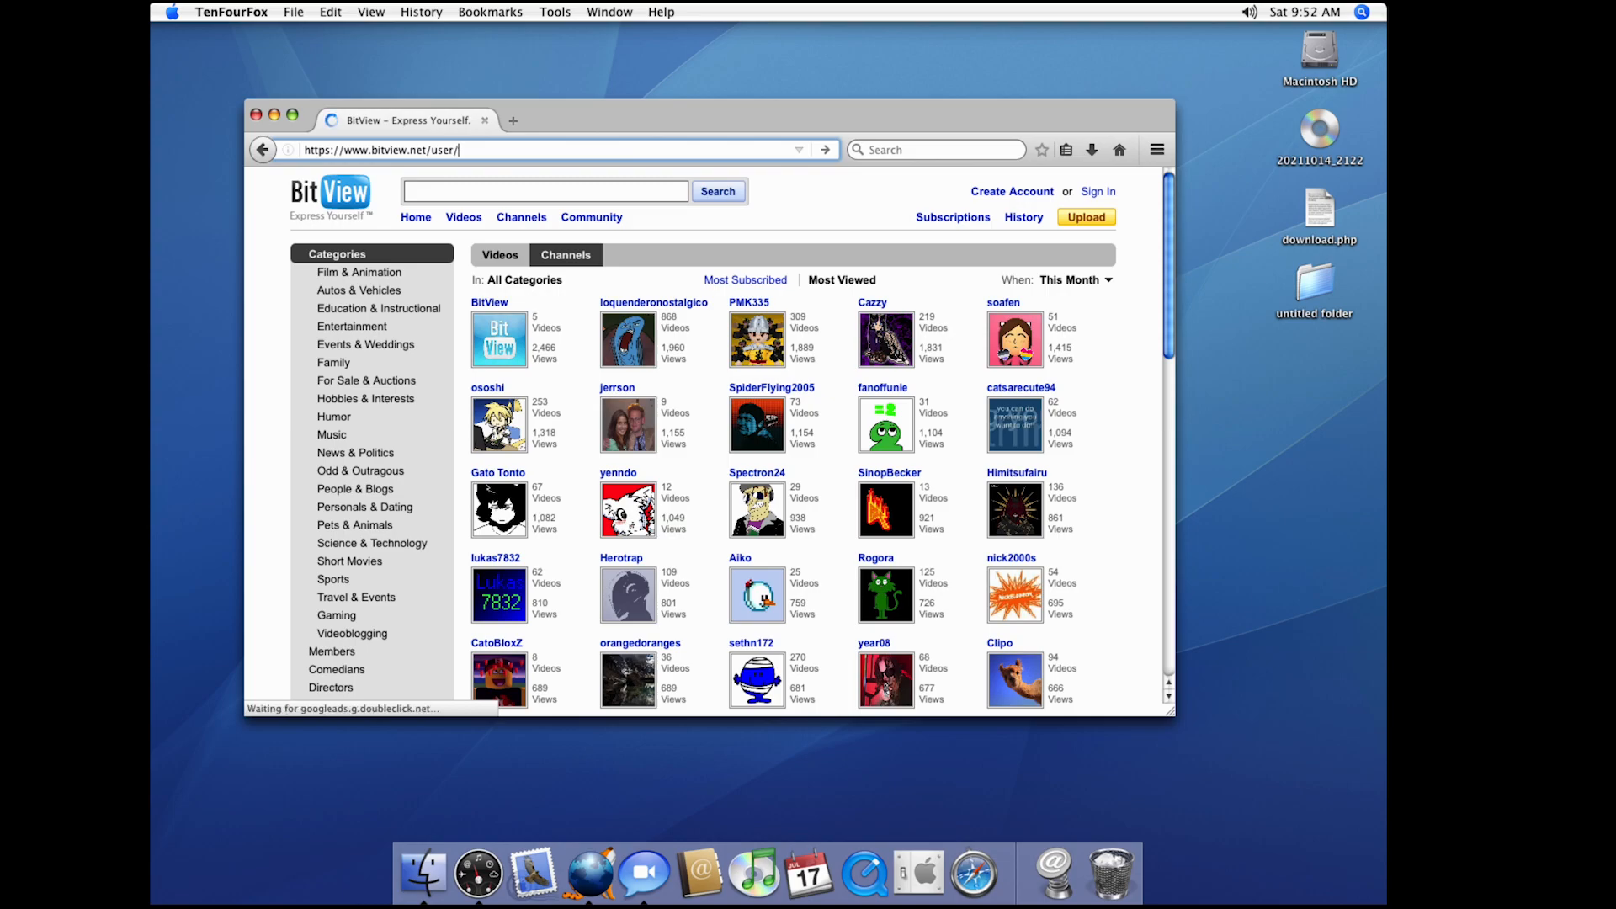
text(w)
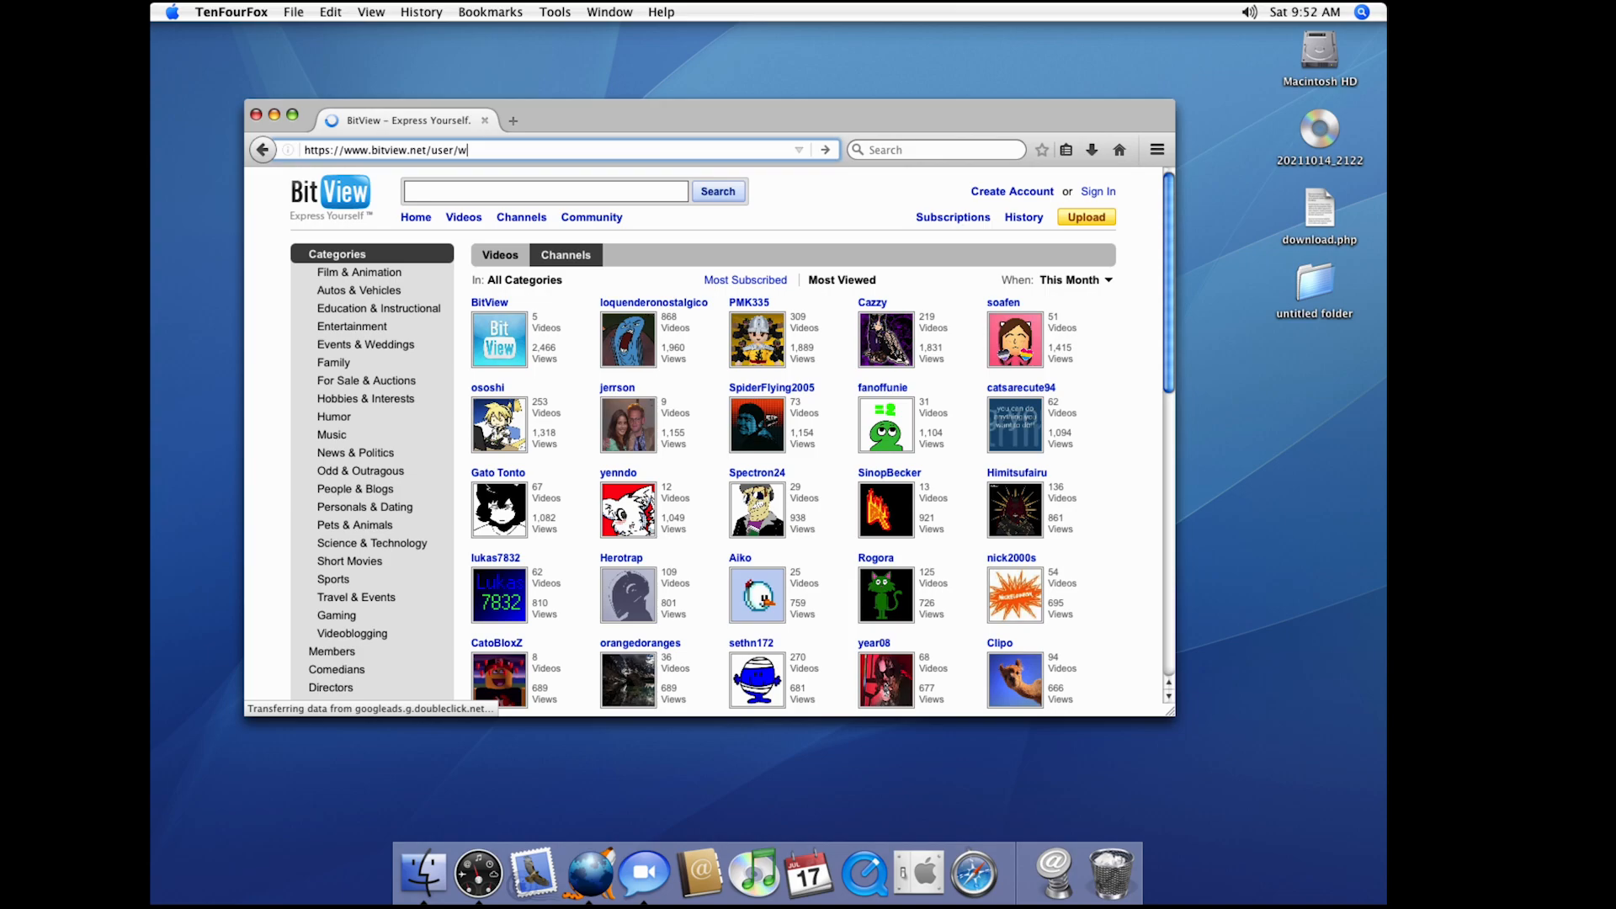
text(indp)
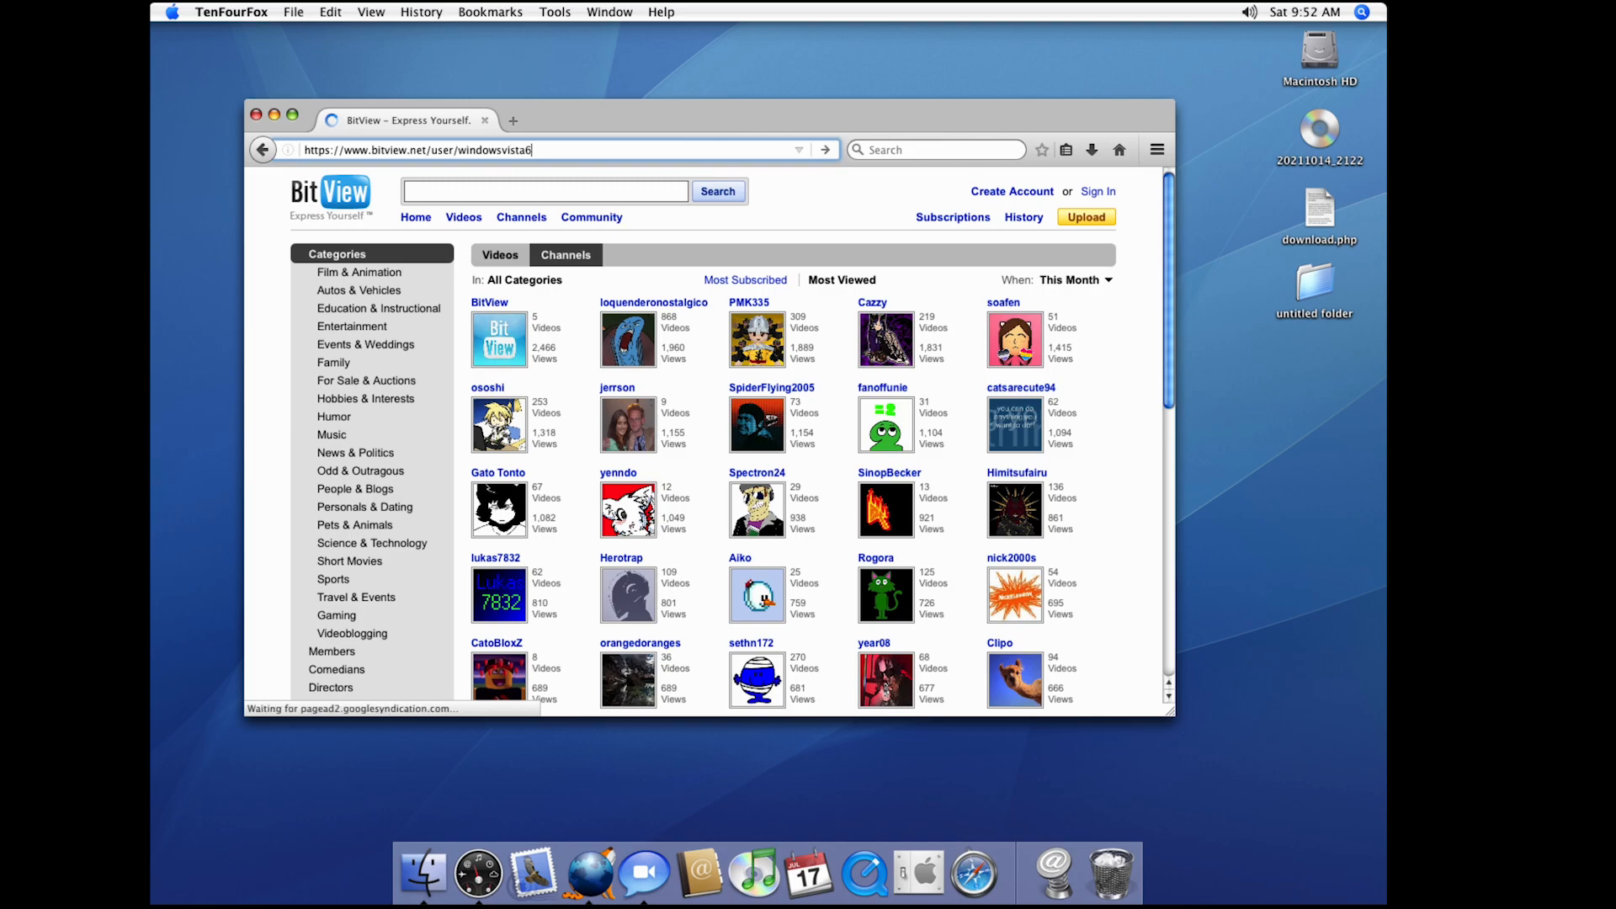
text(001)
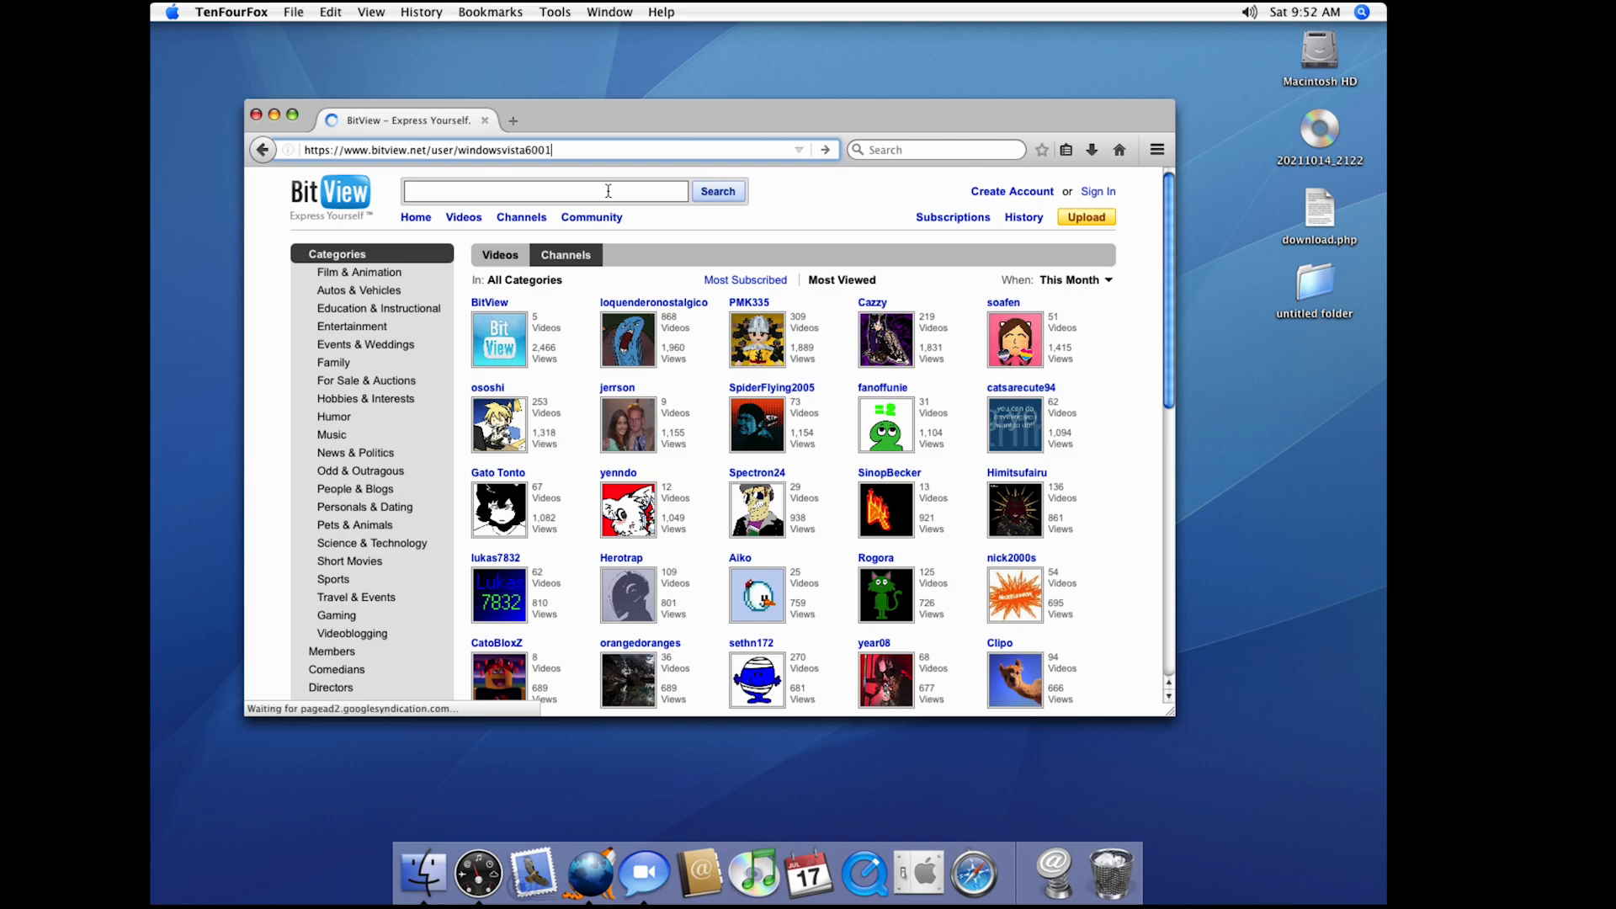
mouse_move(712, 224)
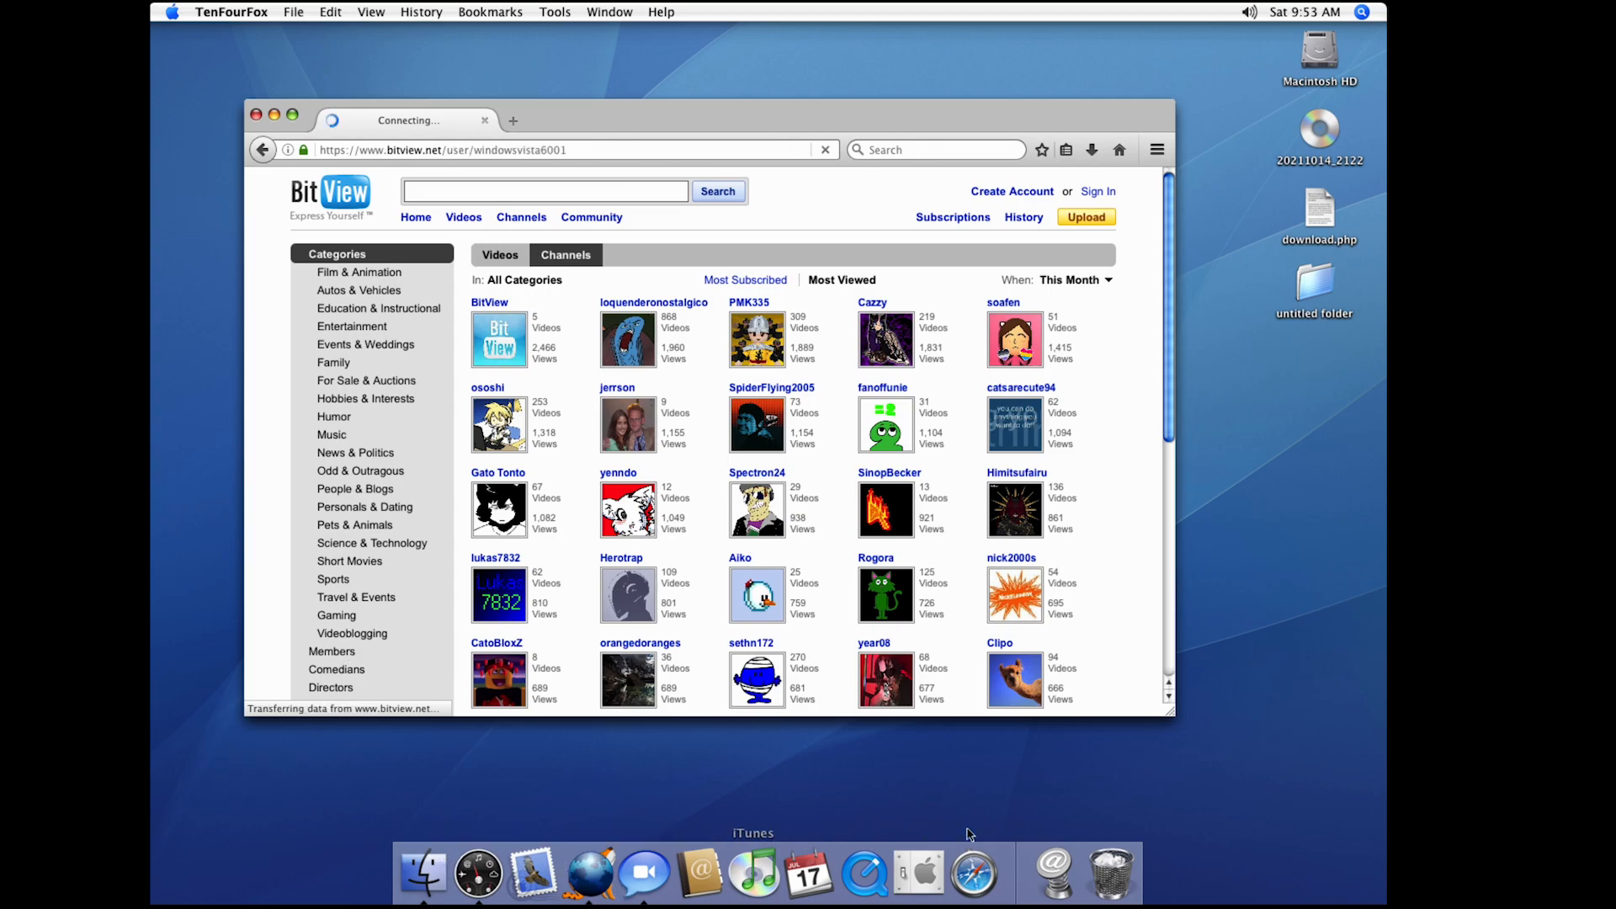
mouse_move(534, 873)
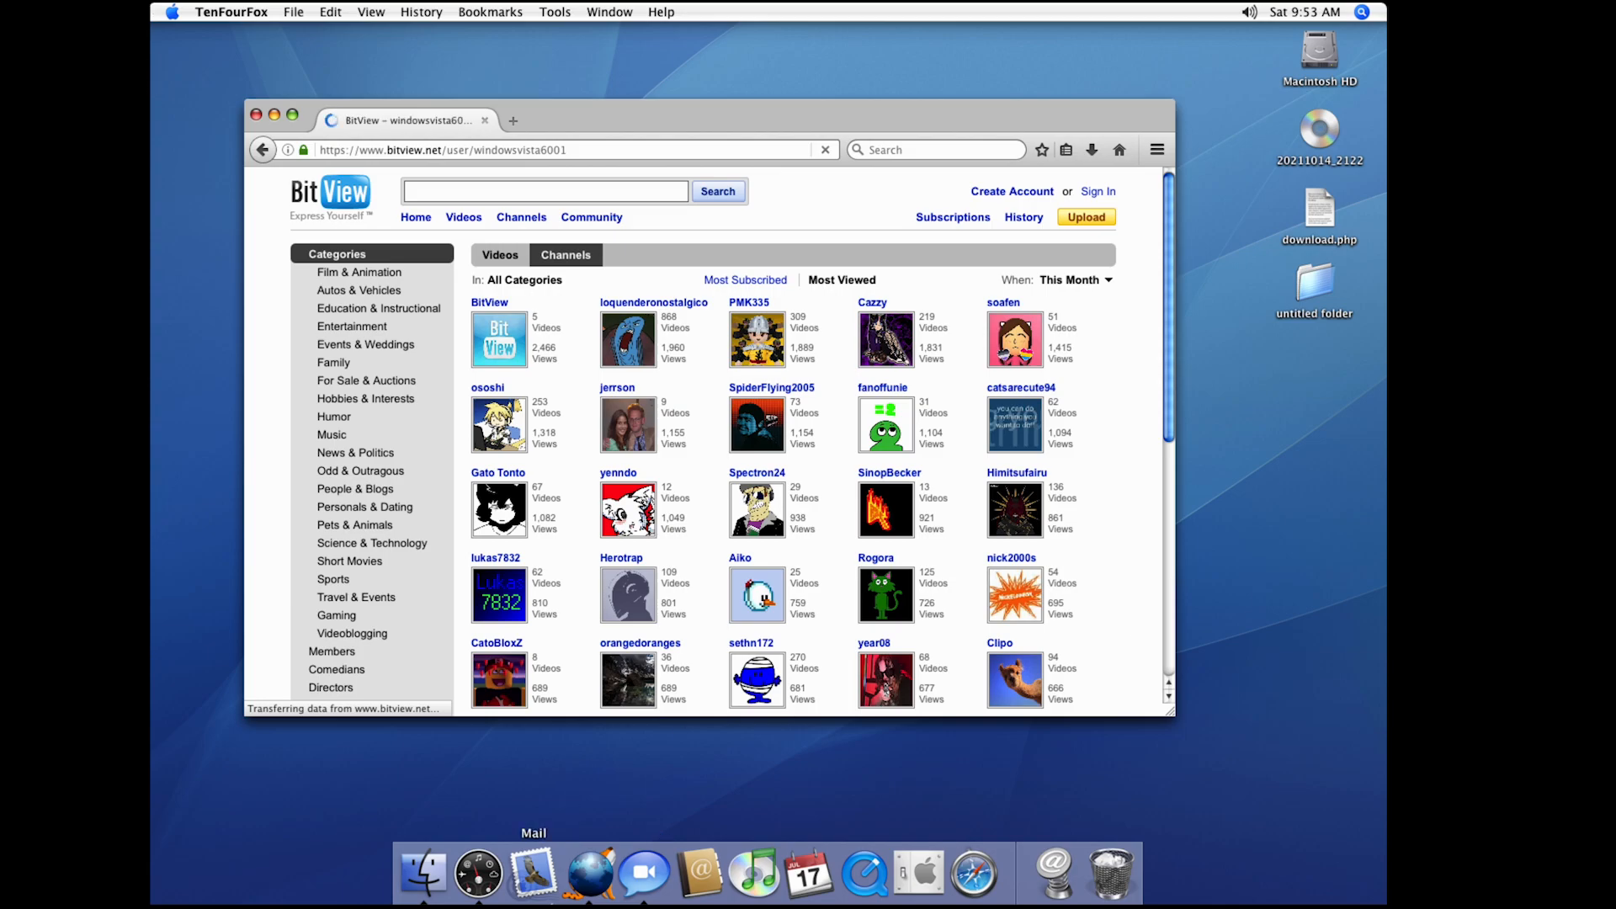
mouse_move(434, 695)
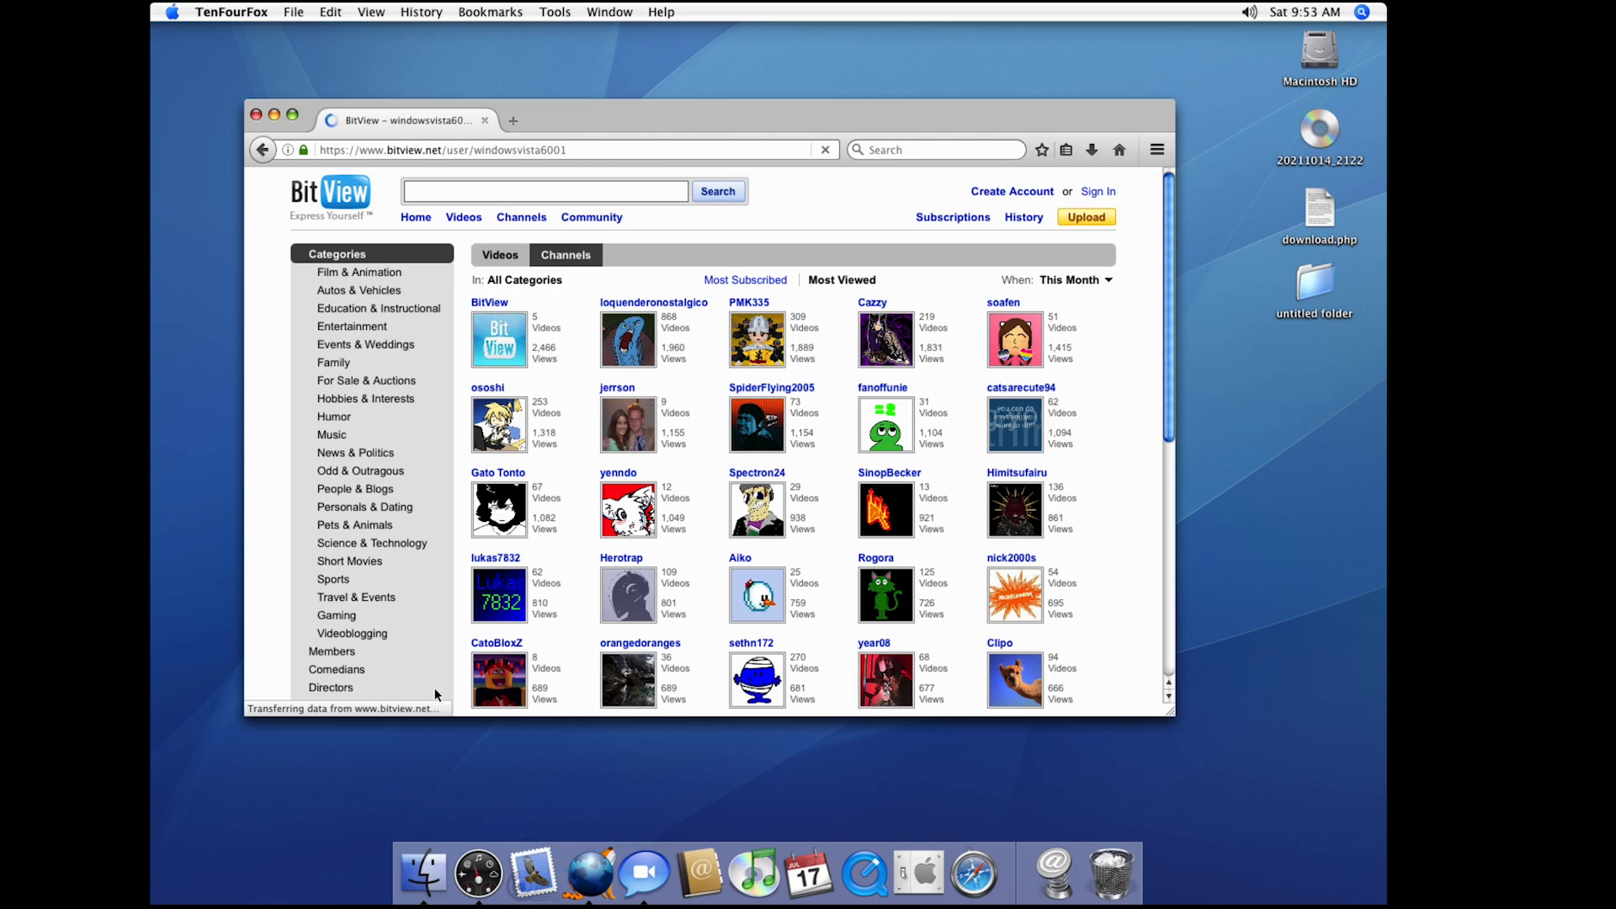
mouse_move(174, 461)
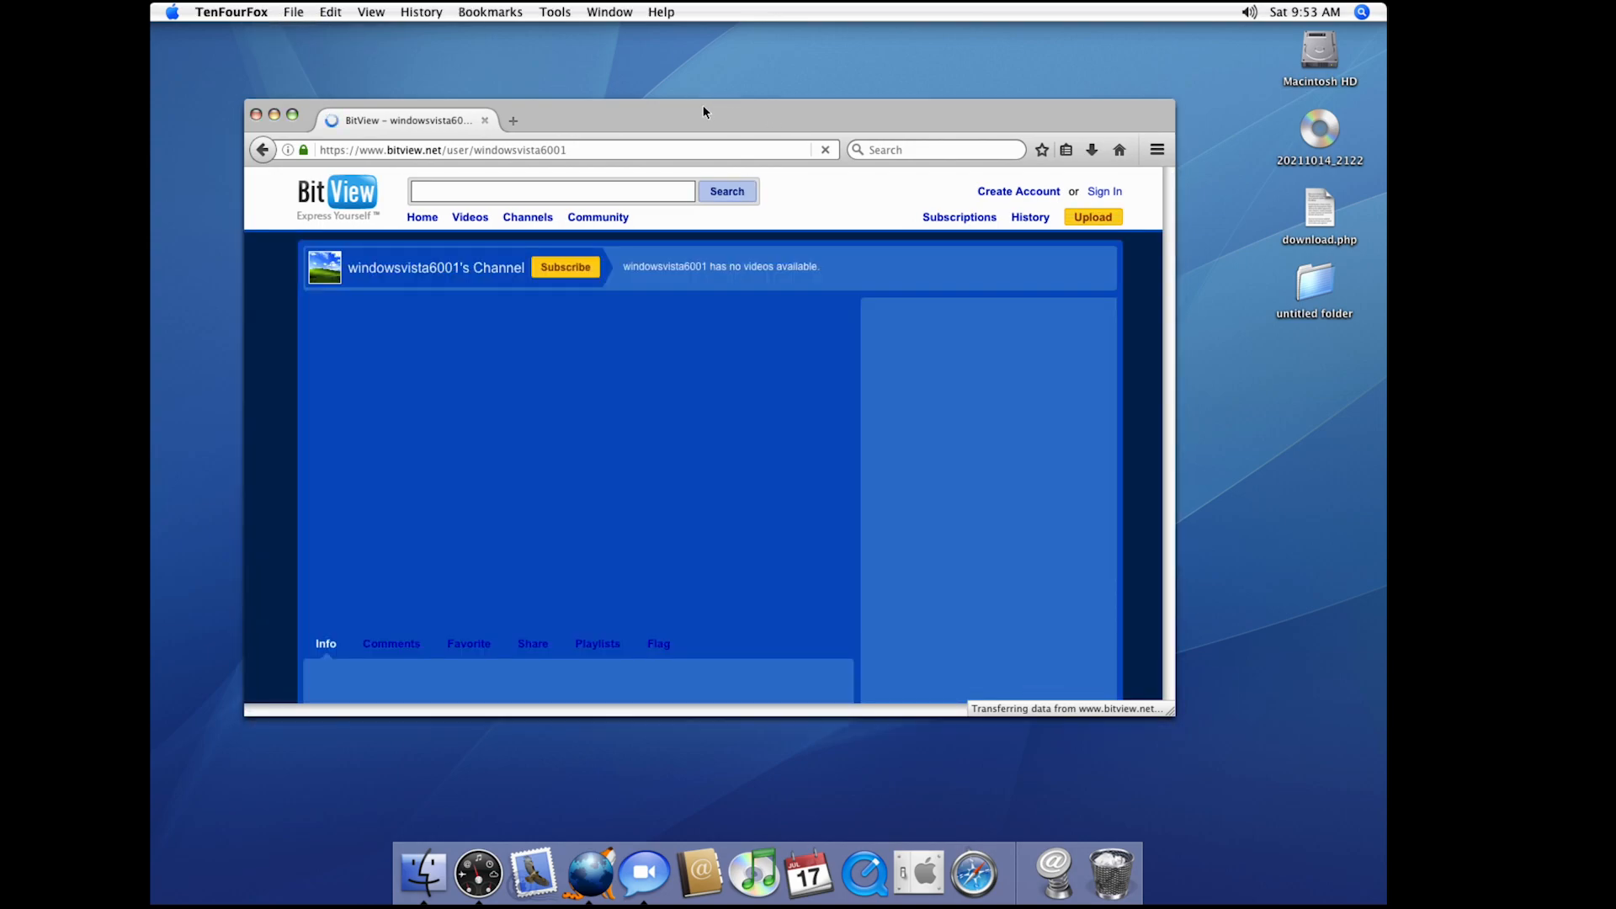
mouse_move(259, 710)
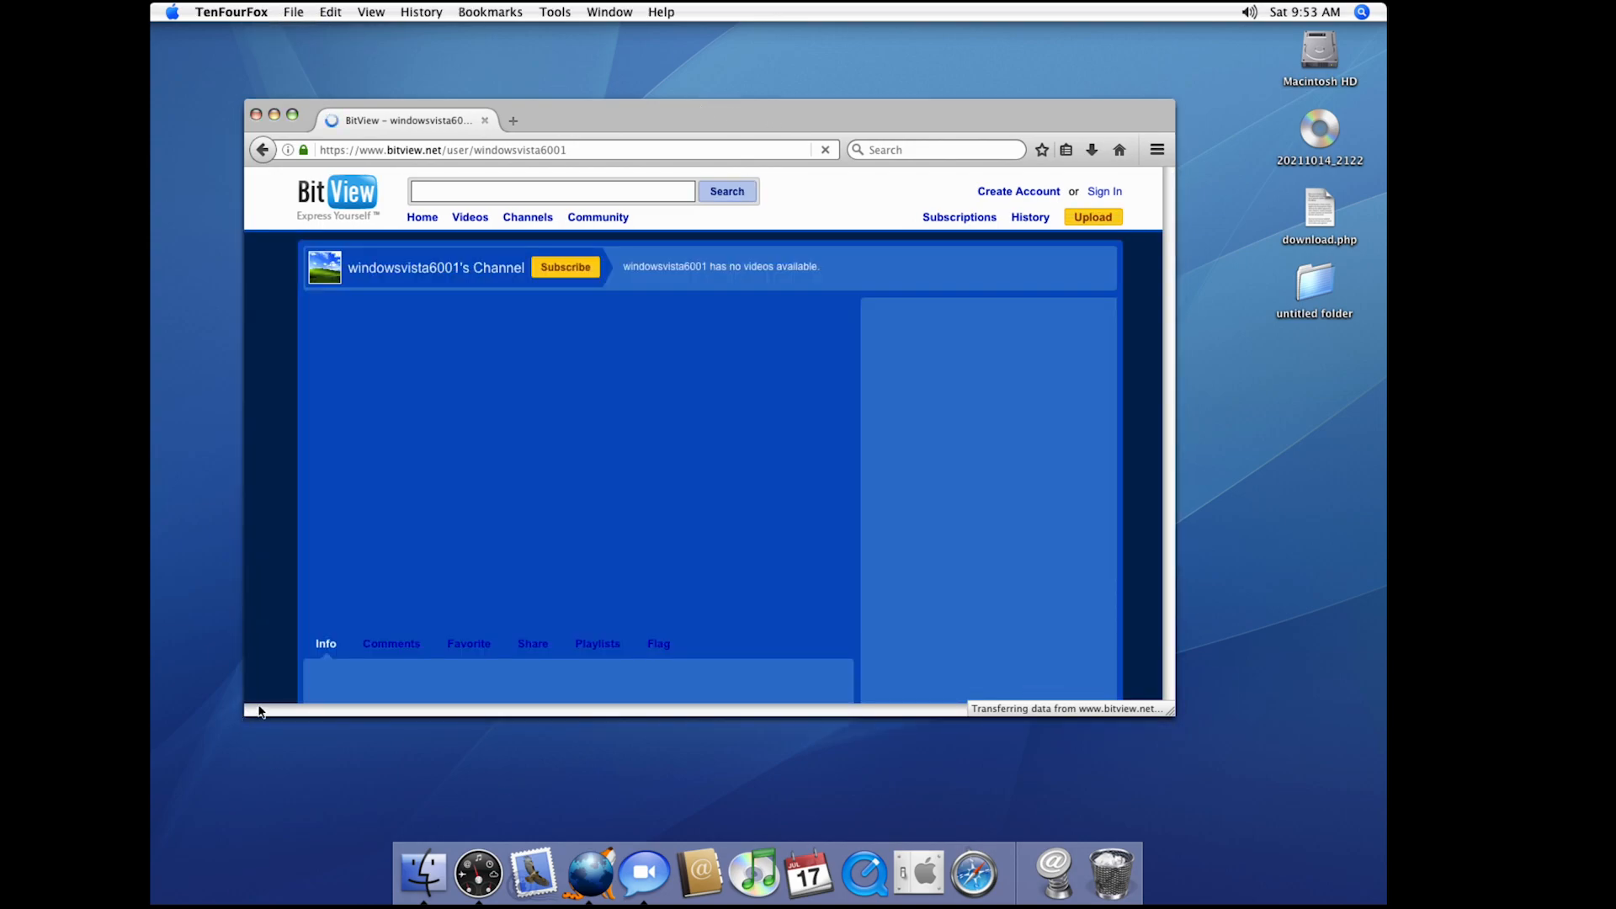
mouse_move(268, 459)
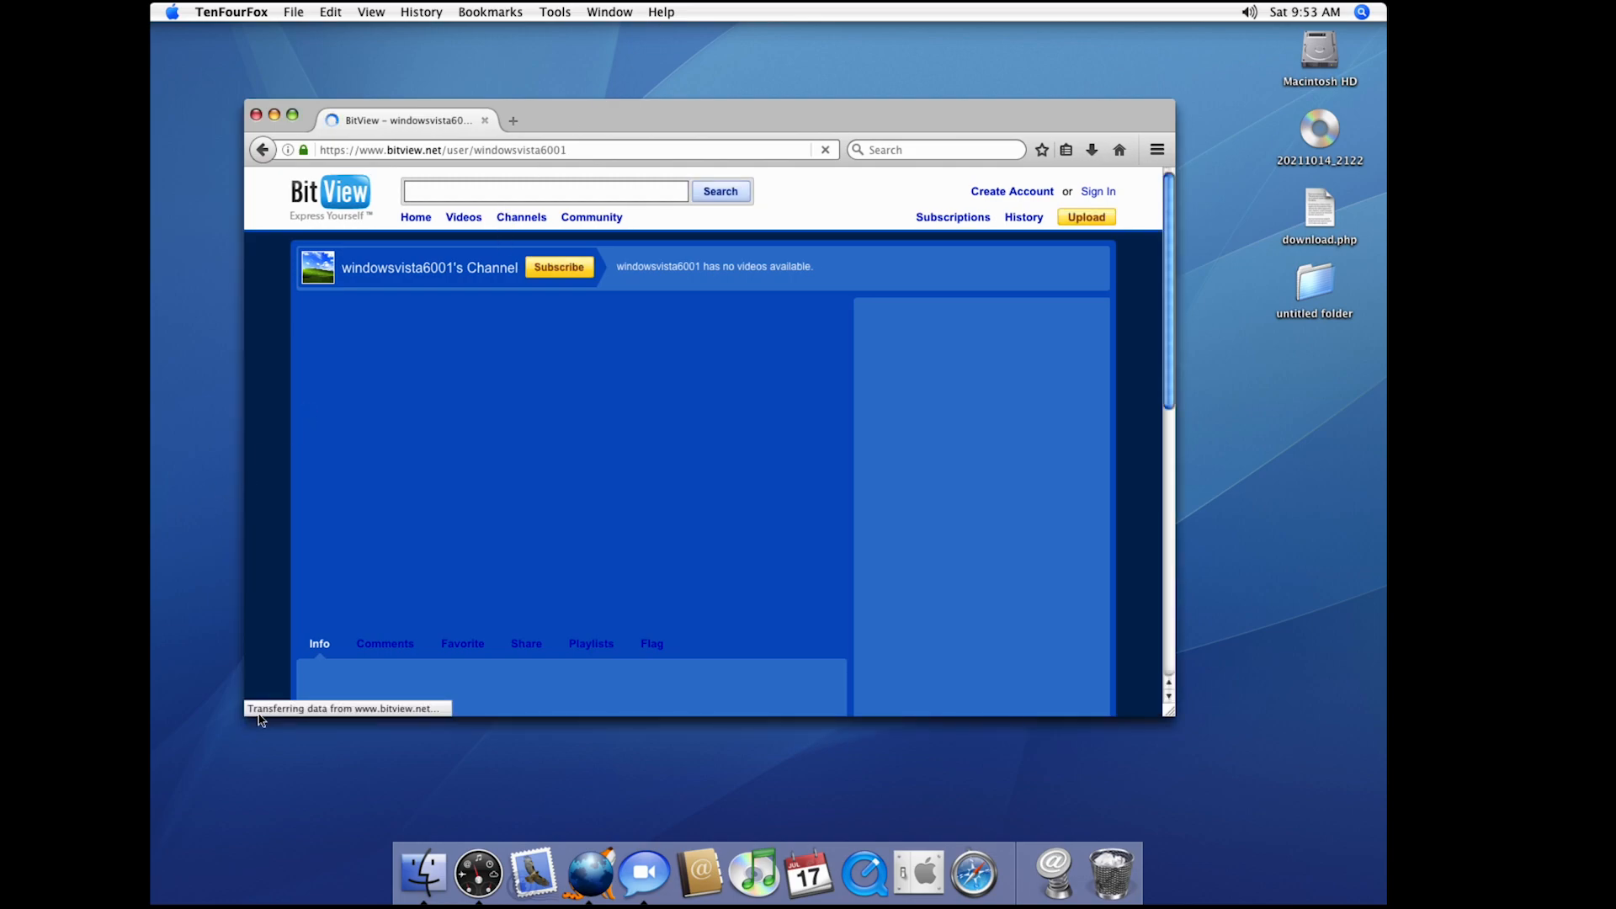
mouse_move(251, 719)
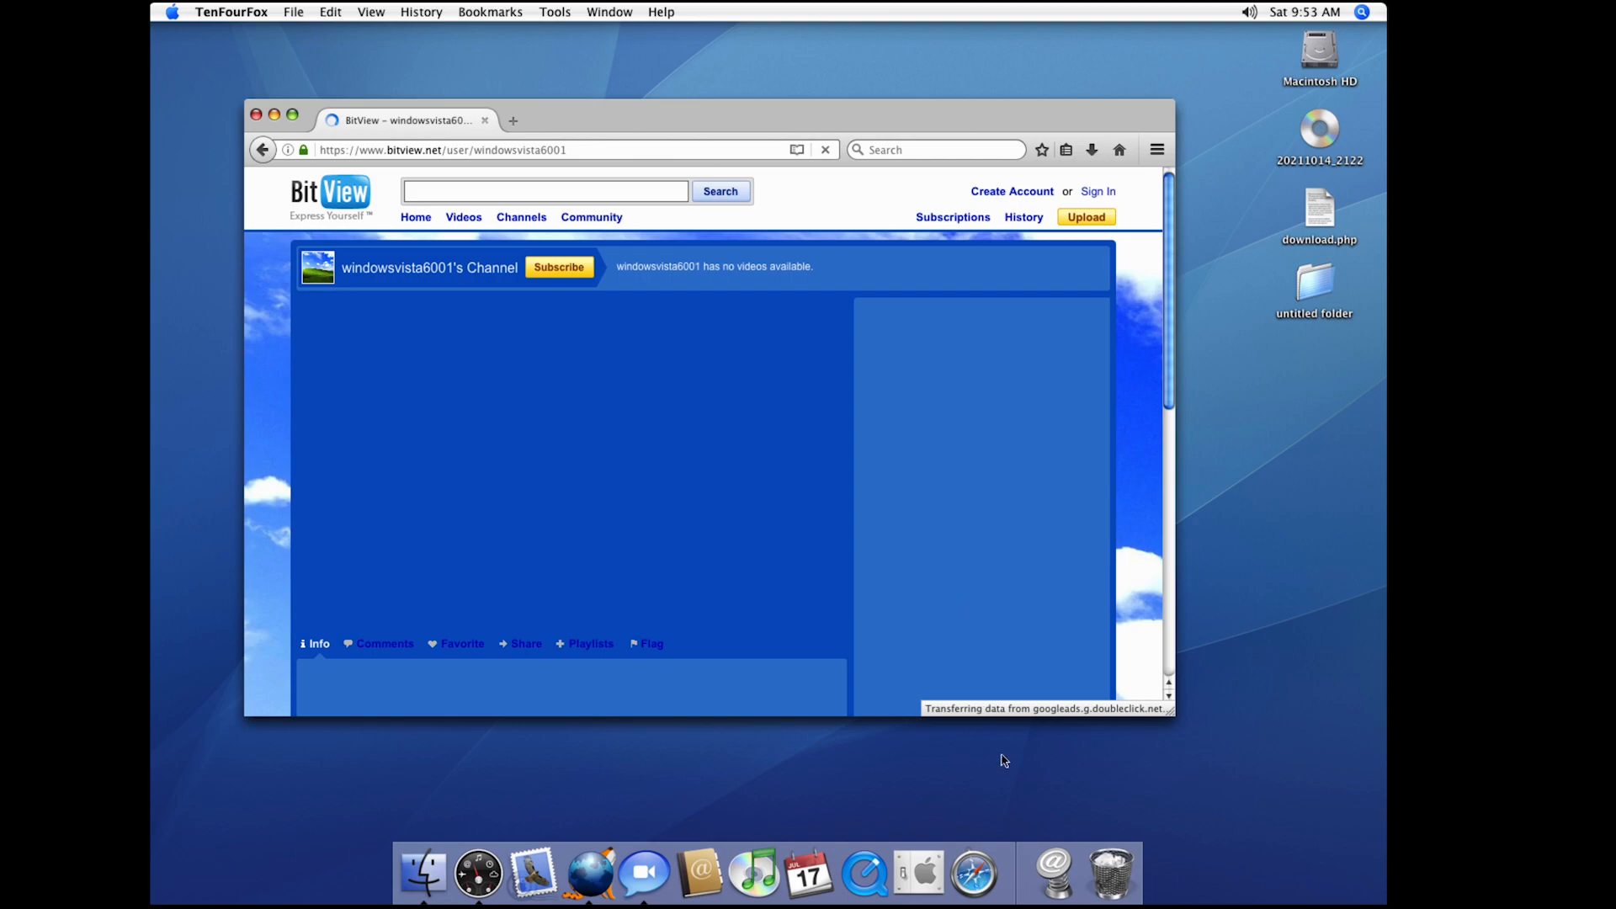
mouse_move(979, 705)
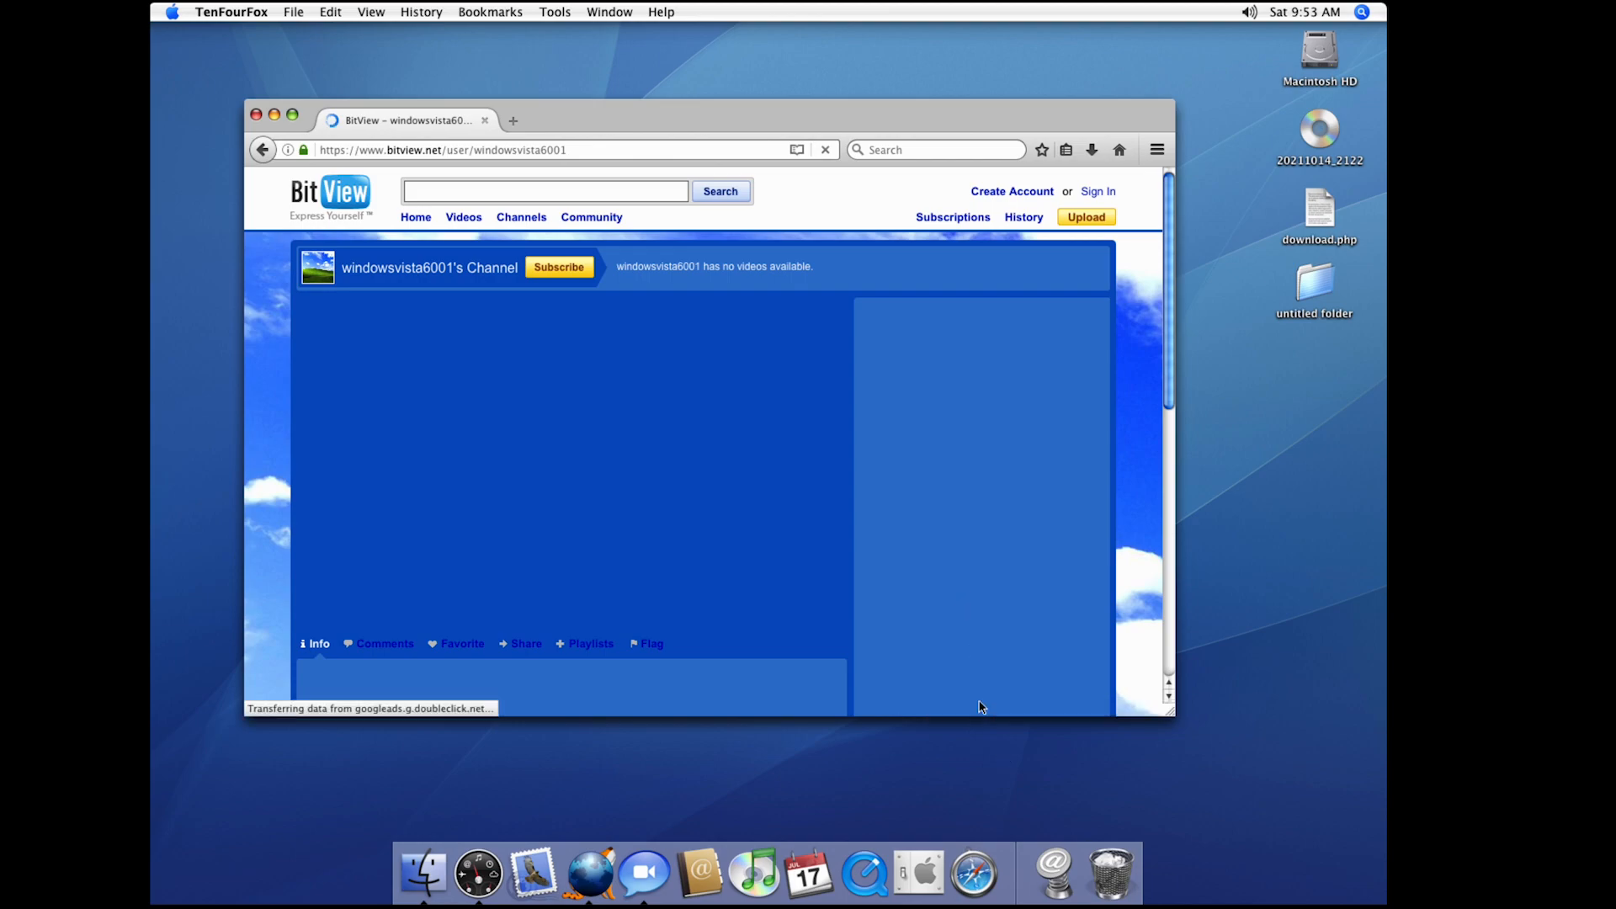
mouse_move(397, 714)
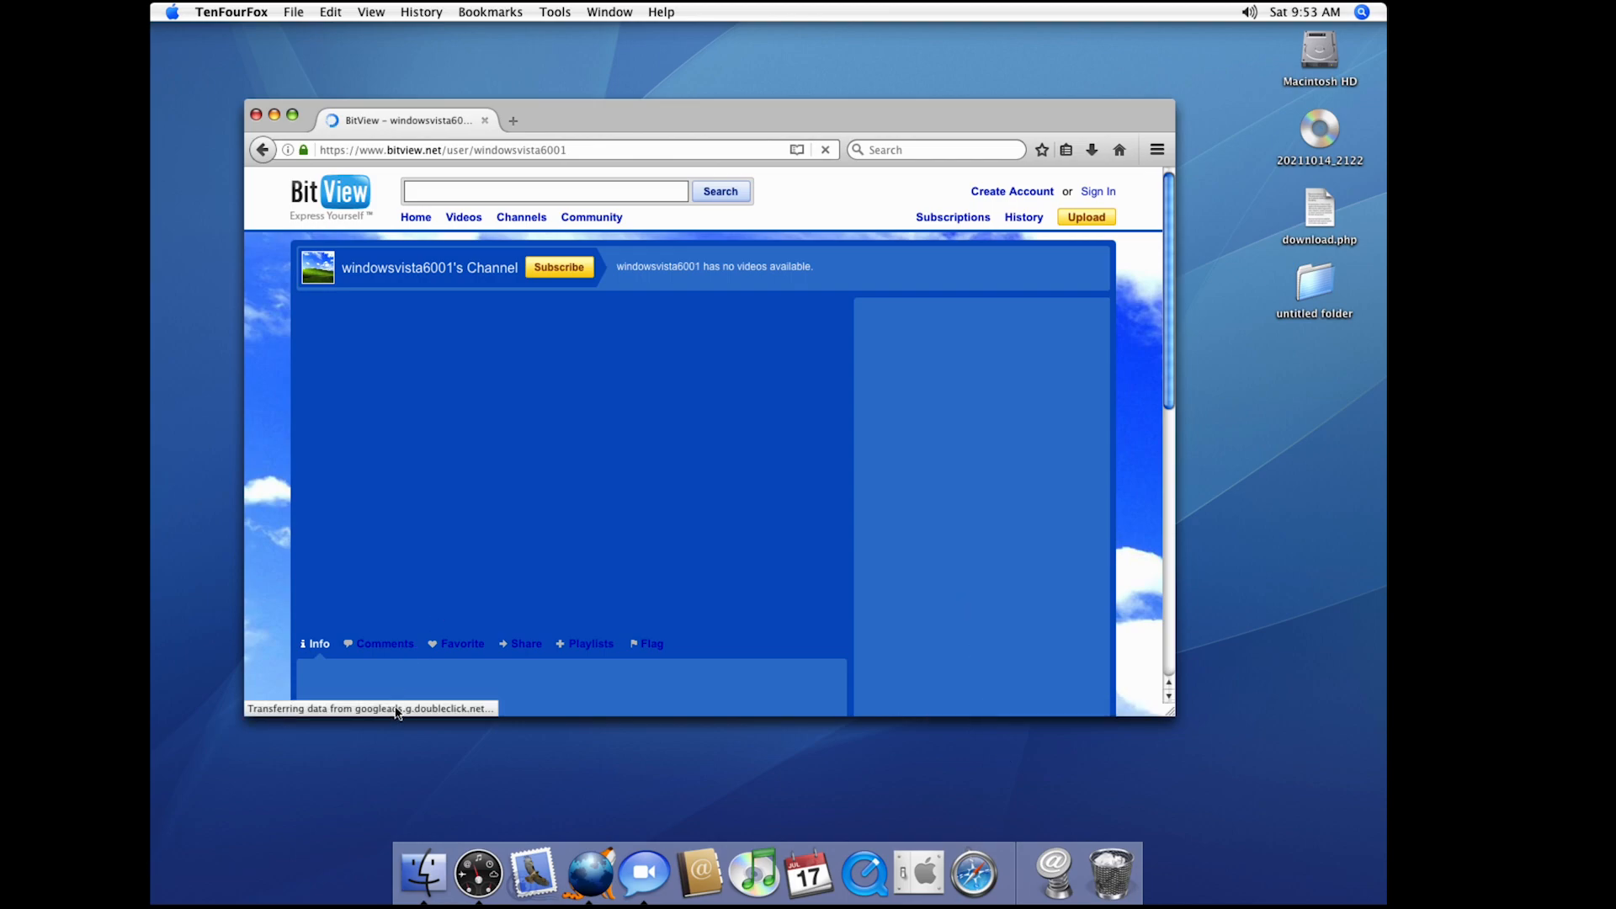
mouse_move(870, 656)
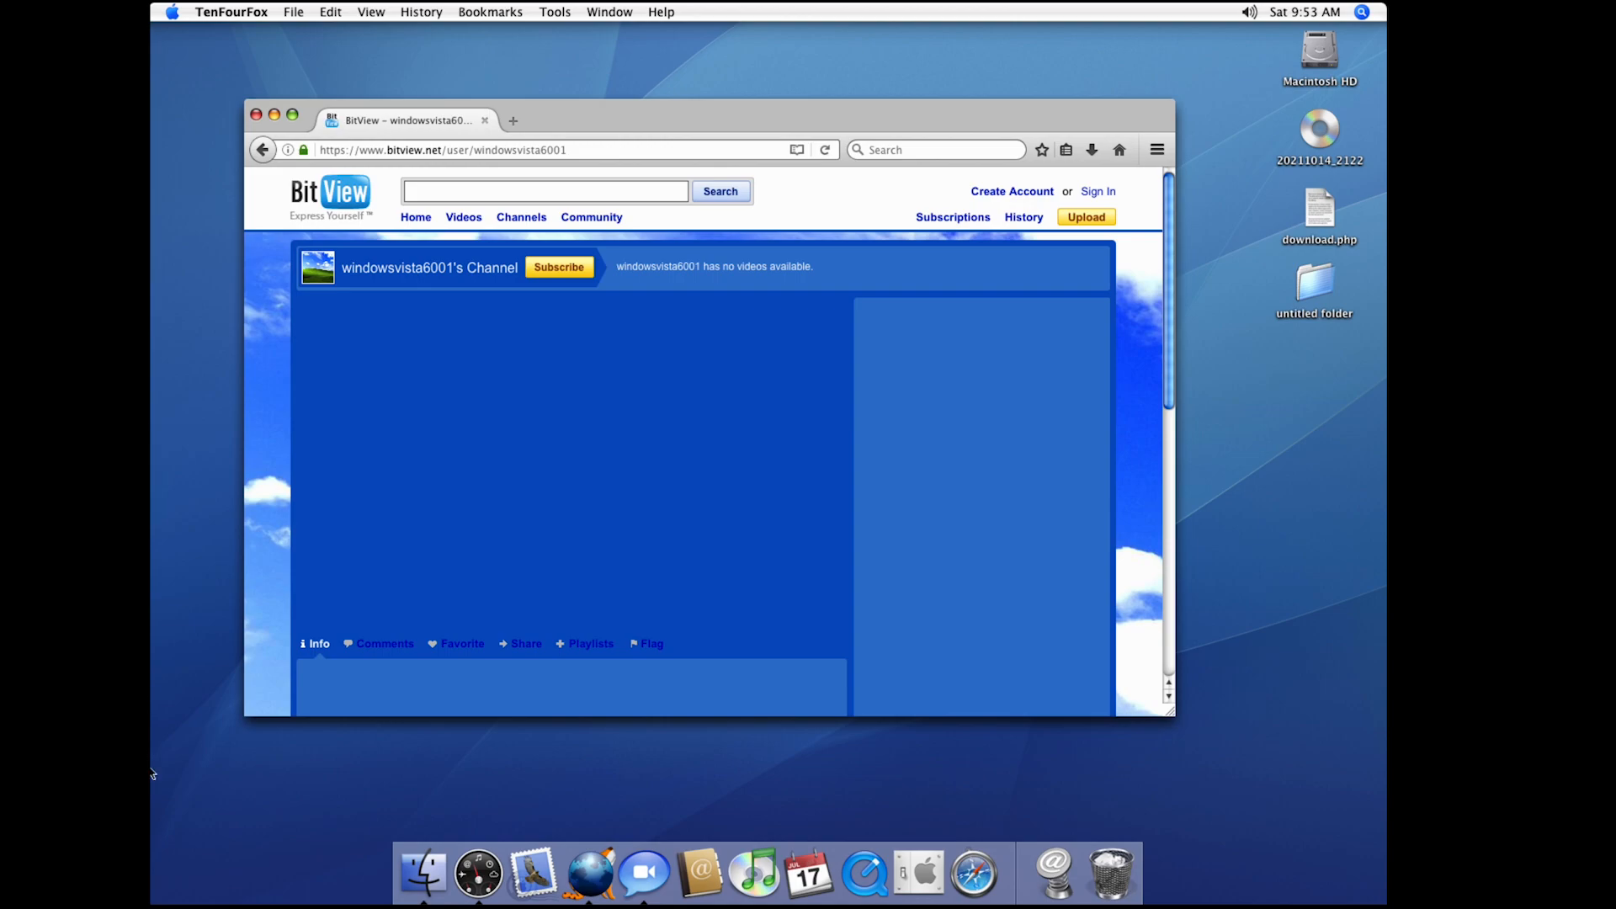
- Let the windowsvista6001 channel page finish loading with its sky background
click(824, 150)
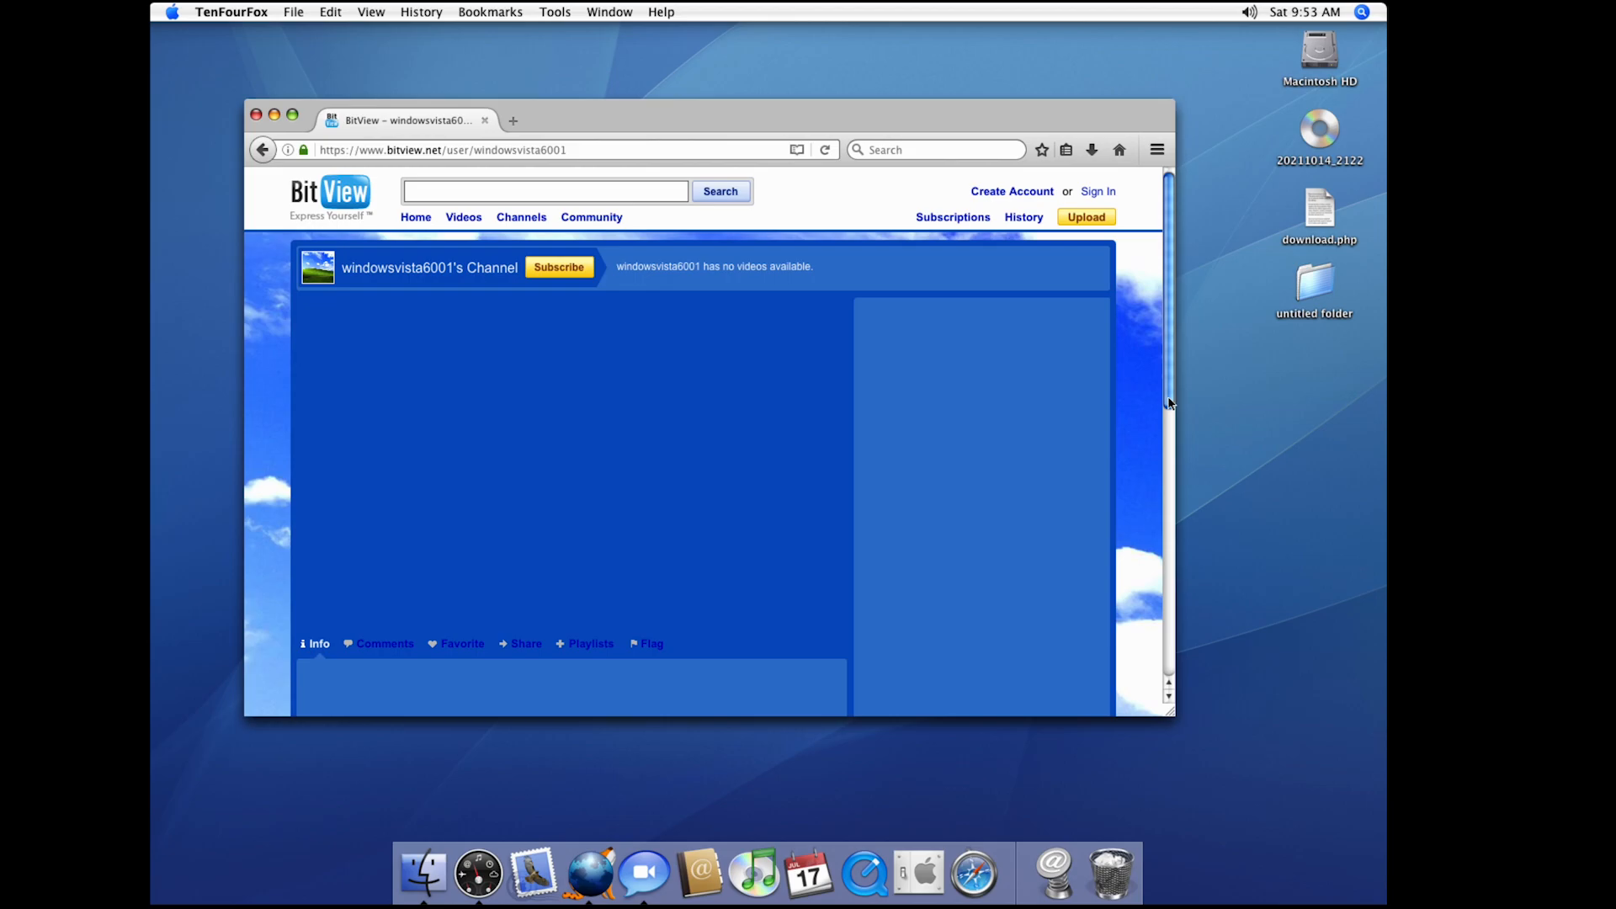
scroll(down, 3)
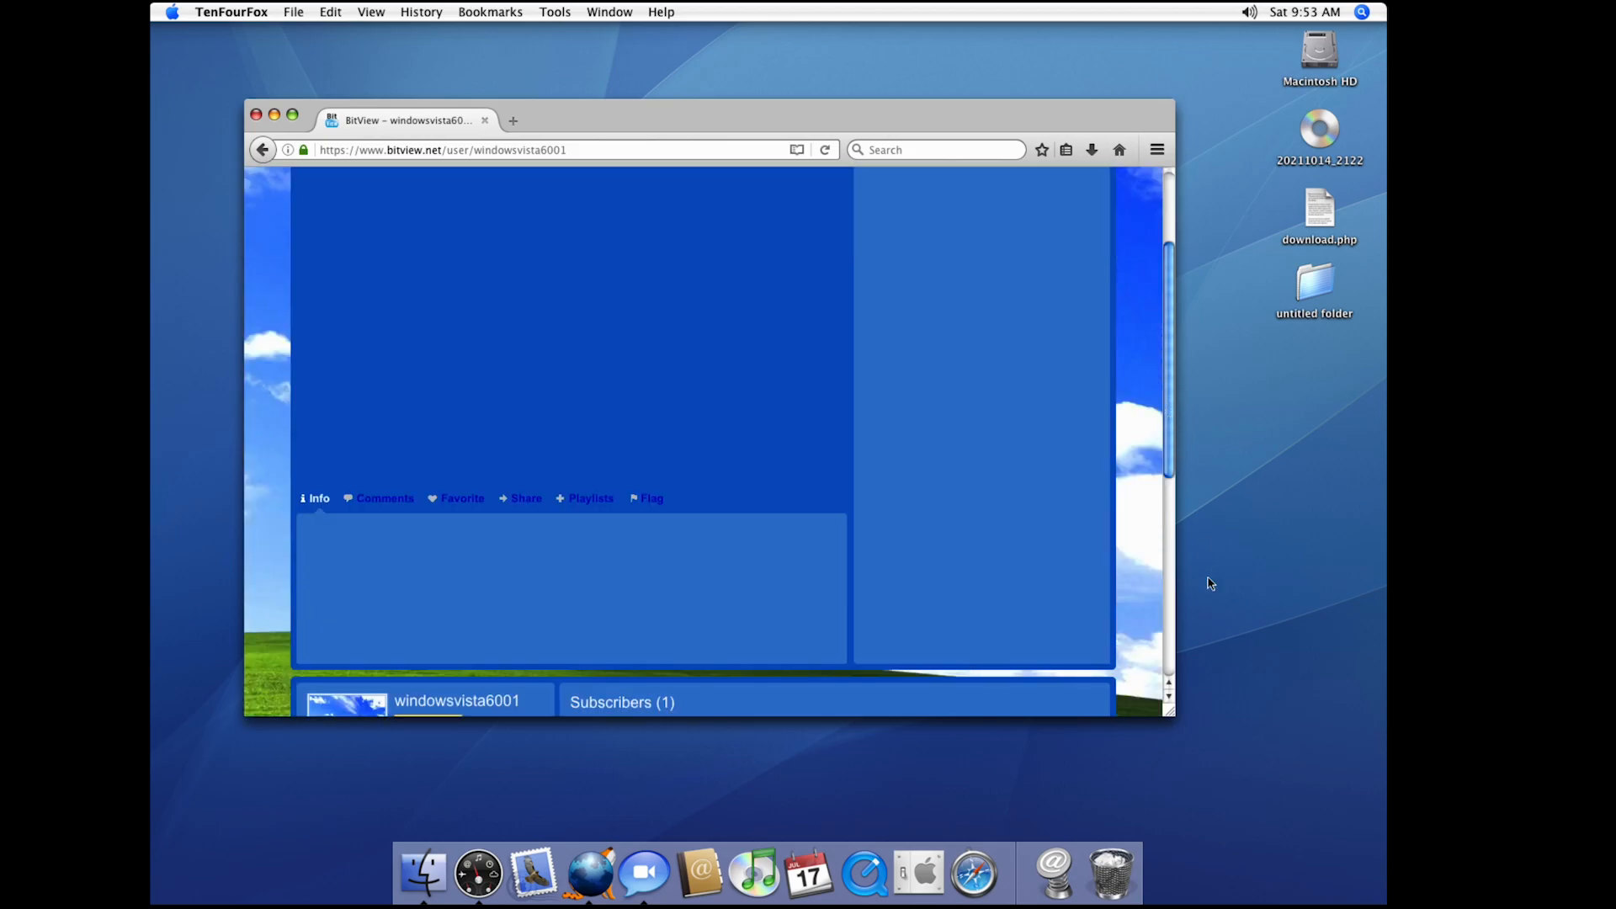
scroll(down, 3)
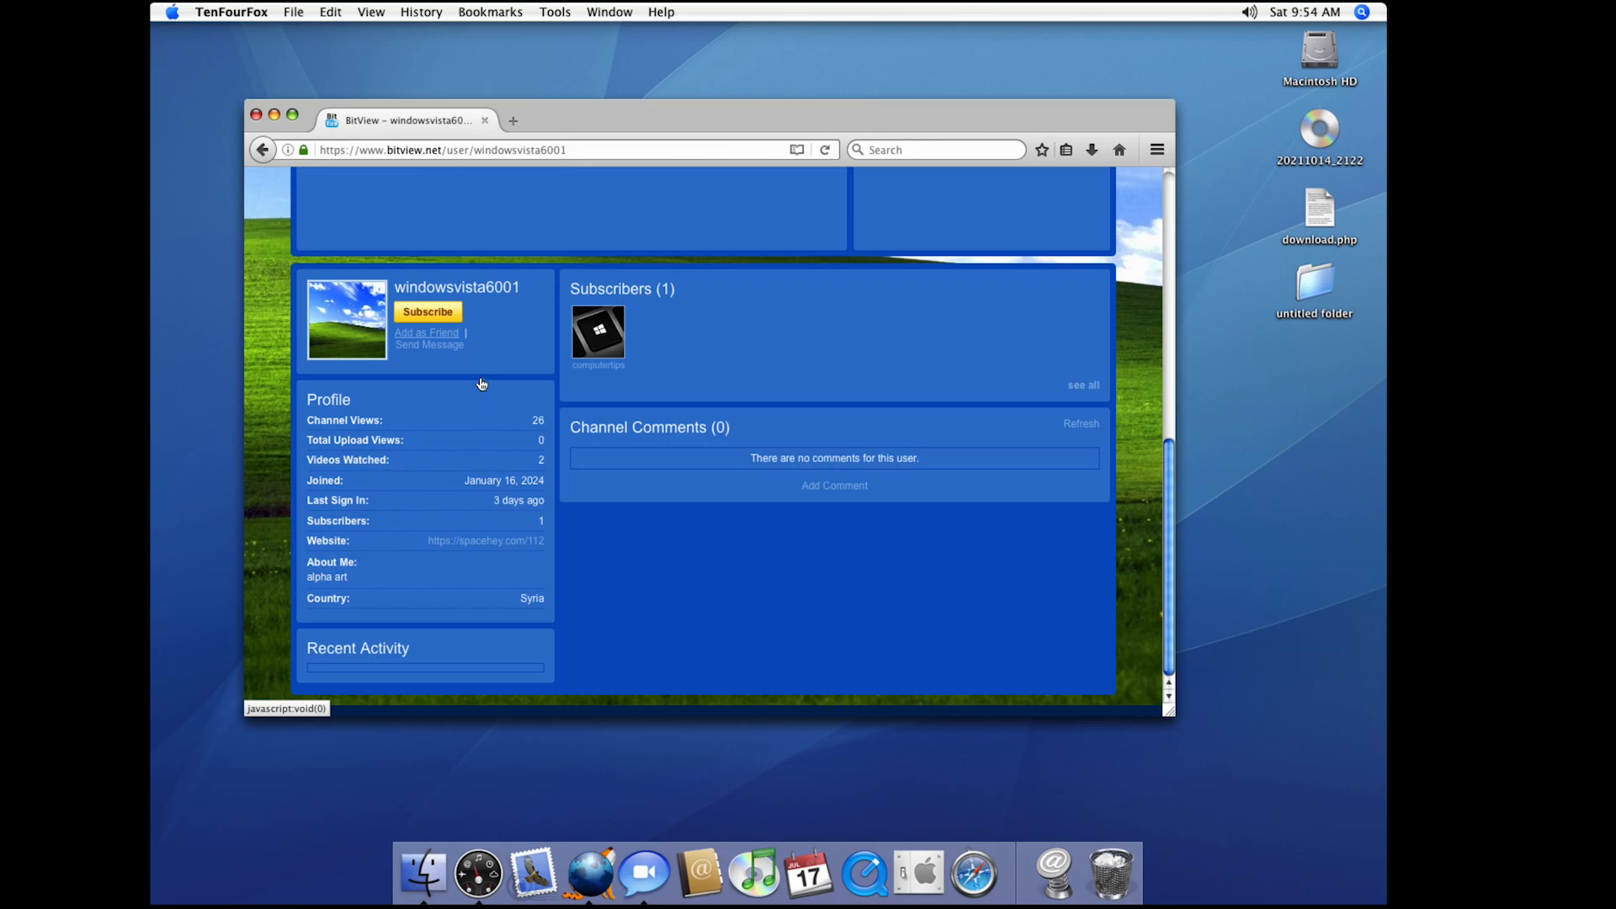
mouse_move(190, 848)
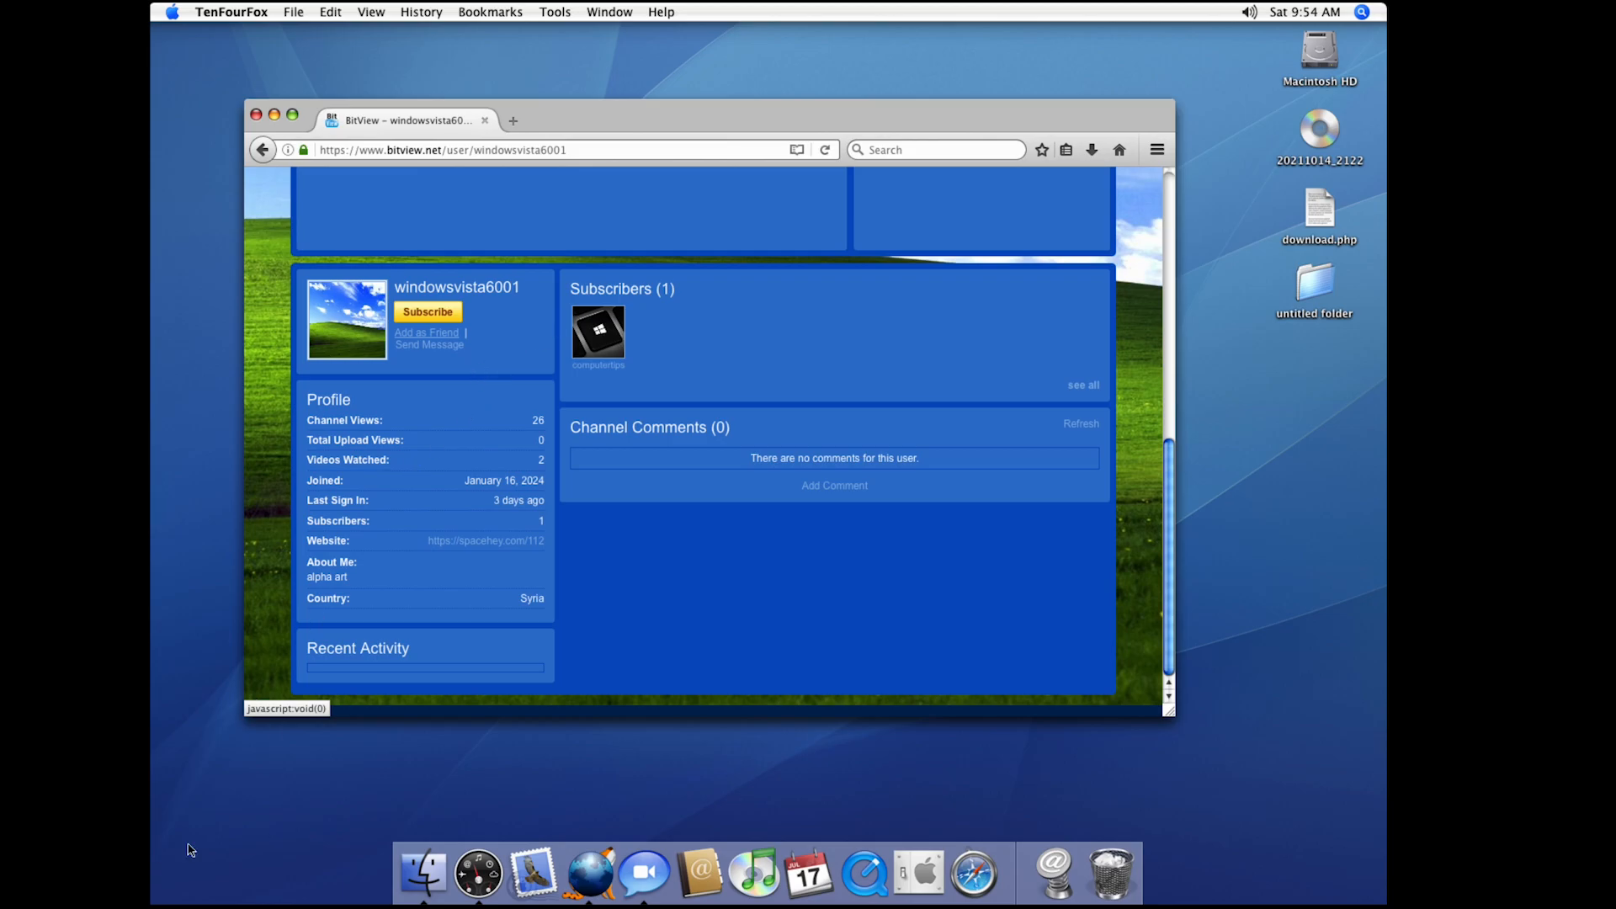
click(425, 332)
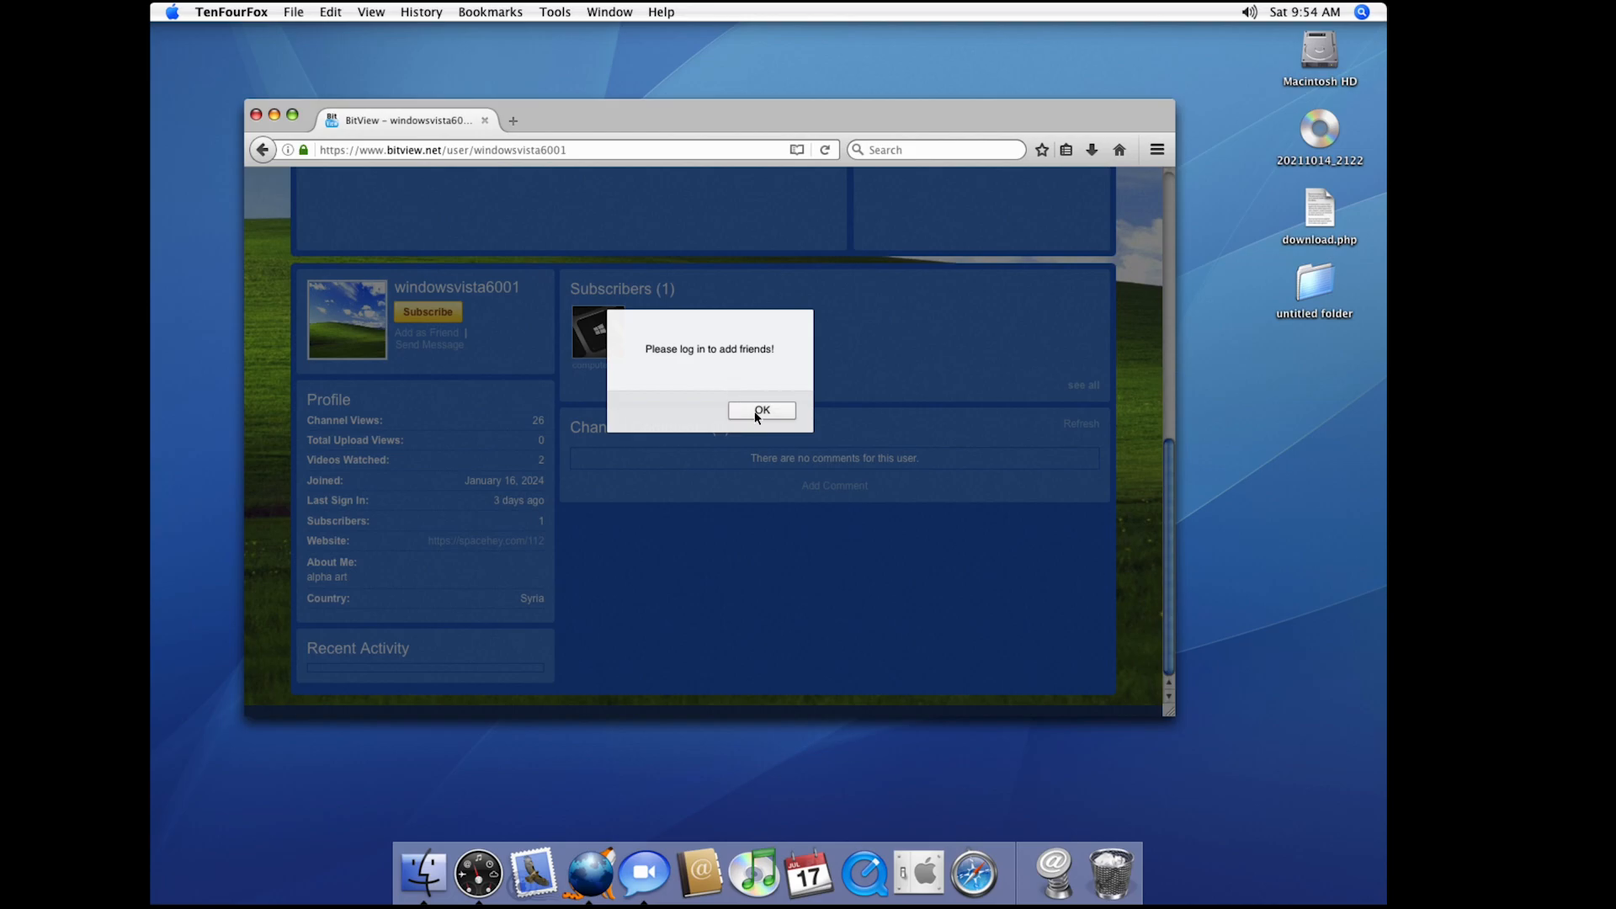
click(761, 410)
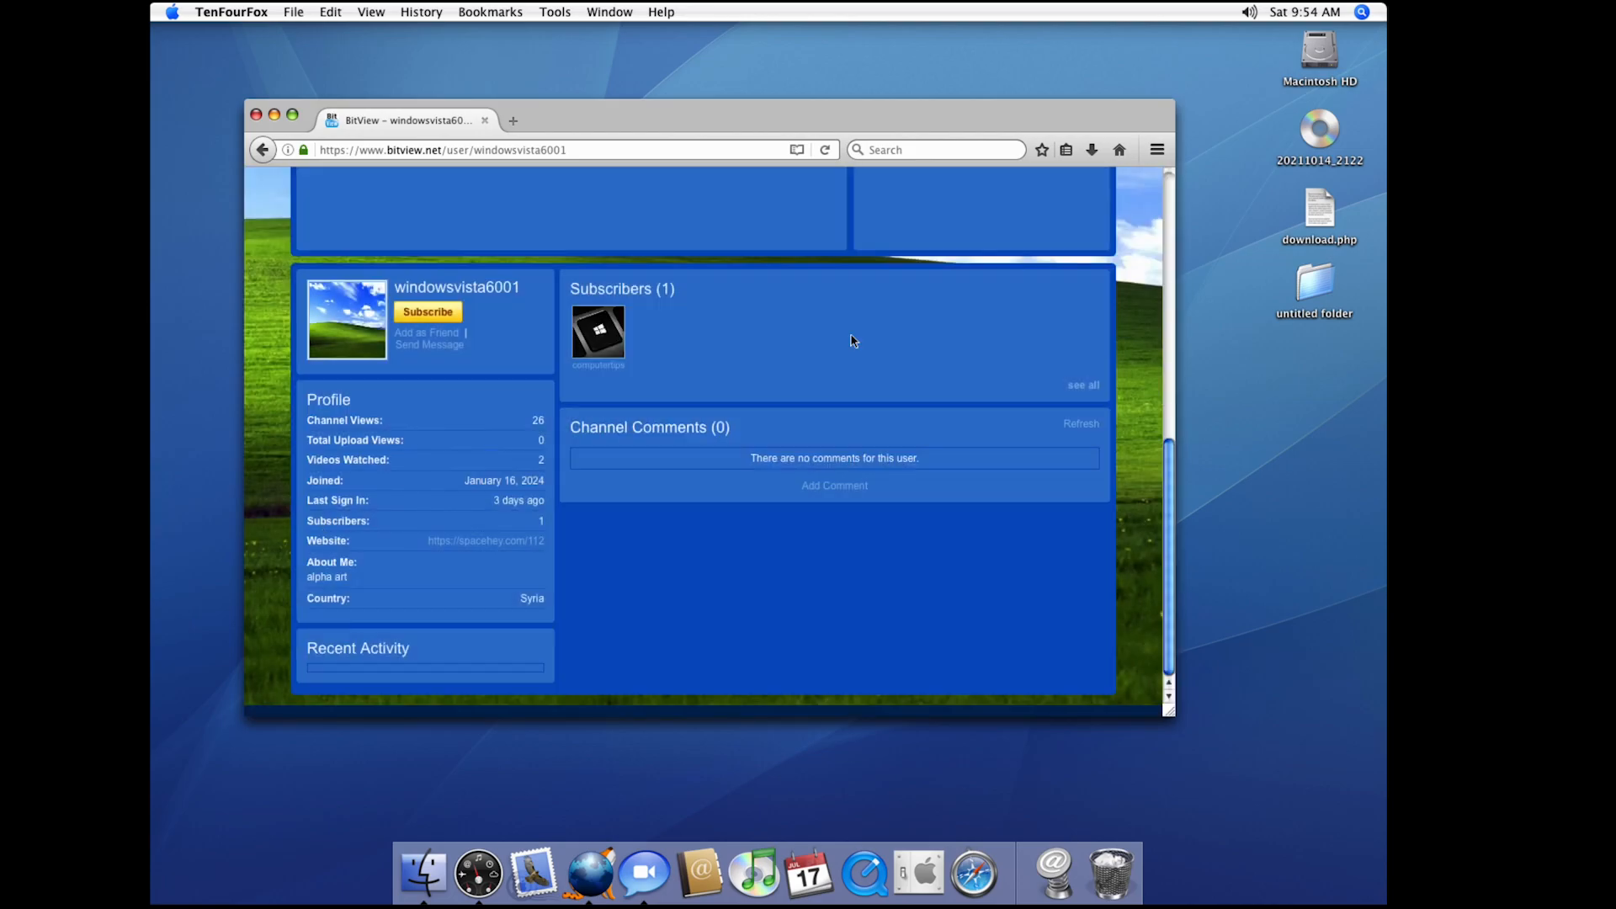
scroll(up, 3)
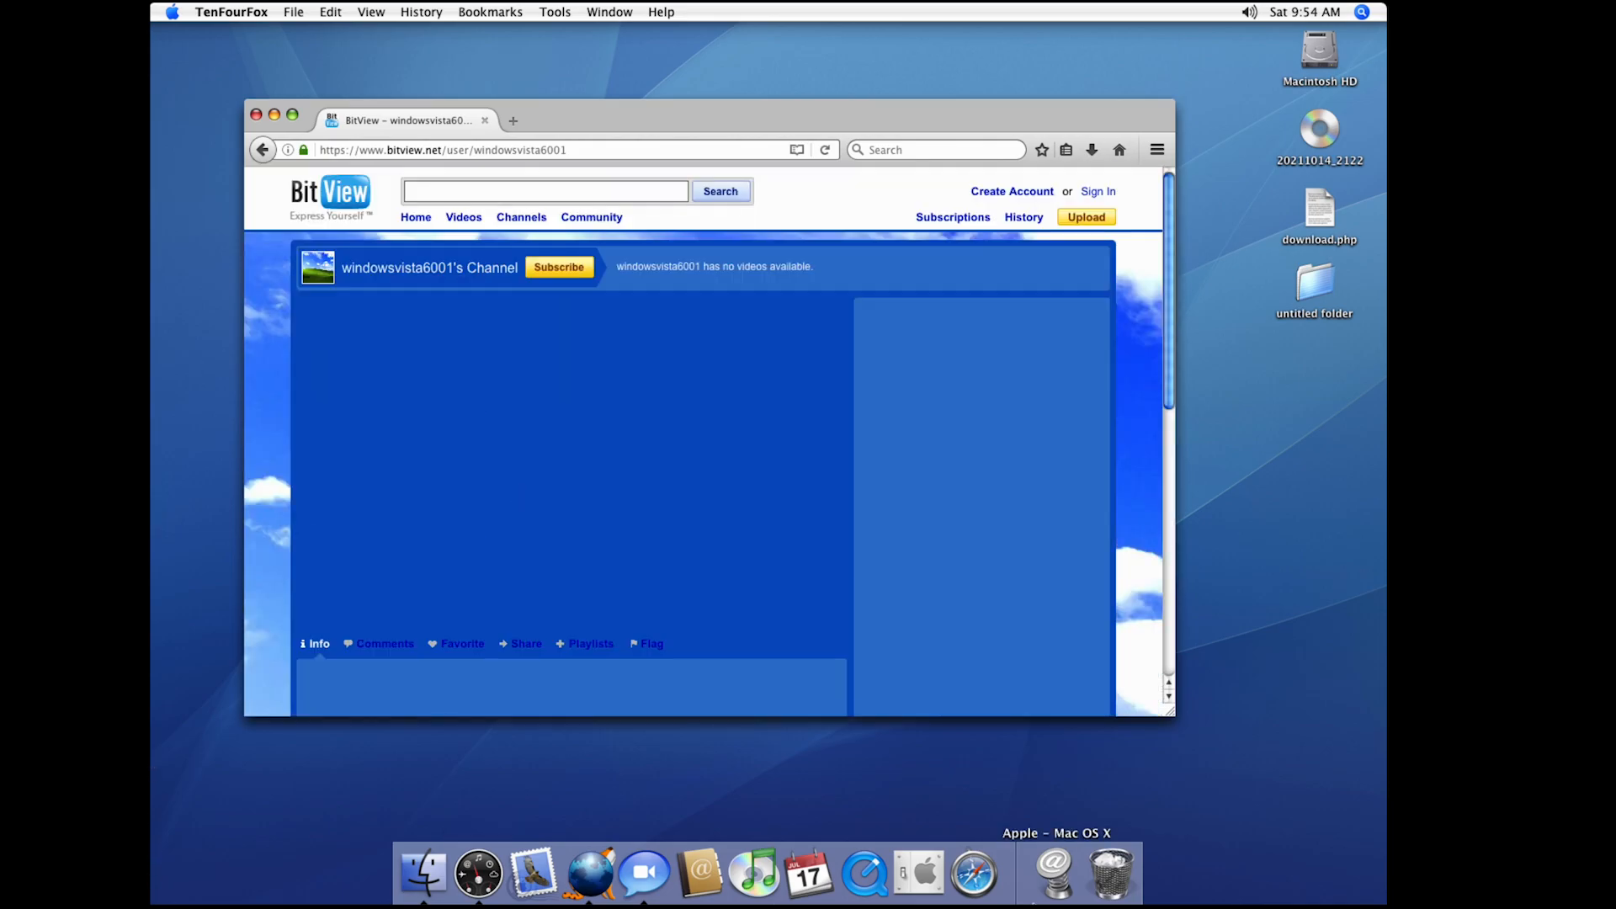
mouse_move(534, 873)
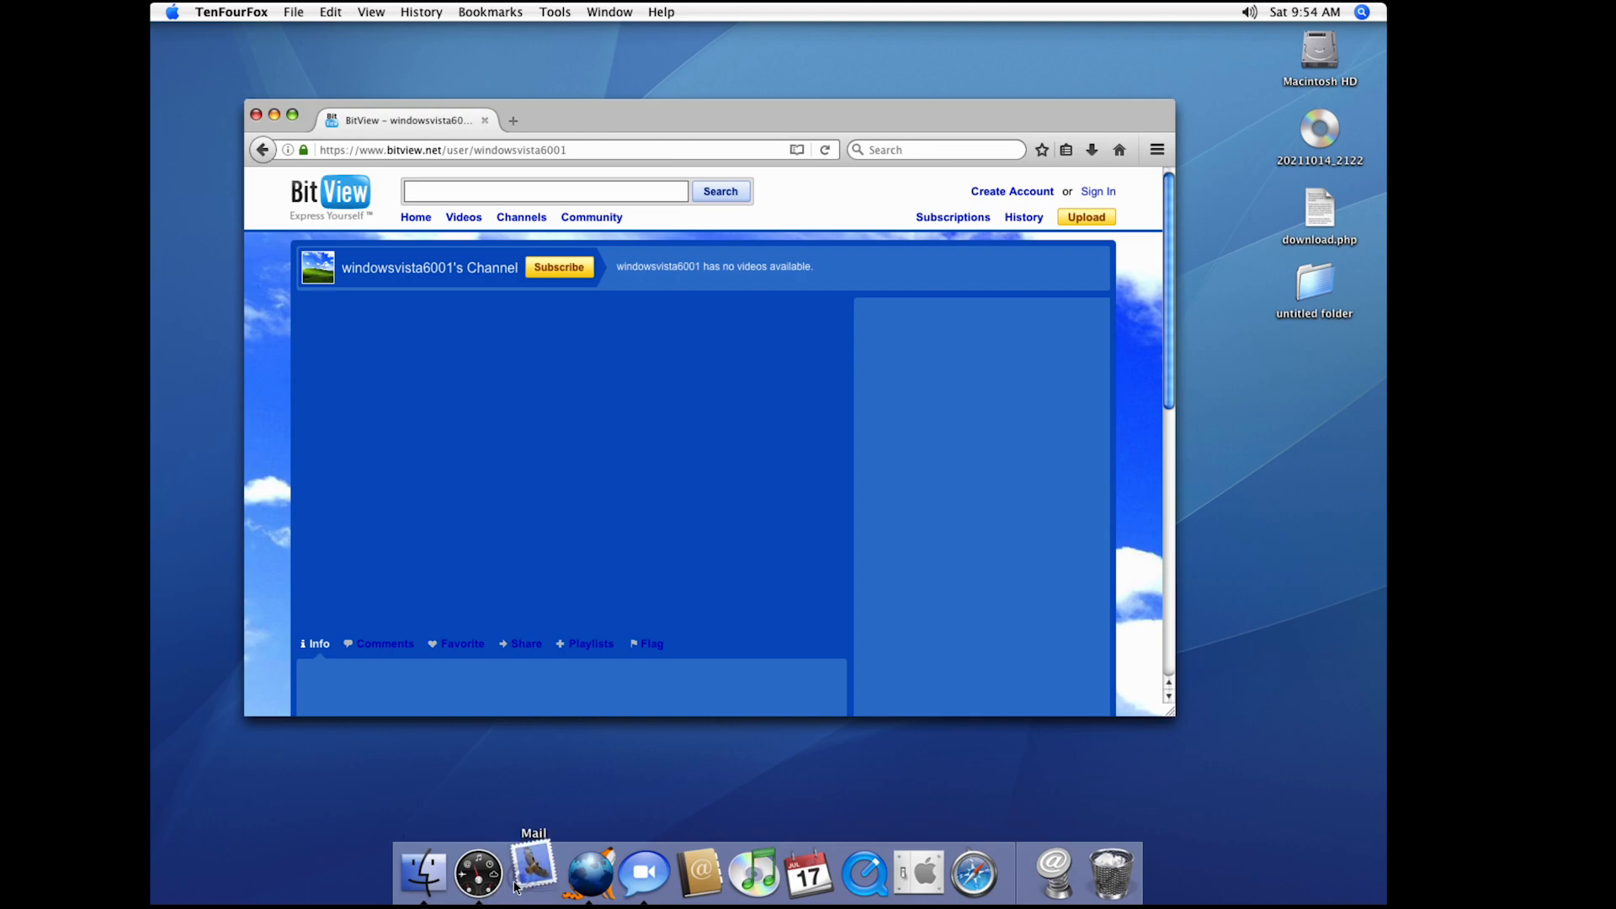
- Launch Mail from the Dock and bring up the Dock menu for the unresponsive app
click(534, 873)
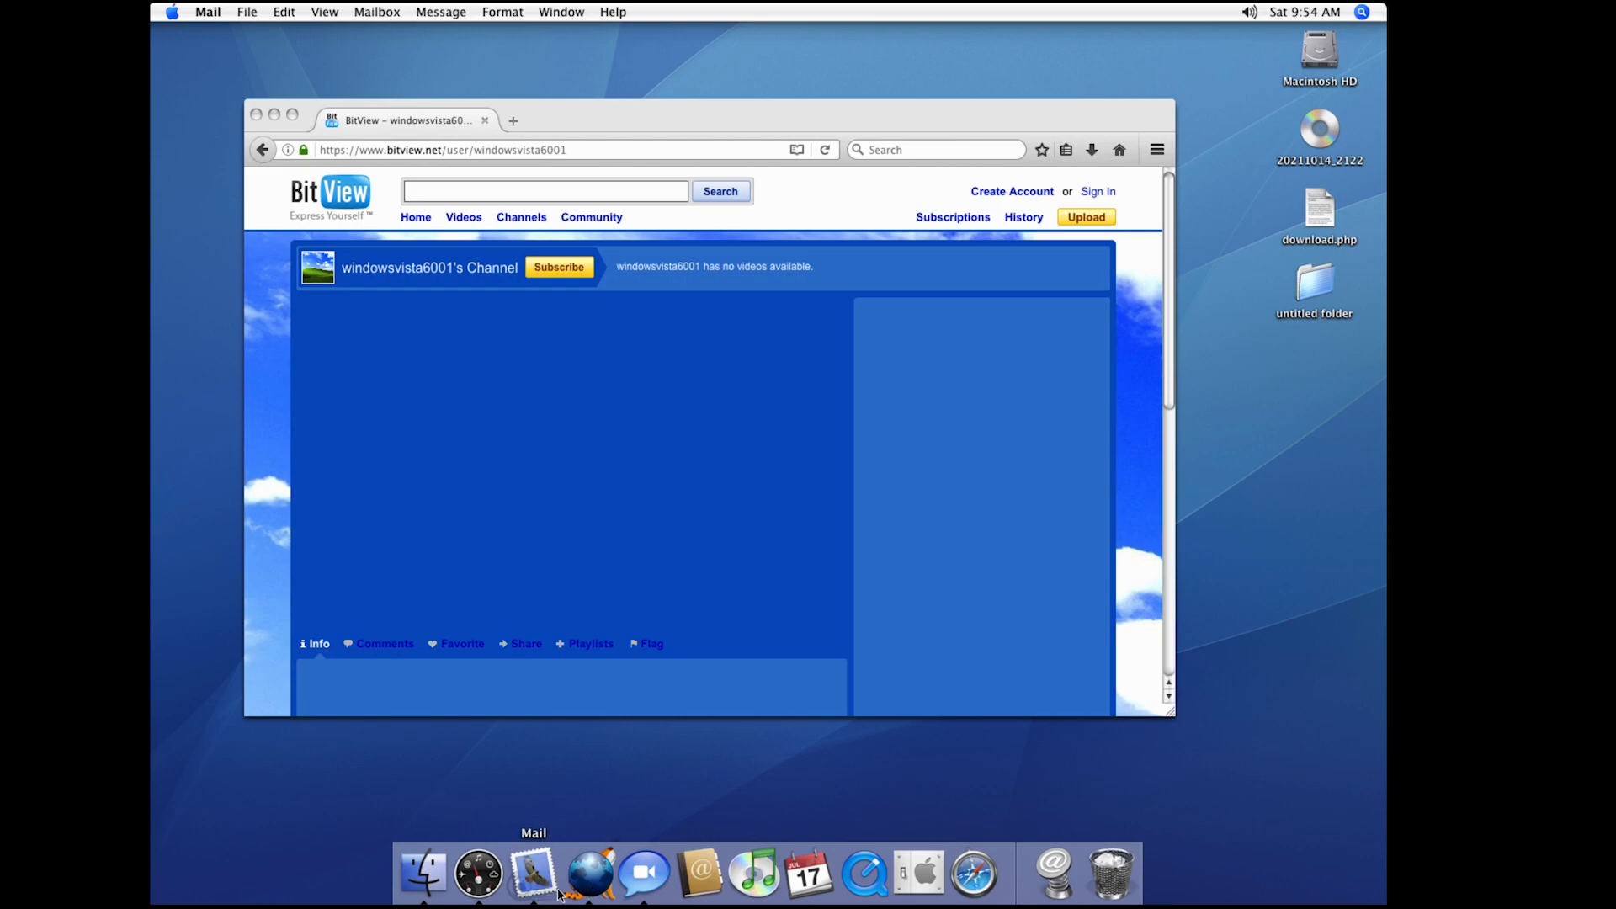
right_click(534, 874)
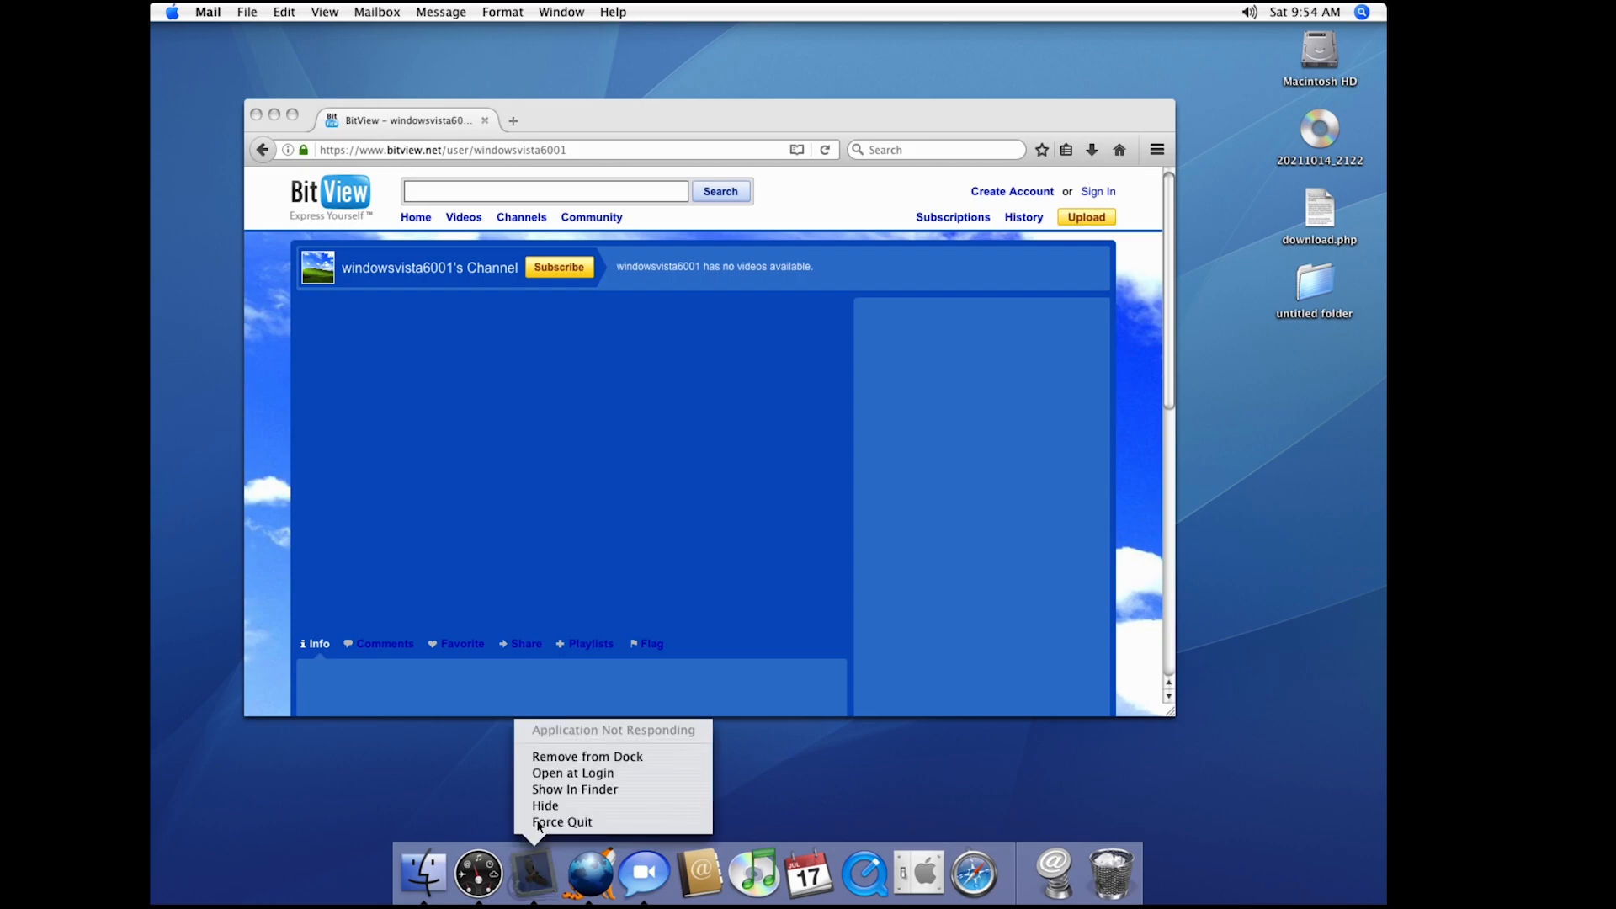
mouse_move(573, 788)
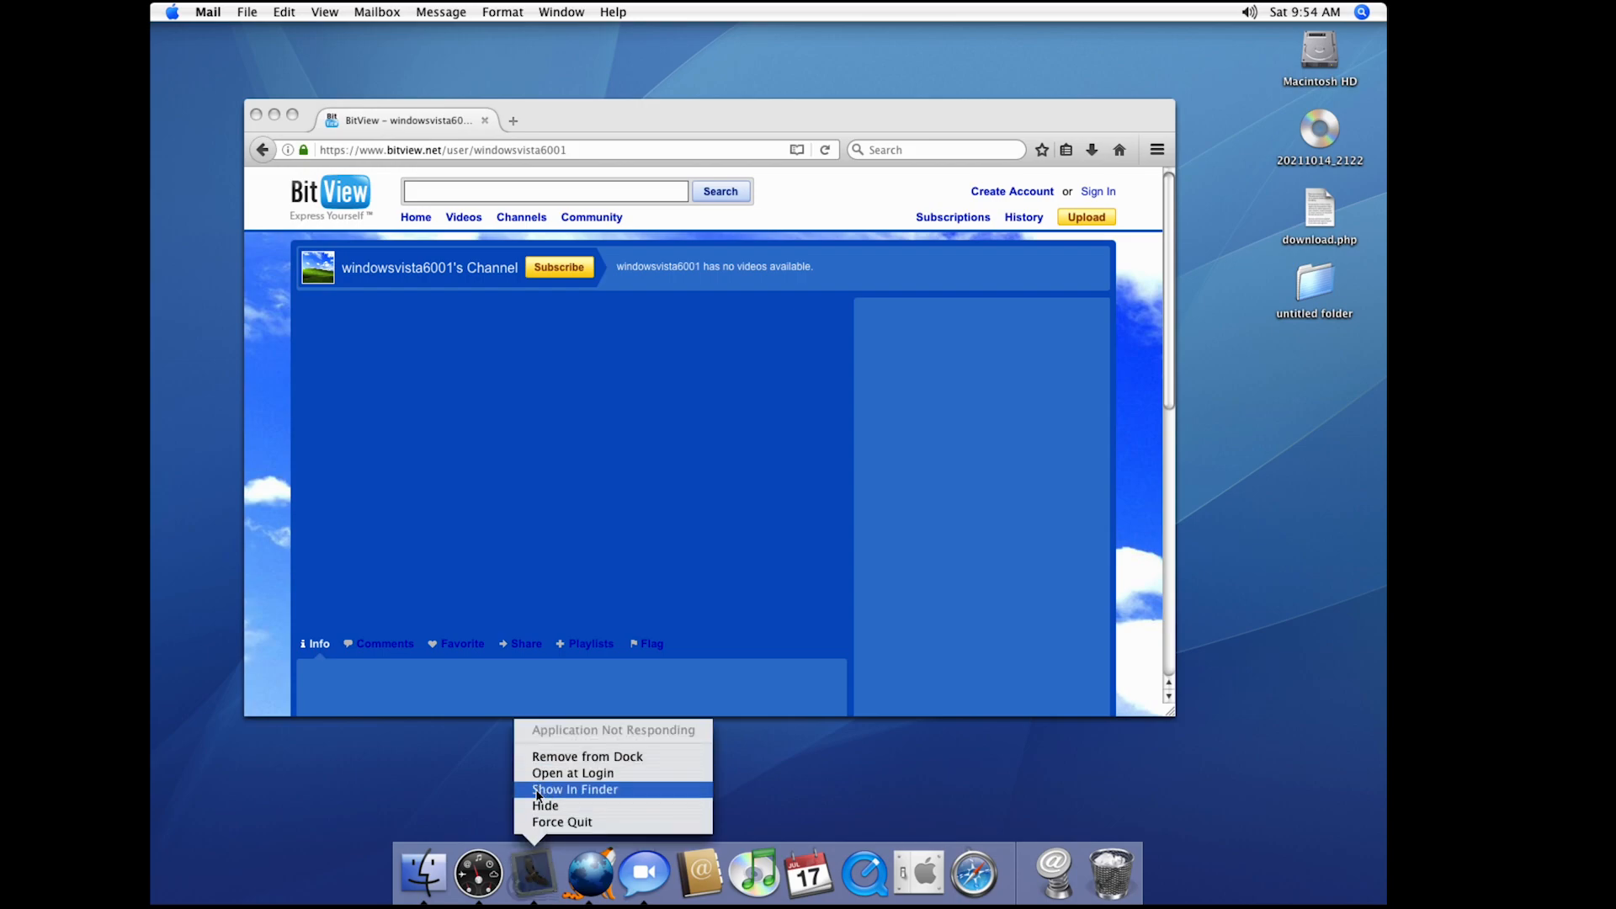
mouse_move(503, 806)
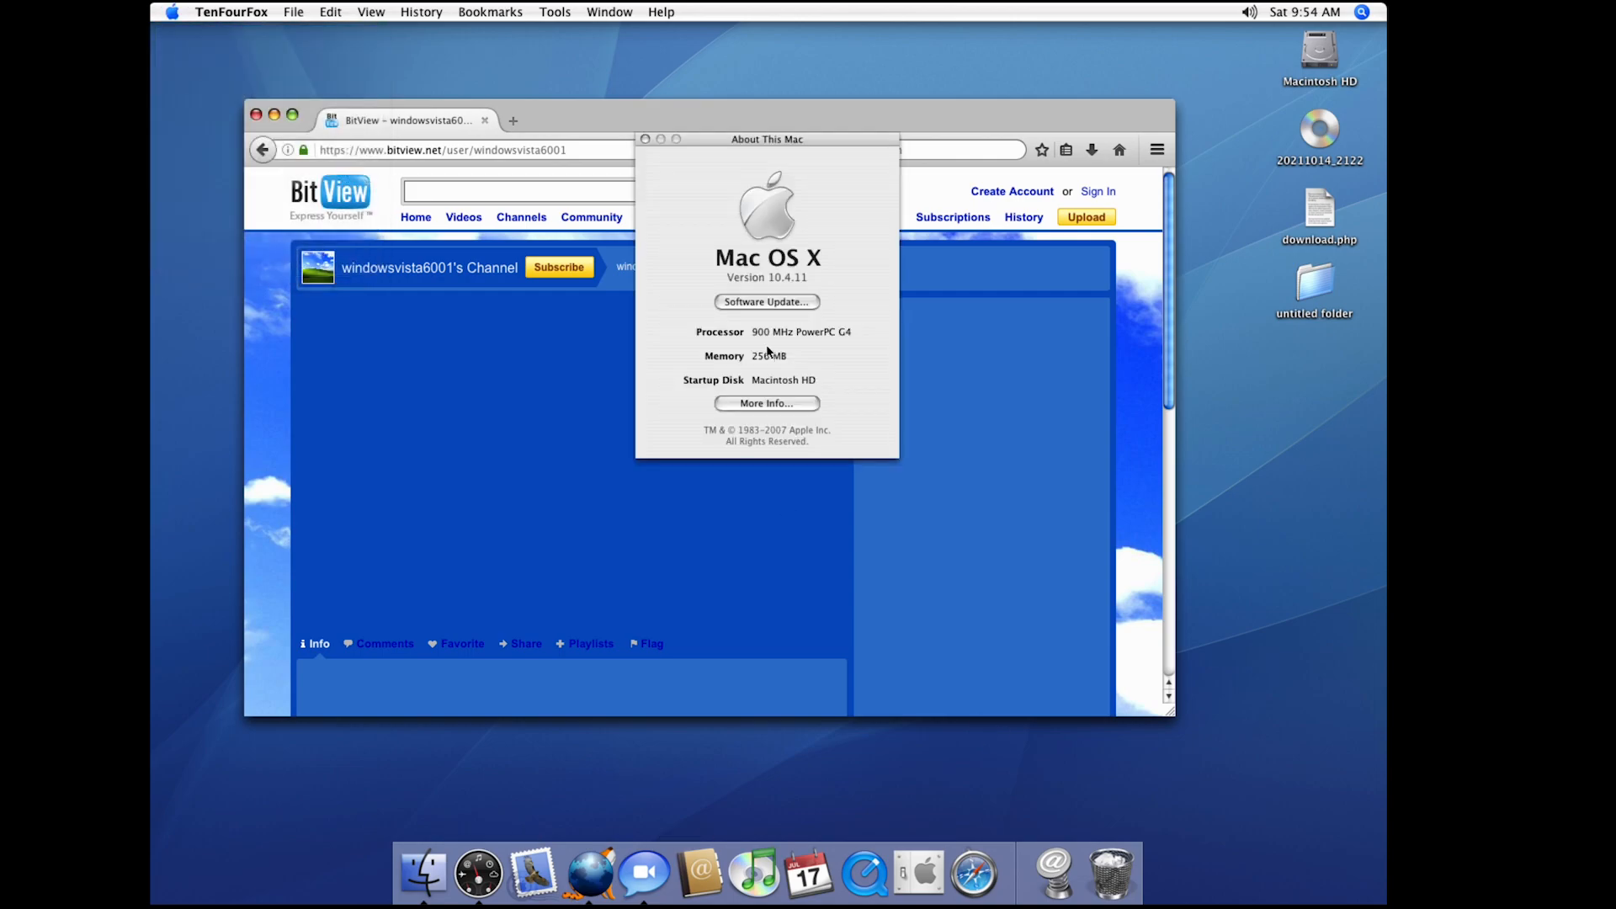
mouse_move(310, 8)
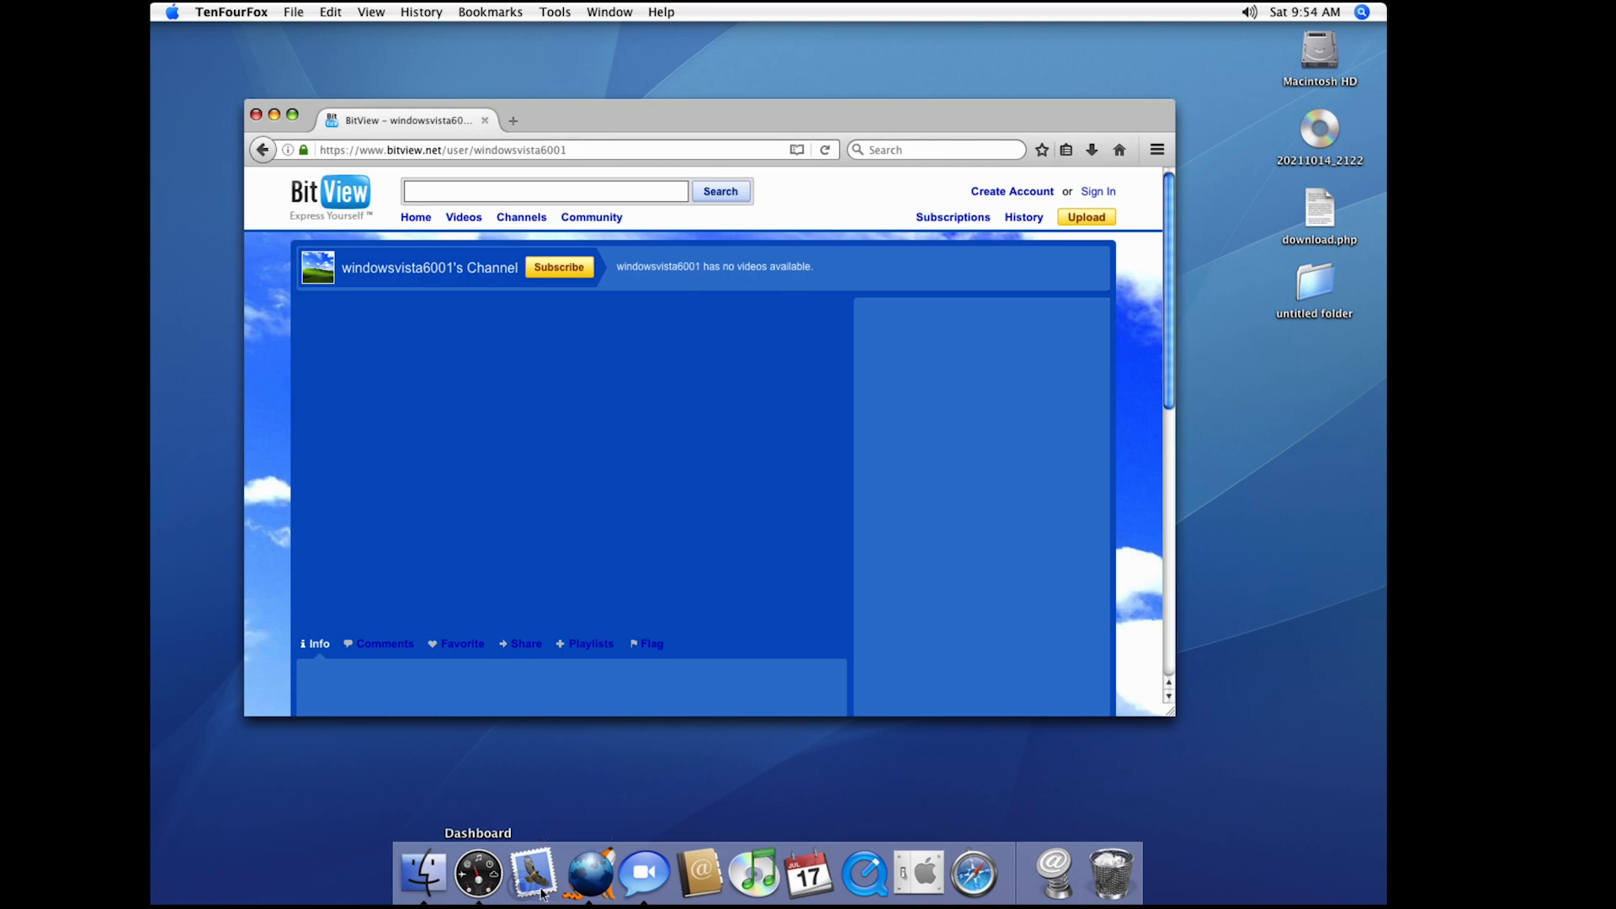
mouse_move(533, 874)
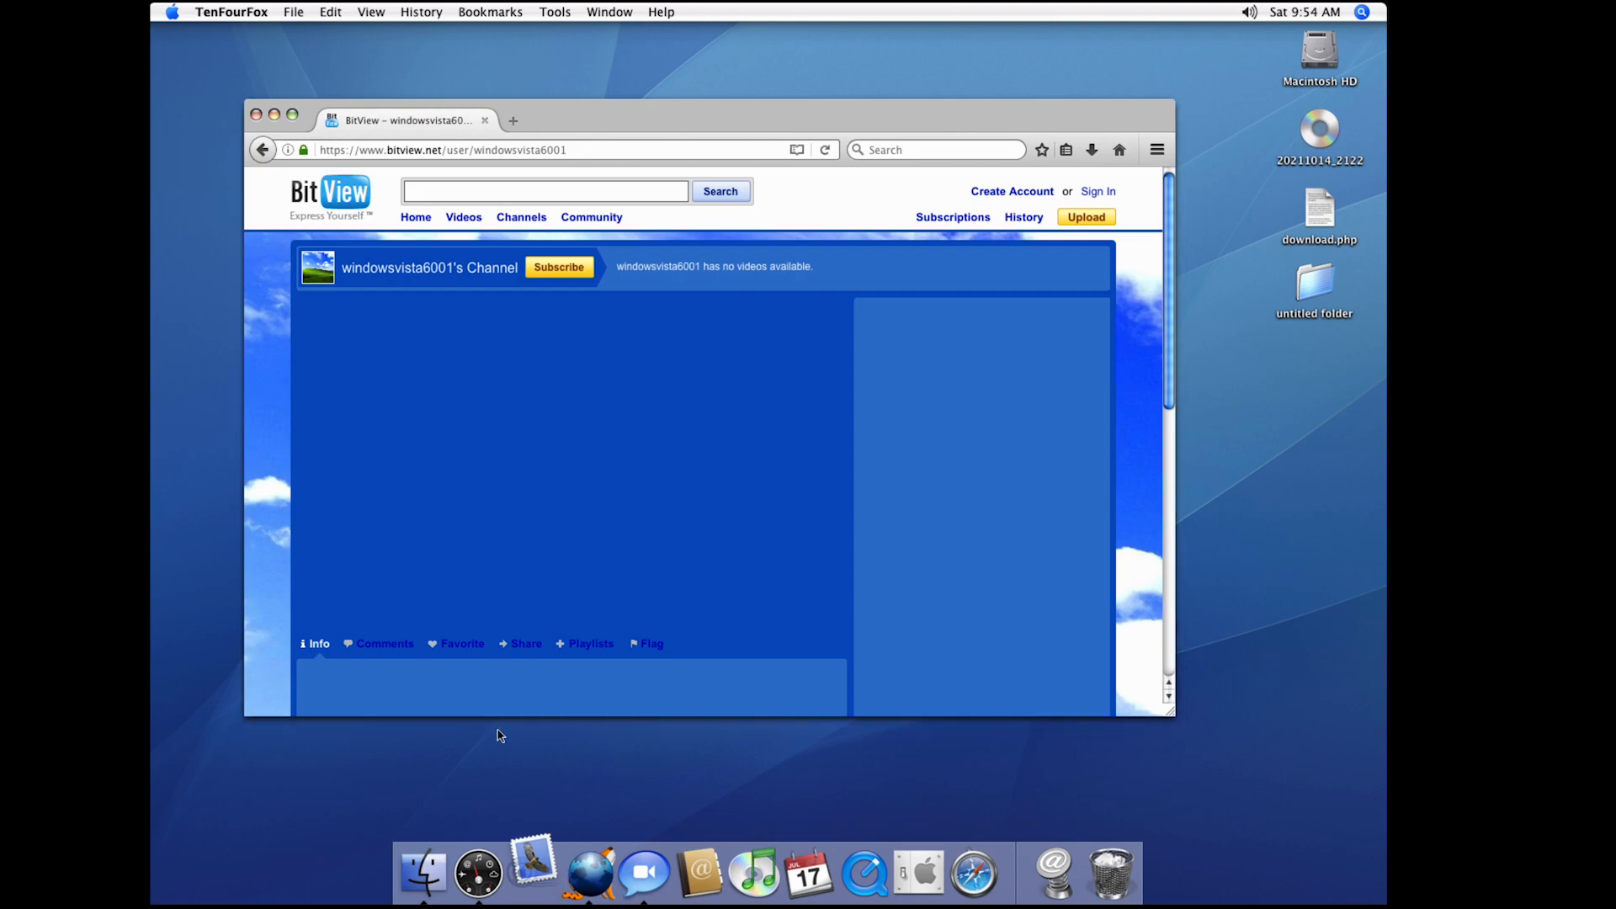
- Bring Mail to the front showing its empty Inbox and Sent mailbox list
click(533, 872)
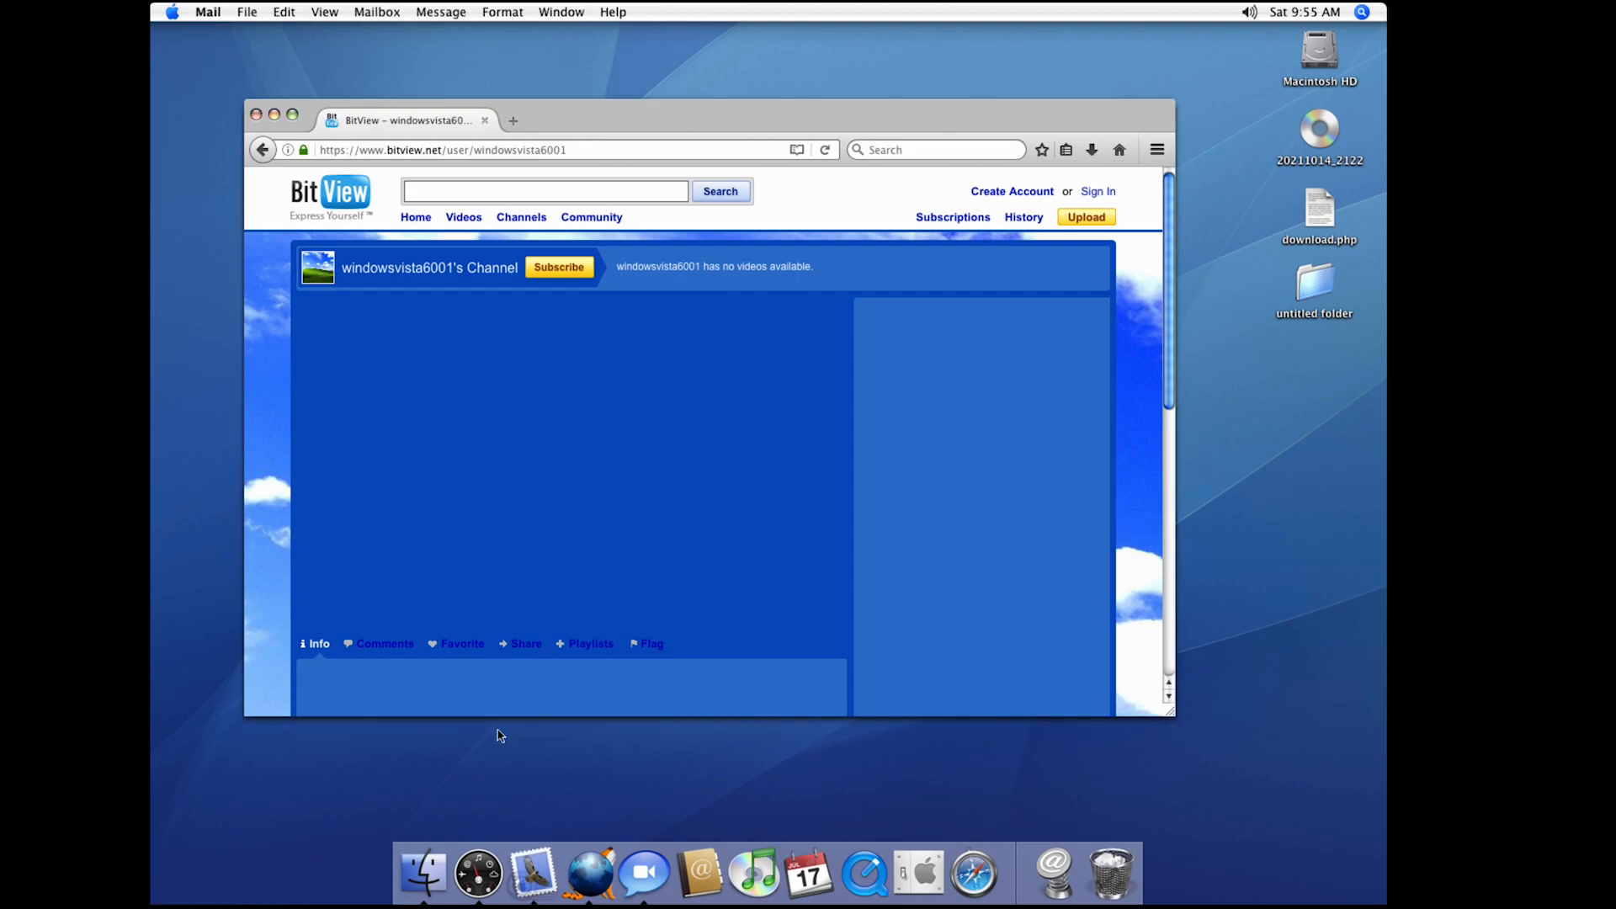
mouse_move(533, 870)
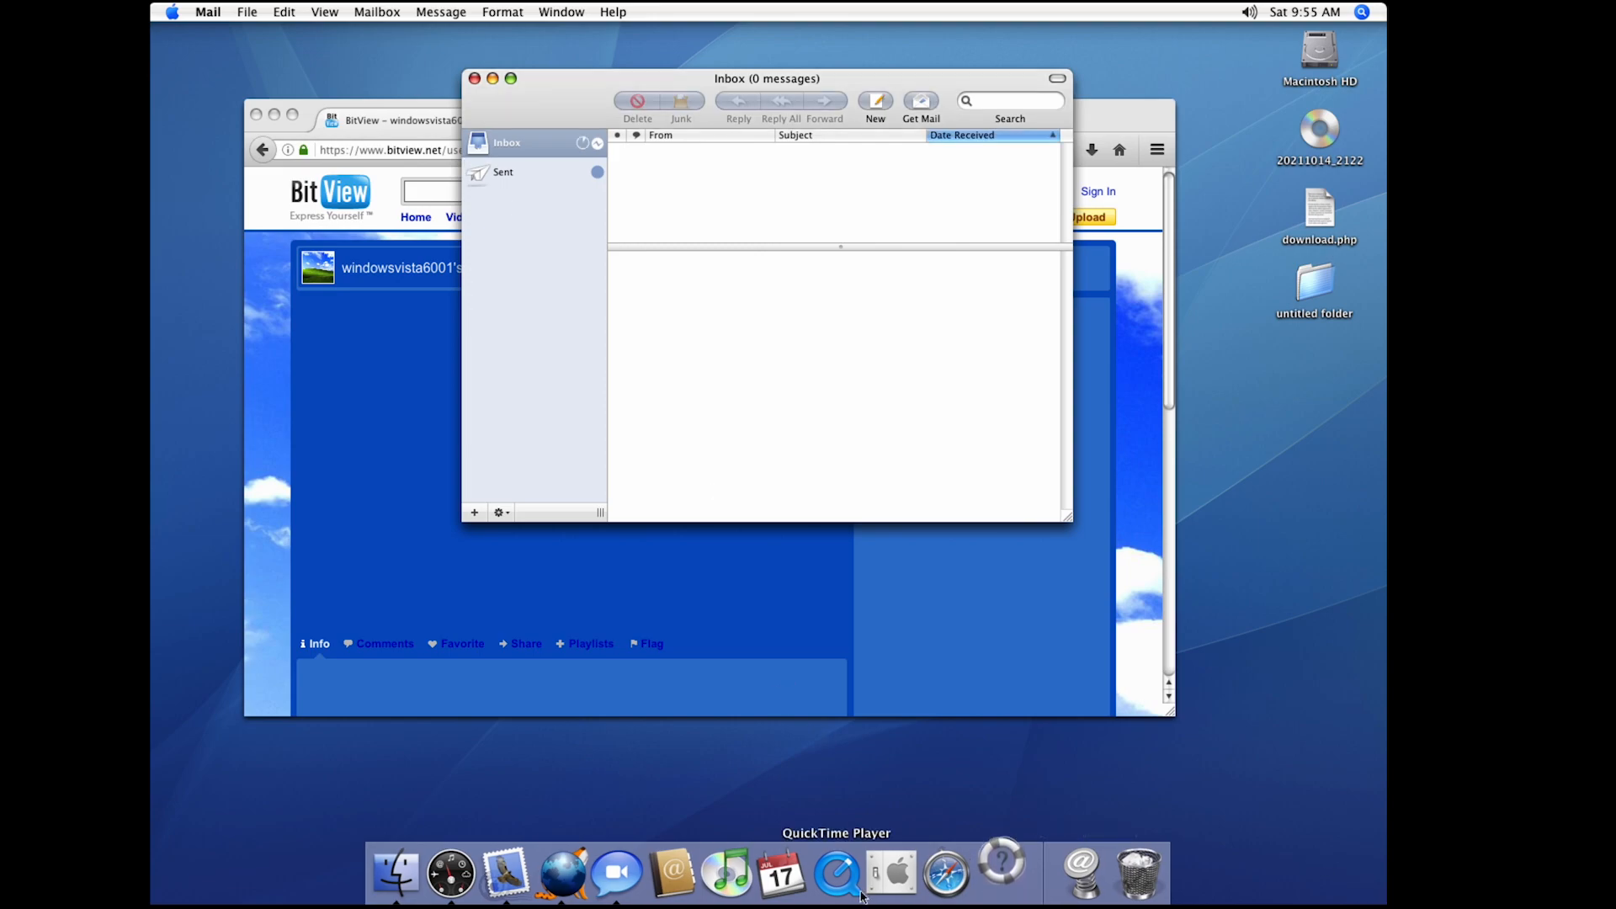
mouse_move(1000, 860)
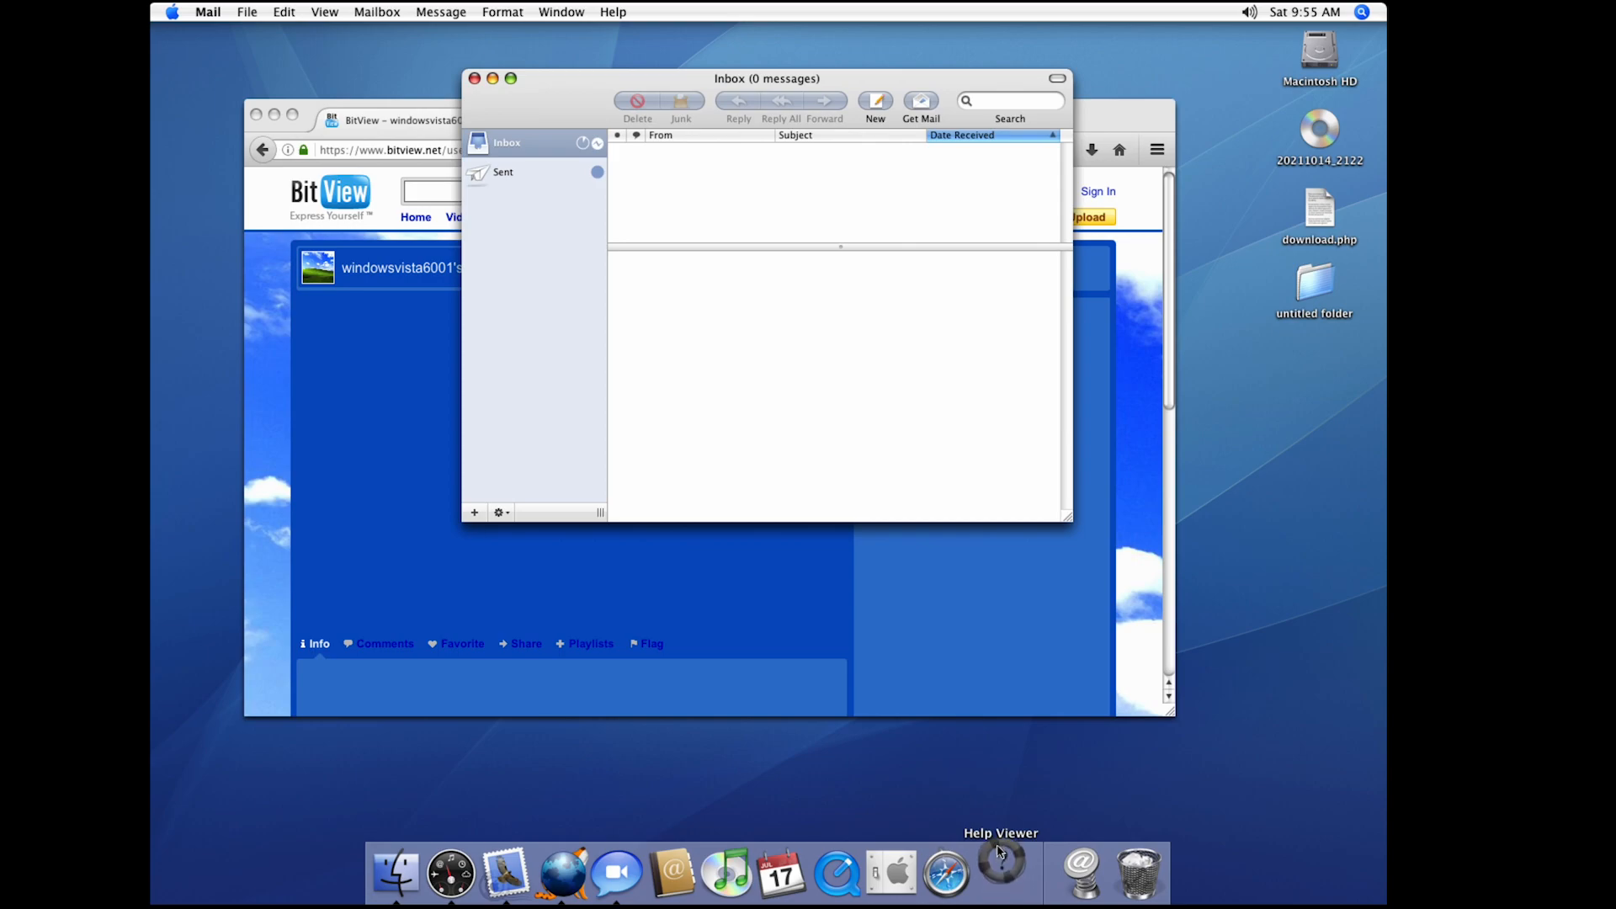
right_click(1000, 870)
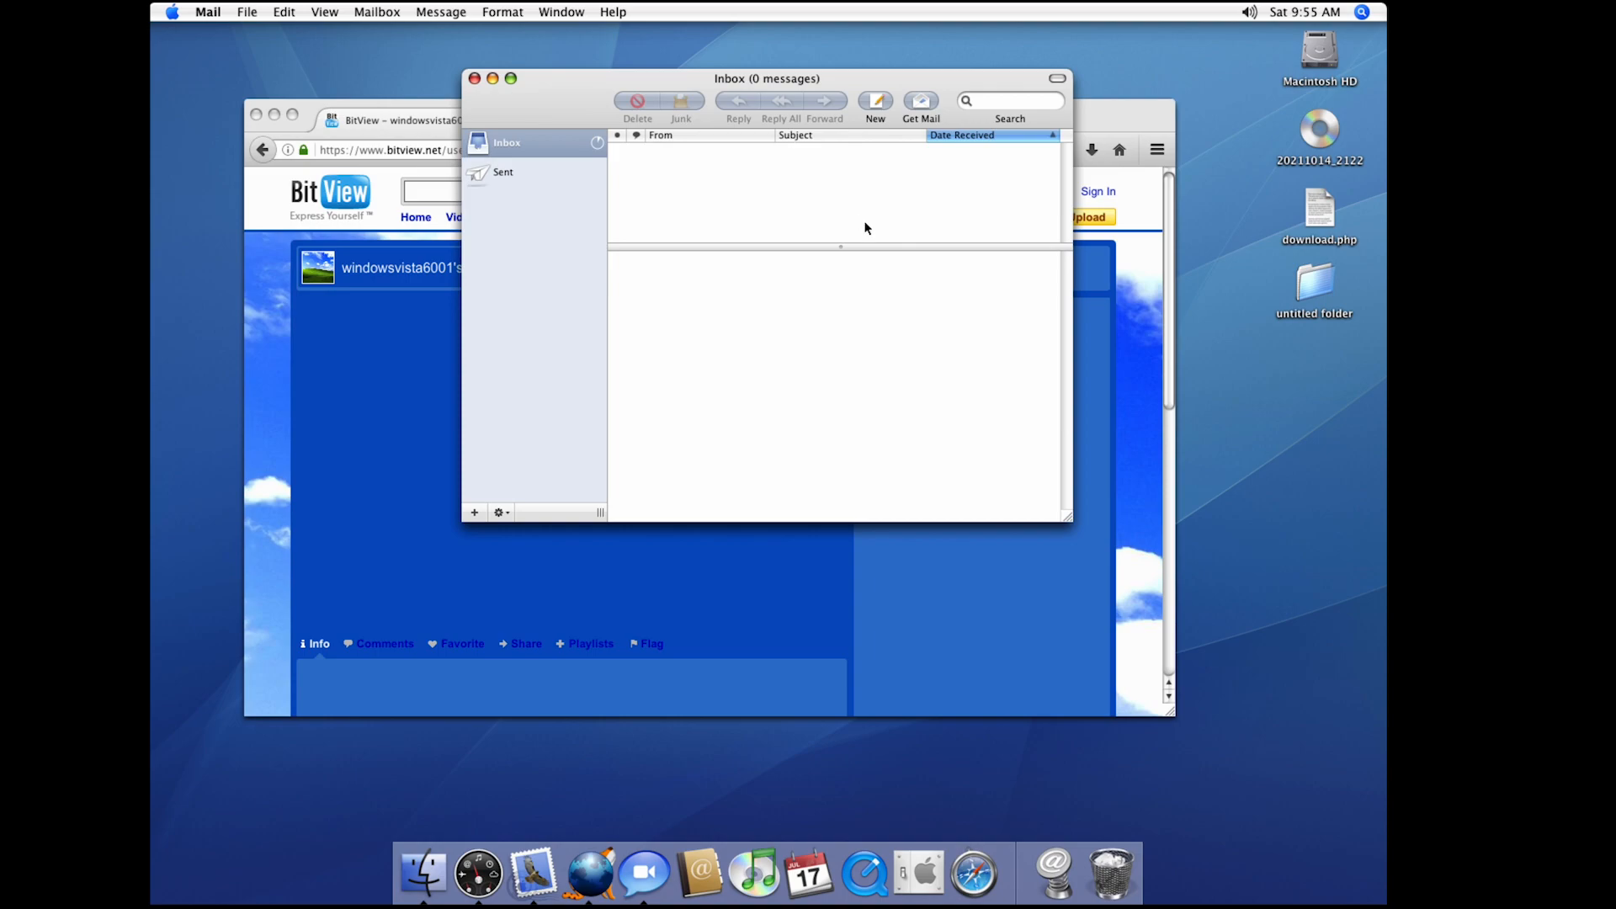
mouse_move(476, 690)
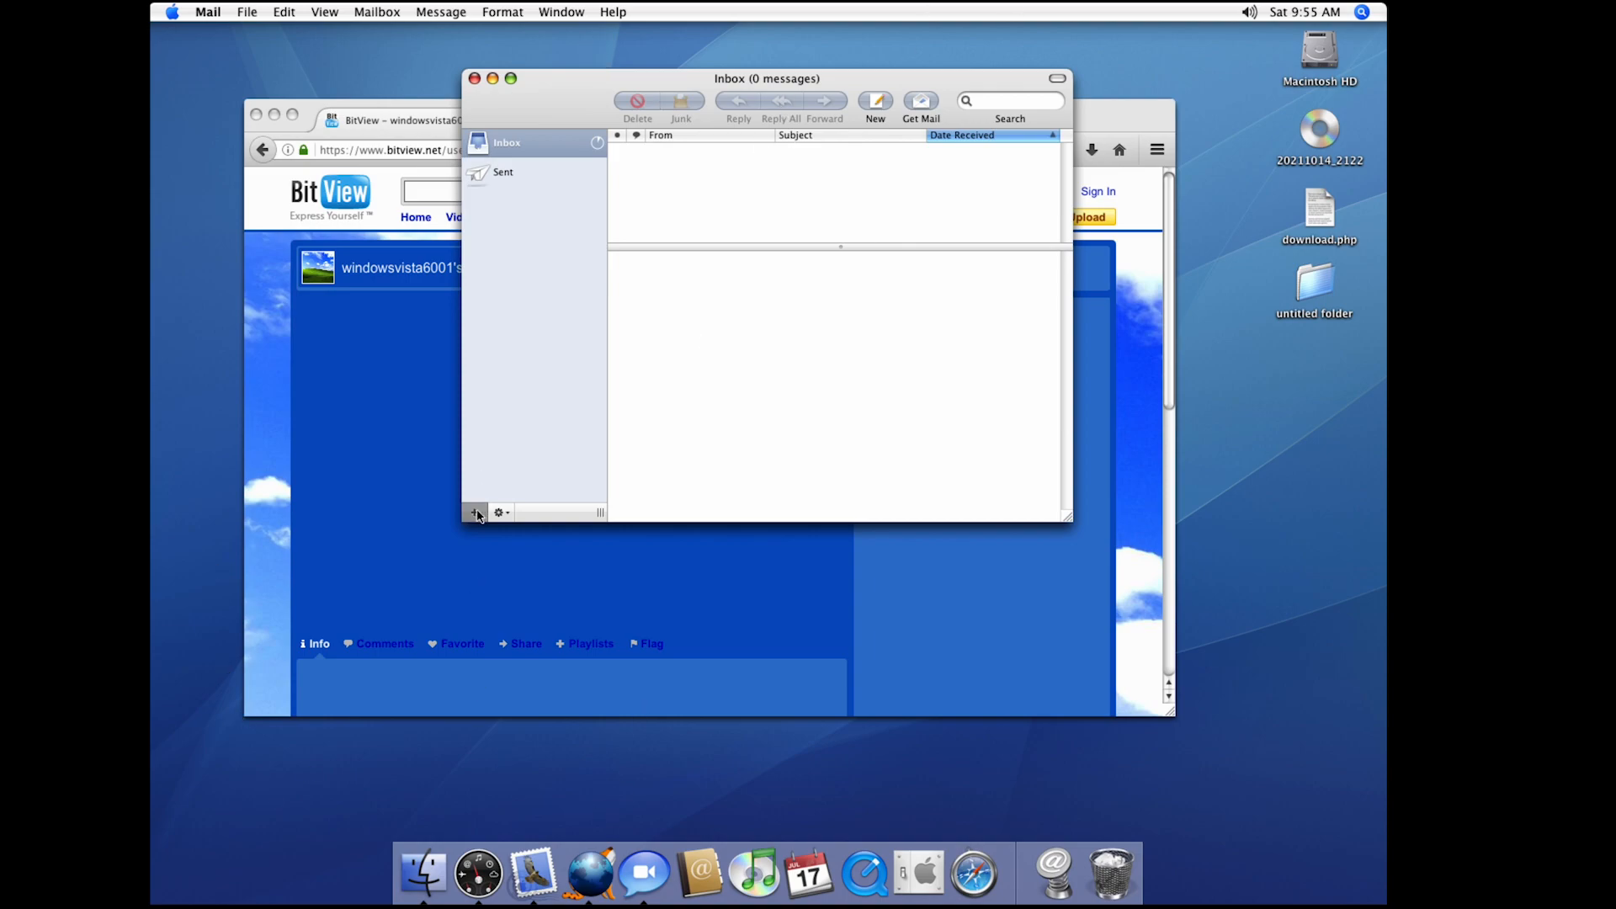
- Create a new local mailbox named 'hi' stored On My Mac
click(475, 511)
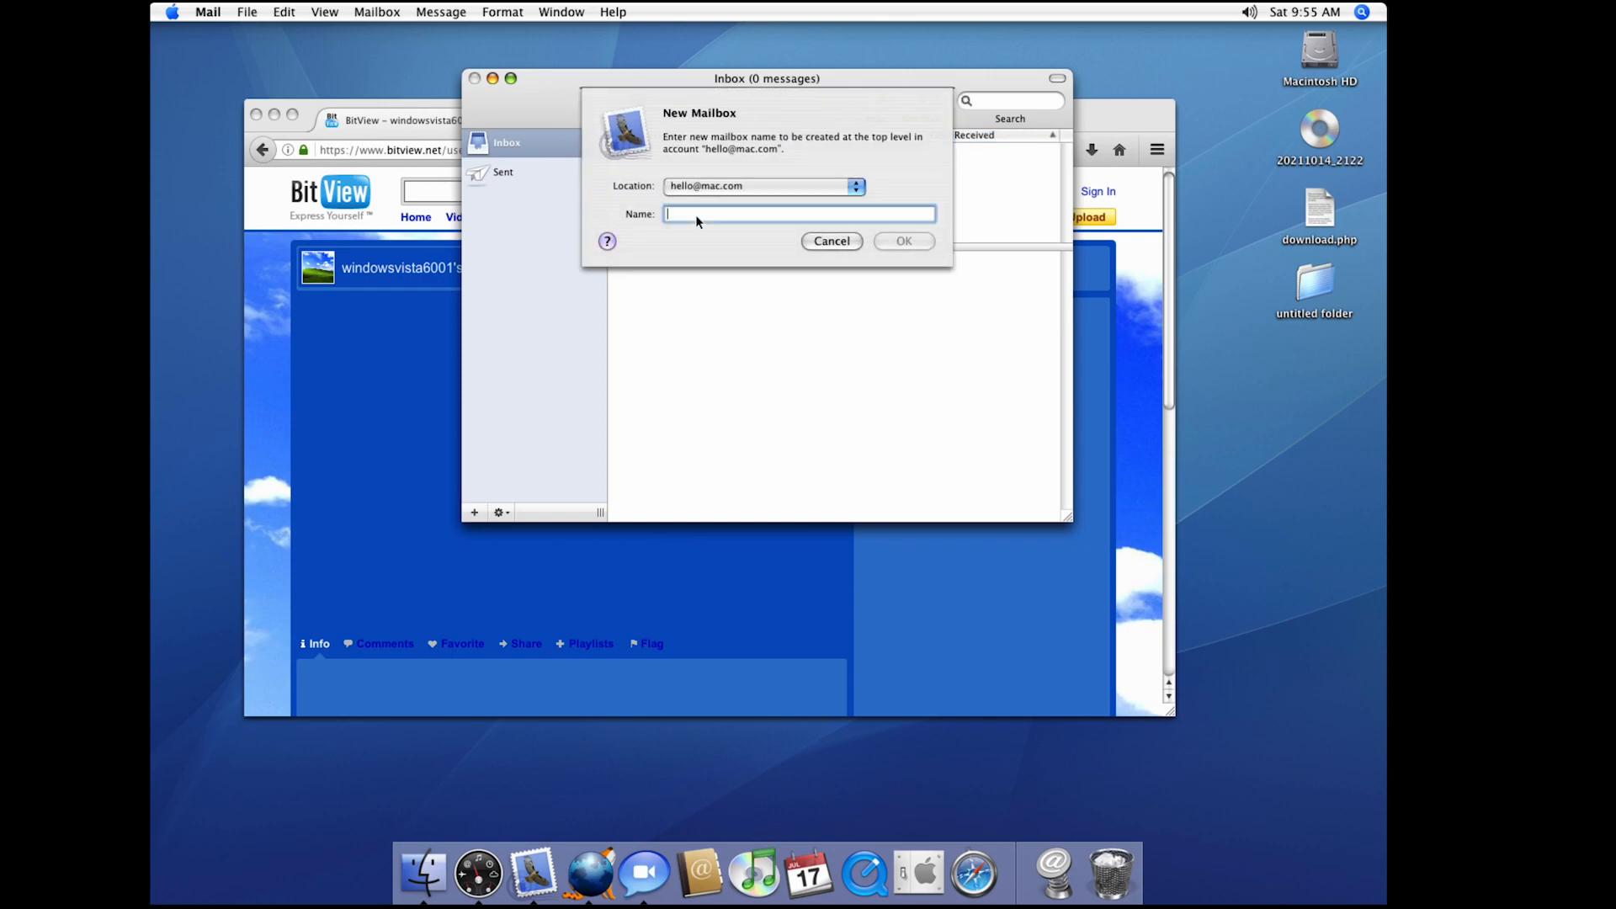
click(762, 186)
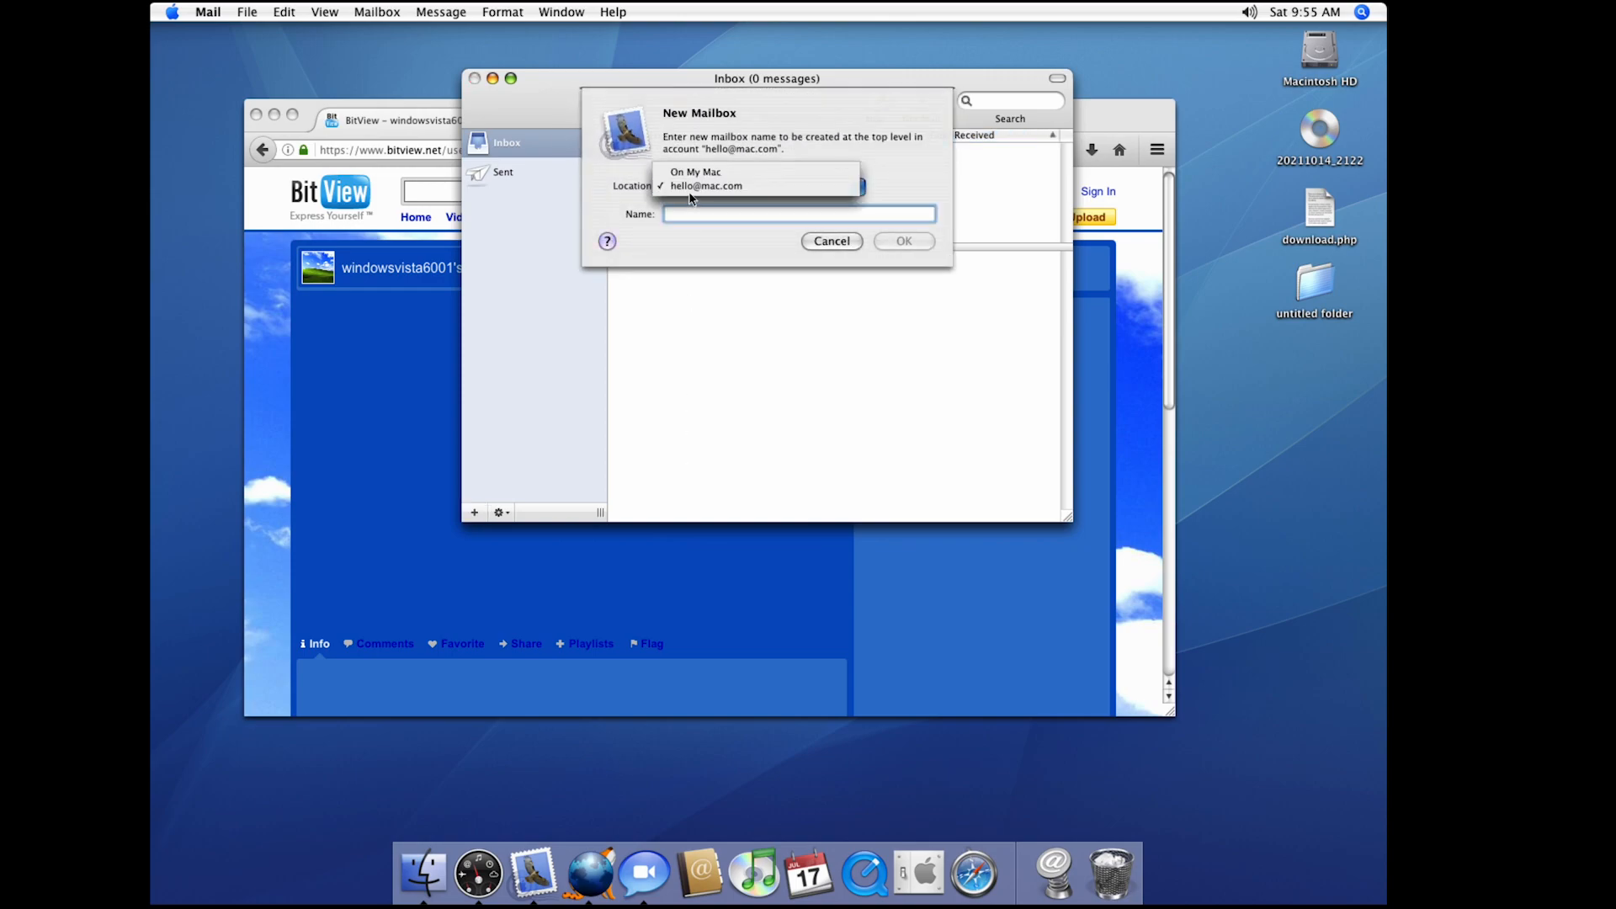
click(695, 172)
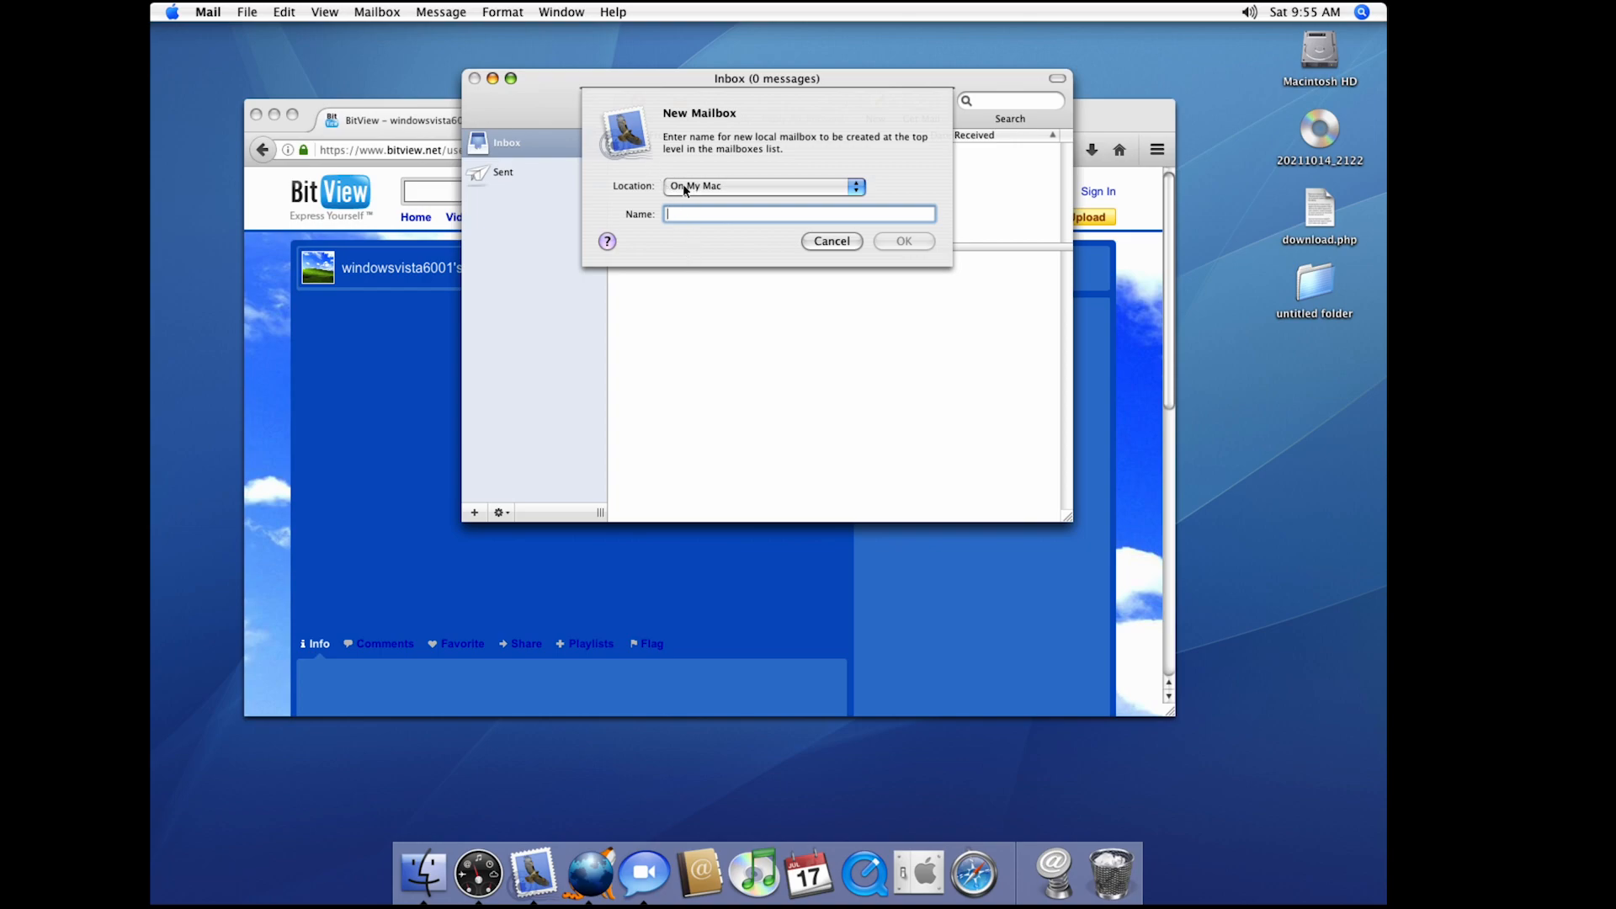
click(761, 185)
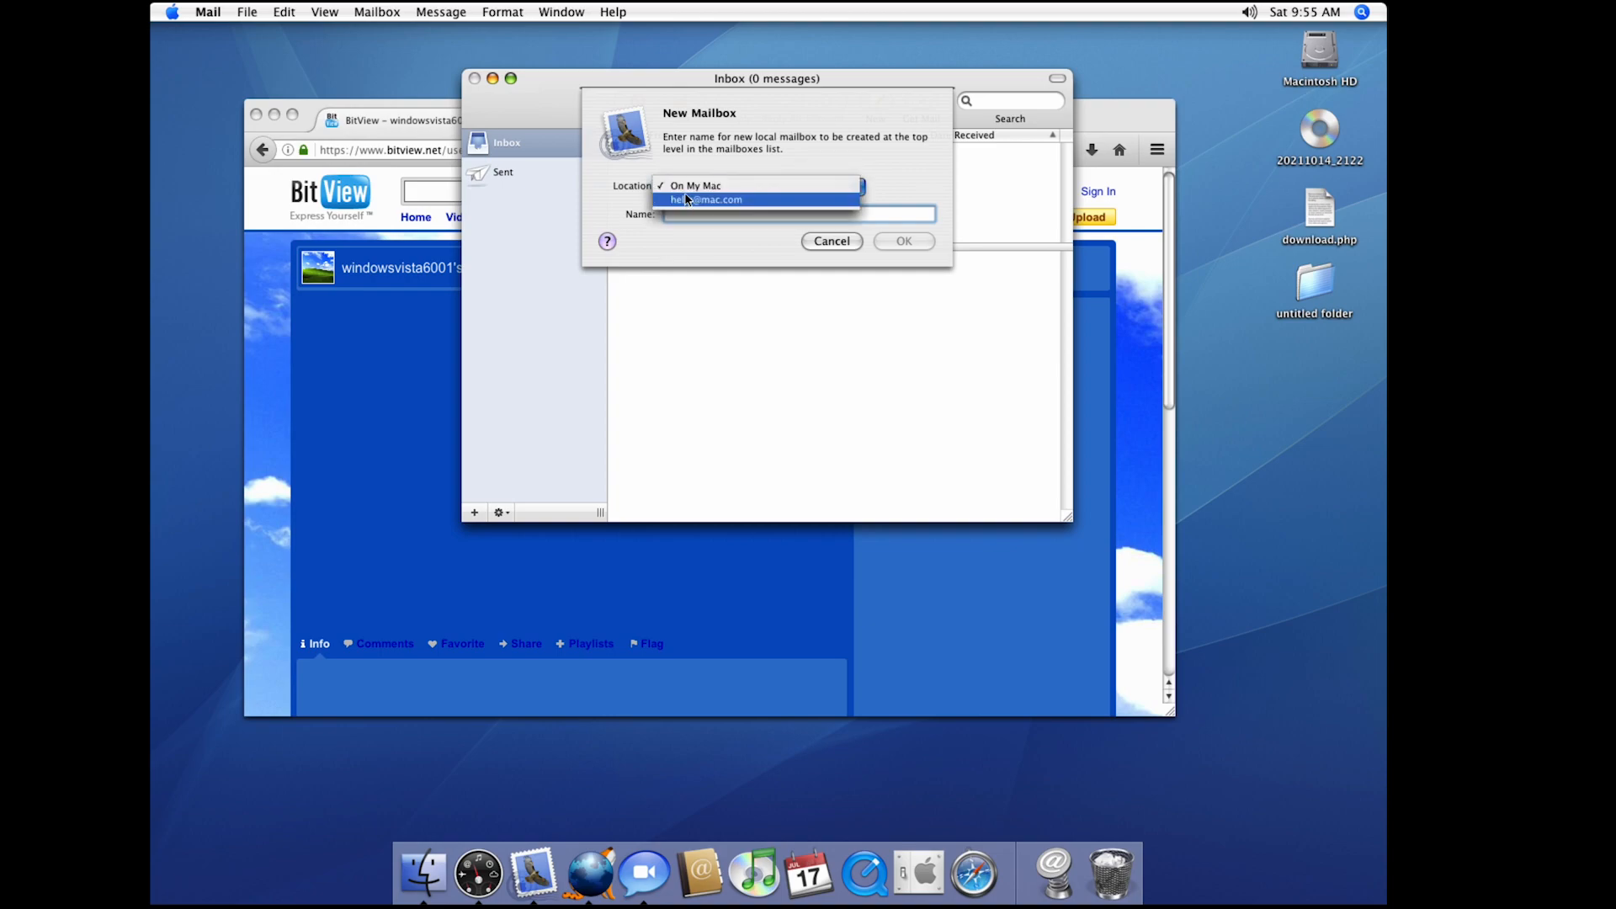
click(695, 185)
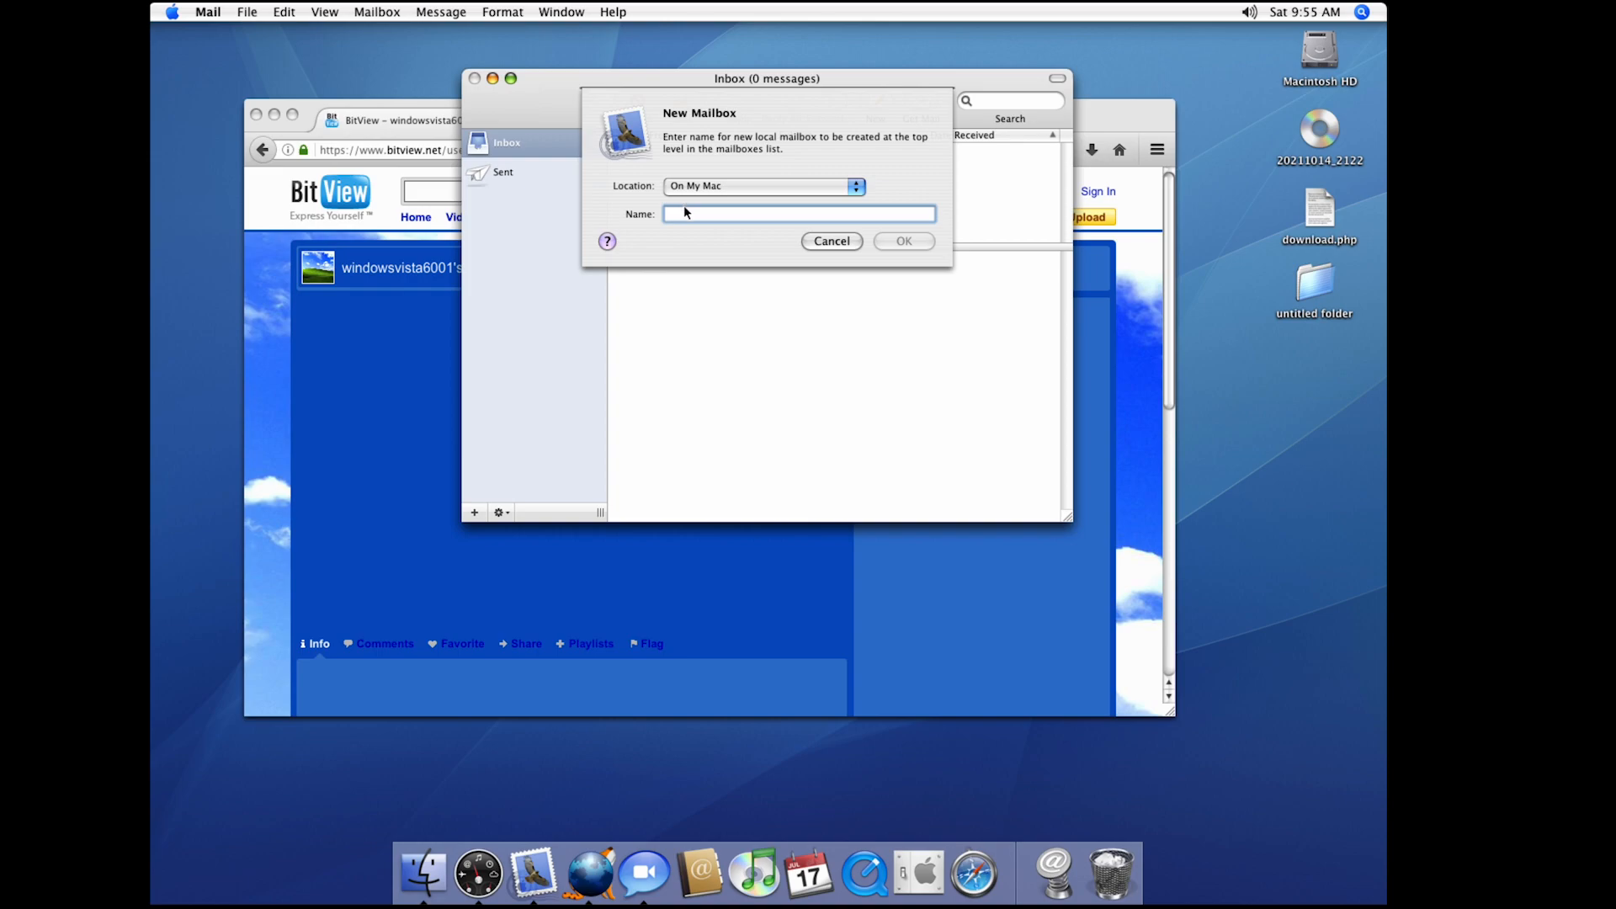
text(hi)
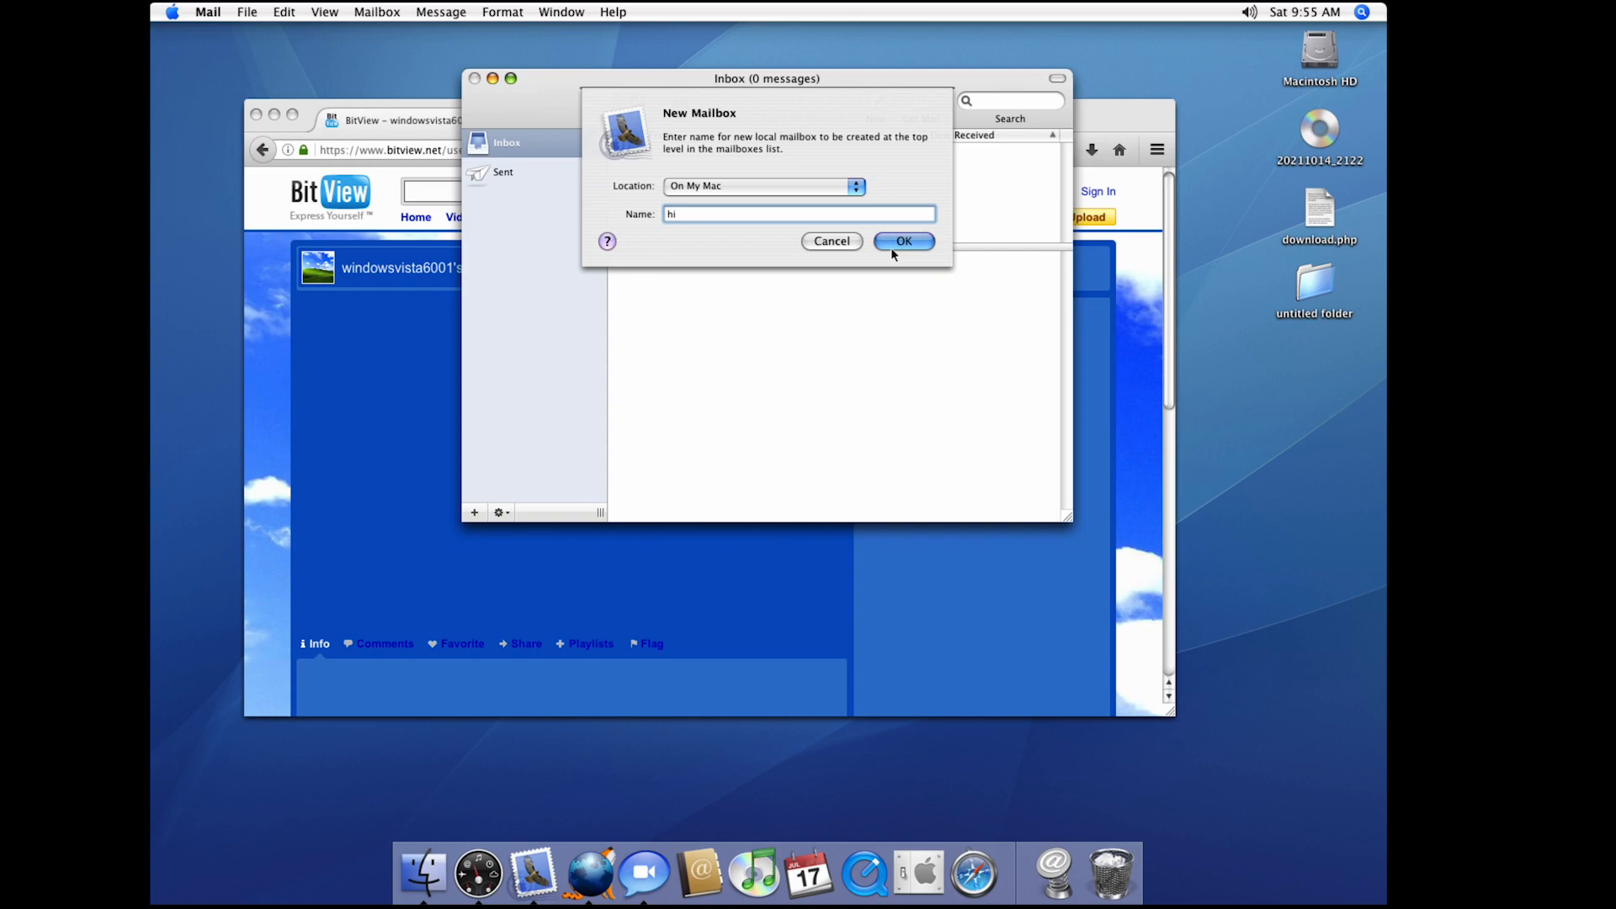
click(902, 241)
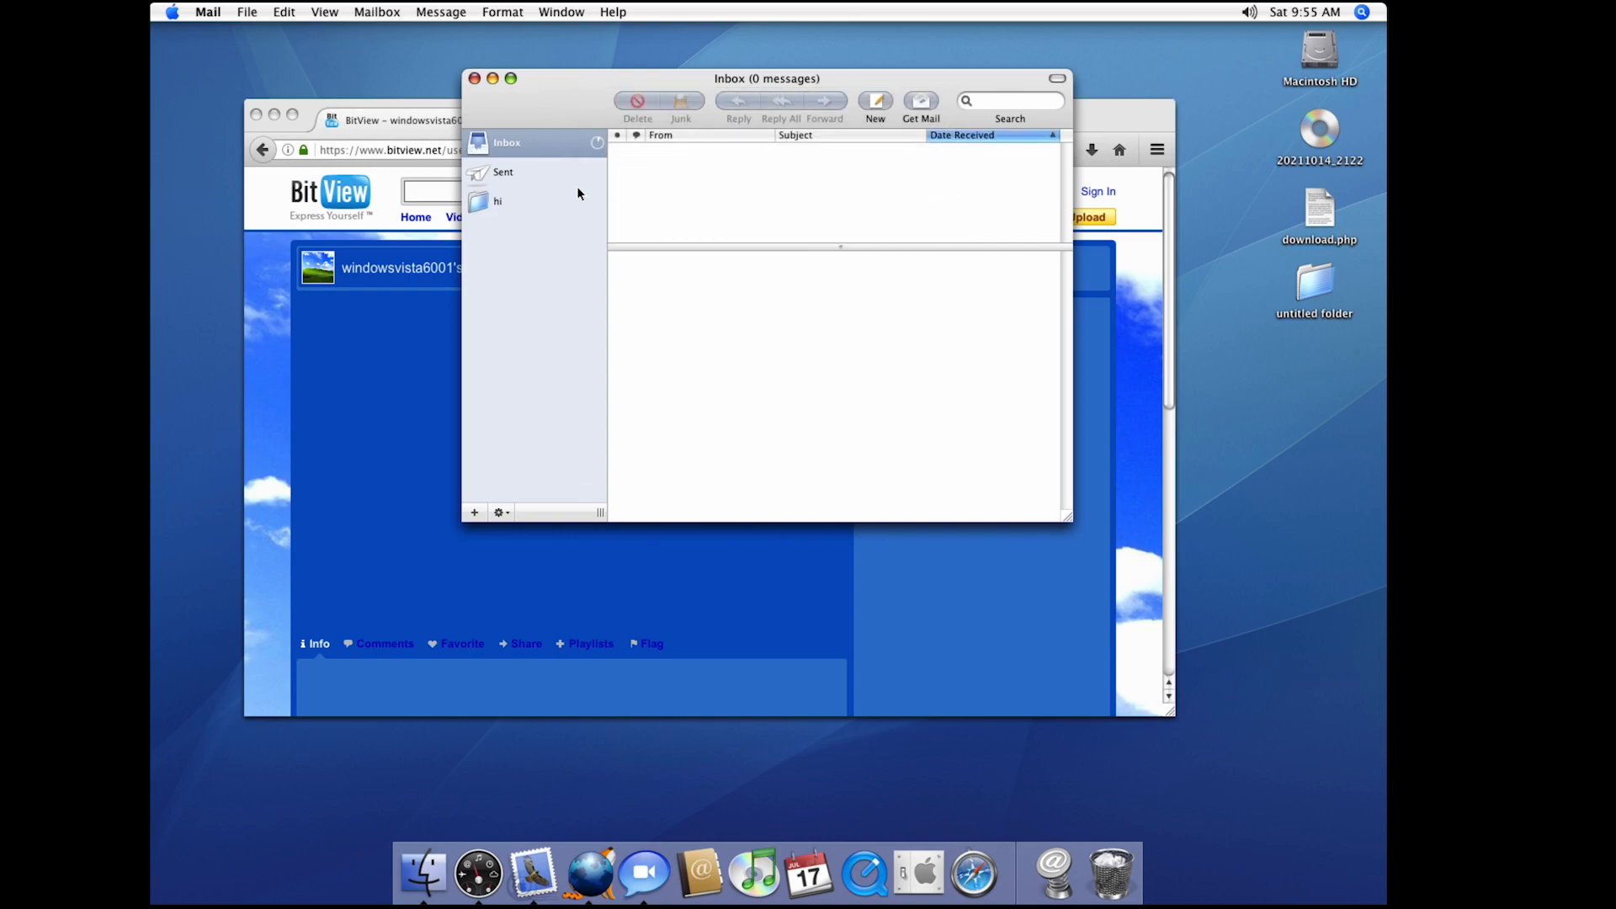
click(498, 201)
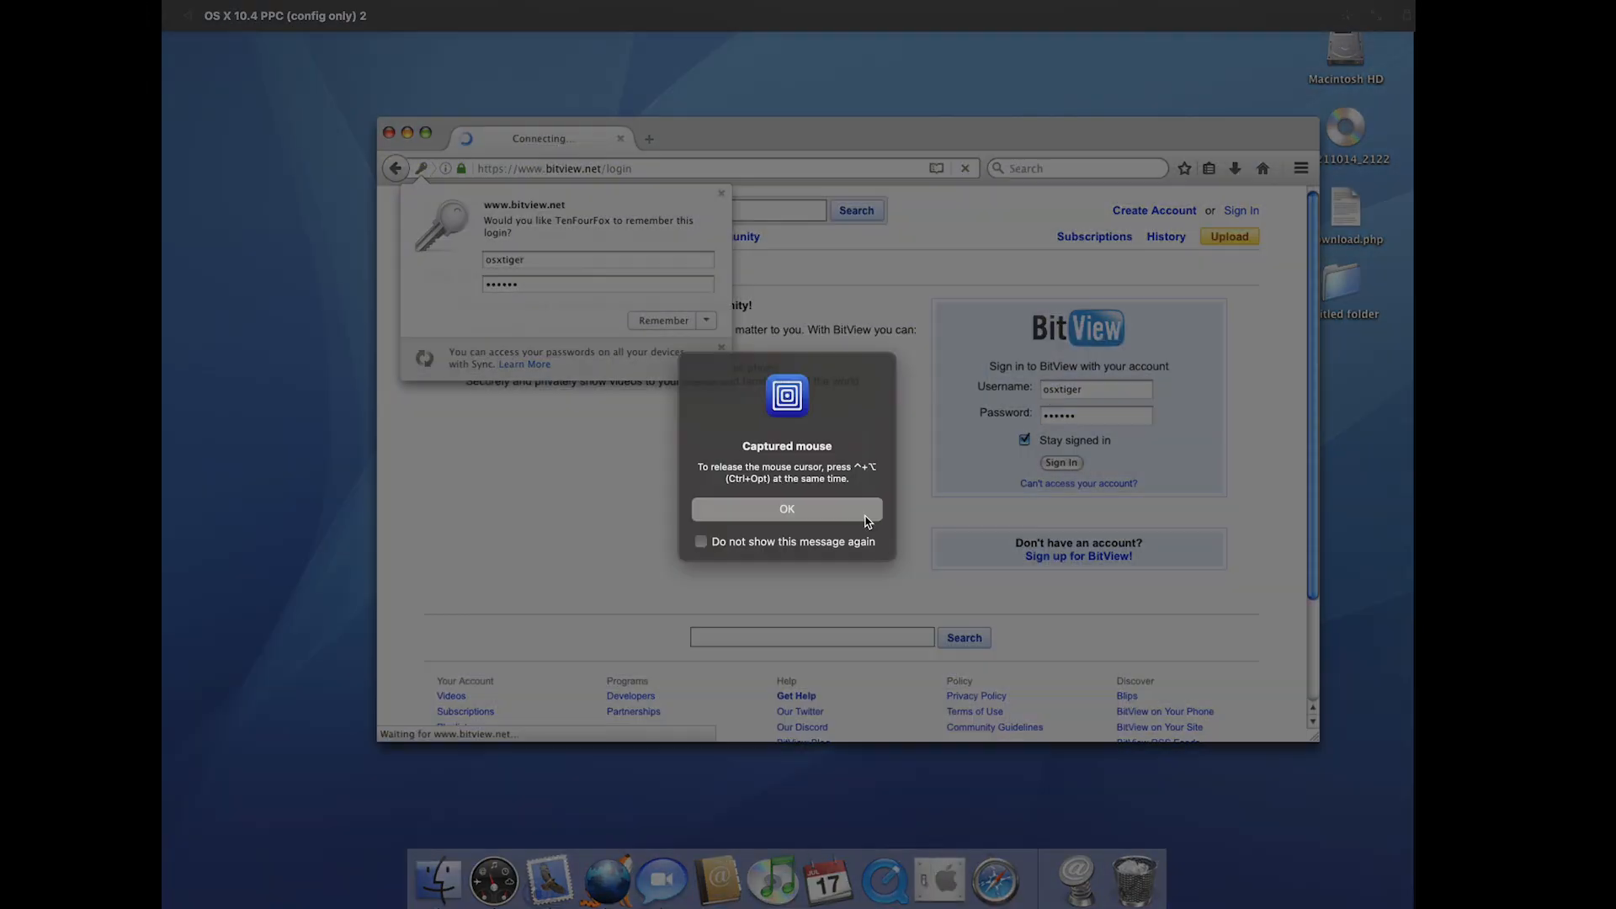
- Re-enter the BitView username 'osxtige' and the password after the wrong-password error
click(786, 509)
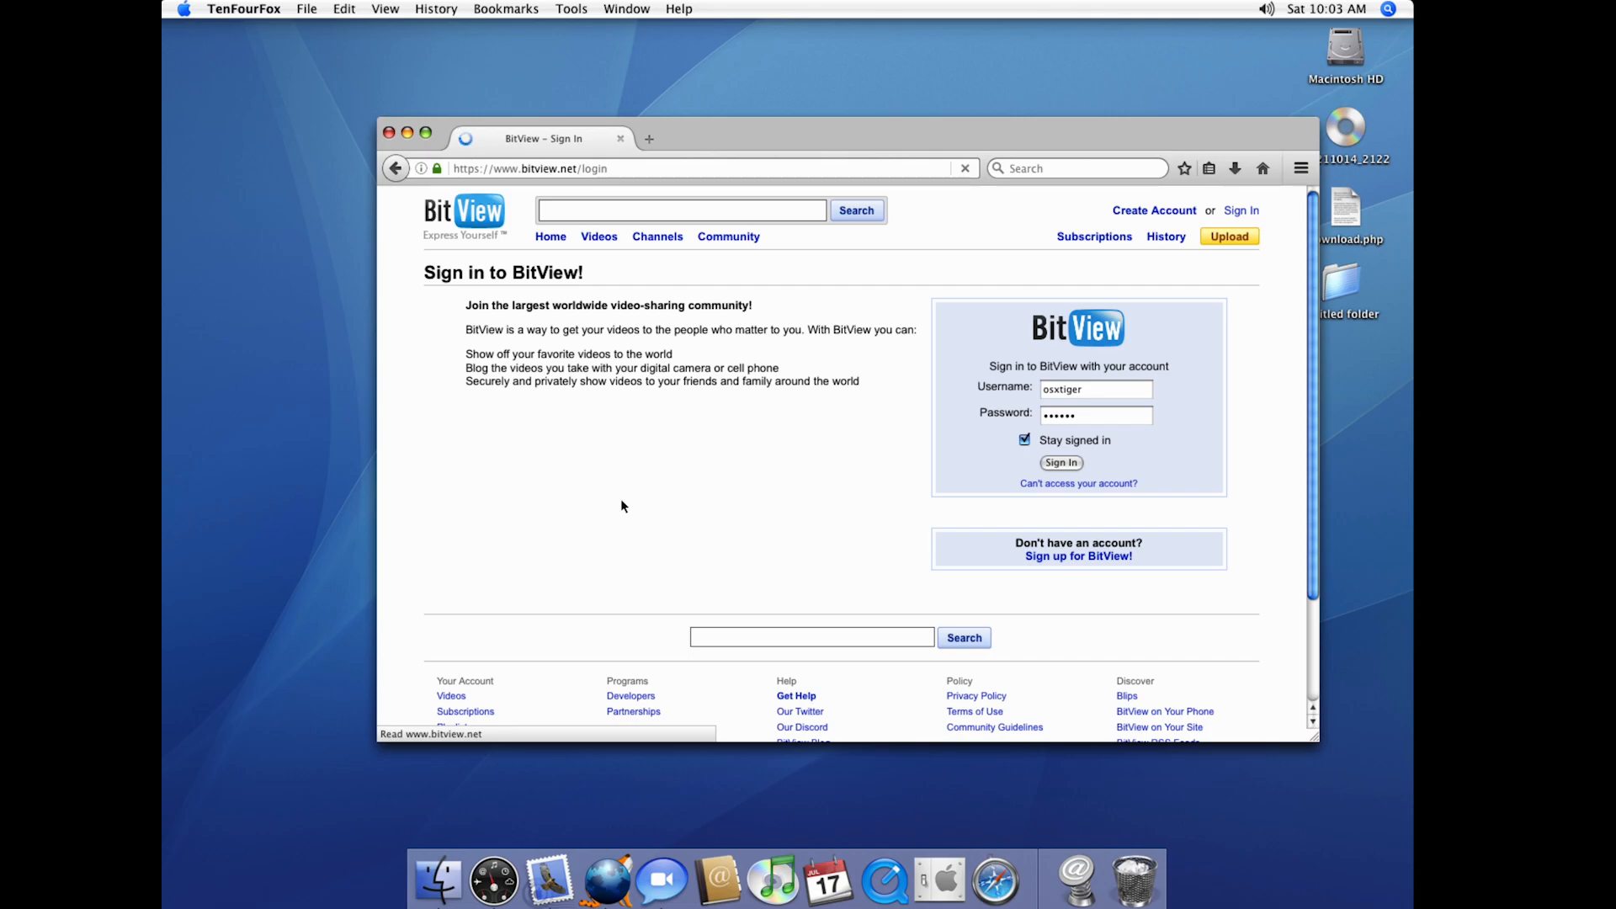
click(1060, 461)
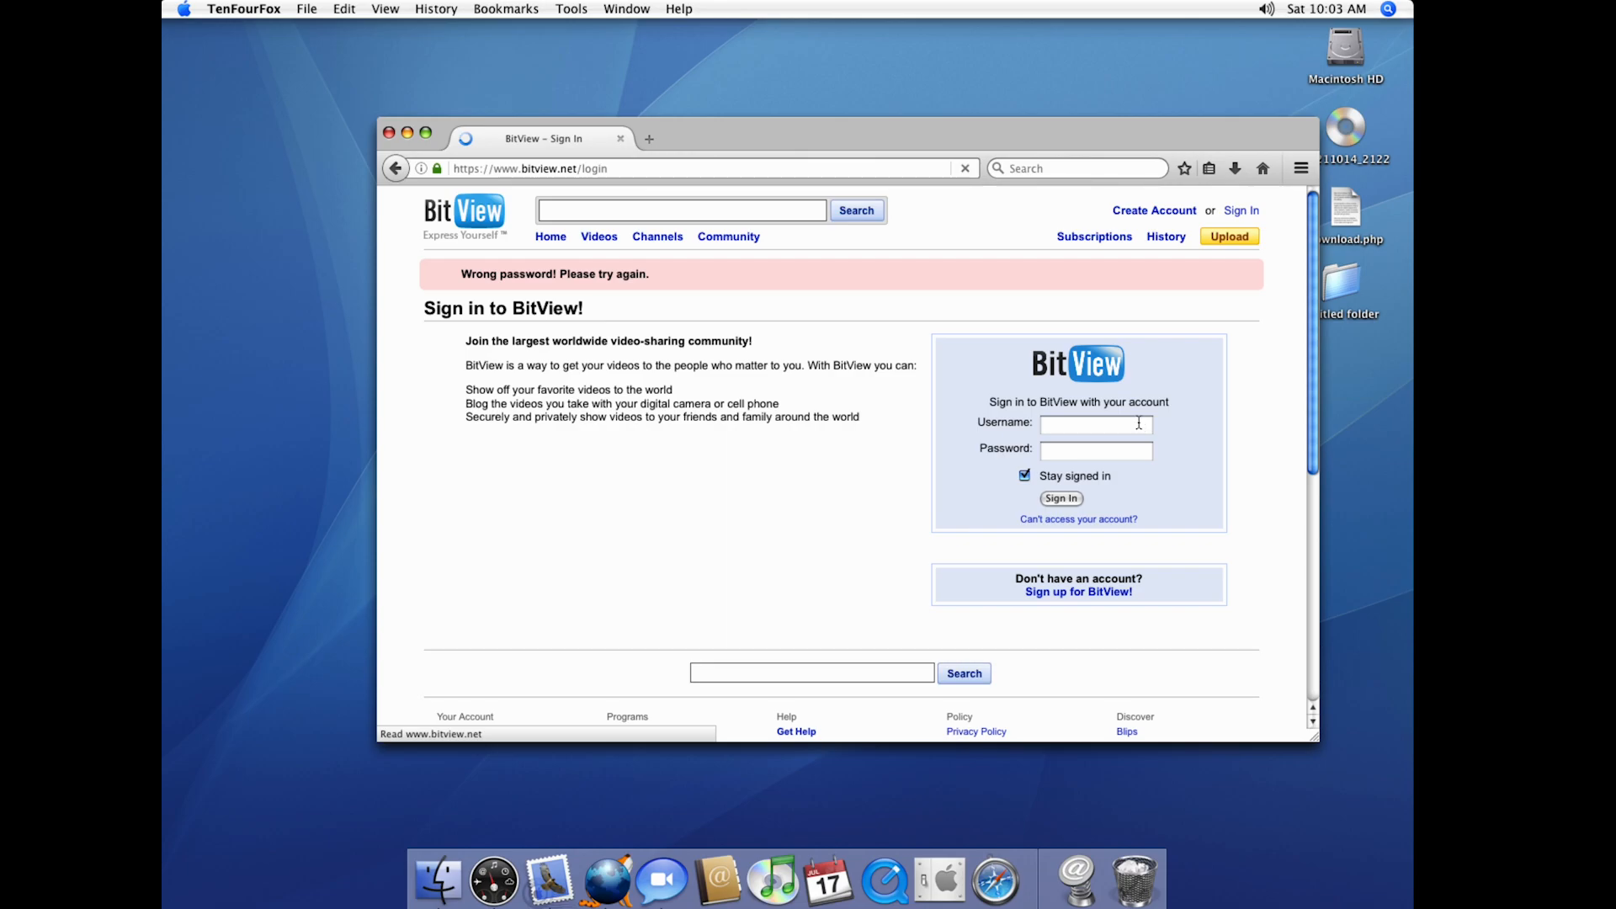
click(1094, 423)
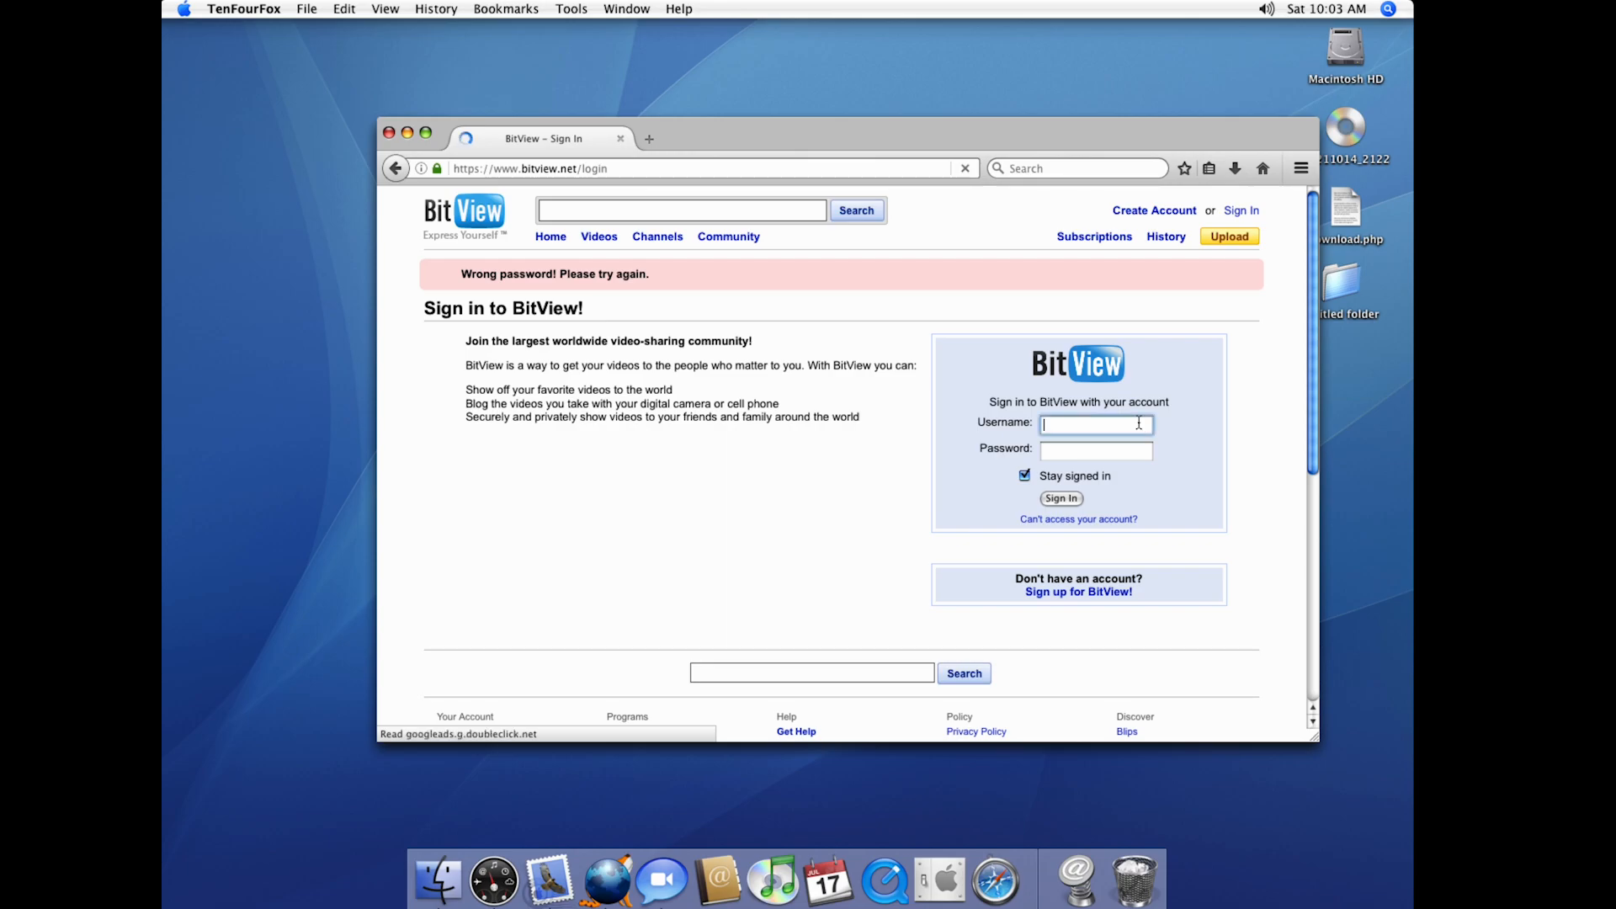
text(osx)
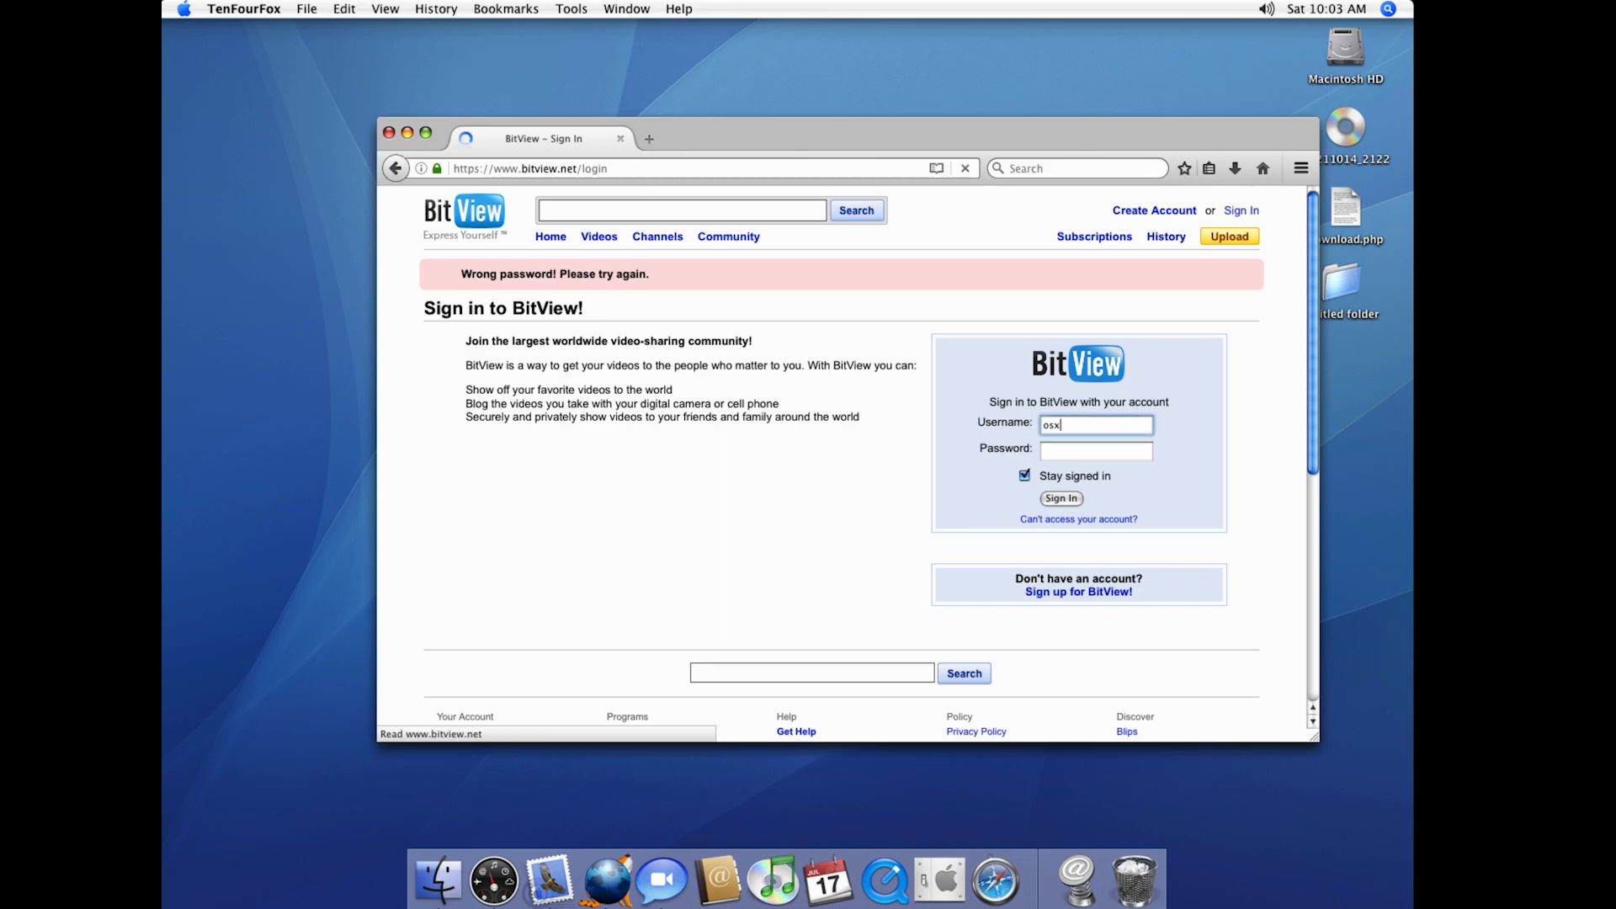
text(tiger)
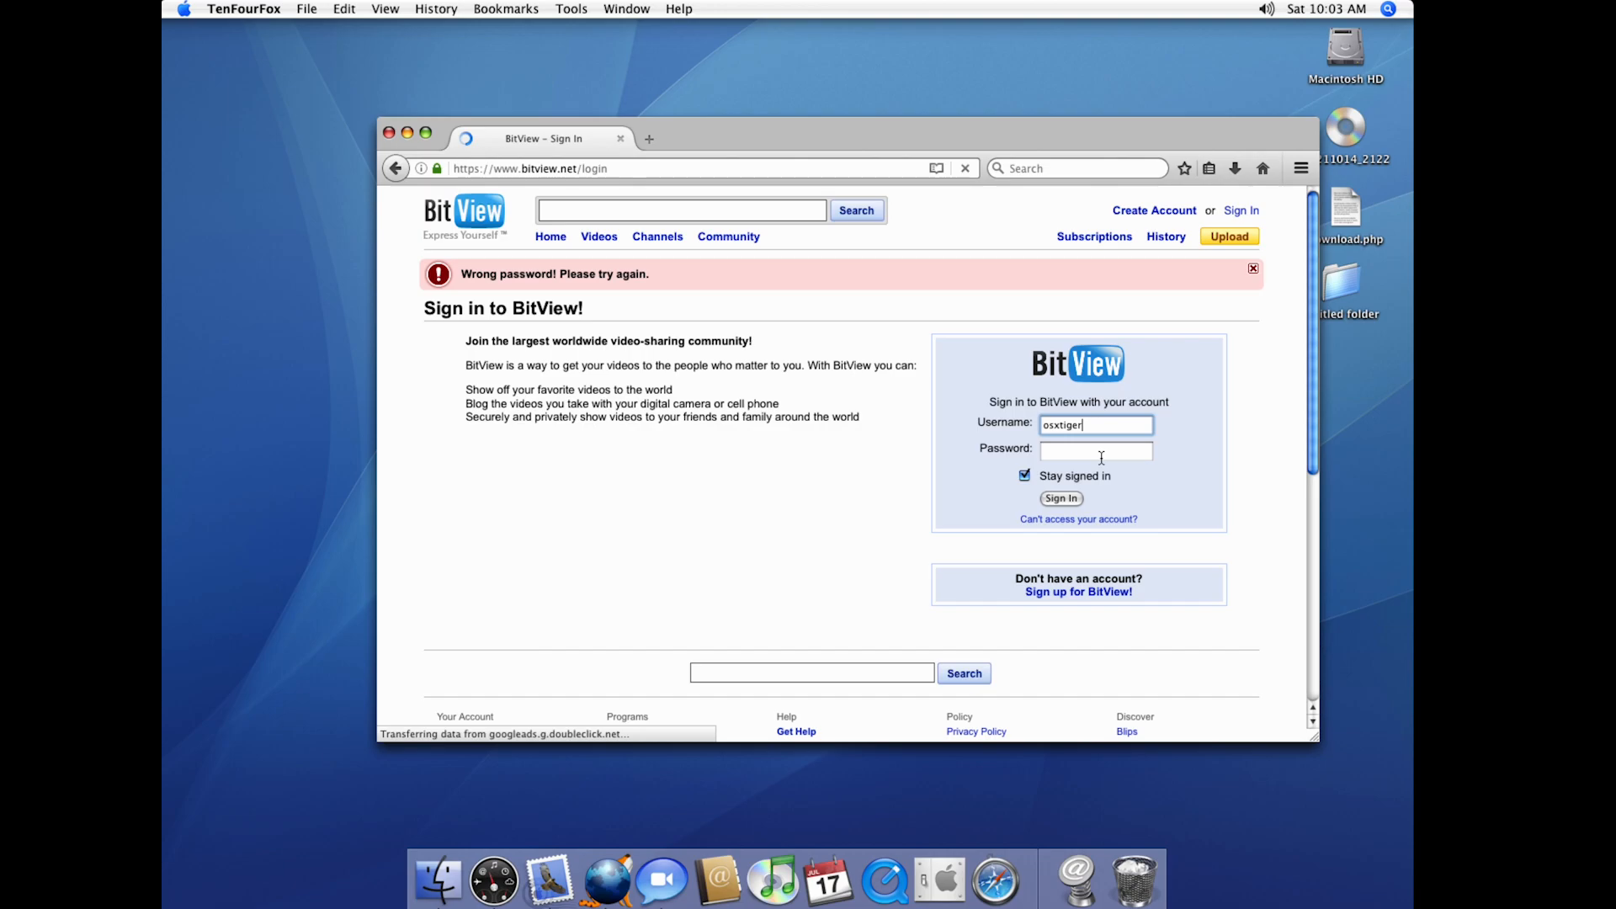
click(1094, 451)
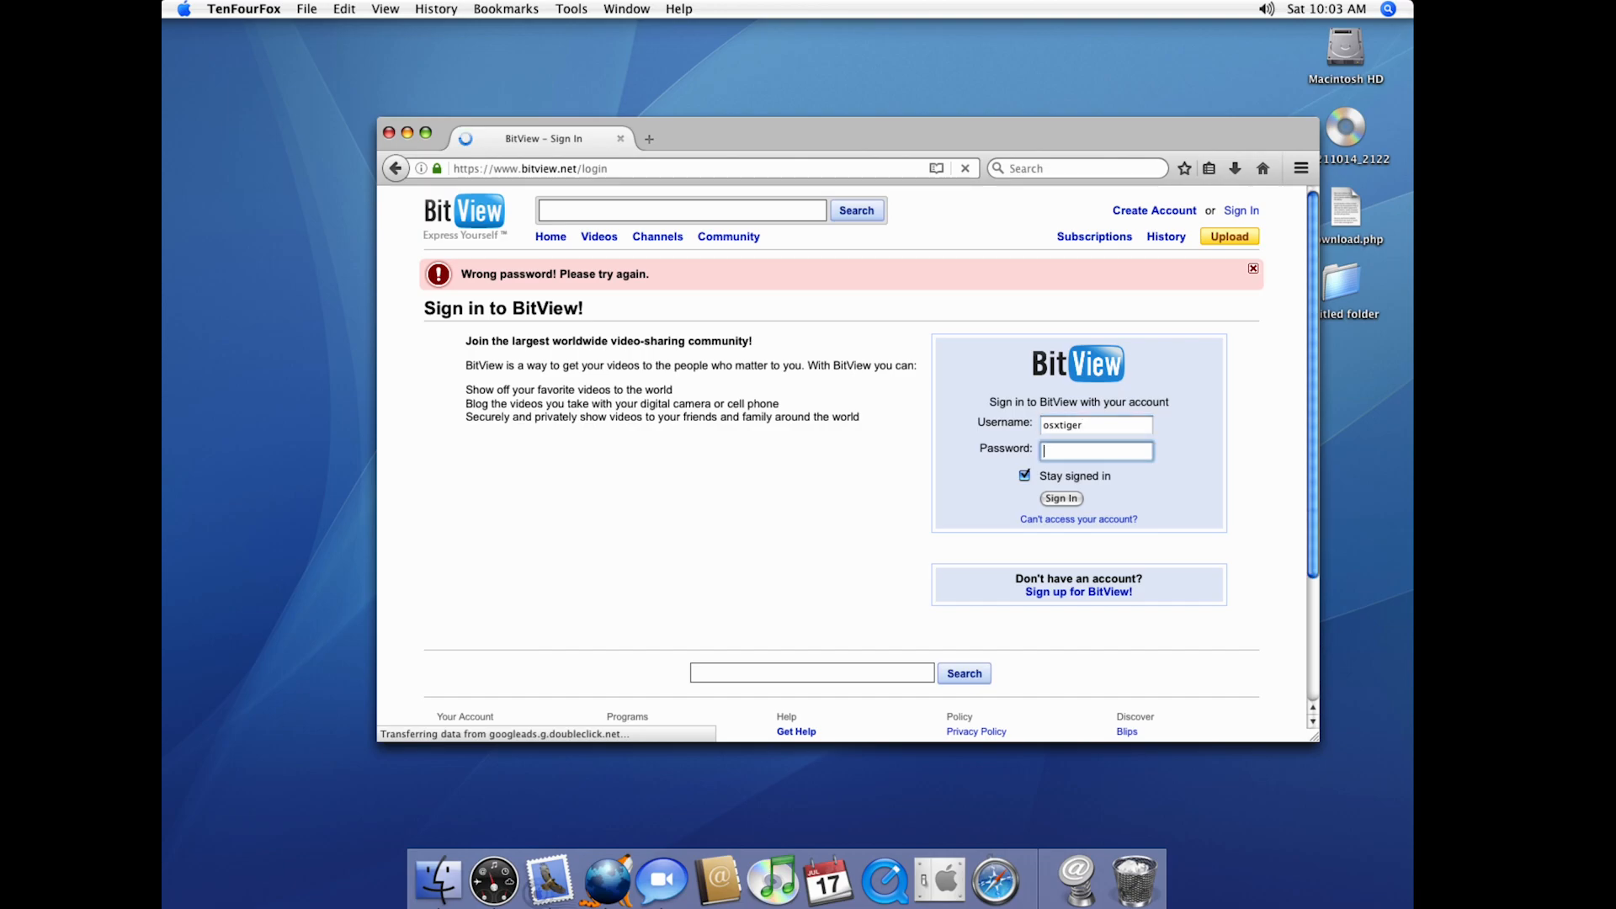
text(•••••)
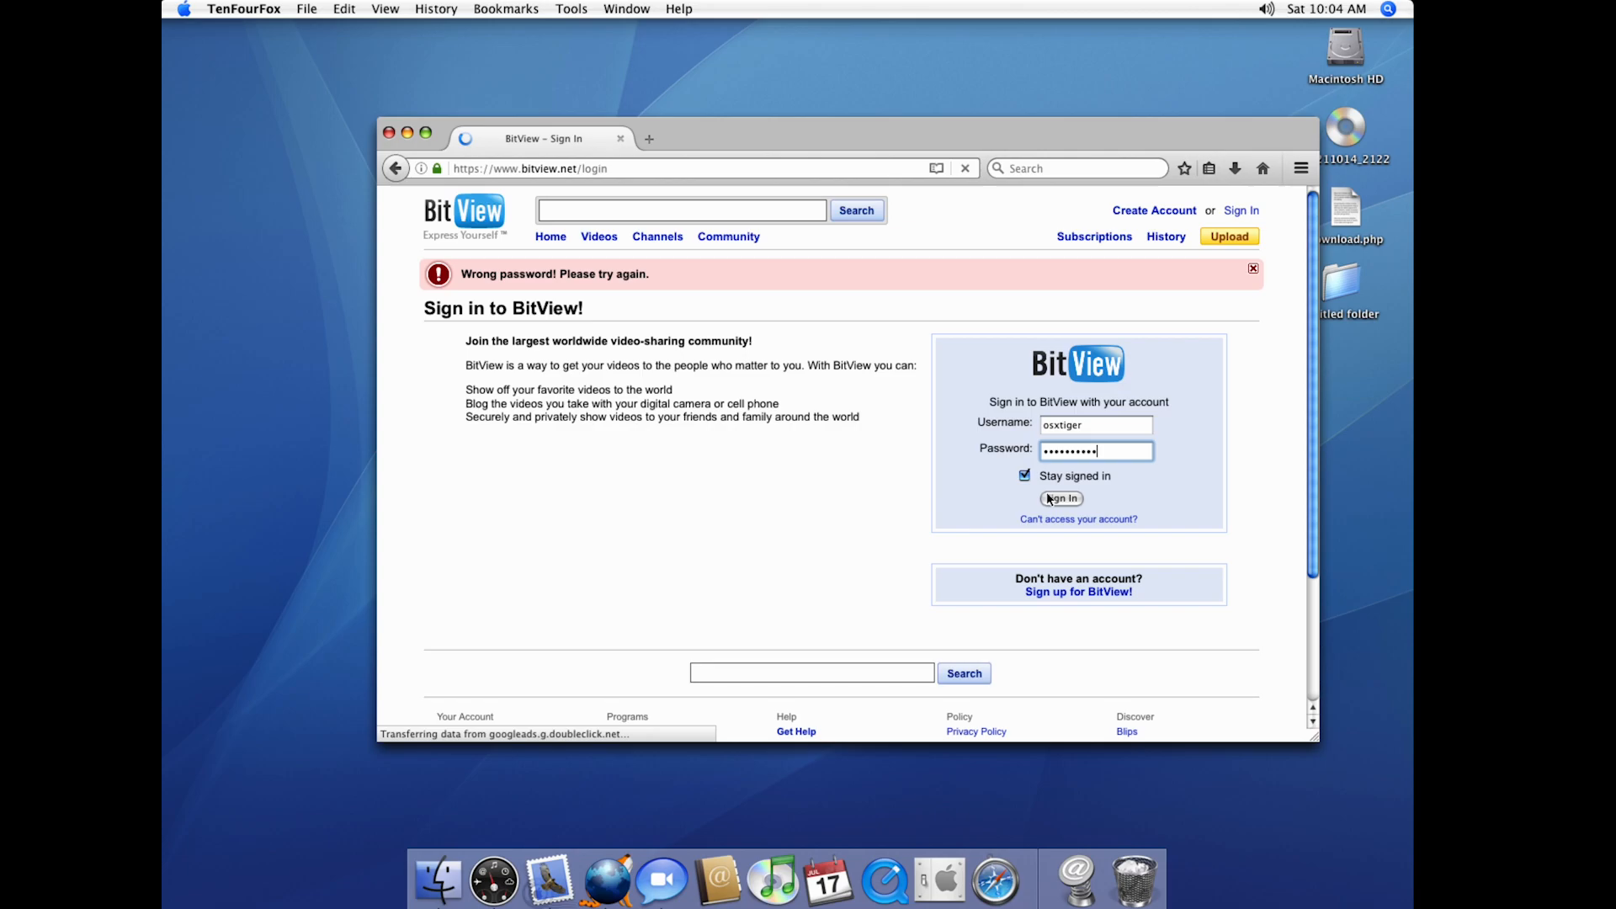
- Submit the sign-in and dismiss TenFourFox's prompt about updating the saved login
click(1062, 498)
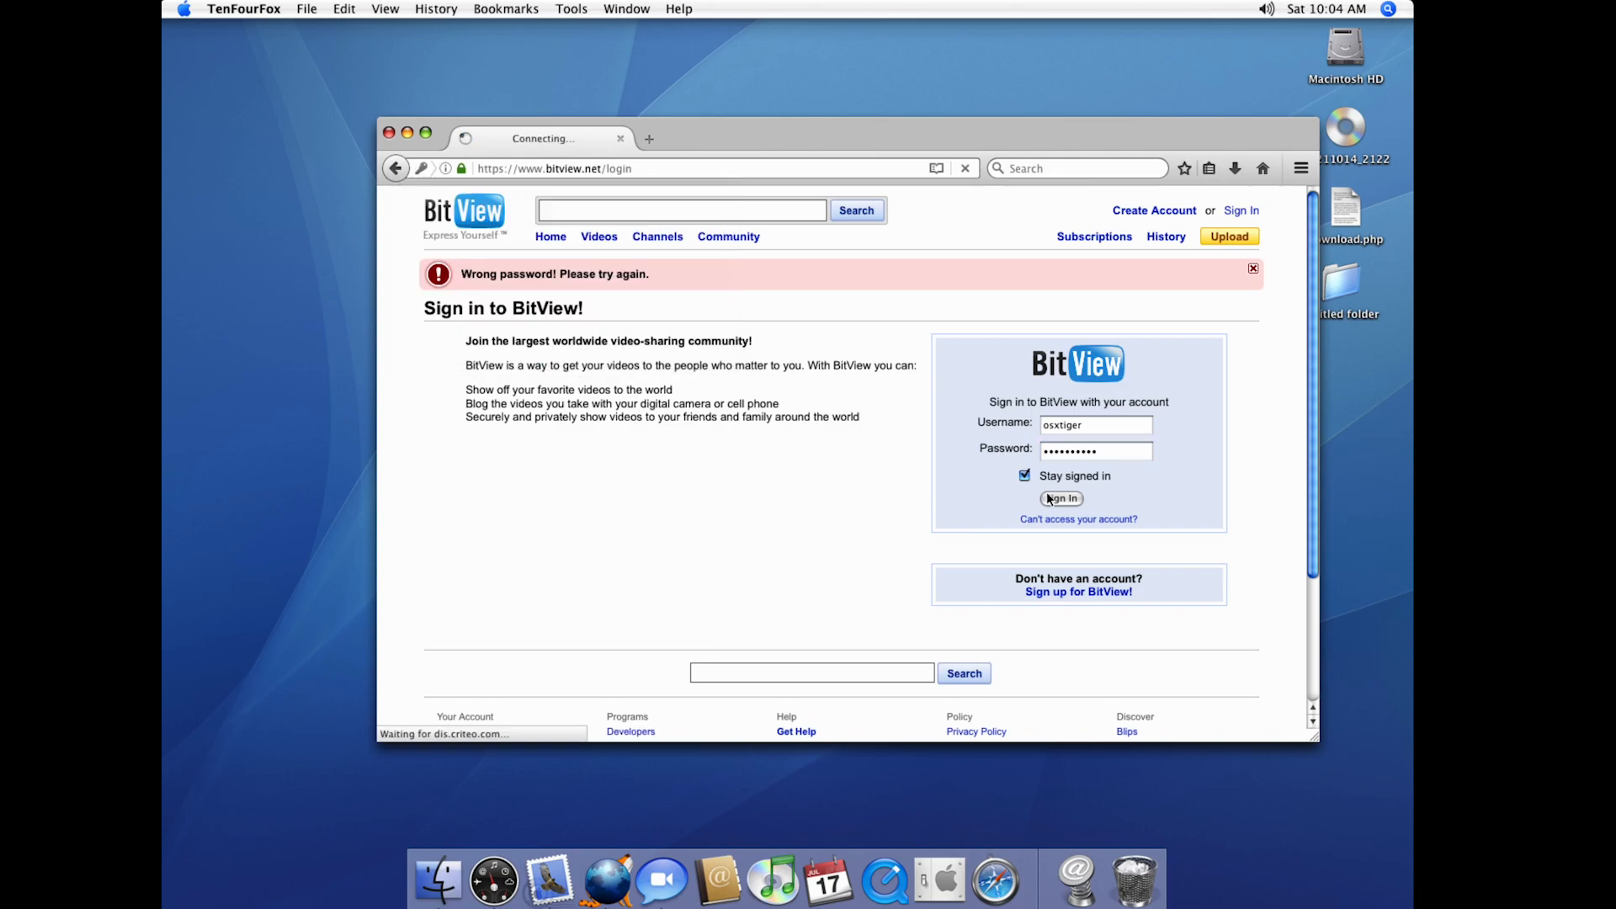
click(1062, 498)
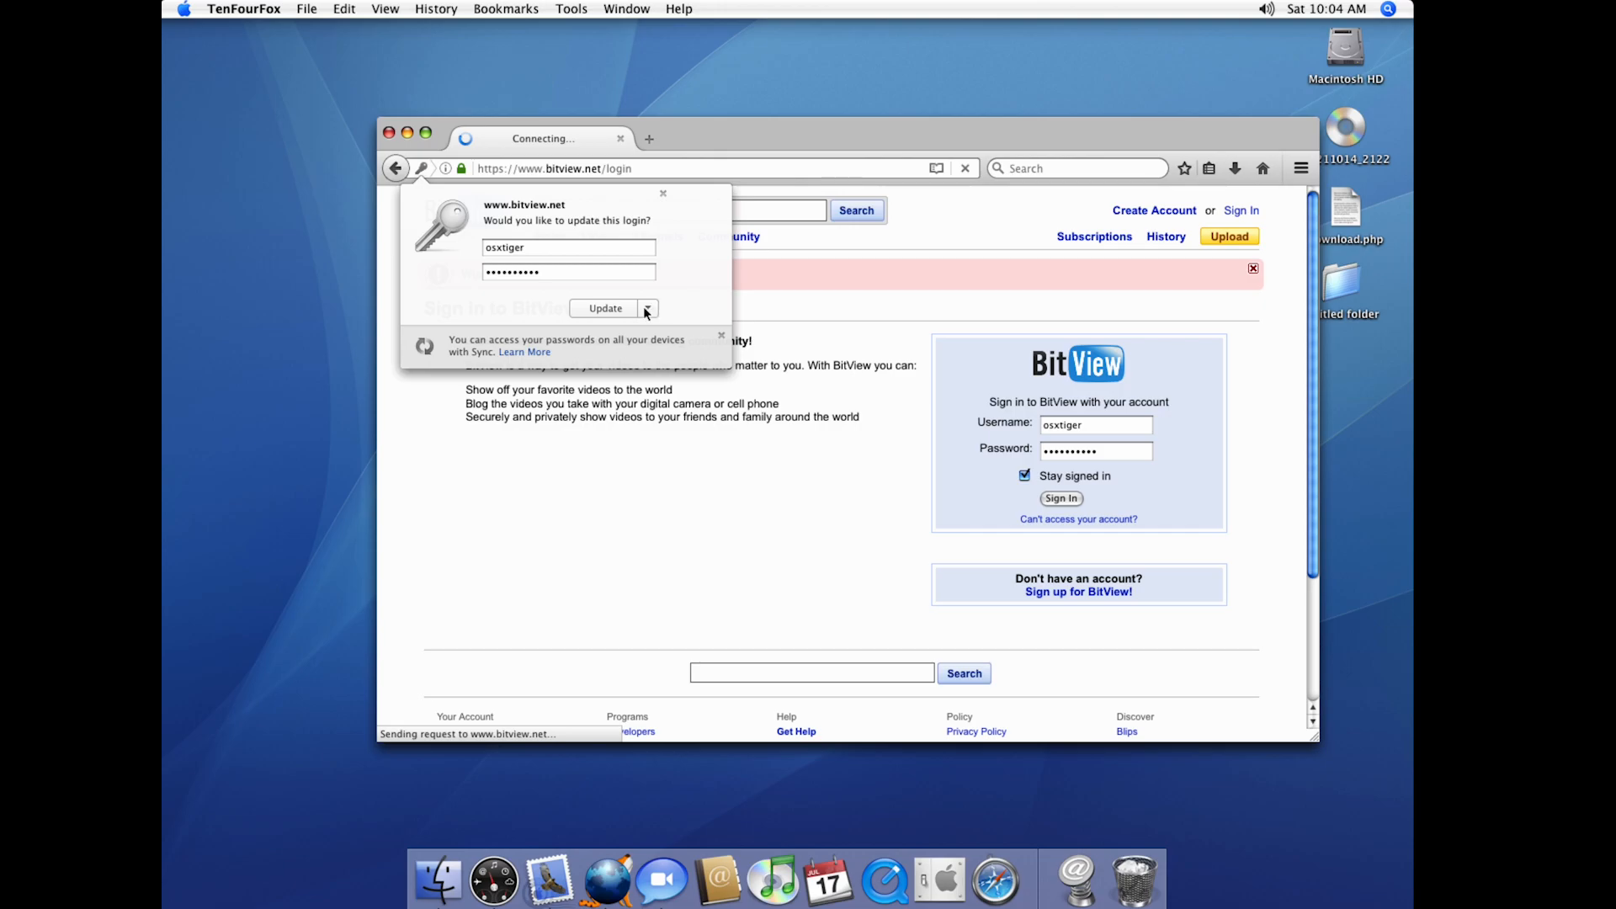
click(605, 308)
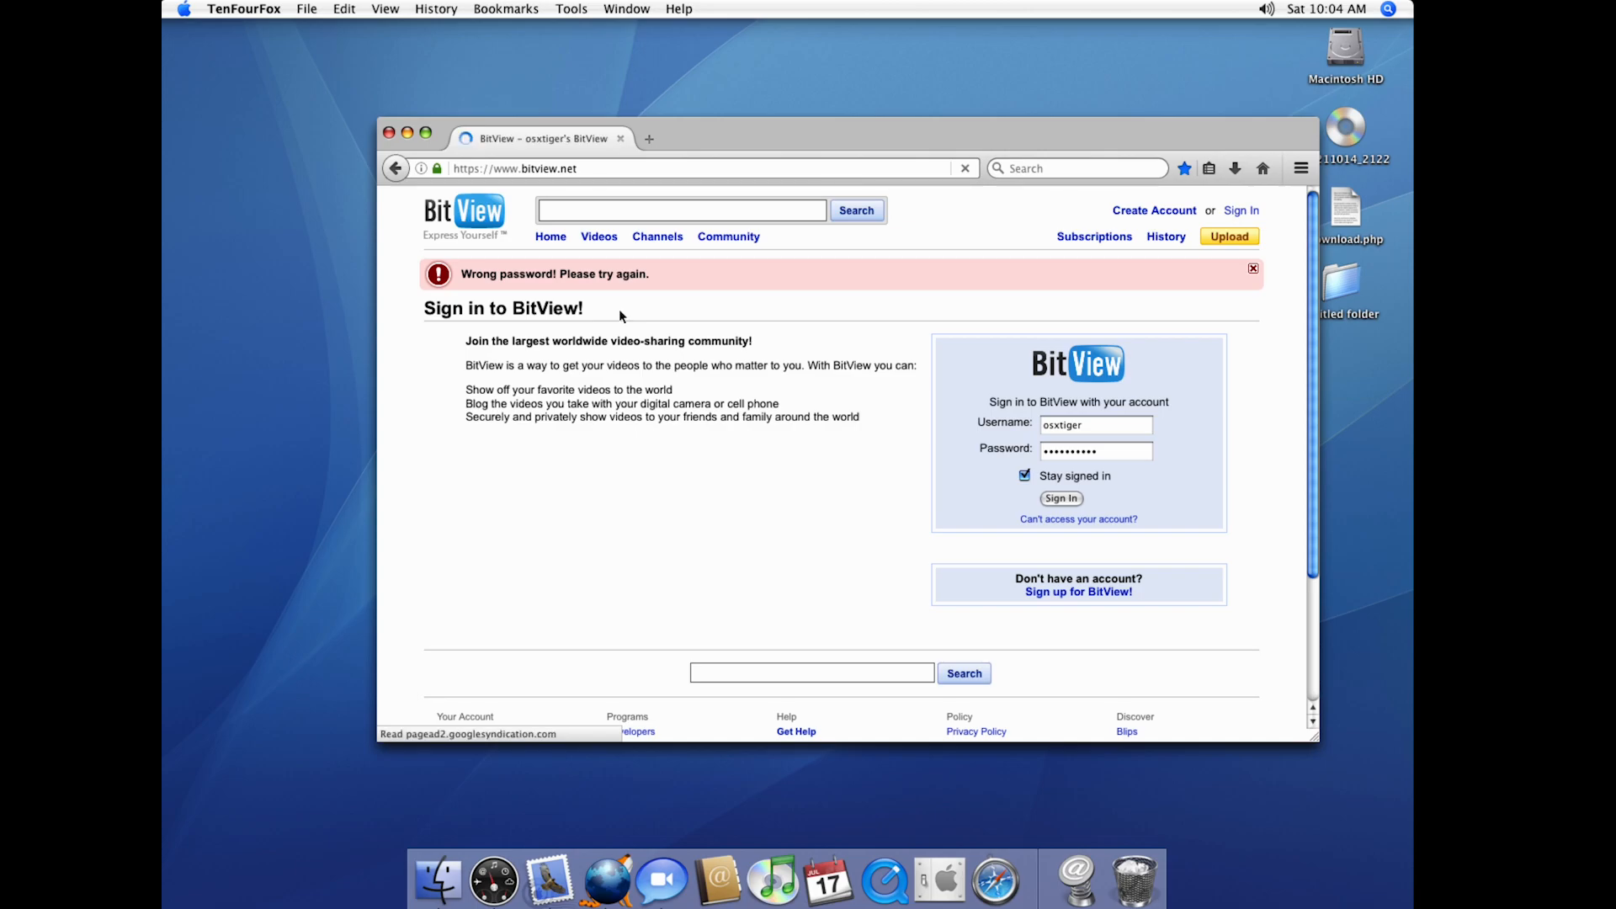
click(1061, 499)
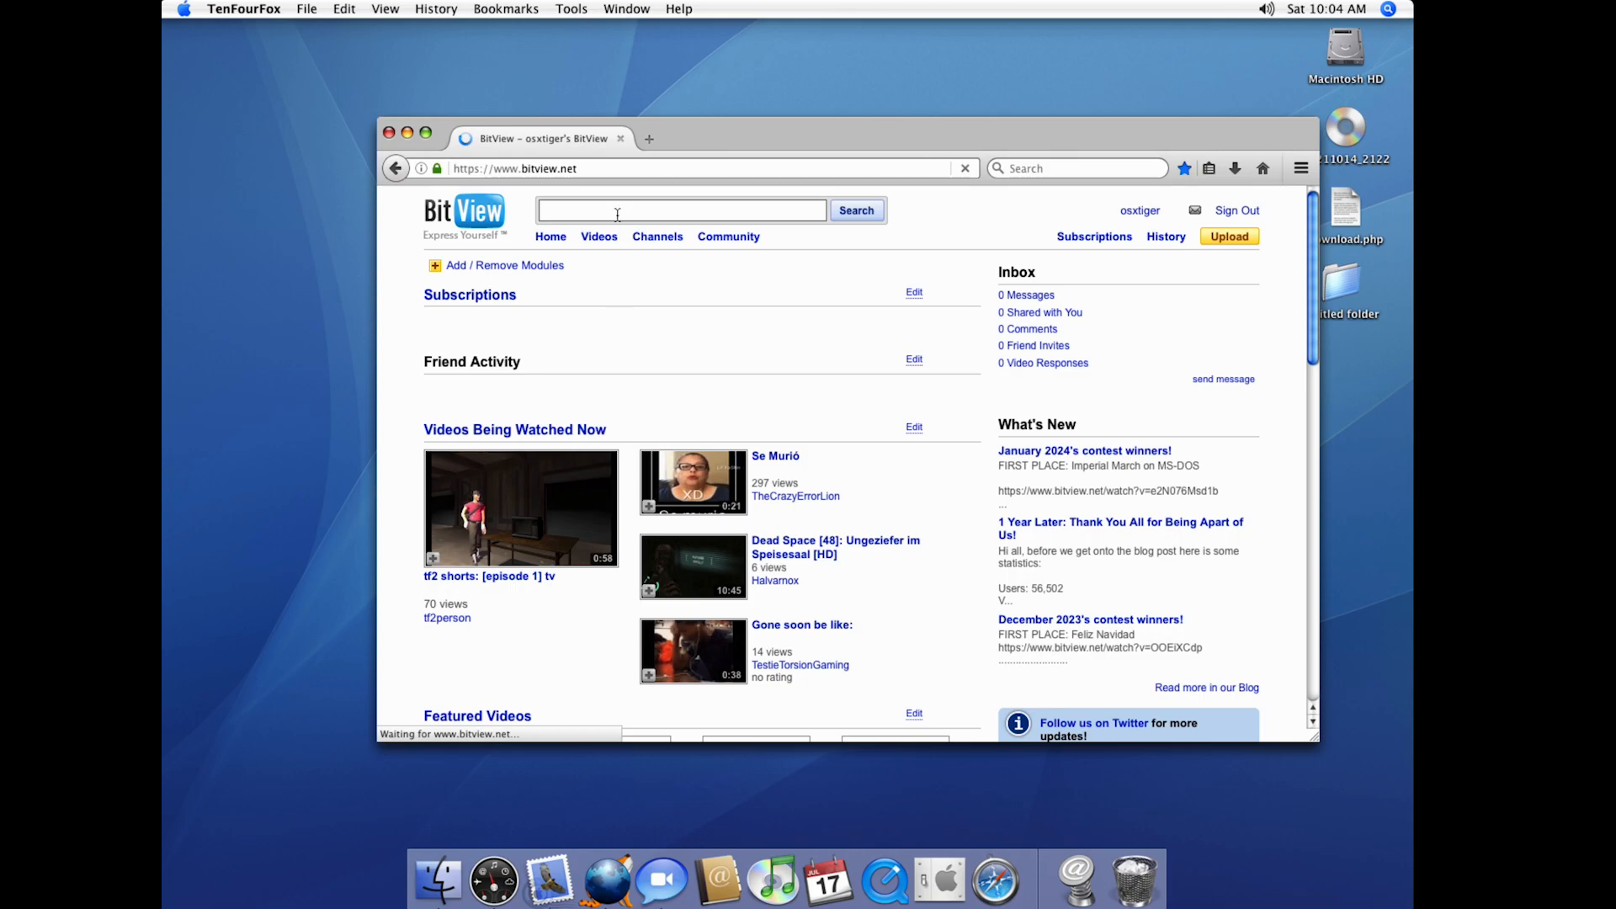
mouse_move(616, 163)
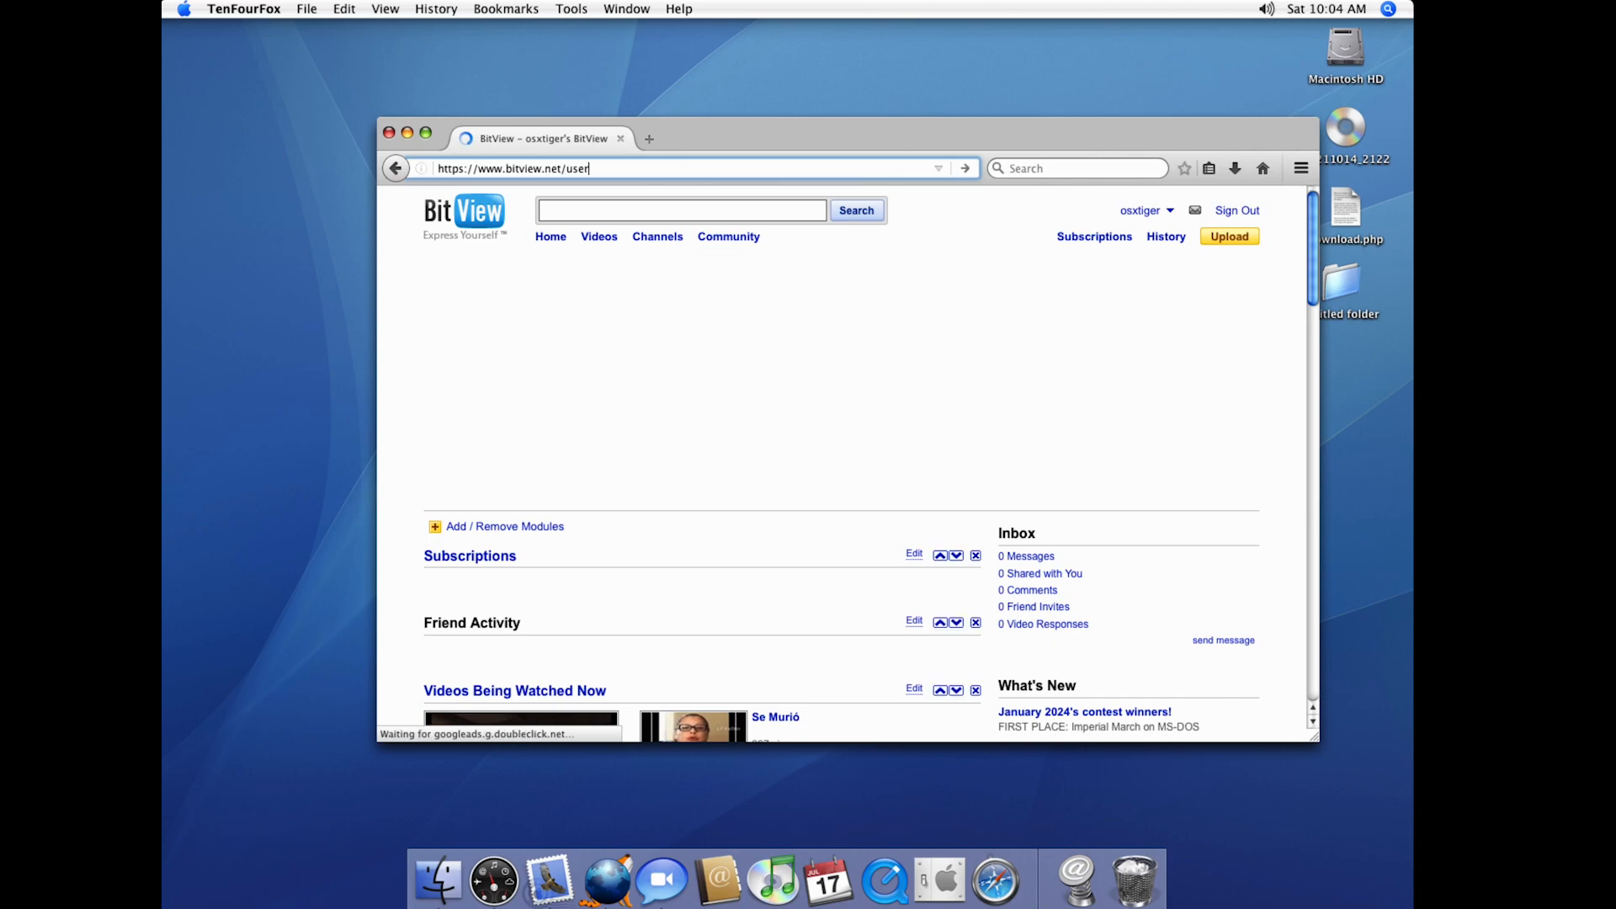
- Navigate to the bitview.net channel page of user windowsvista6001
text(/windows)
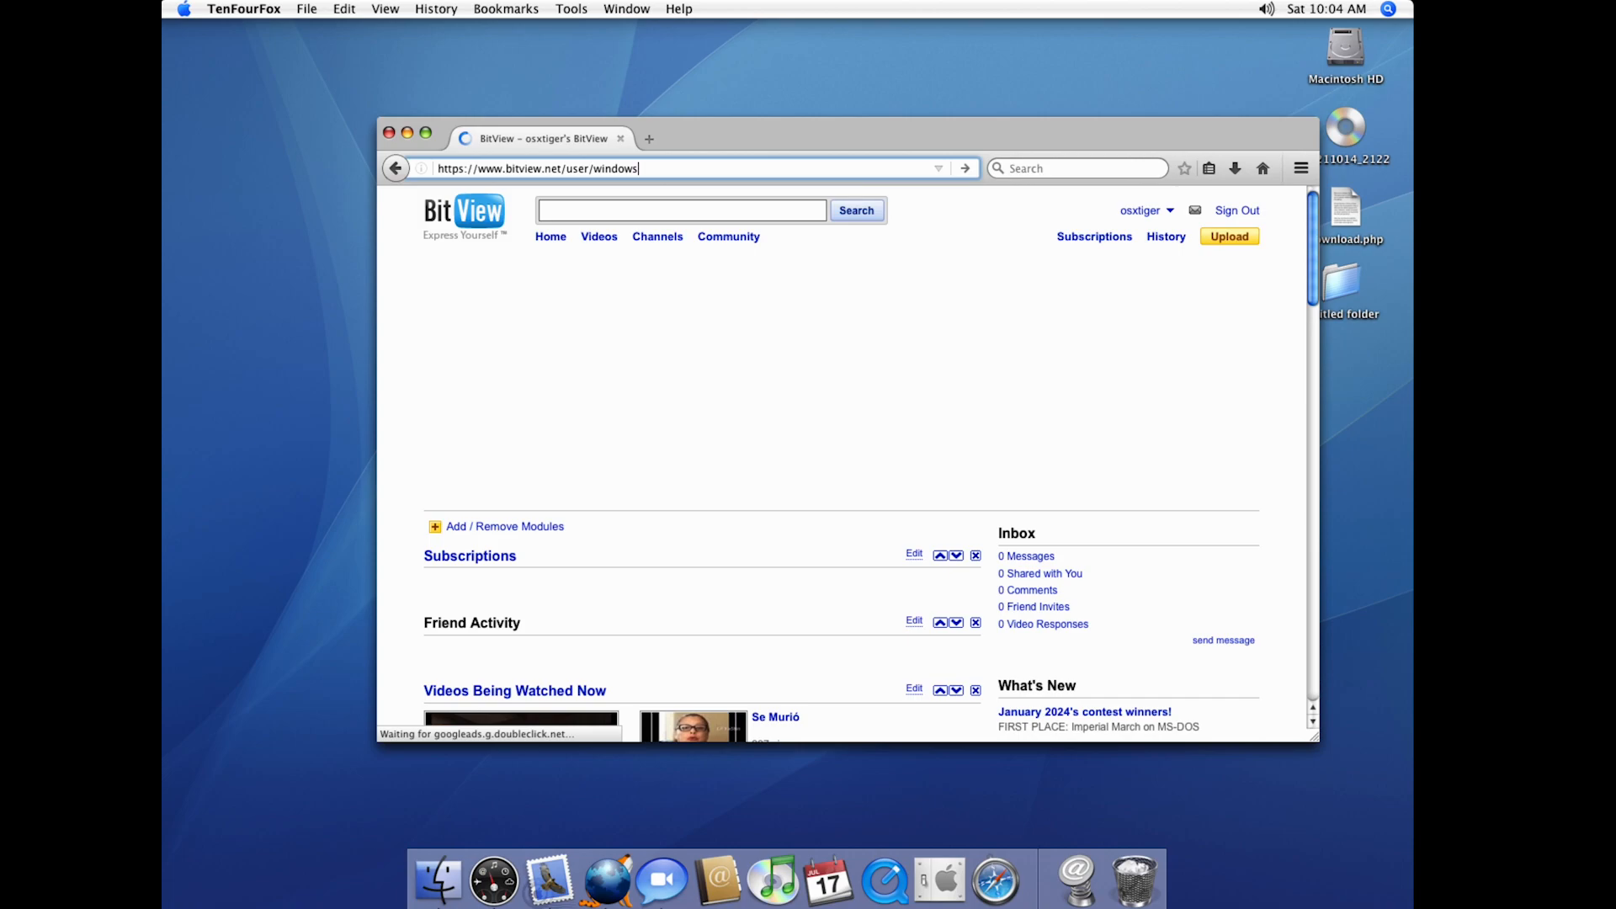
mouse_move(806, 276)
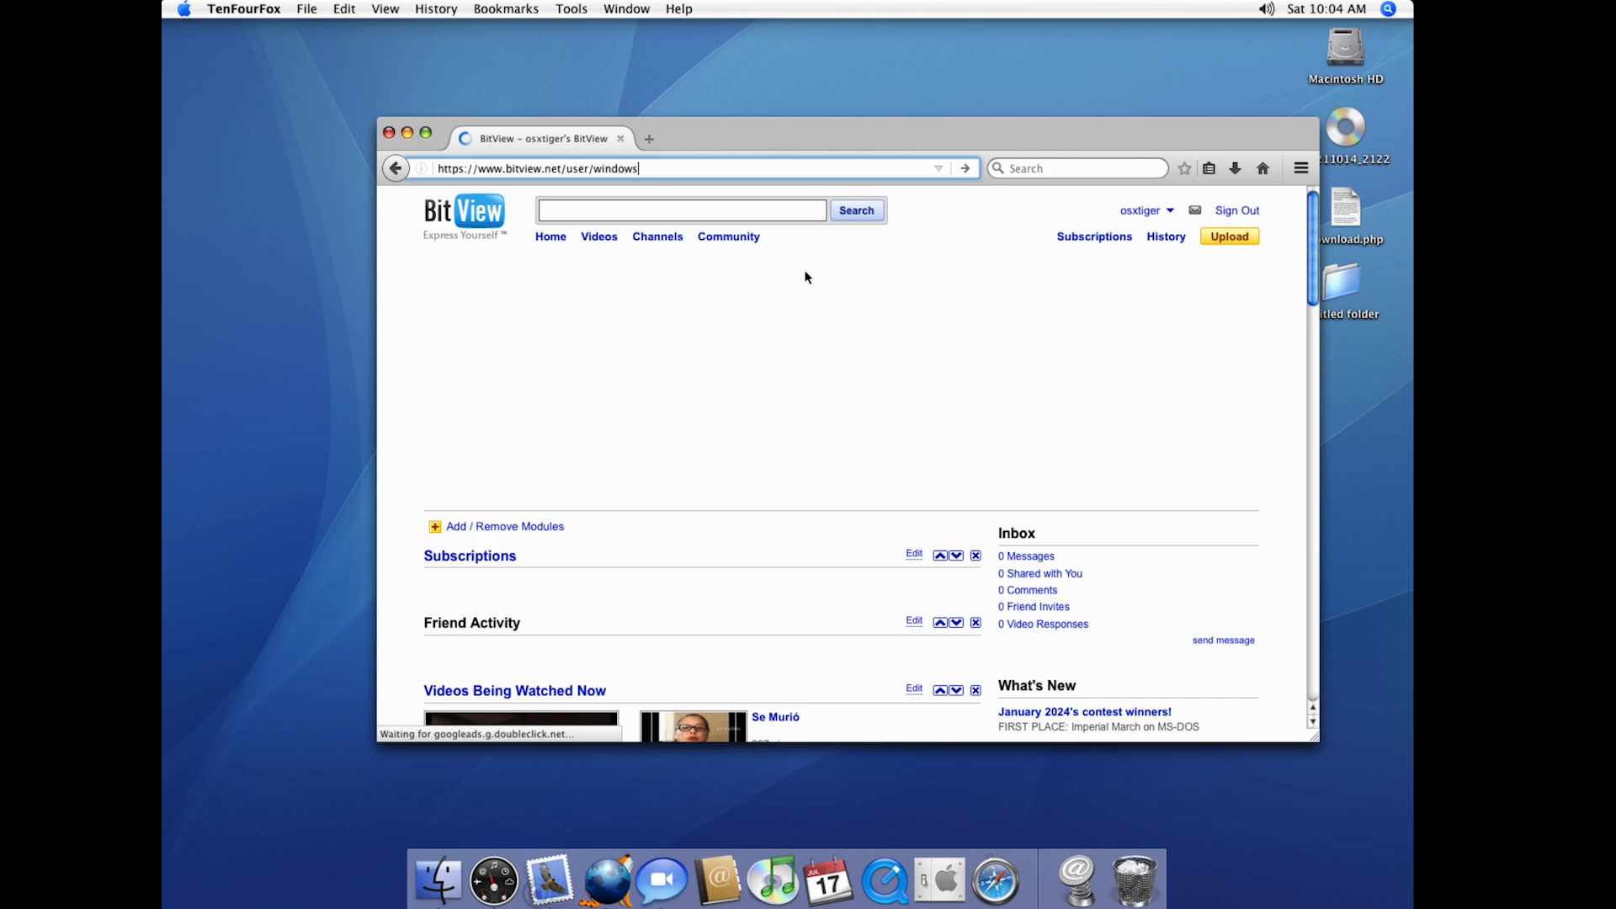
text(vista6001)
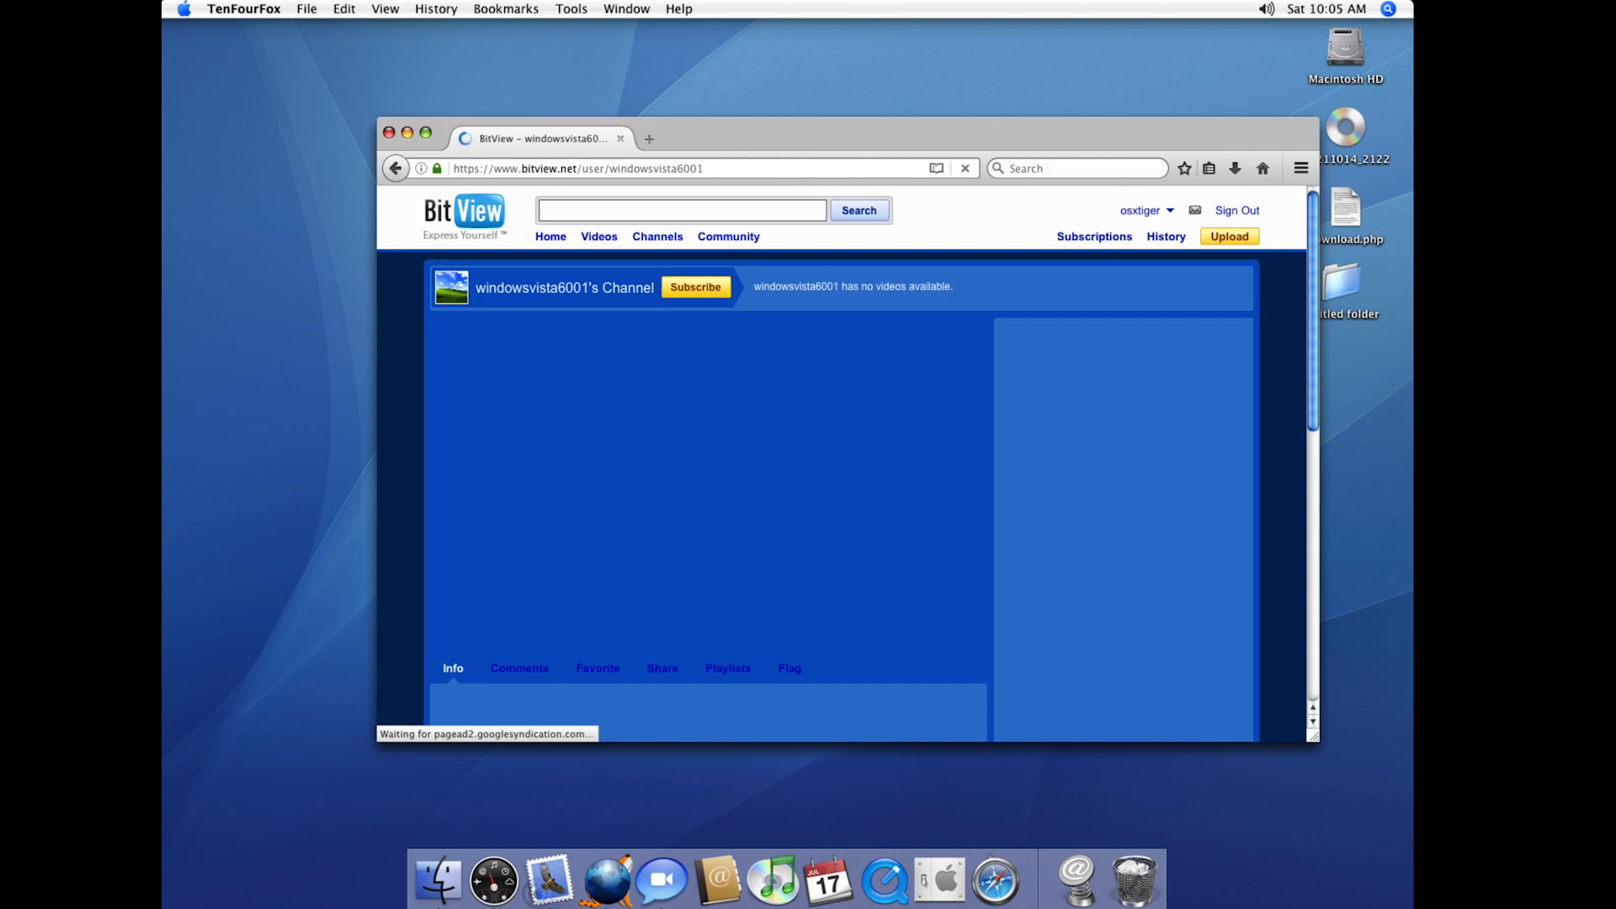
mouse_move(721, 352)
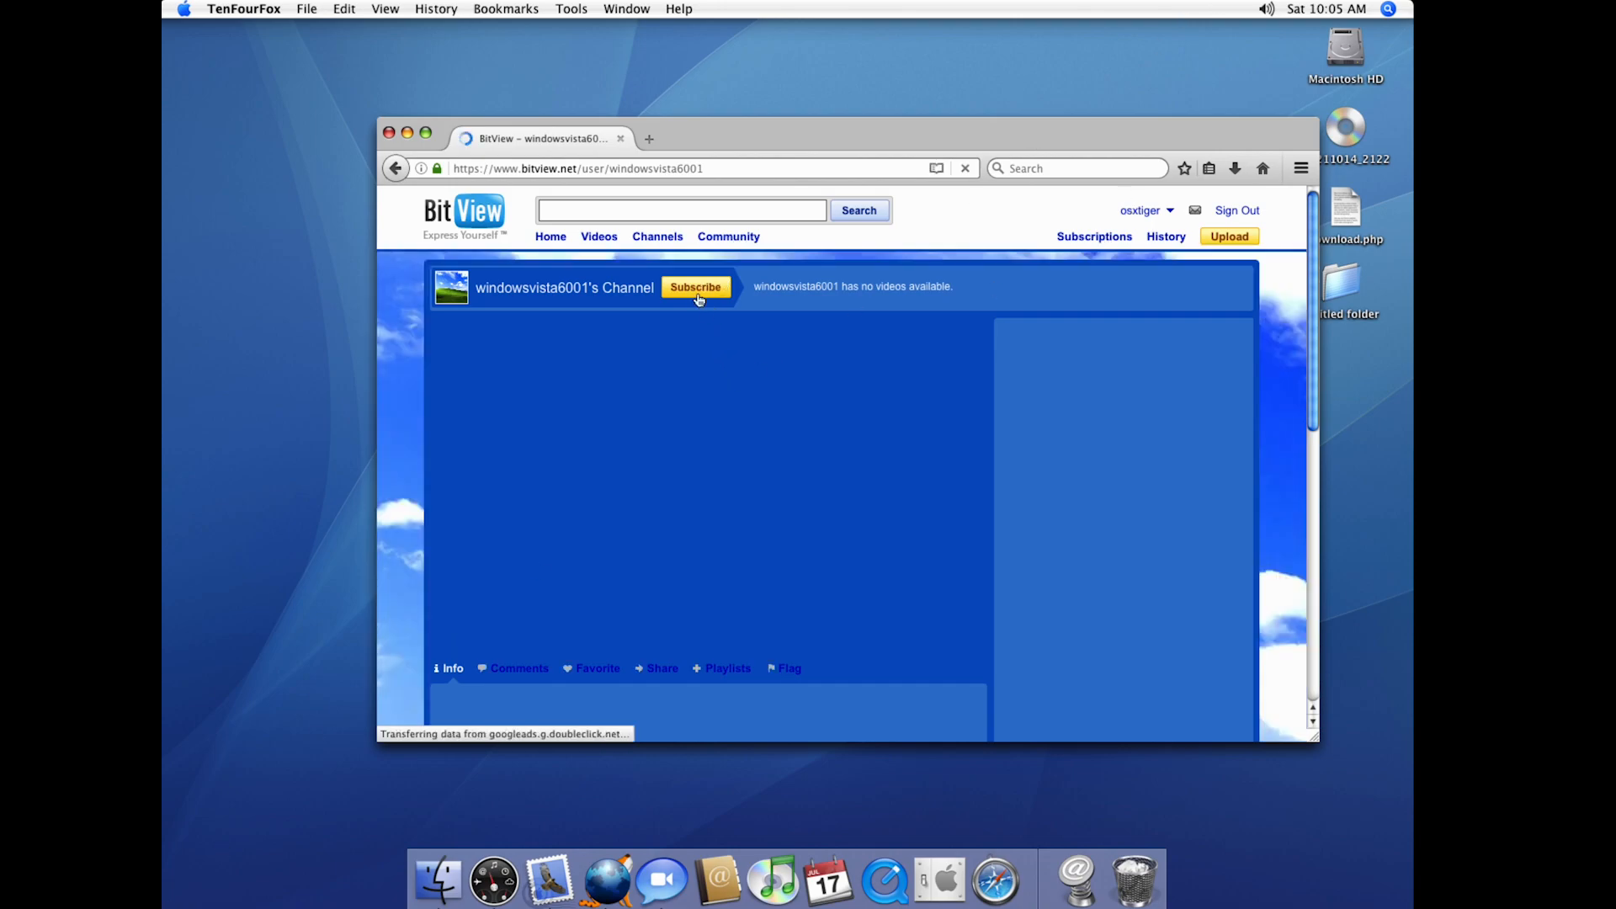
mouse_move(409, 513)
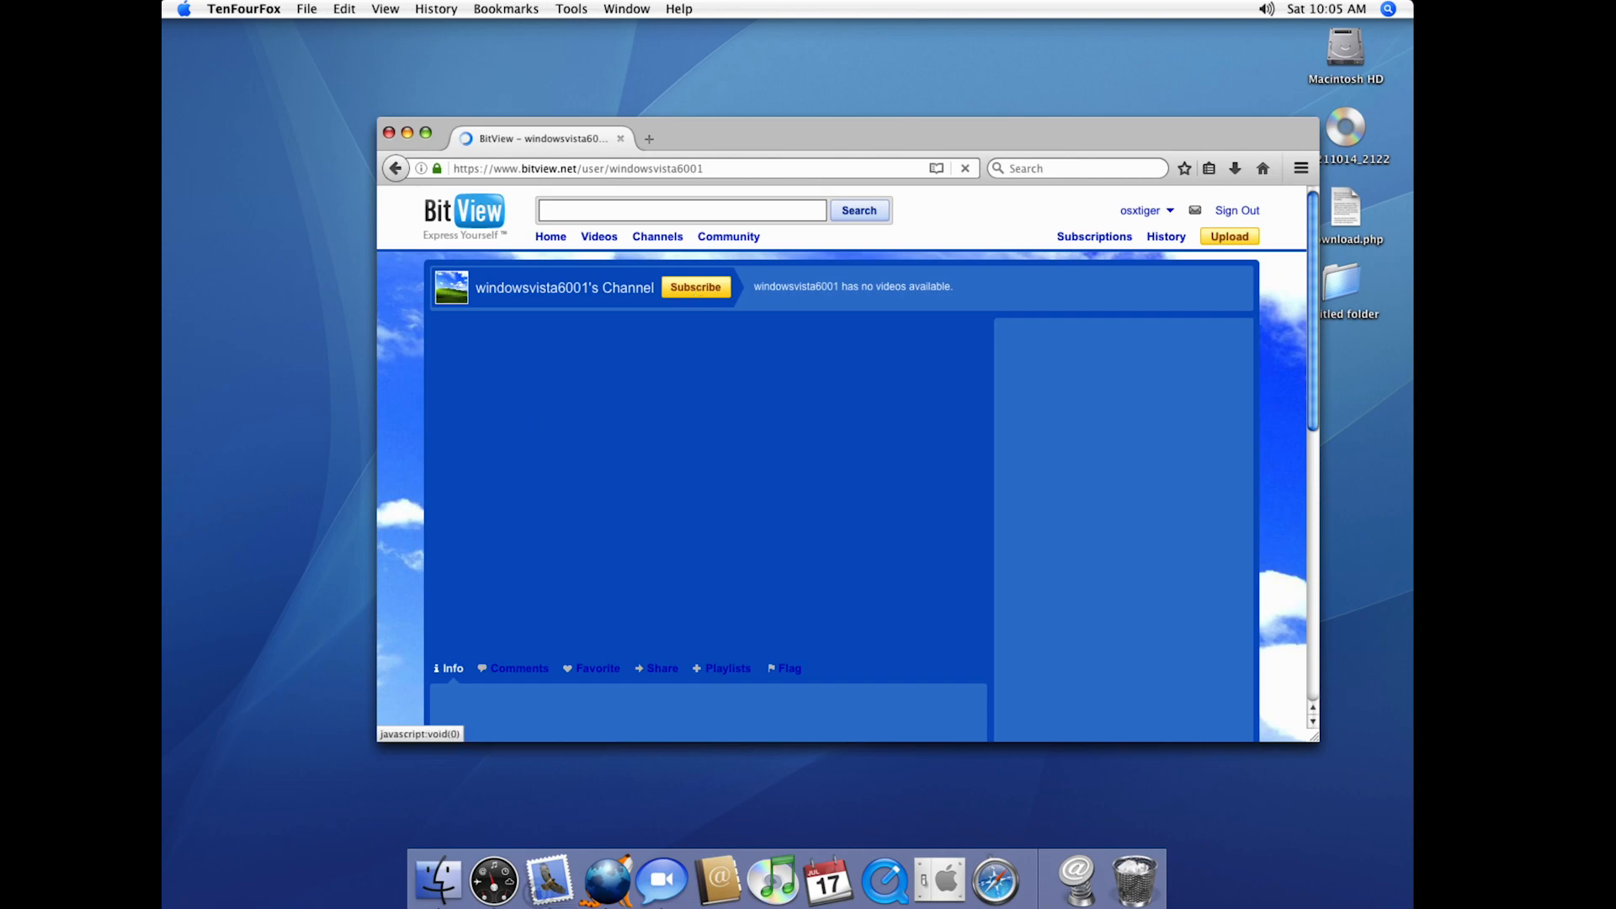
- Subscribe to windowsvista6001's channel and send that user a friend invite
scroll(down, 3)
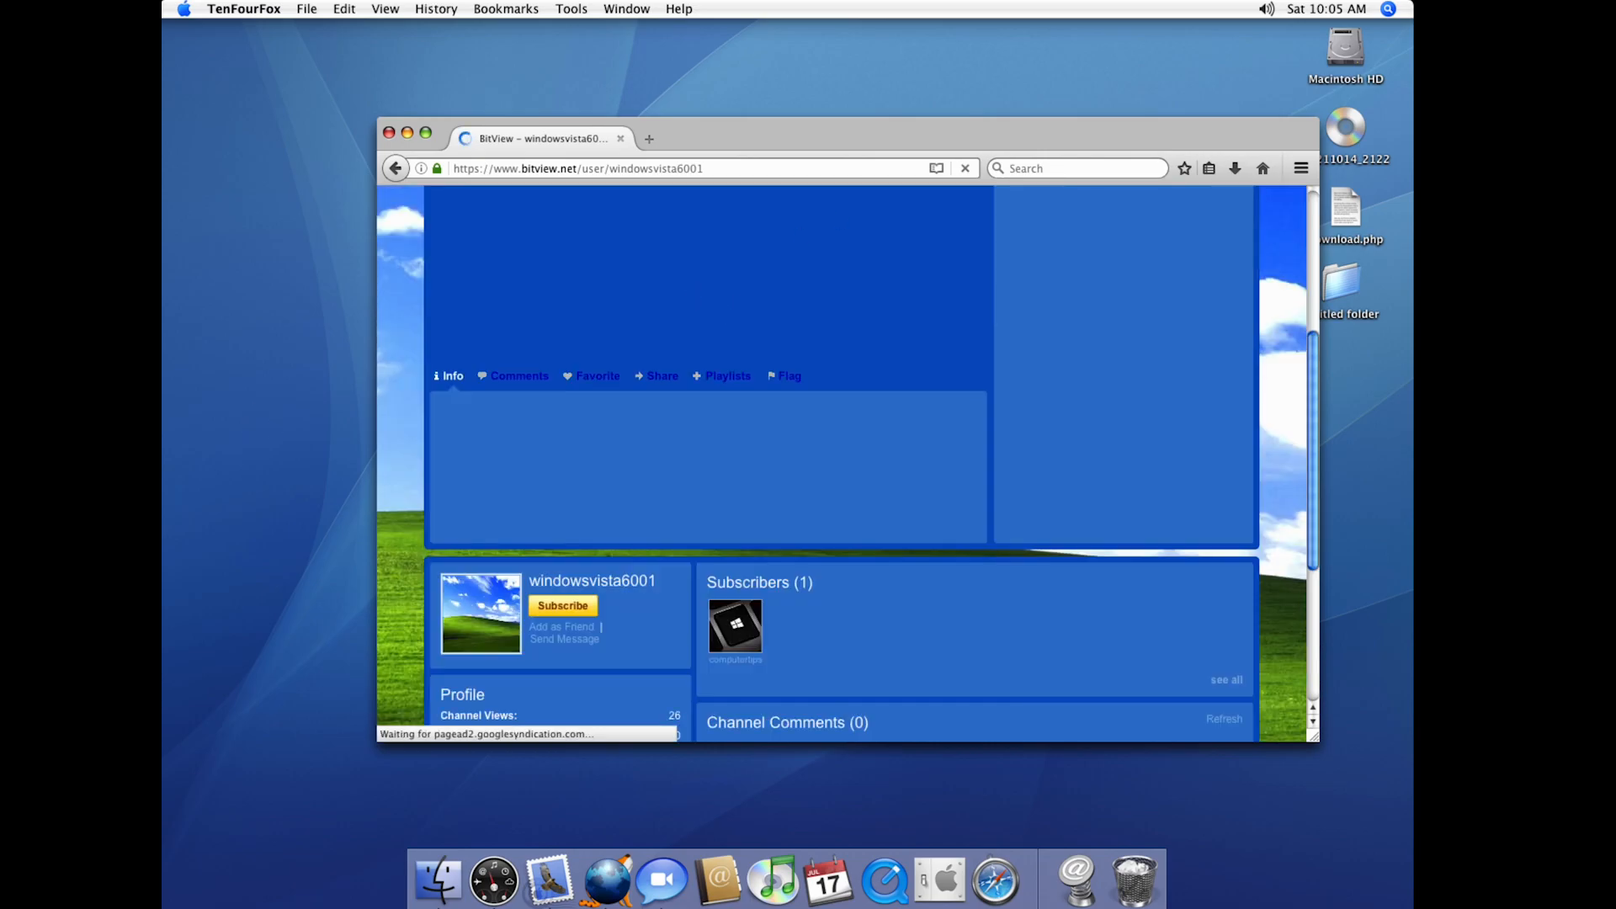
click(562, 604)
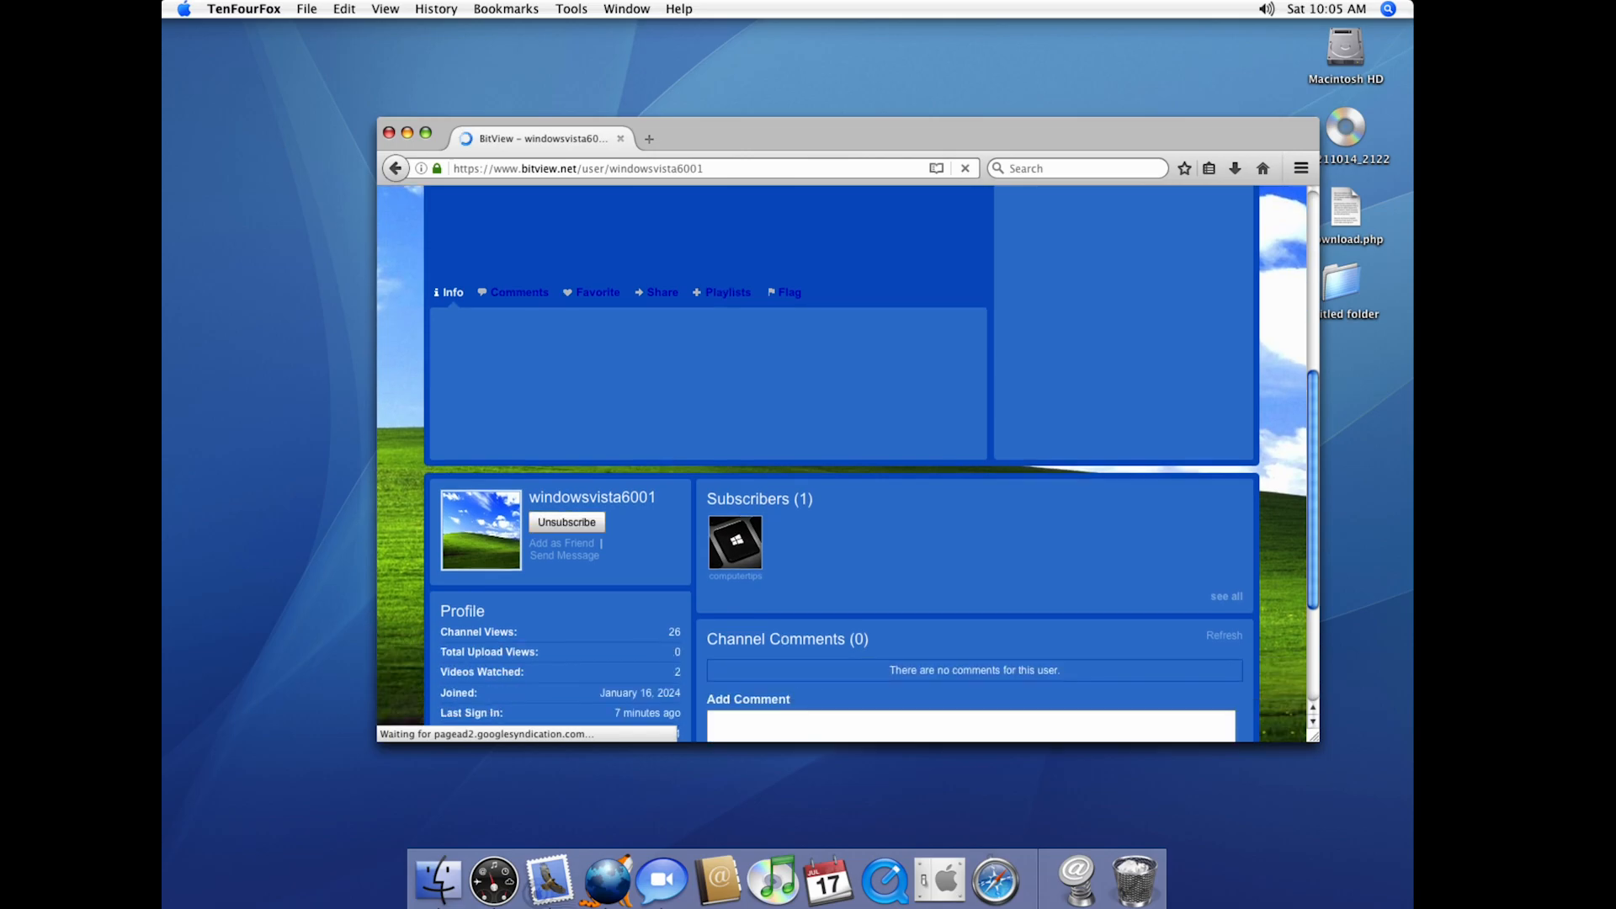
scroll(down, 3)
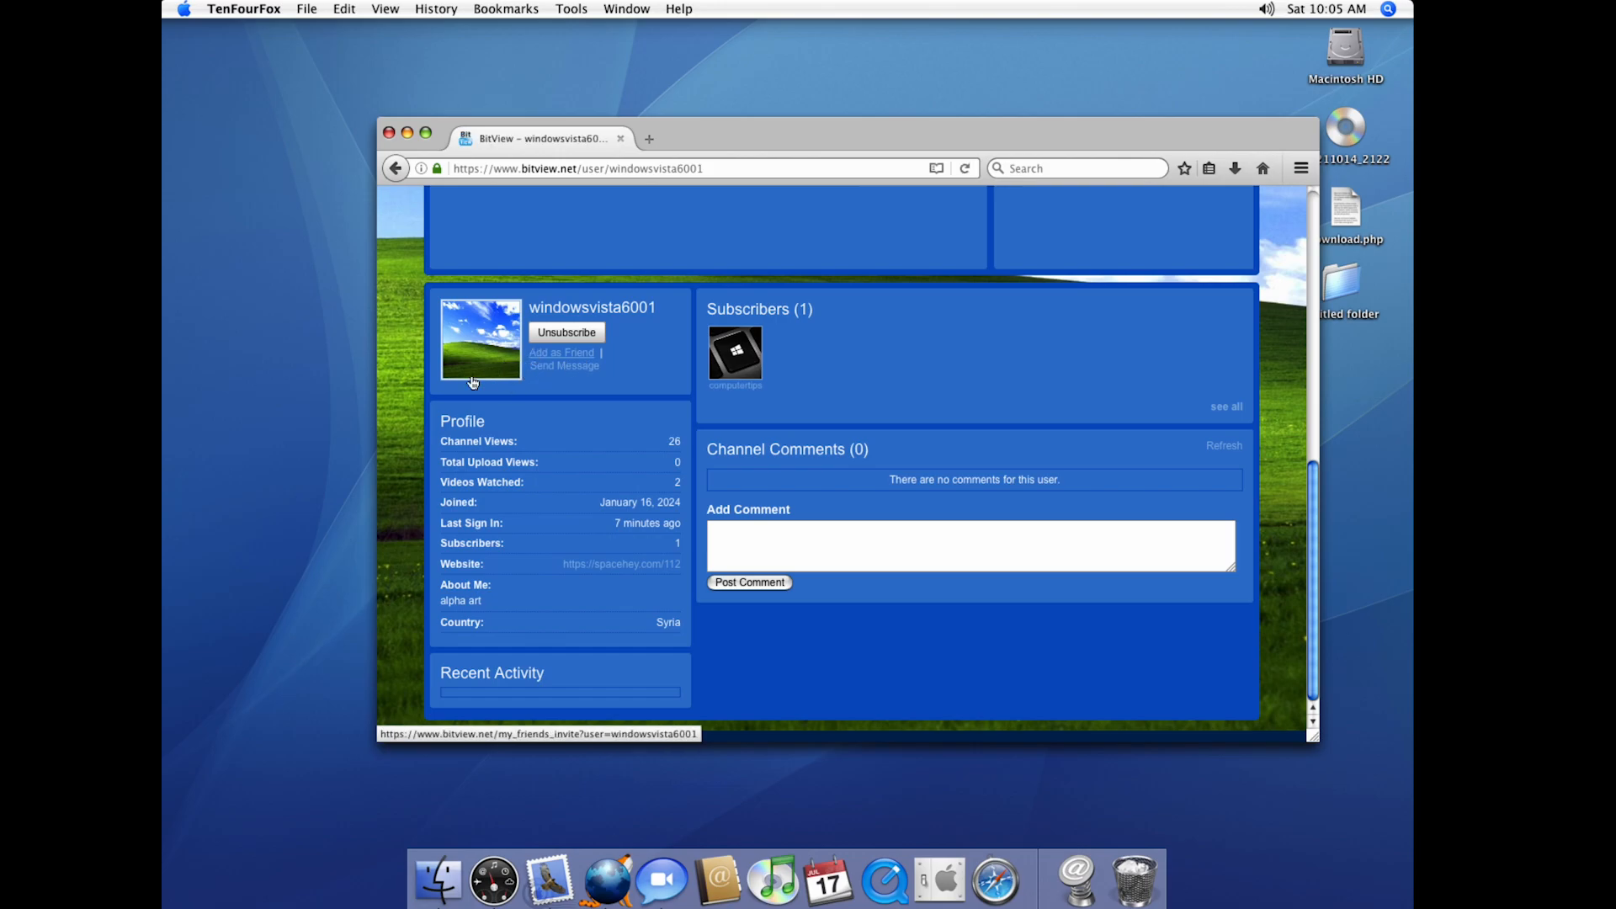
click(558, 352)
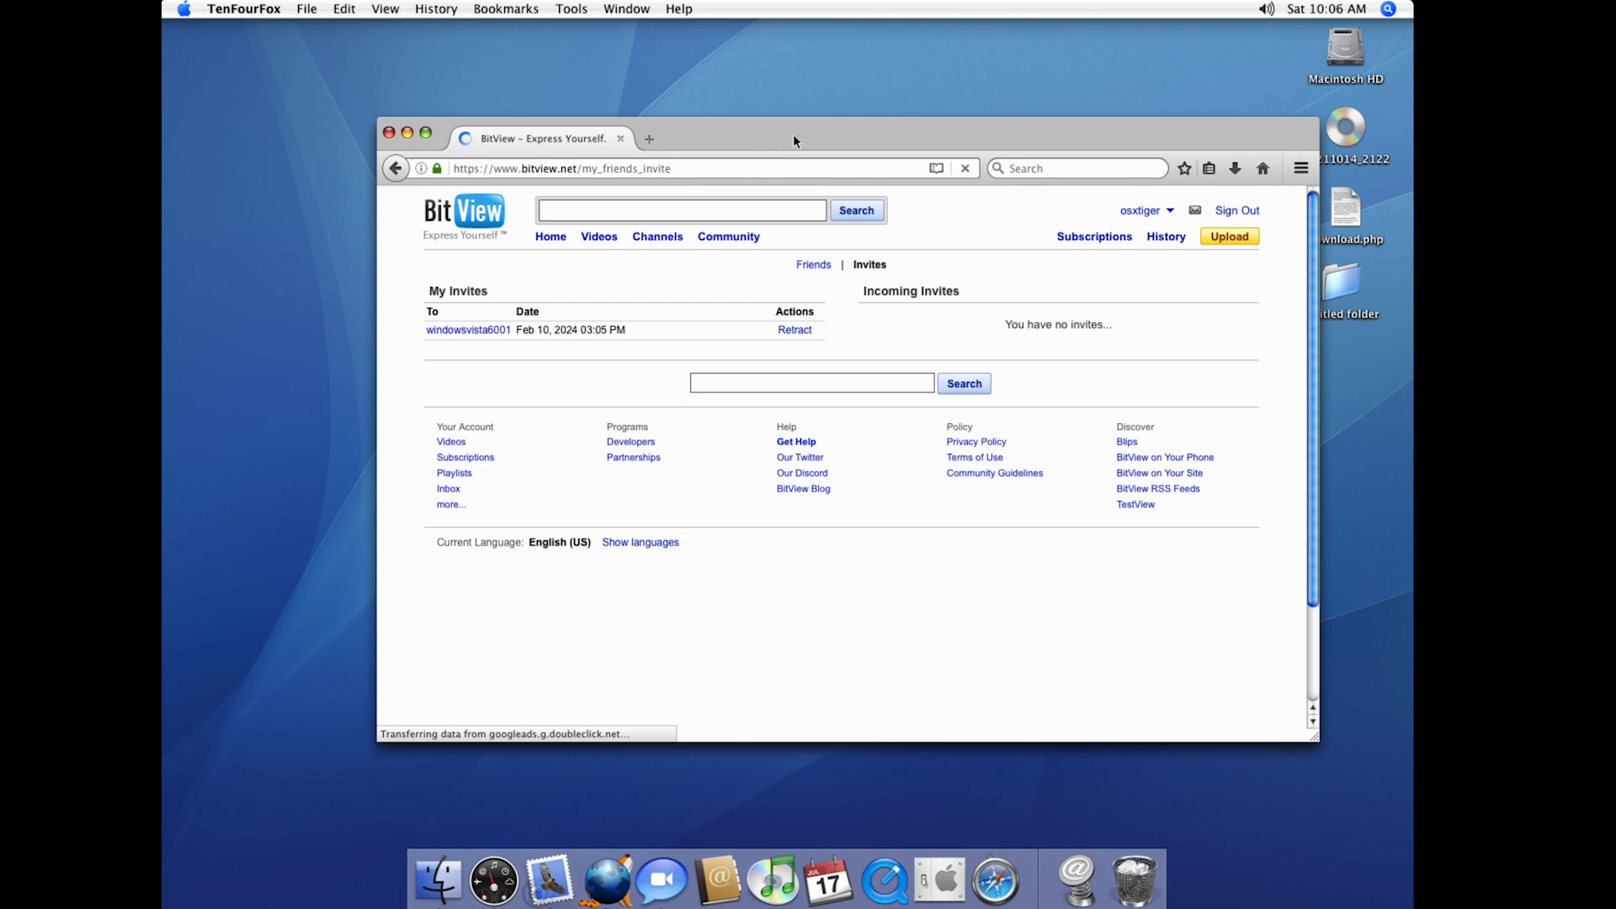
mouse_move(645, 151)
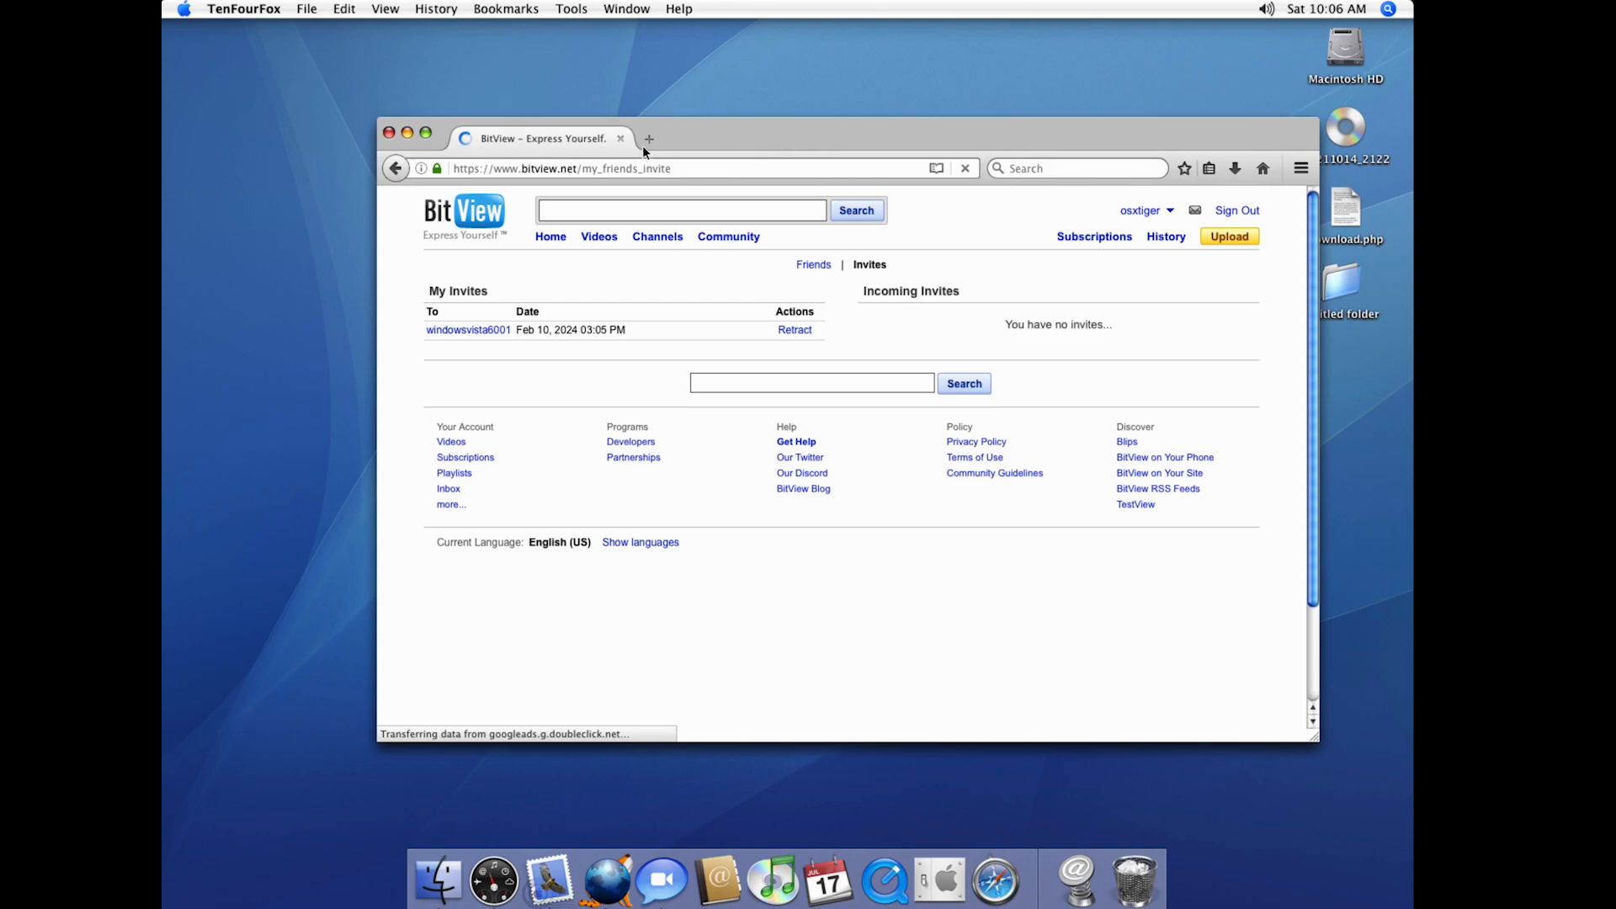
mouse_move(647, 144)
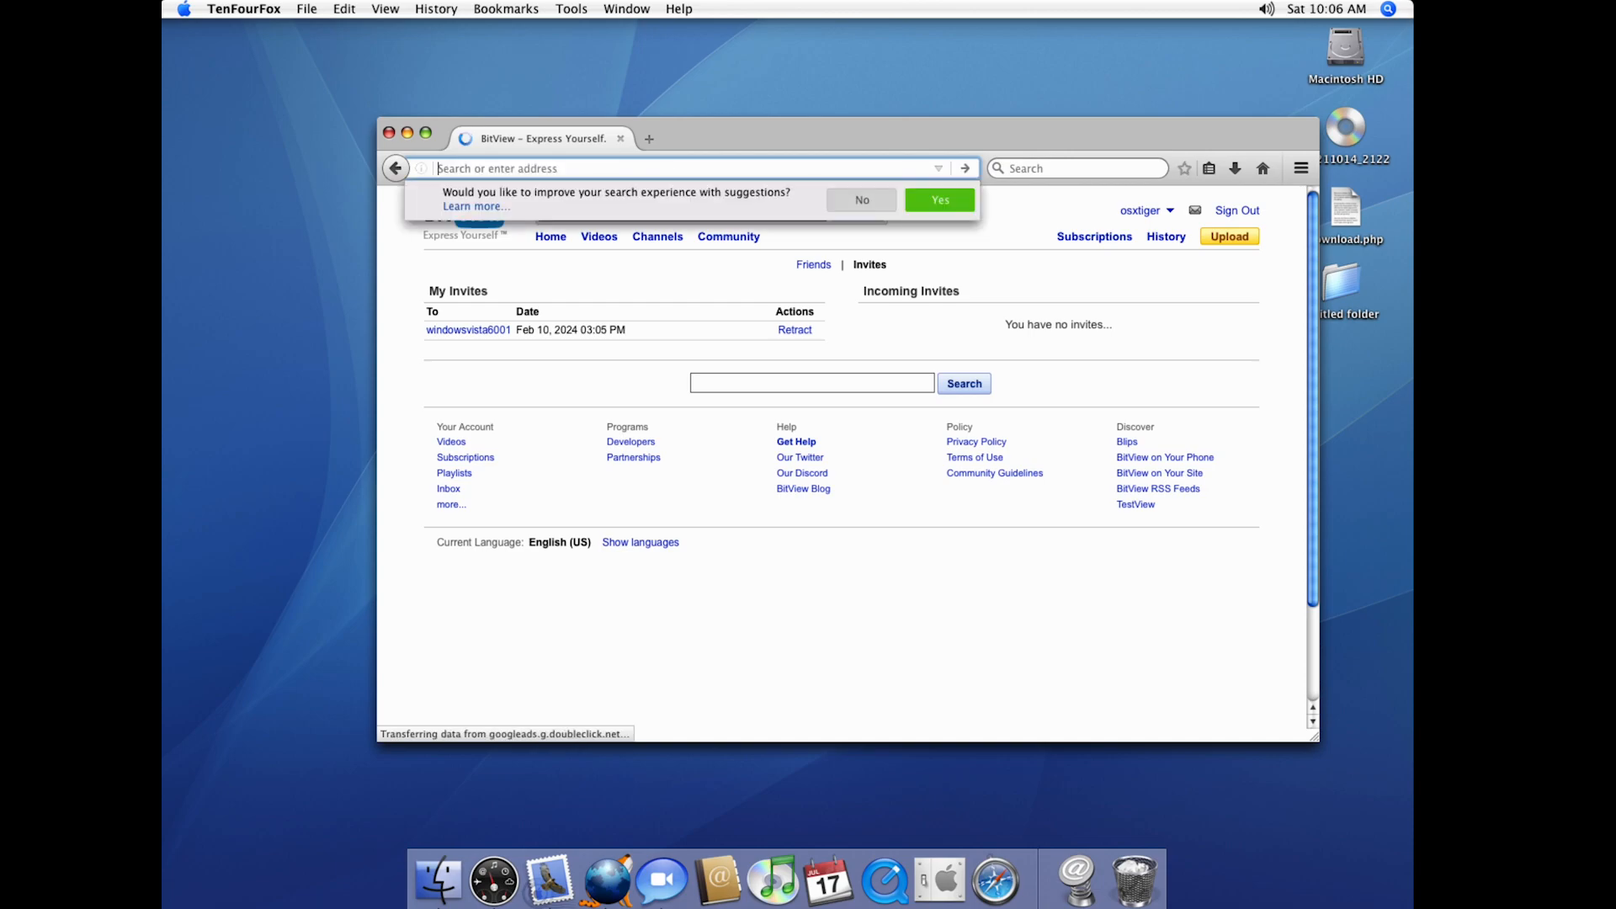
- Go to spacehey.com from the address bar suggestions
text(spacehey.com)
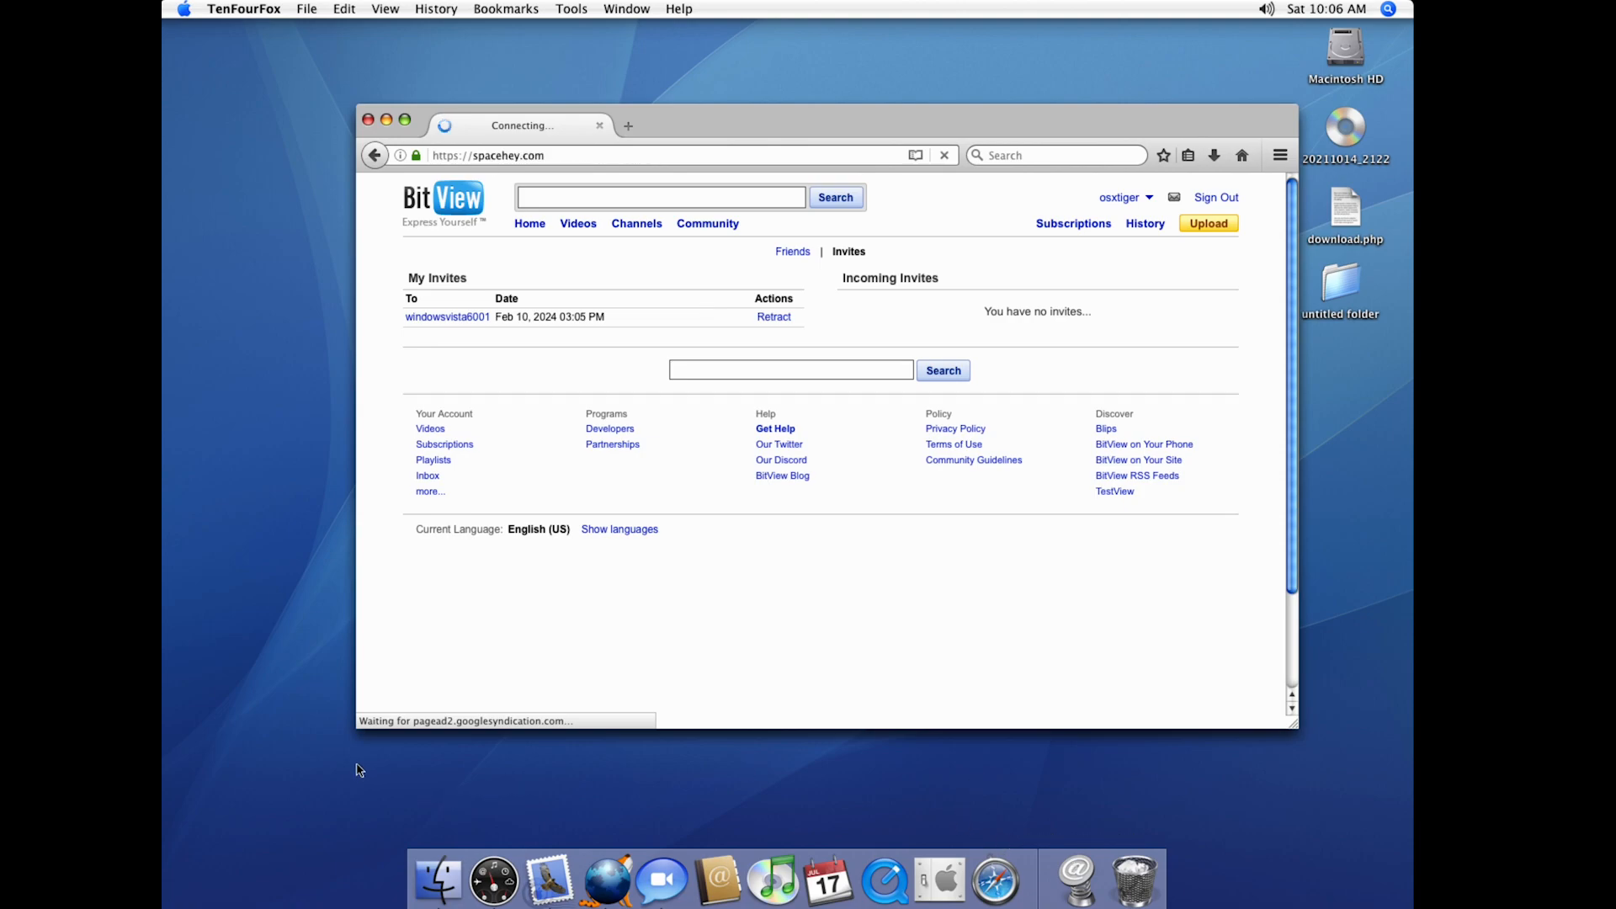
mouse_move(355, 724)
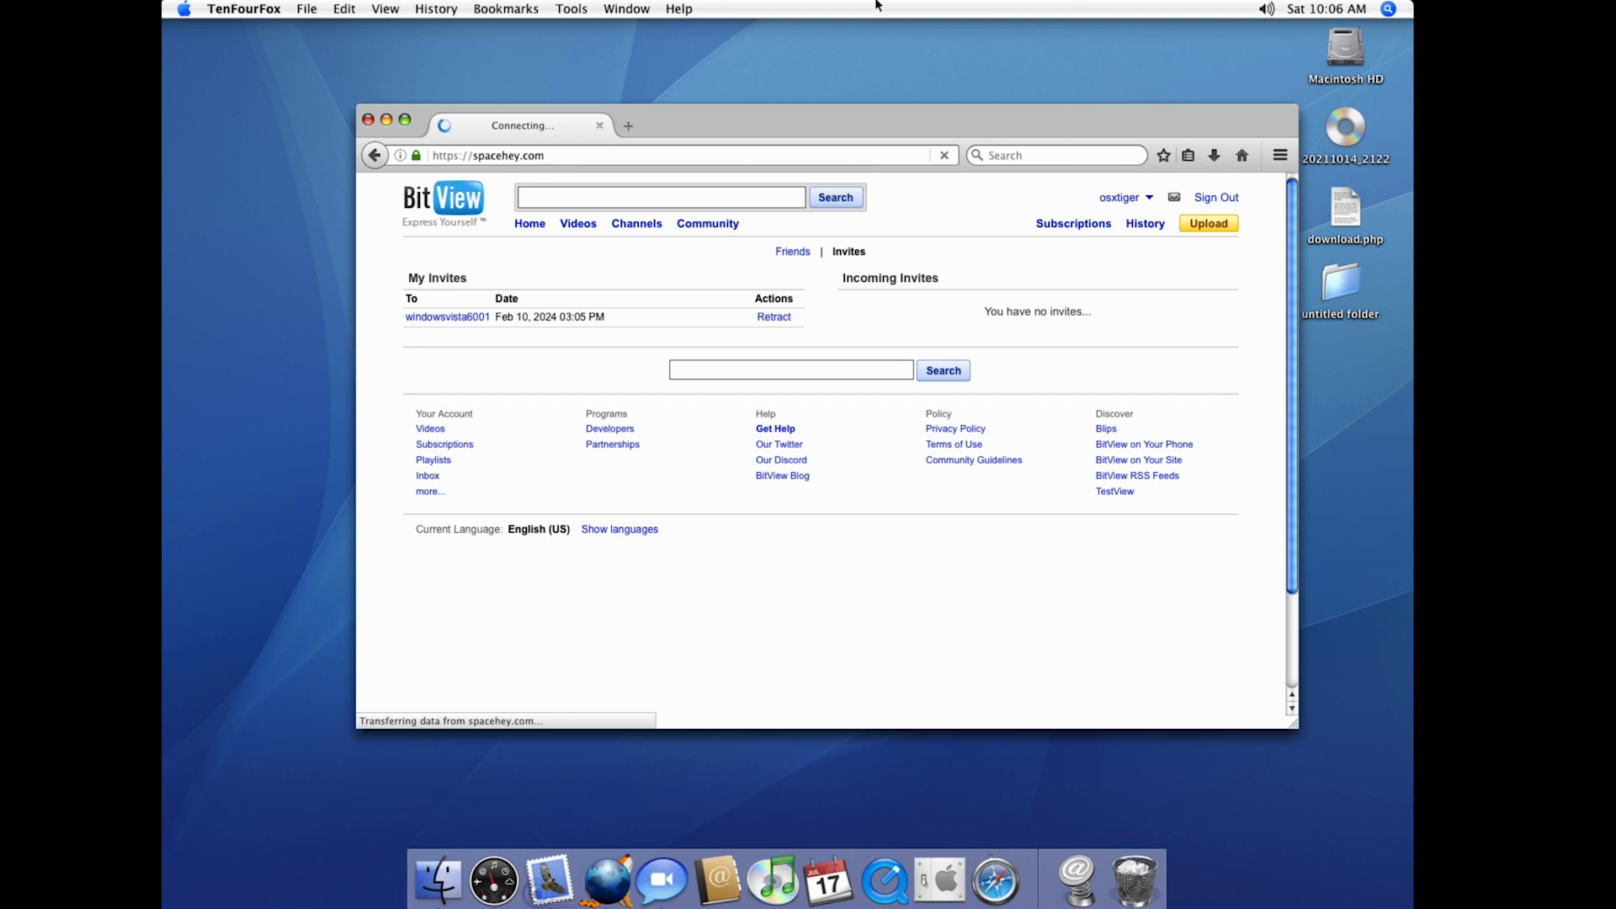
mouse_move(163, 811)
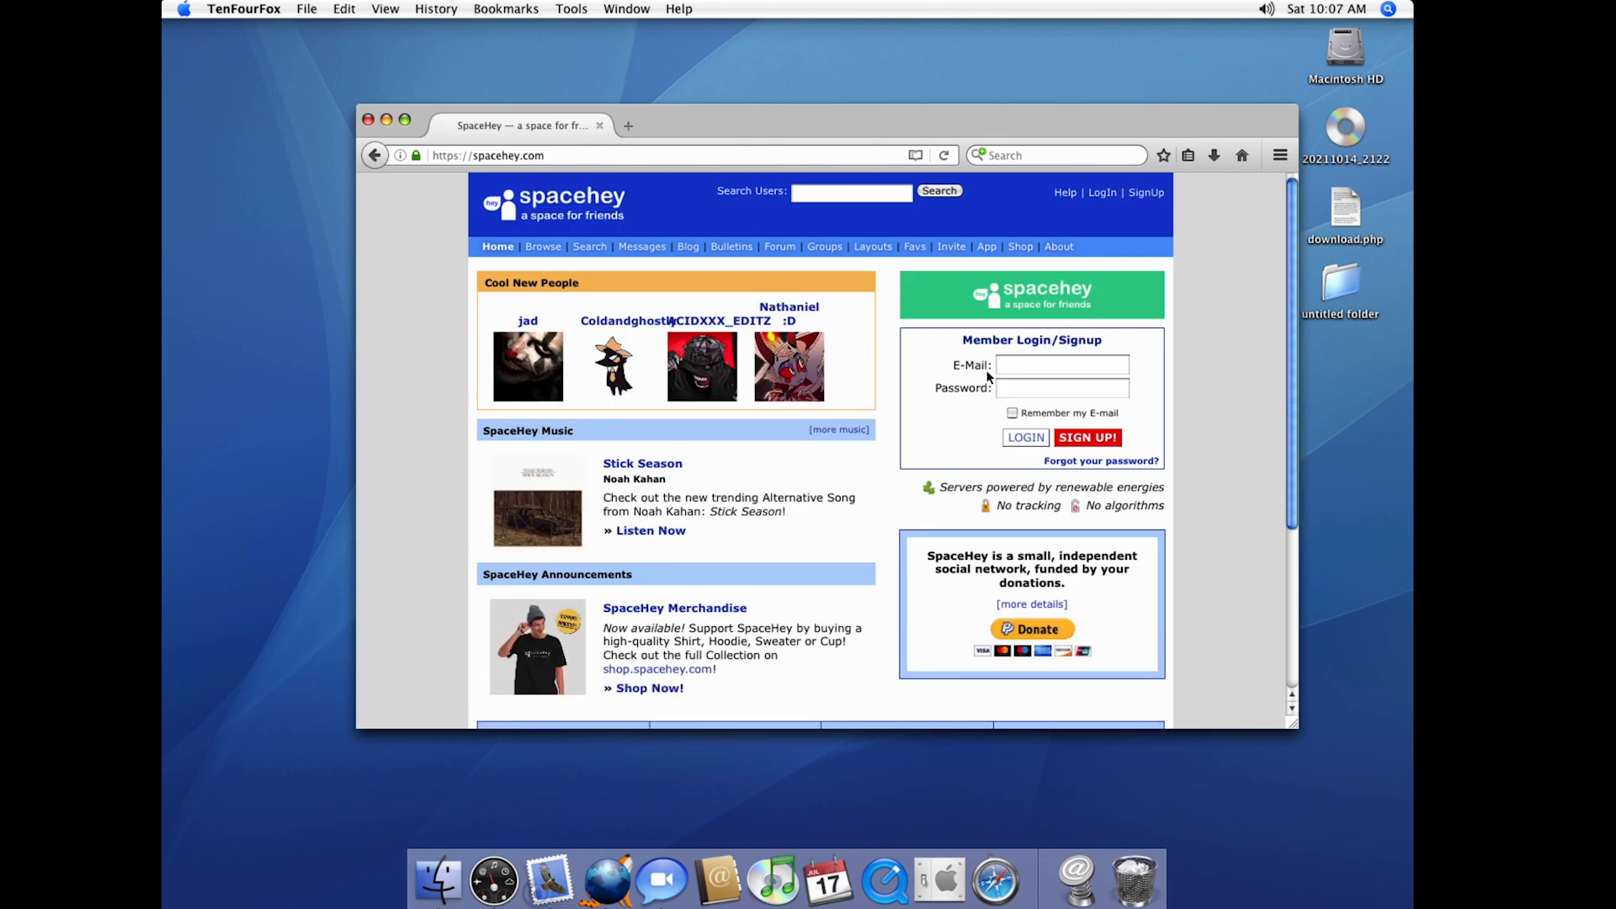
click(1060, 365)
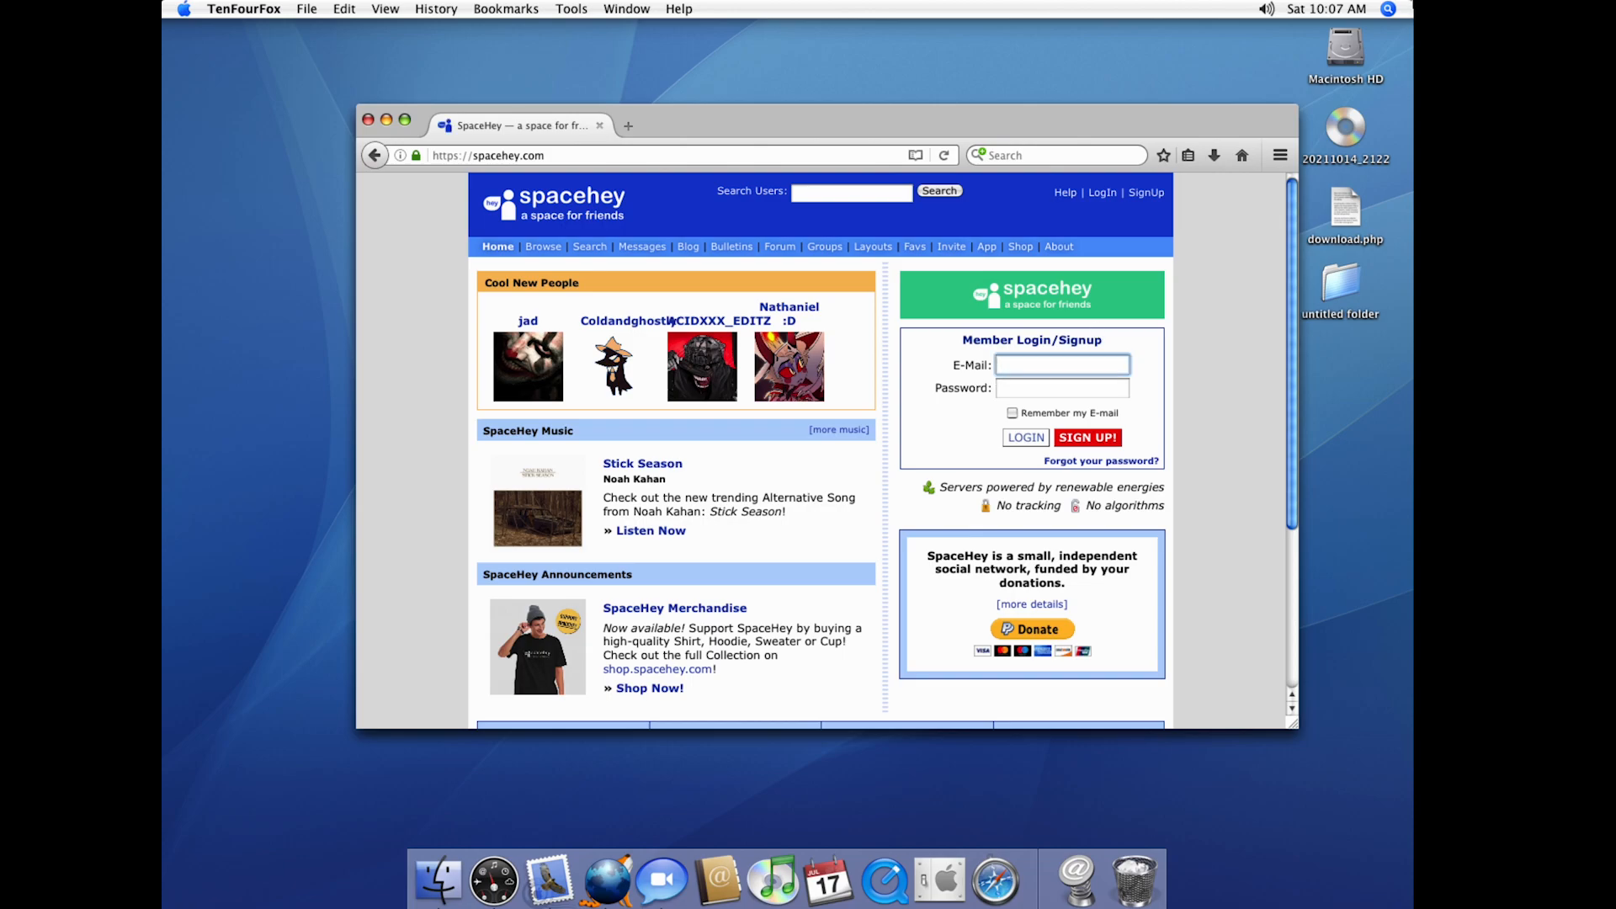
click(1062, 366)
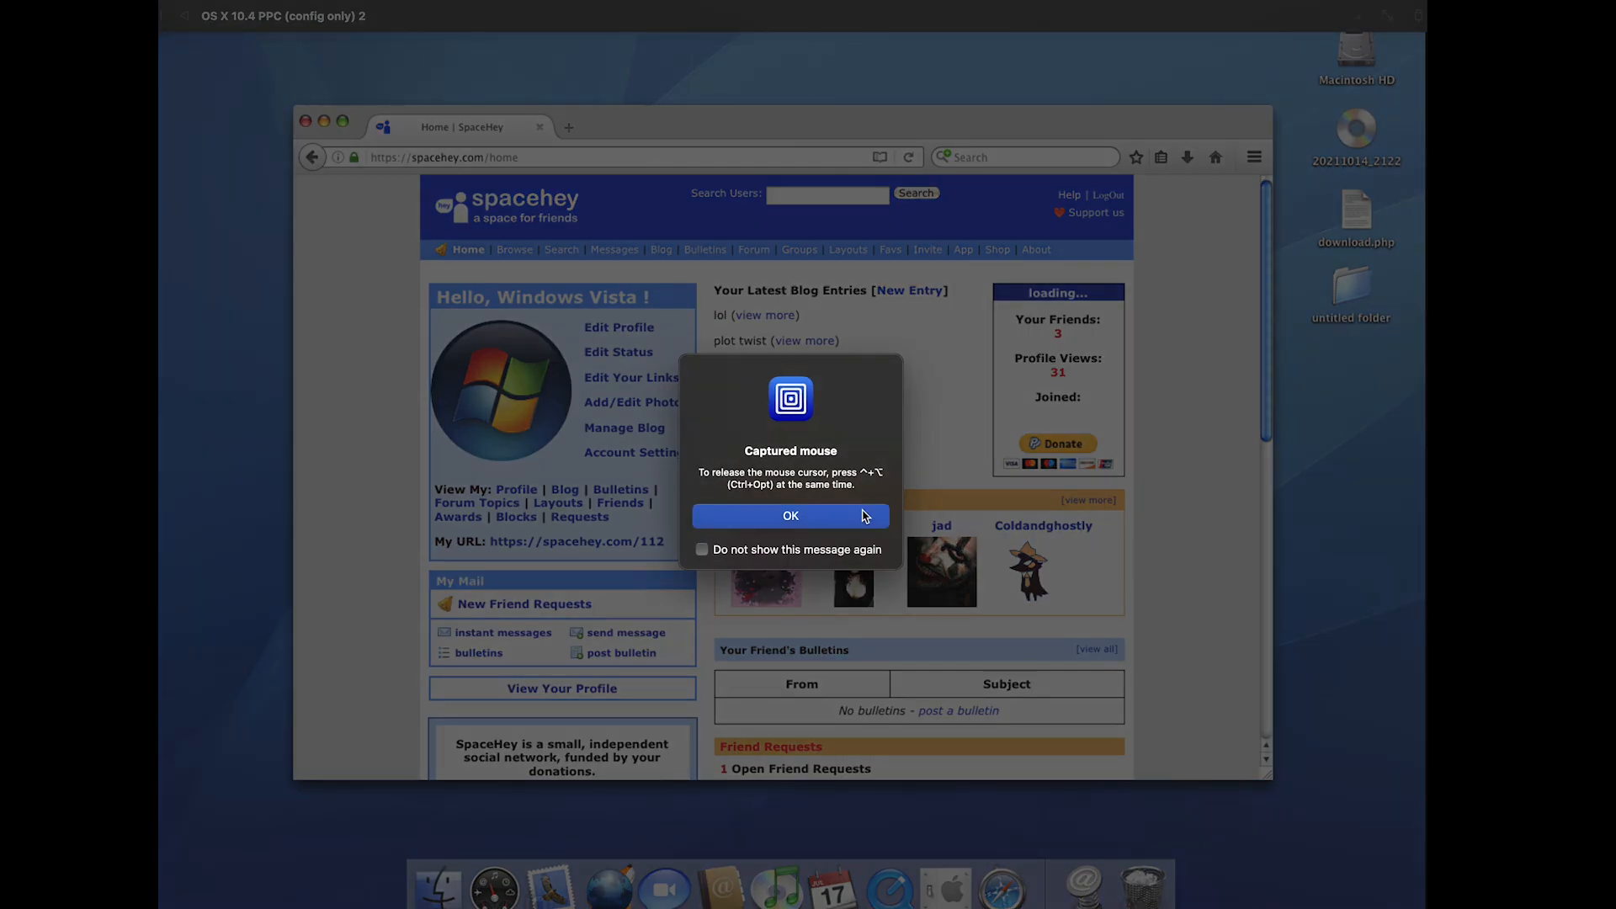
click(790, 515)
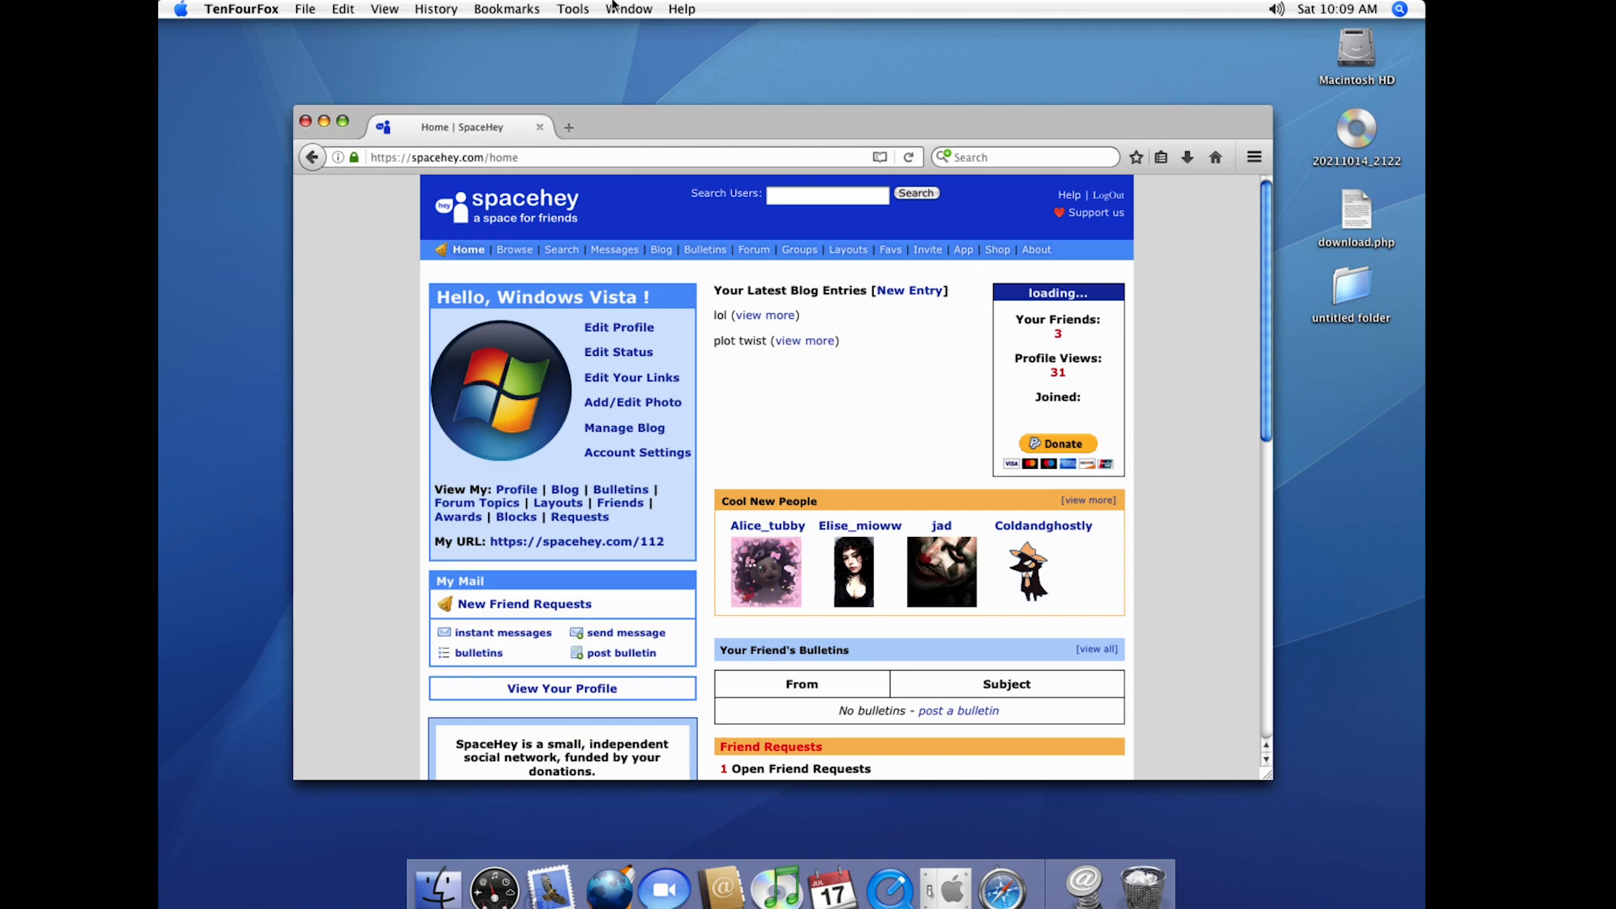
mouse_move(1156, 5)
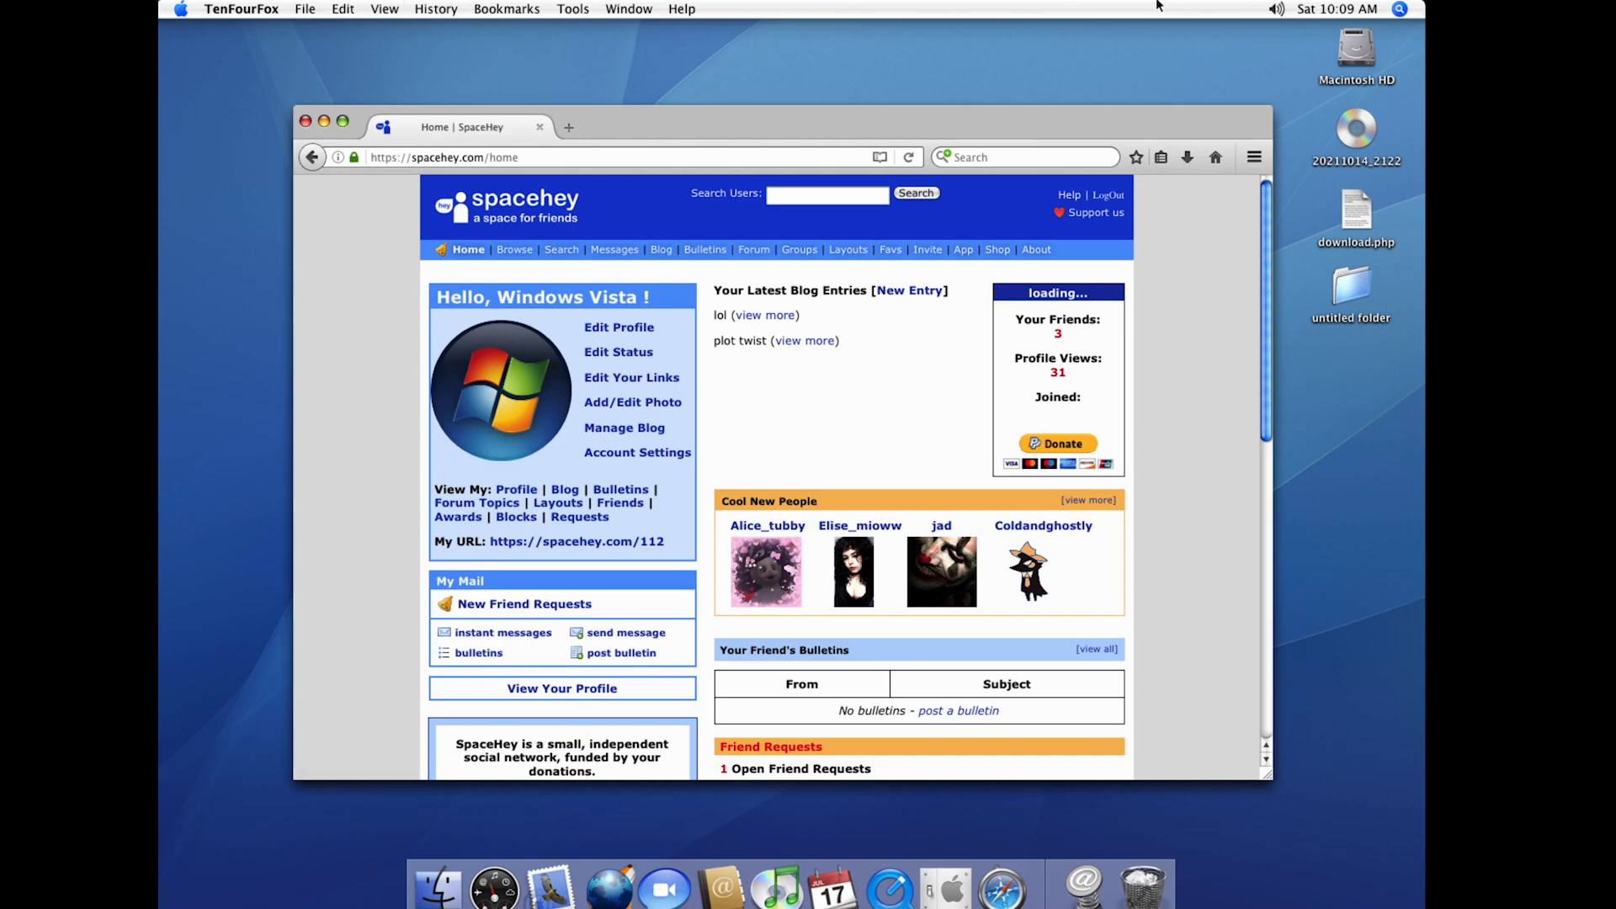
scroll(down, 3)
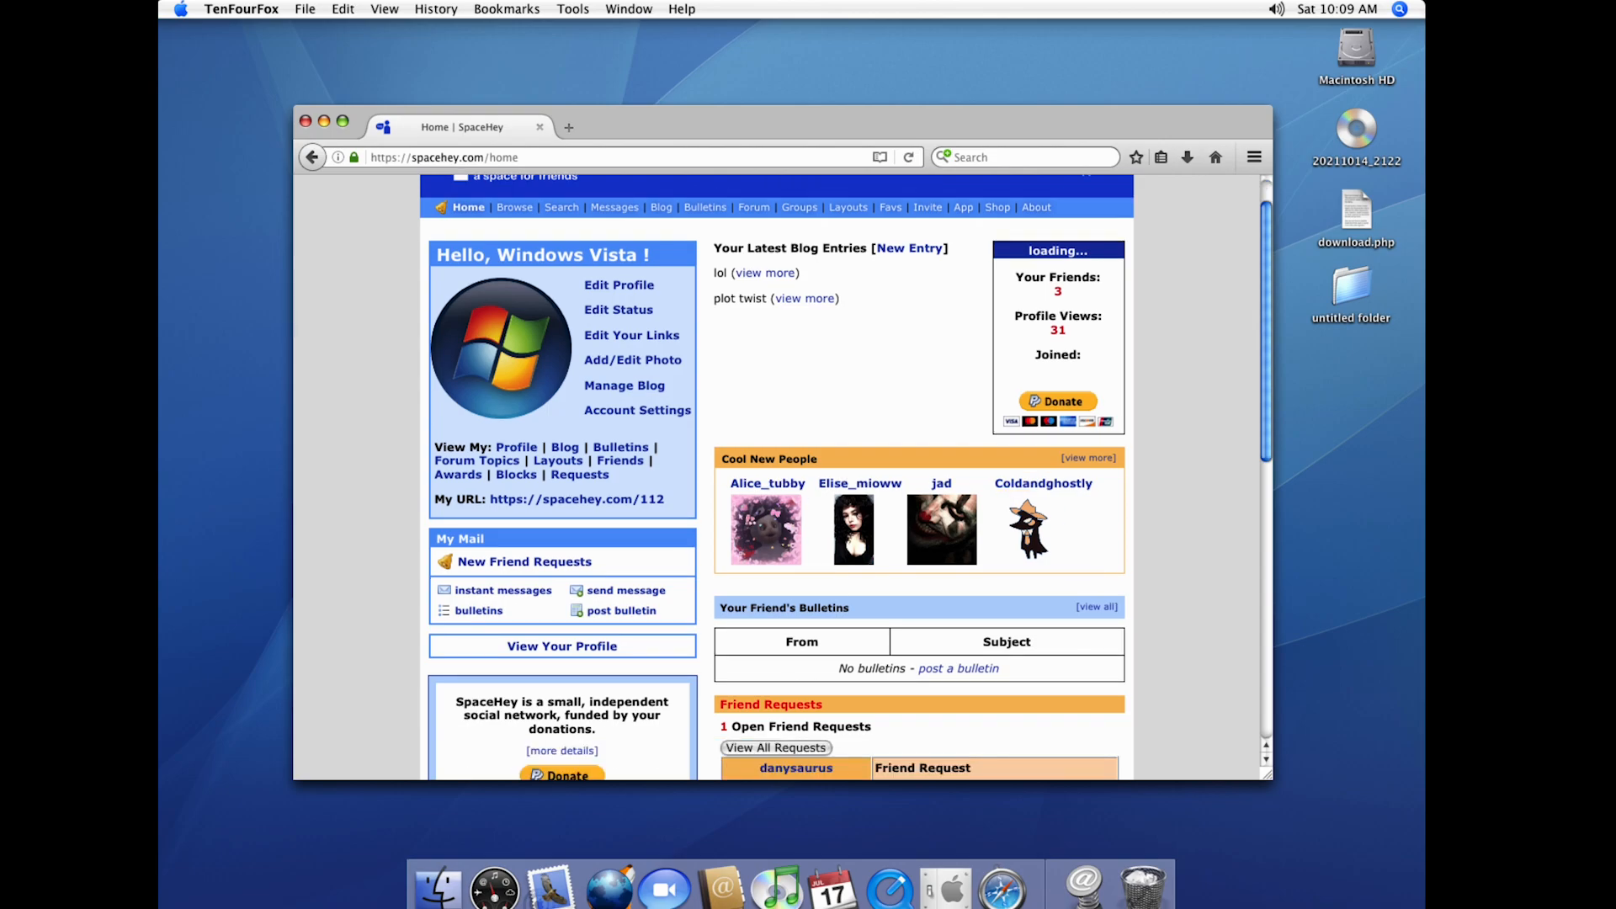
scroll(down, 3)
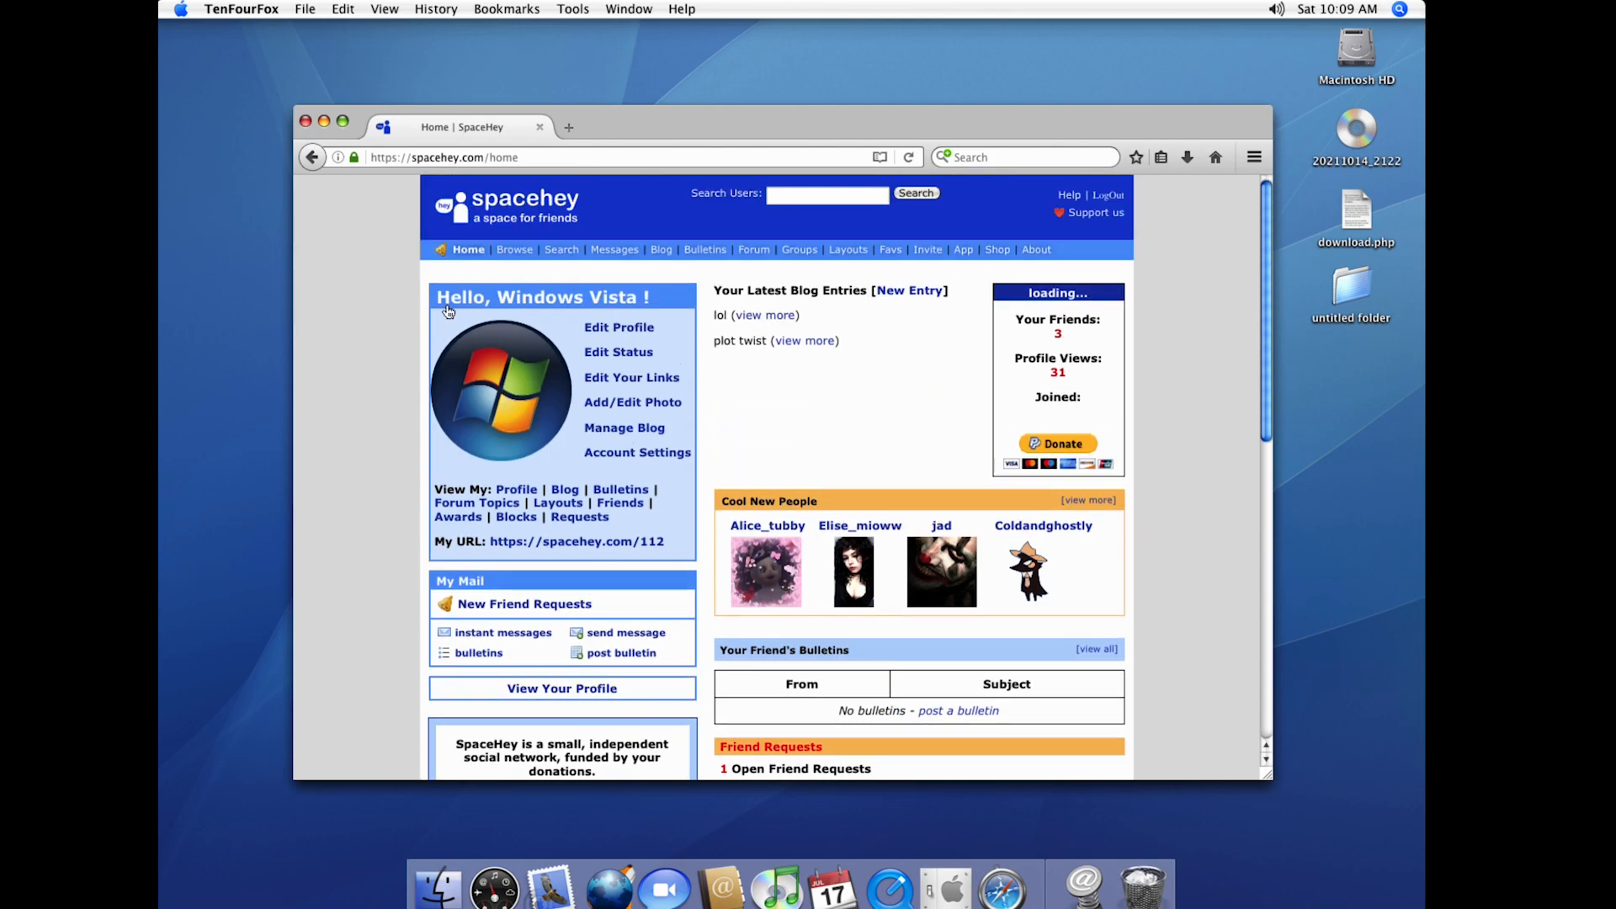
mouse_move(456, 801)
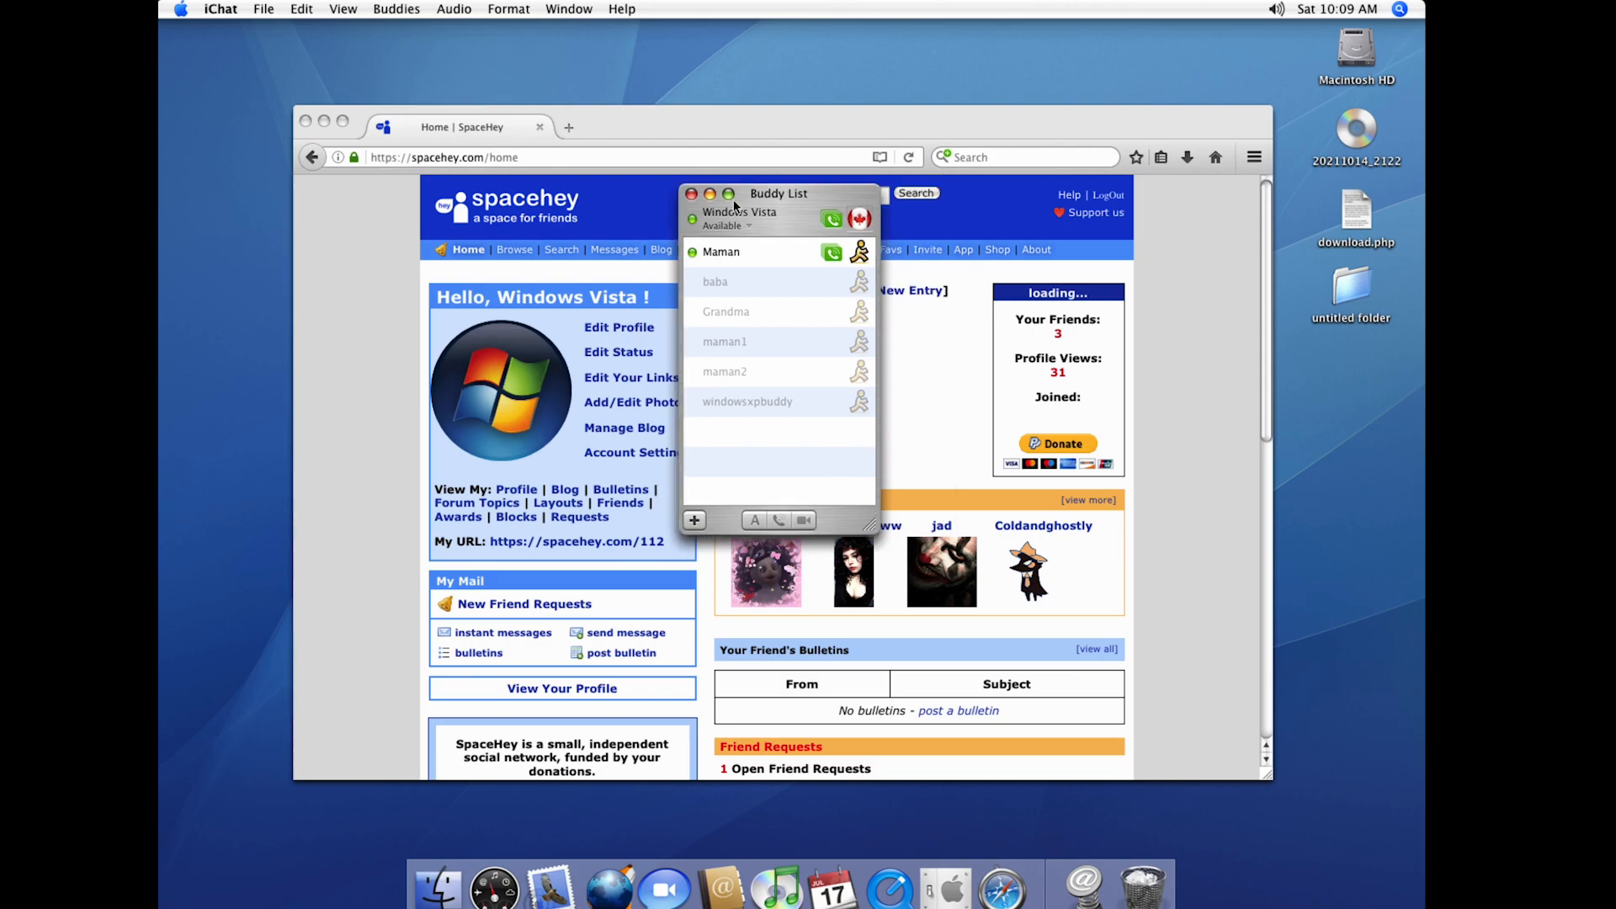
- Drag the iChat Buddy List window to the lower left beside the browser
drag(779, 191, 328, 524)
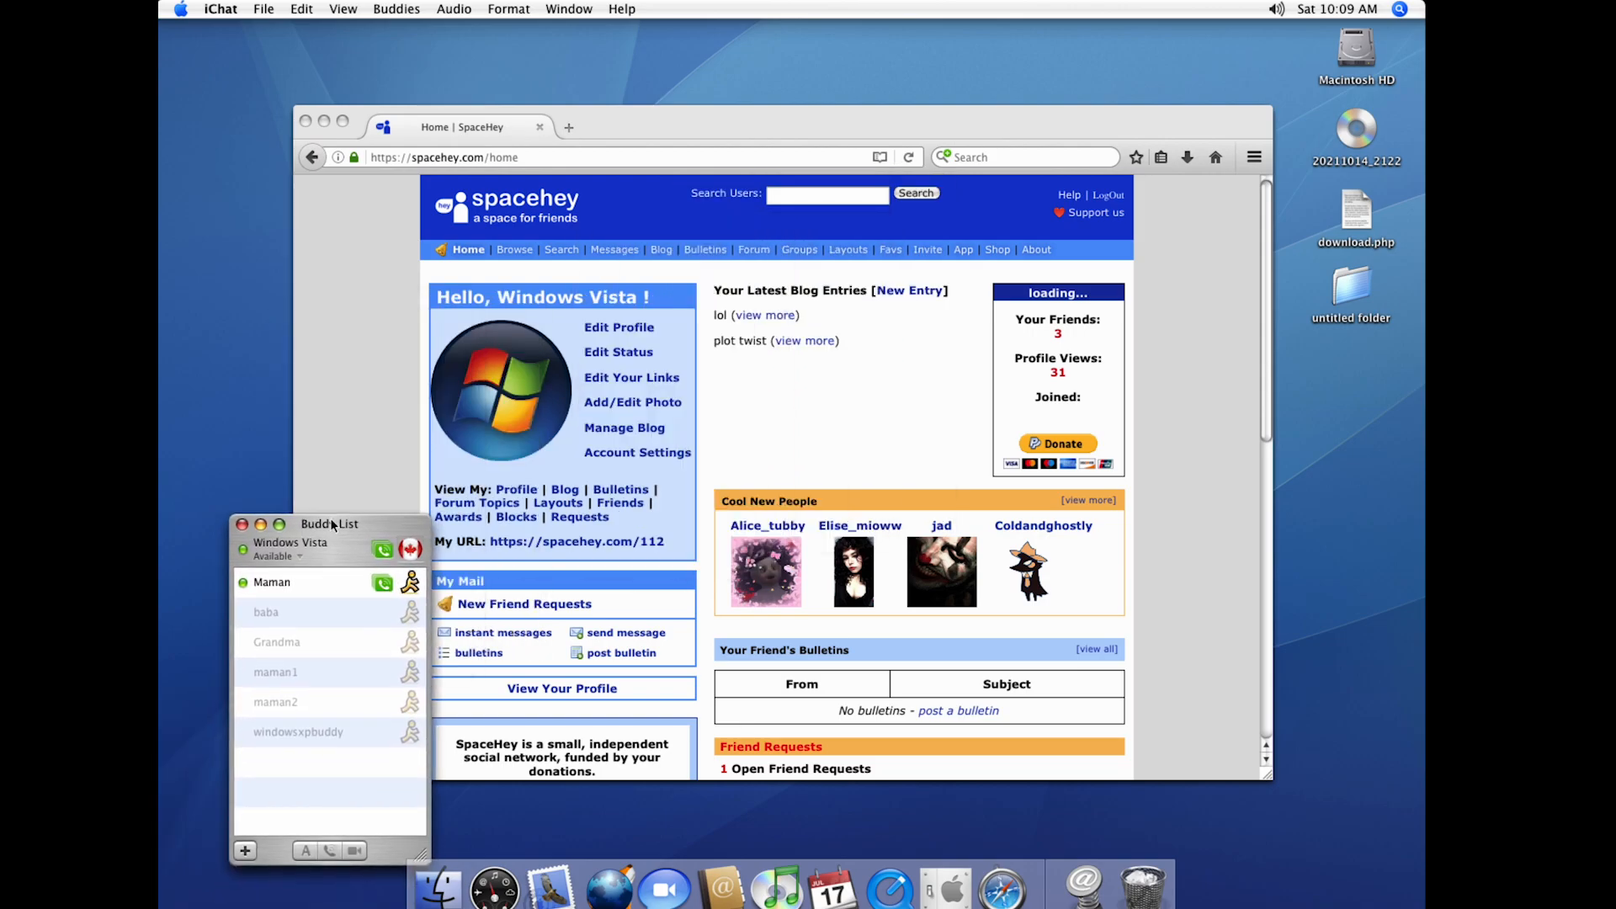
drag(328, 524, 324, 459)
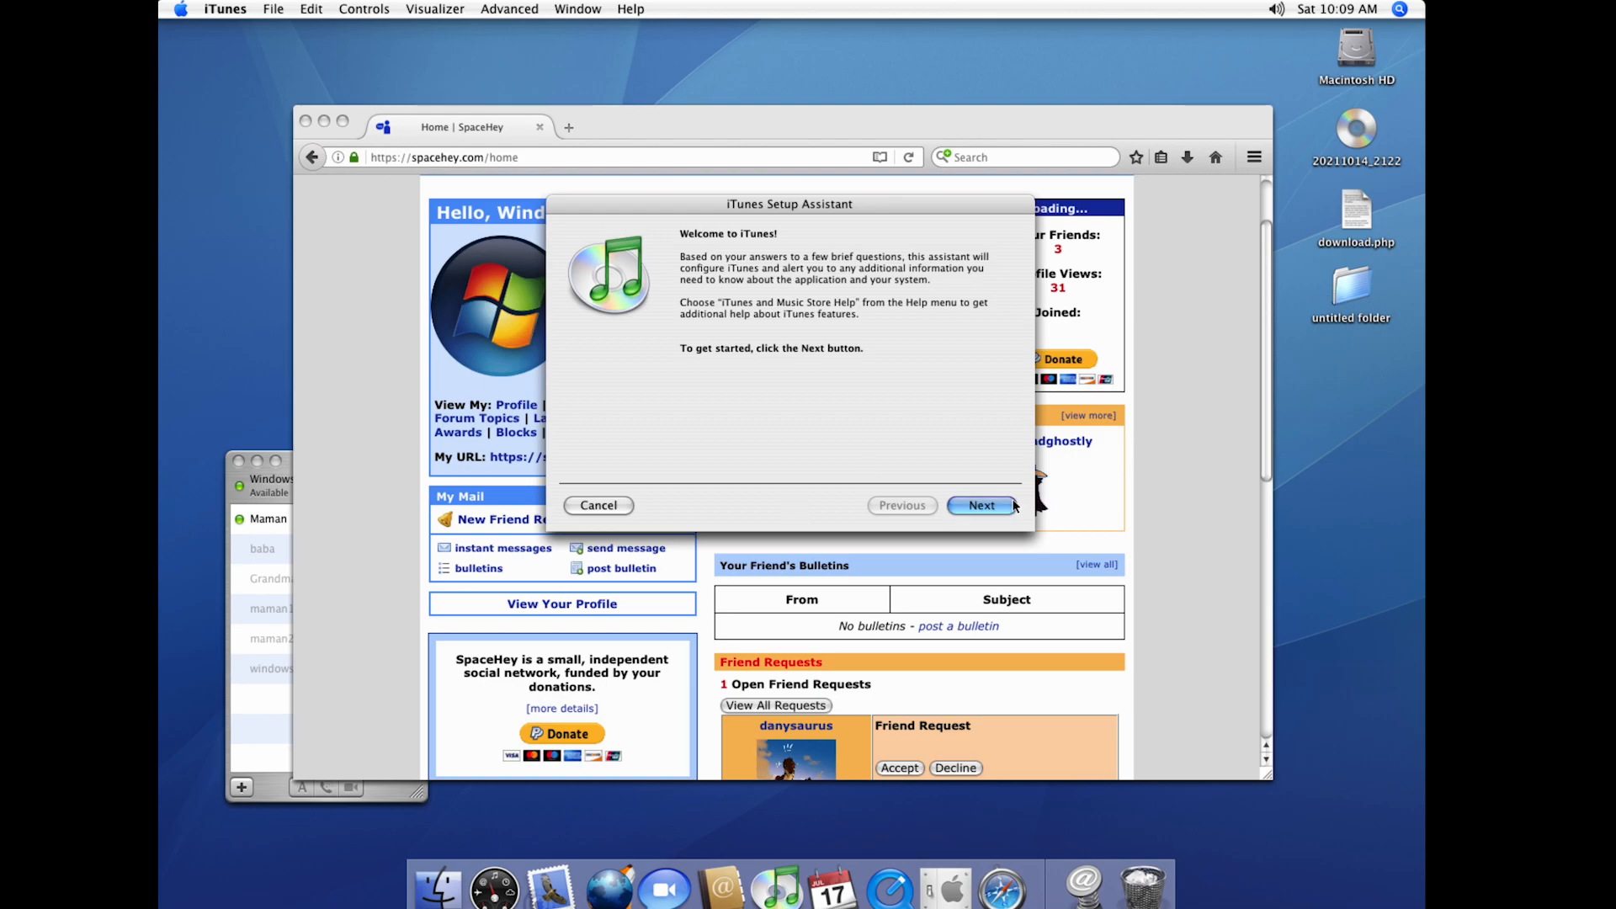
- Finish the iTunes Setup Assistant with defaults, choosing 'No, take me to my iTunes Library', then return to SpaceHey
click(979, 505)
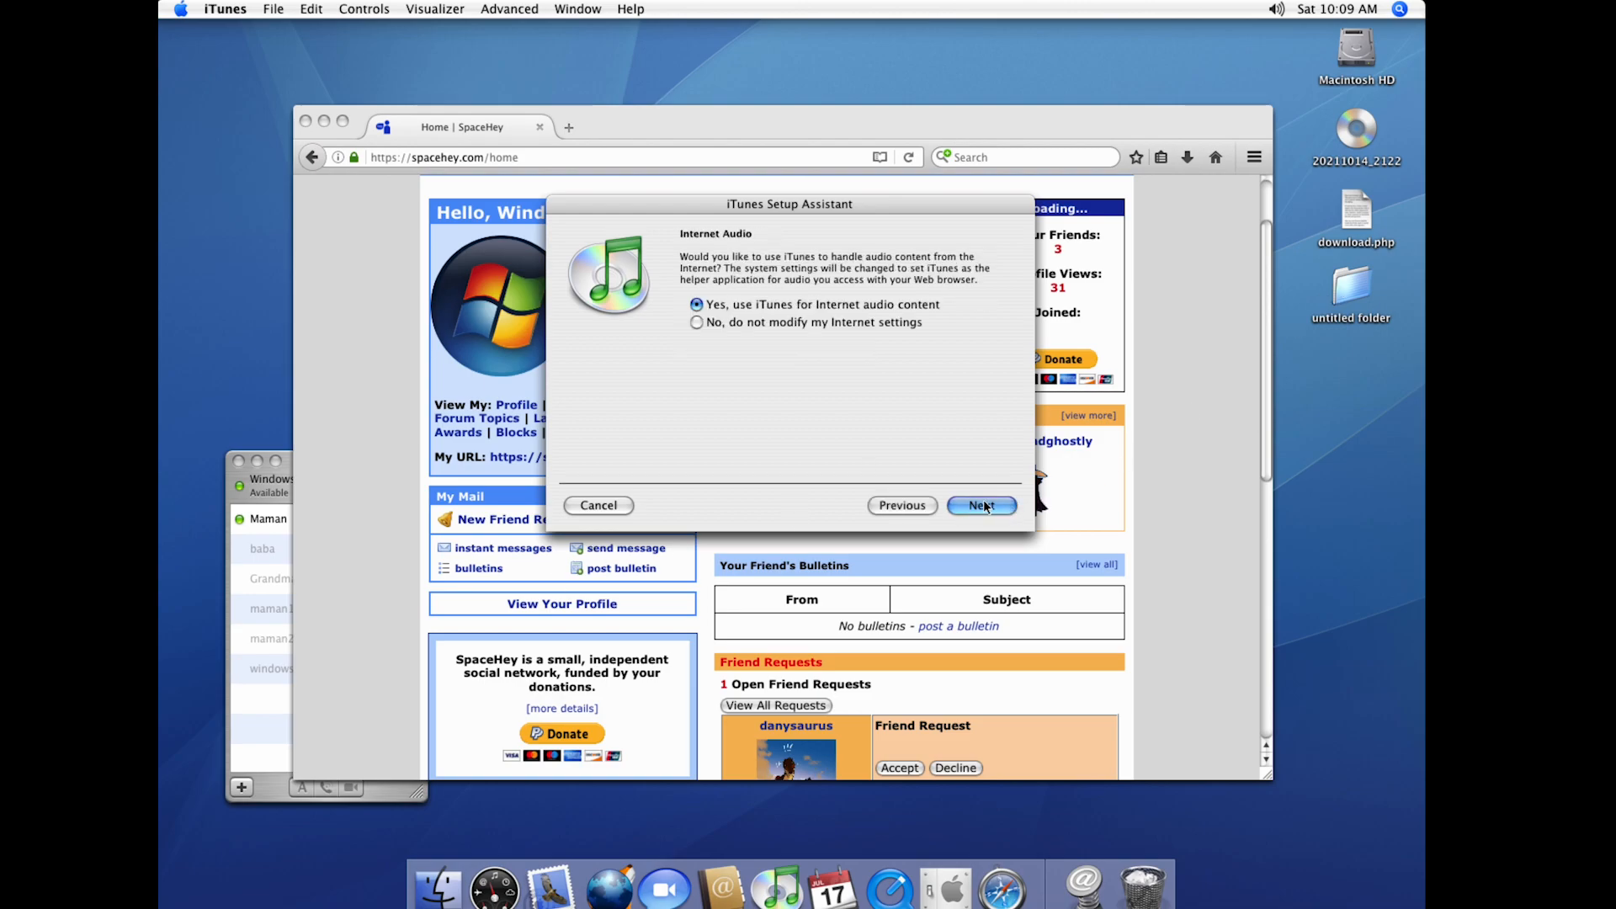
click(979, 505)
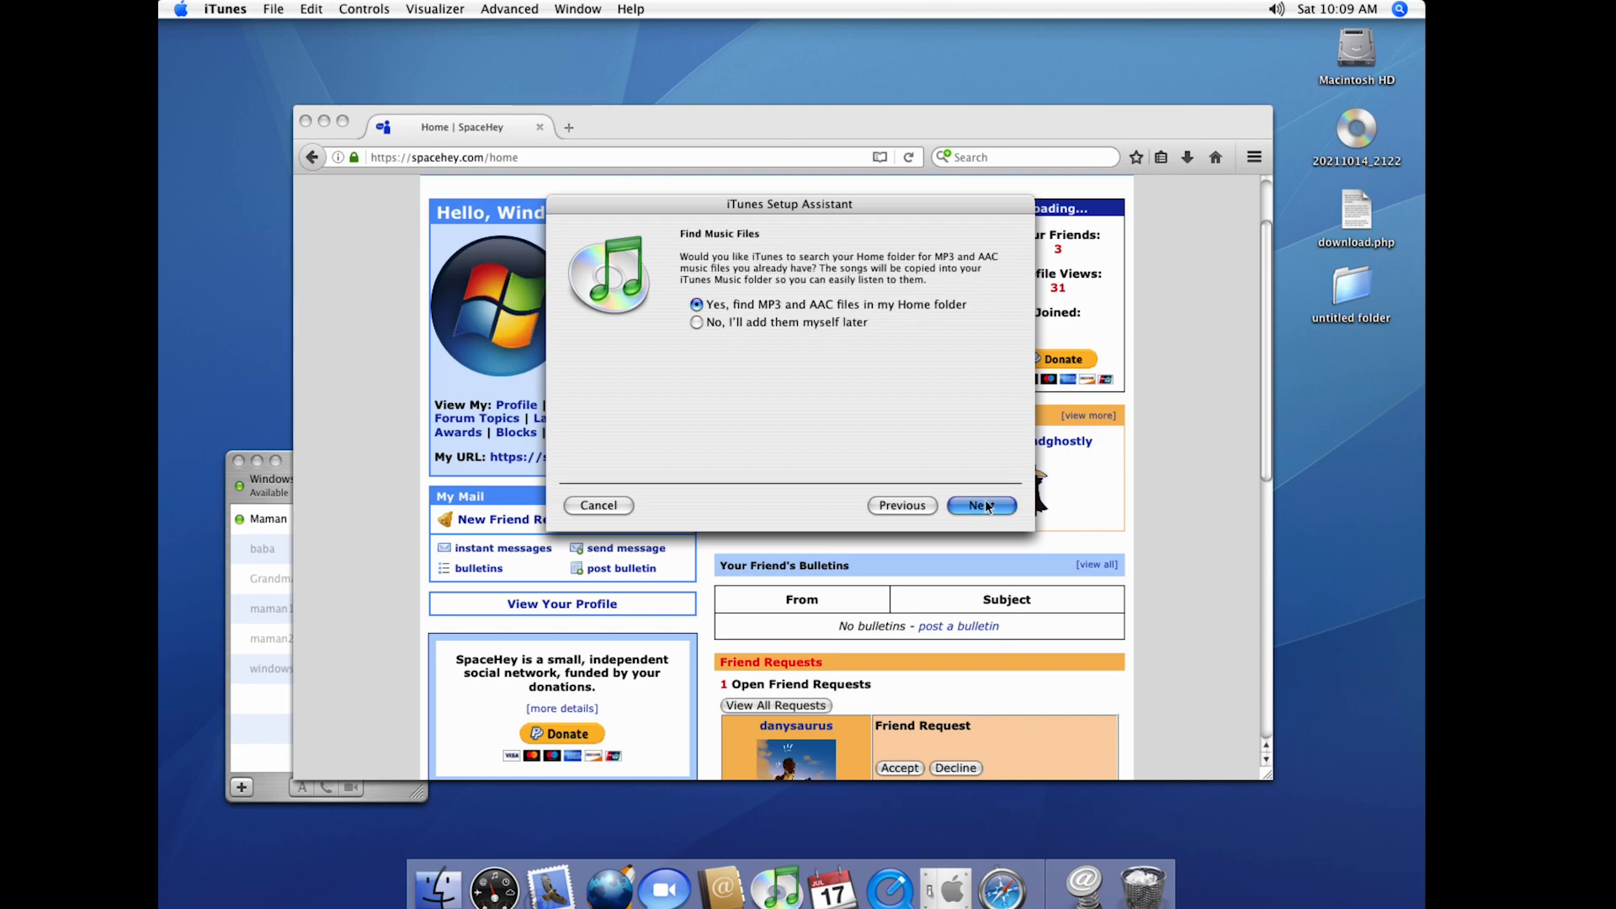
click(979, 505)
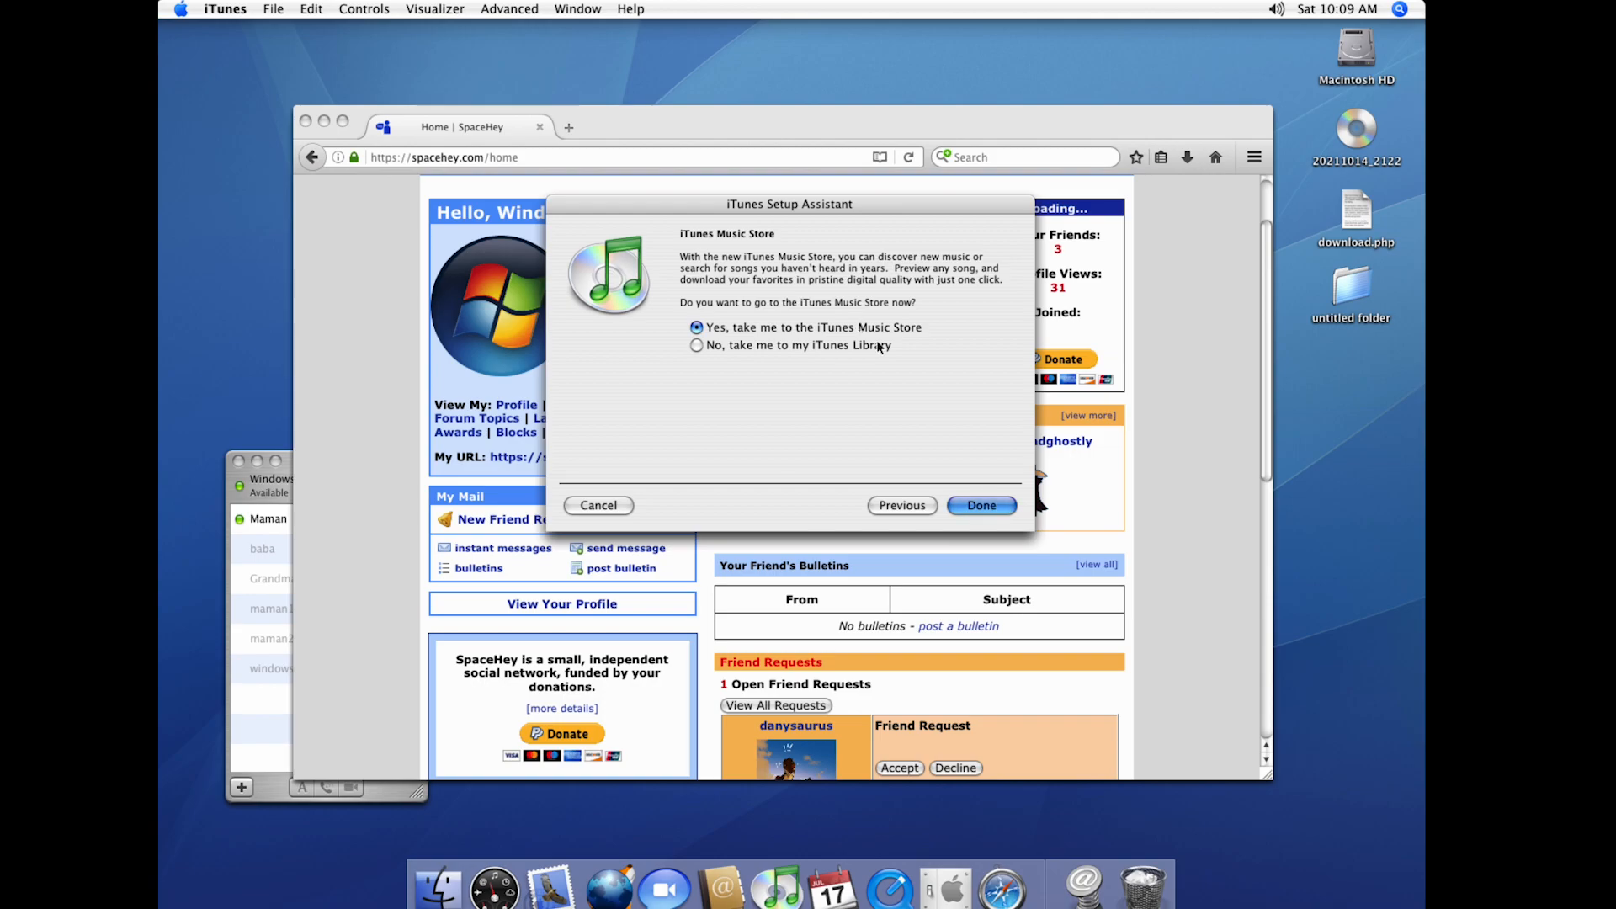
click(697, 344)
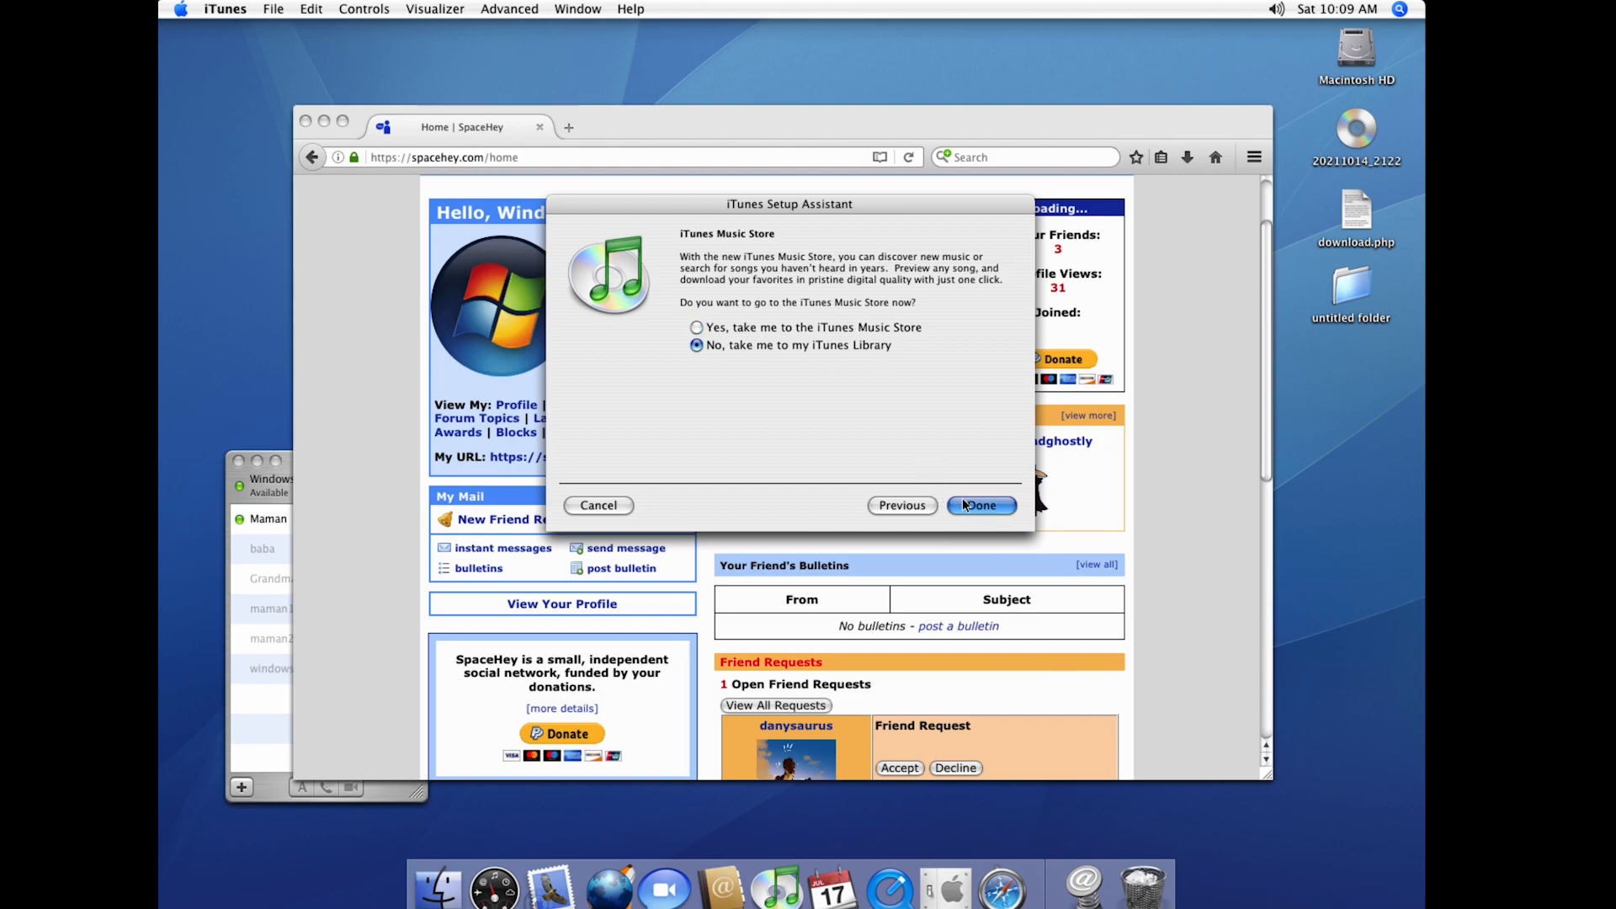
click(978, 505)
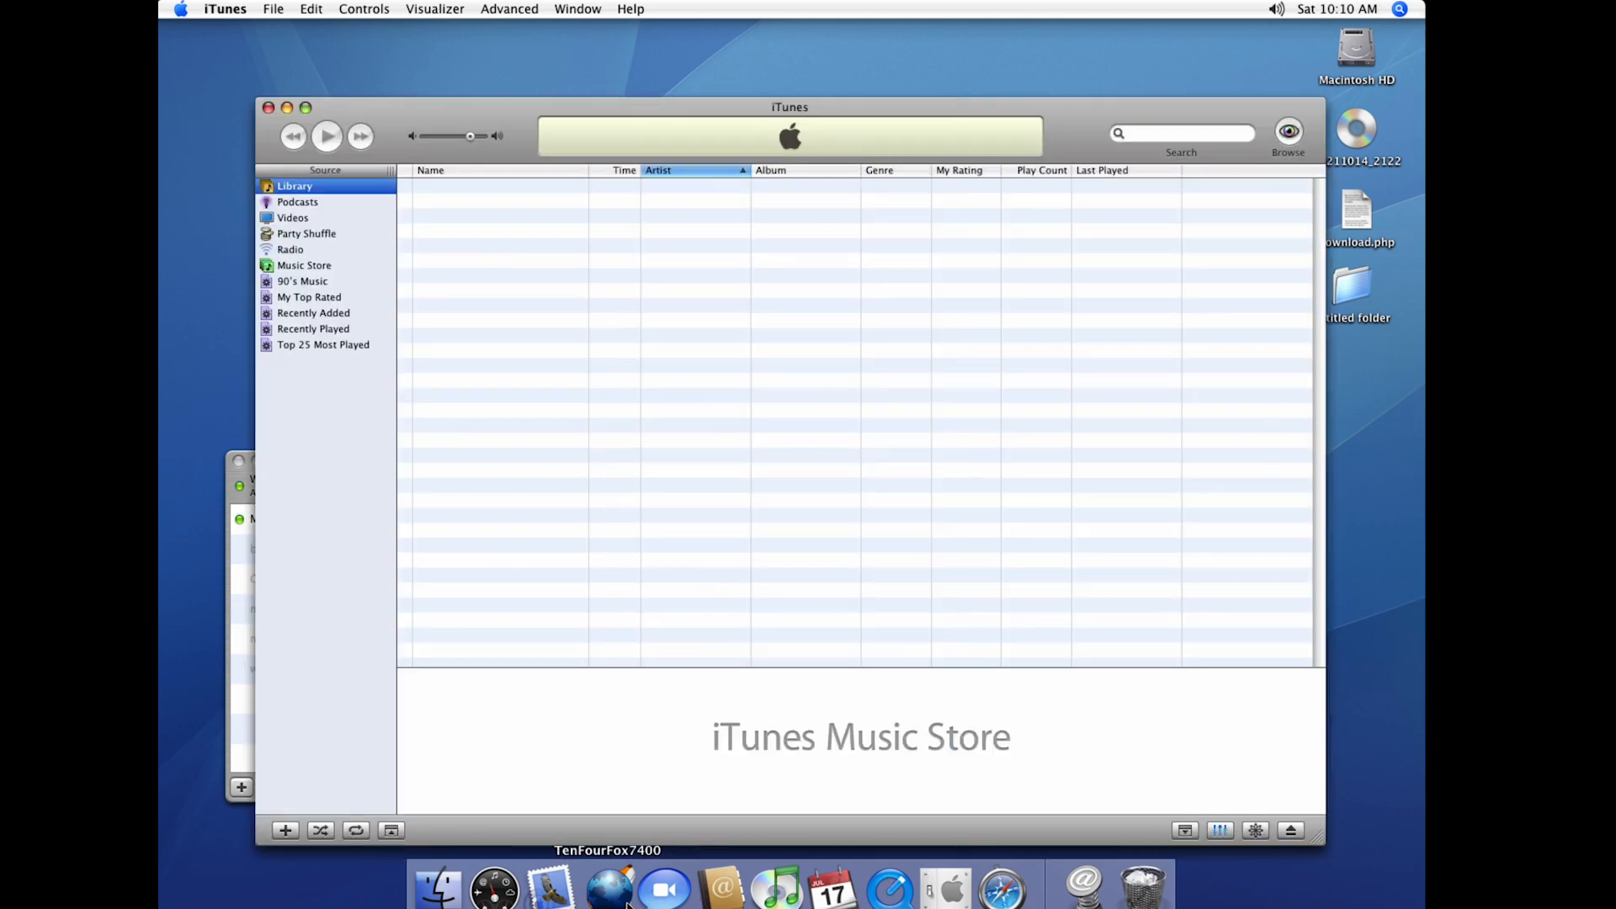
click(606, 887)
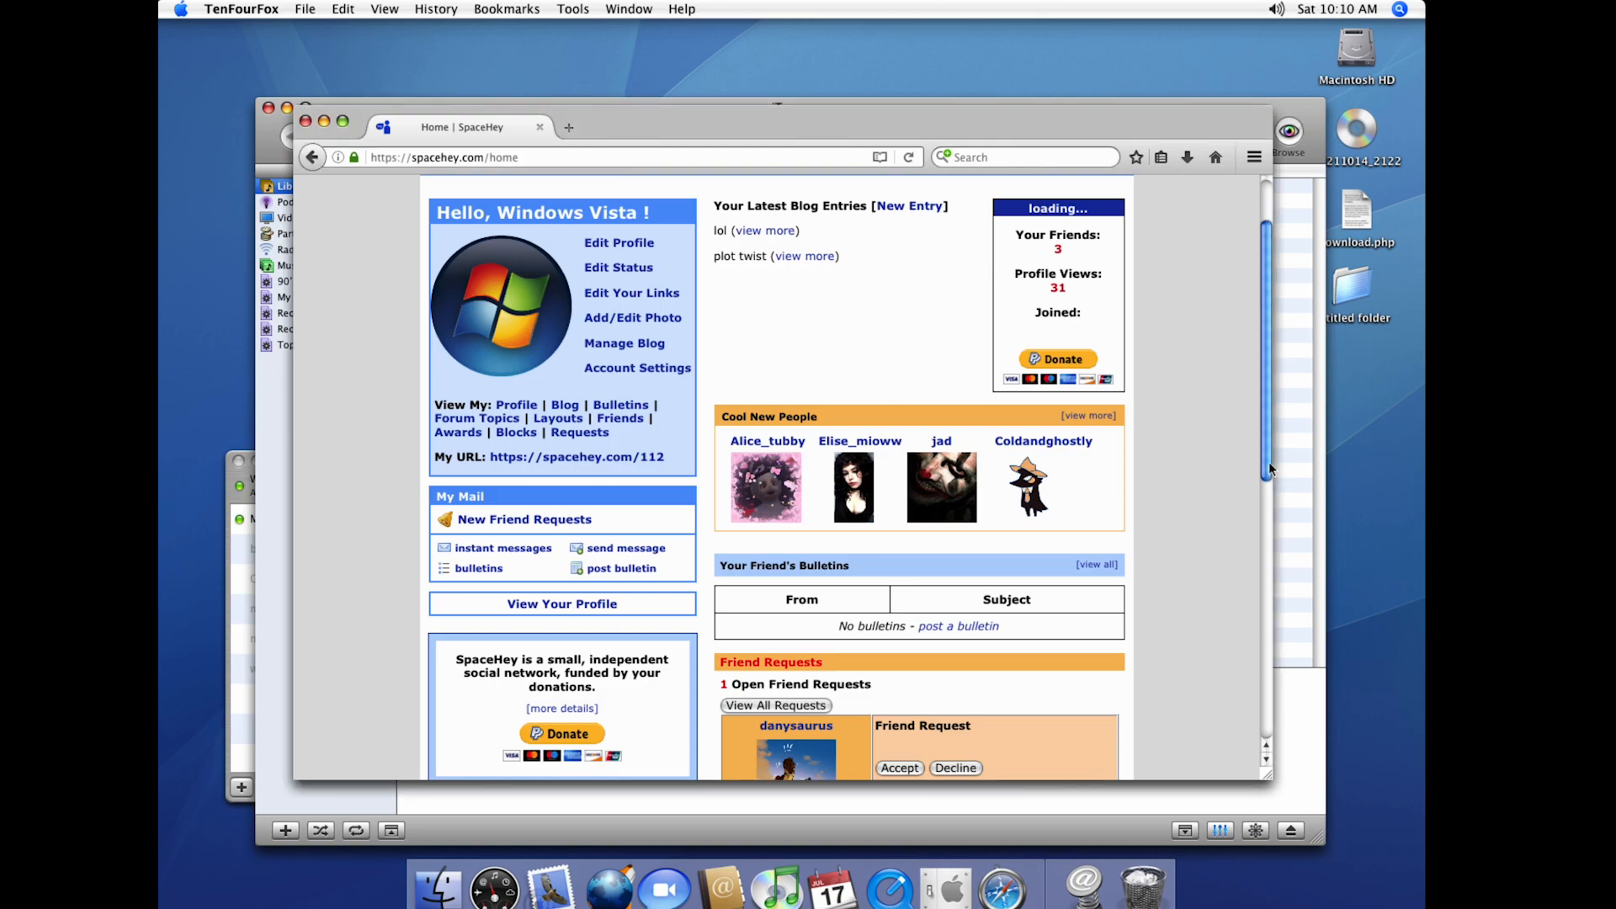
scroll(down, 3)
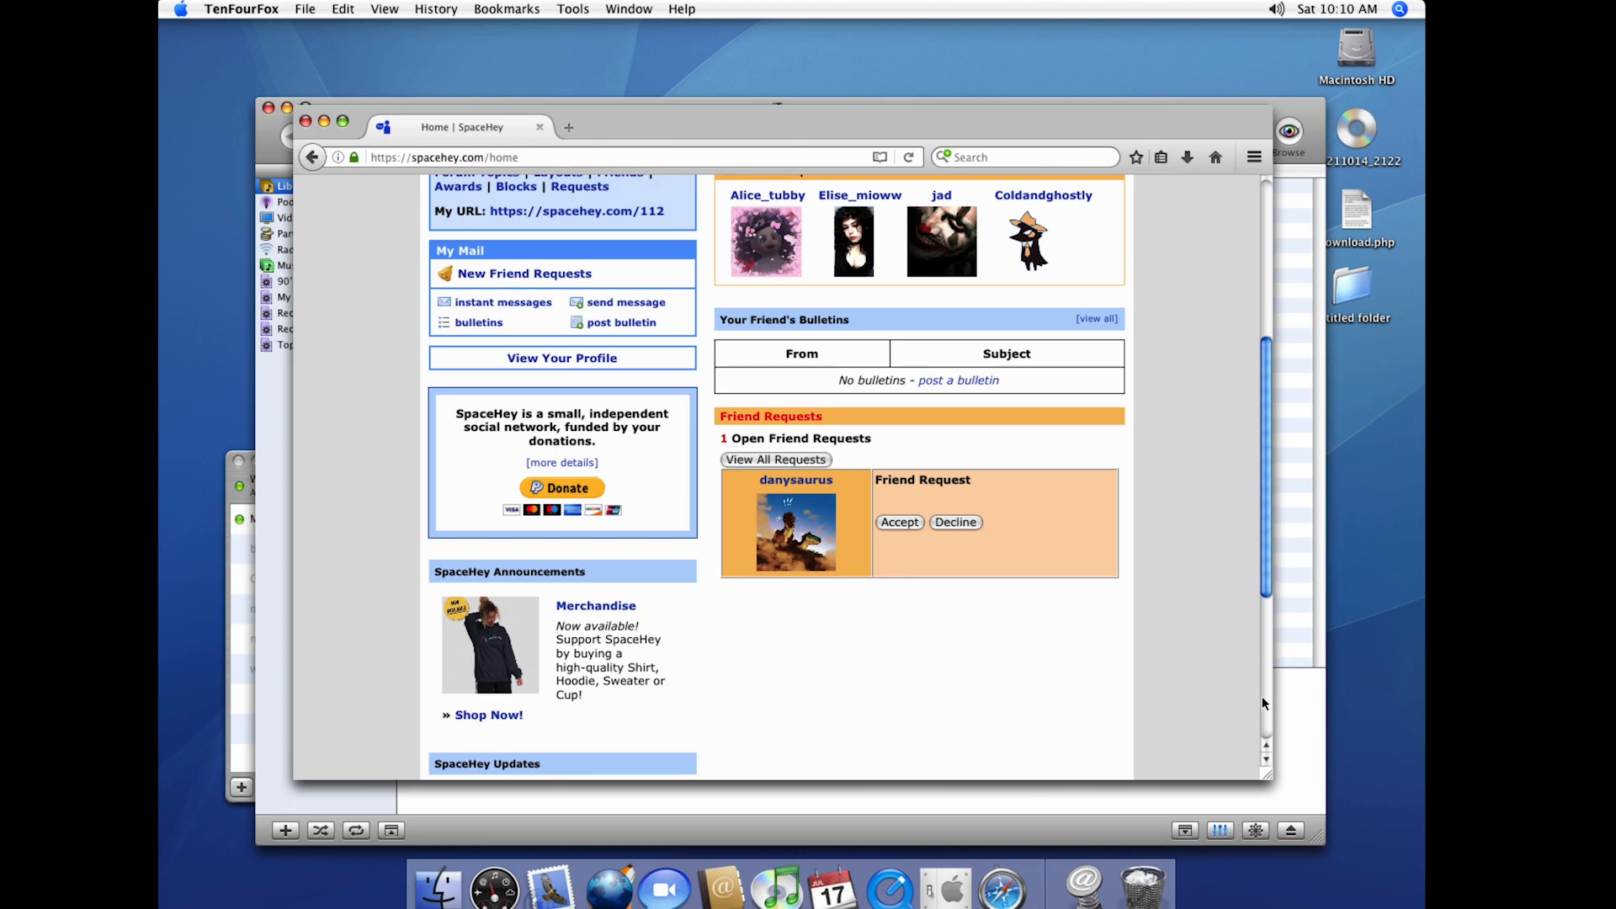
scroll(down, 3)
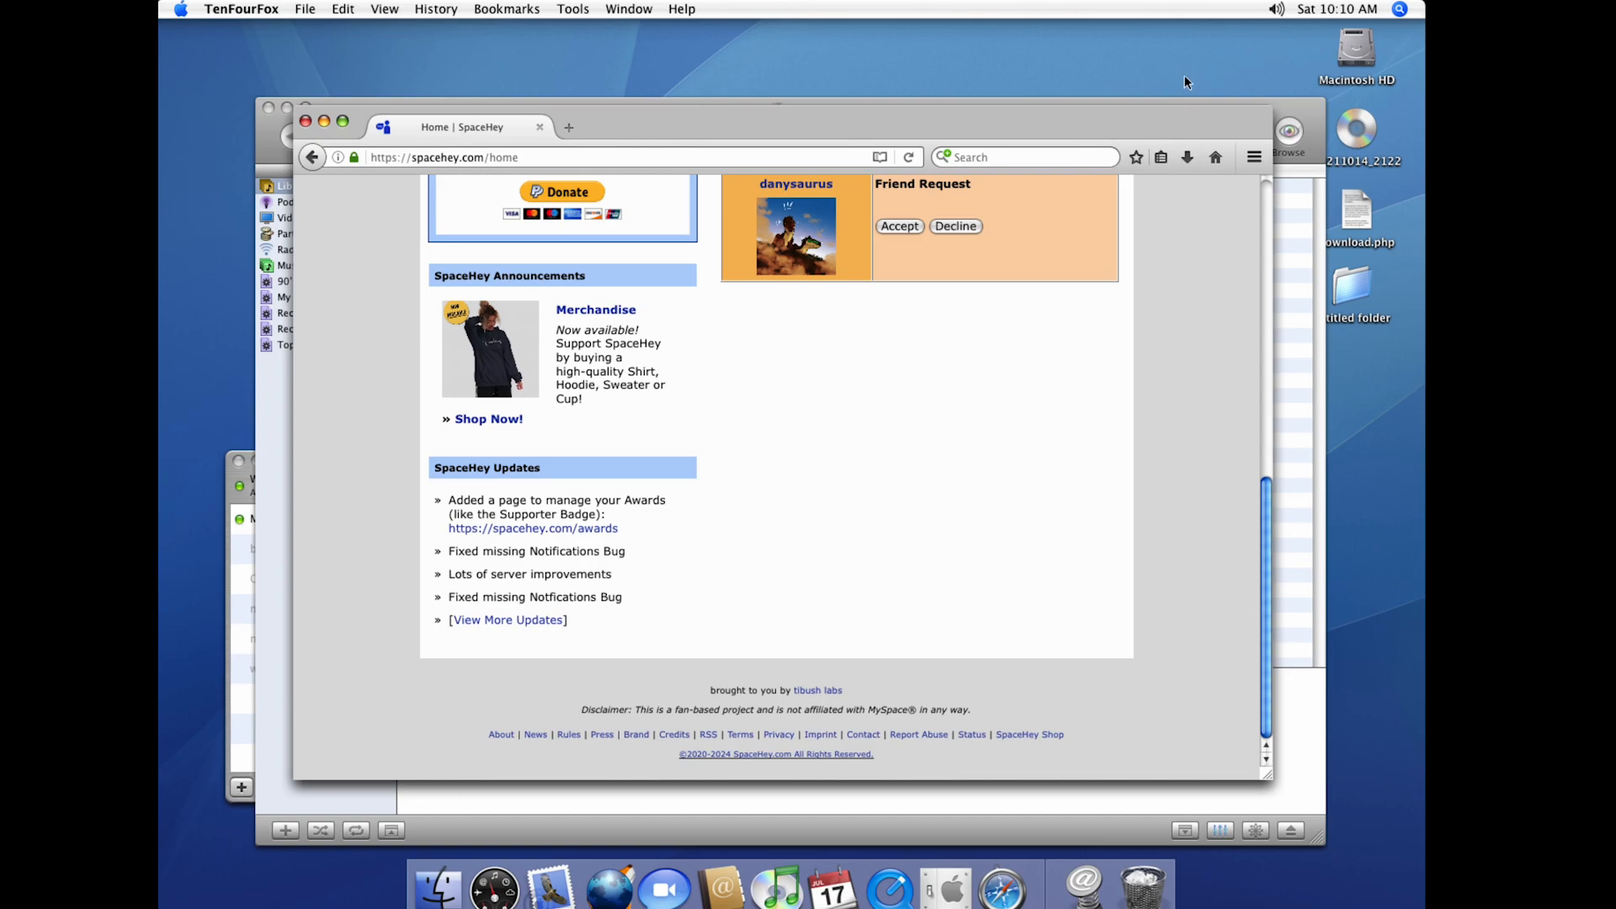
scroll(up, 3)
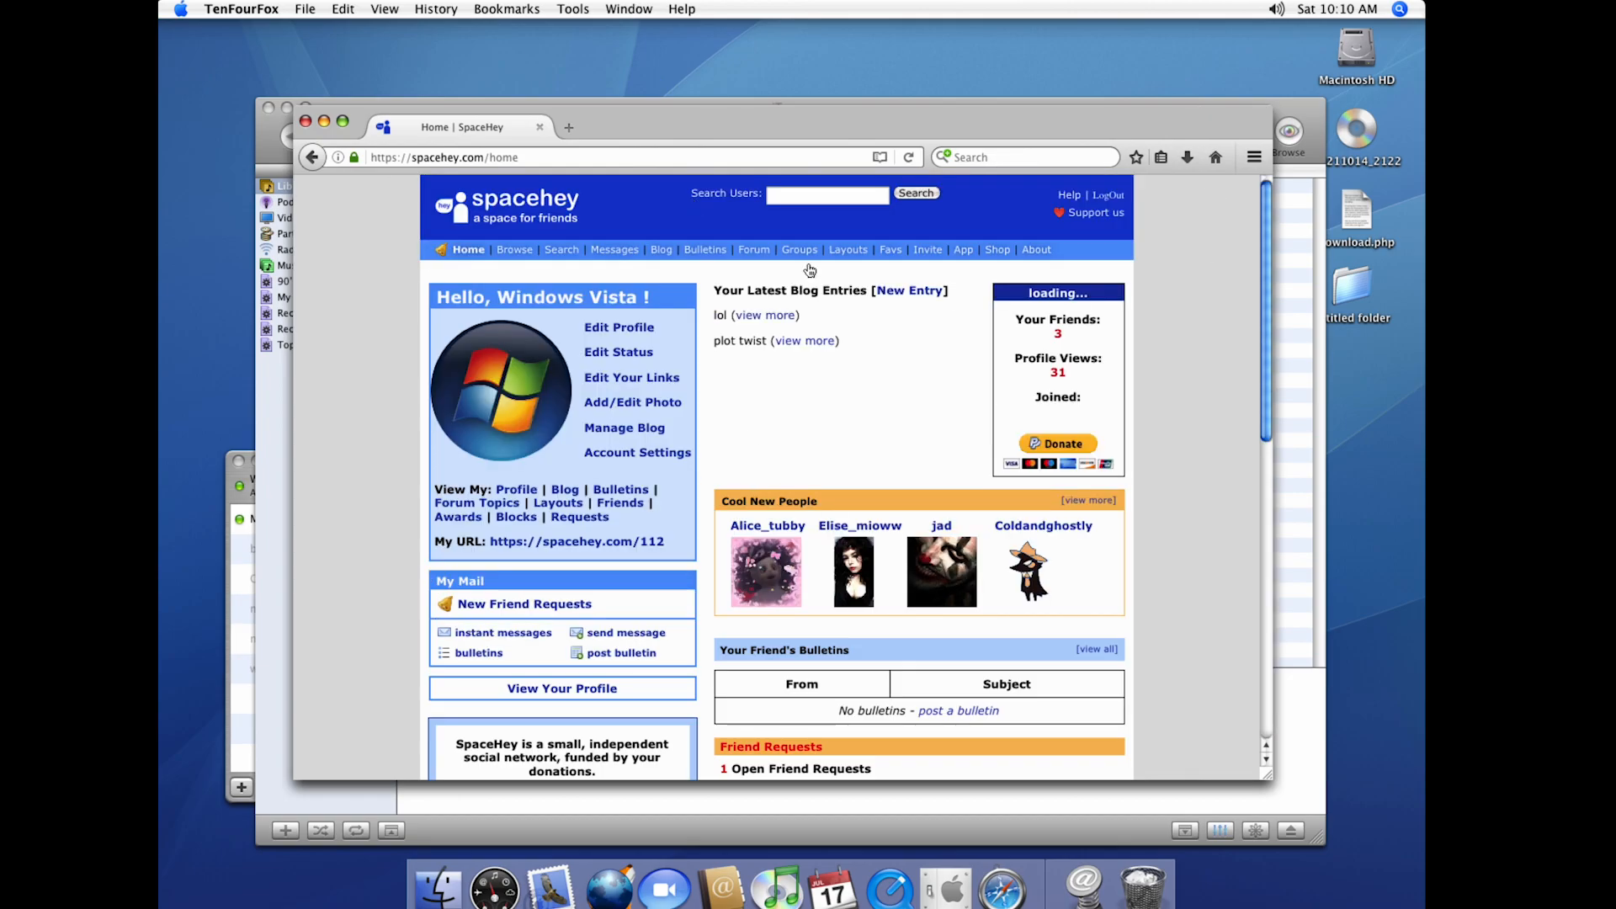
mouse_move(939, 175)
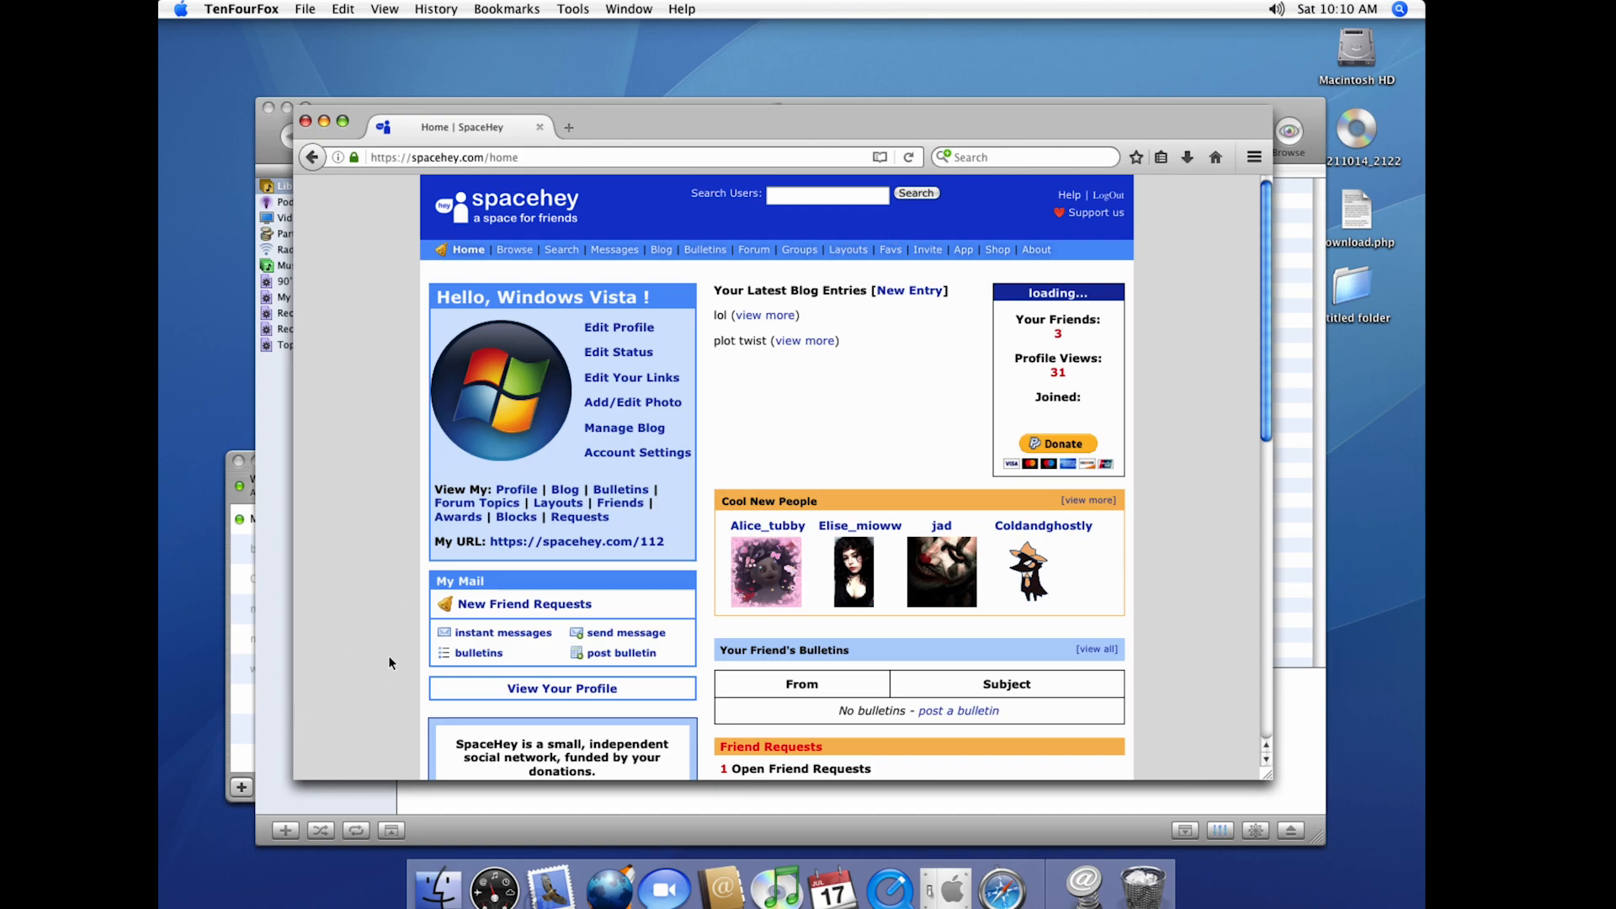
mouse_move(374, 756)
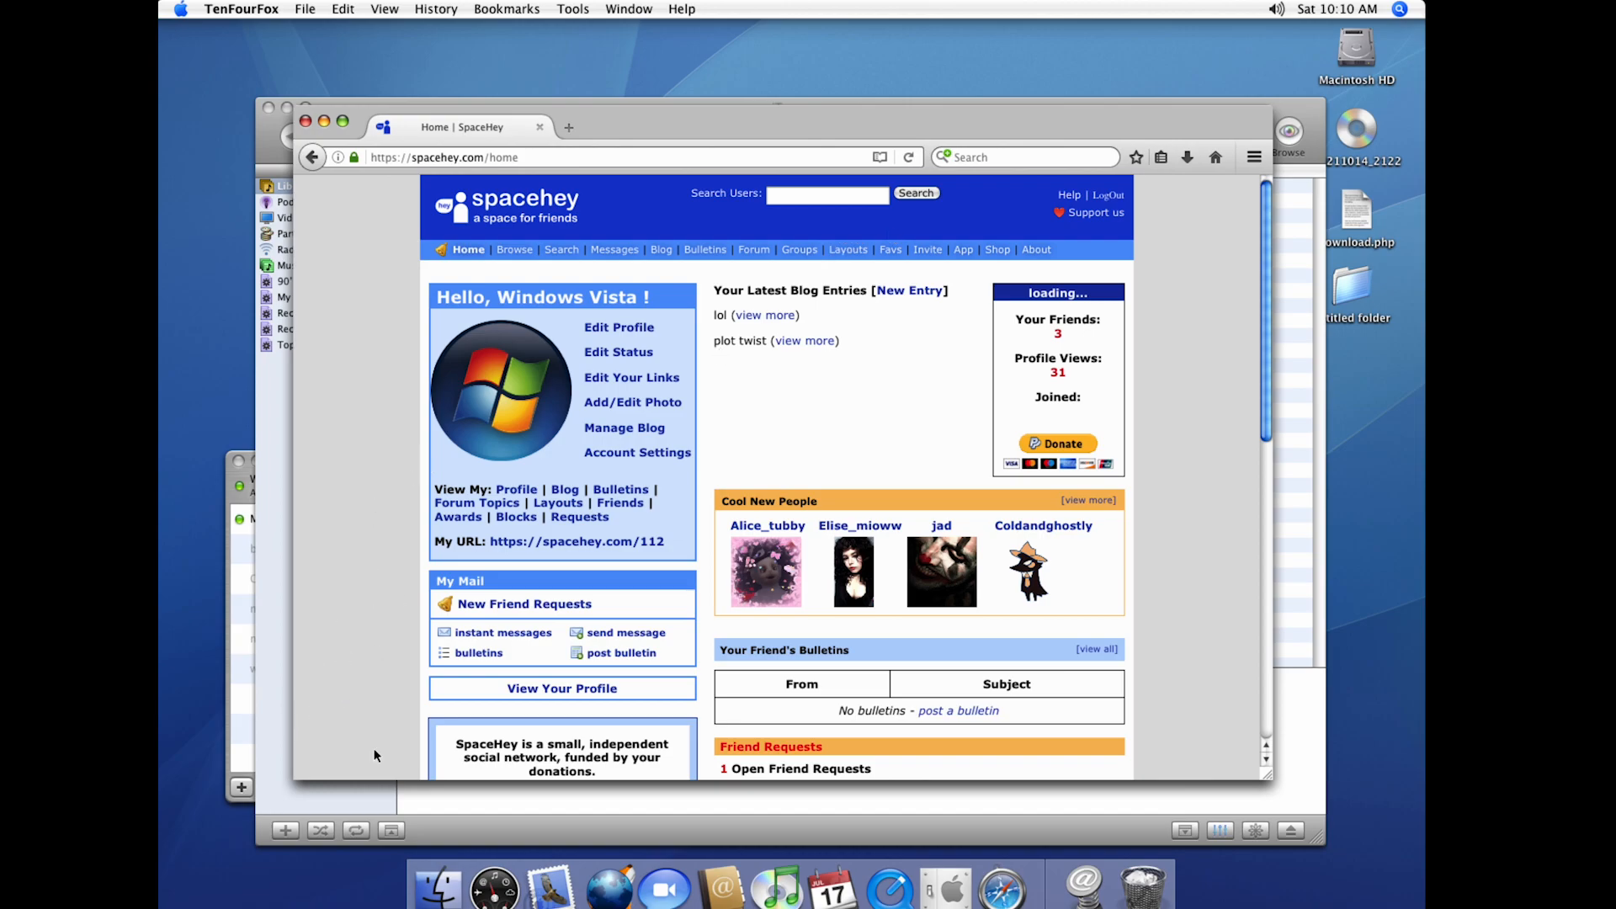
mouse_move(236, 759)
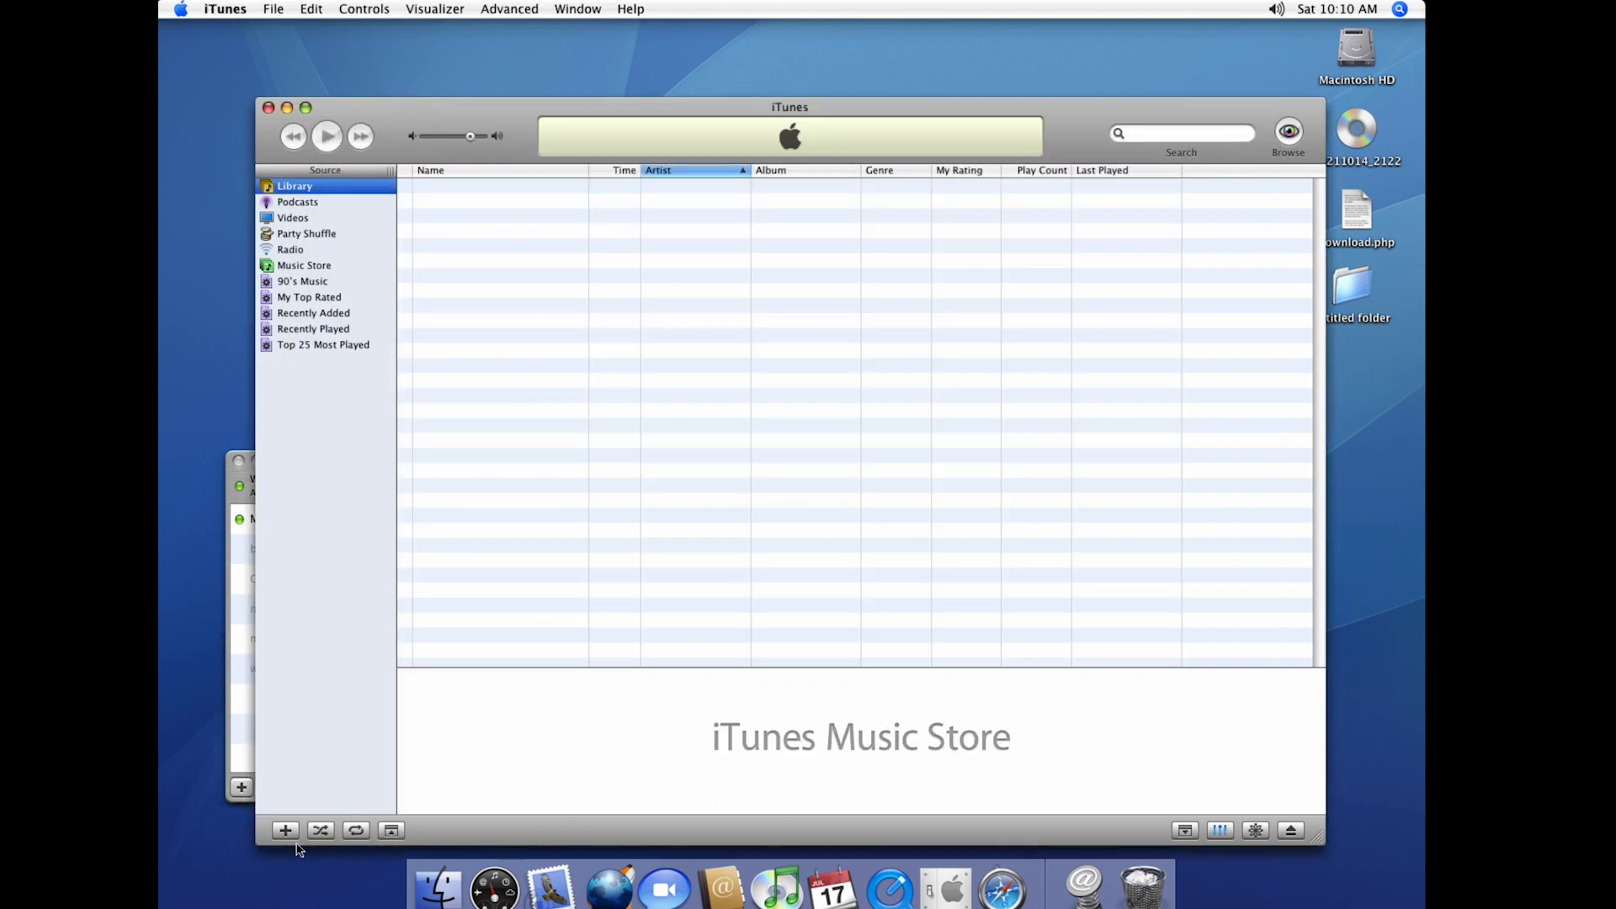
- Create a new untitled playlist in iTunes and switch to the Finder
click(286, 830)
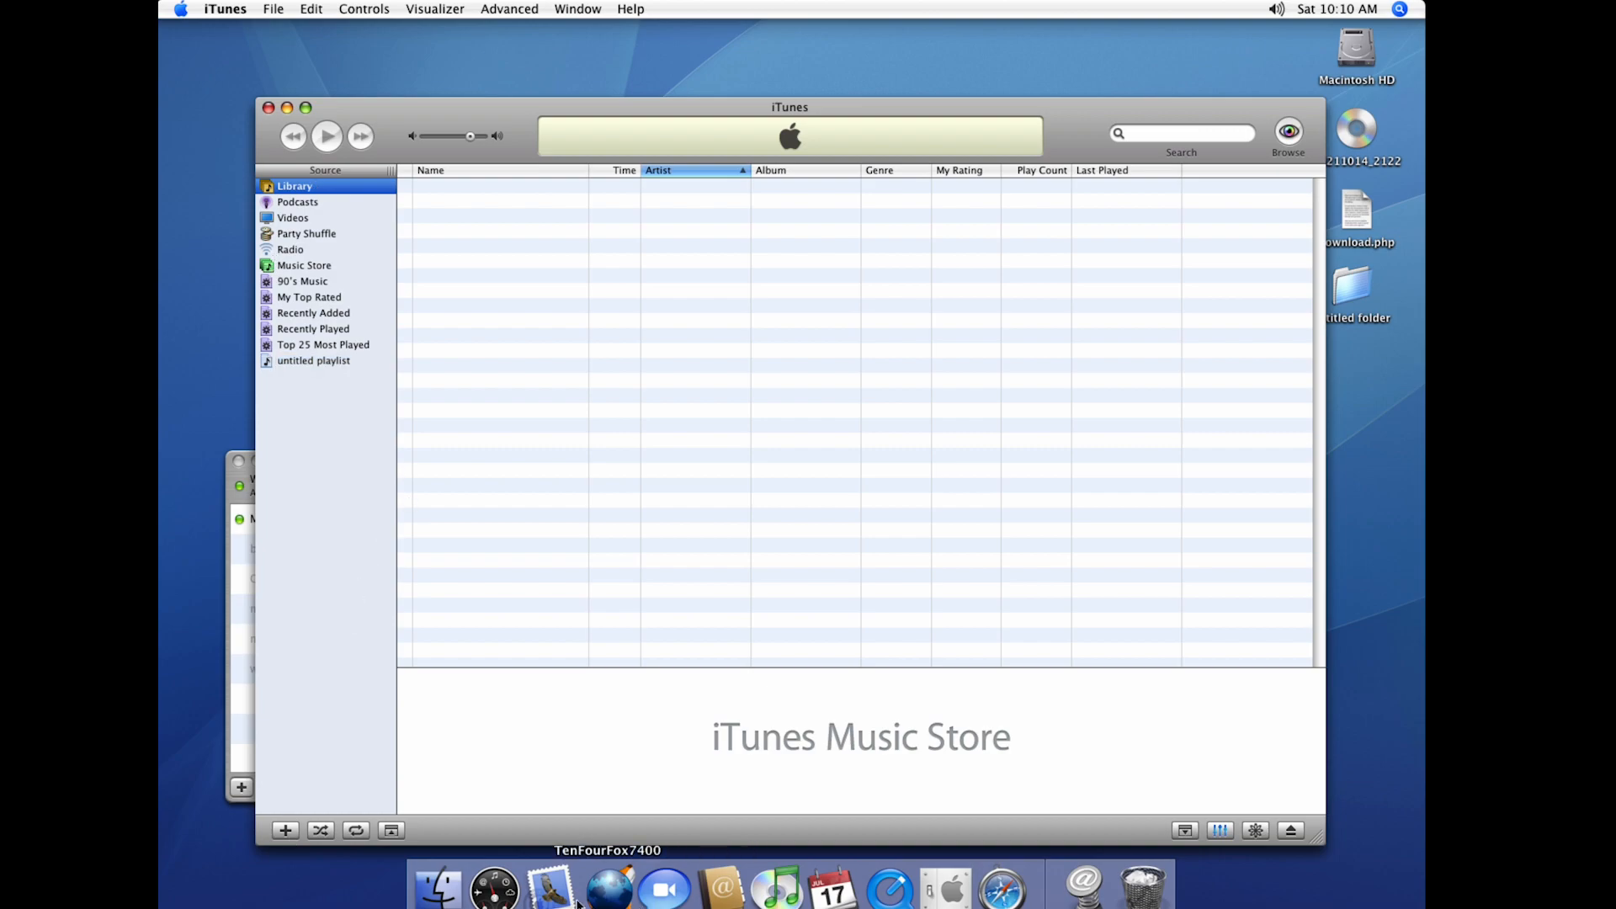
click(438, 887)
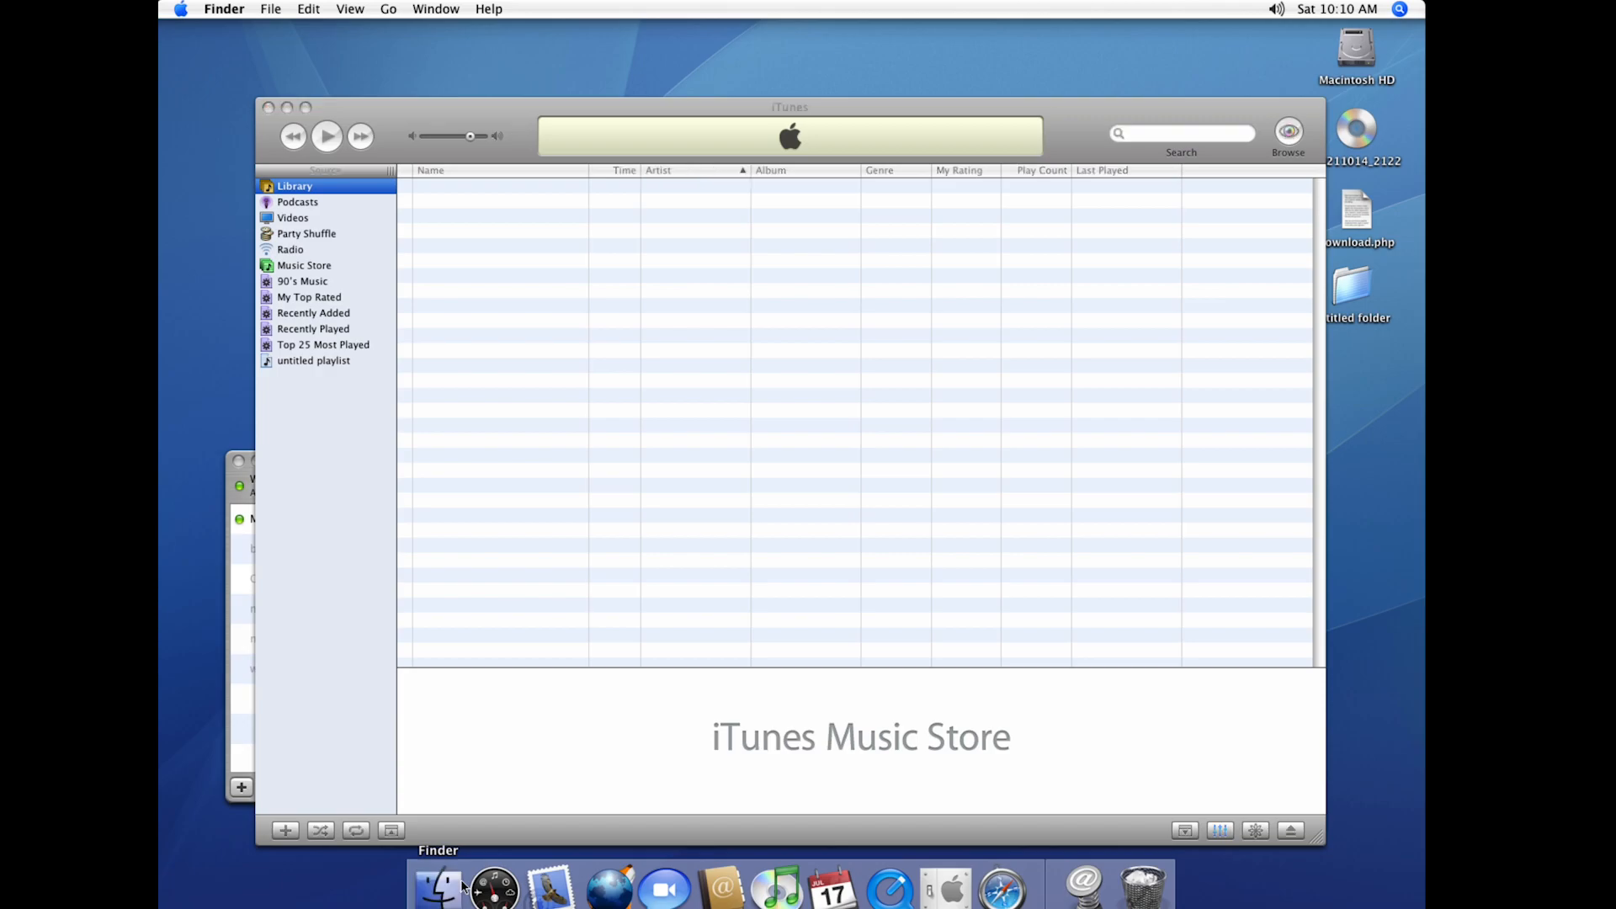
- Open the home folder's Music folder via its contextual menu
click(439, 884)
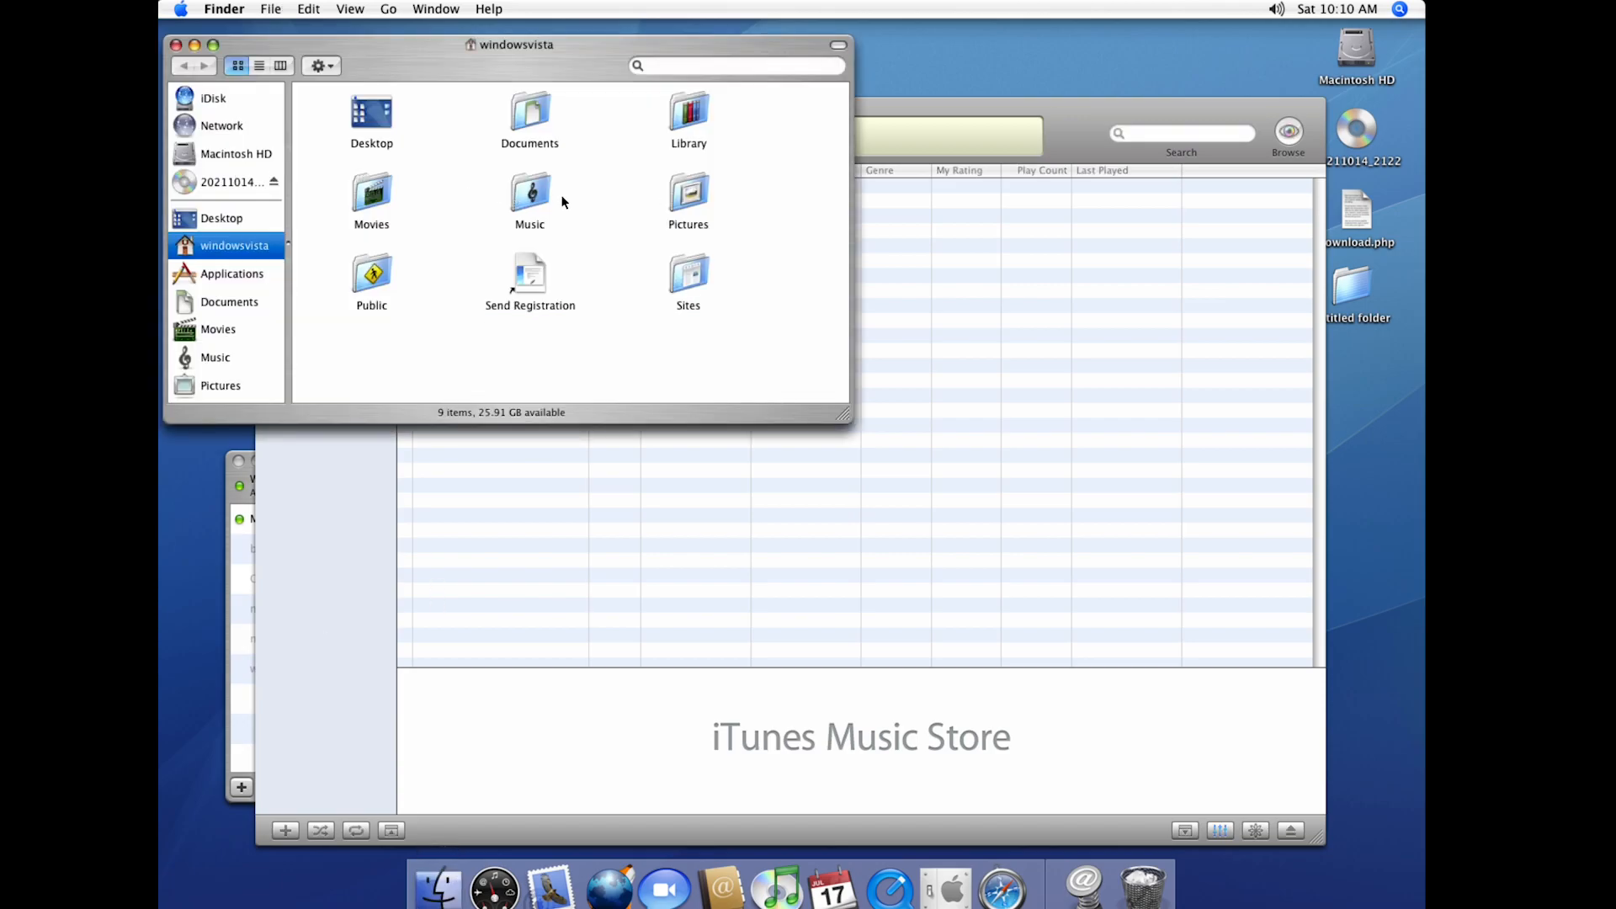
right_click(528, 196)
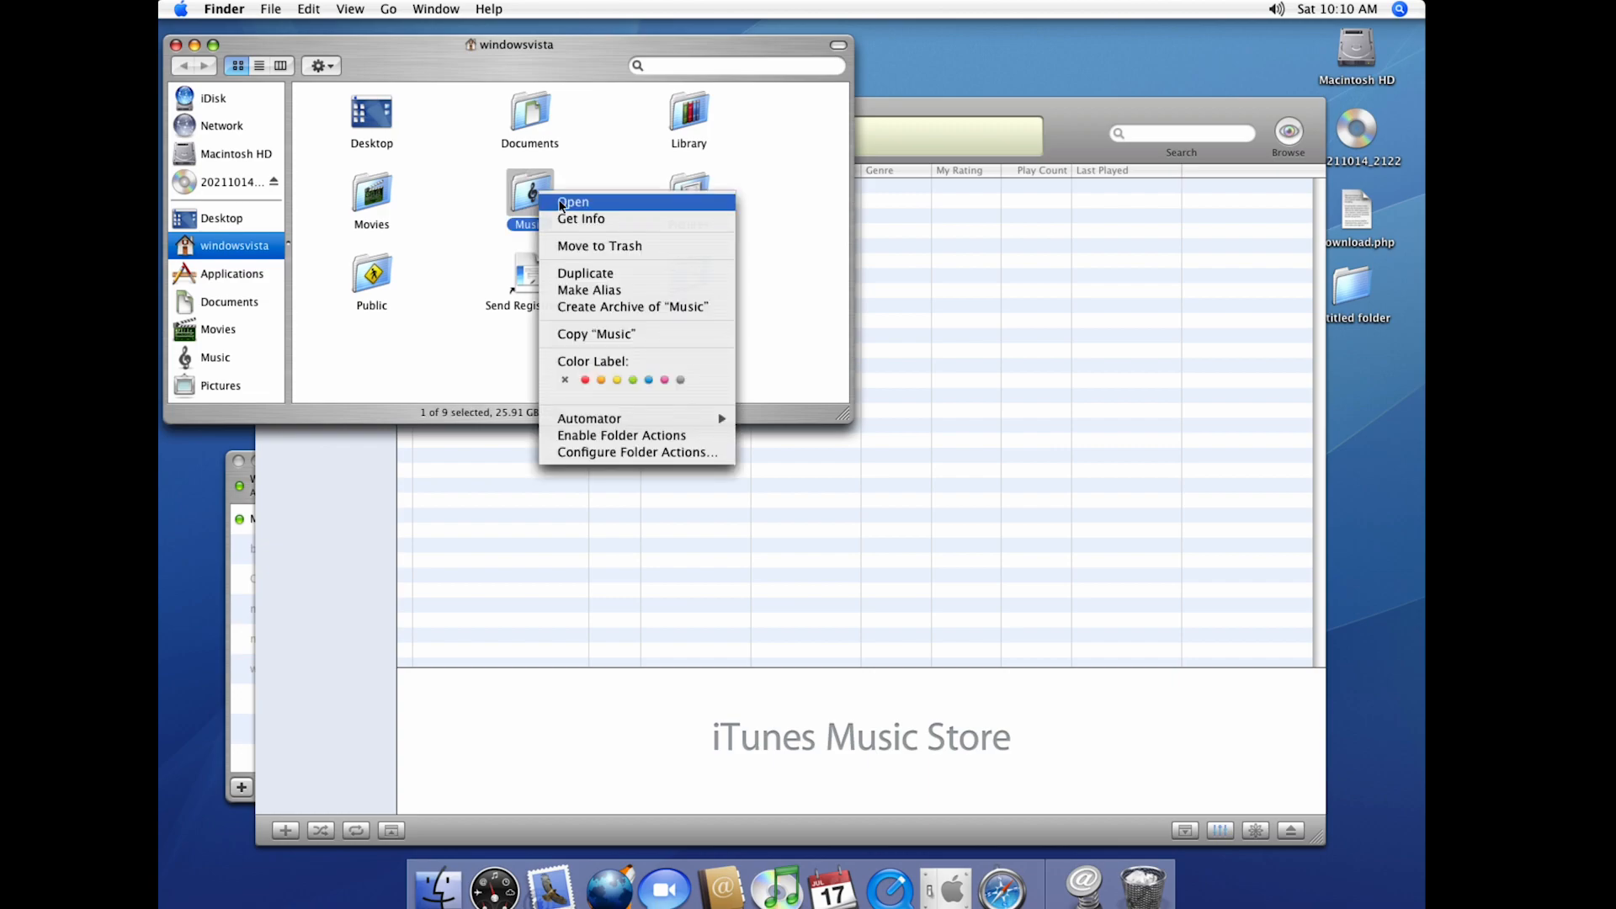
click(572, 201)
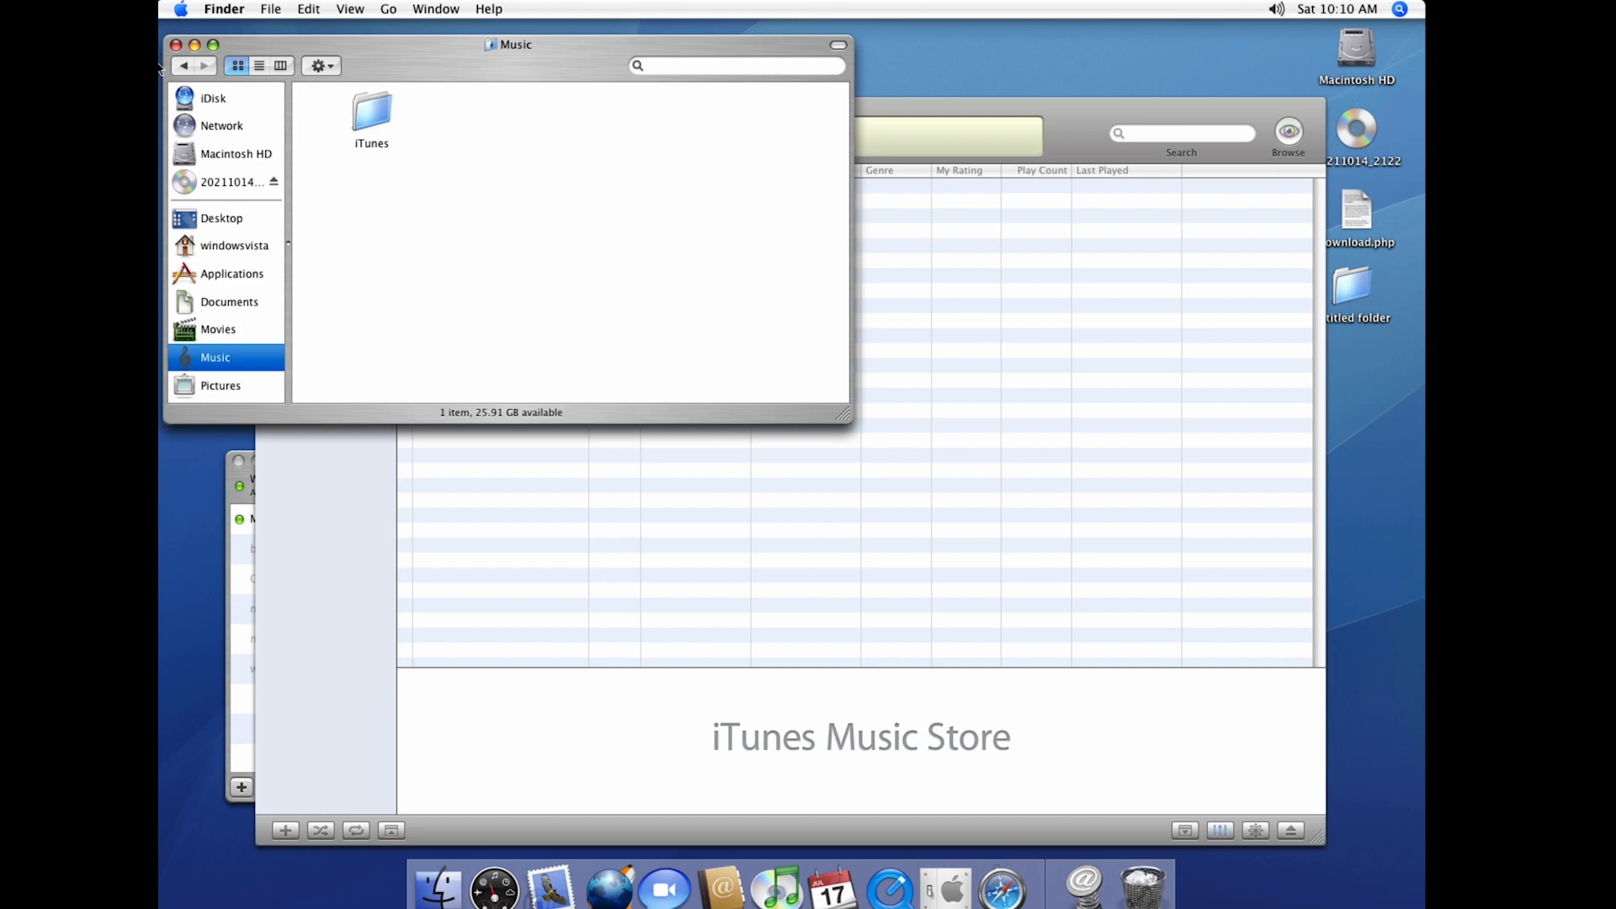
mouse_move(175, 57)
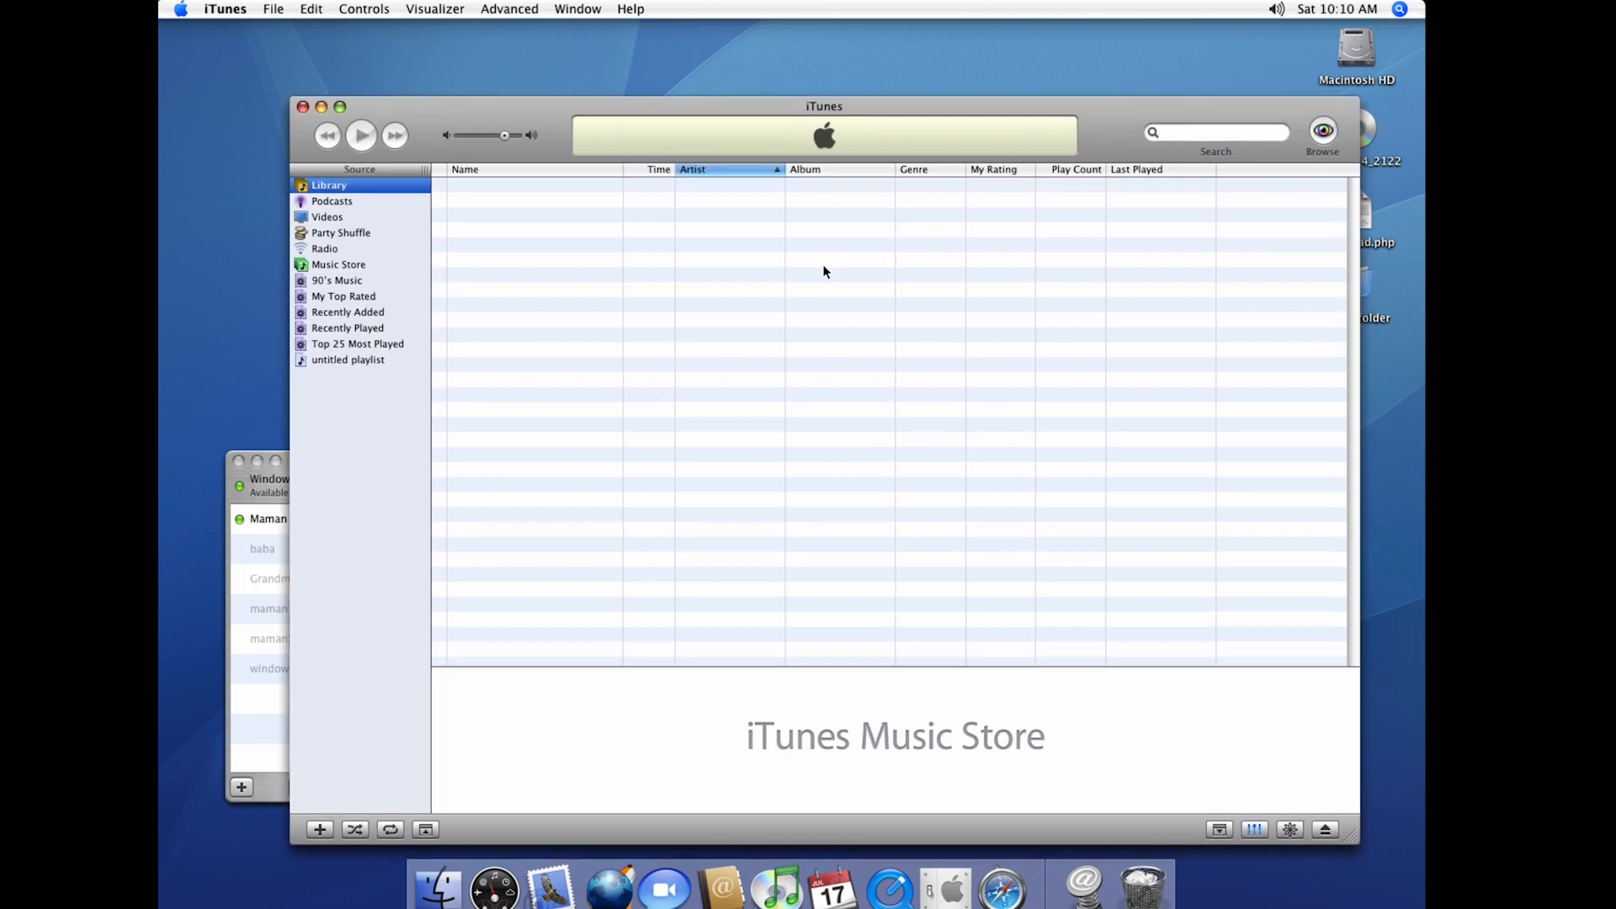
mouse_move(276, 899)
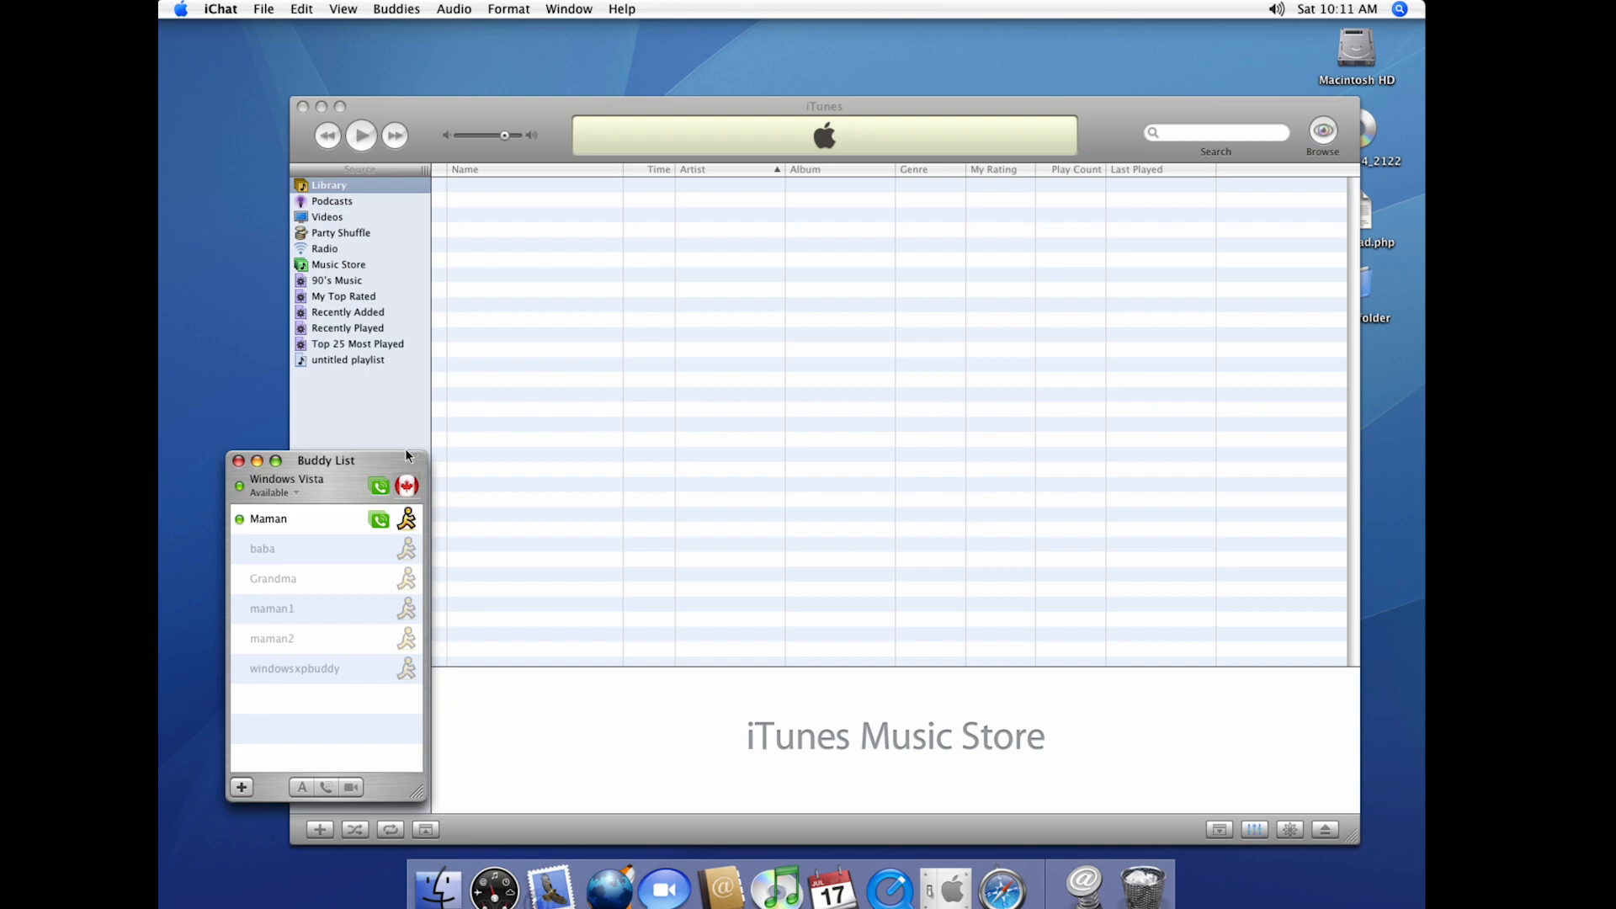
- Shift the buddy list further left and bring the iTunes library window to the front
drag(324, 459, 286, 453)
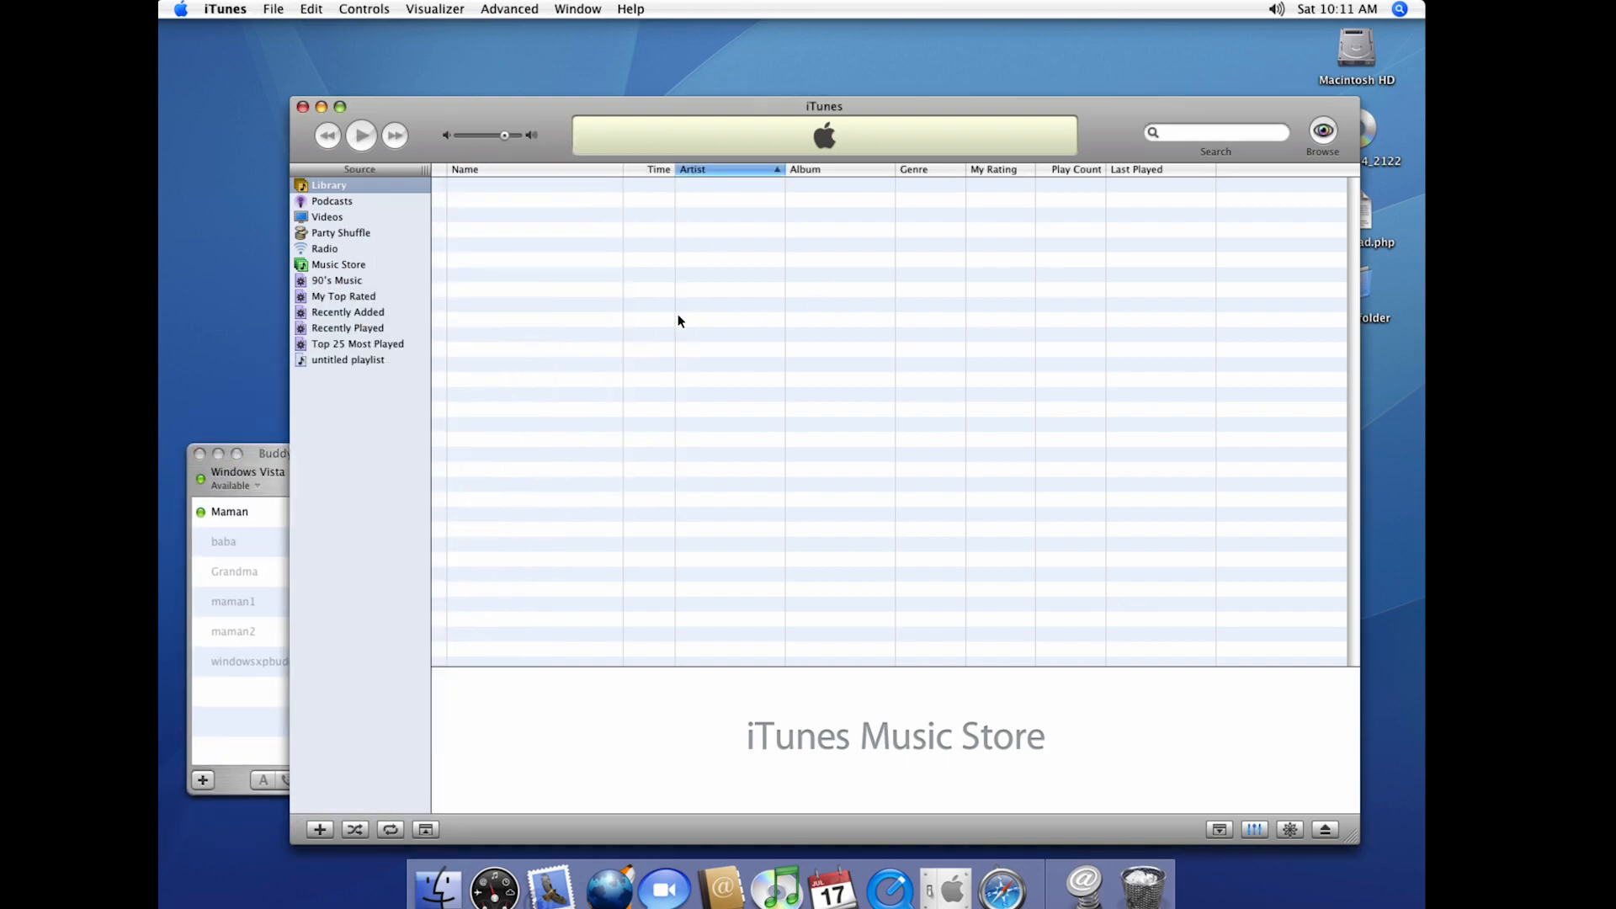
mouse_move(313, 91)
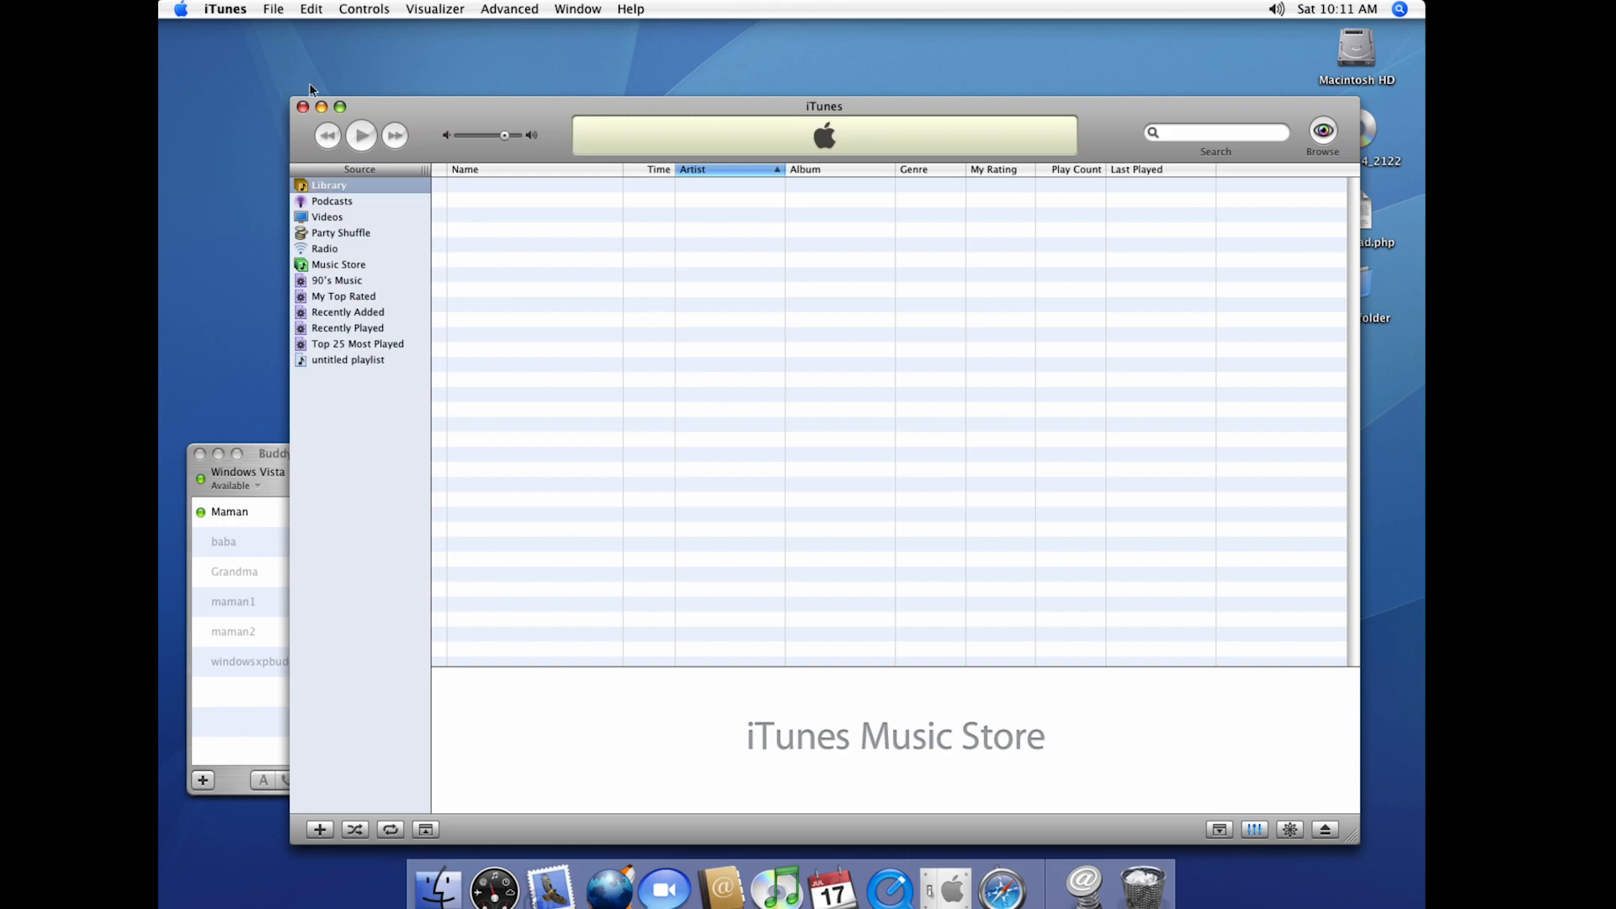
mouse_move(259, 442)
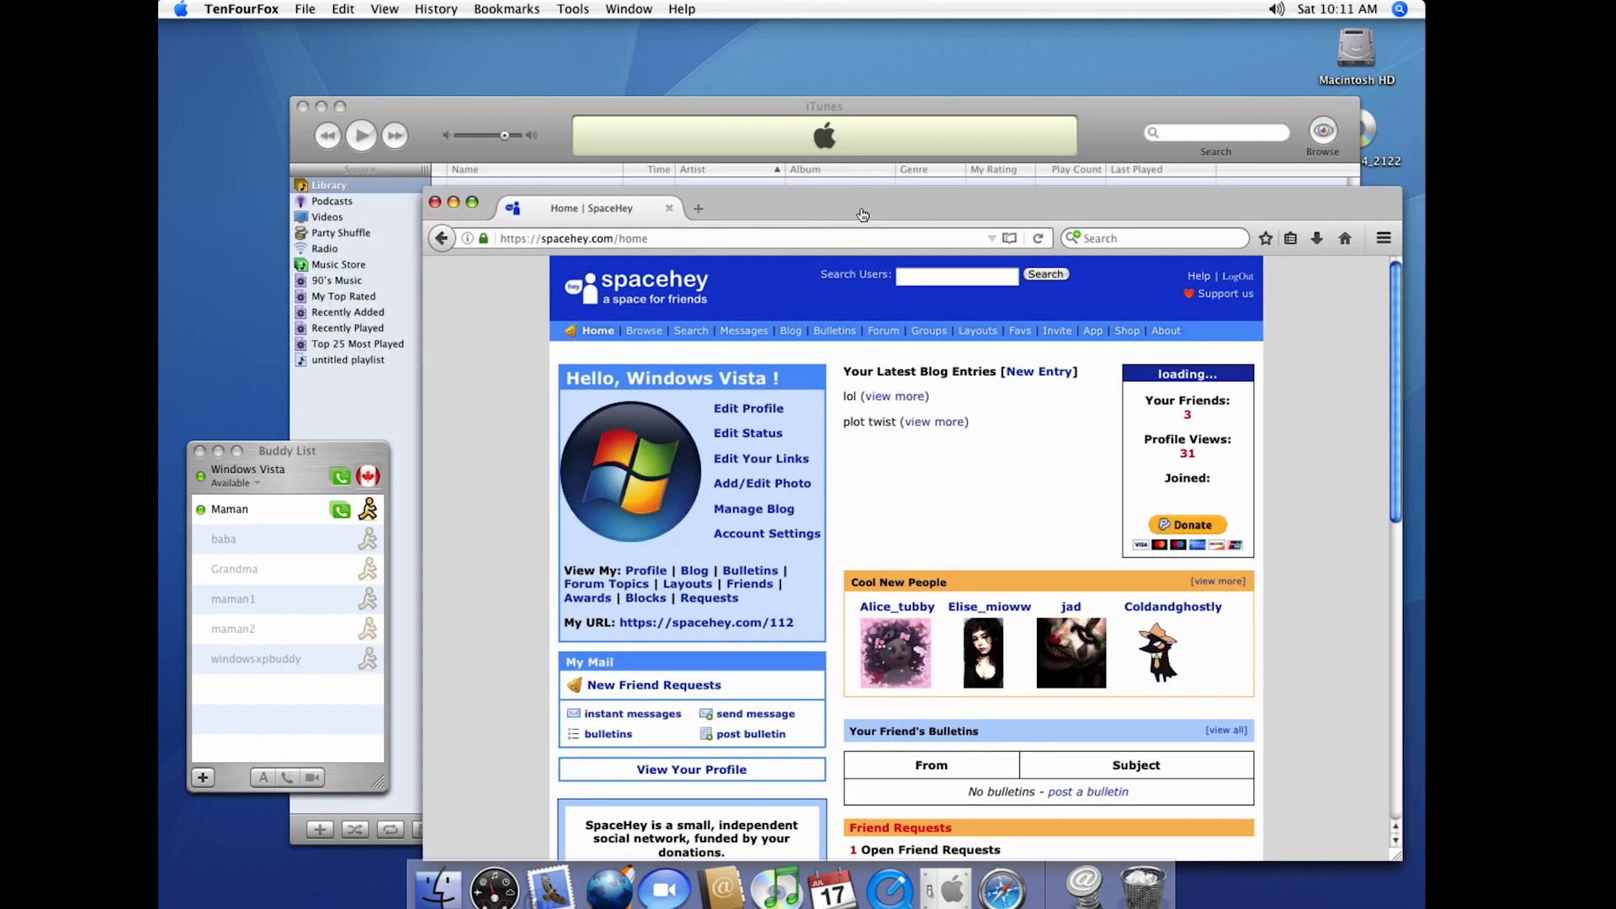
click(824, 105)
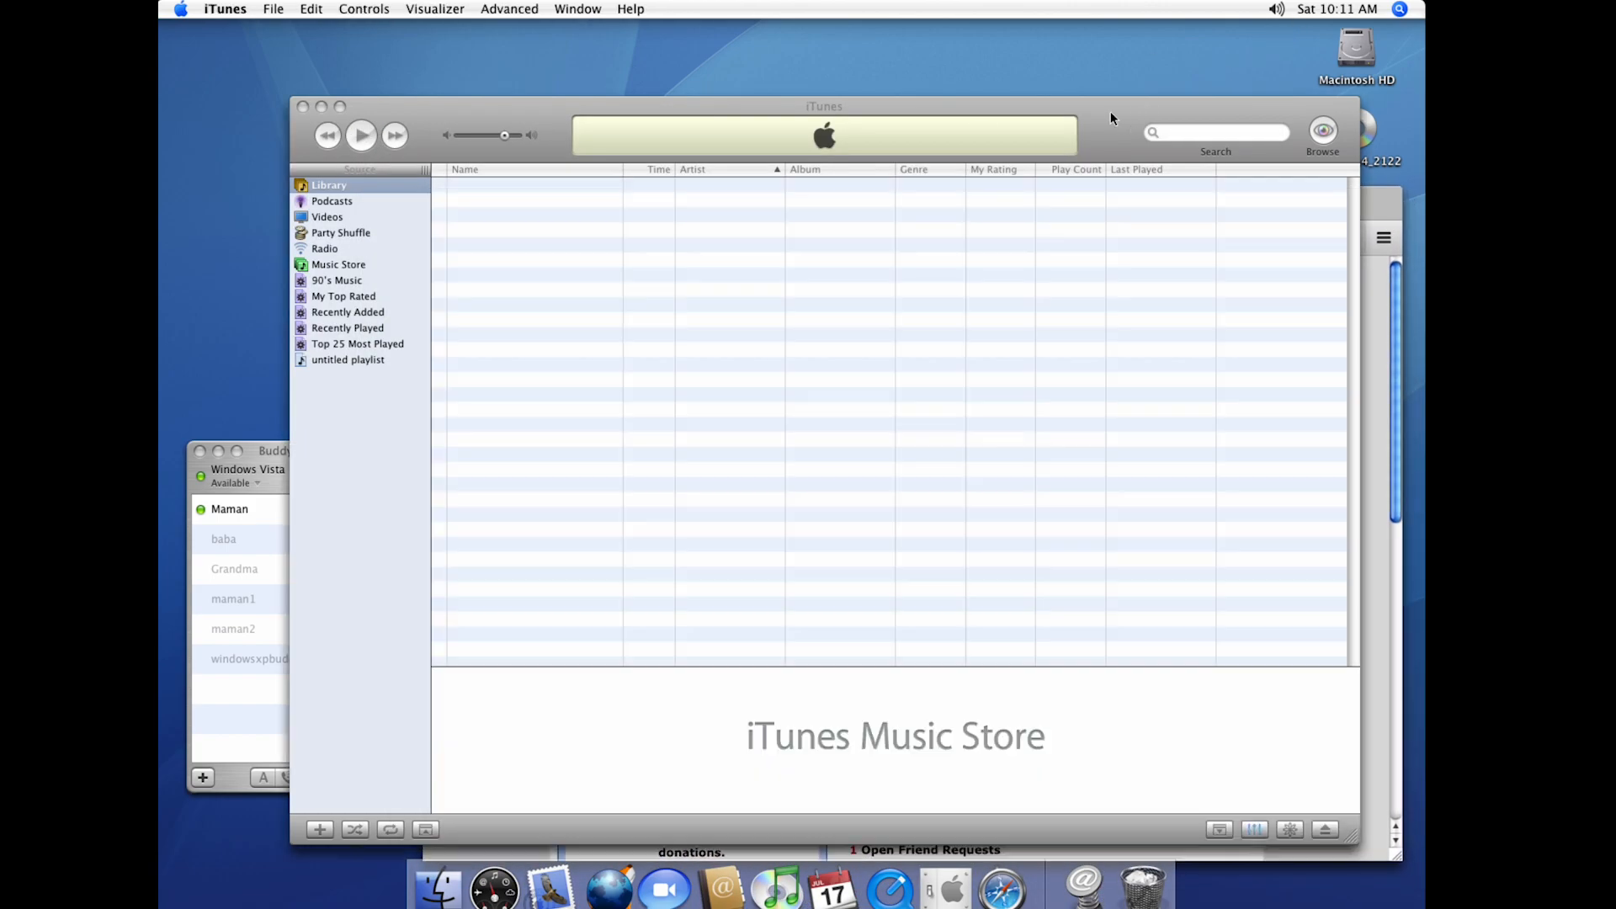
- Set the iTunes visualizer to Small, turn it on briefly, then turn it off
click(434, 8)
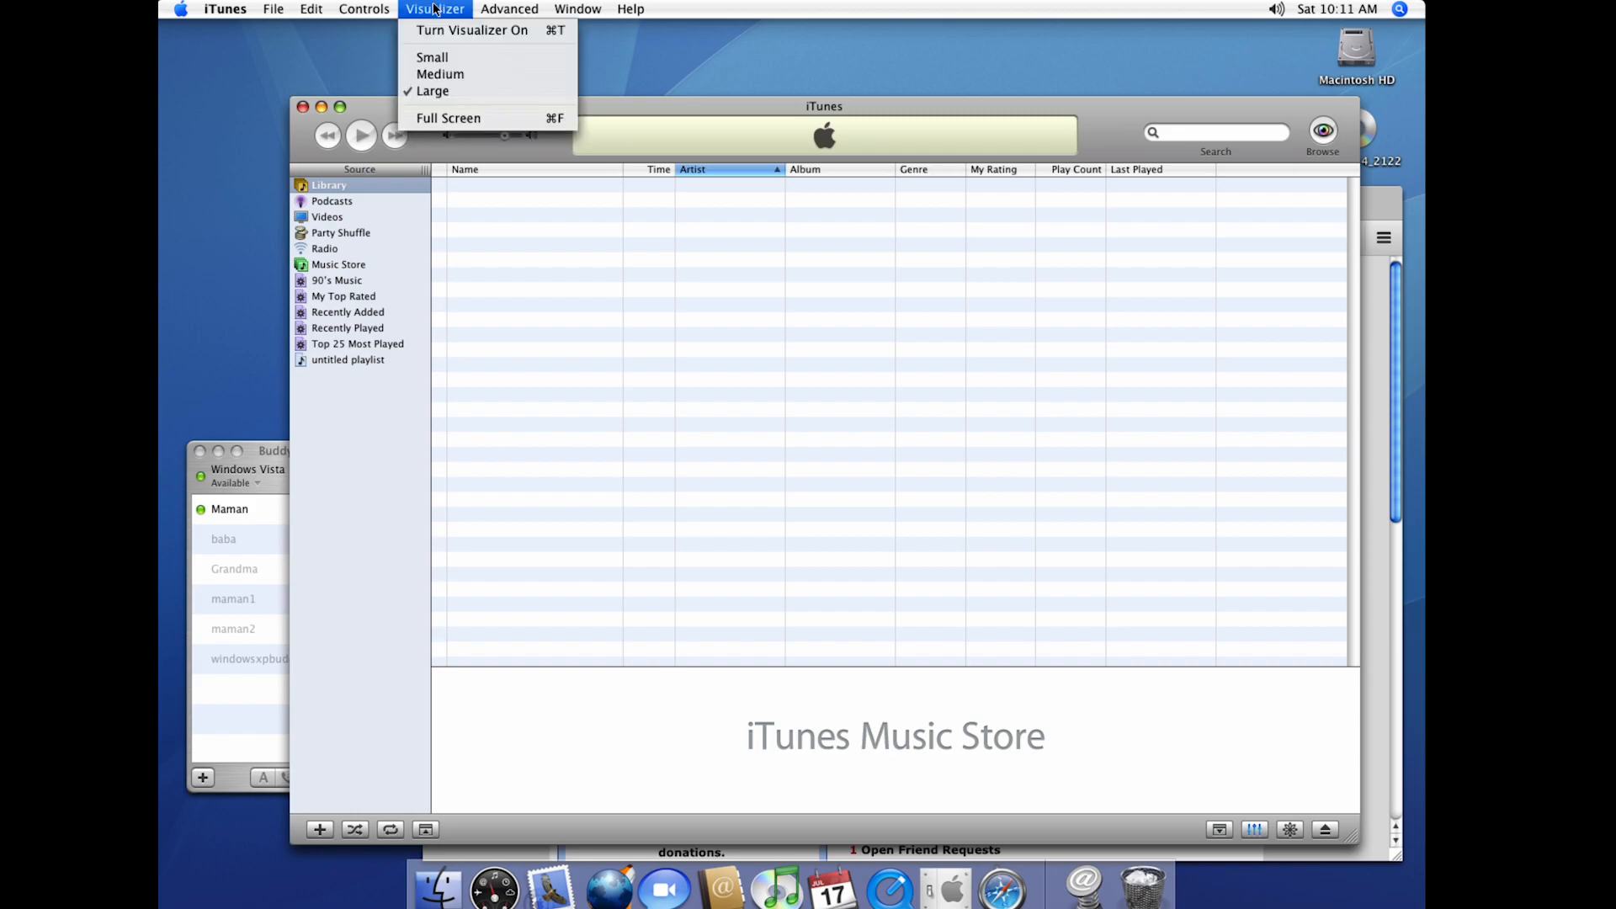
mouse_move(429, 52)
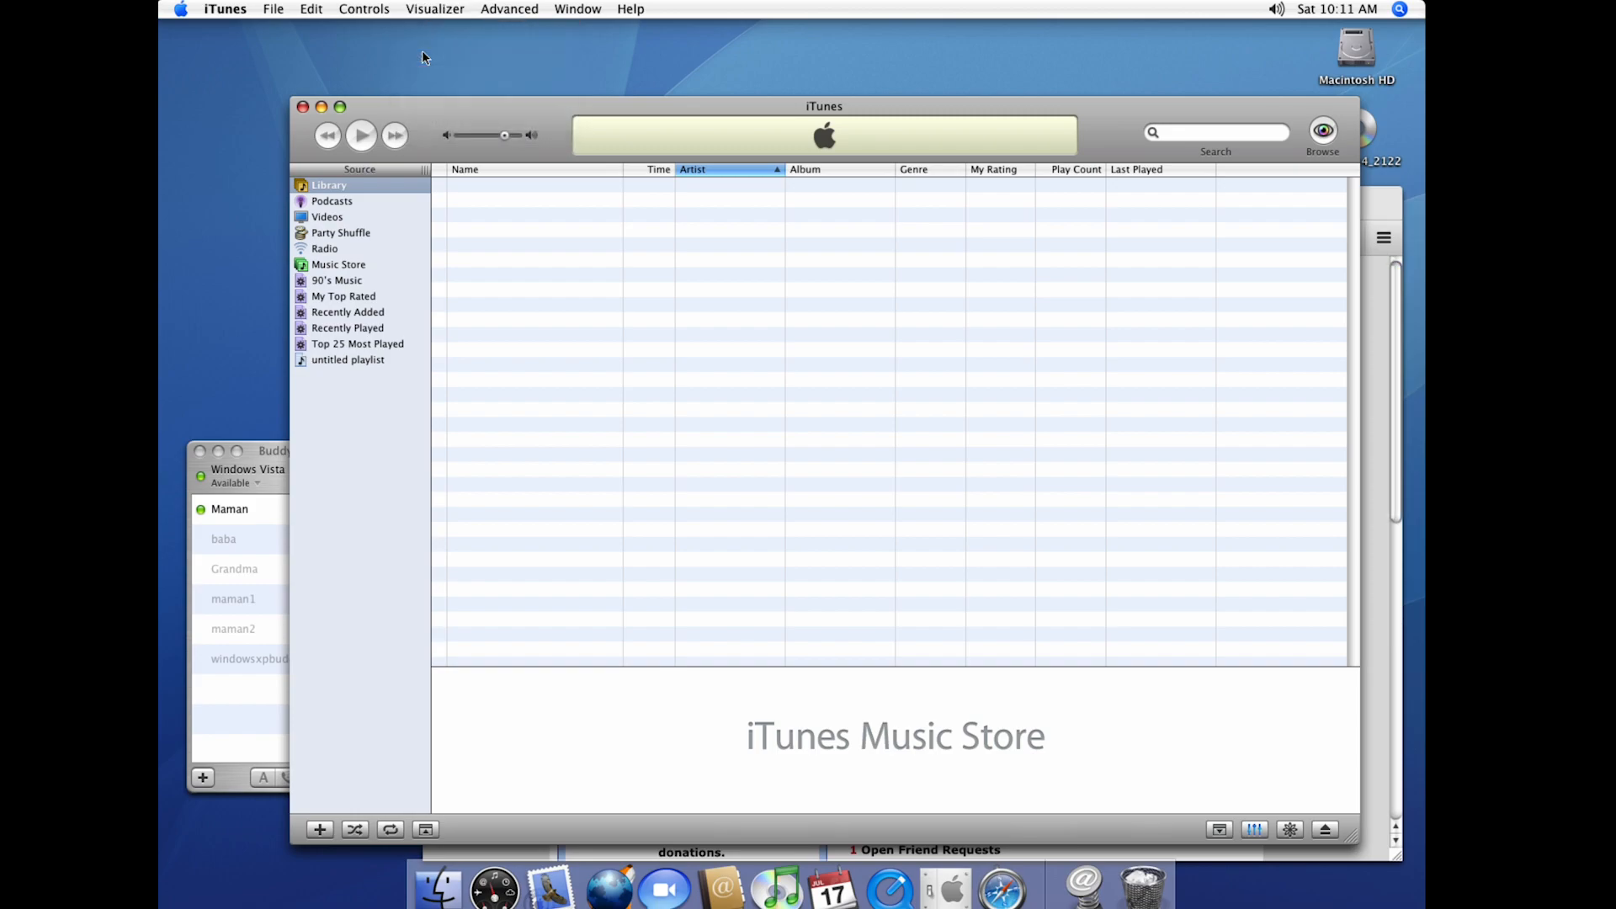
mouse_move(463, 25)
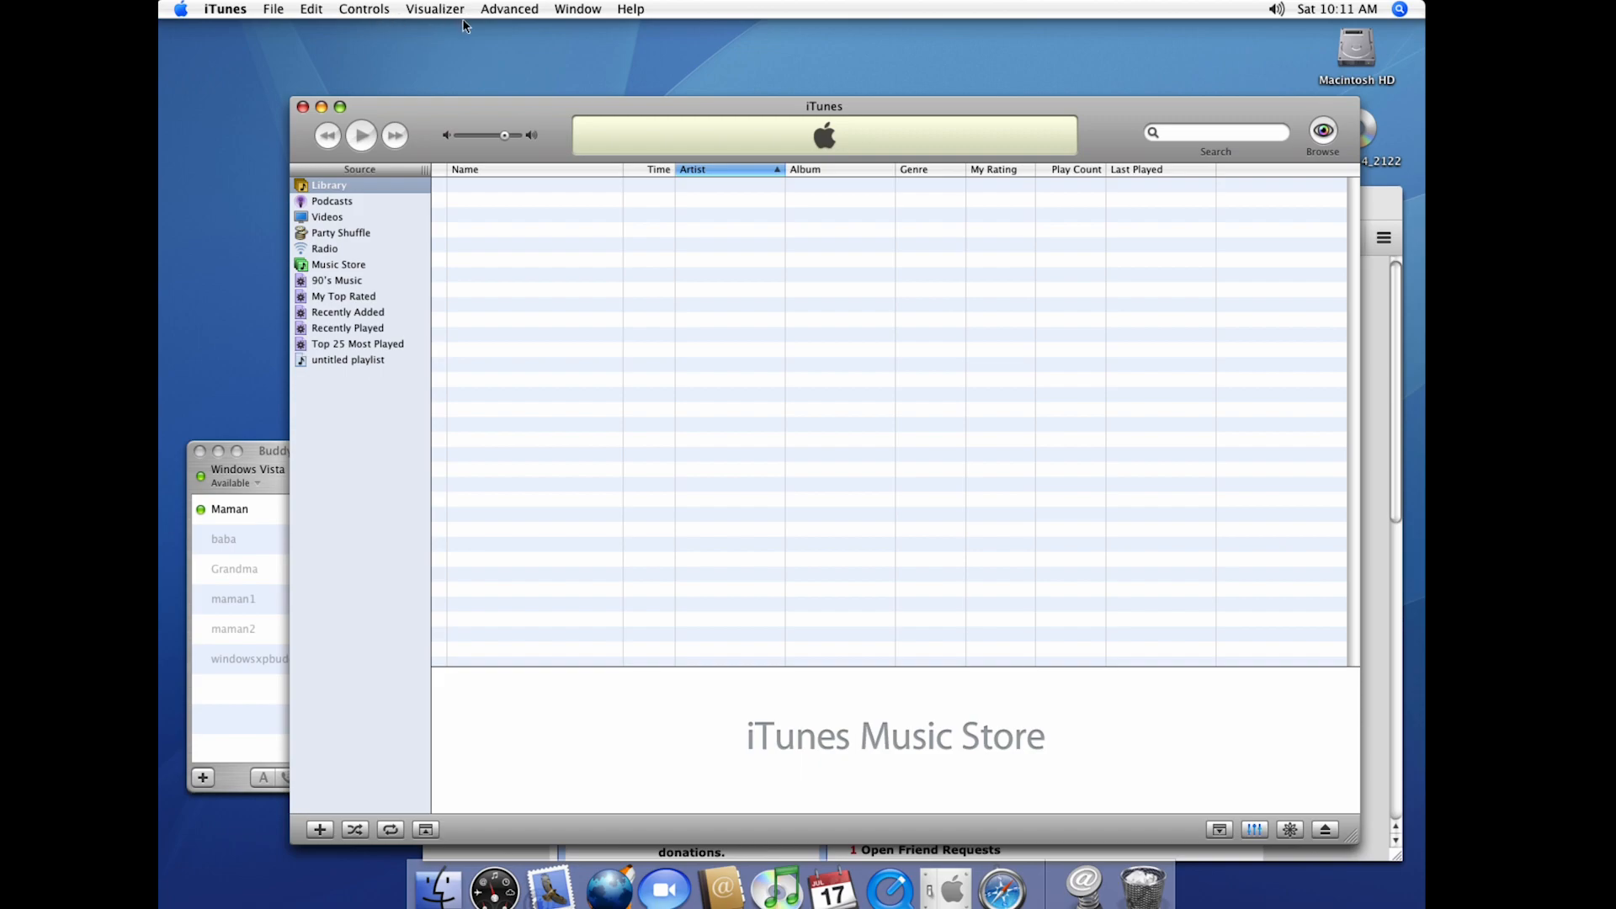
click(434, 9)
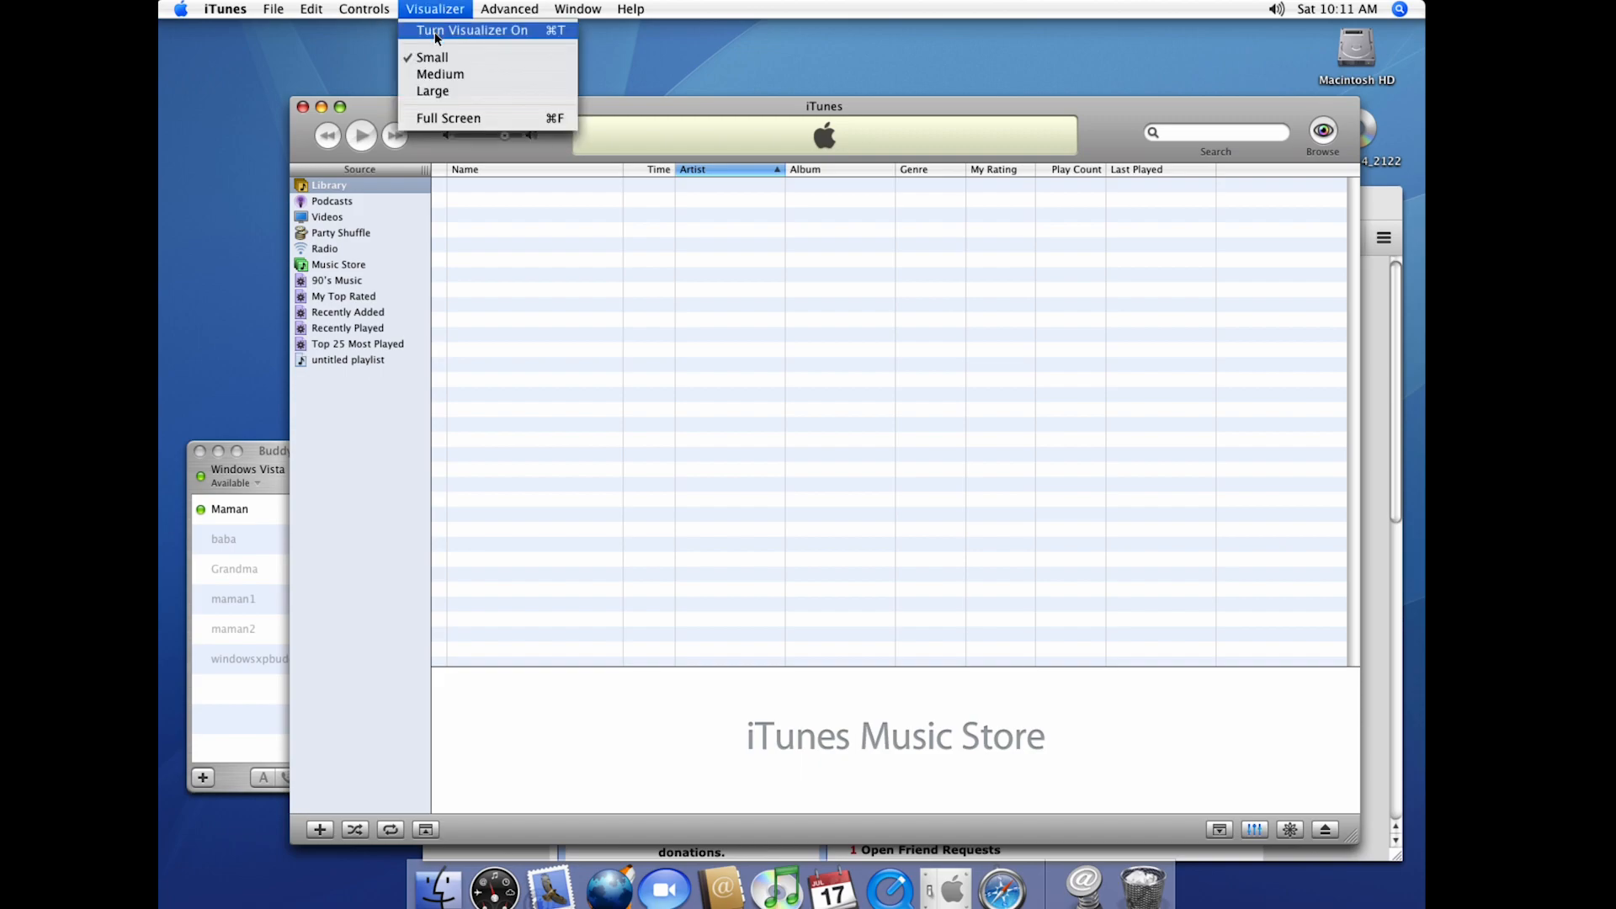
click(471, 30)
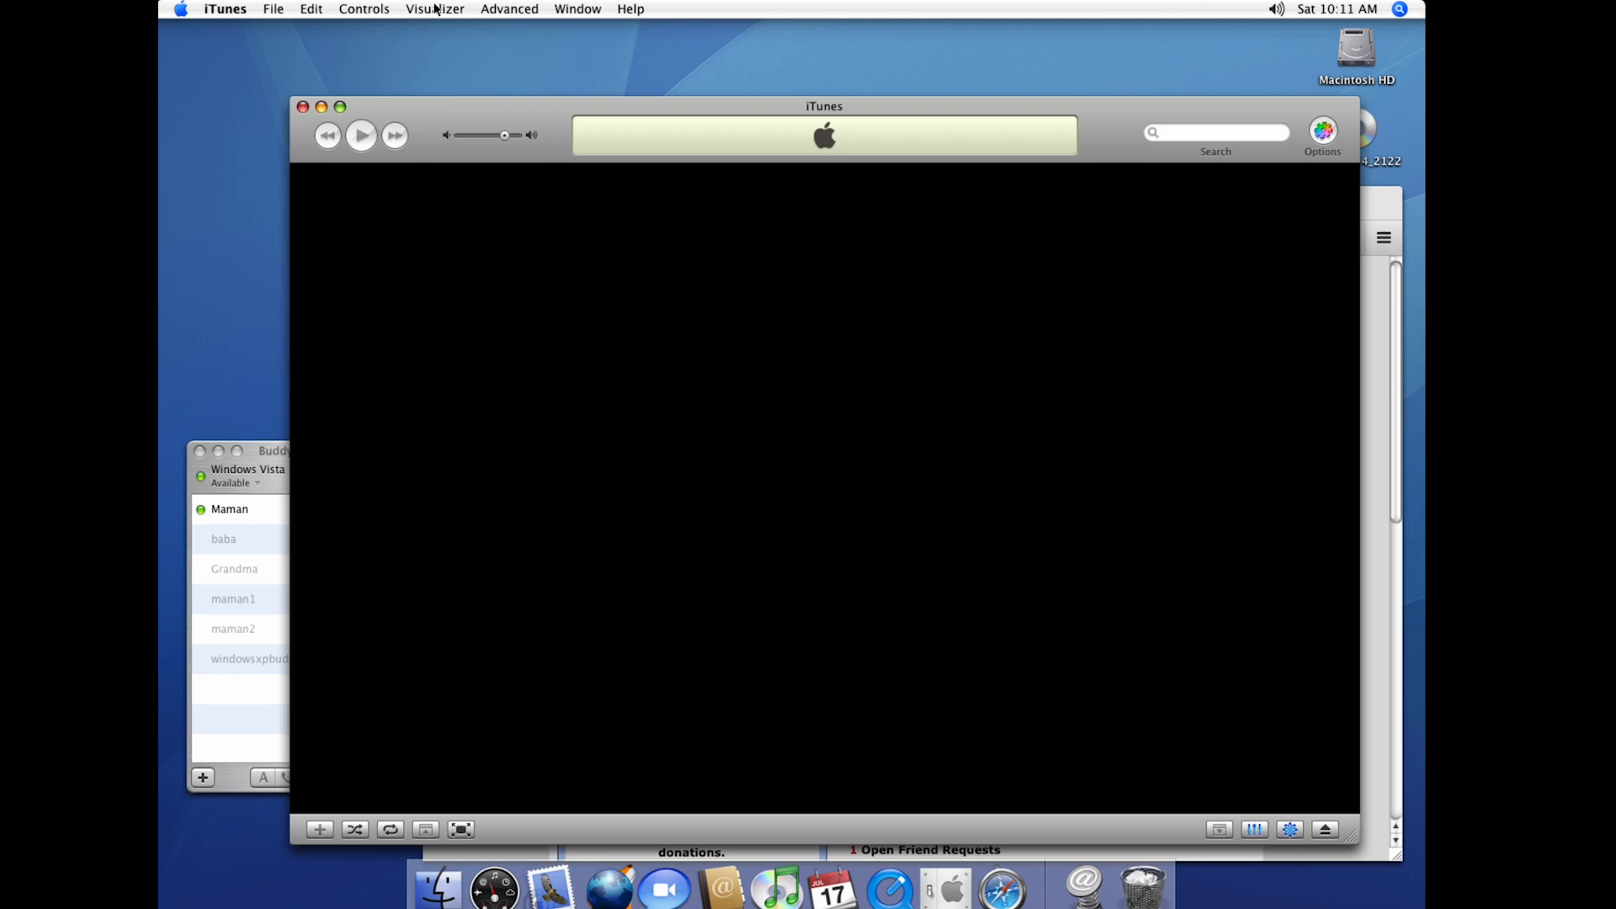
click(434, 8)
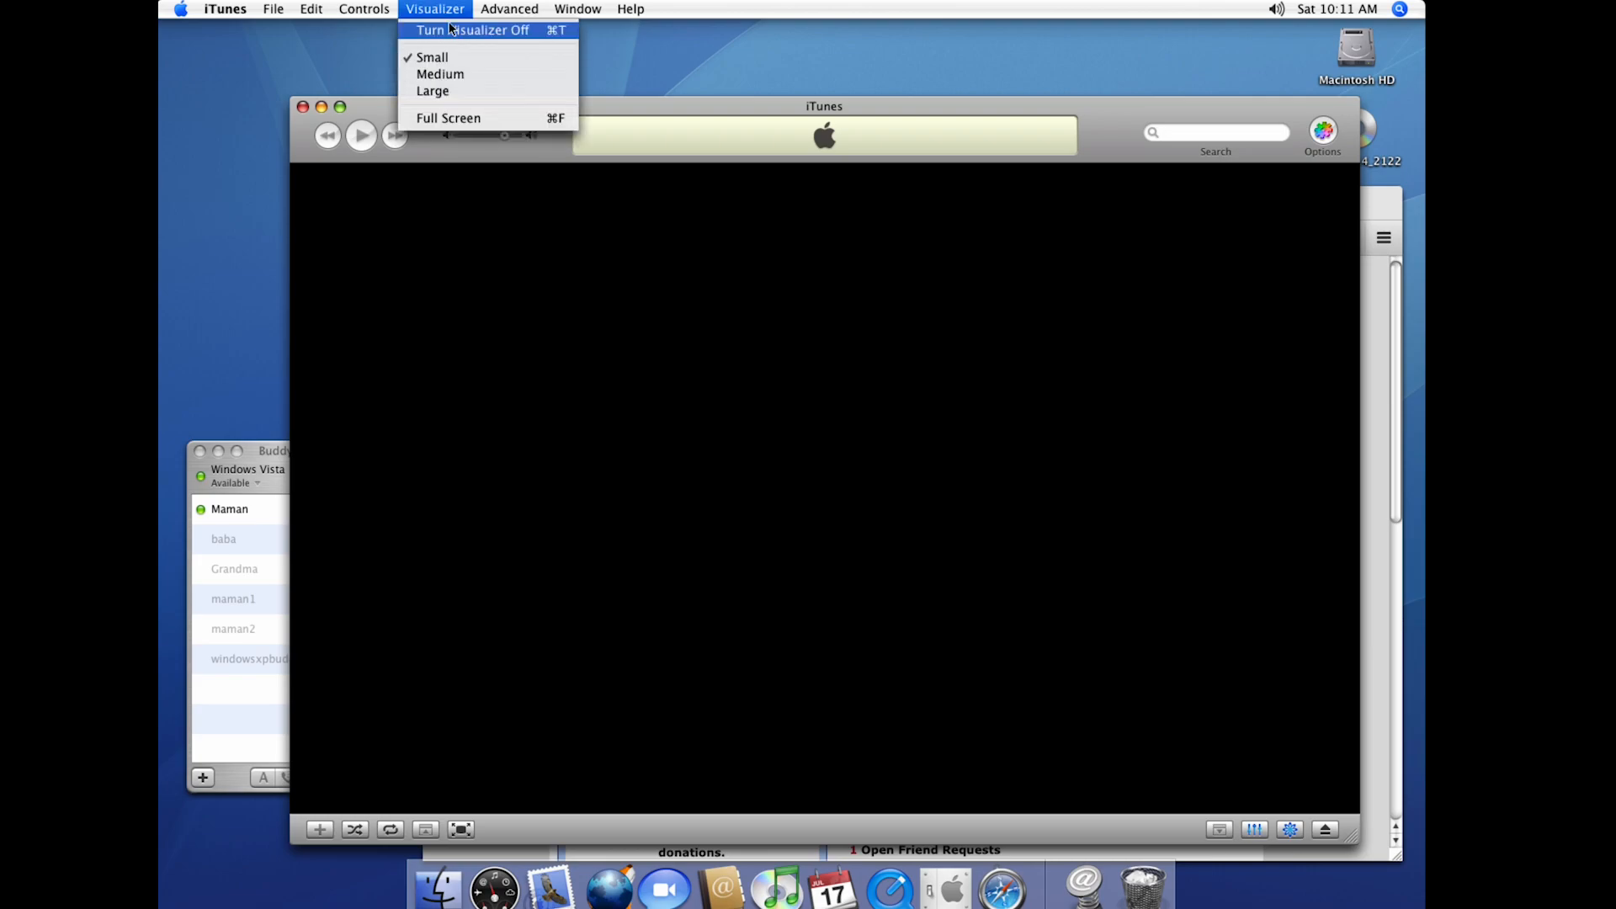
click(471, 29)
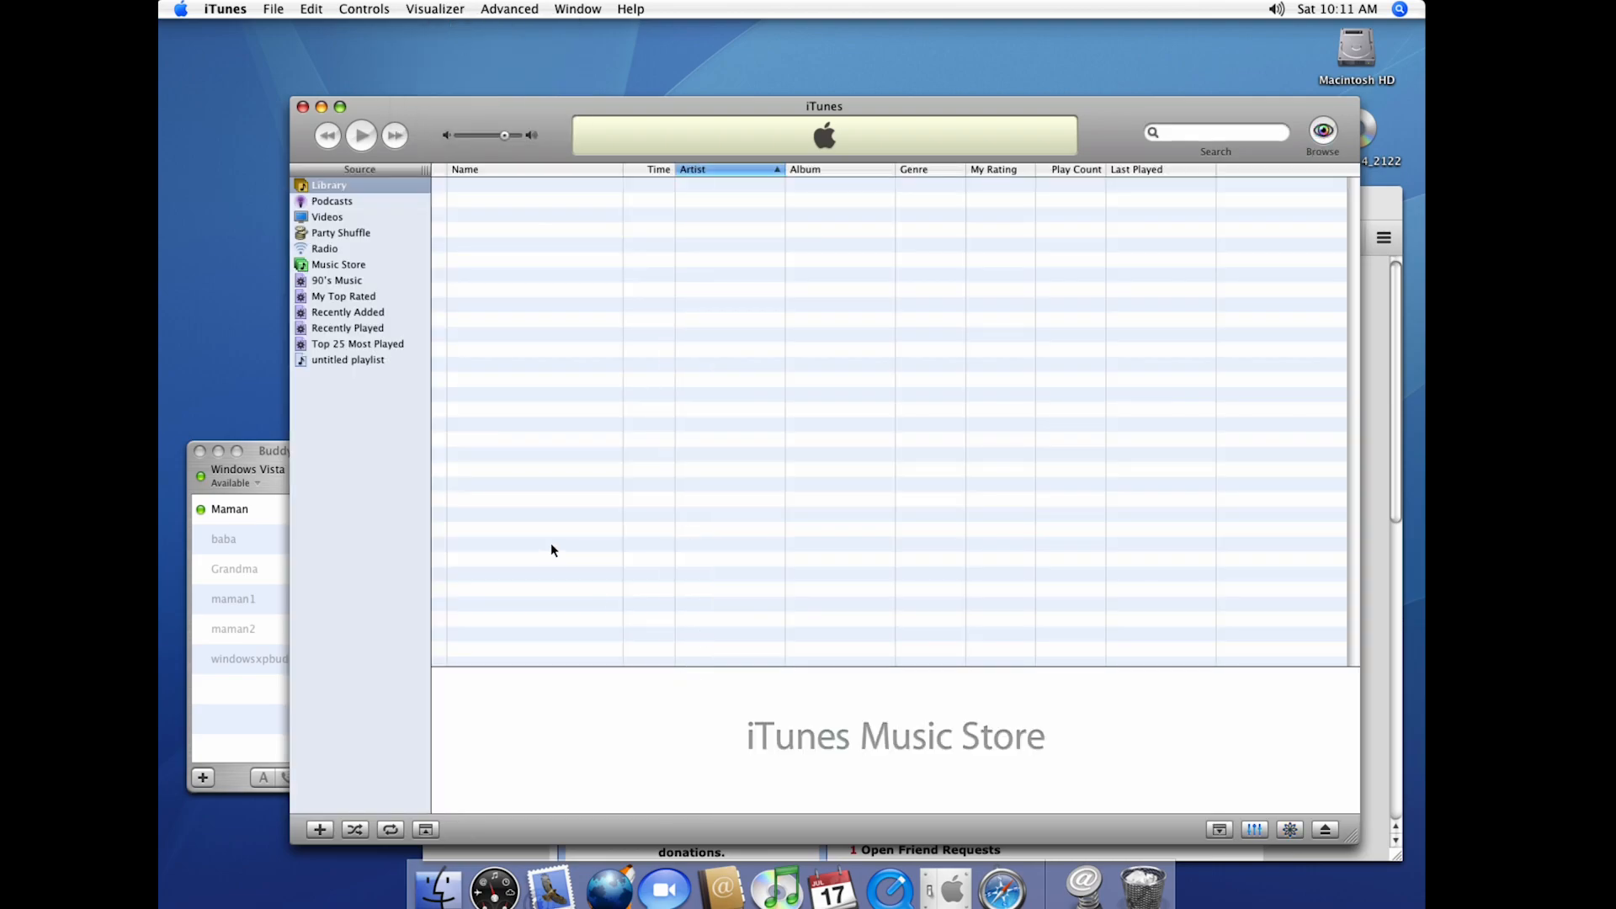
mouse_move(1338, 659)
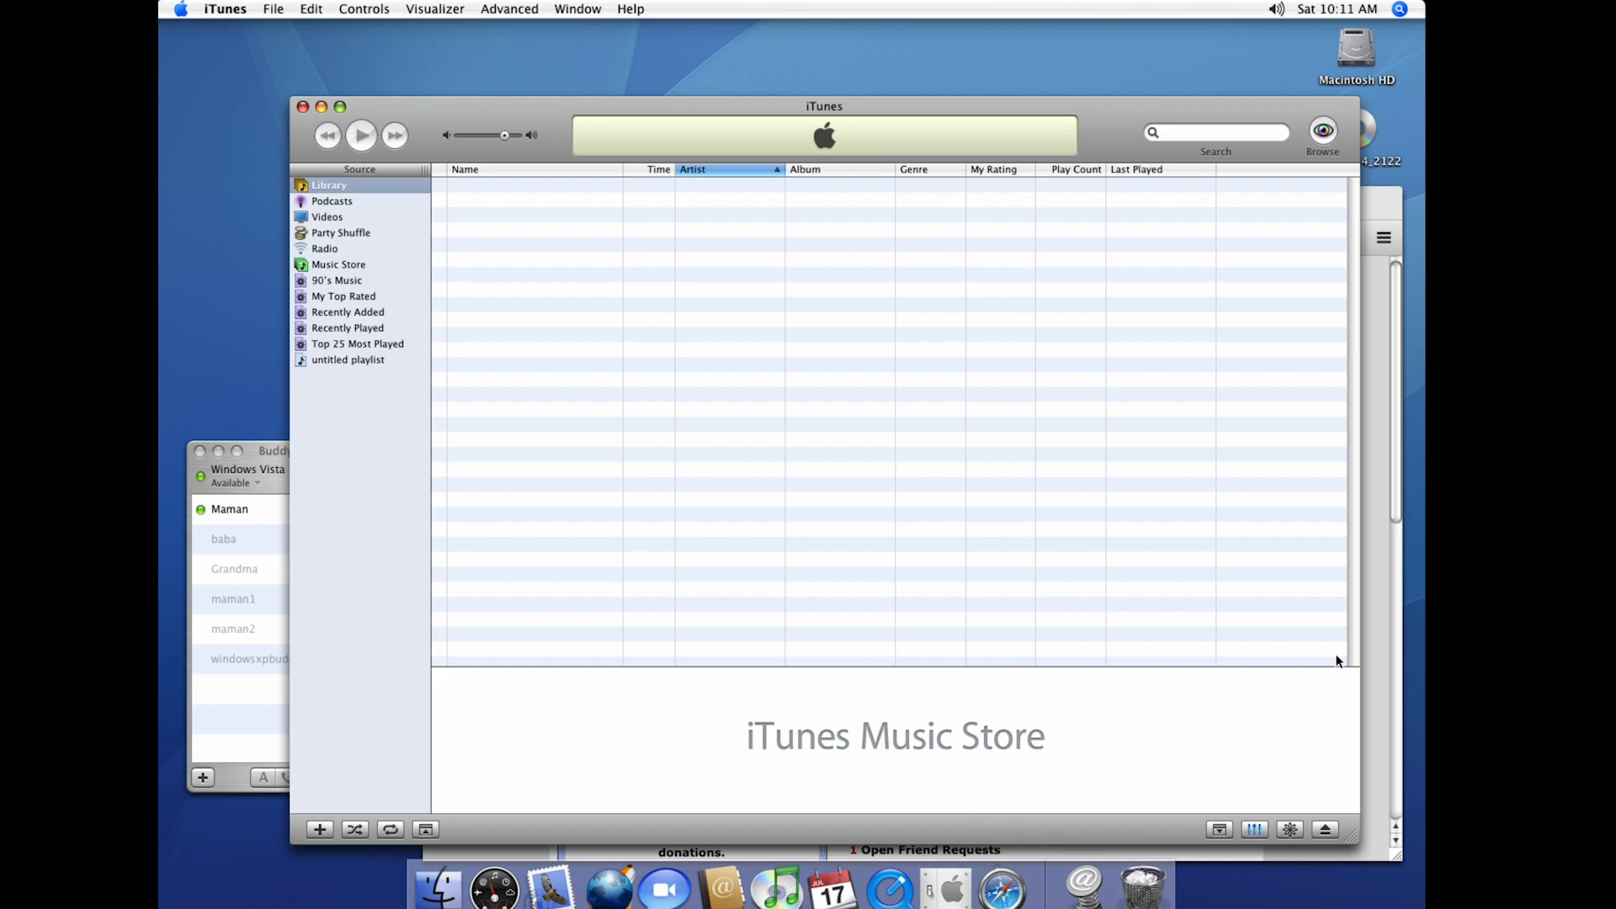
mouse_move(255, 712)
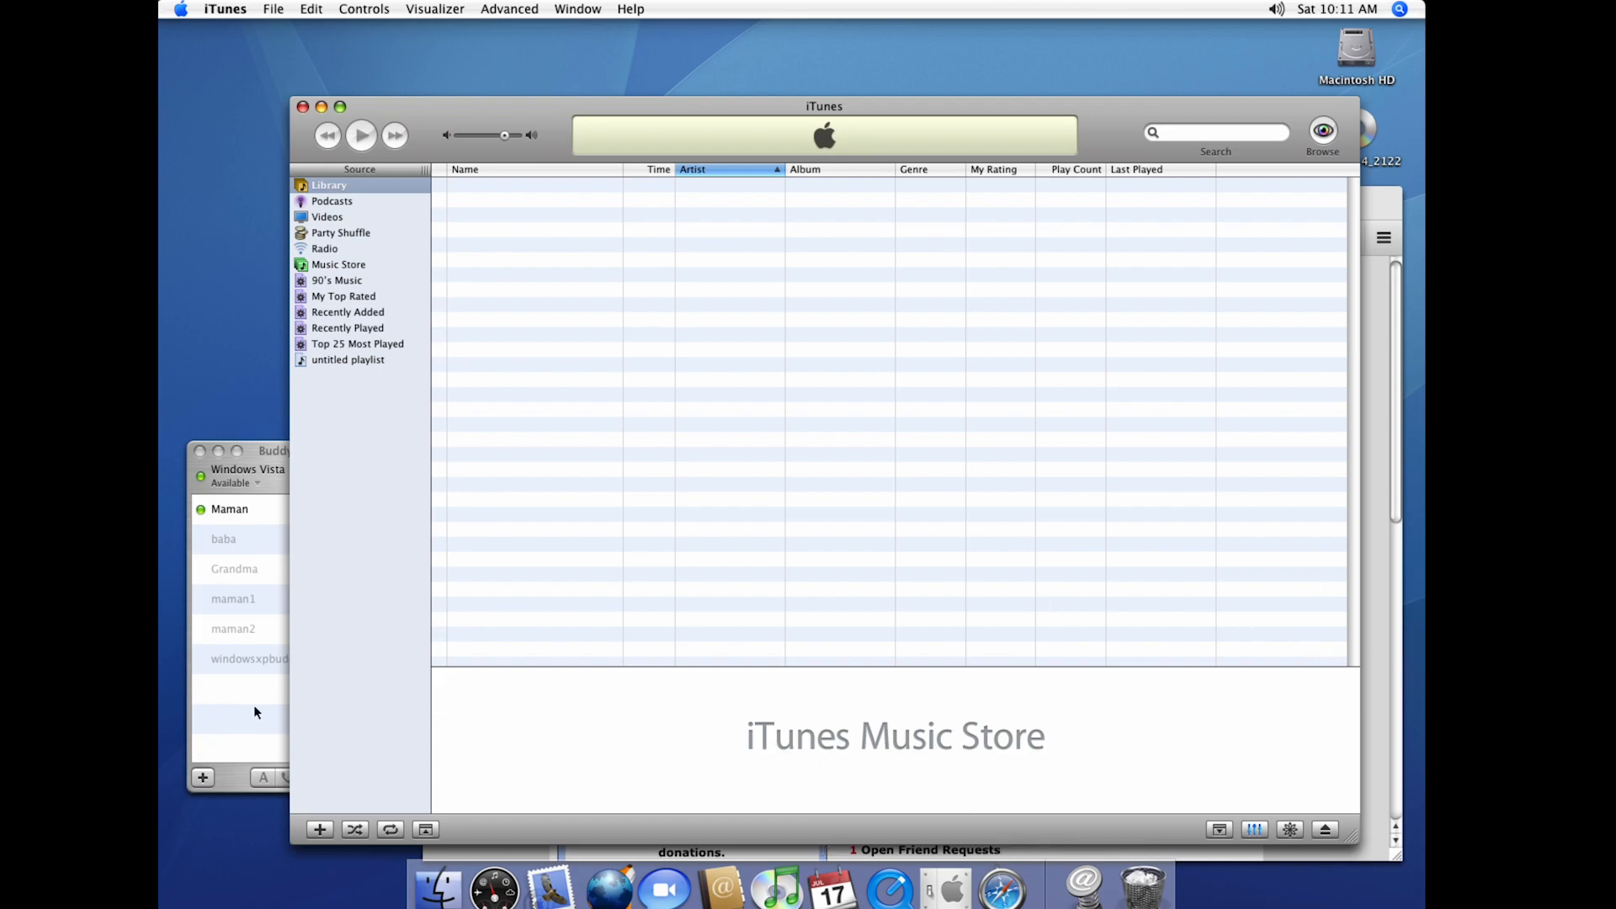
- Move iTunes to the upper left of the desktop and pull the iChat buddy list up into view
drag(823, 106, 804, 94)
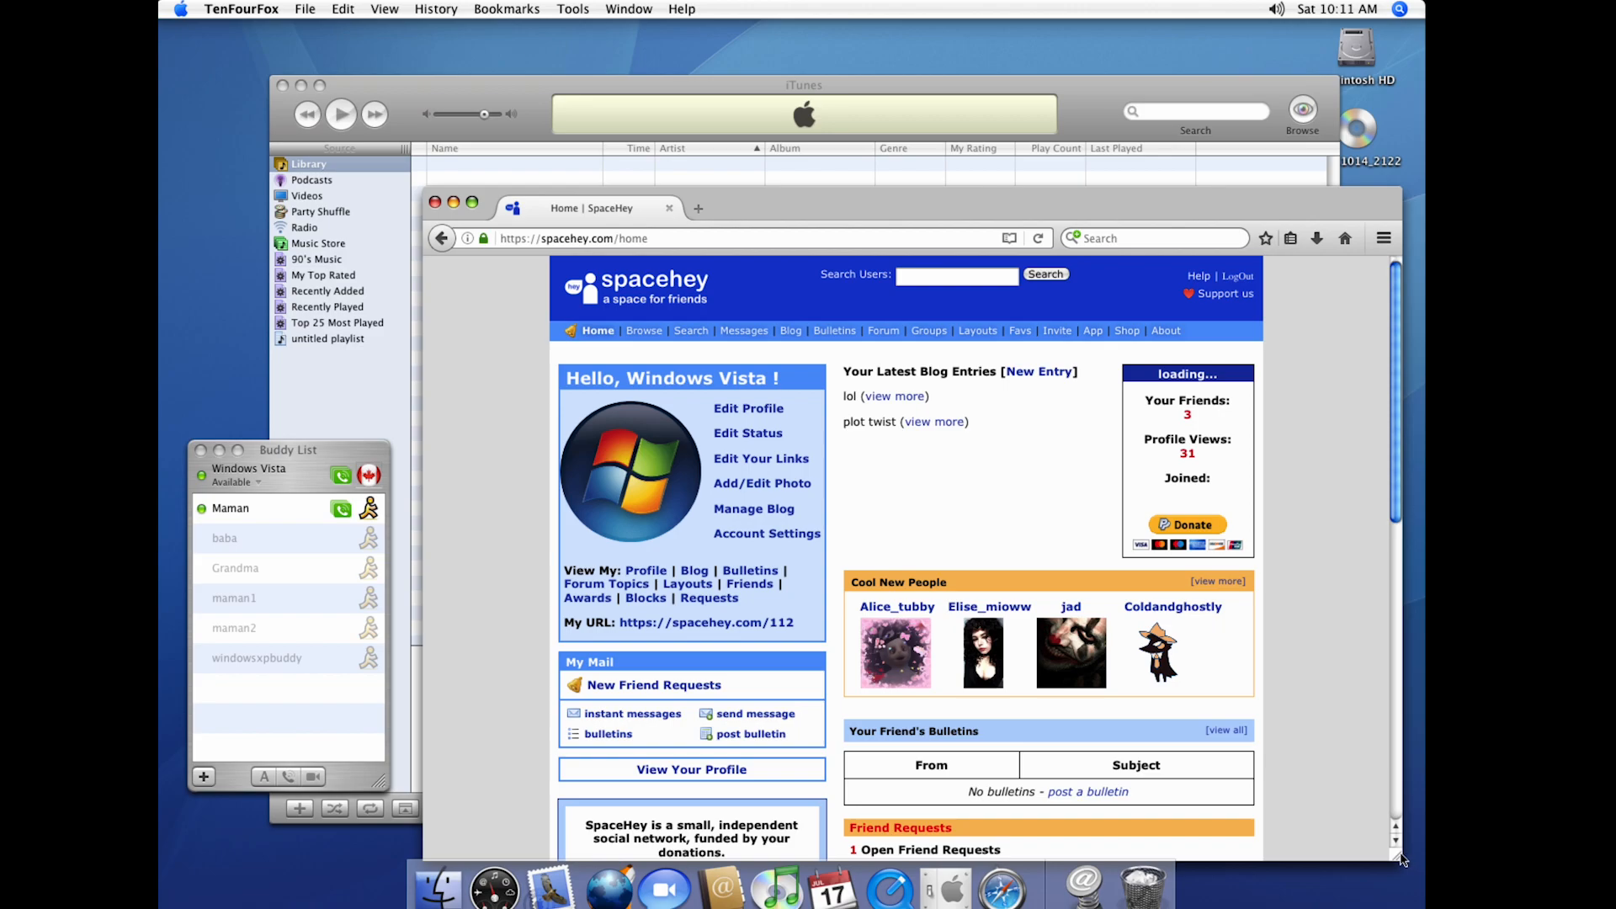
mouse_move(1338, 823)
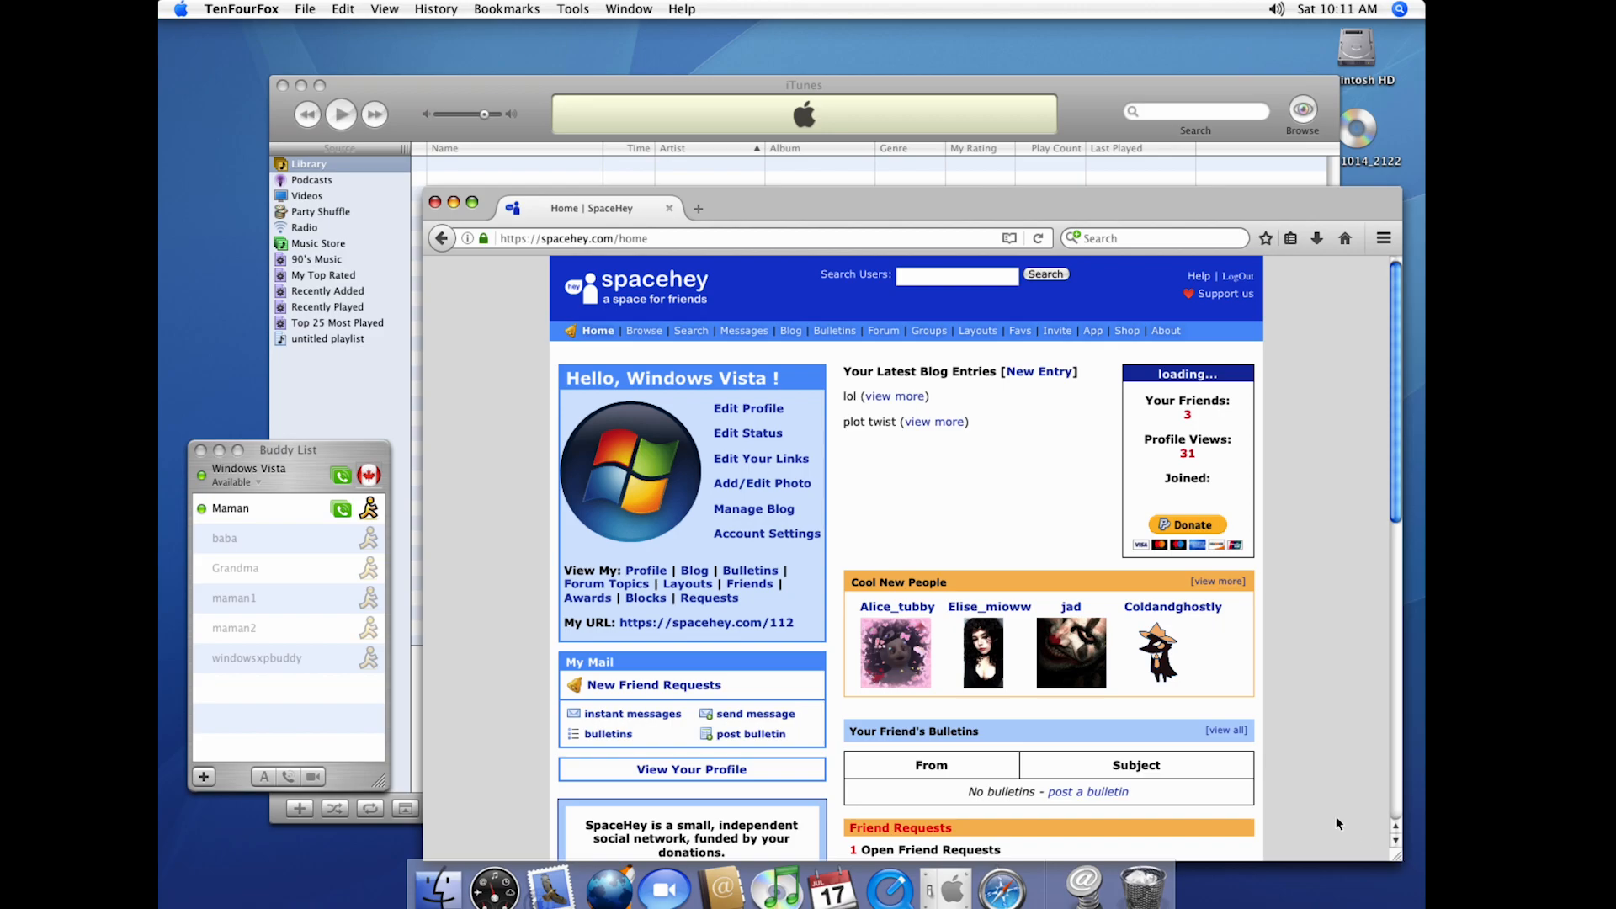
mouse_move(1392, 865)
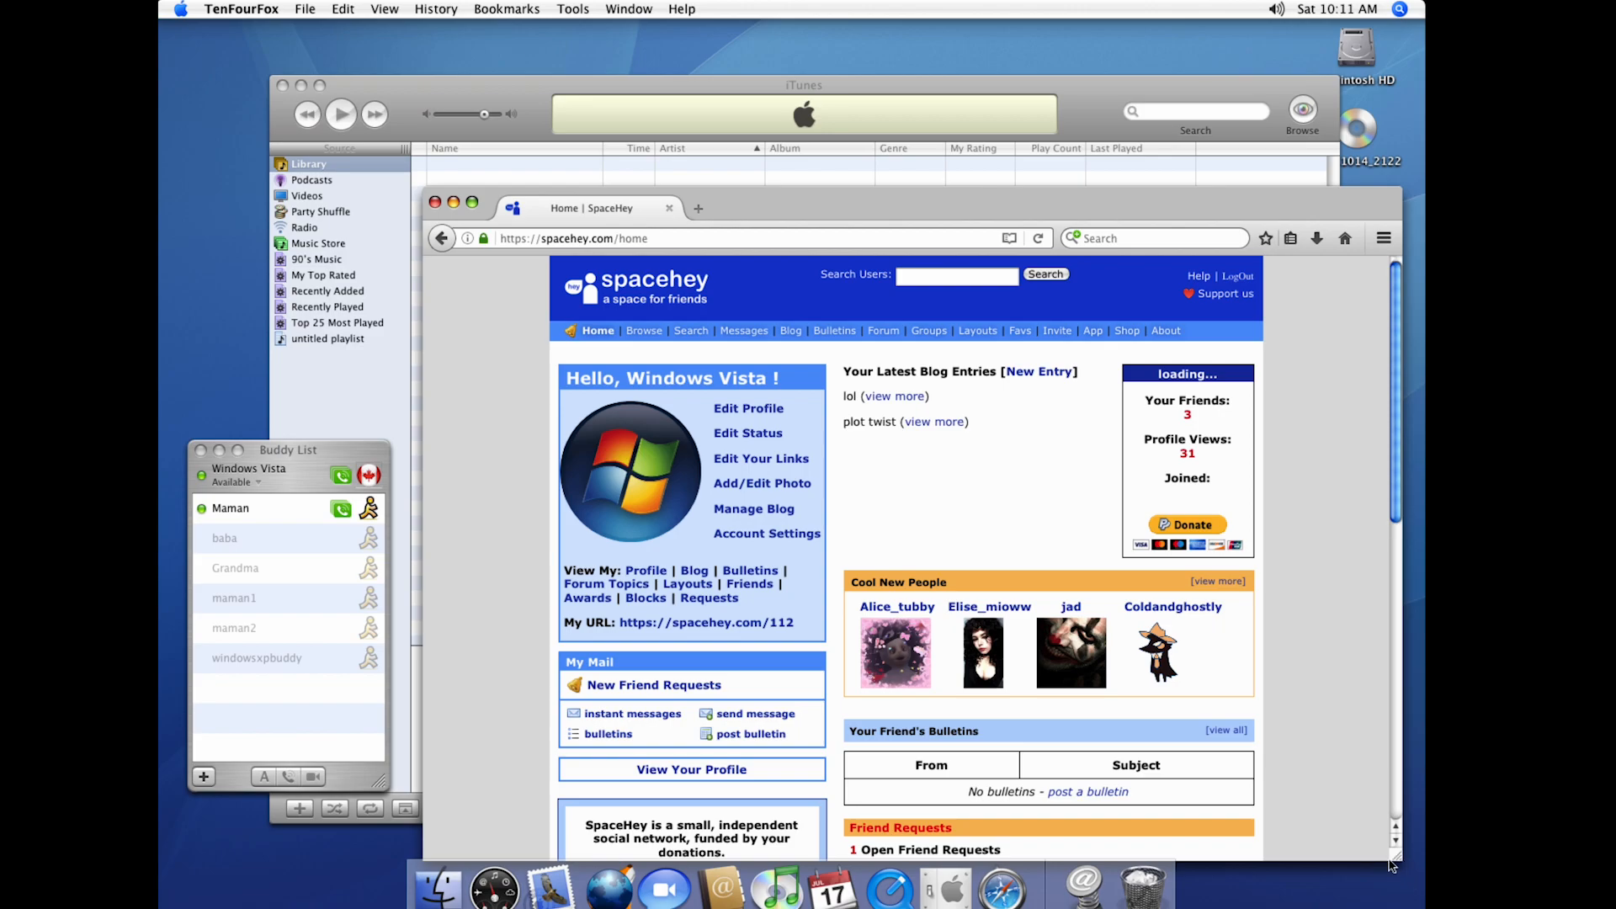
mouse_move(999, 5)
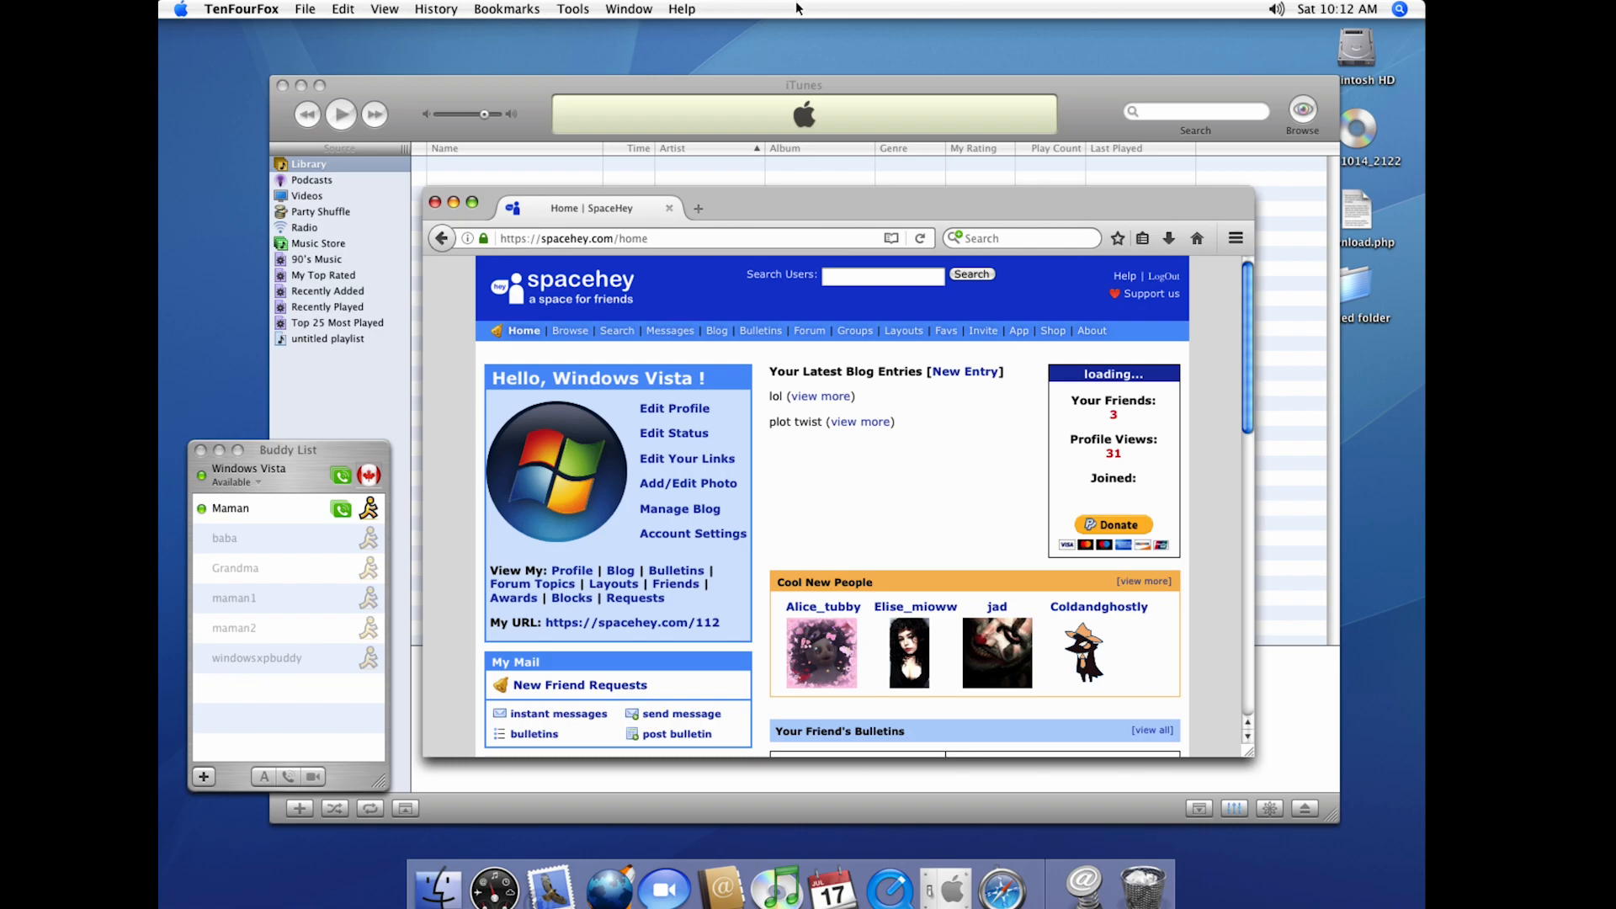
mouse_move(347, 394)
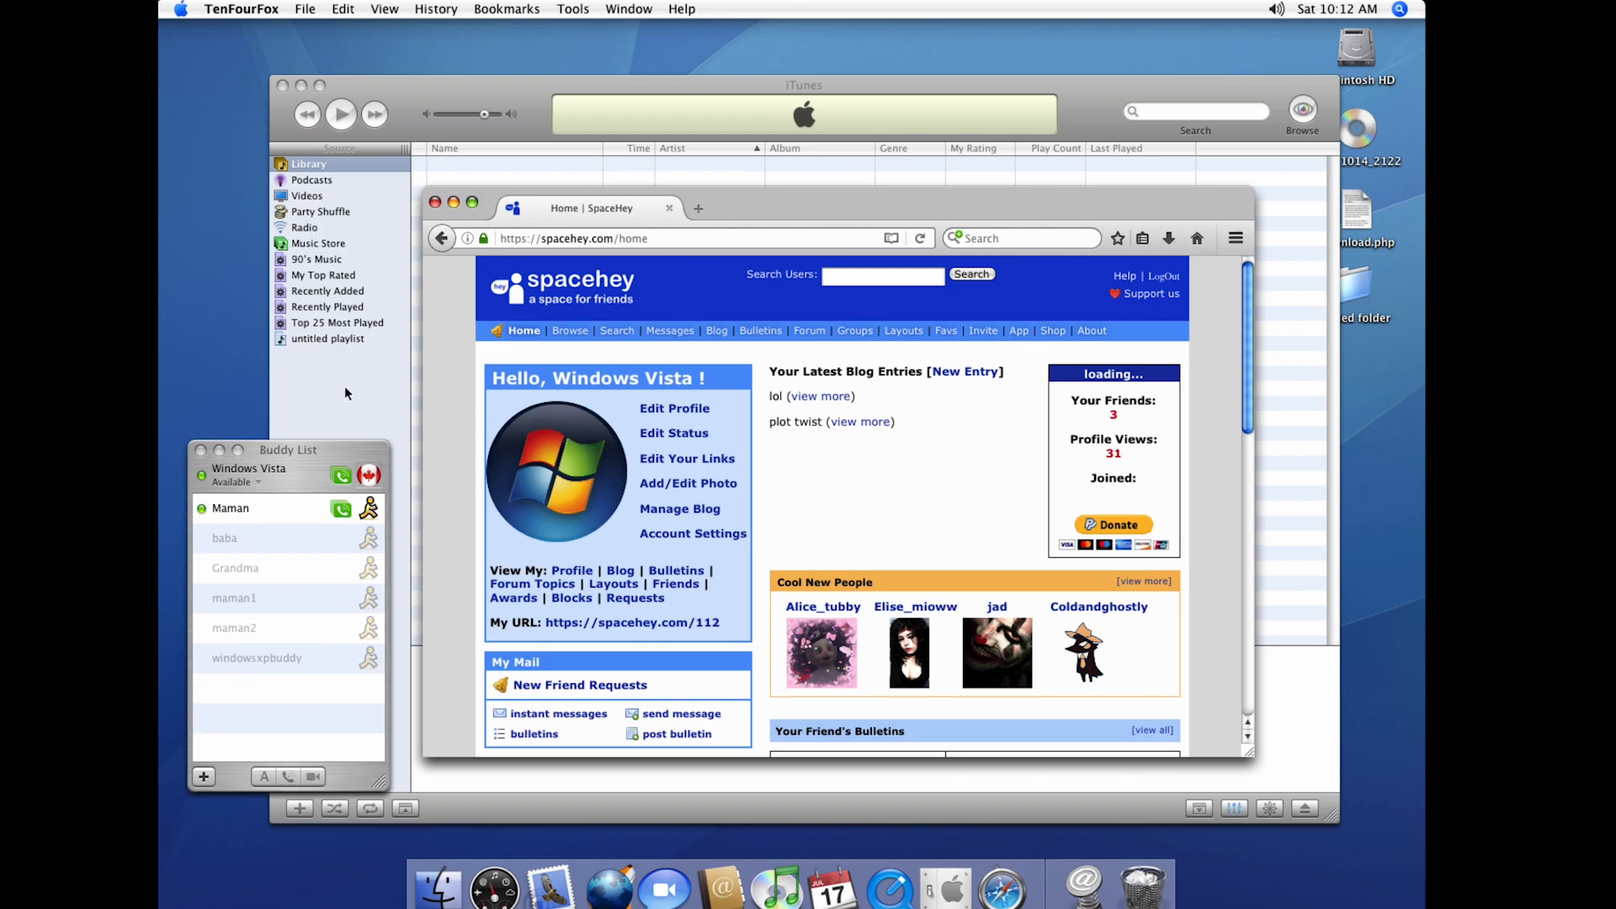
click(803, 84)
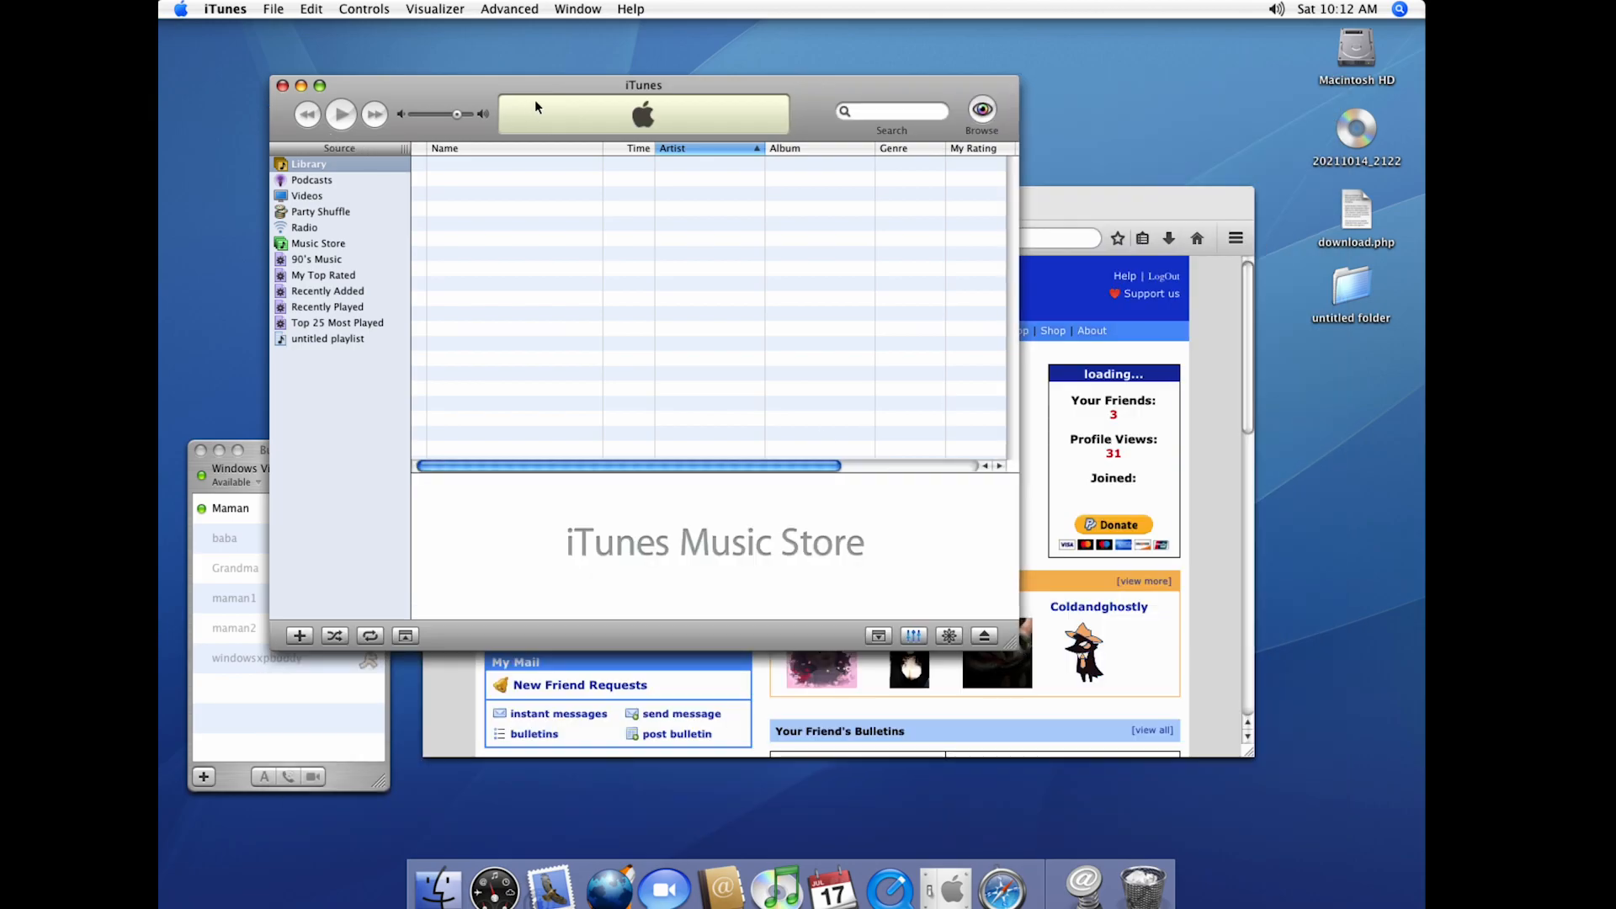
drag(641, 84, 550, 42)
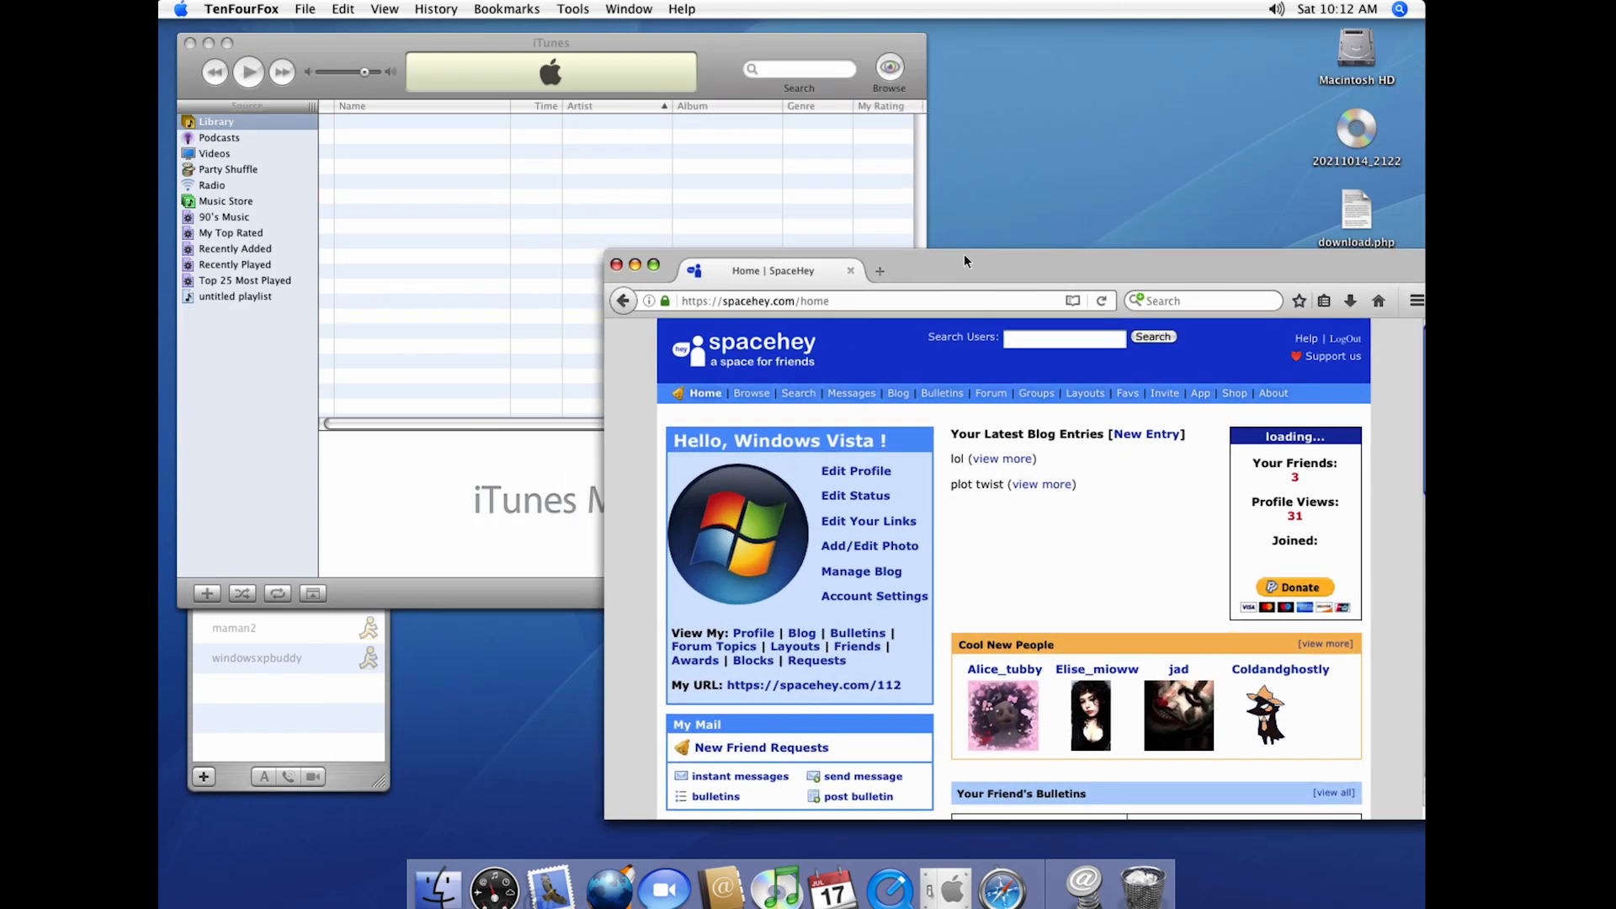
drag(966, 259, 912, 282)
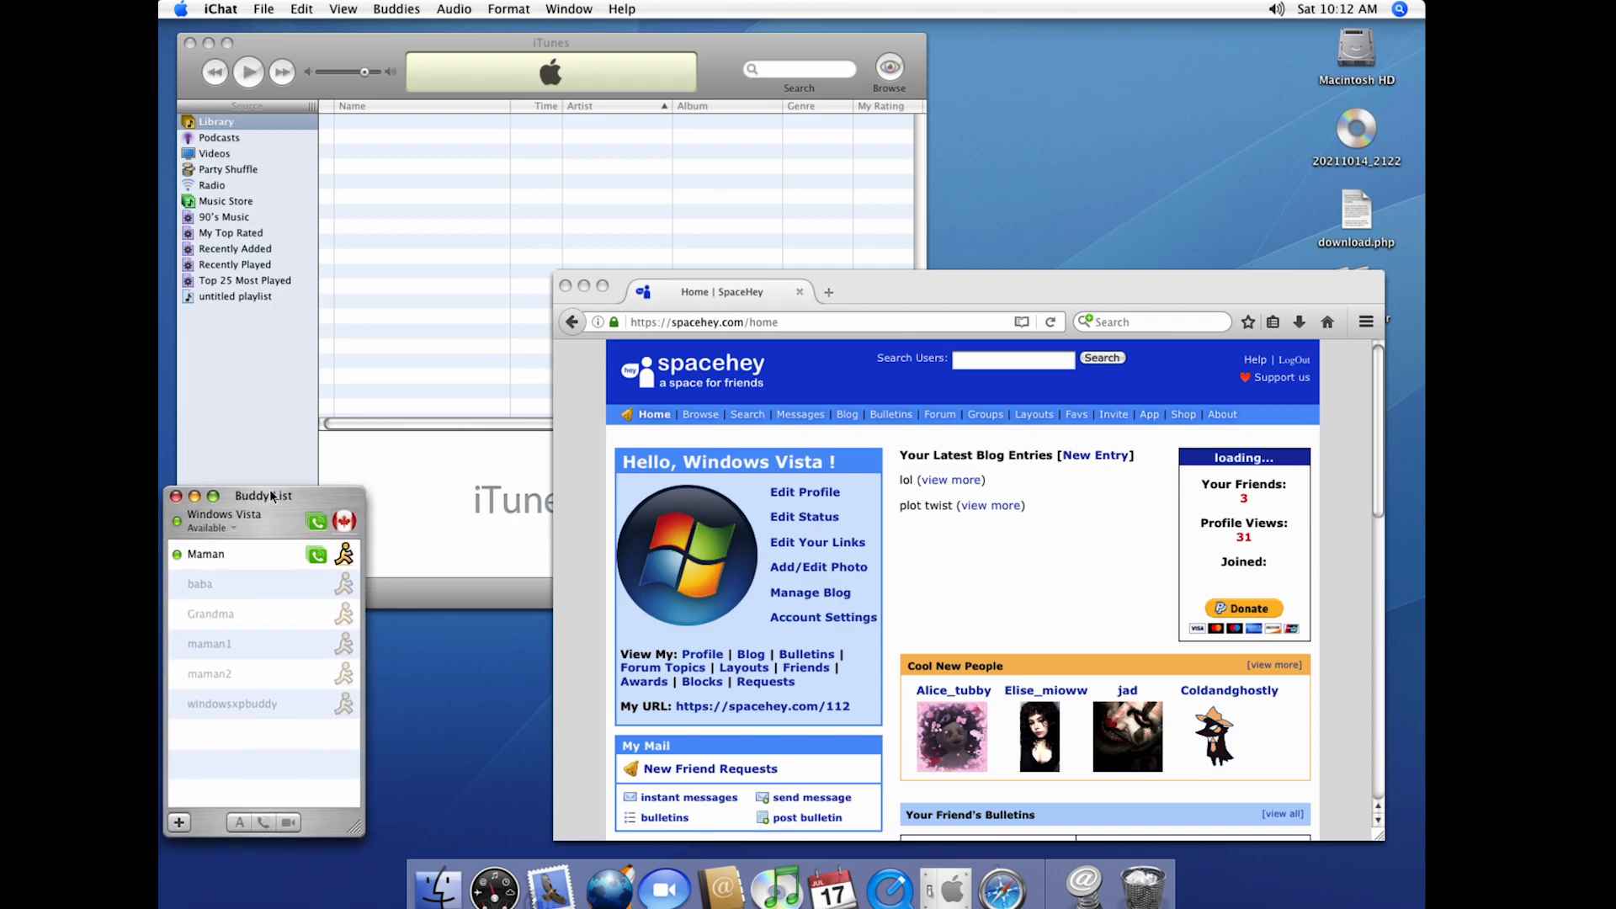
- Nudge the buddy list slightly lower beside iTunes, then bring up the Apple menu
drag(264, 495, 276, 511)
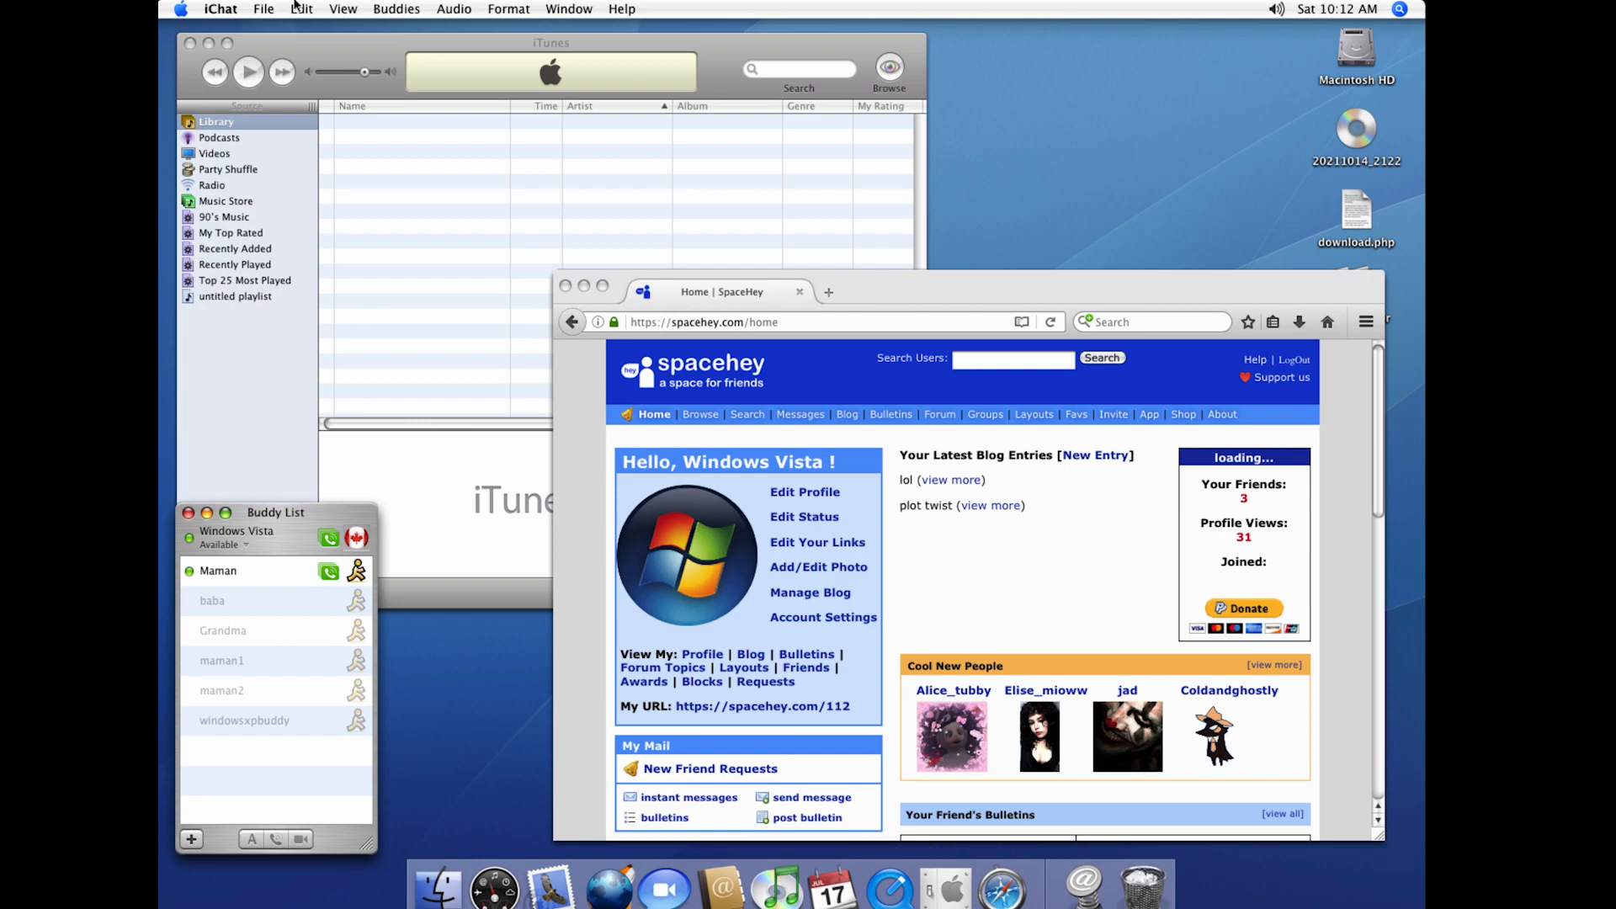
click(180, 8)
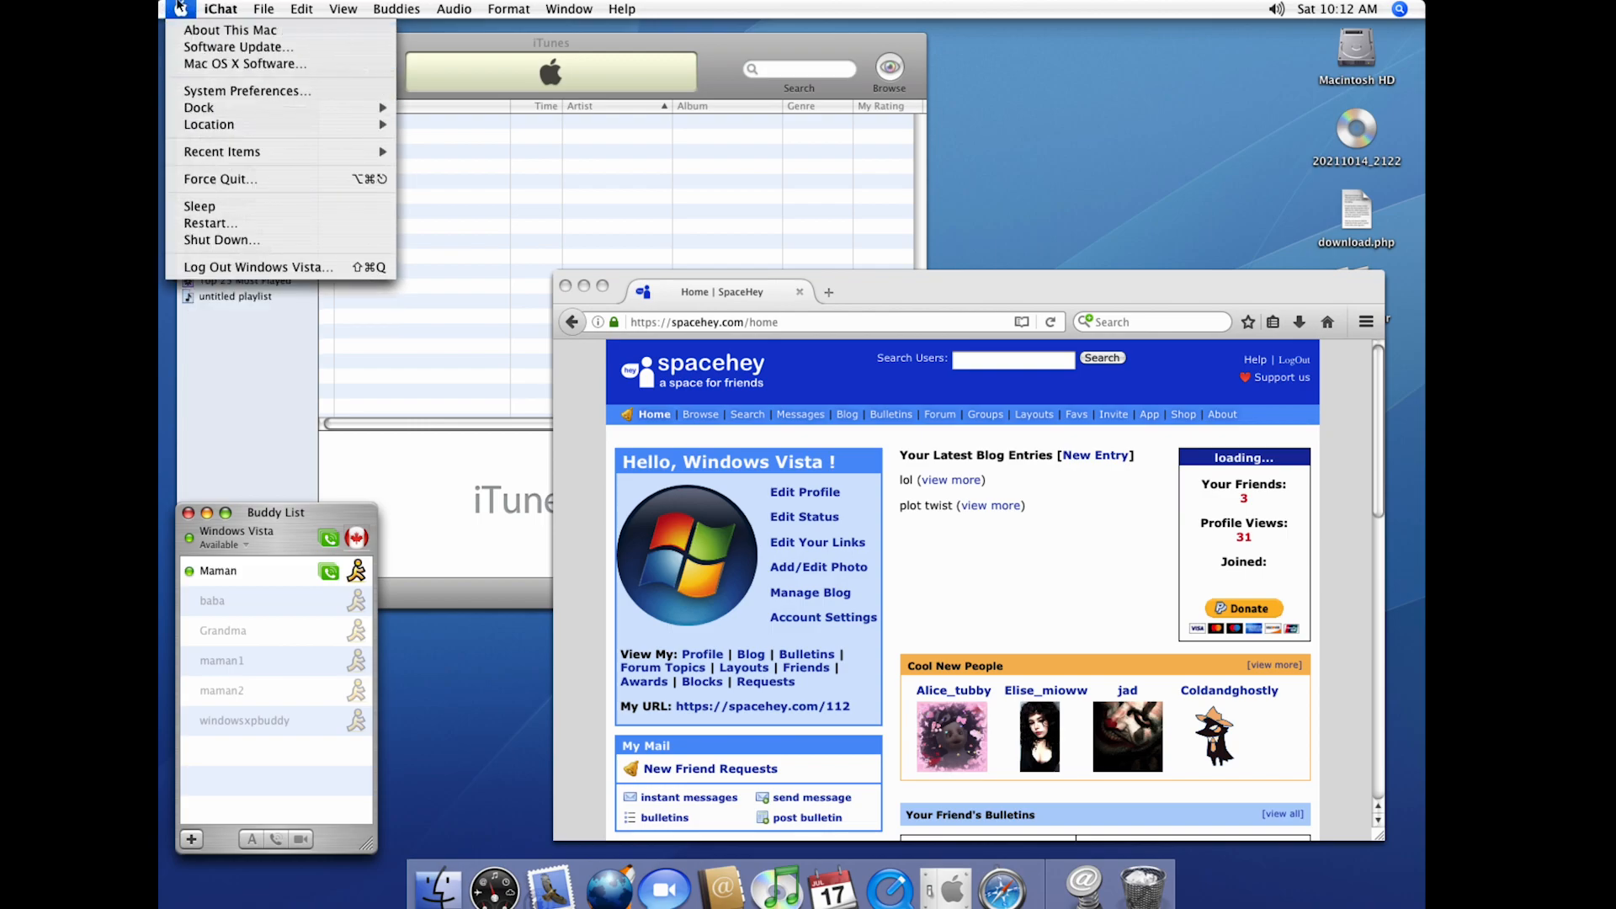
- Show About This Mac (Mac OS X 10.4.11) at the upper right and return focus to the Finder desktop
click(230, 31)
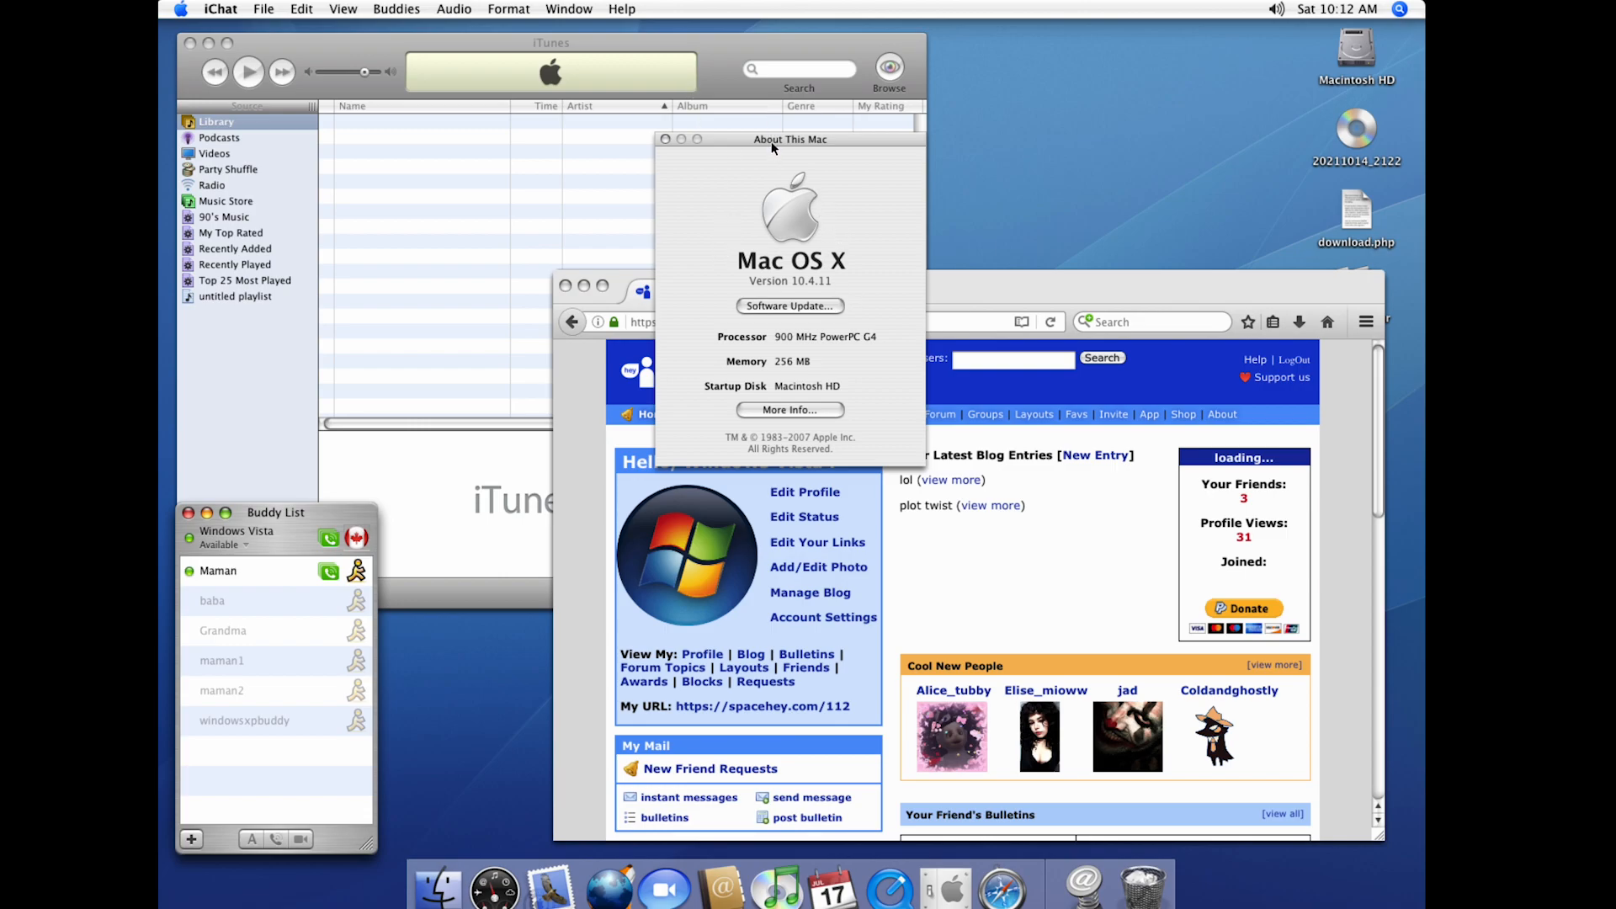
drag(789, 139, 1182, 34)
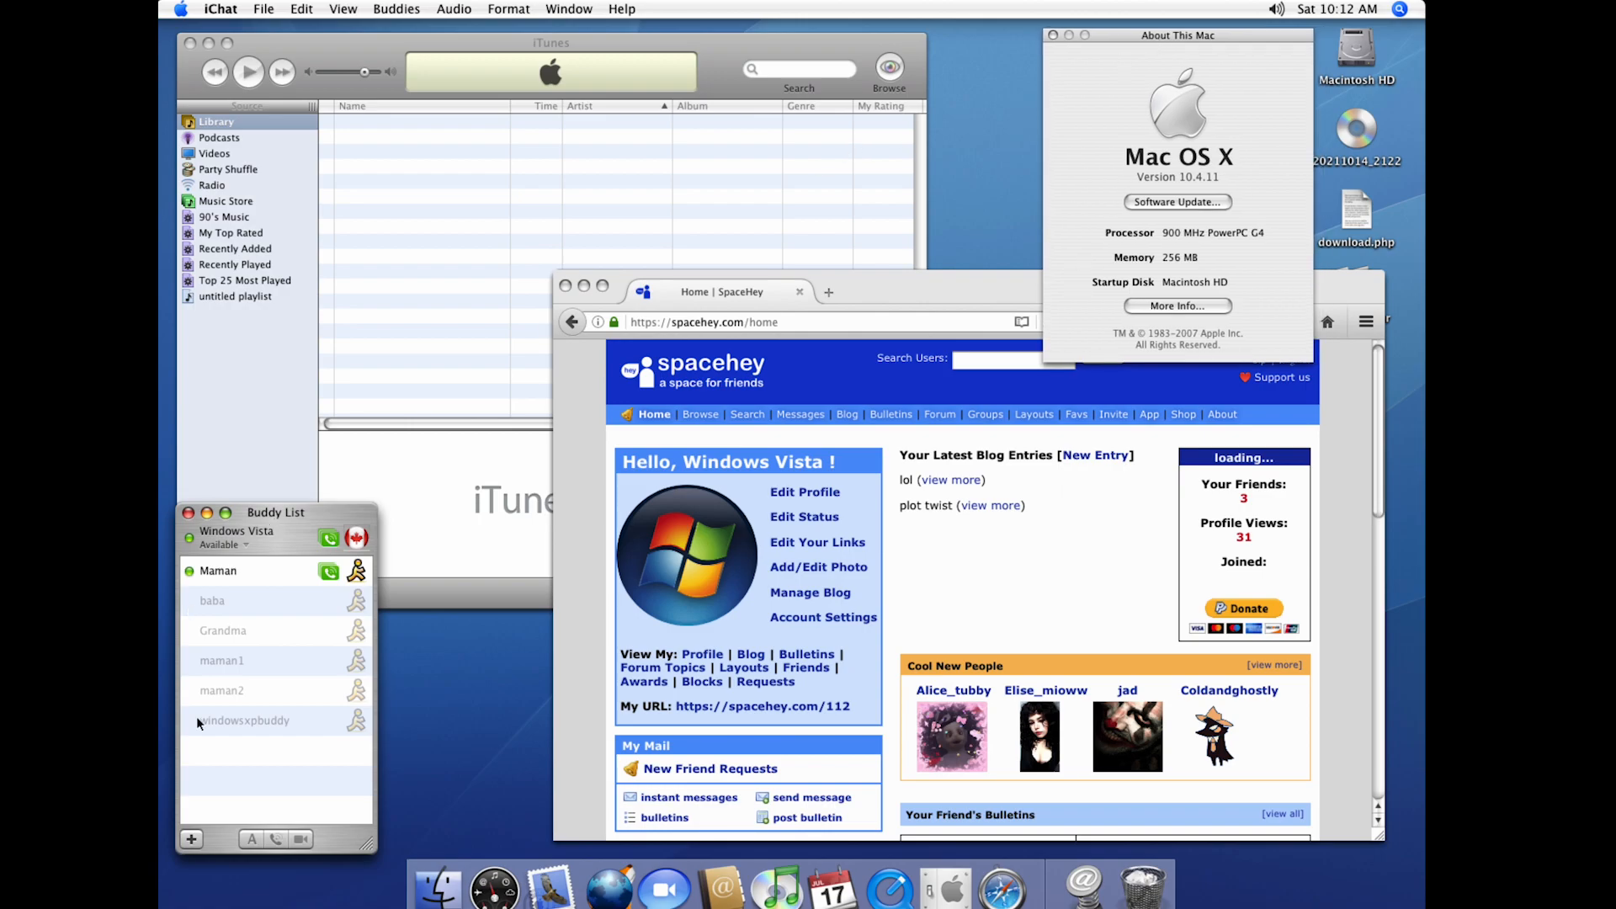
click(429, 740)
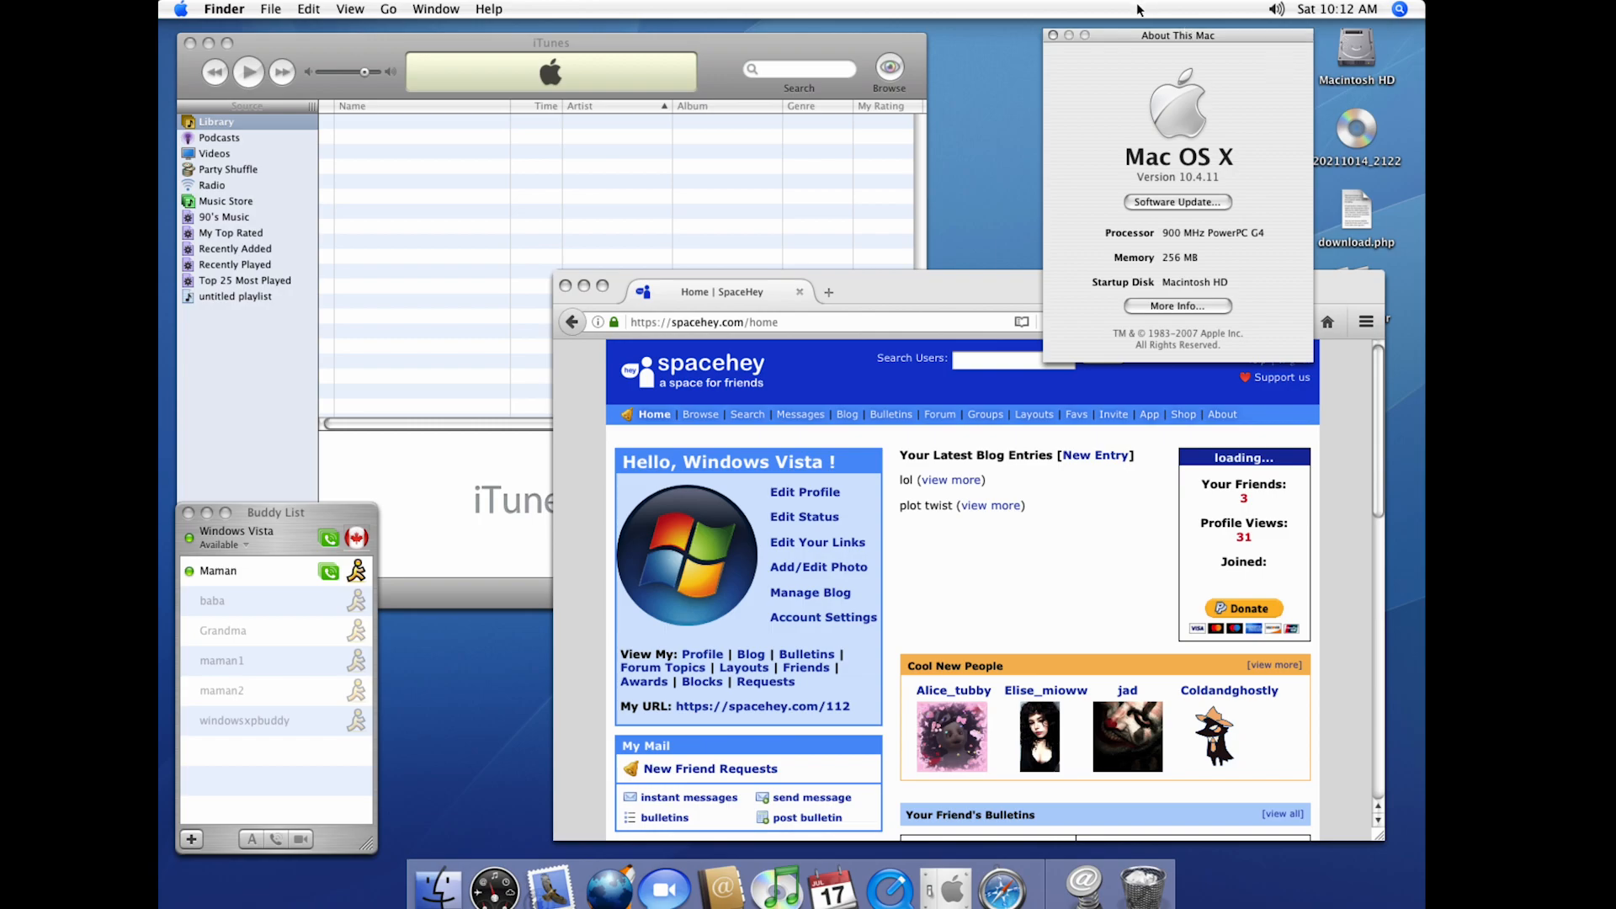
mouse_move(667, 98)
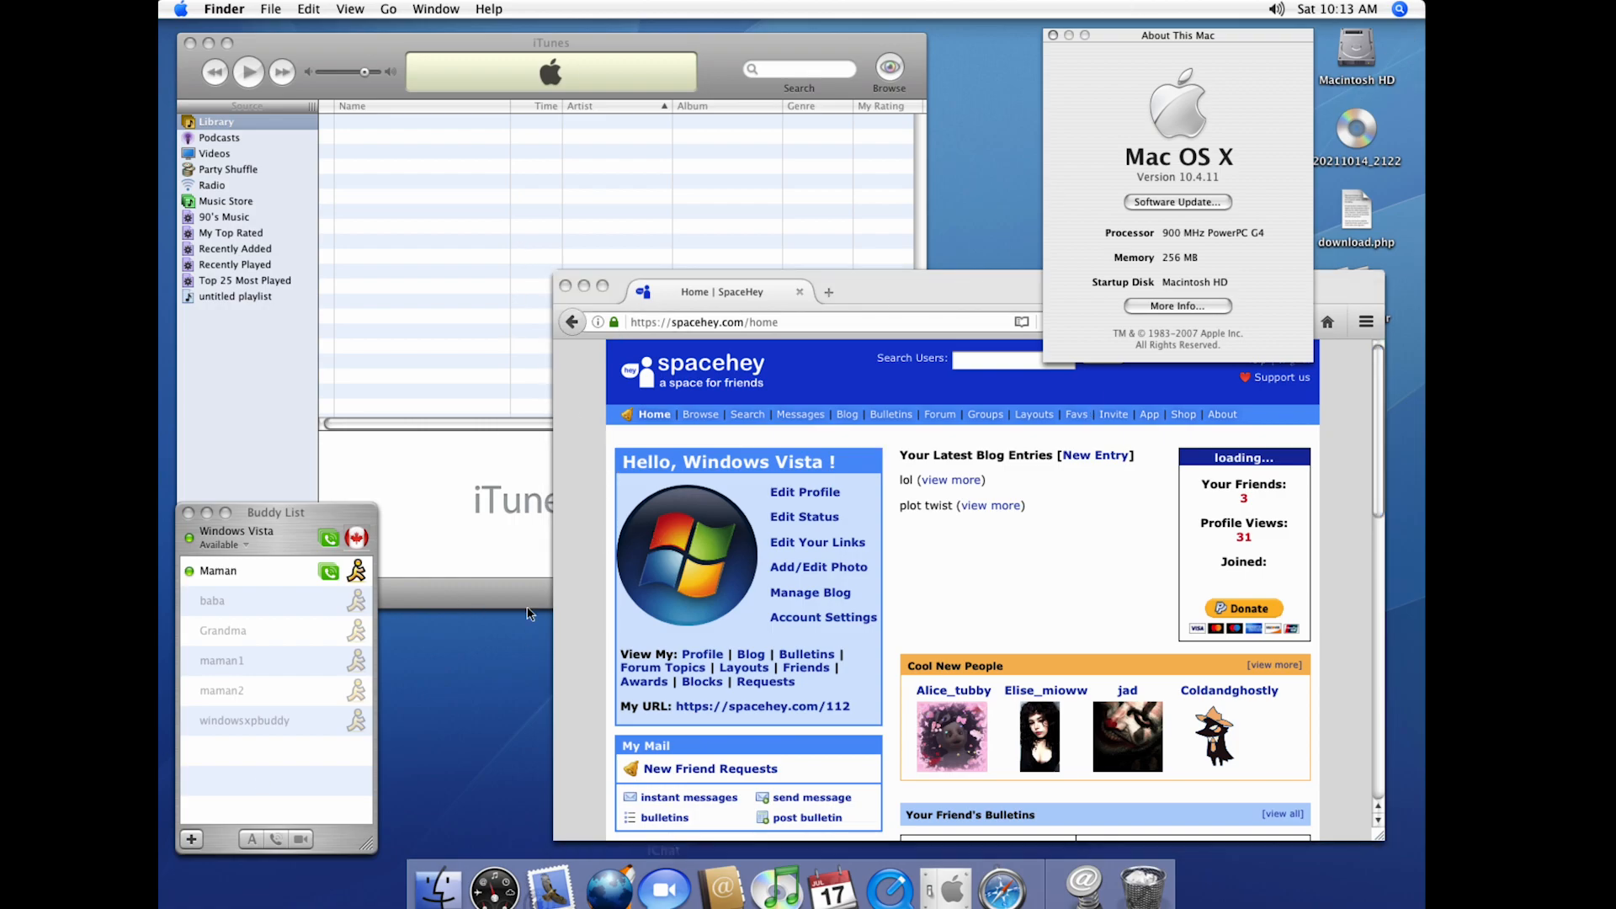
mouse_move(429, 567)
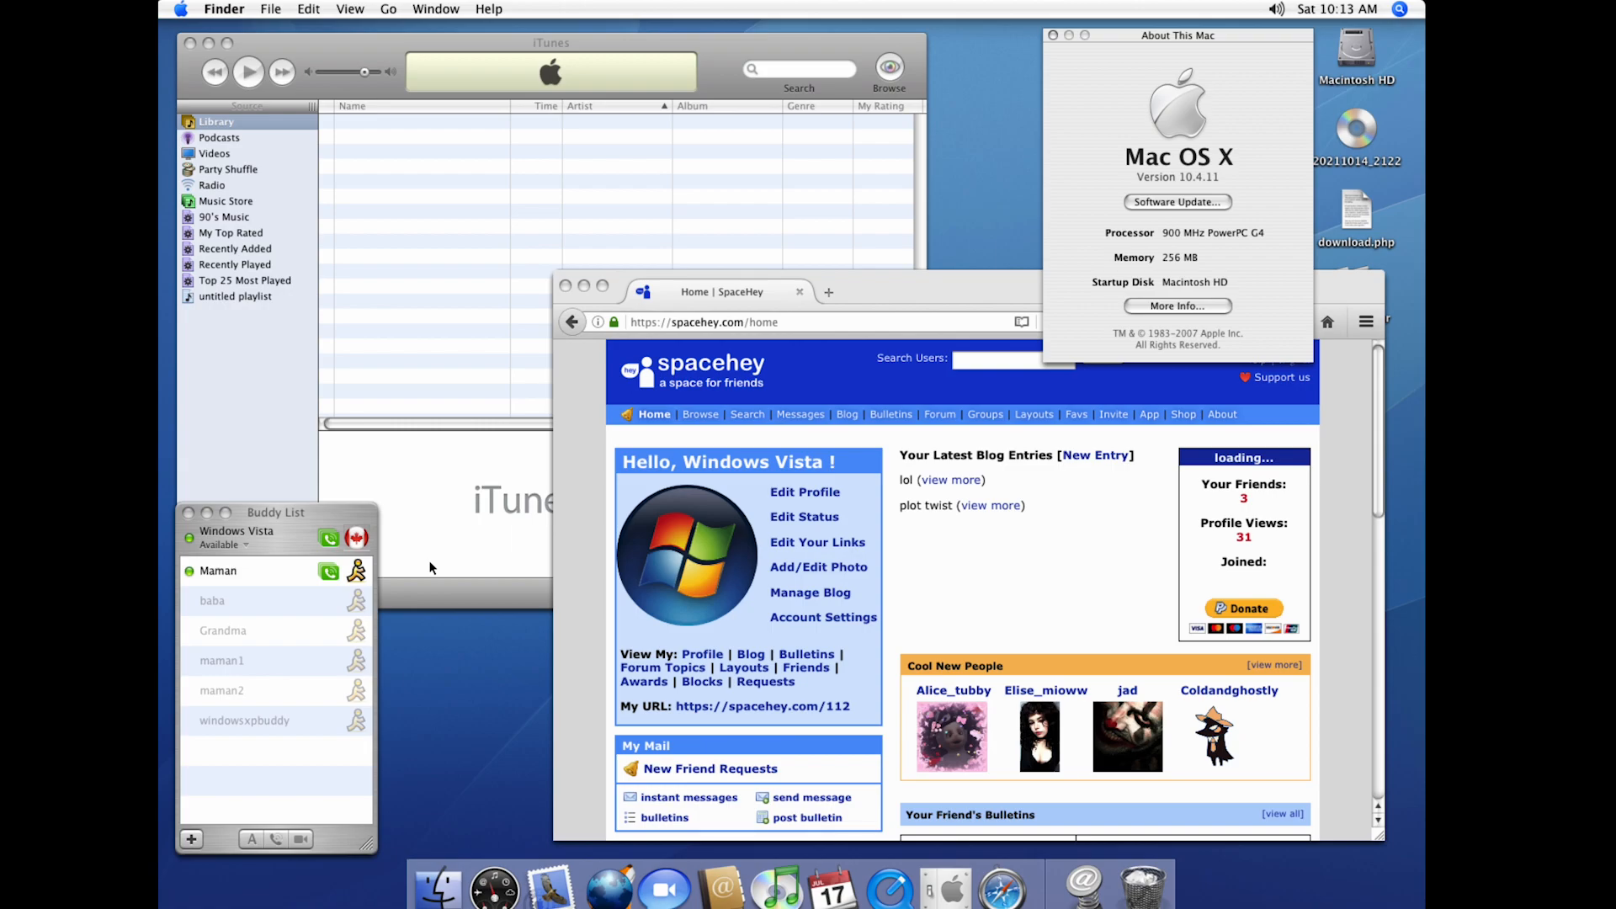
mouse_move(426, 598)
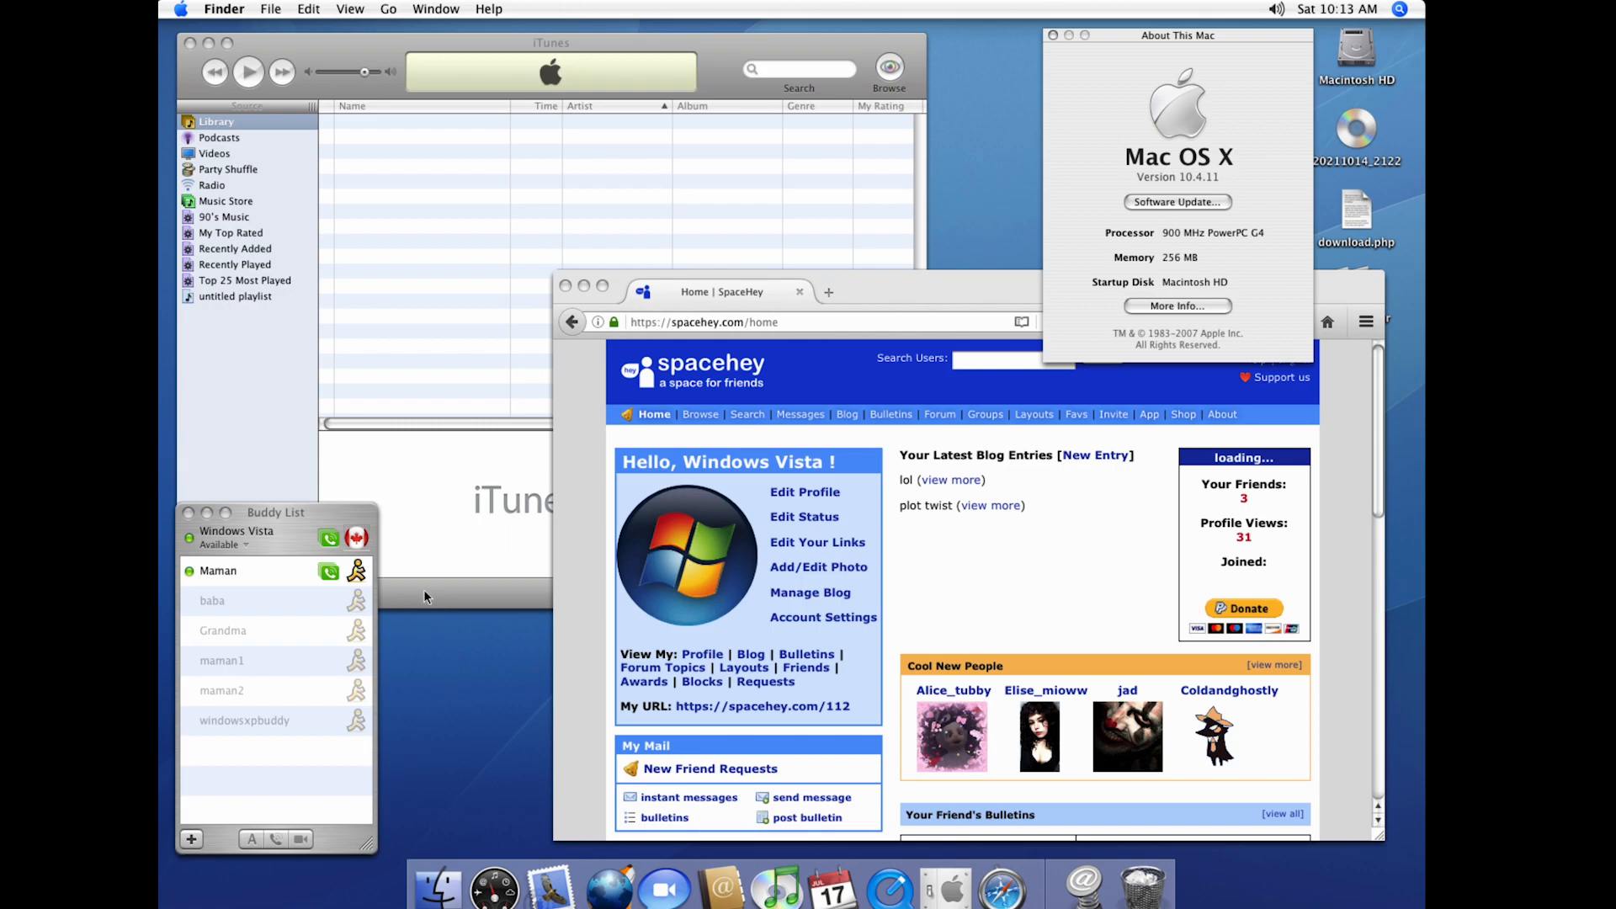
mouse_move(471, 507)
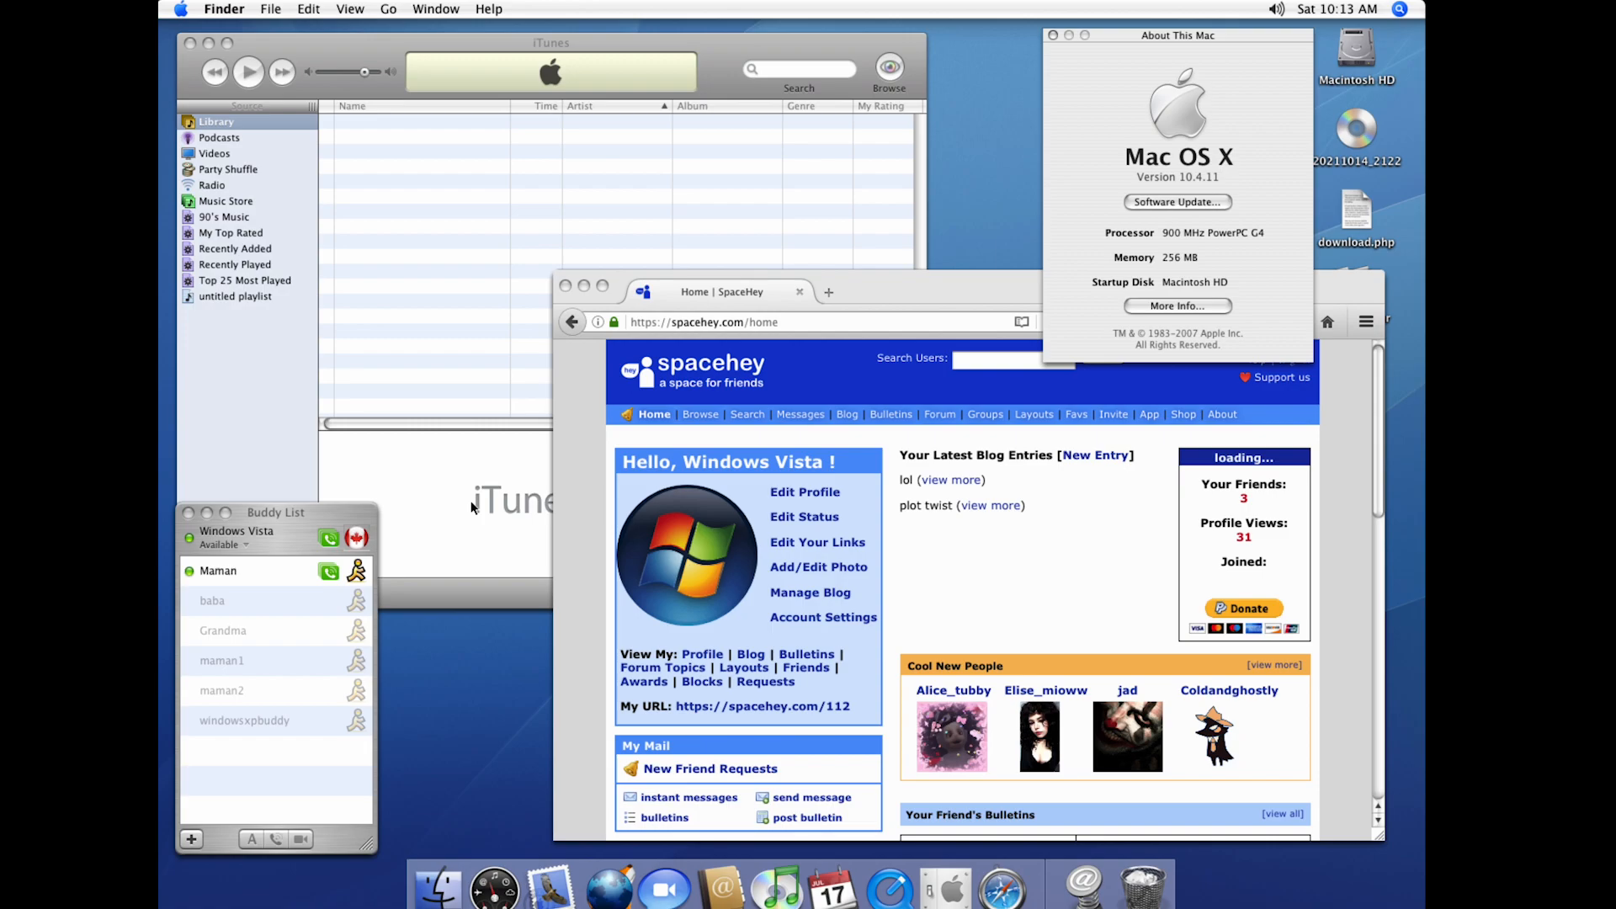